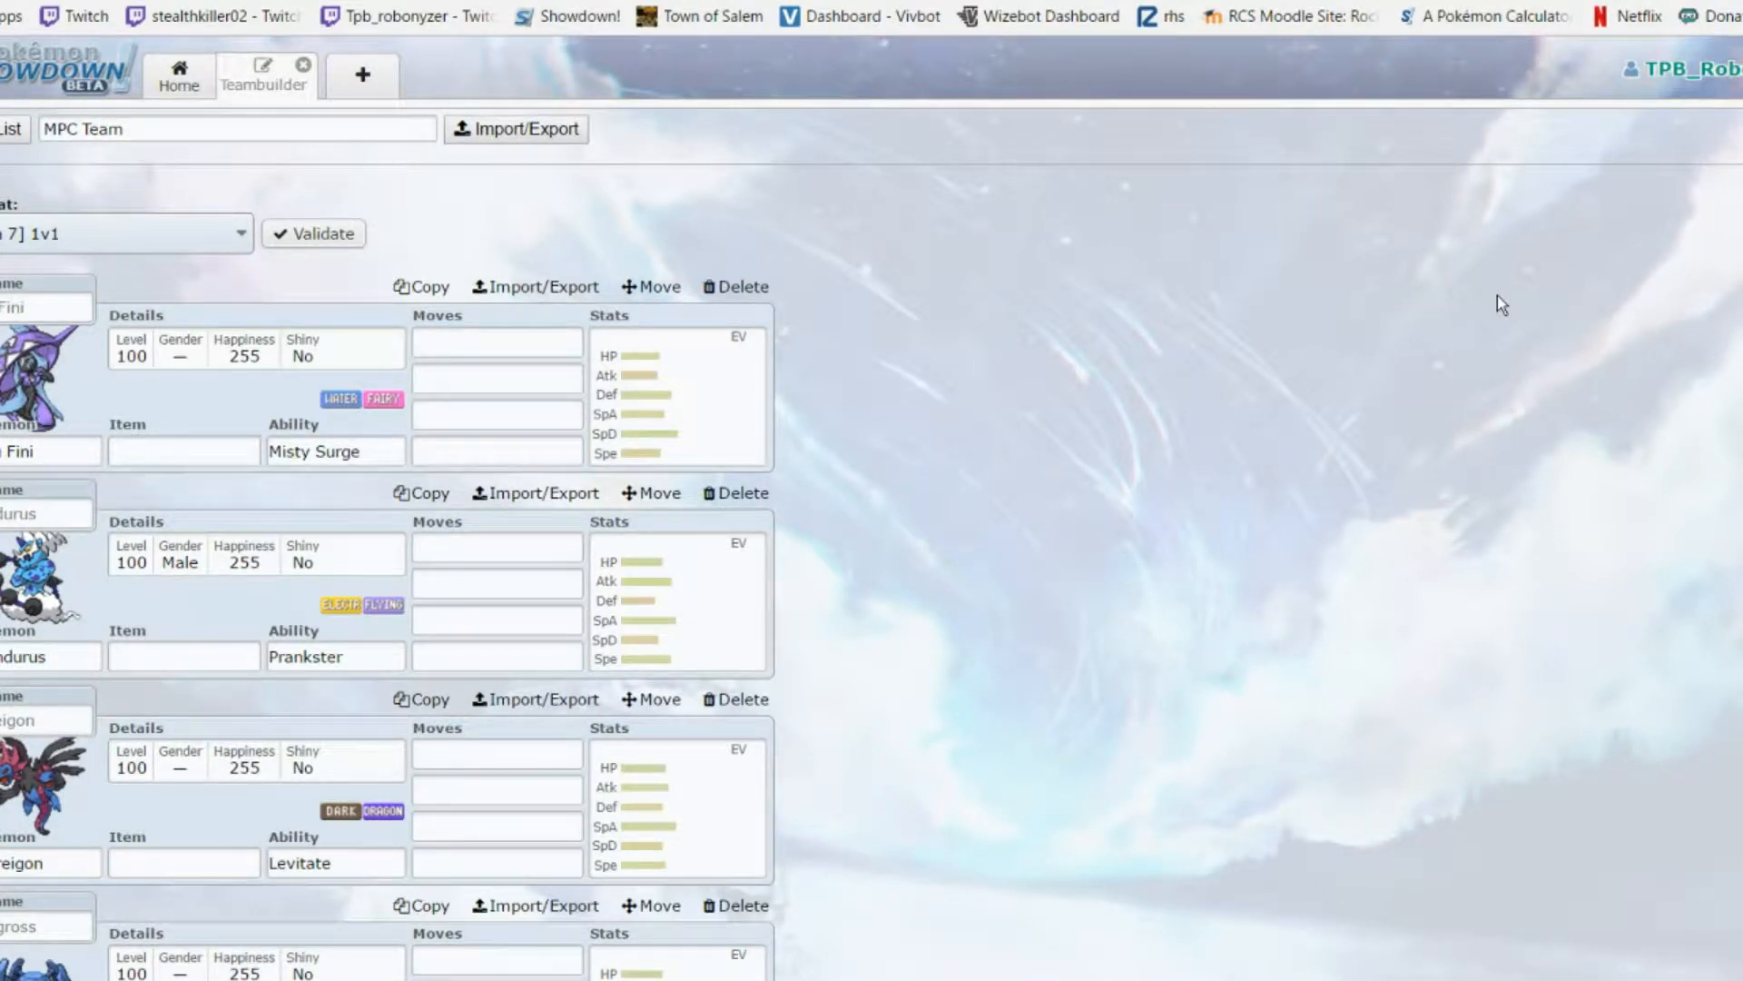
{"action": "mouse_move", "coordinate": [1340, 275]}
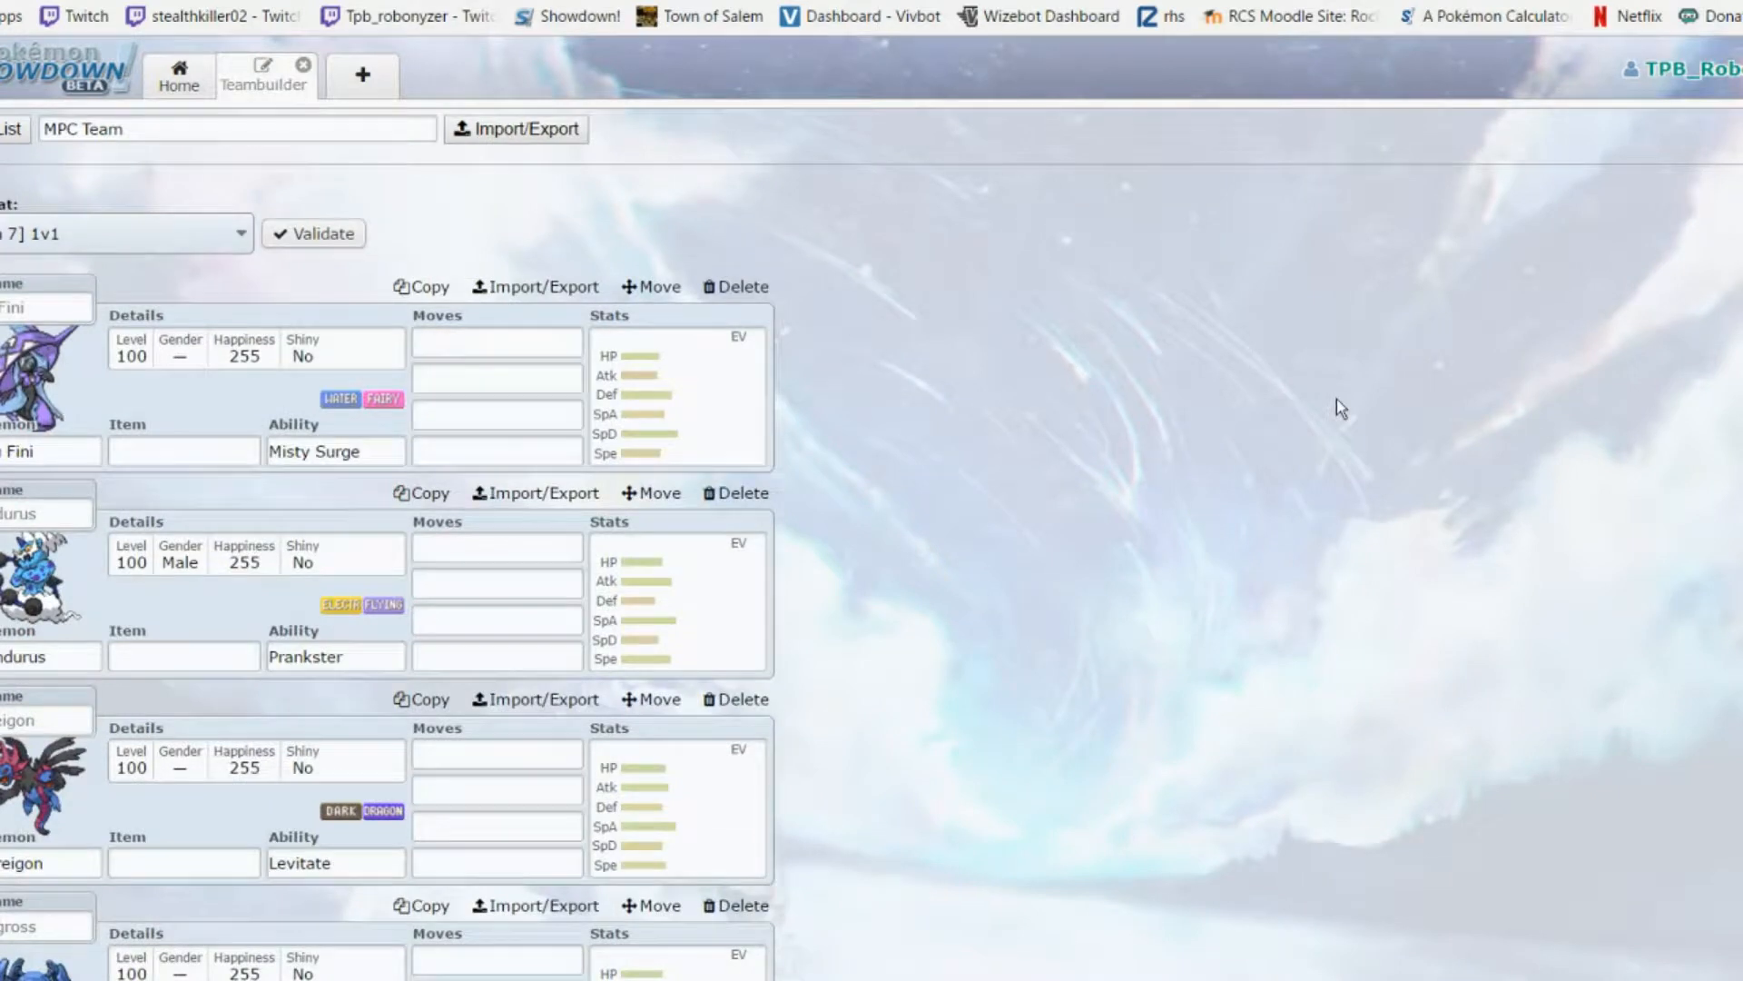
{"action": "mouse_move", "coordinate": [1315, 408]}
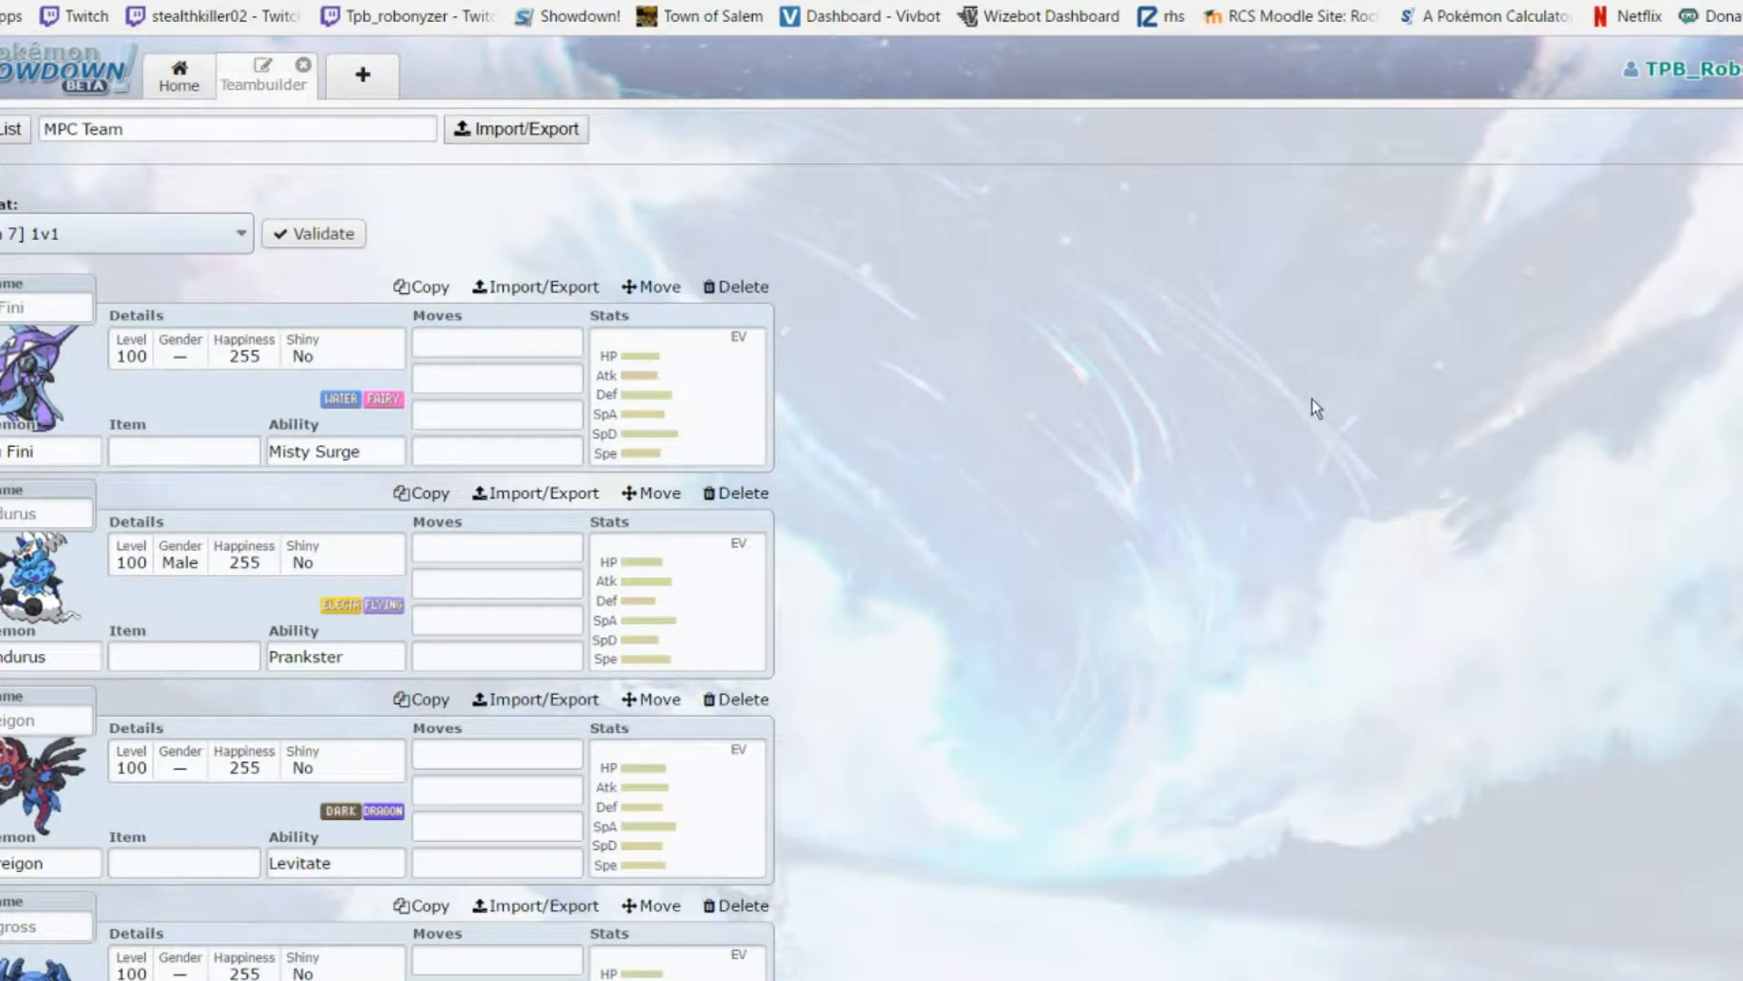
{"action": "mouse_move", "coordinate": [986, 347]}
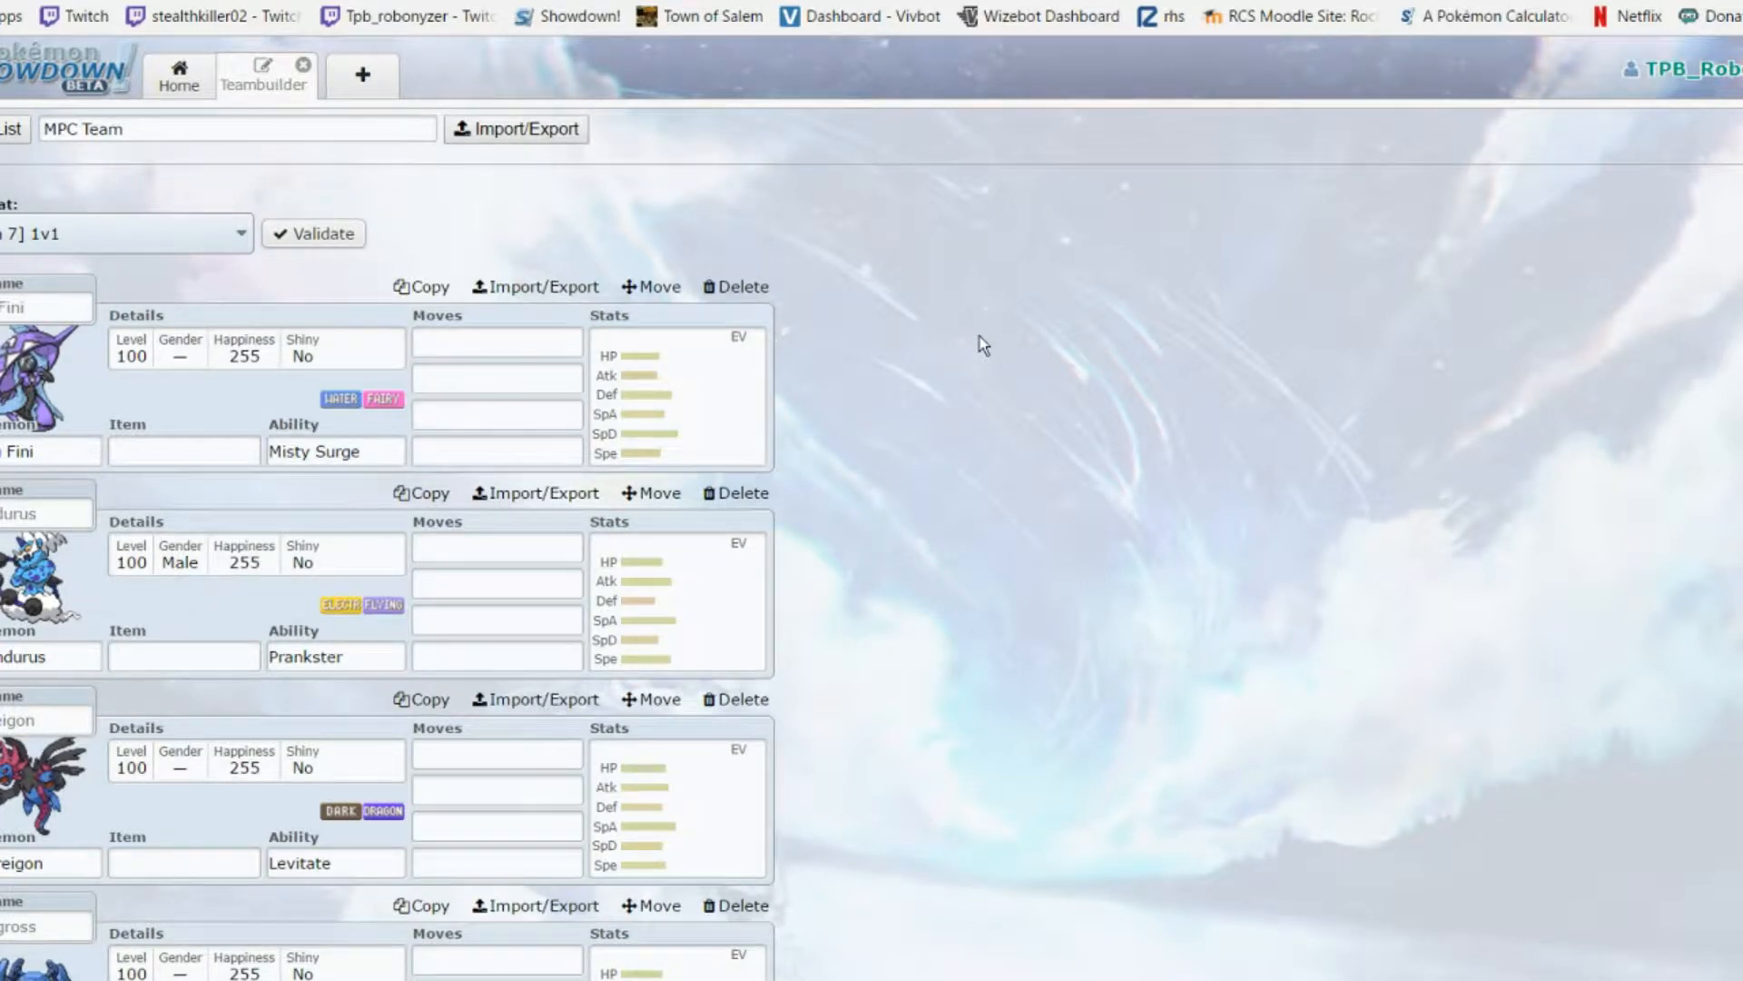
{"action": "mouse_move", "coordinate": [957, 342]}
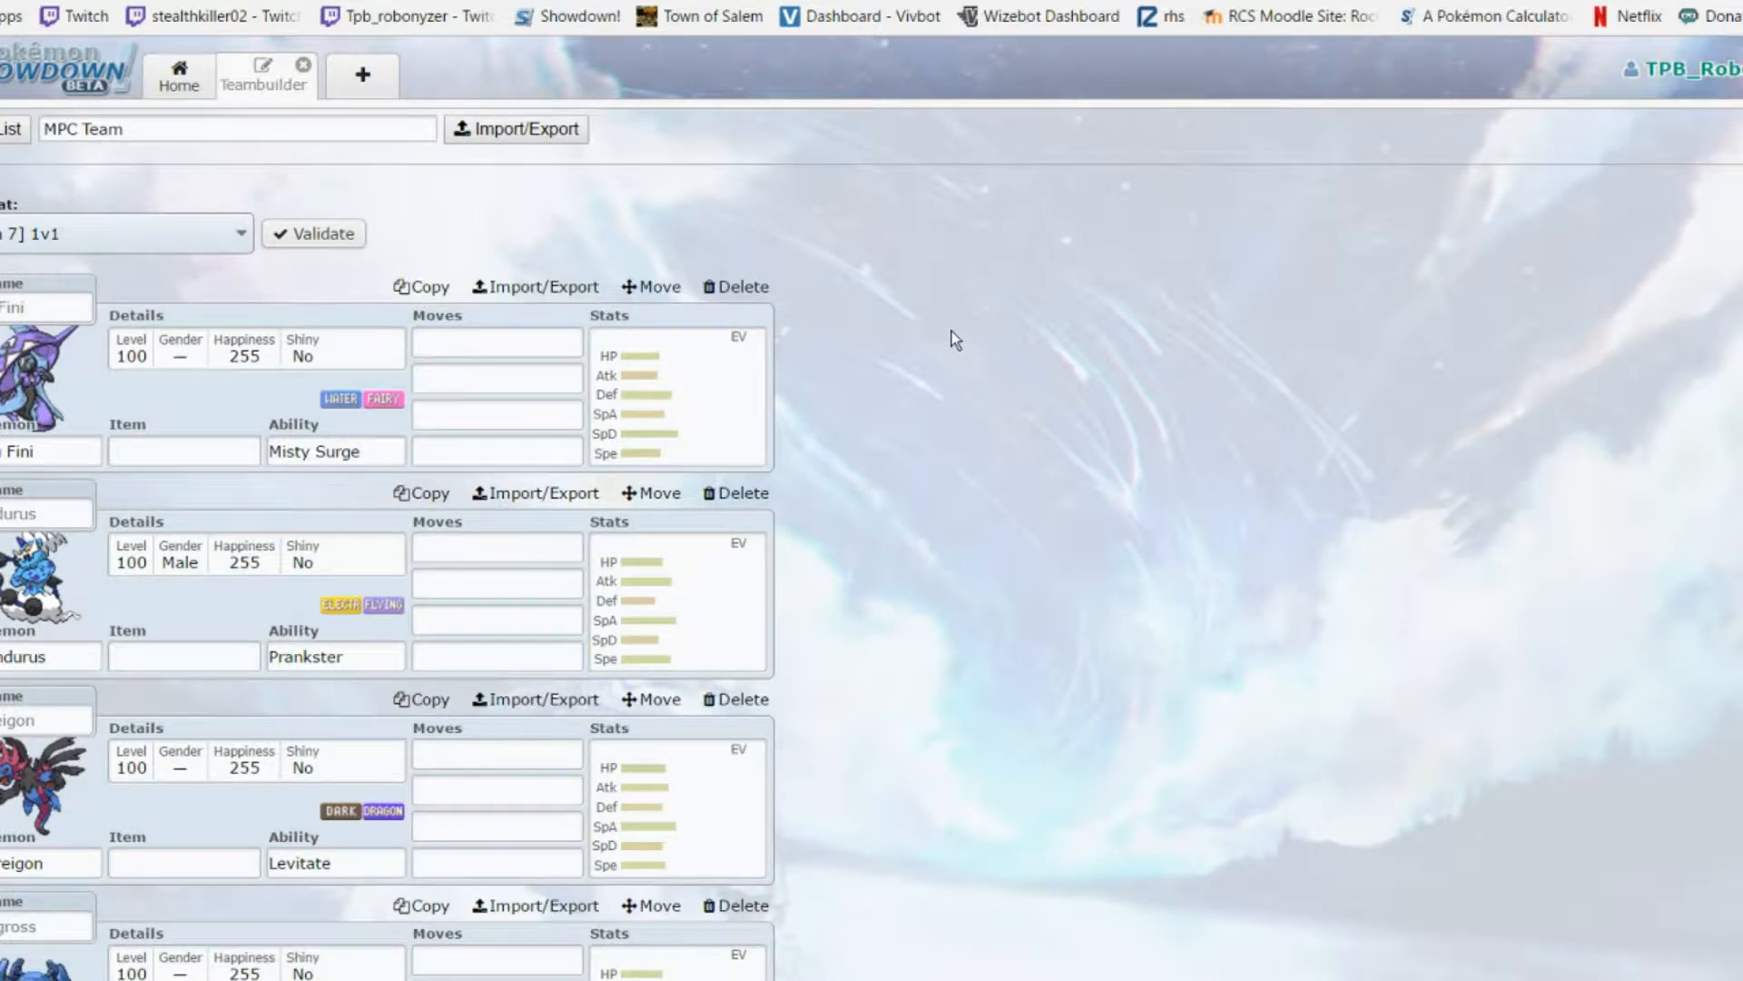
{"action": "mouse_move", "coordinate": [842, 358]}
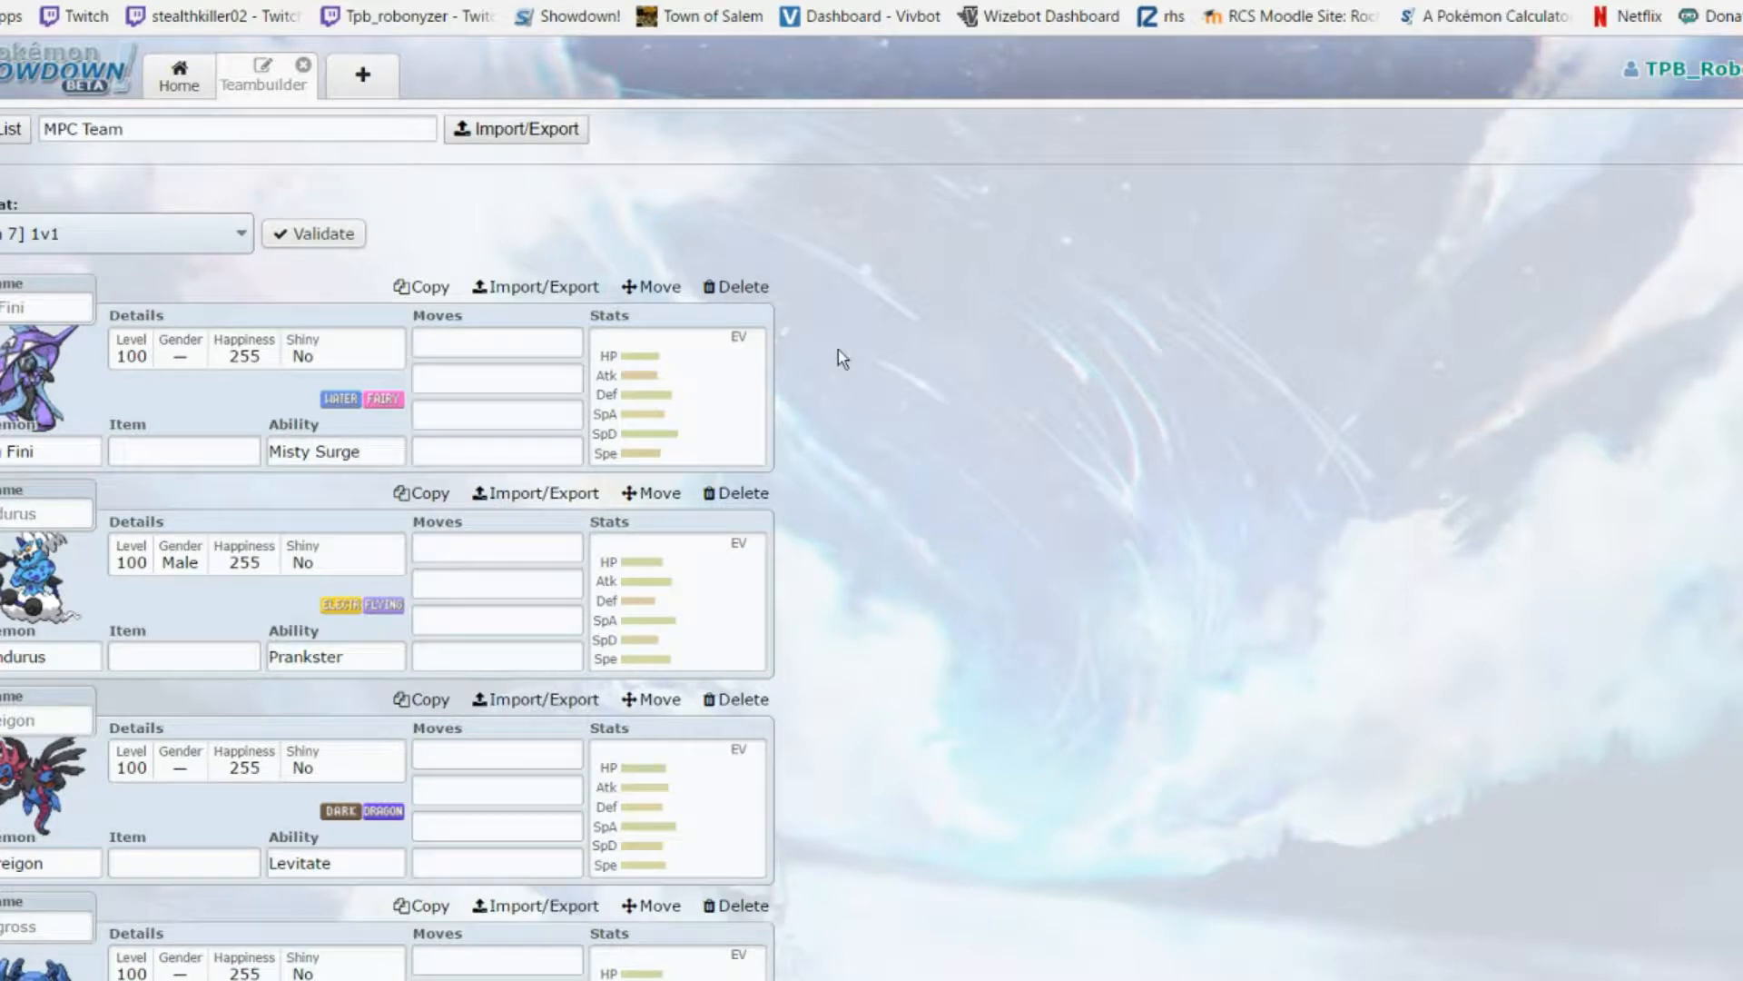
{"action": "mouse_move", "coordinate": [1358, 443]}
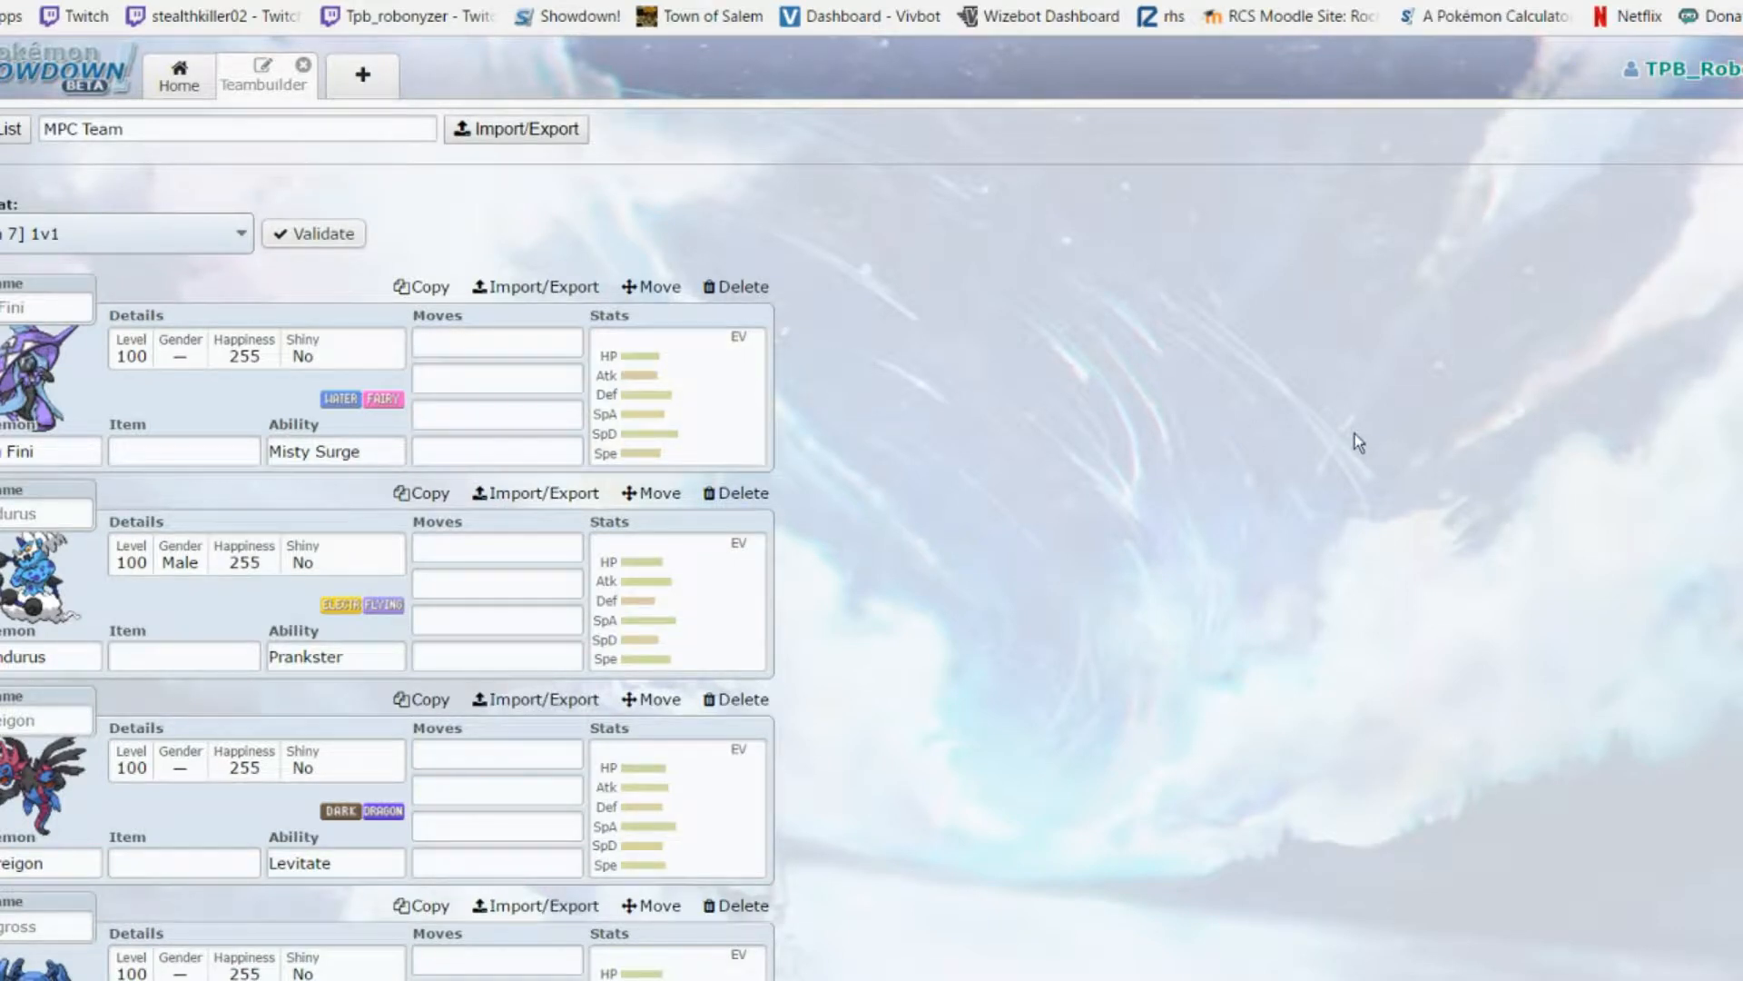
{"action": "mouse_move", "coordinate": [1335, 443]}
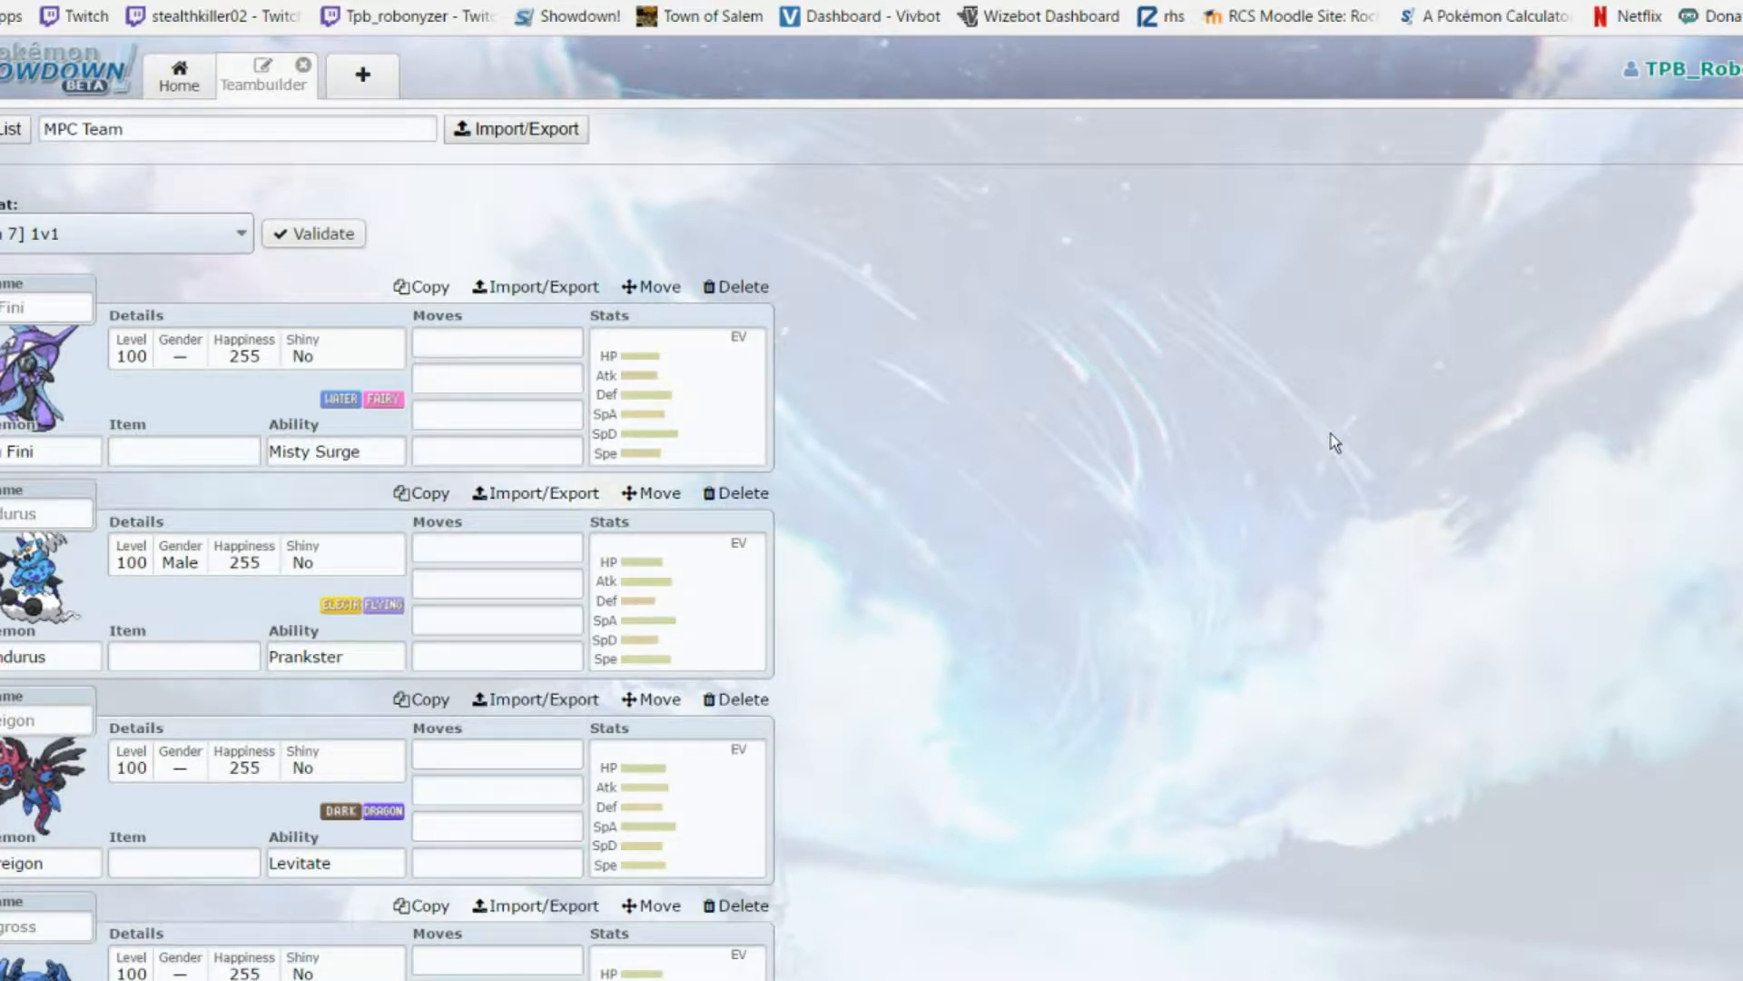
{"action": "mouse_move", "coordinate": [1051, 439]}
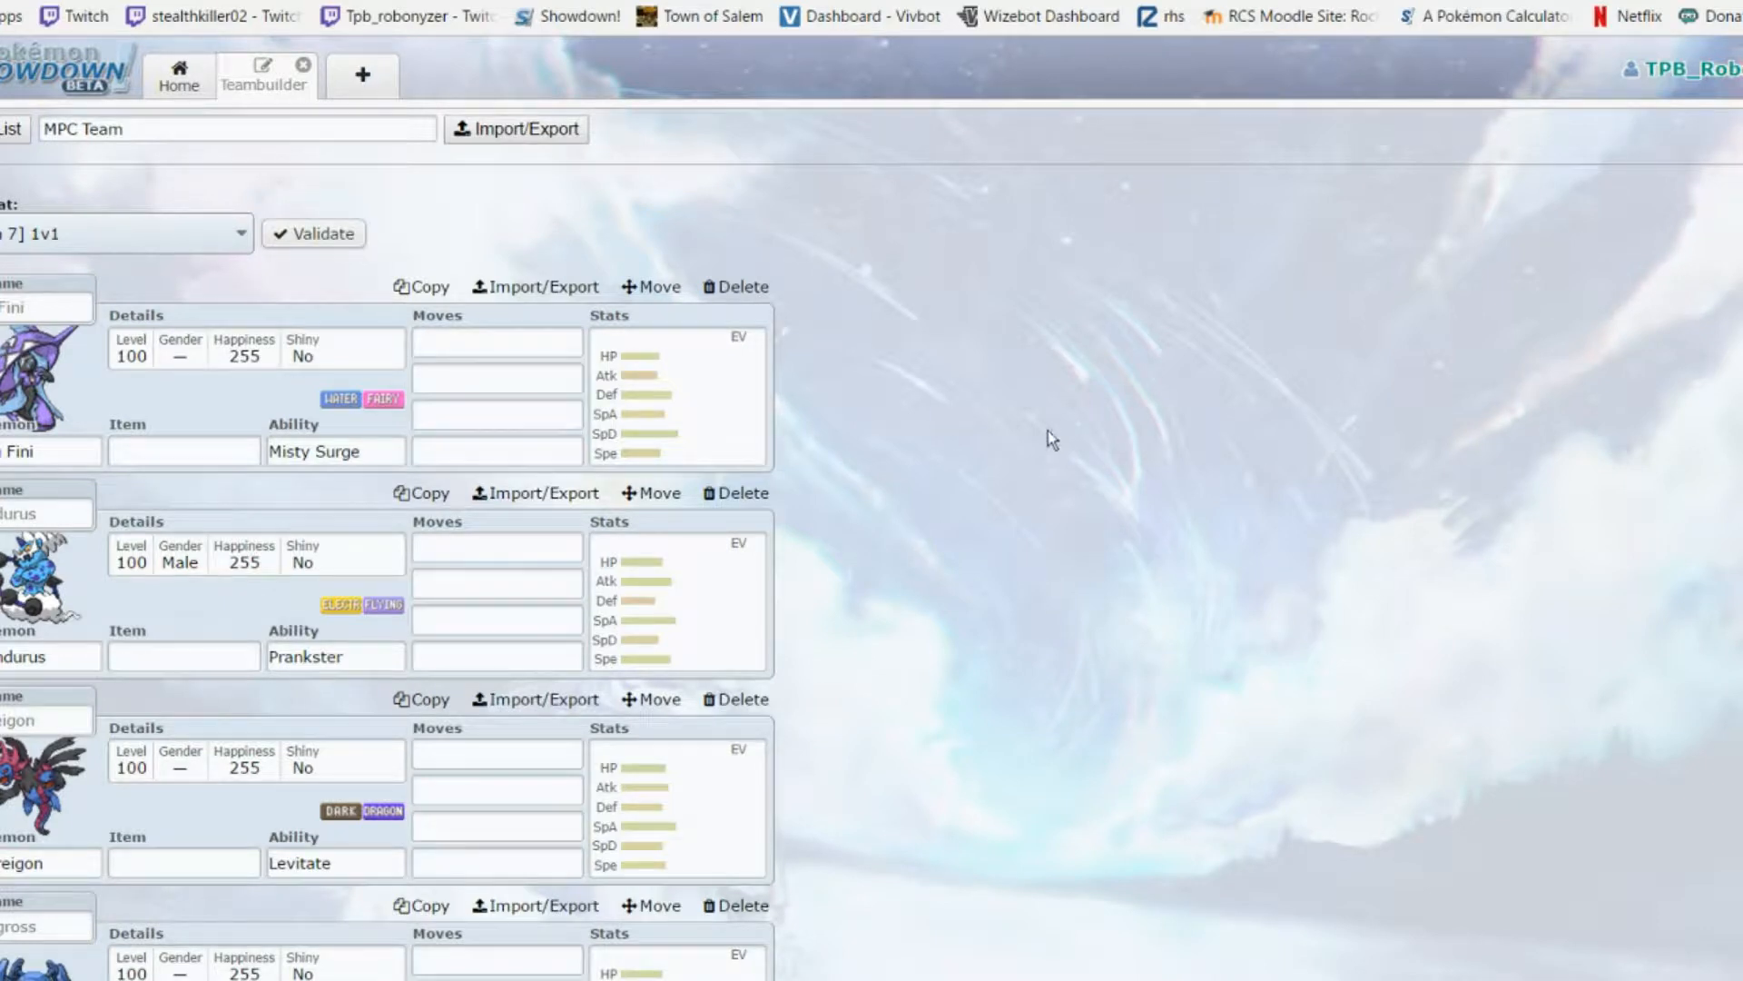
{"action": "mouse_move", "coordinate": [1034, 451]}
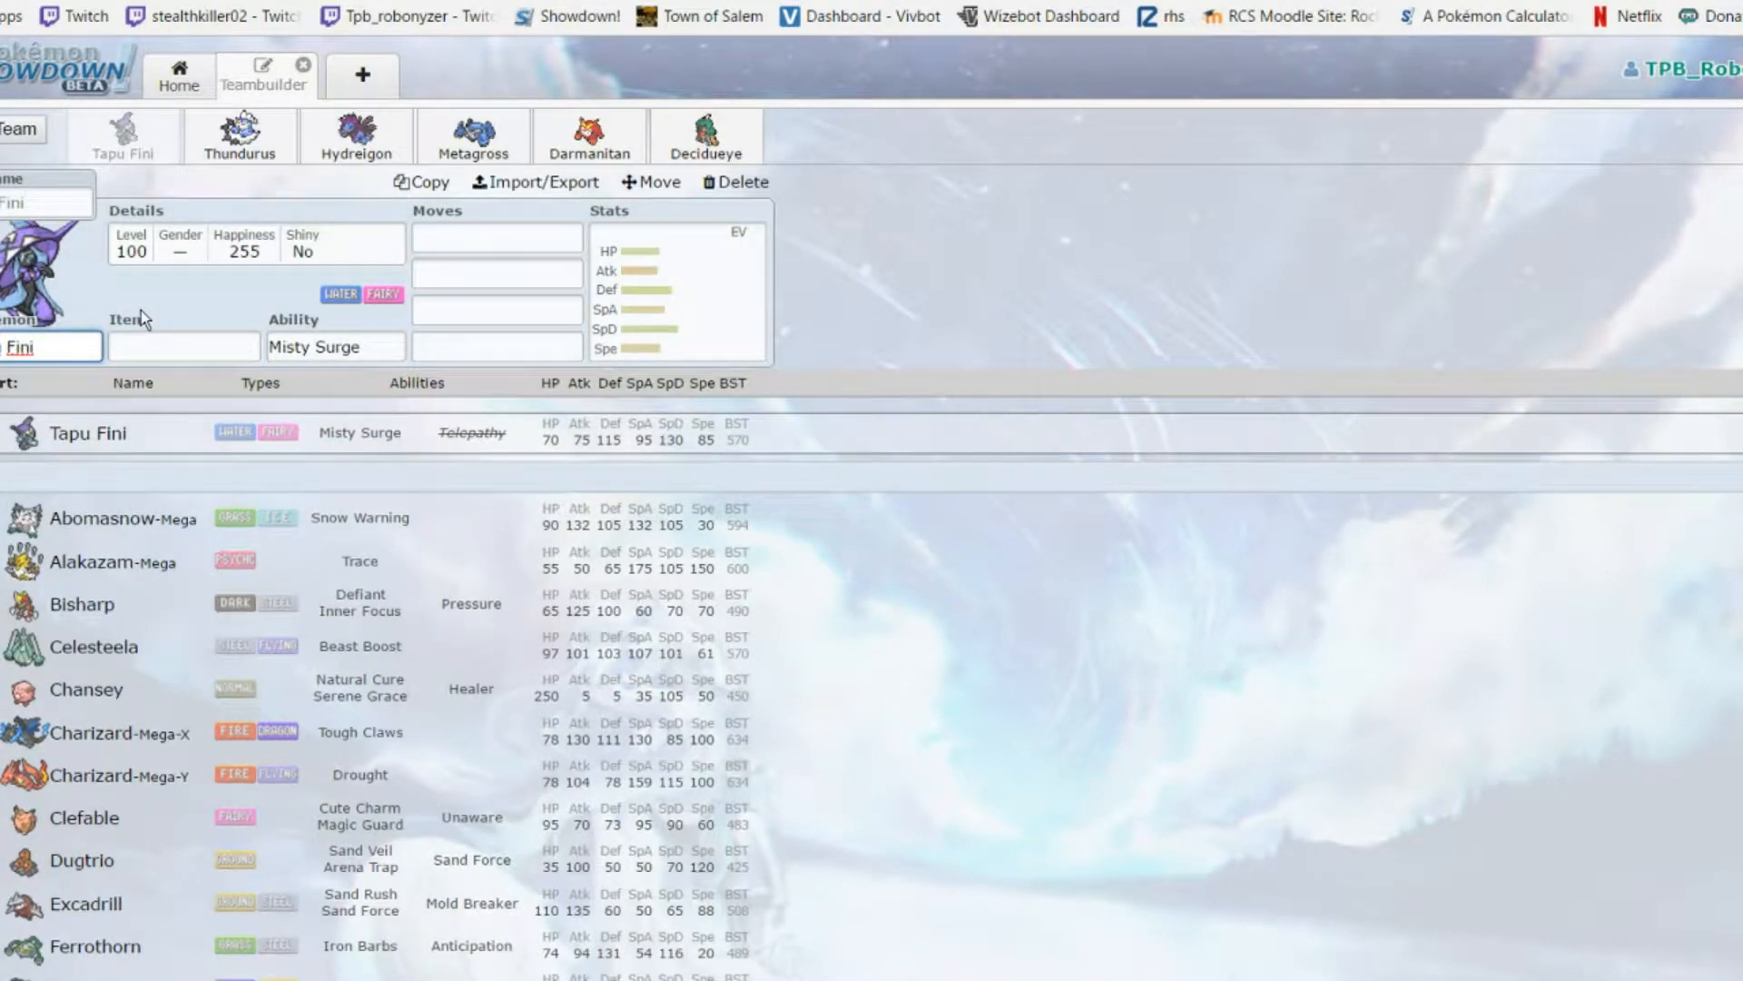
Review Tapu Fini's EV/IV spread and its possible abilities
{"action": "left_click", "coordinate": [336, 345]}
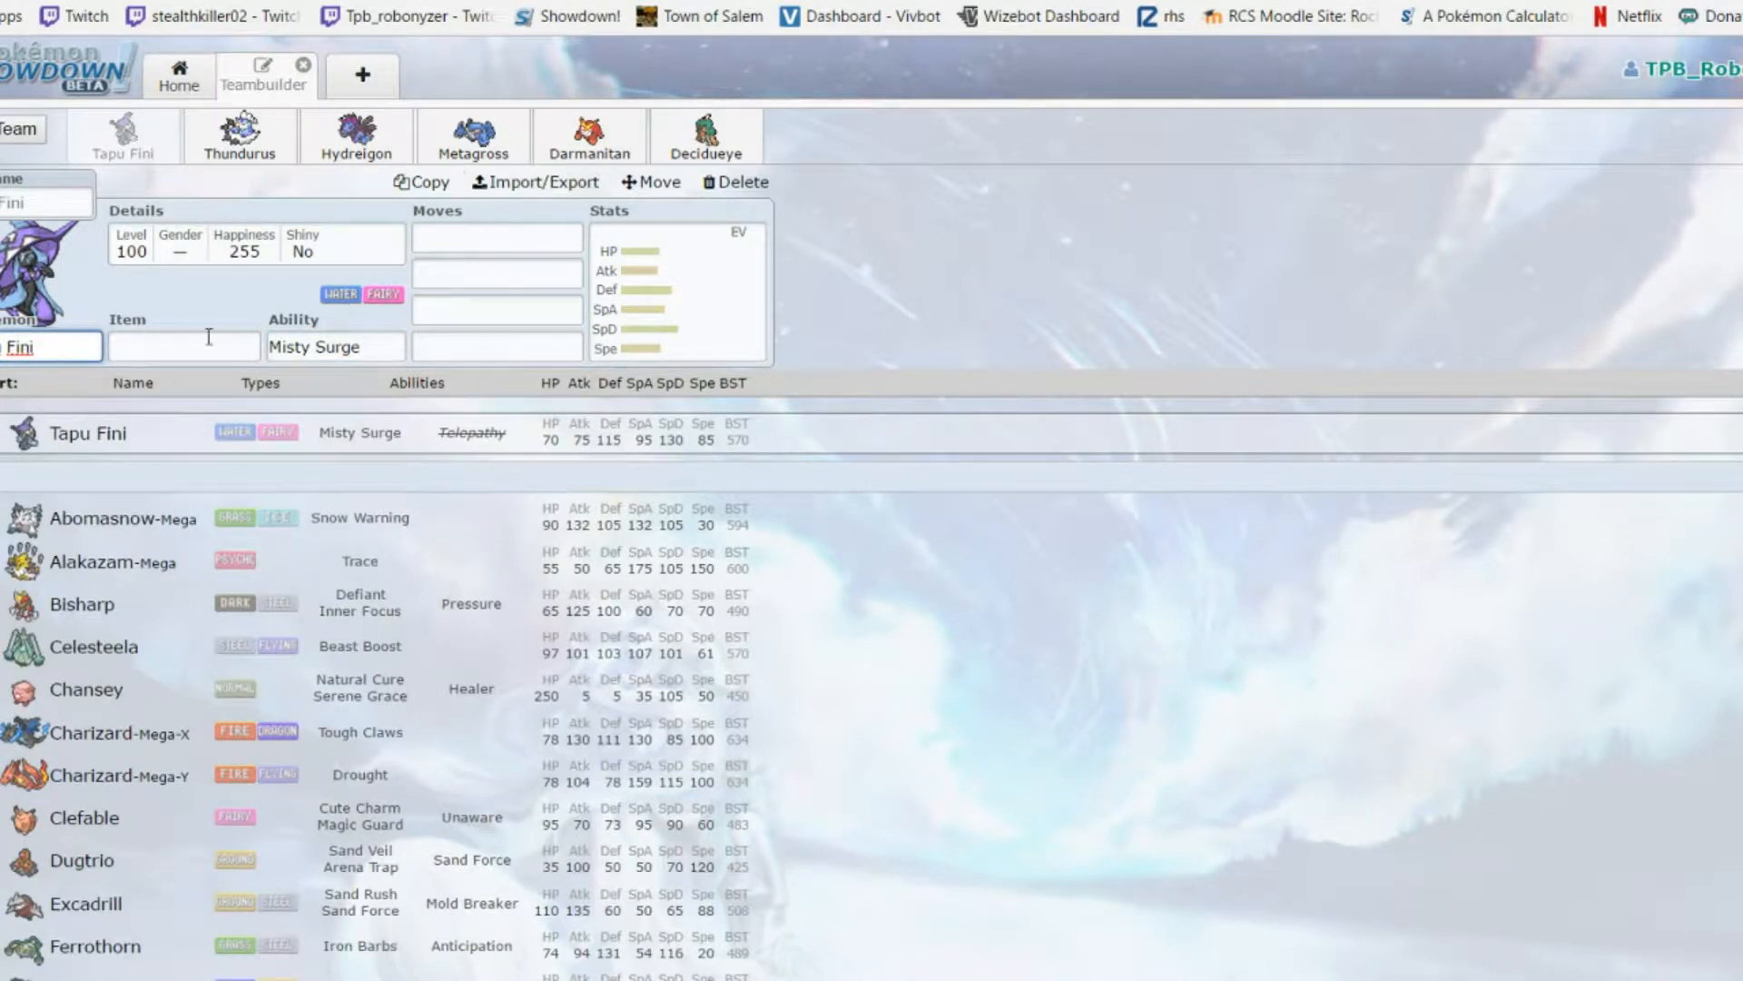
{"action": "left_click", "coordinate": [677, 289]}
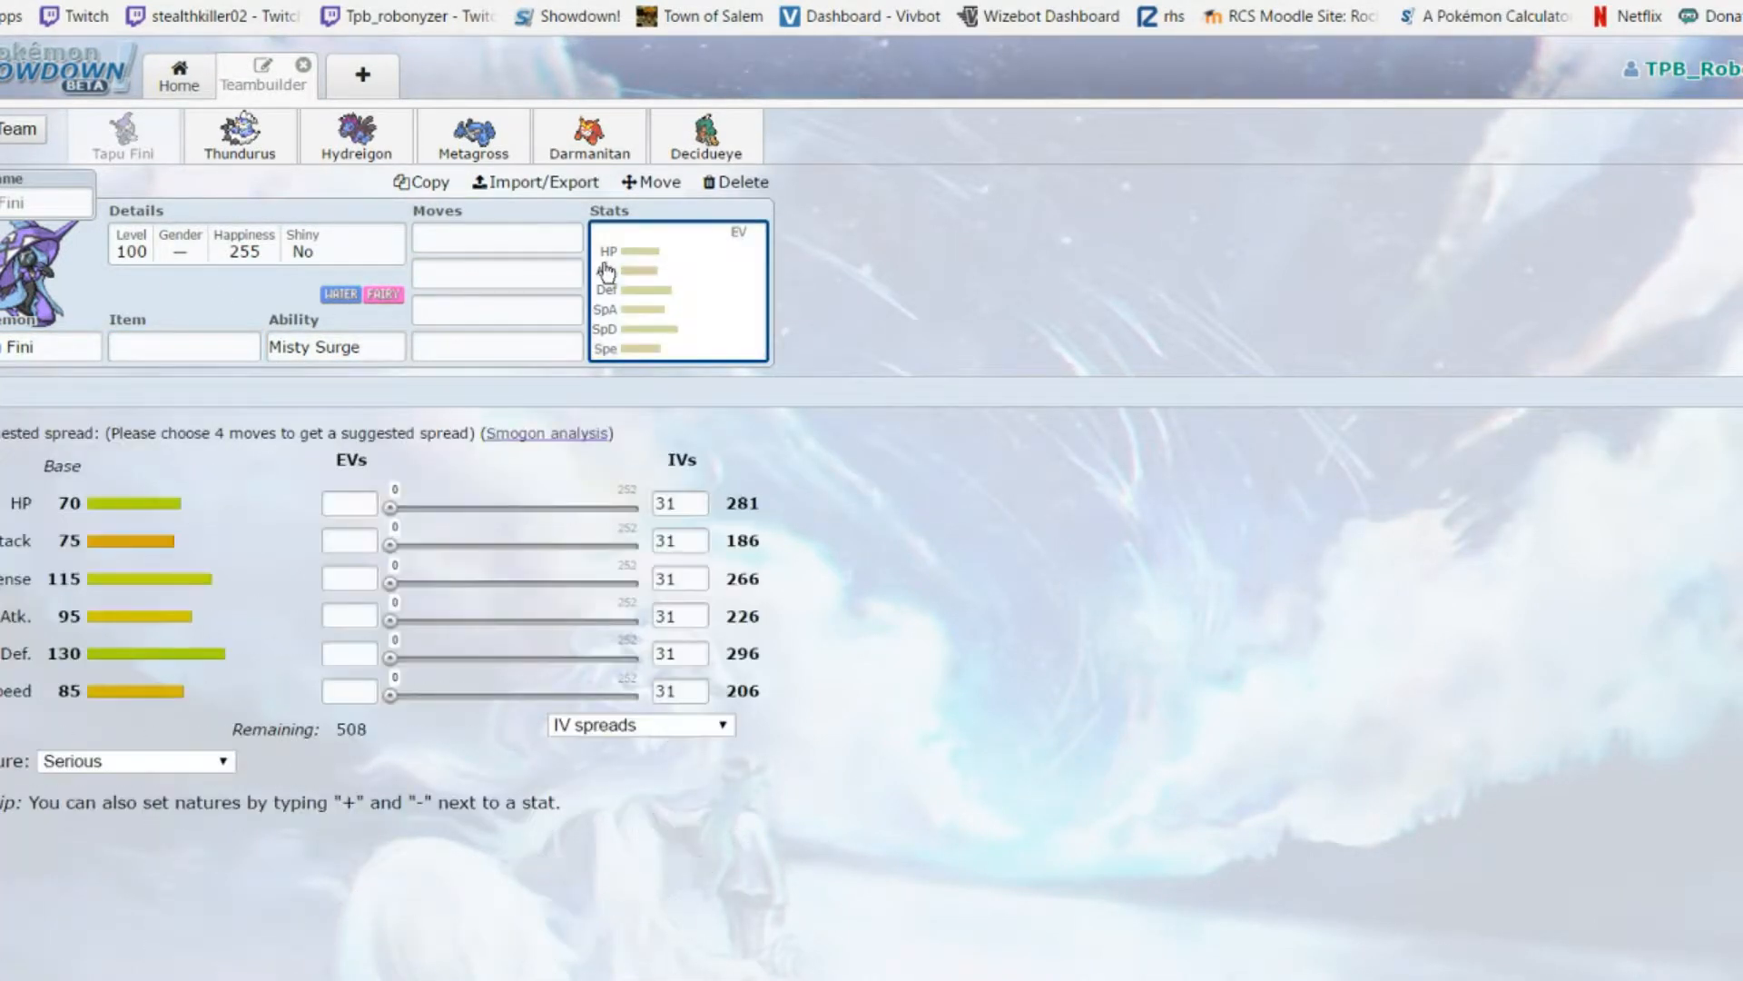
{"action": "left_click", "coordinate": [495, 237]}
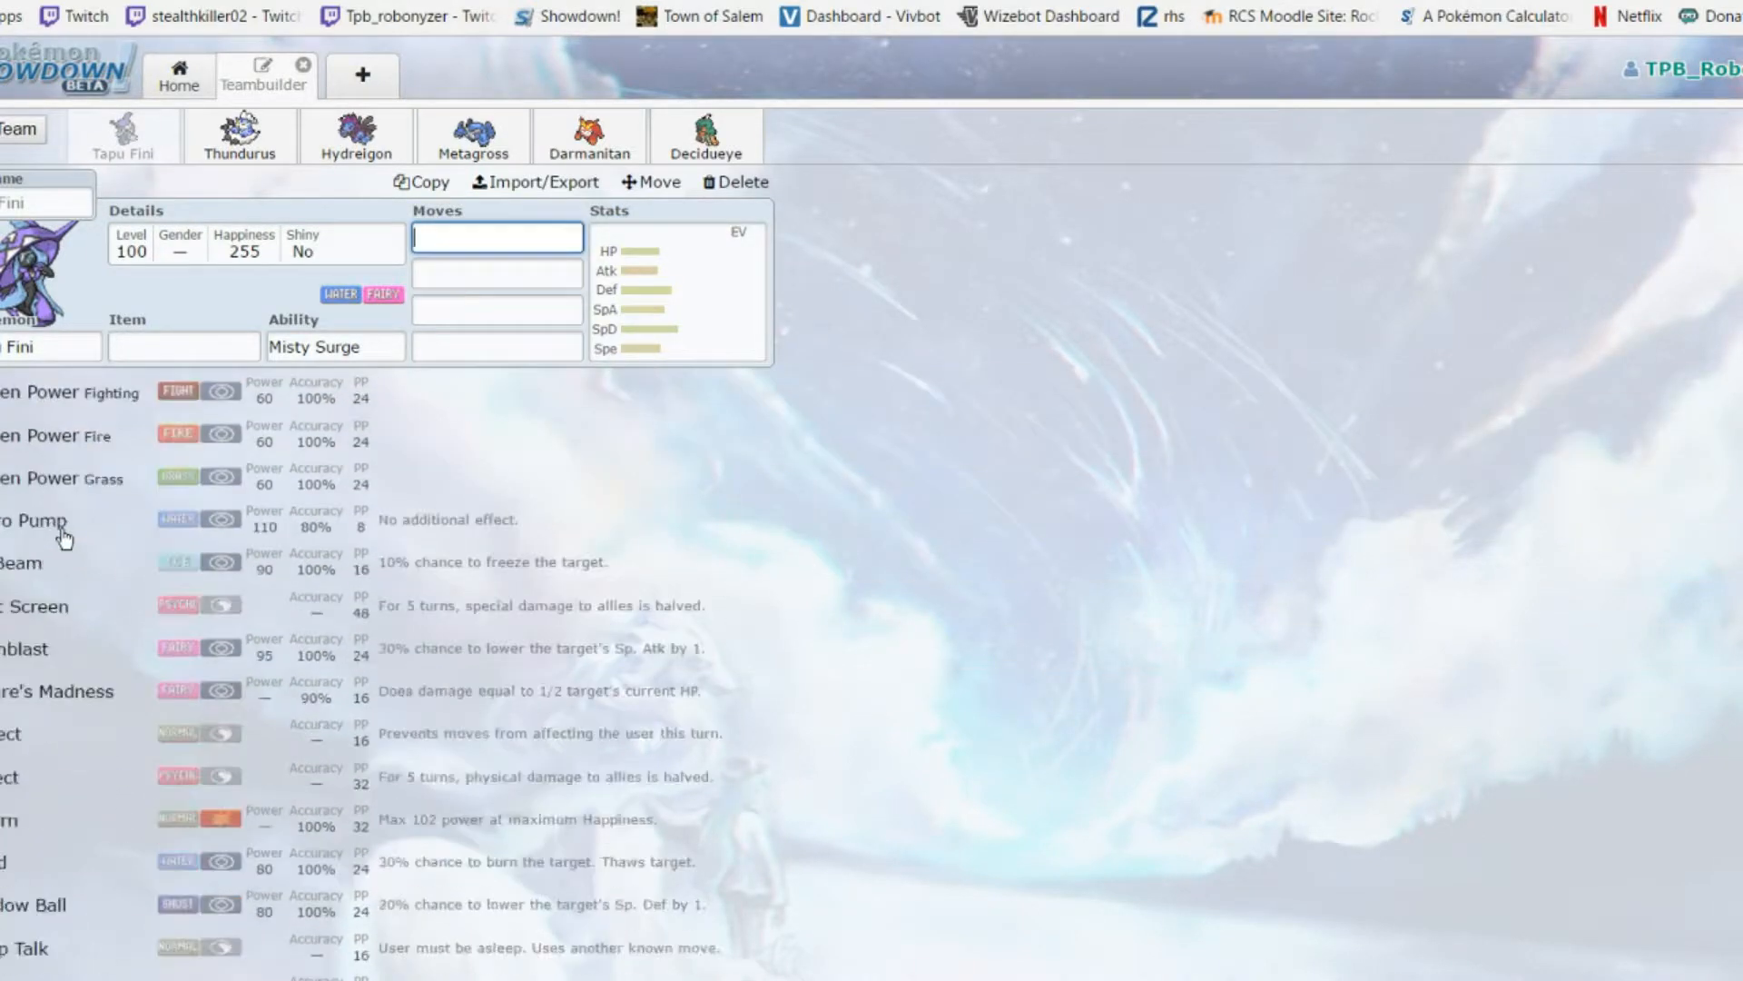
{"action": "scroll", "scroll_direction": "down", "scroll_amount": 3}
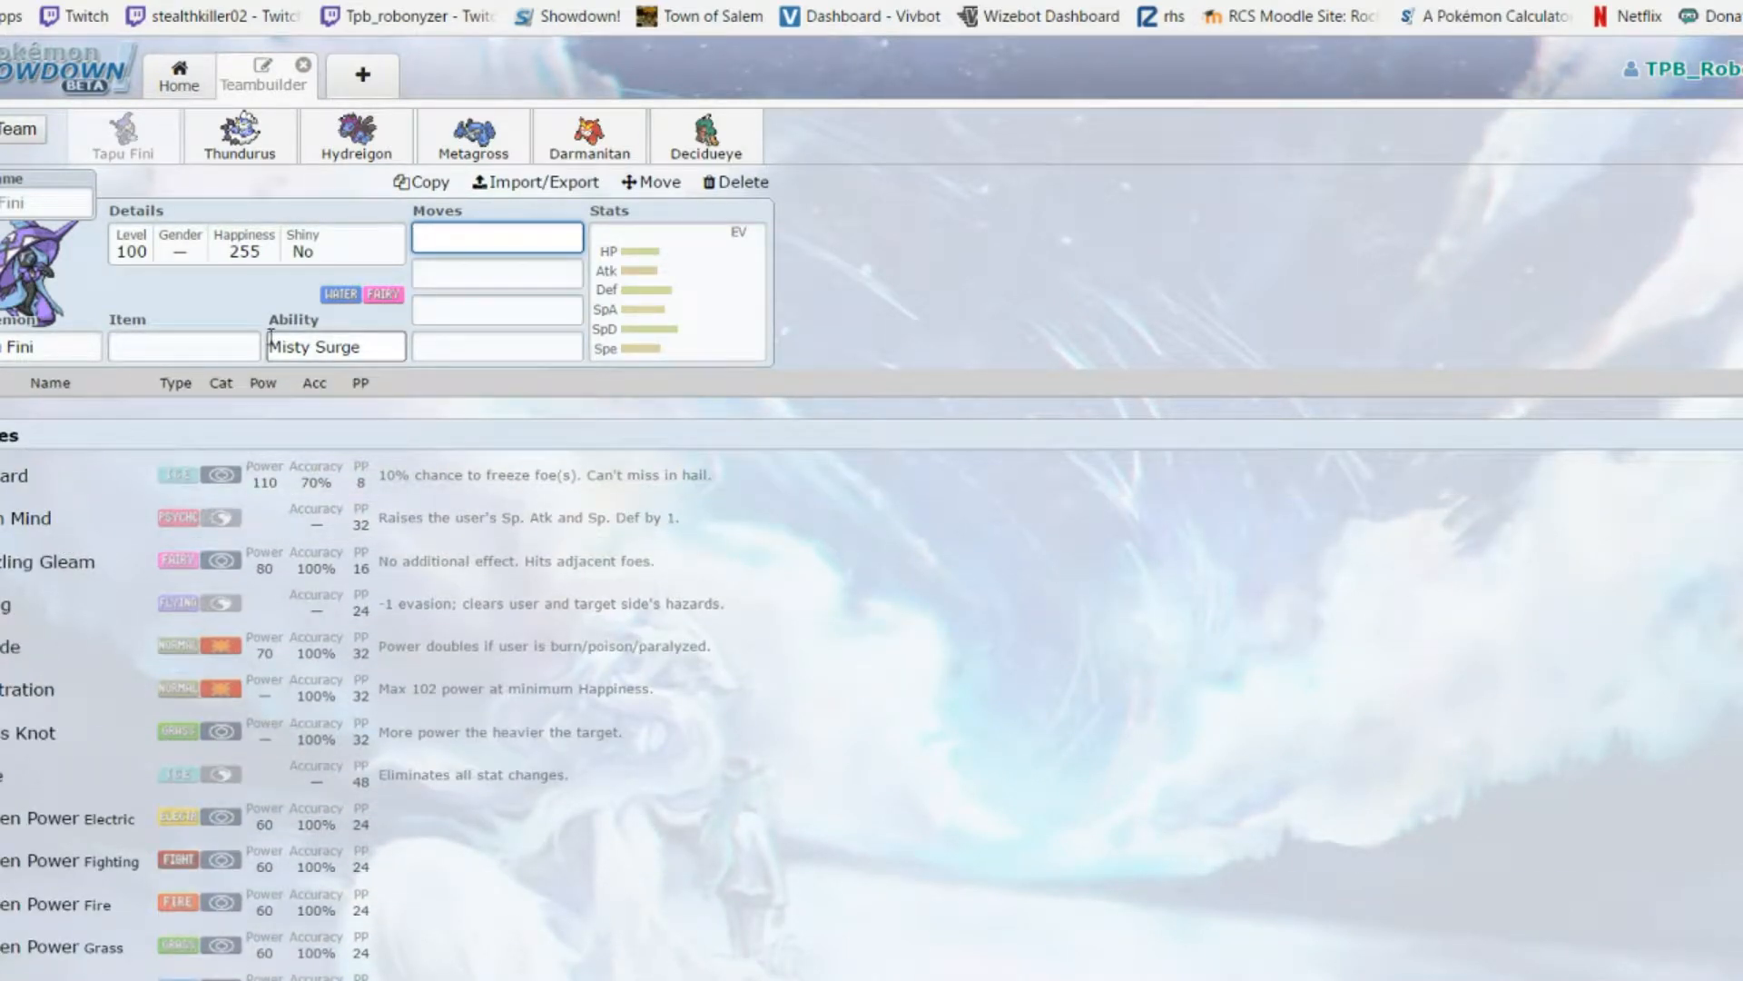
{"action": "left_click", "coordinate": [334, 346]}
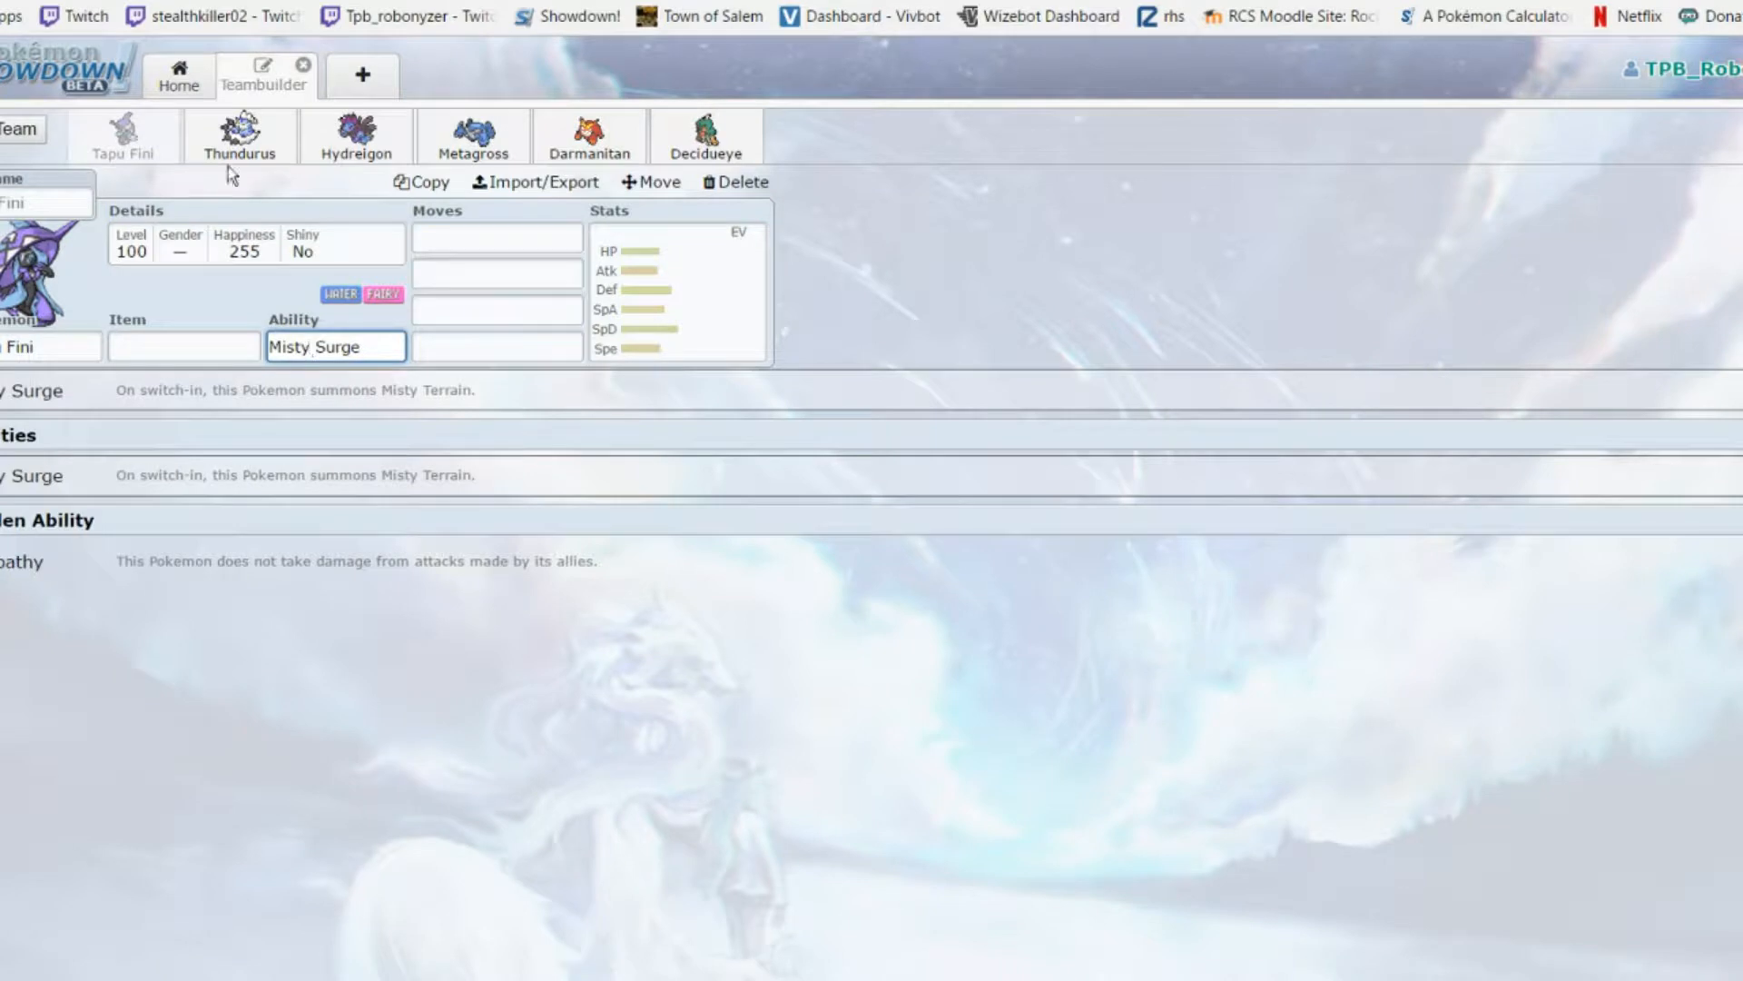
{"action": "mouse_move", "coordinate": [221, 267]}
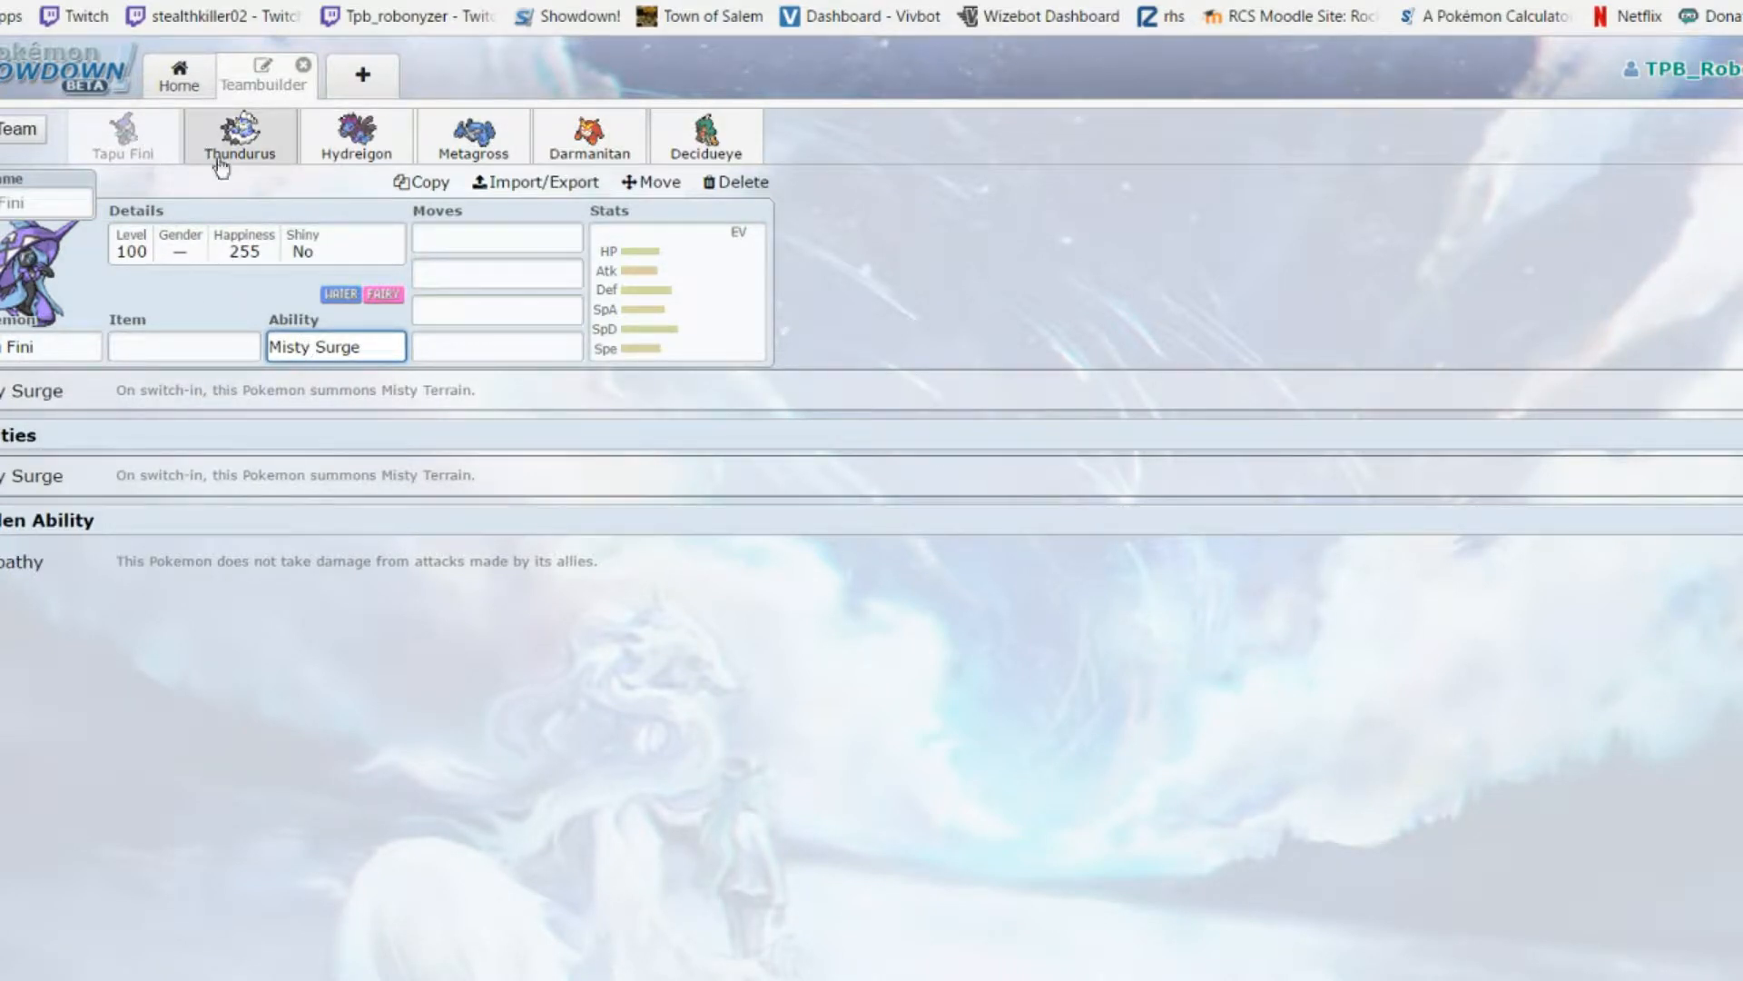
{"action": "mouse_move", "coordinate": [107, 157]}
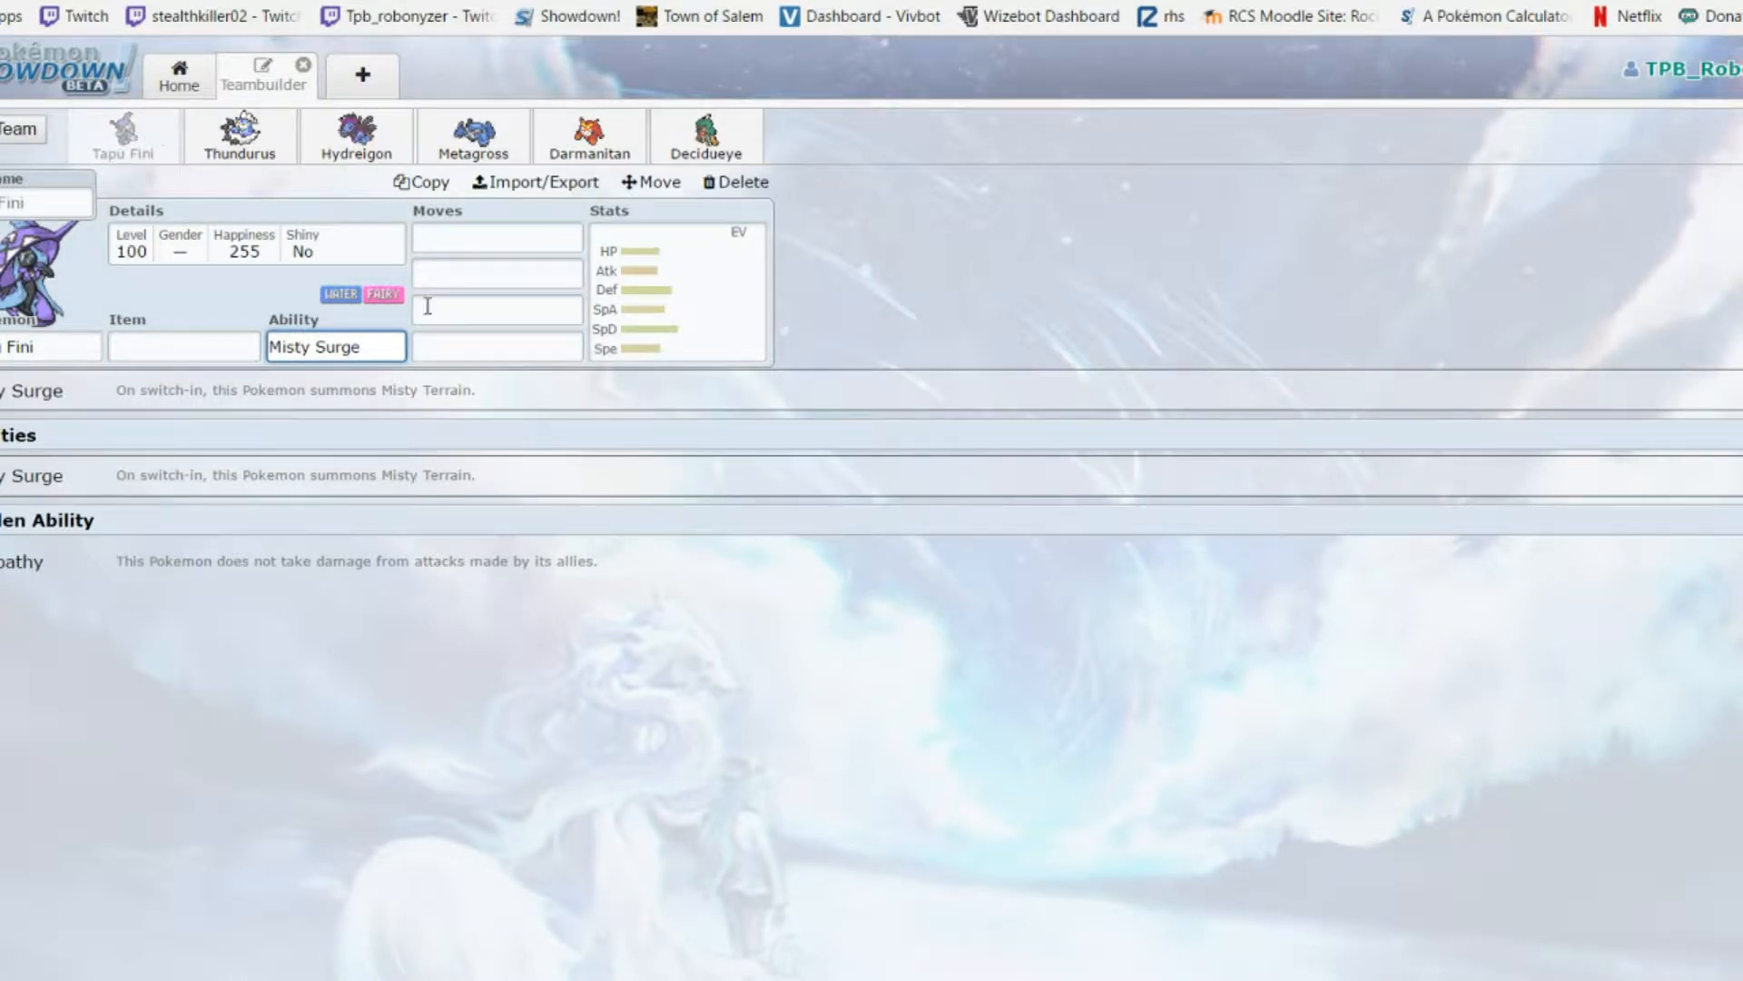
Browse Tapu Fini's learnable move list from top to bottom and back
{"action": "left_click", "coordinate": [496, 236]}
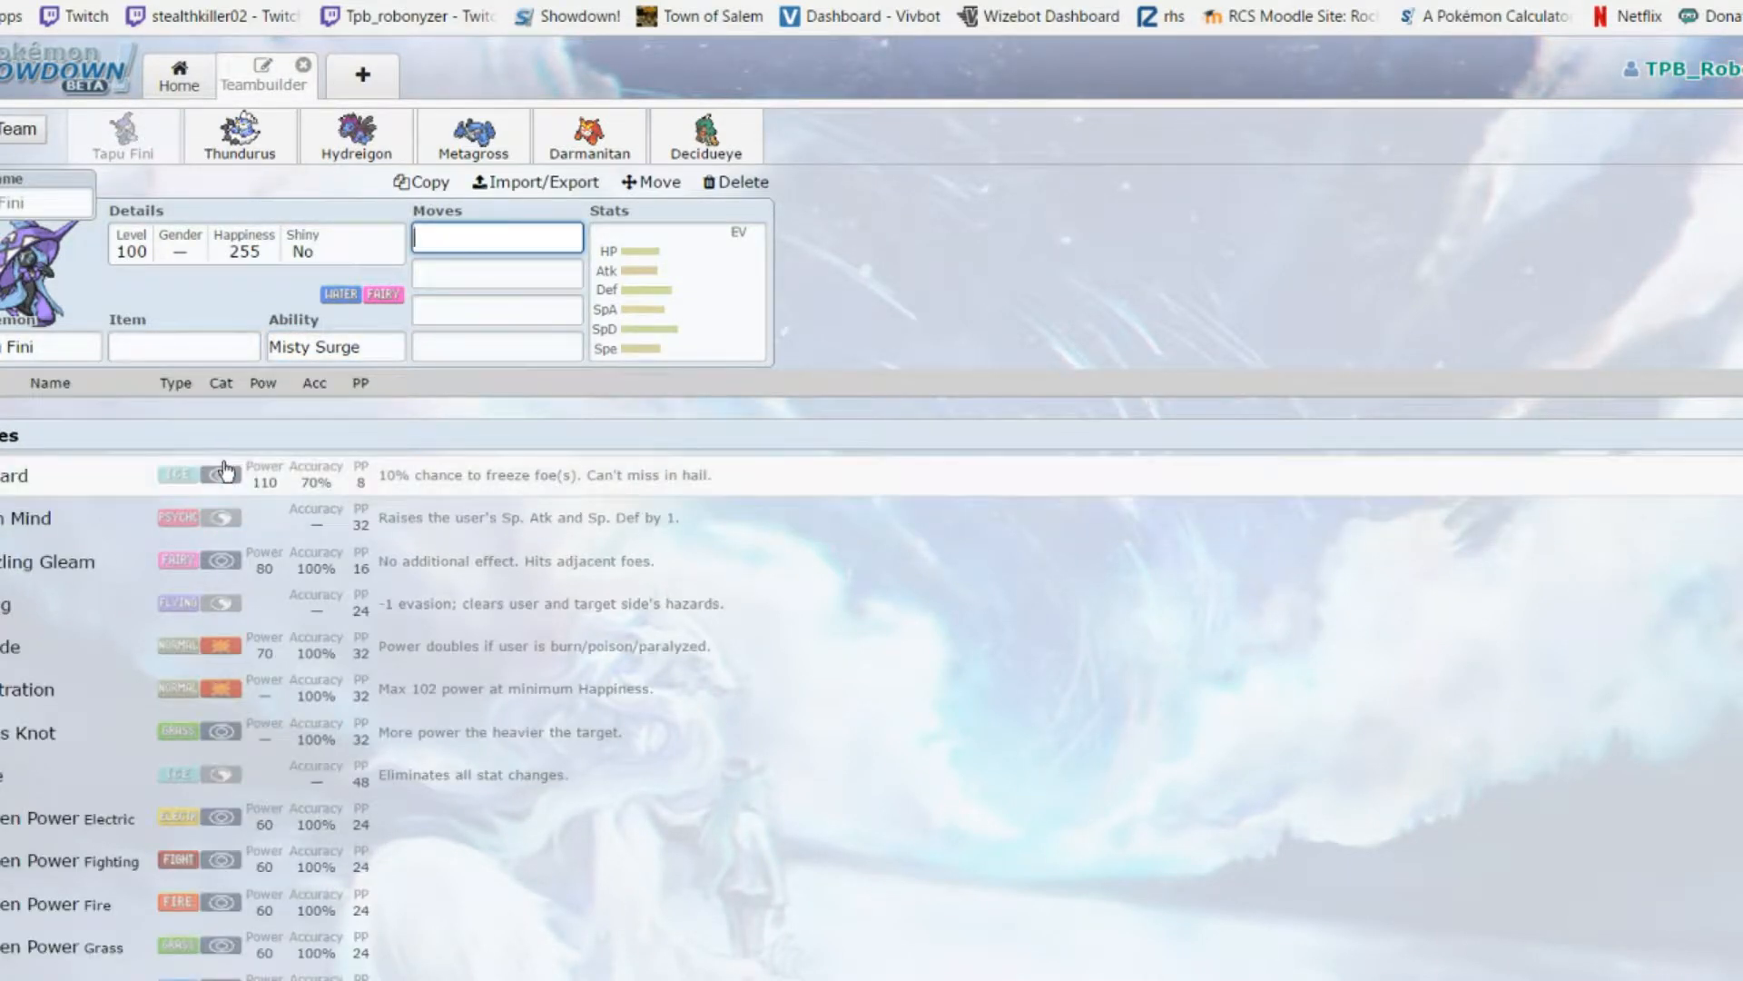
{"action": "scroll", "scroll_direction": "down", "scroll_amount": 3}
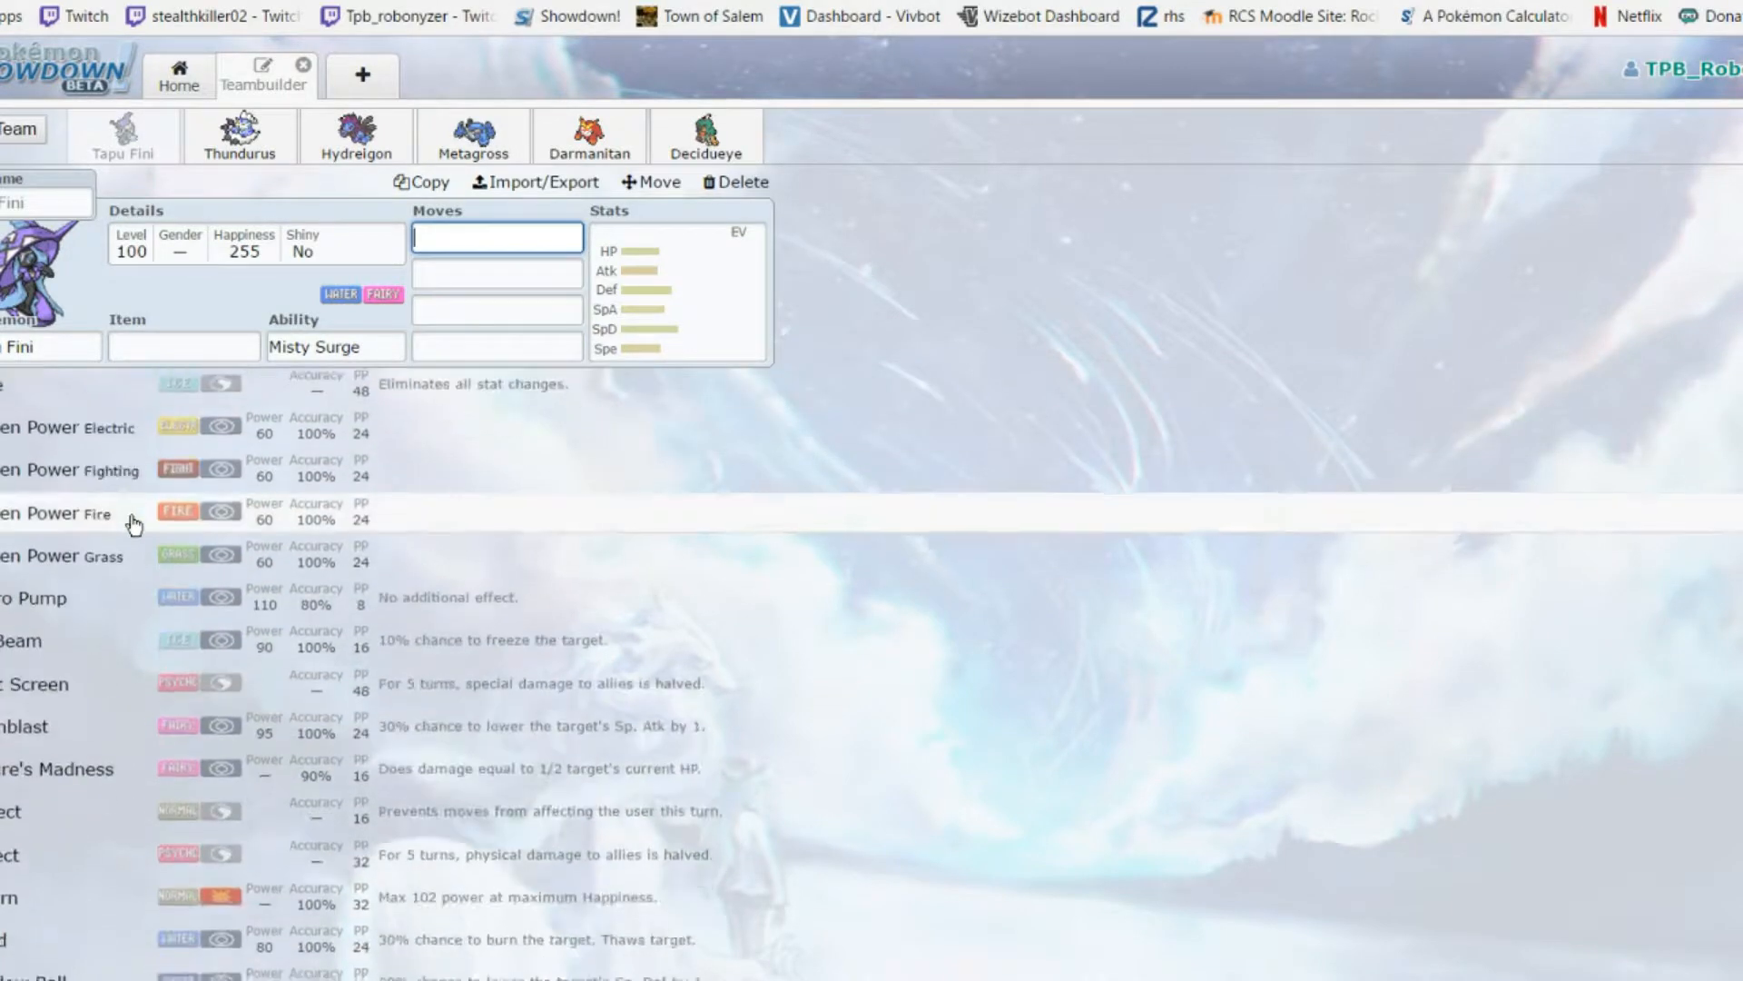
{"action": "scroll", "scroll_direction": "down", "scroll_amount": 3}
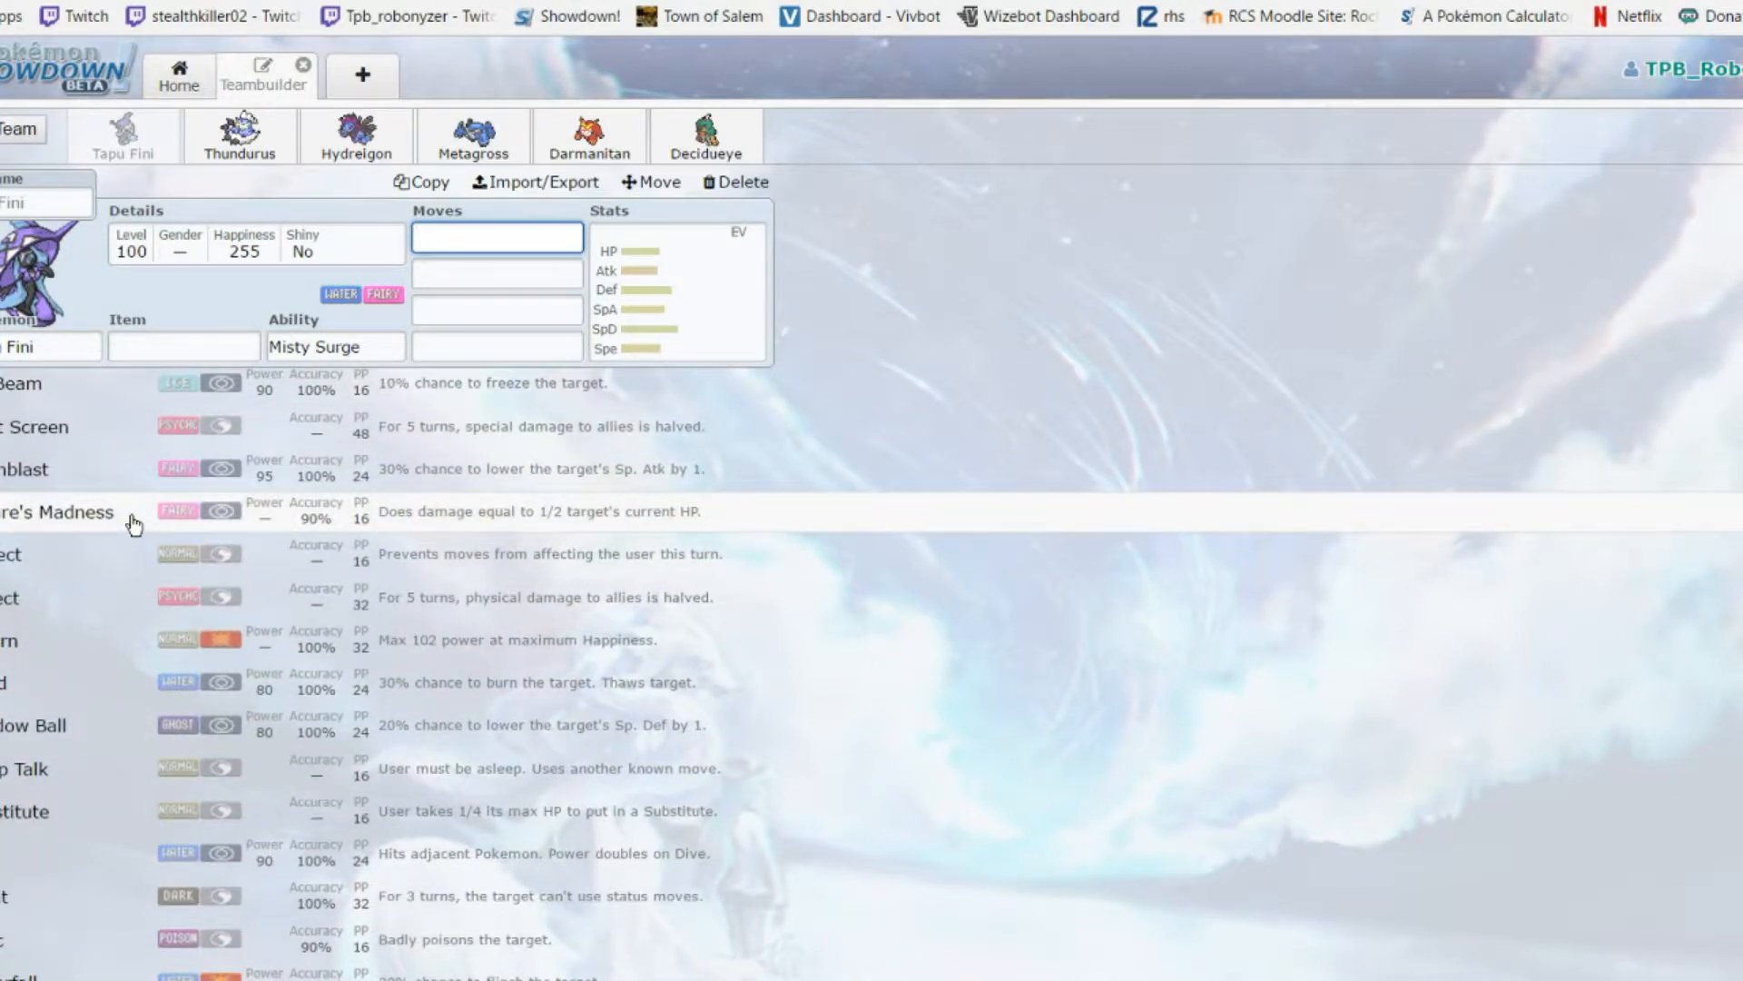
{"action": "scroll", "scroll_direction": "down", "scroll_amount": 3}
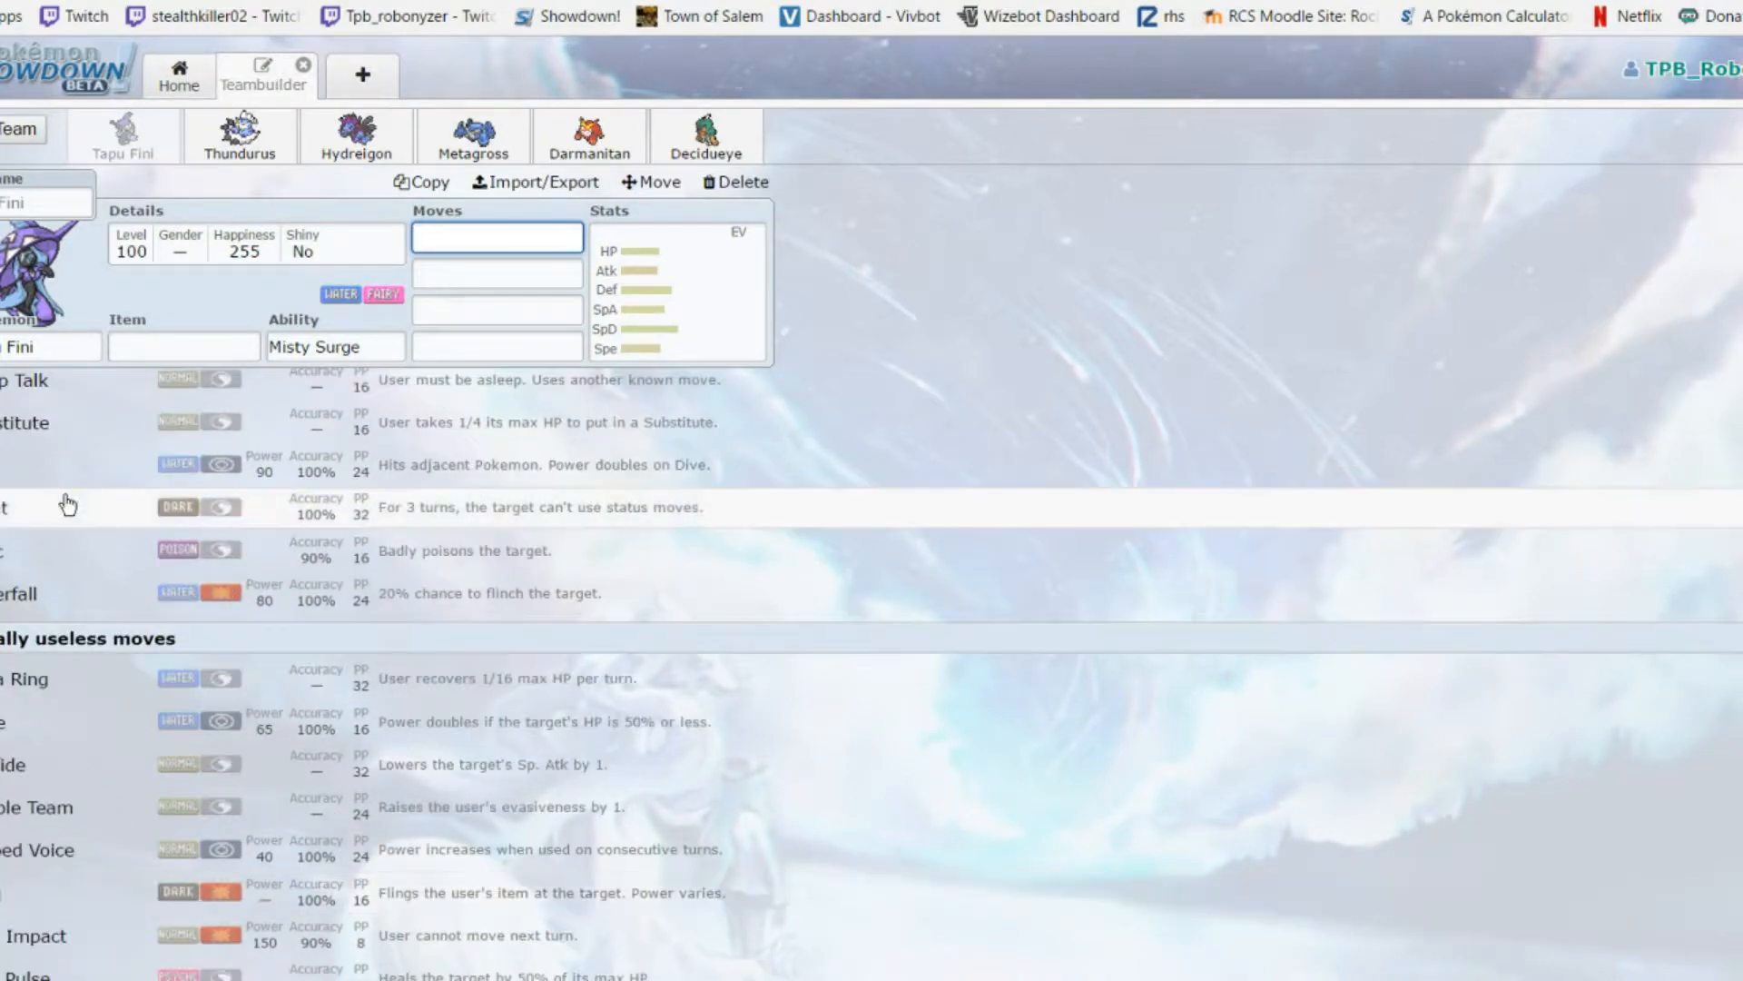
{"action": "scroll", "scroll_direction": "up", "scroll_amount": 3}
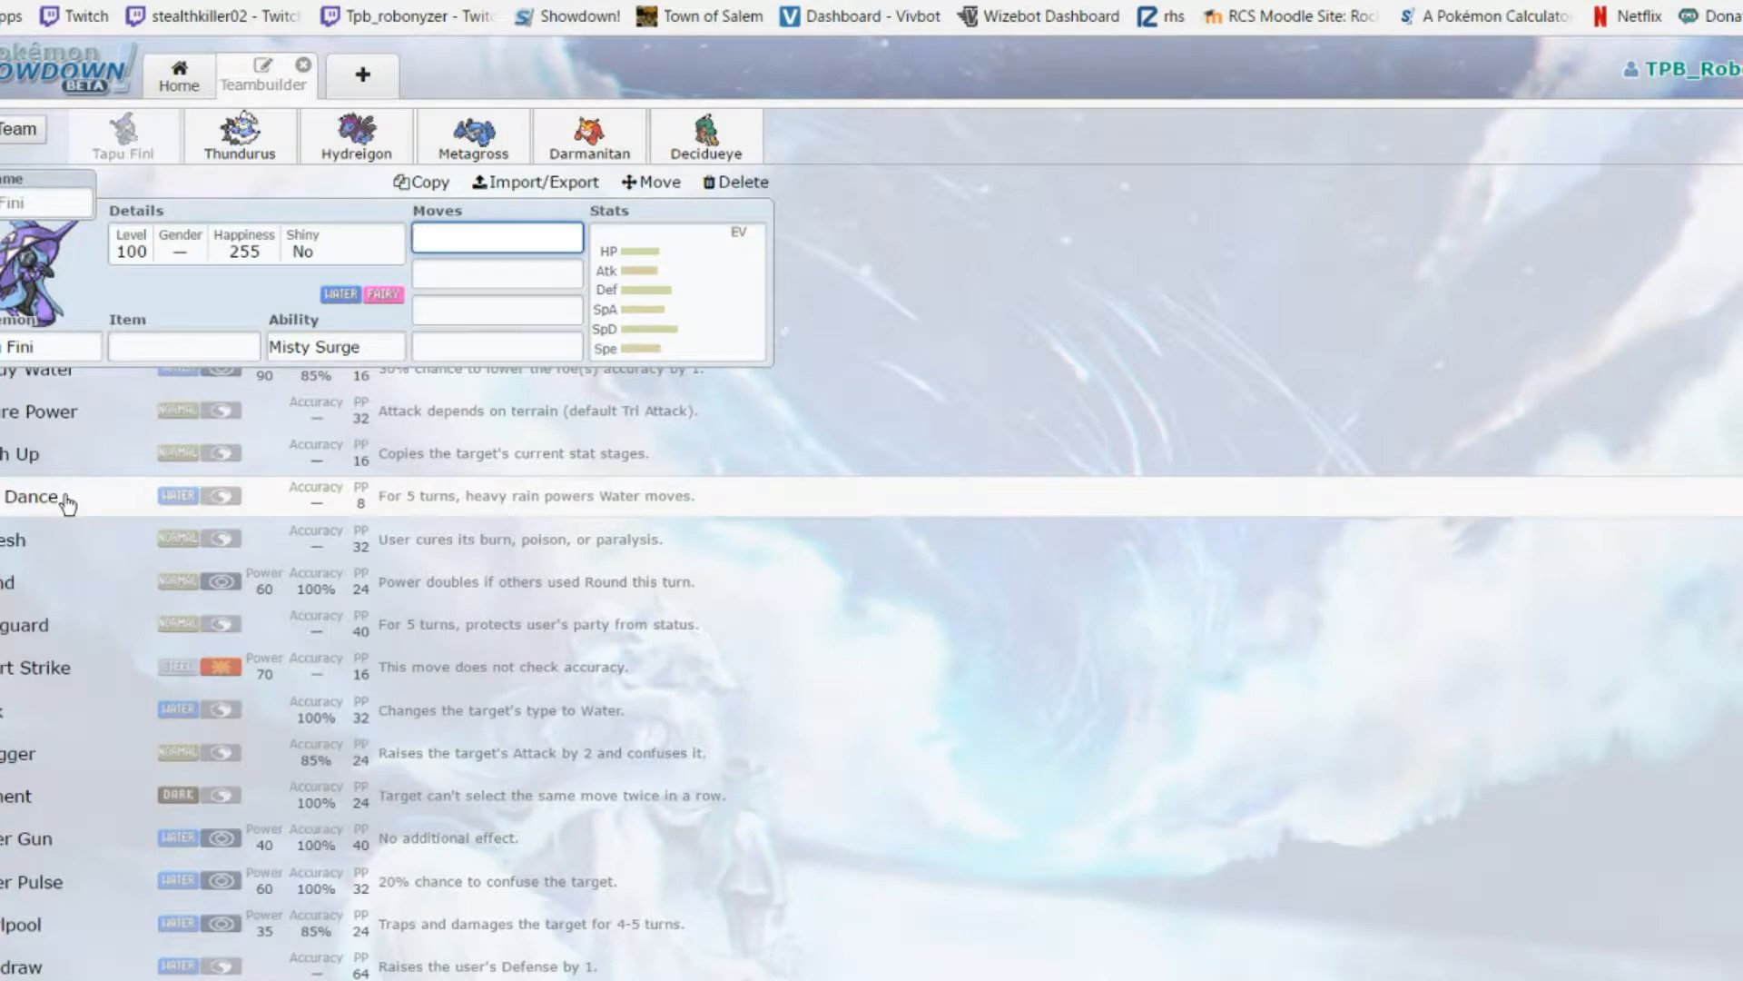
{"action": "mouse_move", "coordinate": [211, 774]}
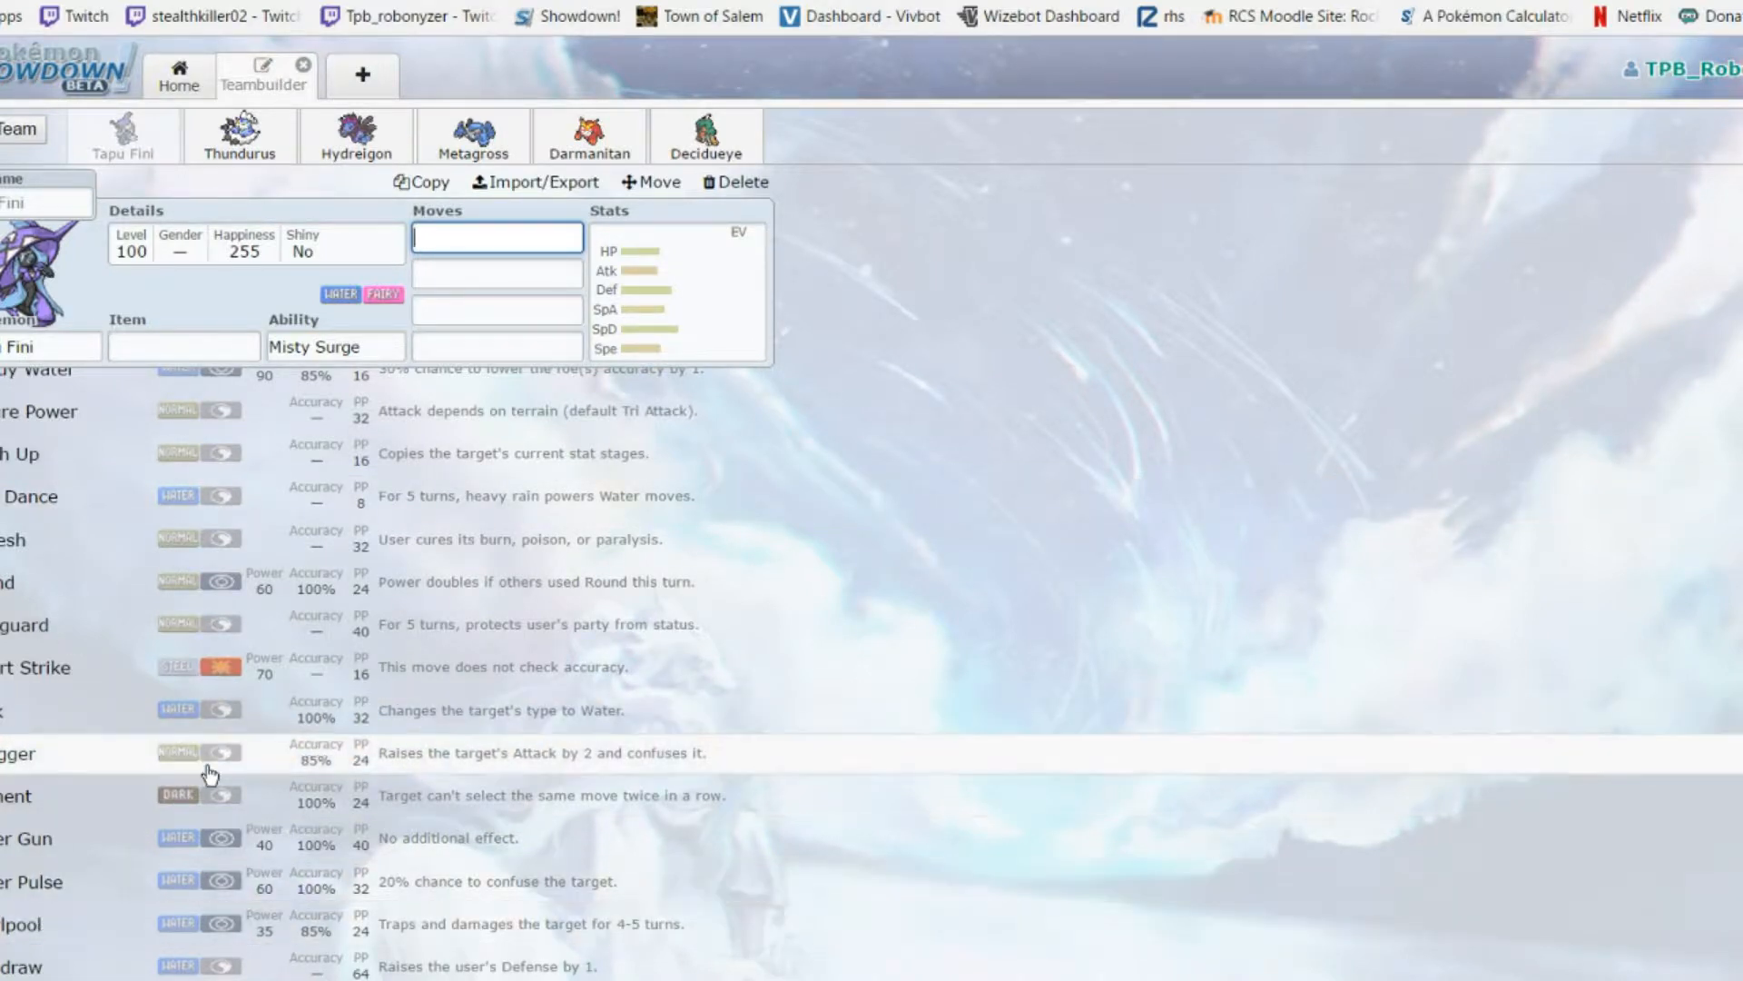
{"action": "scroll", "scroll_direction": "up", "scroll_amount": 3}
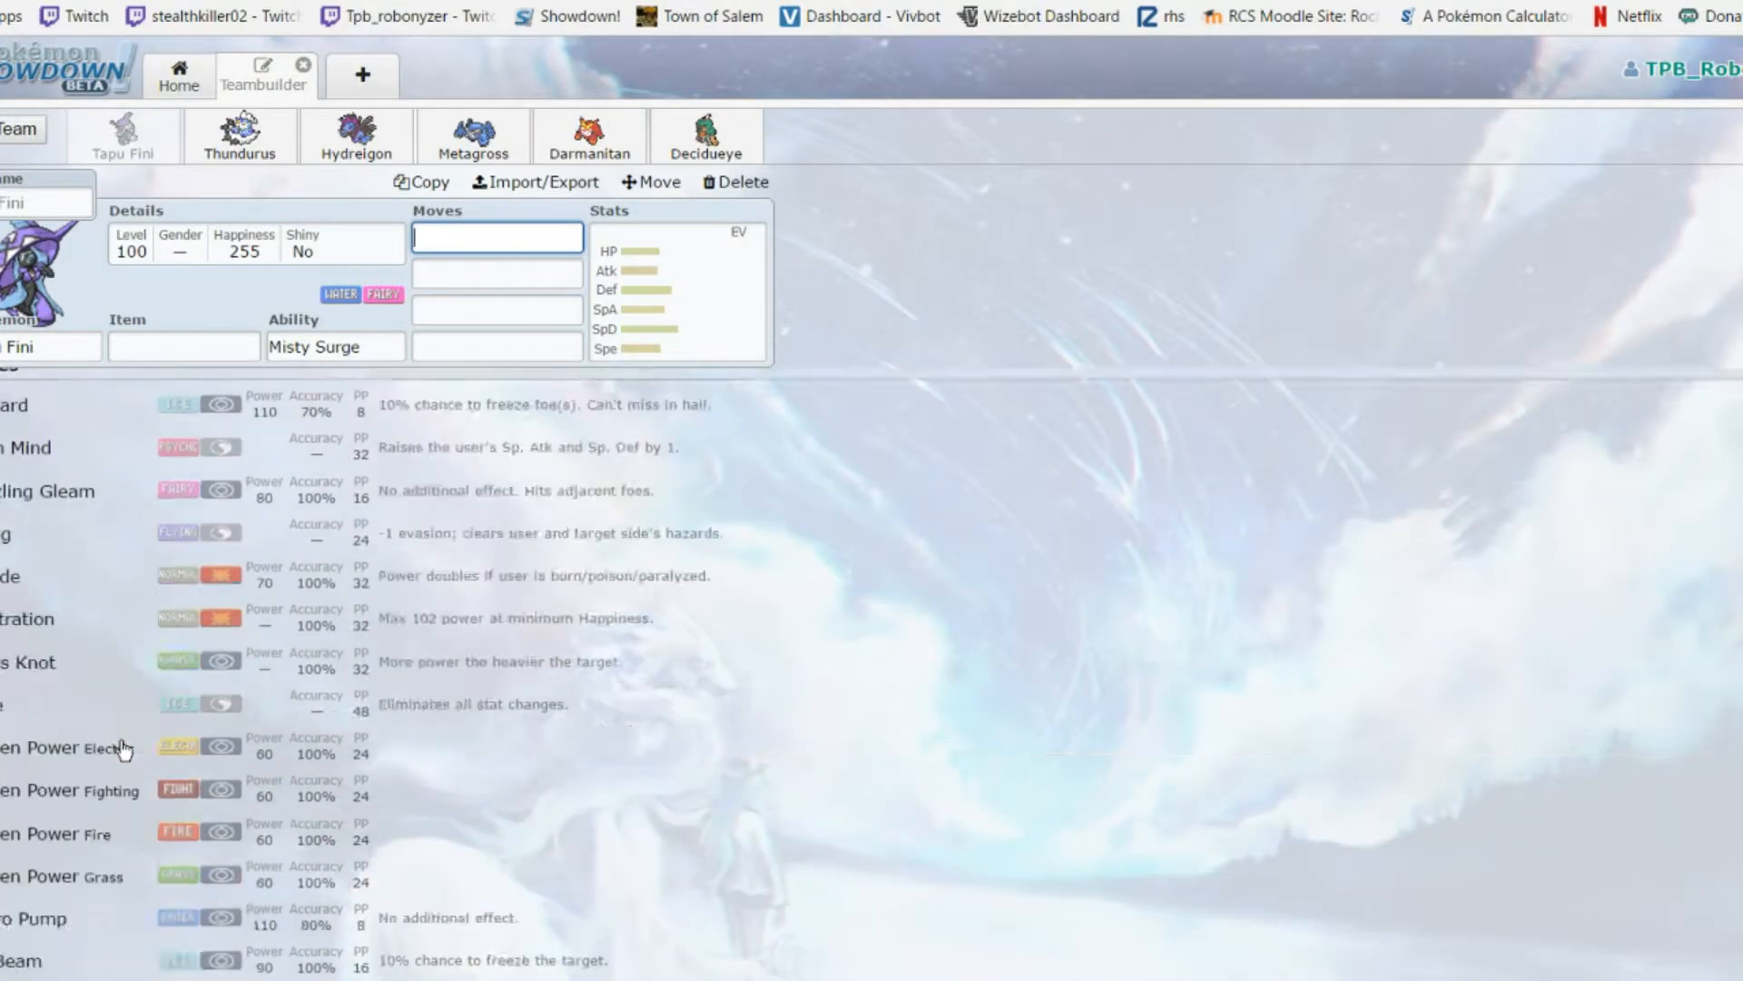
{"action": "scroll", "scroll_direction": "up", "scroll_amount": 3}
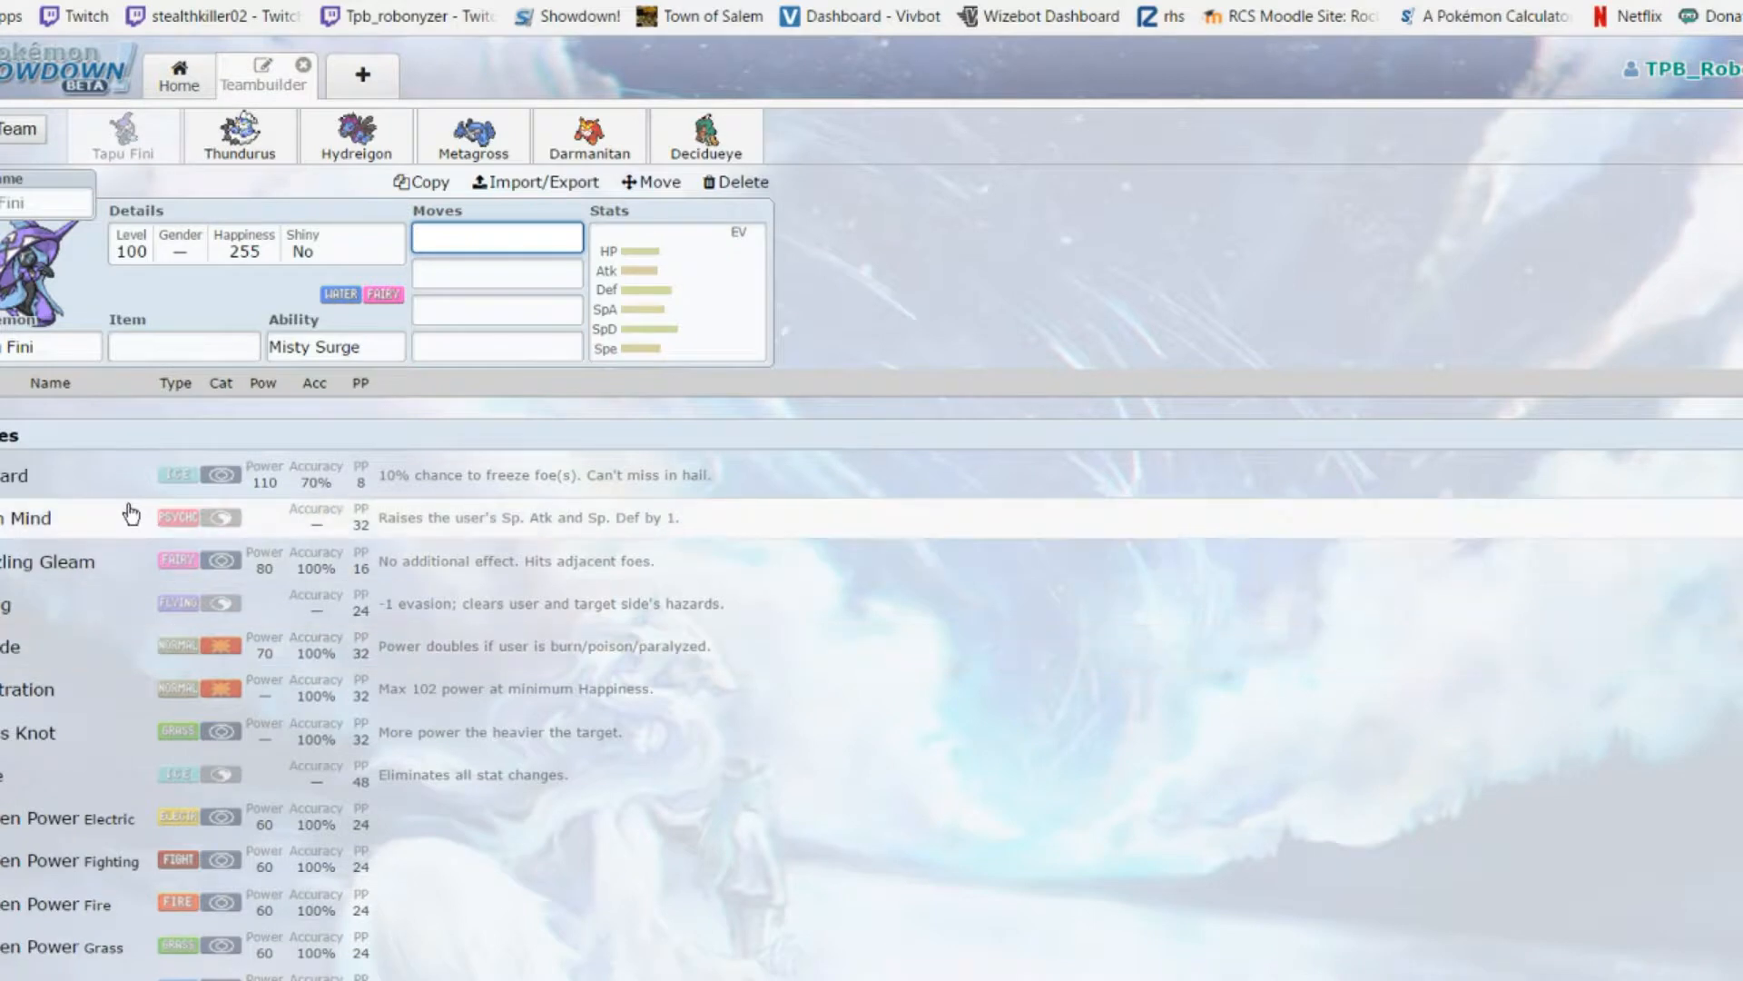
{"action": "mouse_move", "coordinate": [132, 612]}
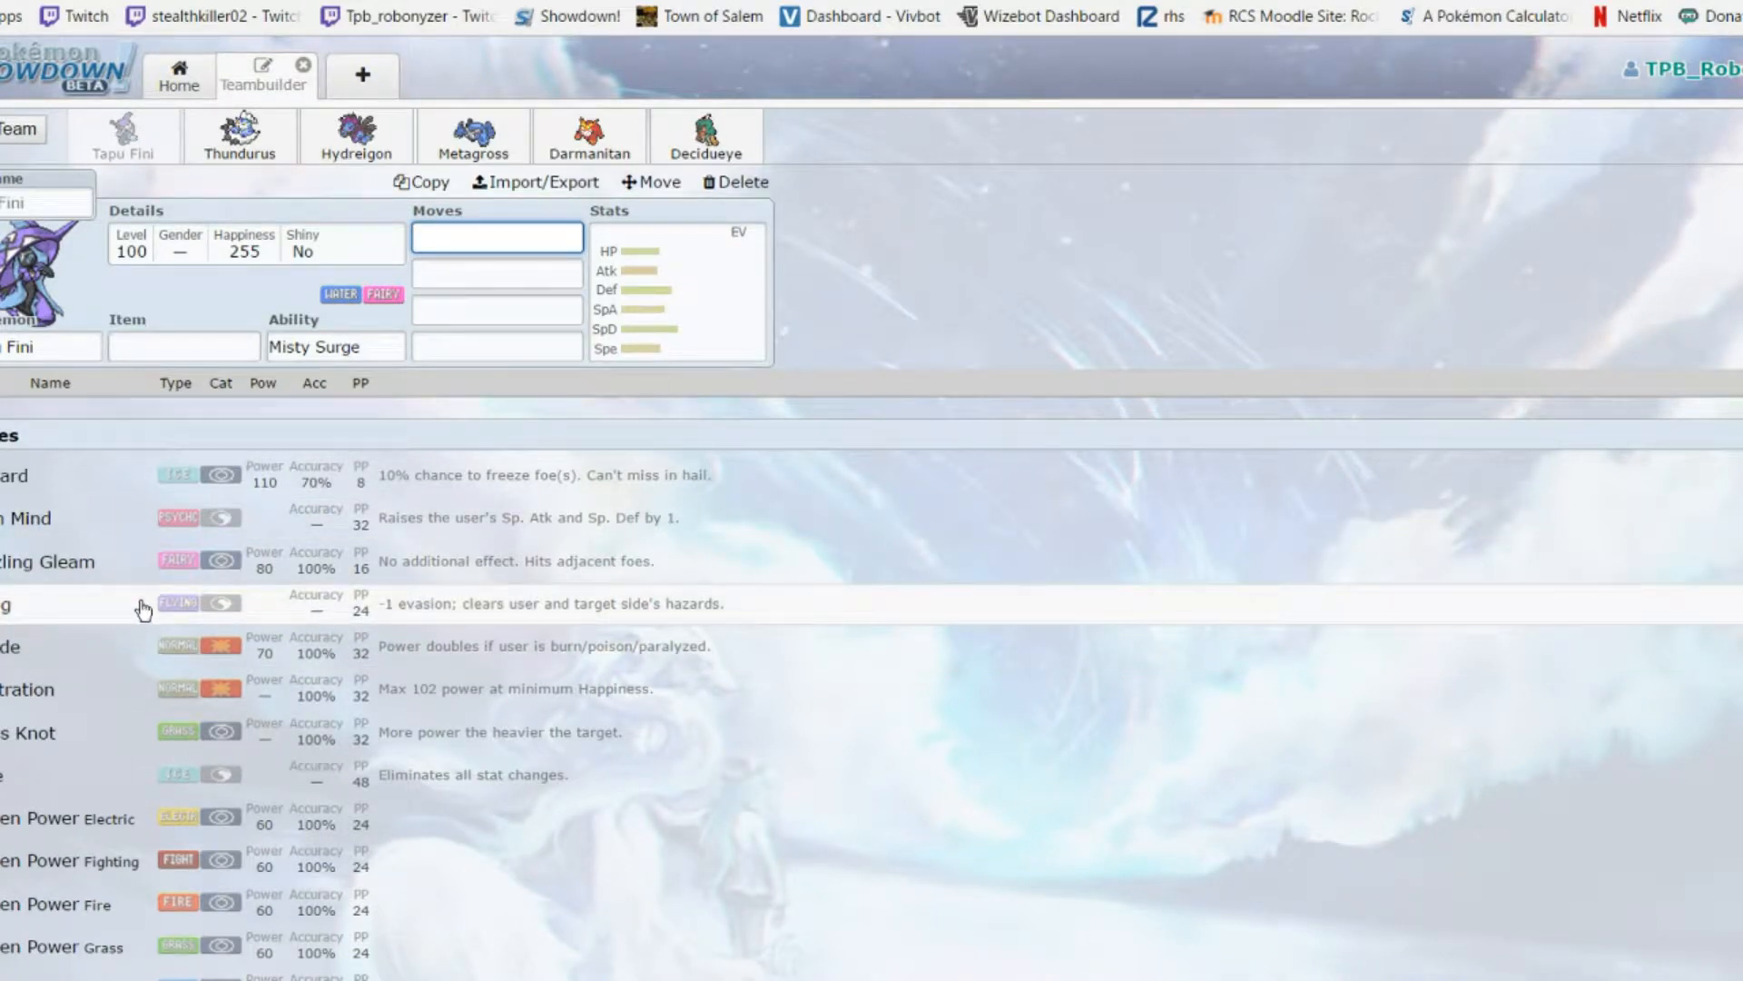
{"action": "mouse_move", "coordinate": [222, 219]}
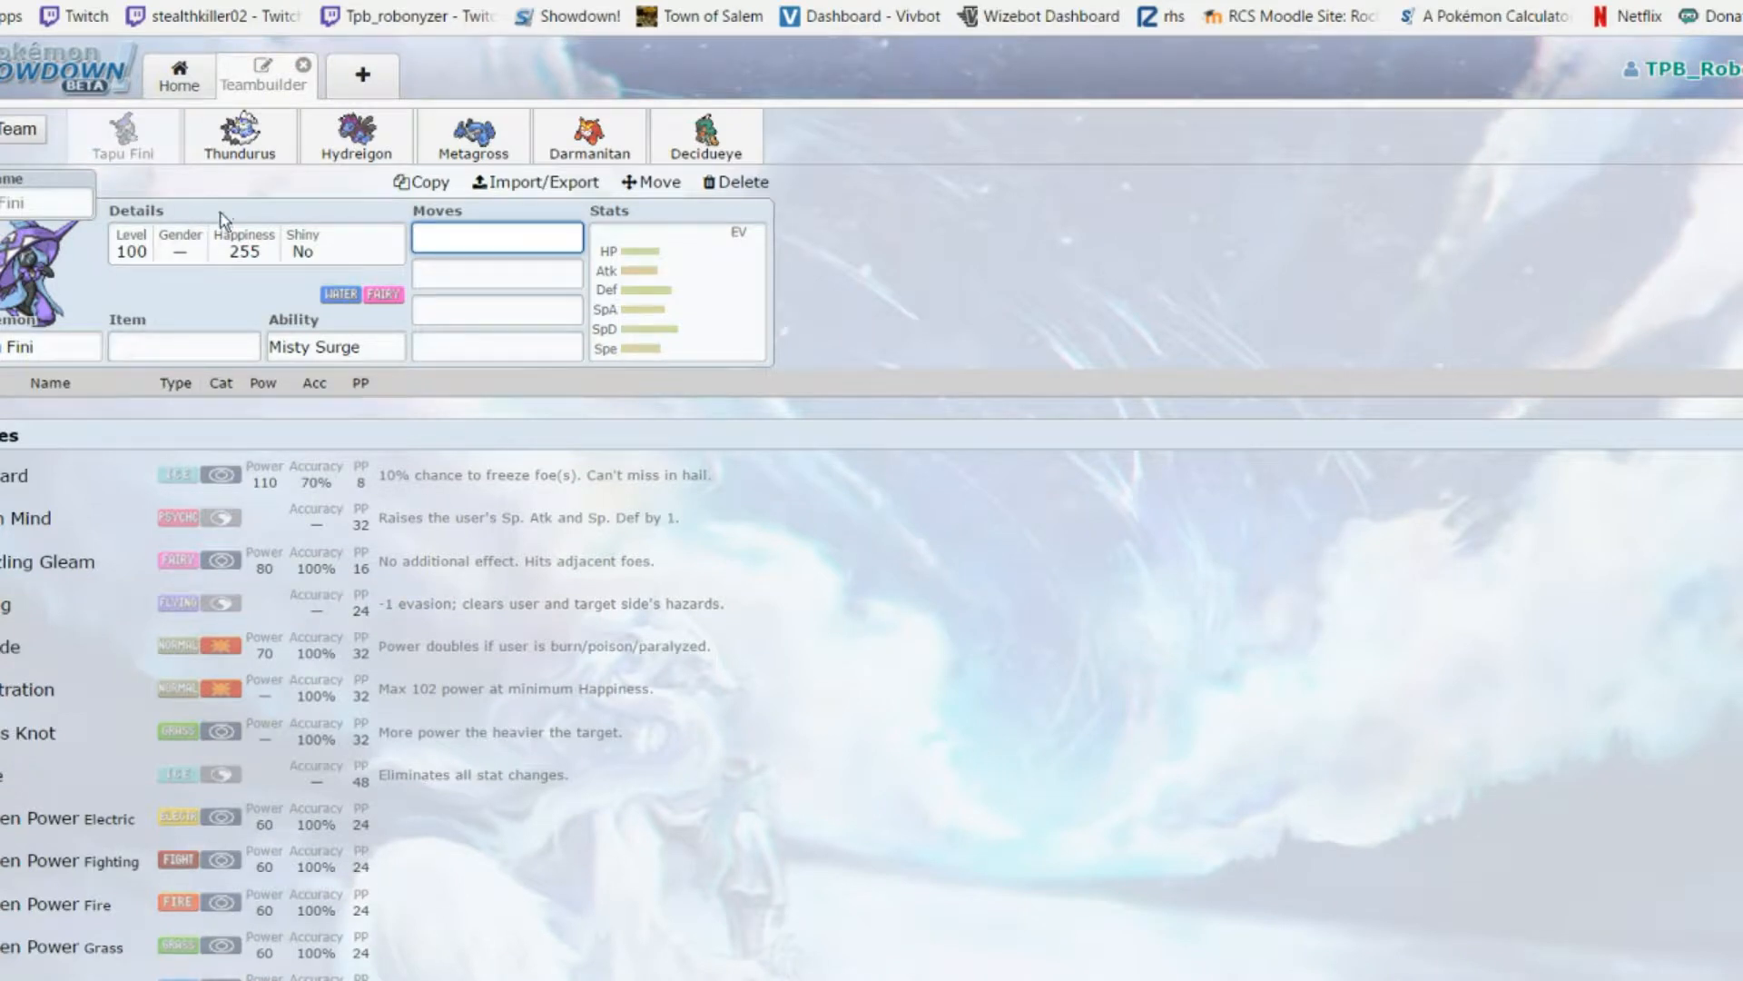
{"action": "mouse_move", "coordinate": [228, 204]}
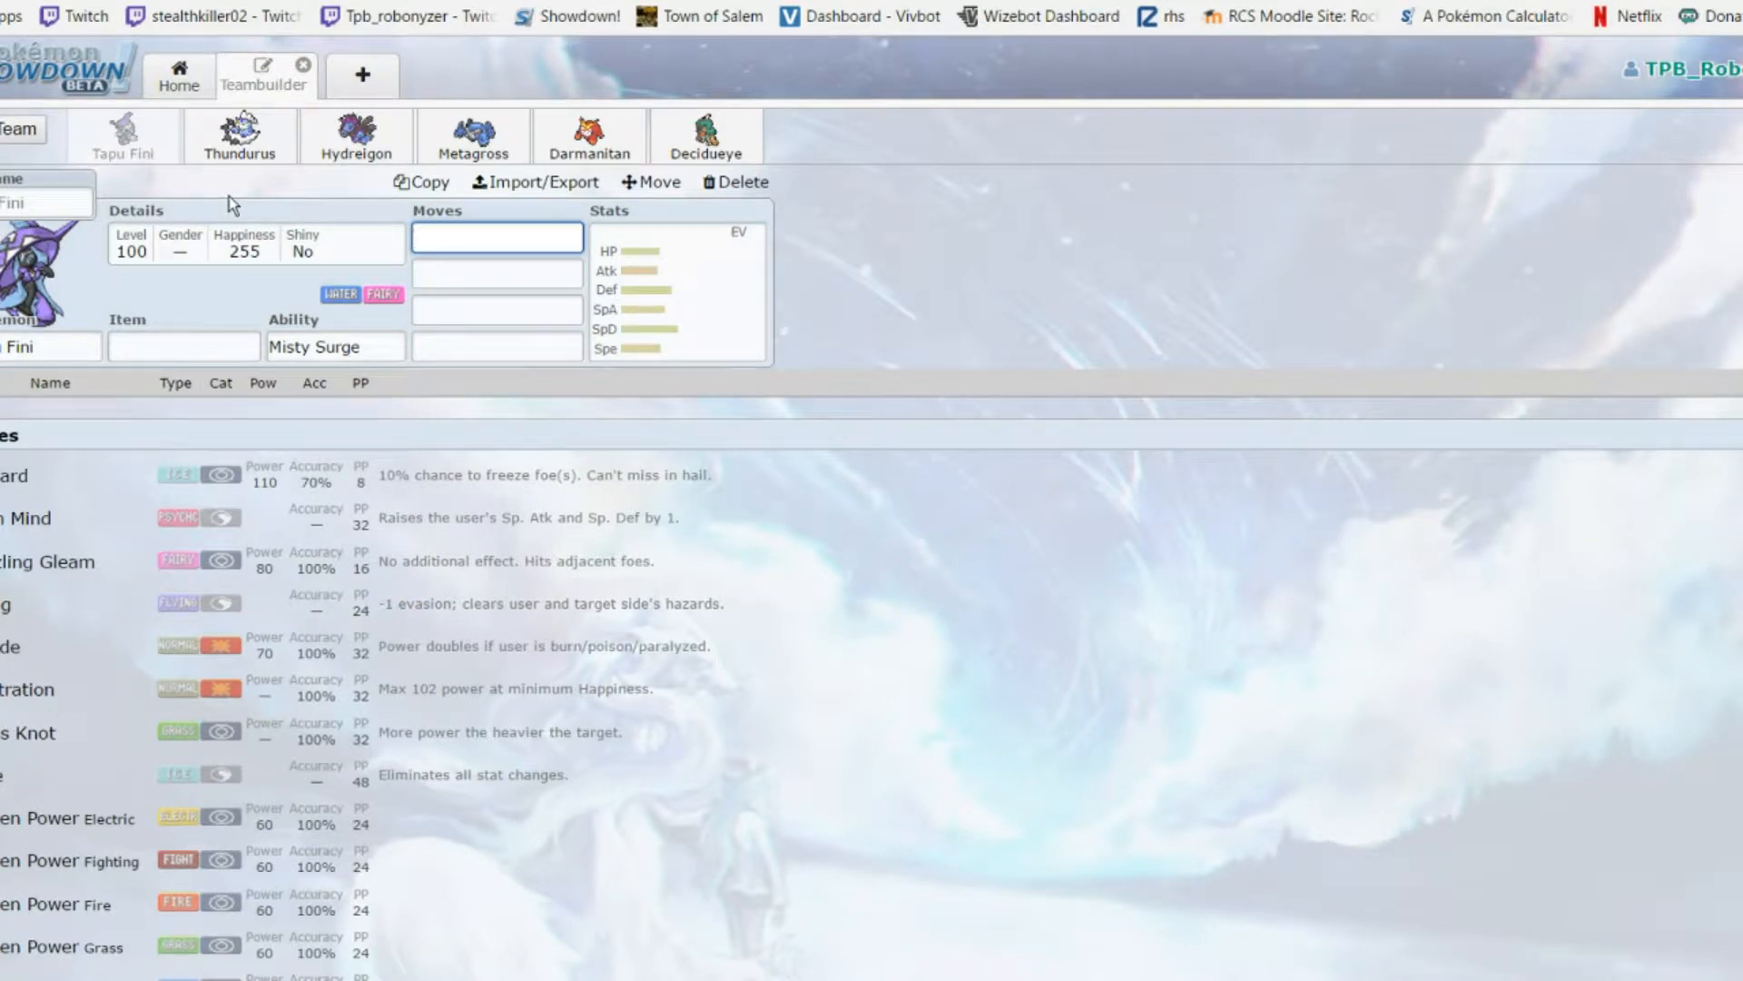
Switch to Thundurus and scroll down through its learnable moves
{"action": "left_click", "coordinate": [240, 133]}
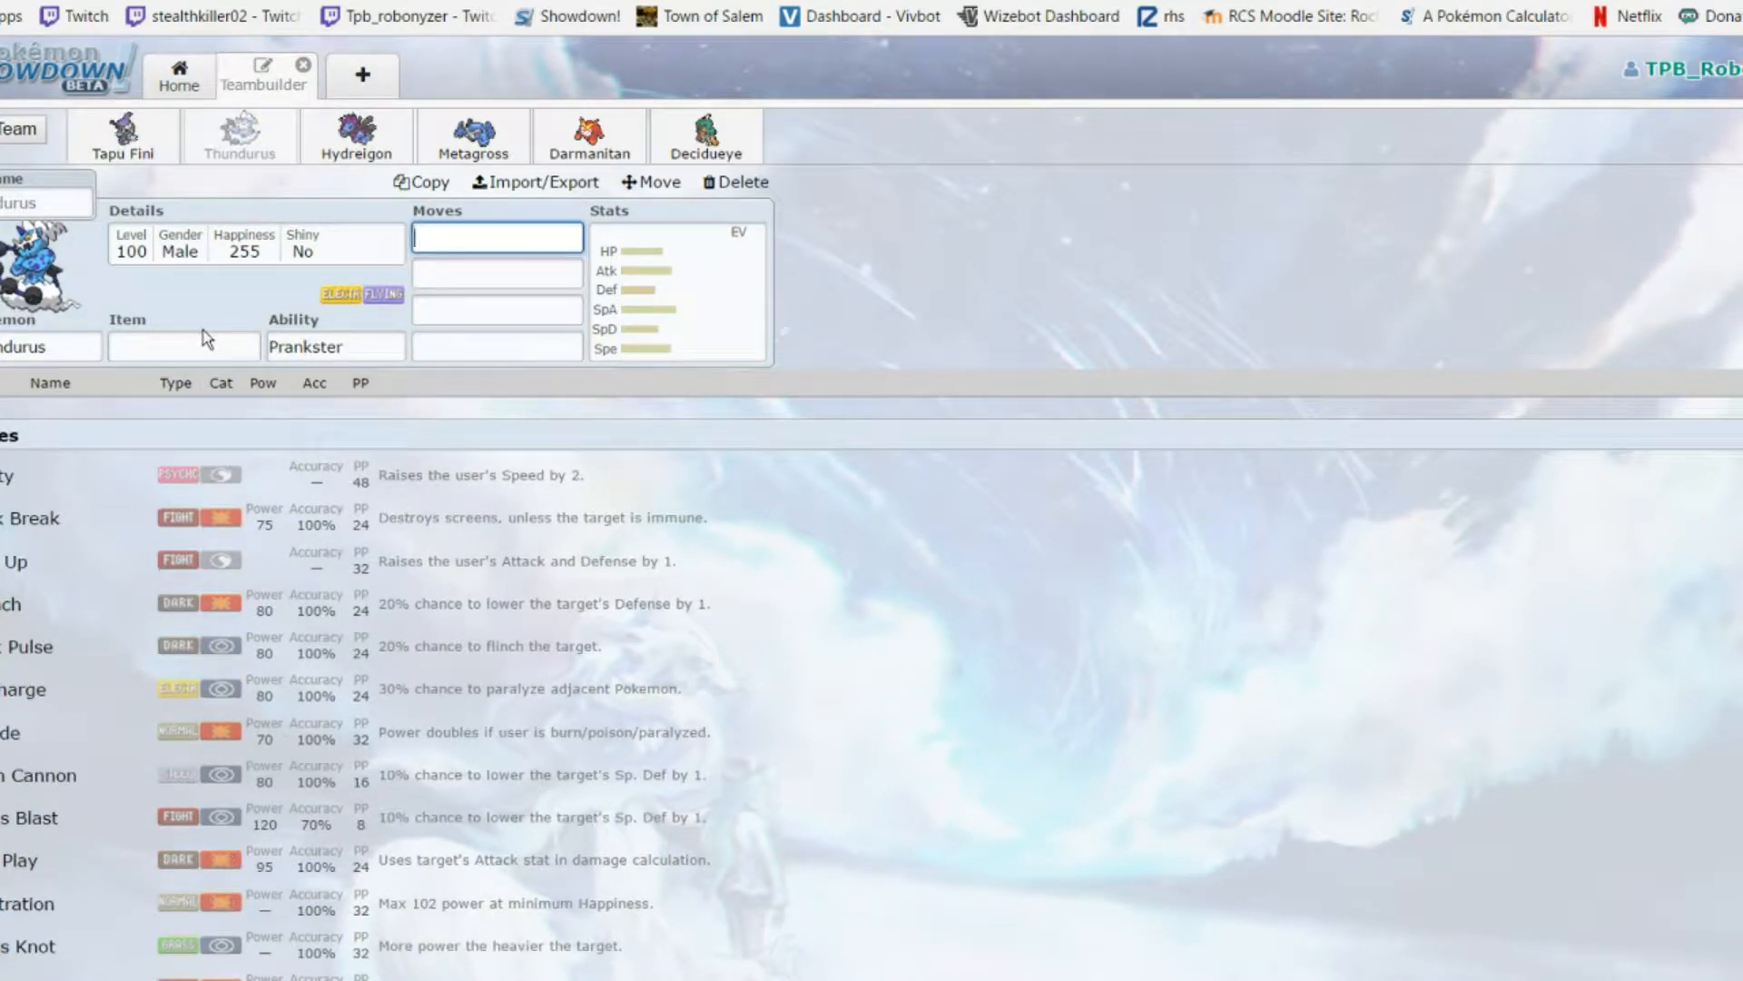
{"action": "left_click", "coordinate": [334, 345]}
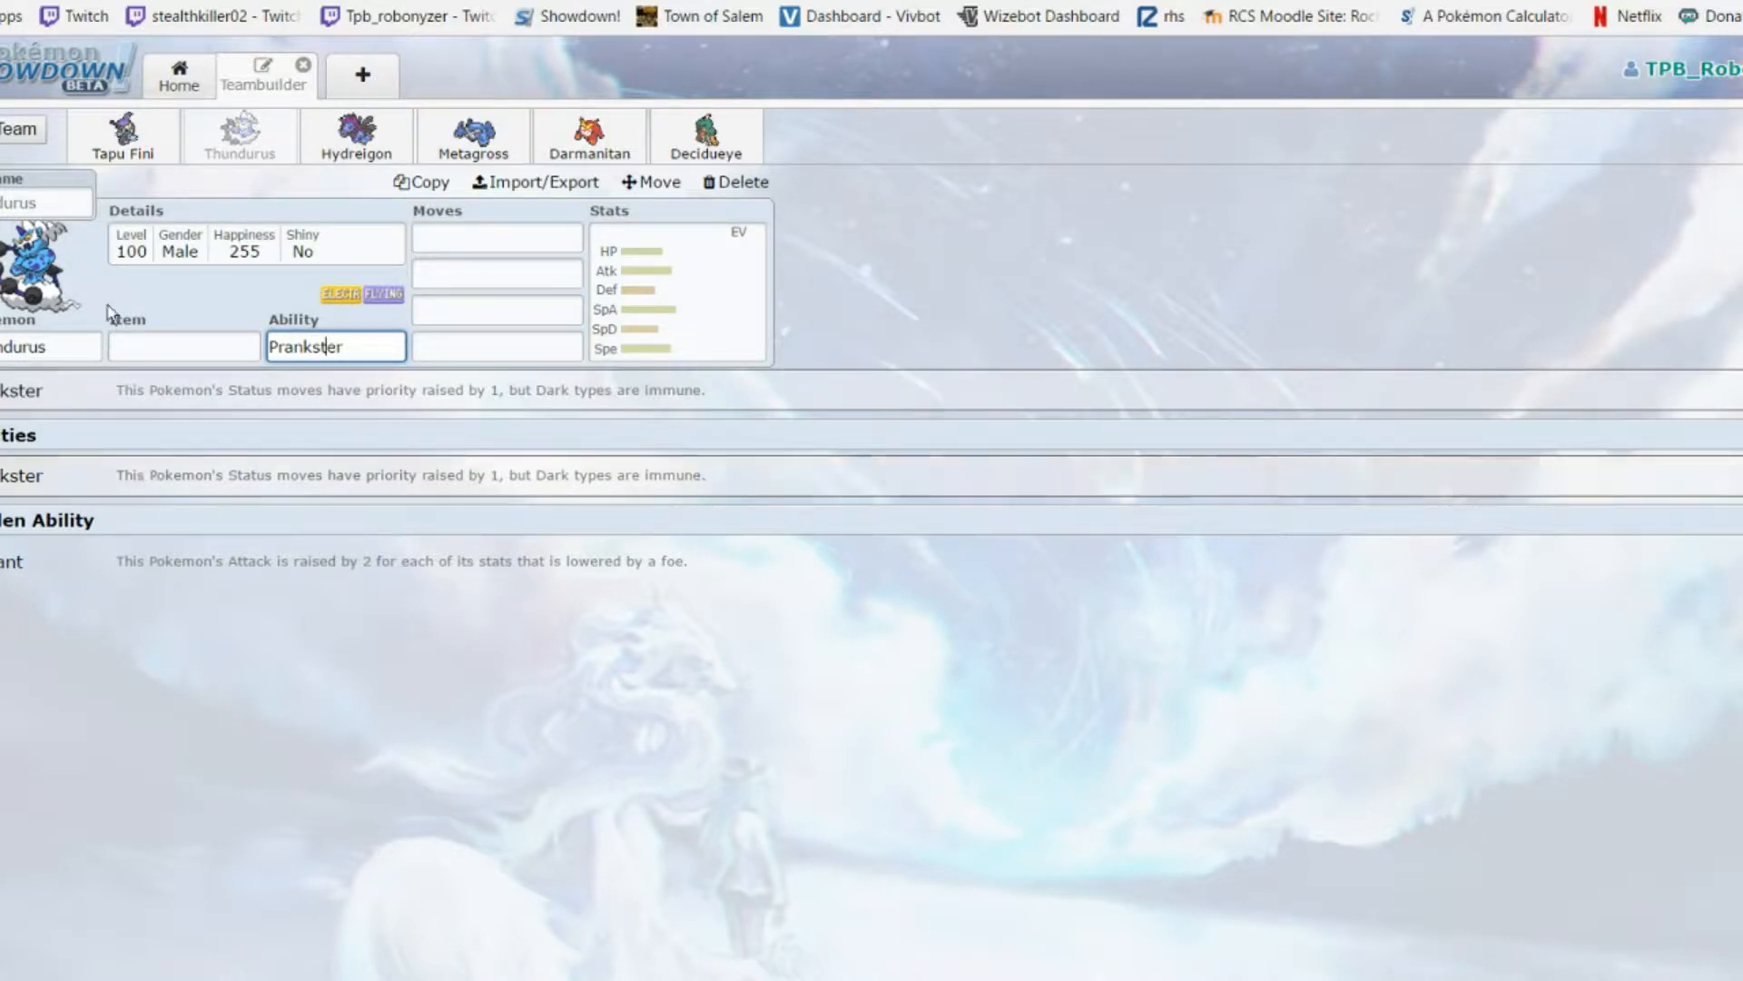
{"action": "mouse_move", "coordinate": [507, 82]}
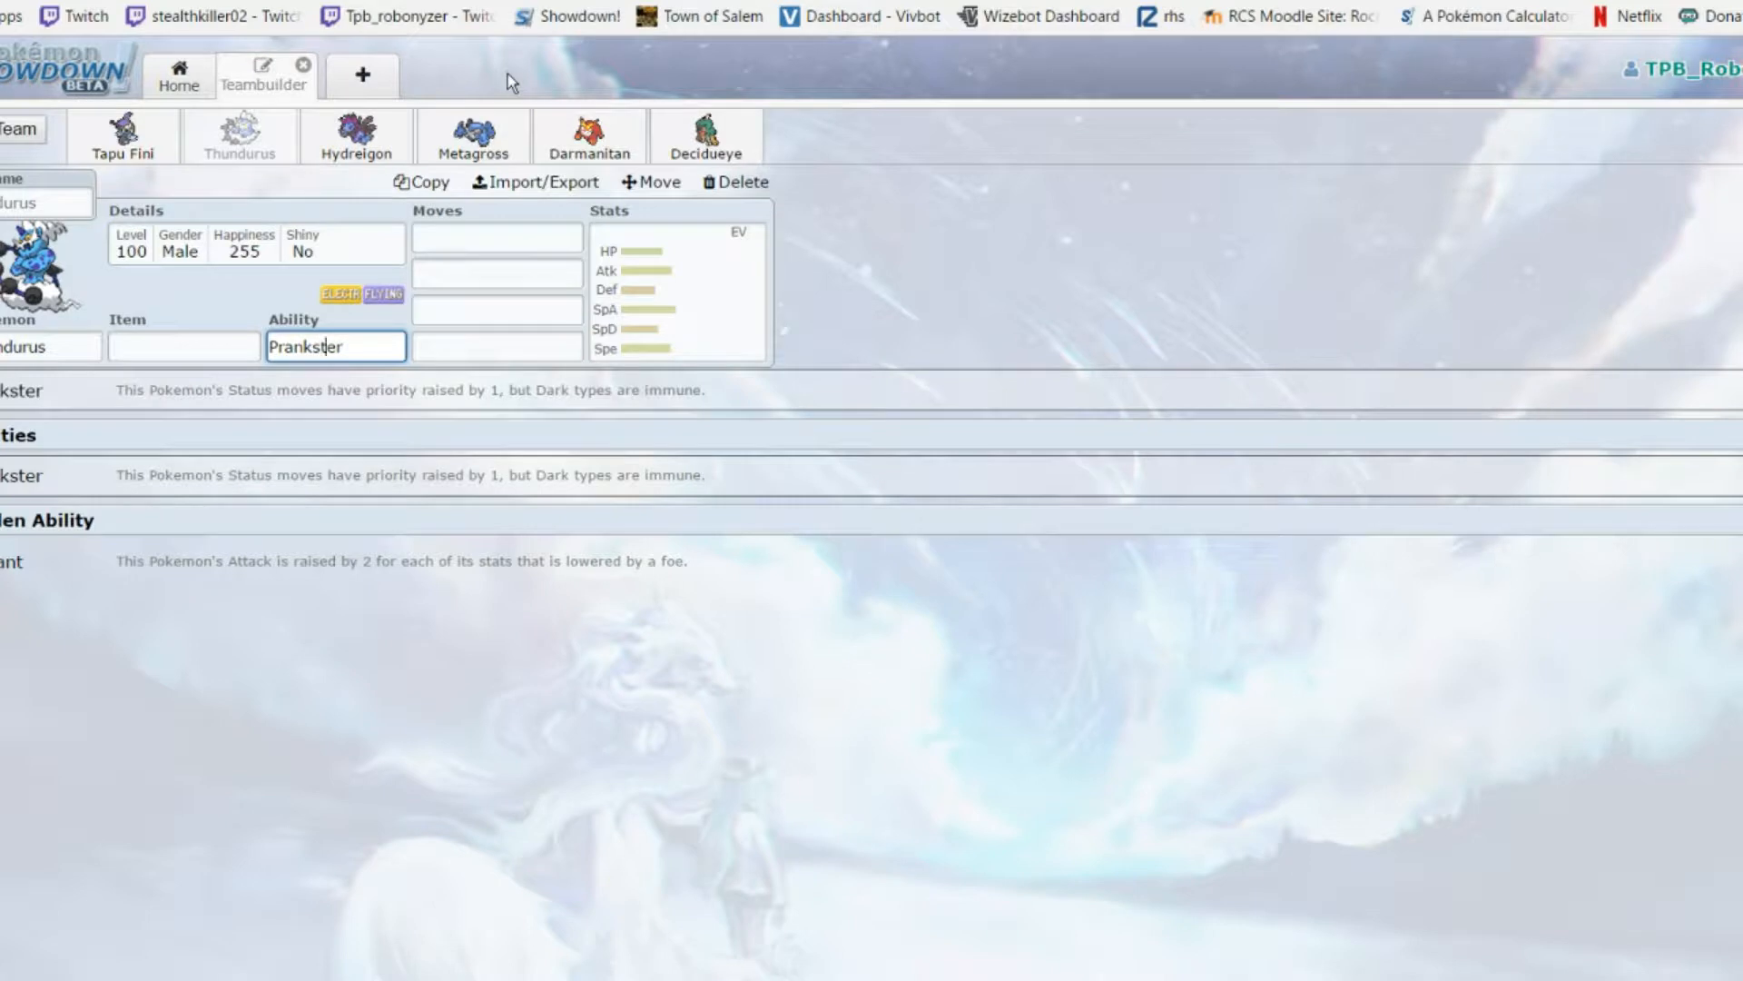
{"action": "mouse_move", "coordinate": [87, 472]}
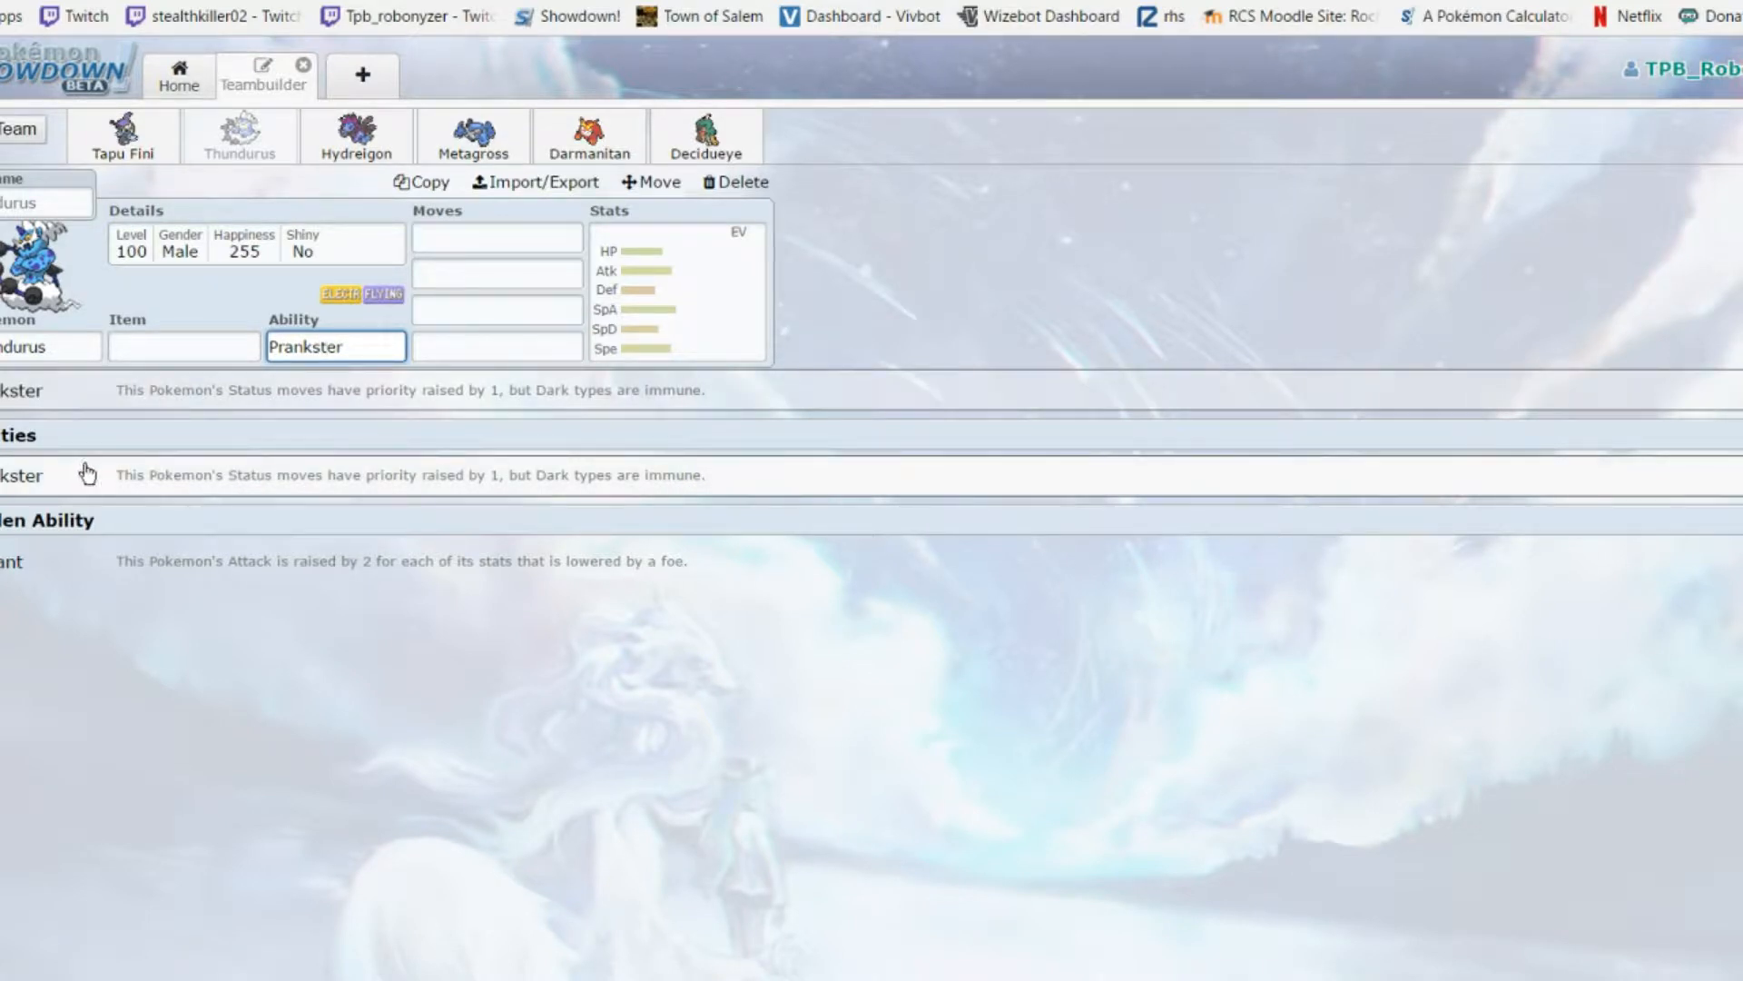
{"action": "mouse_move", "coordinate": [204, 523]}
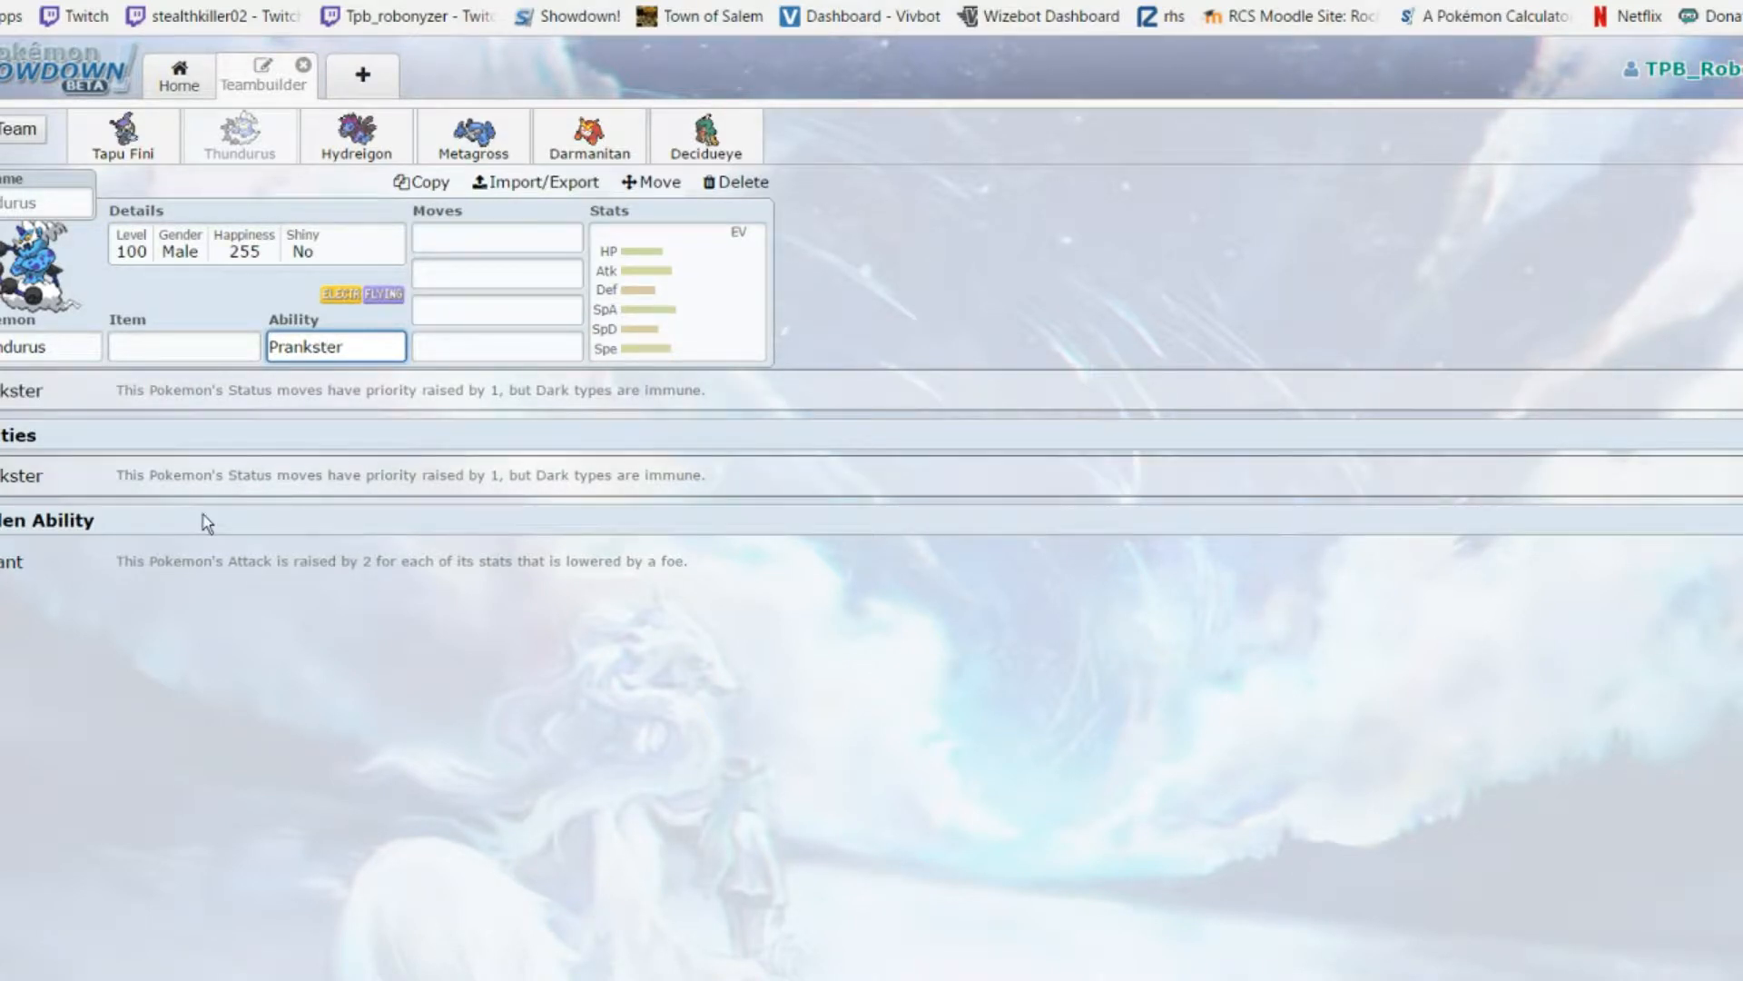
{"action": "mouse_move", "coordinate": [142, 570]}
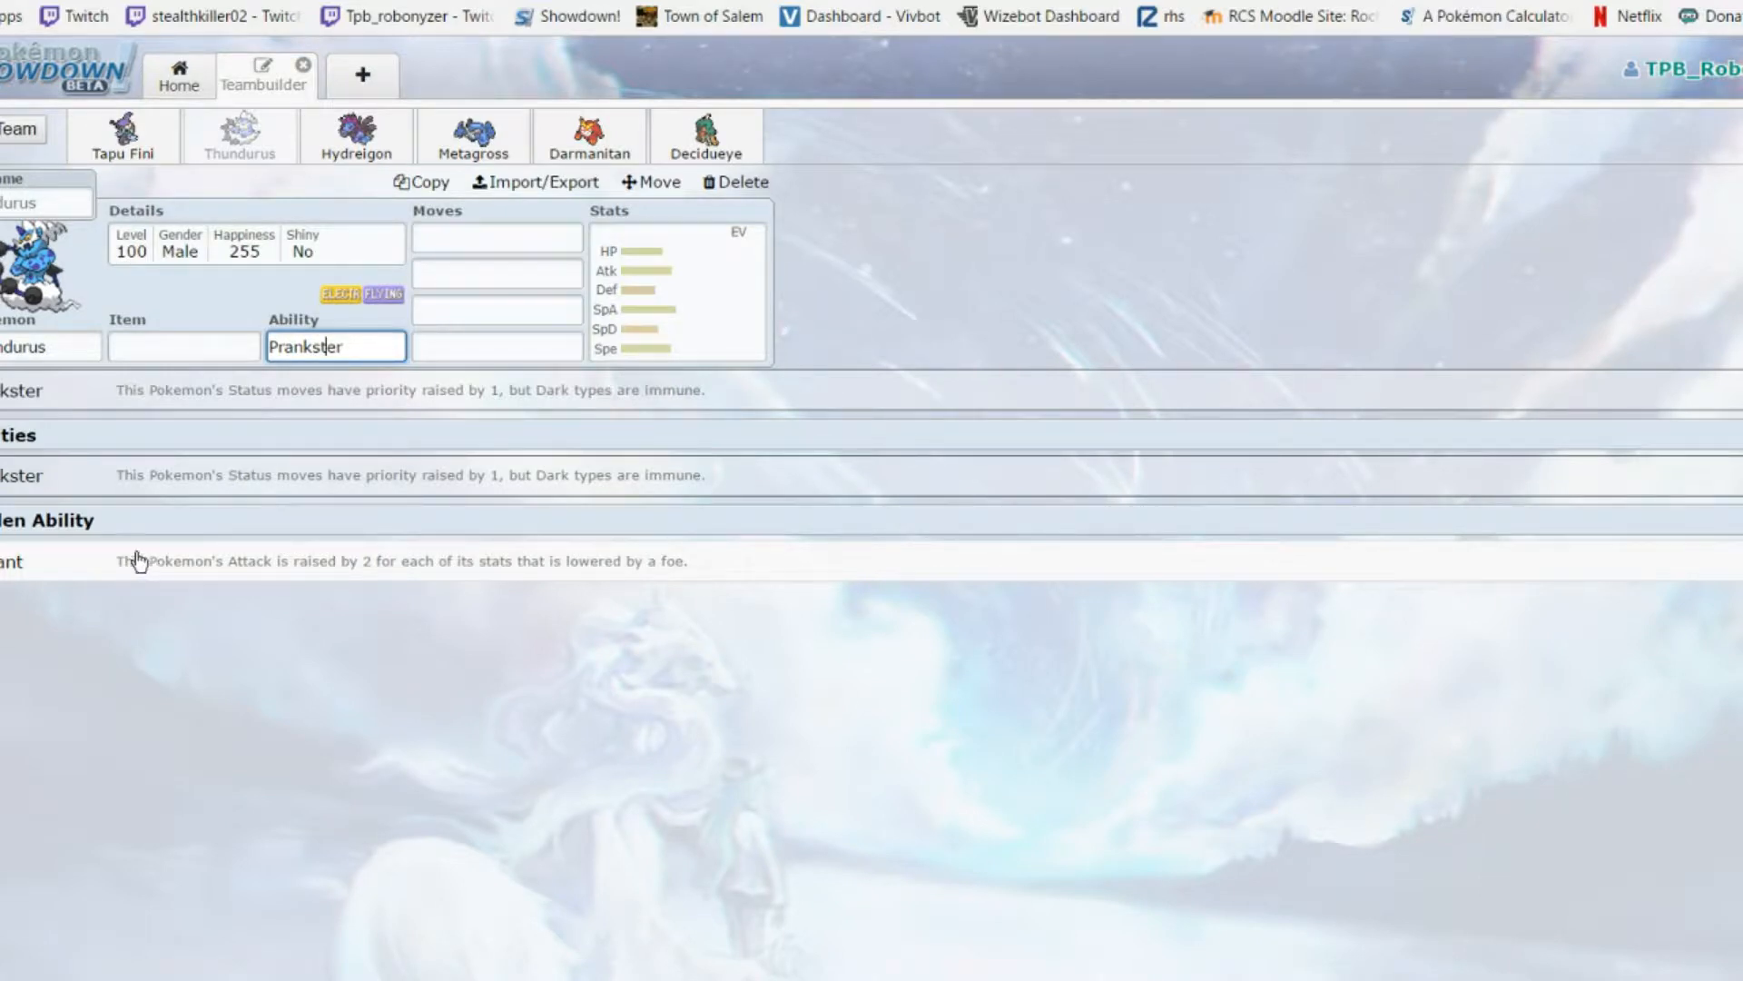
{"action": "left_click", "coordinate": [496, 236]}
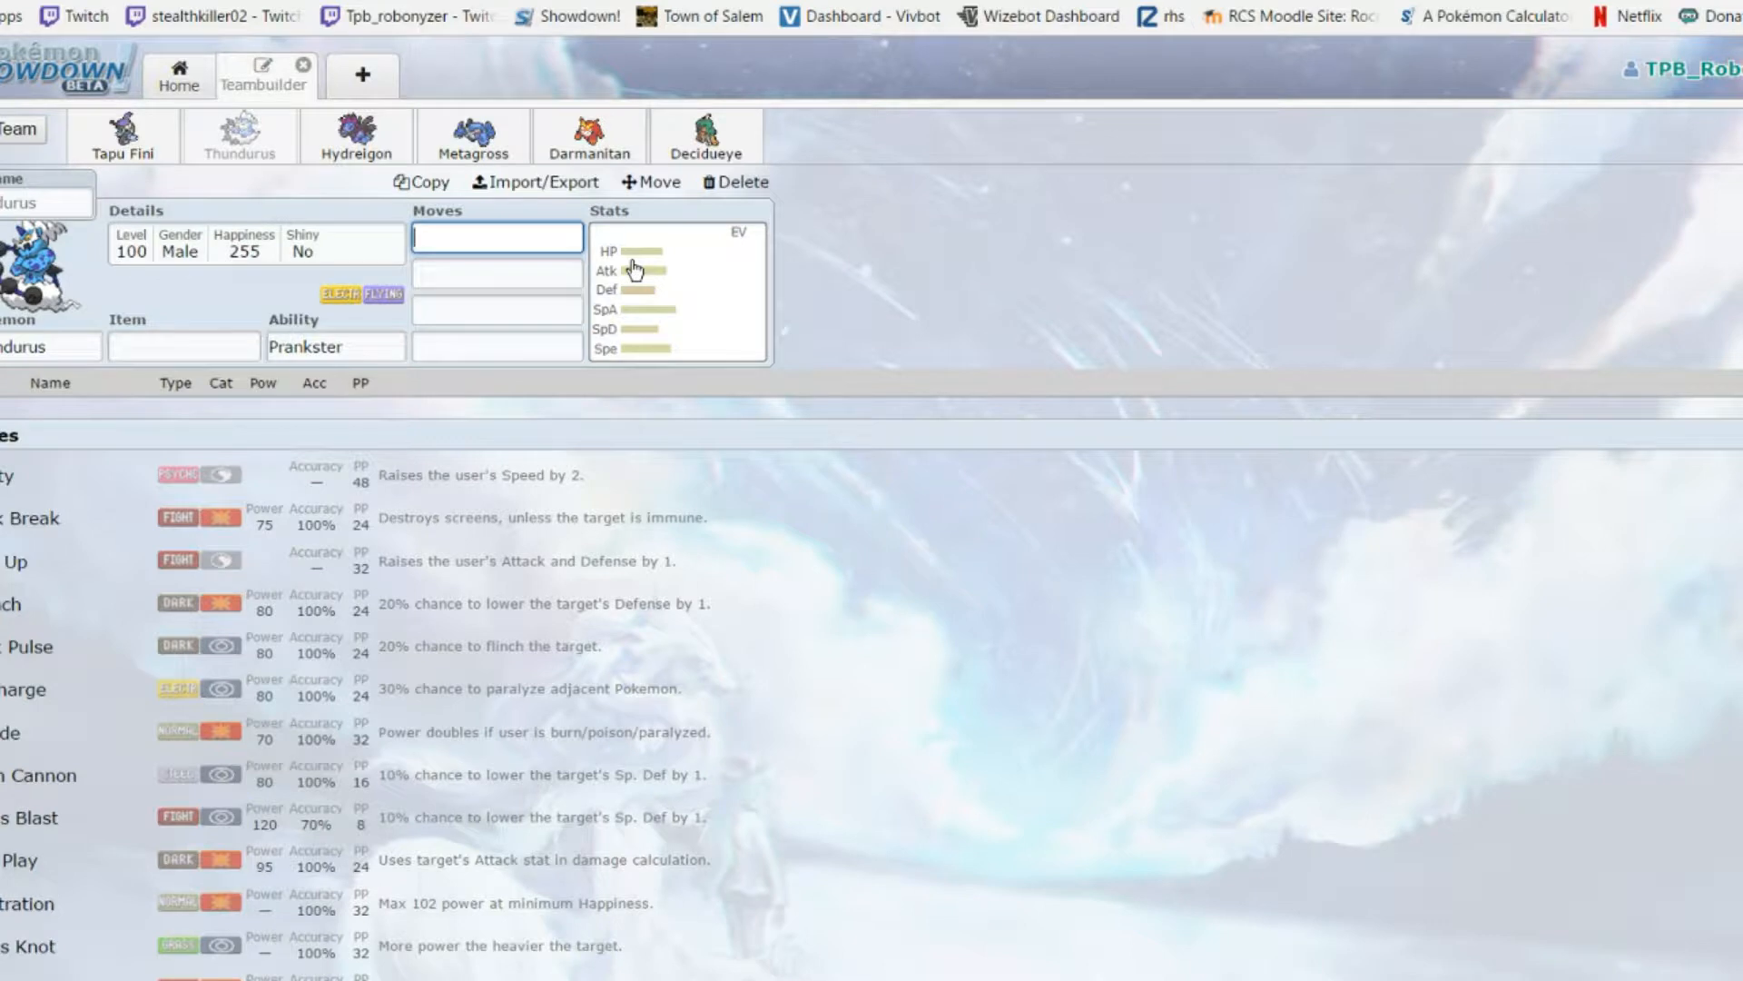
{"action": "mouse_move", "coordinate": [189, 685]}
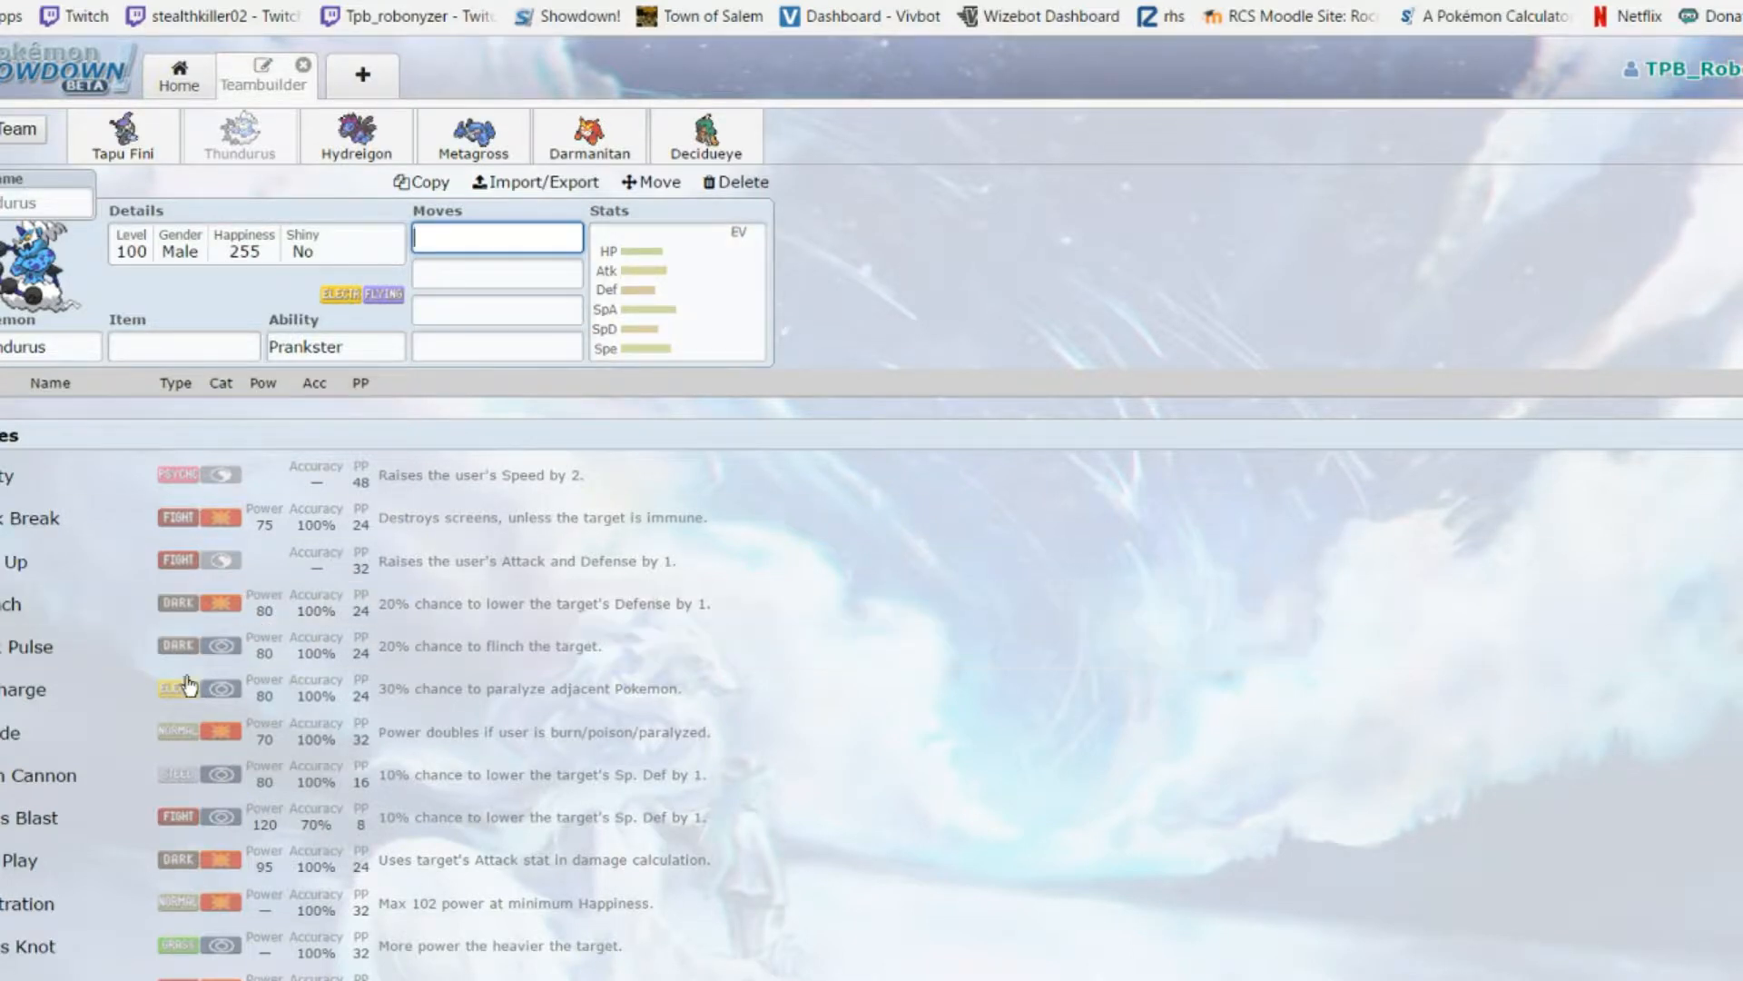
{"action": "scroll", "scroll_direction": "down", "scroll_amount": 3}
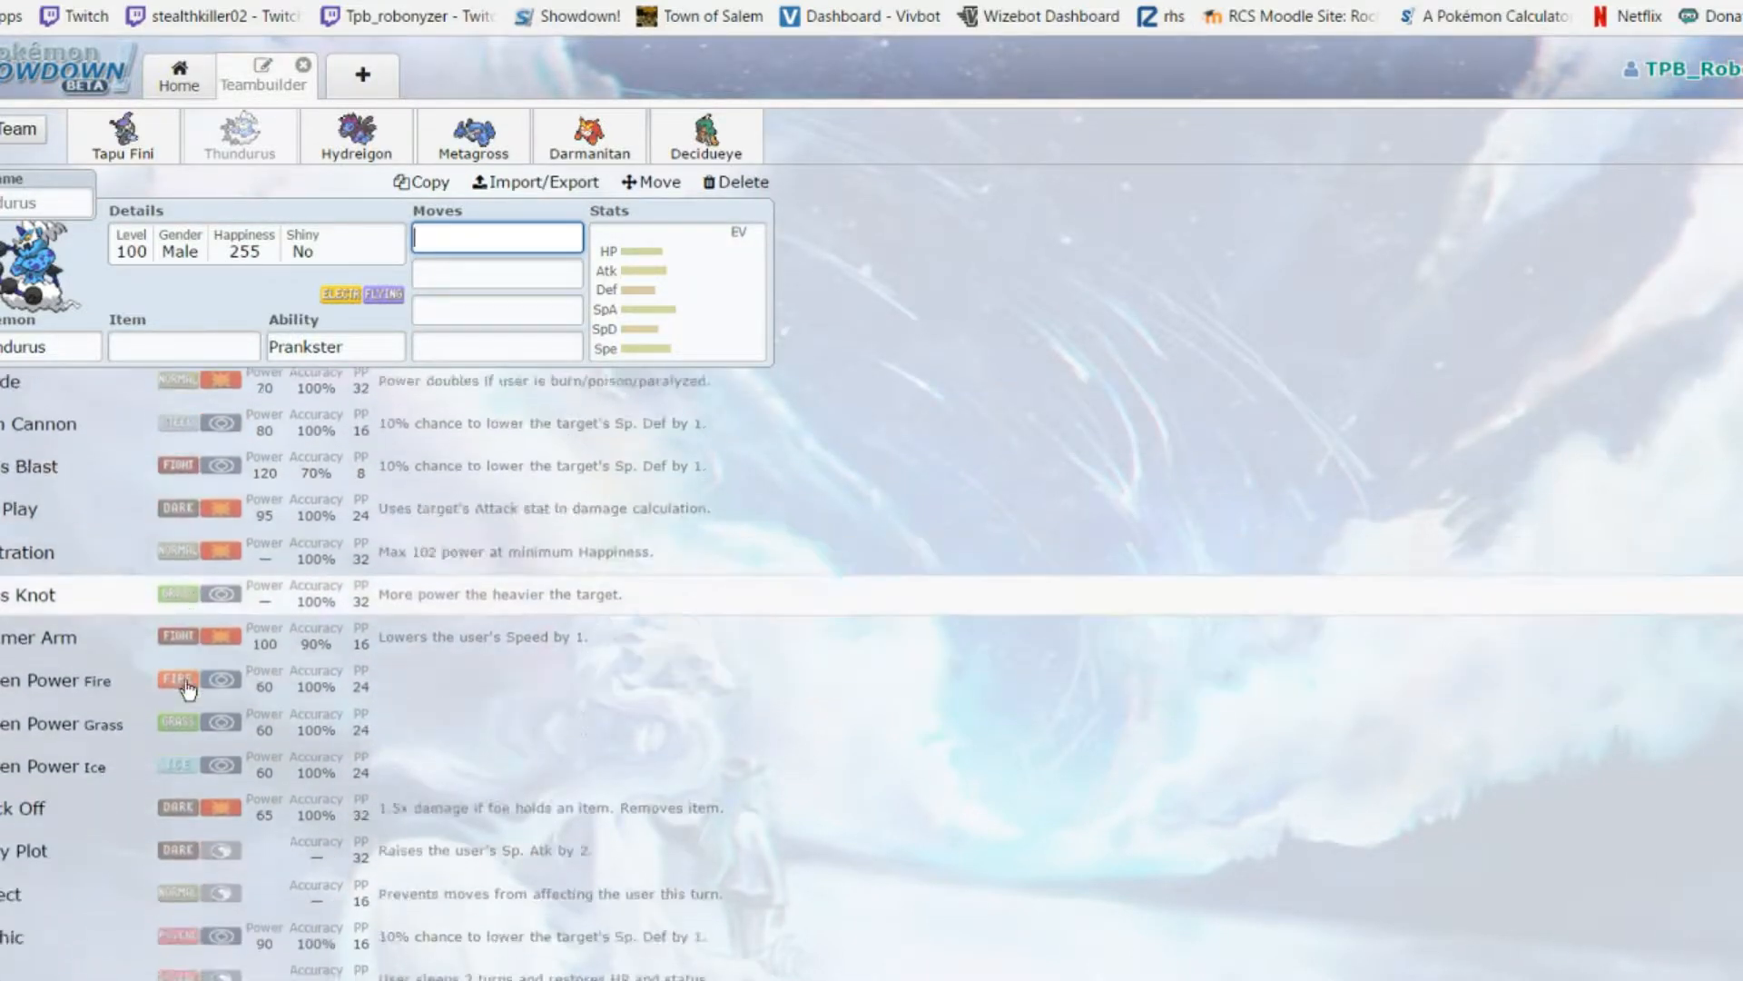
{"action": "scroll", "scroll_direction": "down", "scroll_amount": 3}
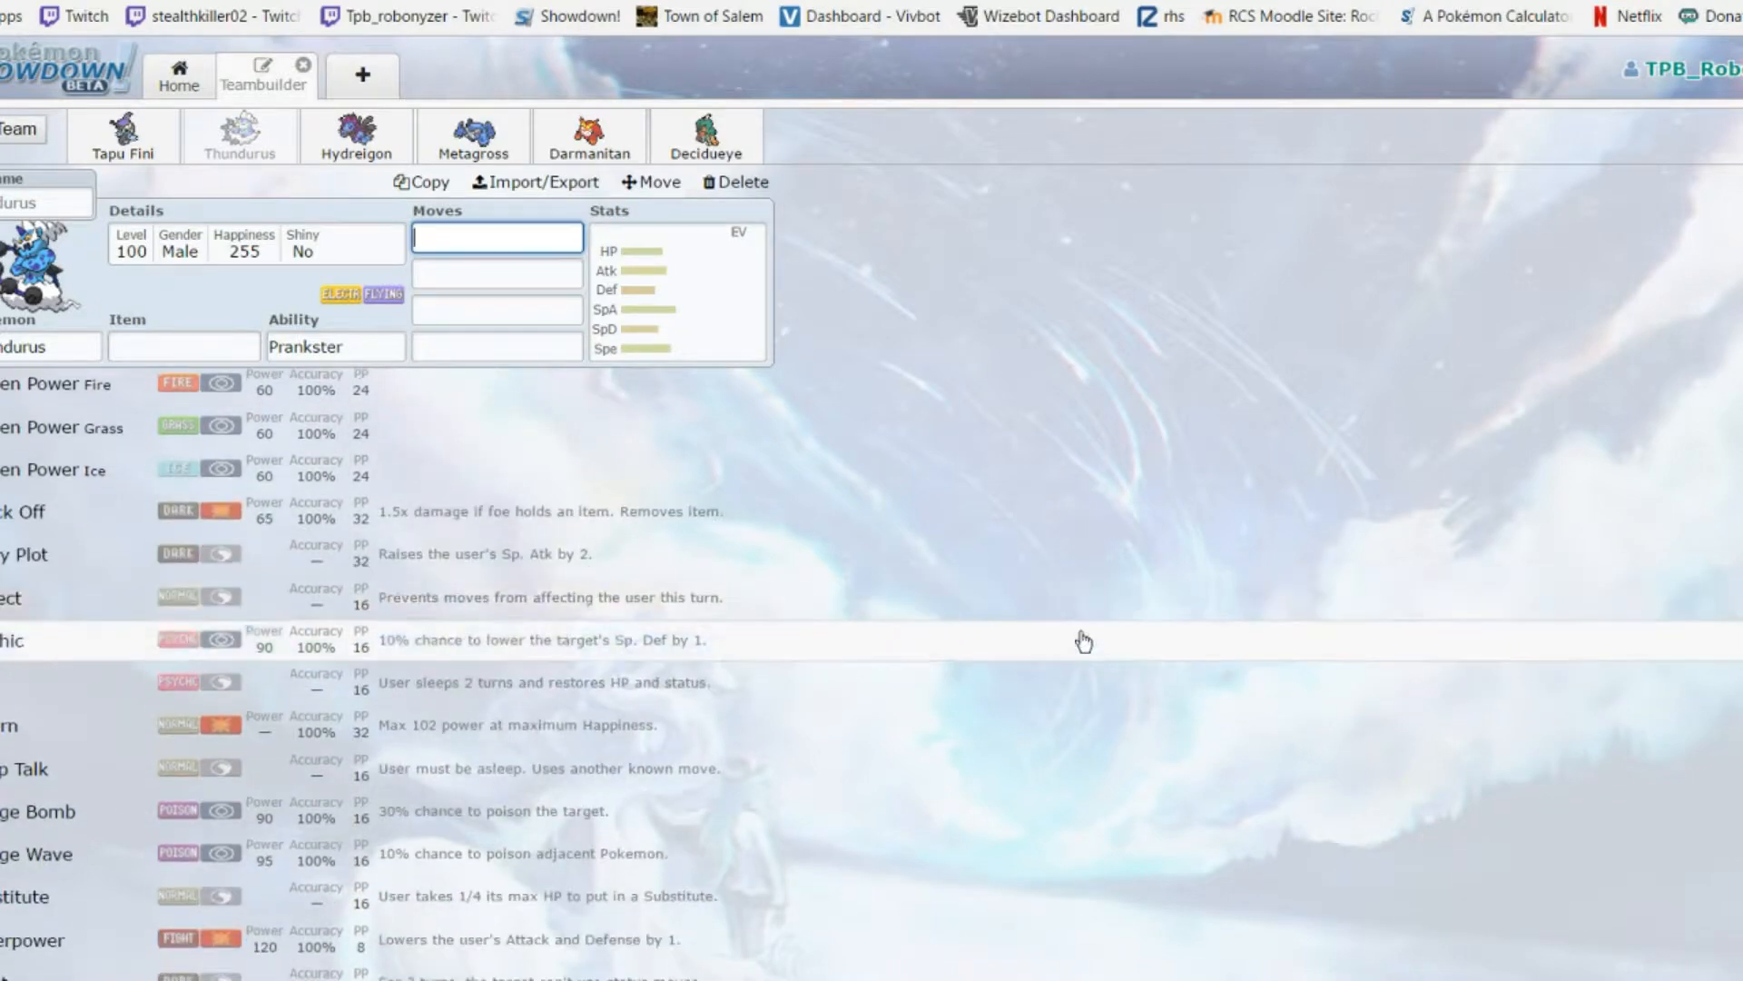
{"action": "scroll", "scroll_direction": "down", "scroll_amount": 3}
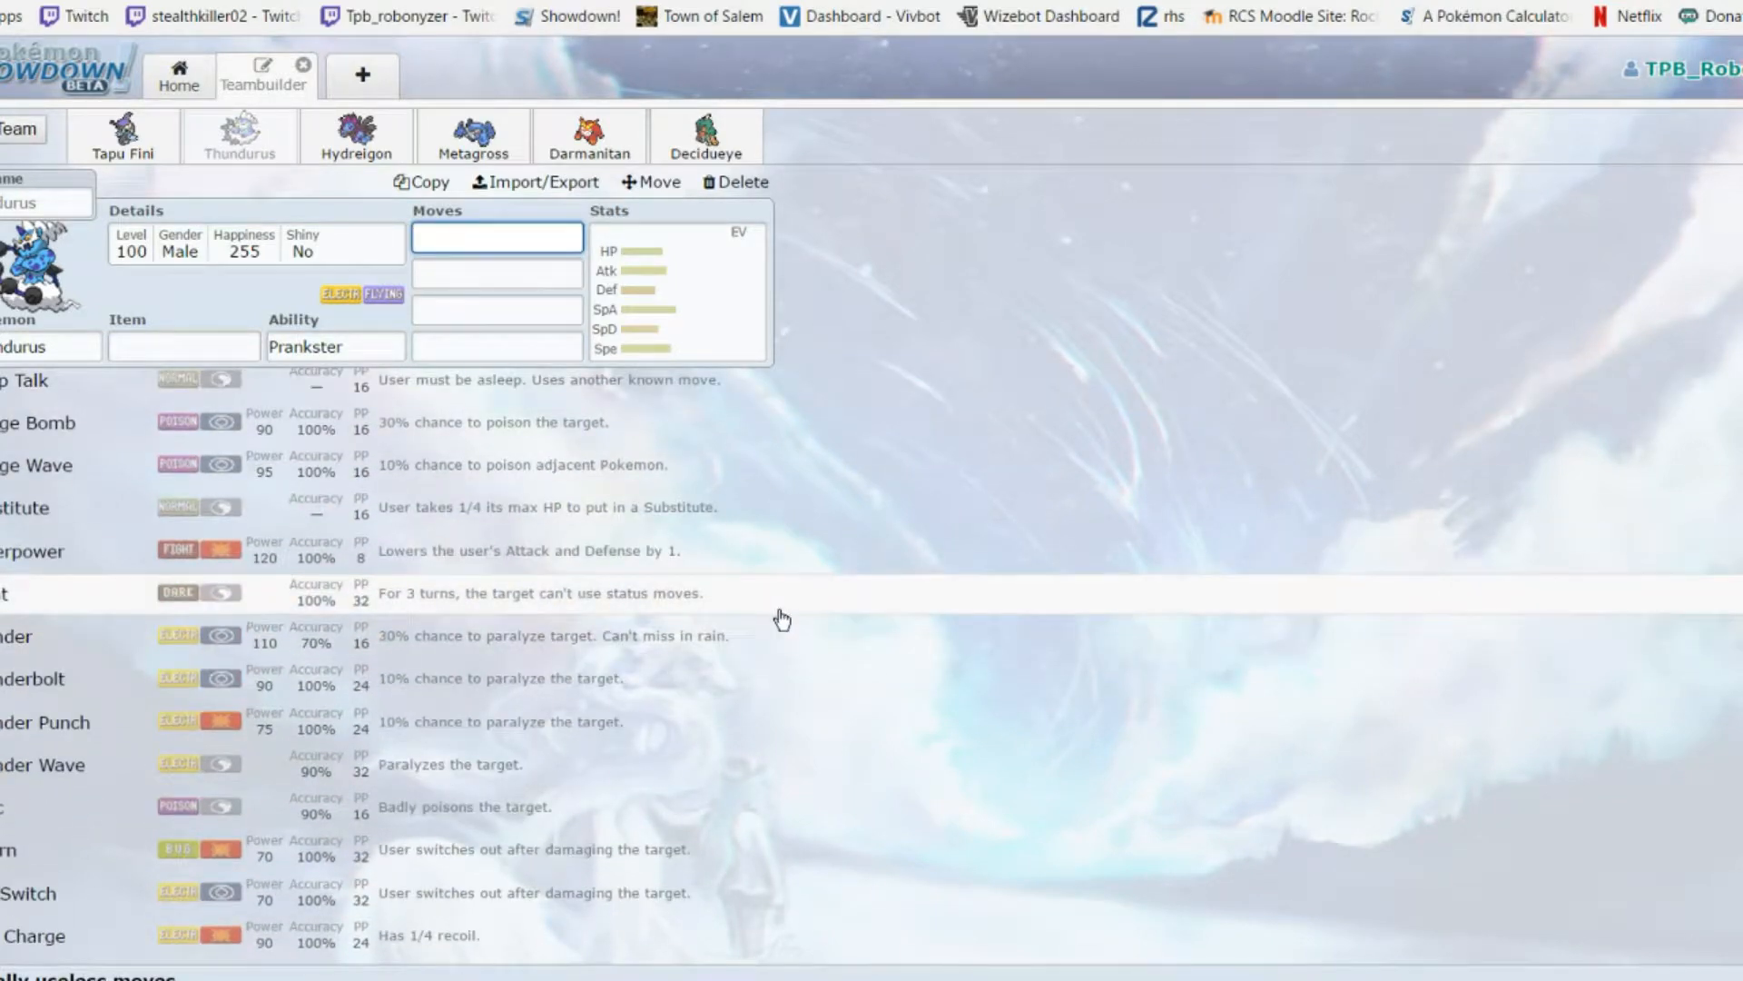
{"action": "scroll", "scroll_direction": "down", "scroll_amount": 3}
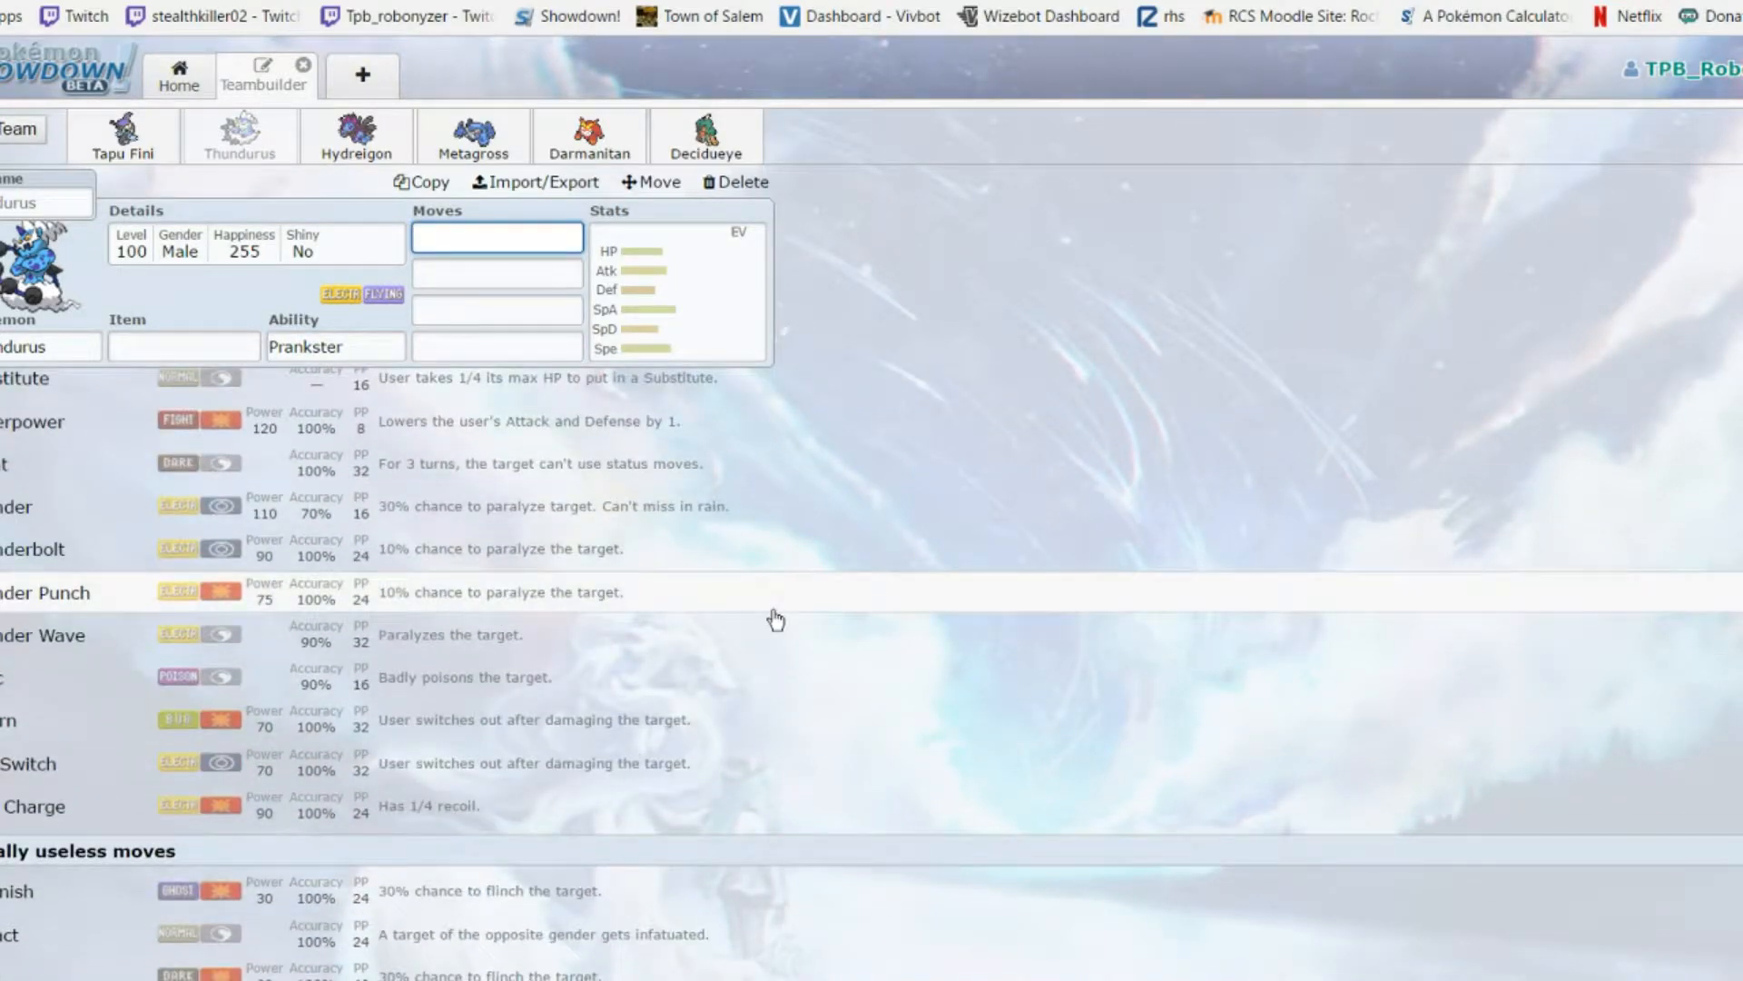
{"action": "scroll", "scroll_direction": "up", "scroll_amount": 3}
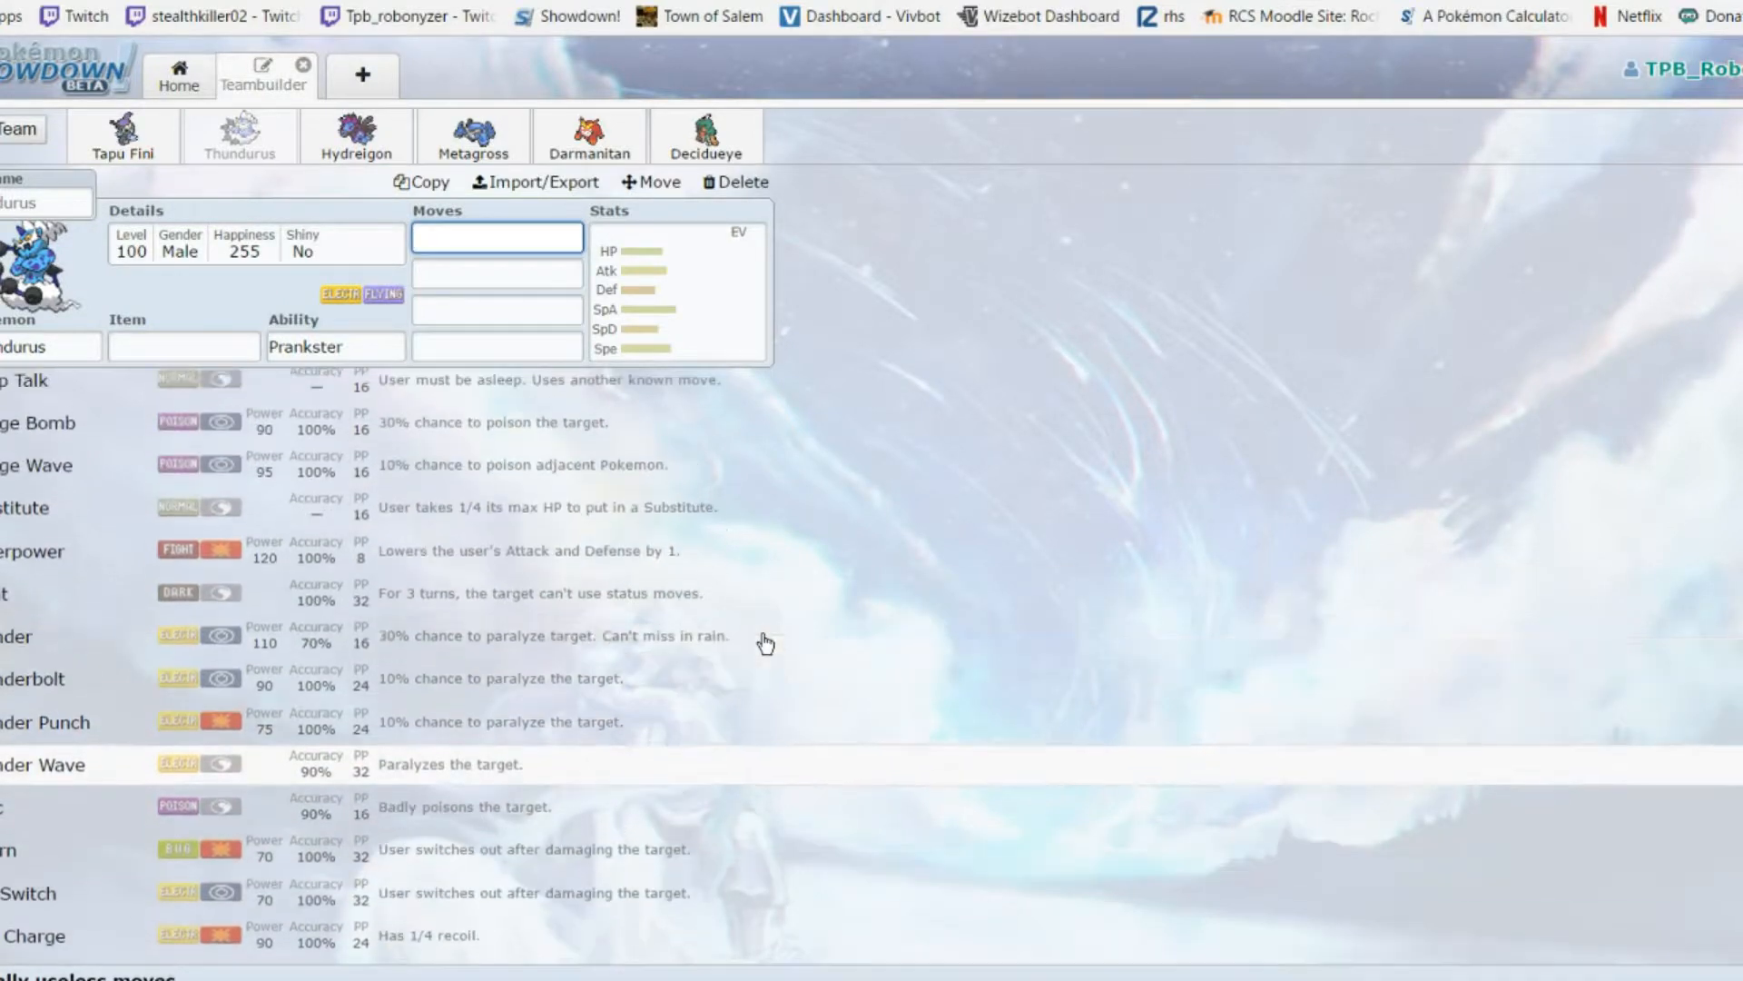
{"action": "scroll", "scroll_direction": "down", "scroll_amount": 3}
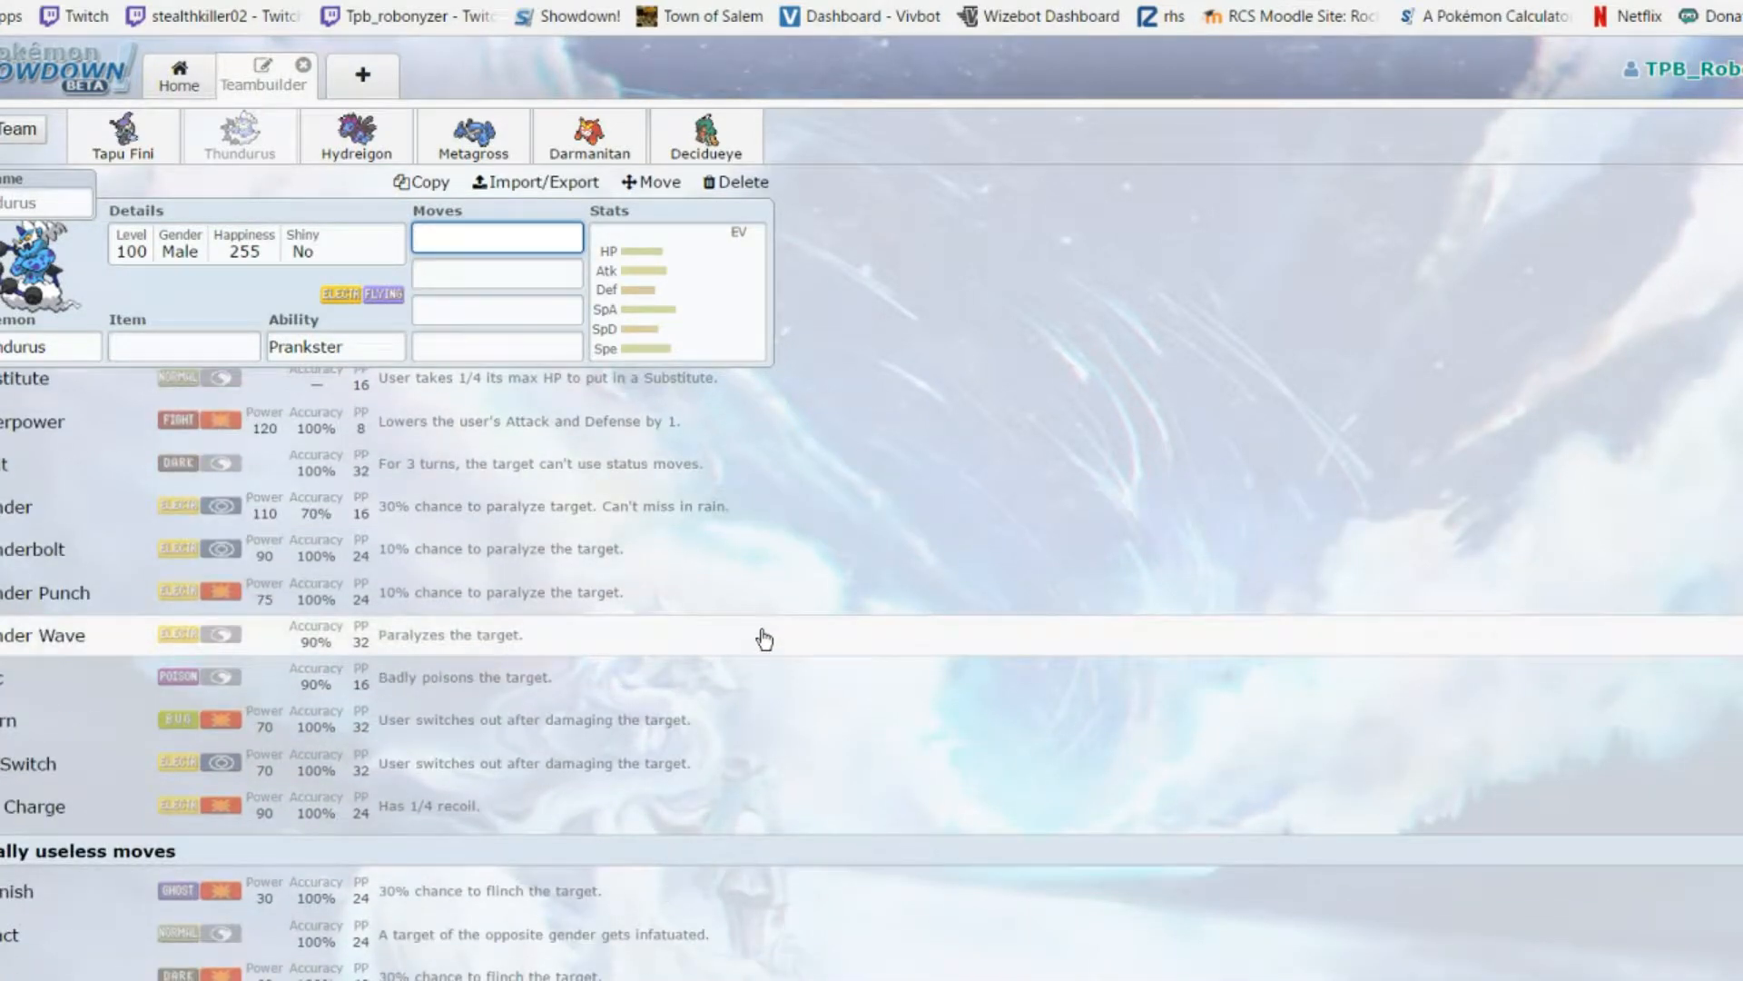
Scroll back and forth through Thundurus's moves, then show its EV/IV spread
{"action": "scroll", "scroll_direction": "up", "scroll_amount": 3}
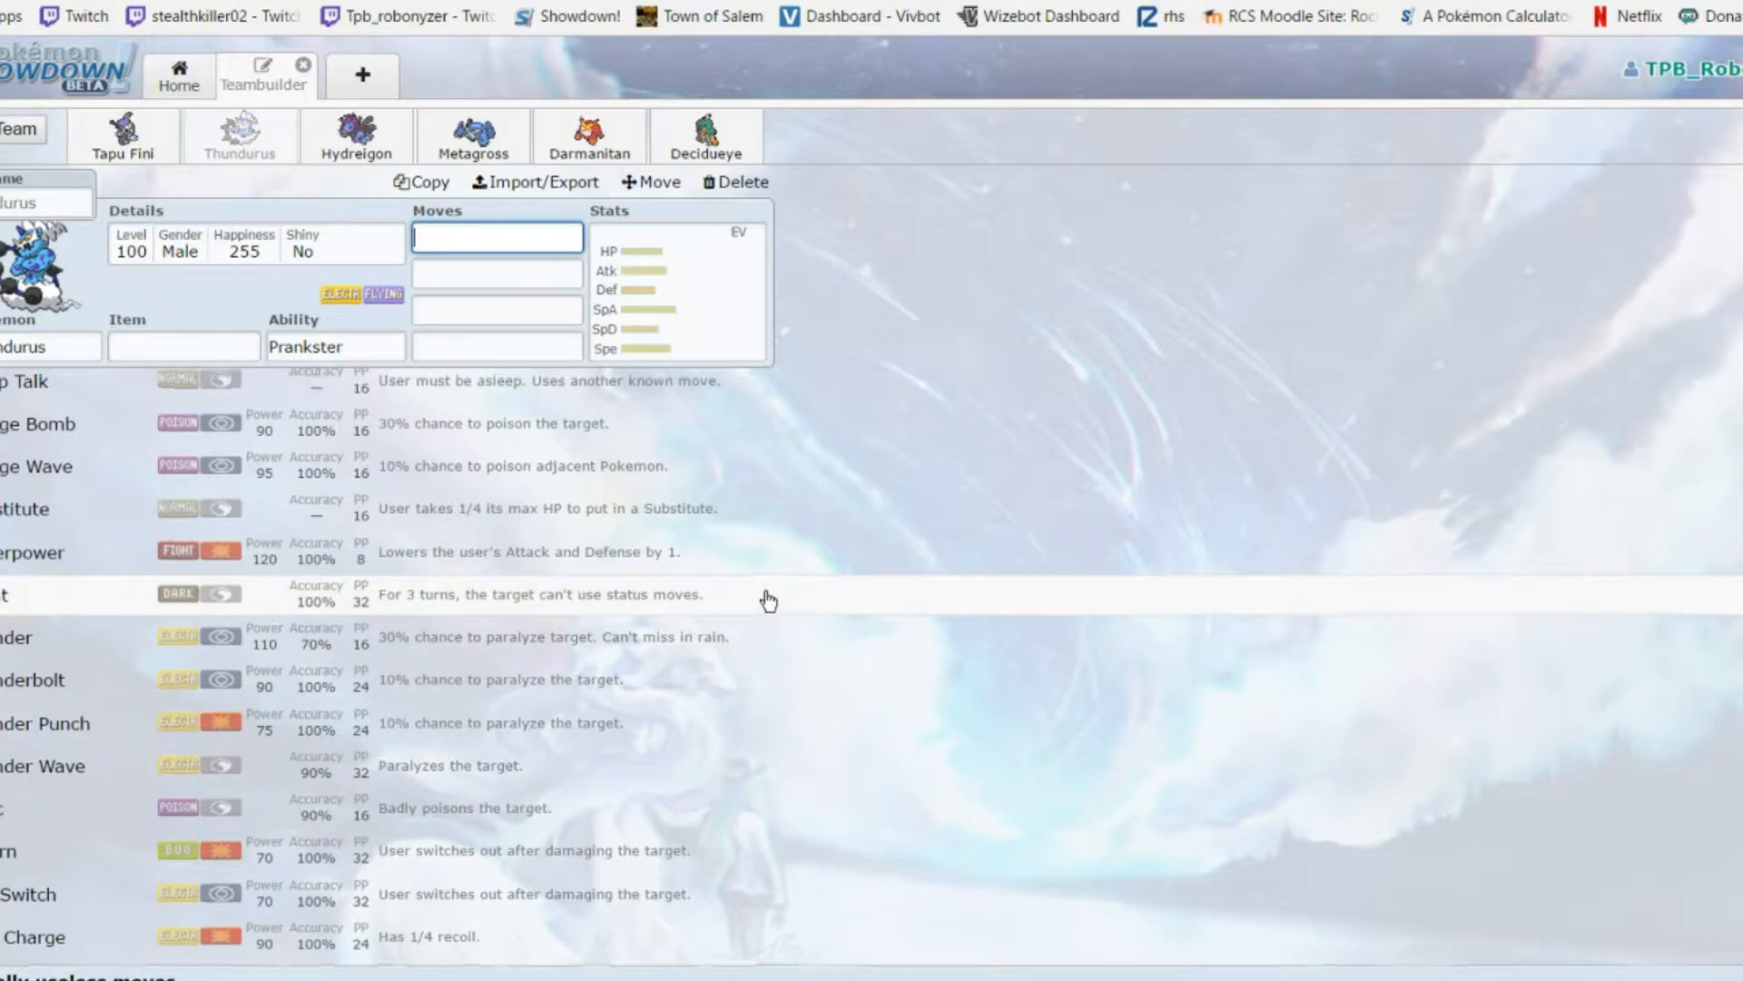
{"action": "scroll", "scroll_direction": "up", "scroll_amount": 3}
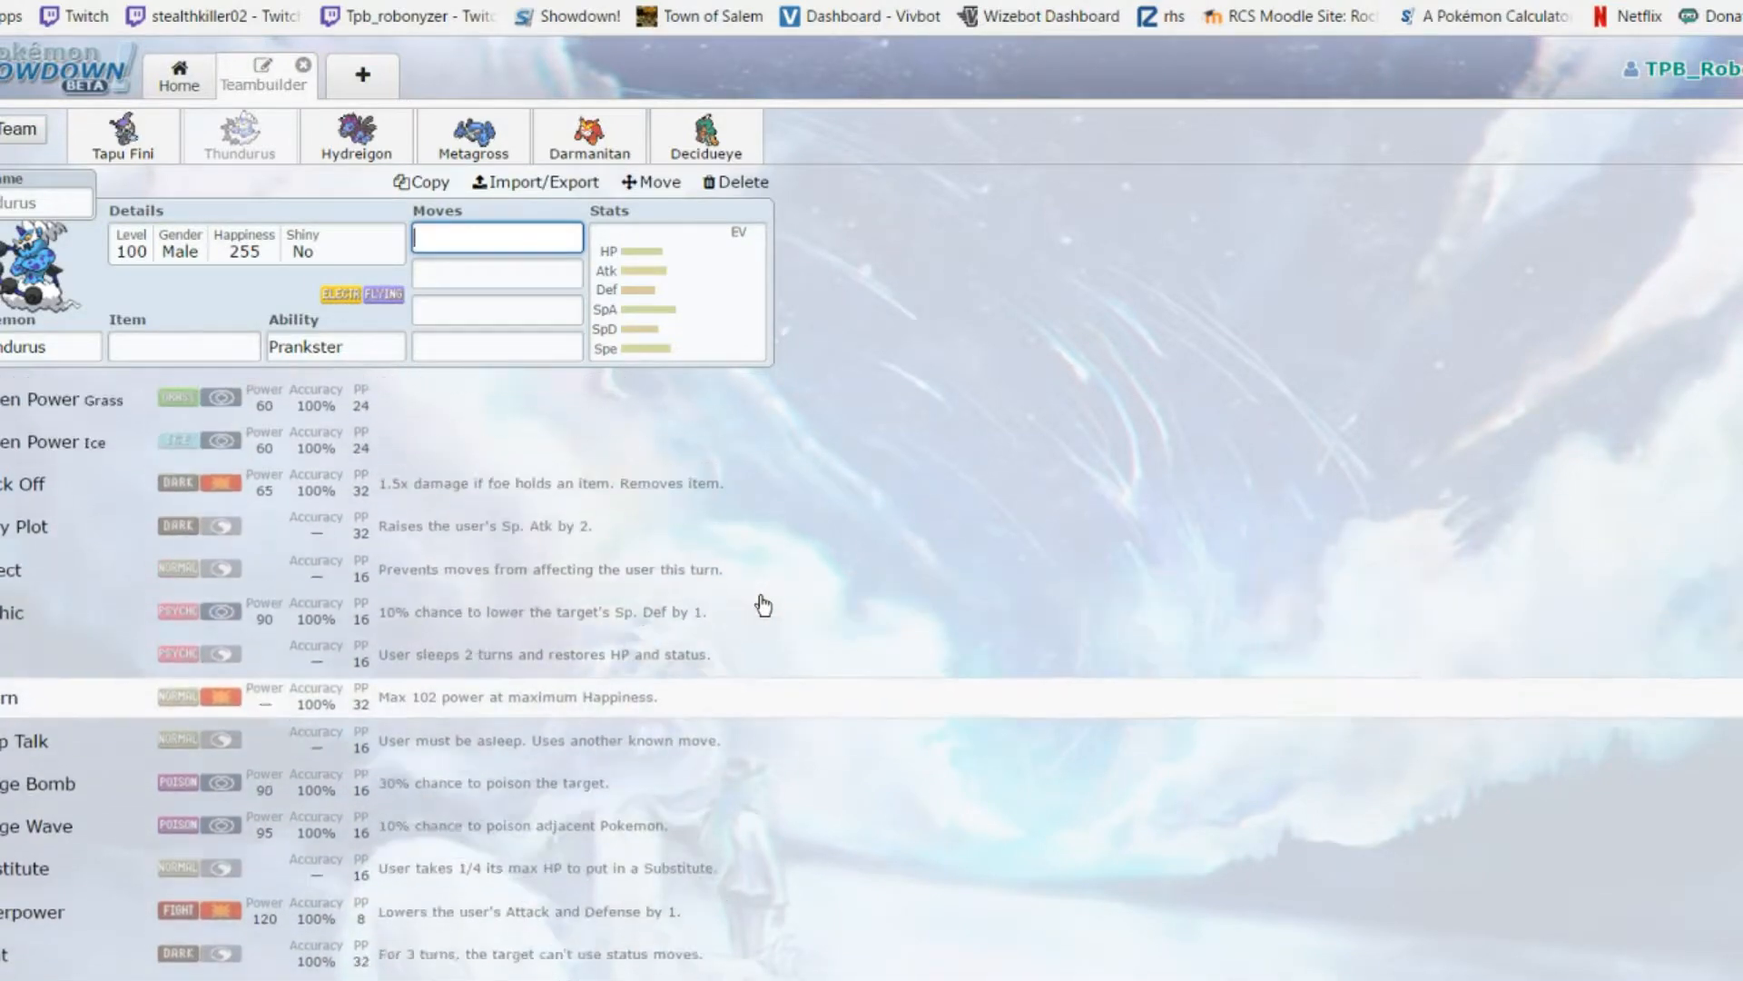
{"action": "scroll", "scroll_direction": "up", "scroll_amount": 3}
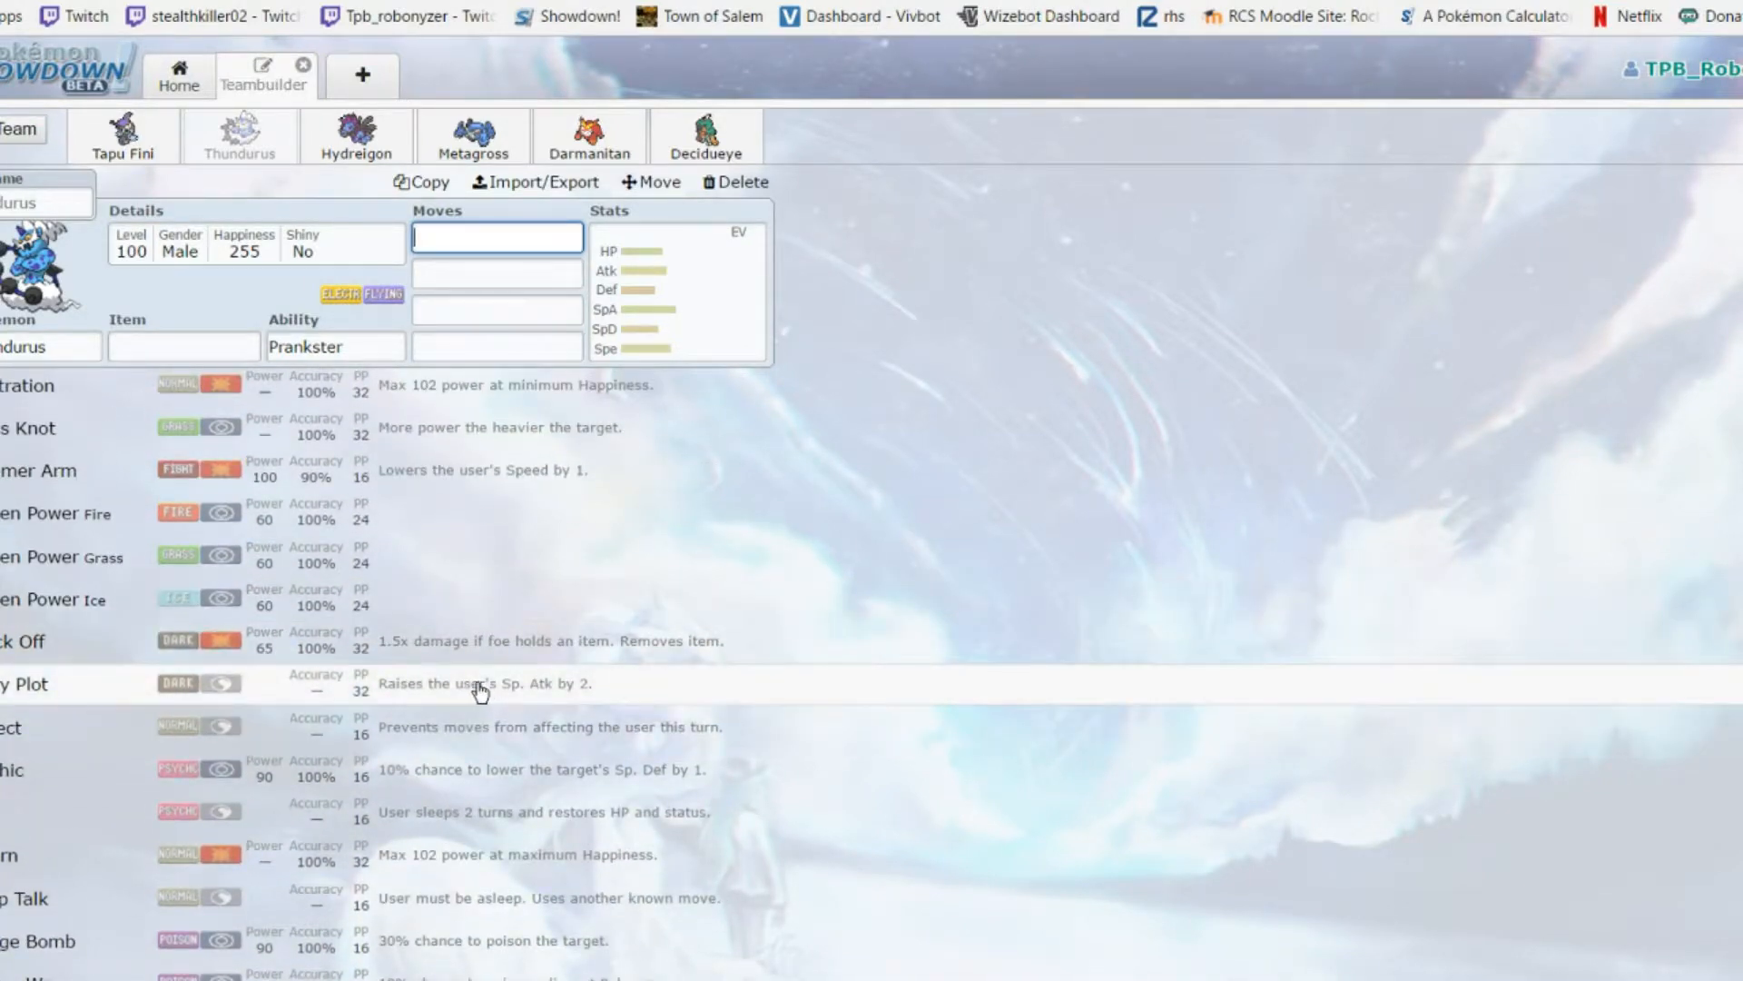
{"action": "scroll", "scroll_direction": "down", "scroll_amount": 3}
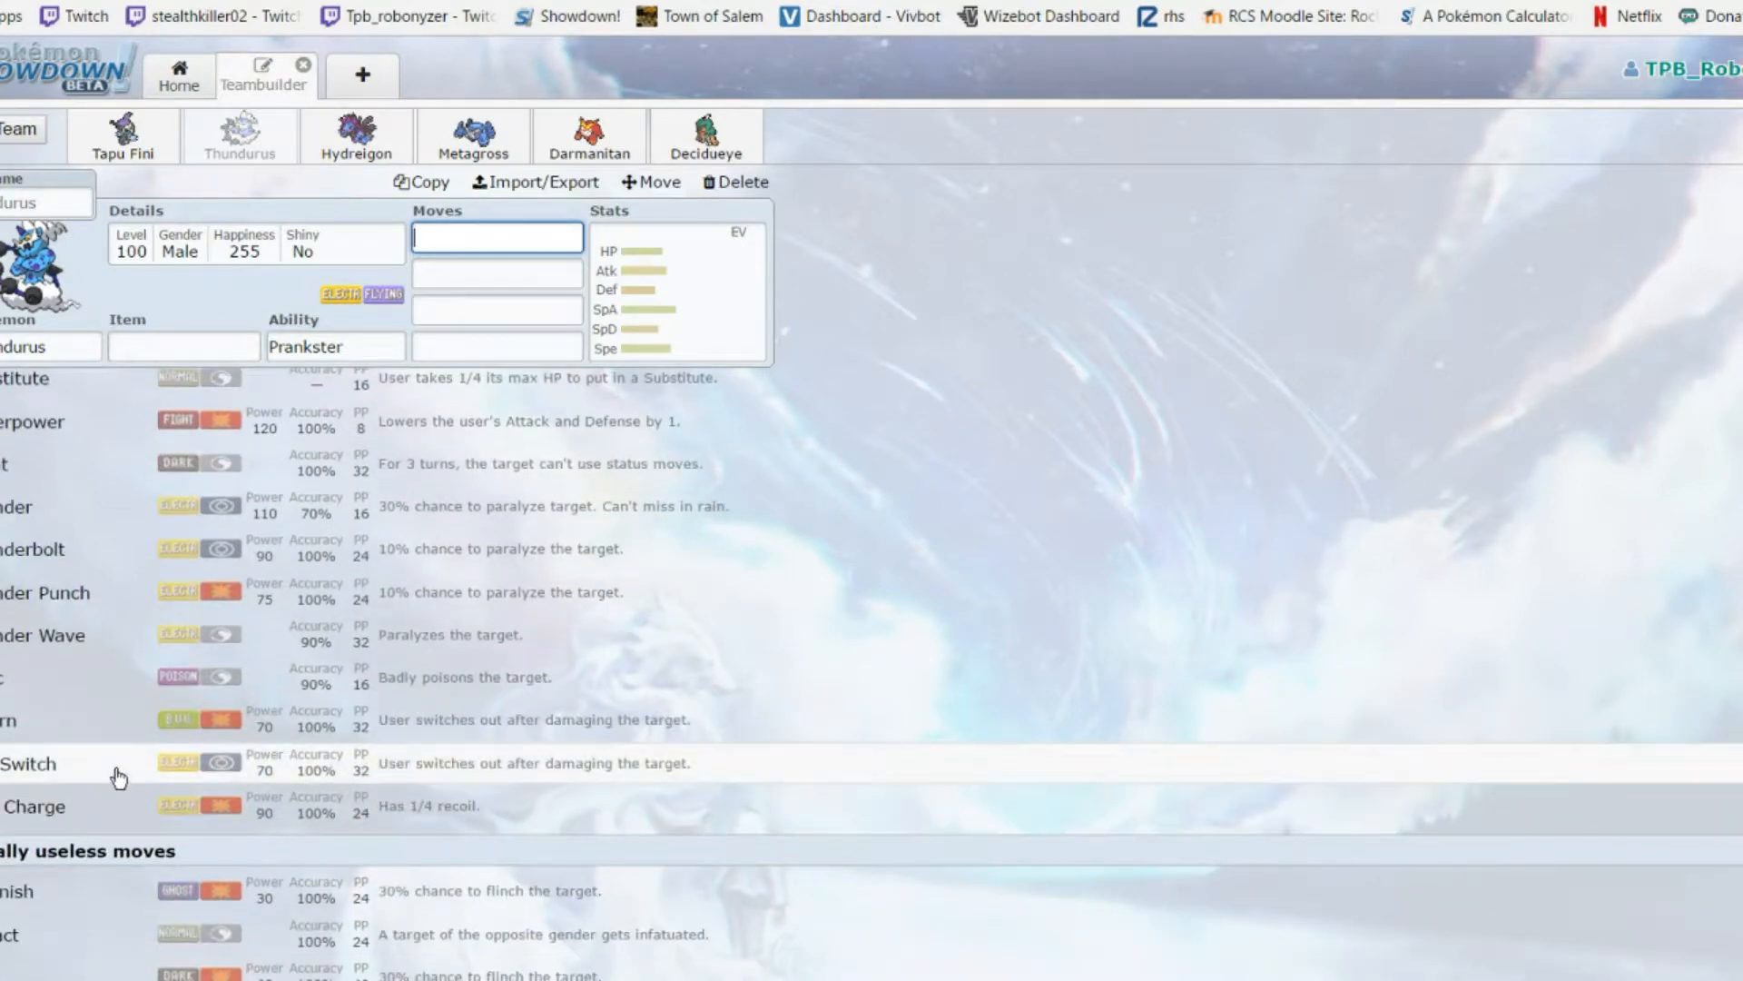
{"action": "mouse_move", "coordinate": [127, 721]}
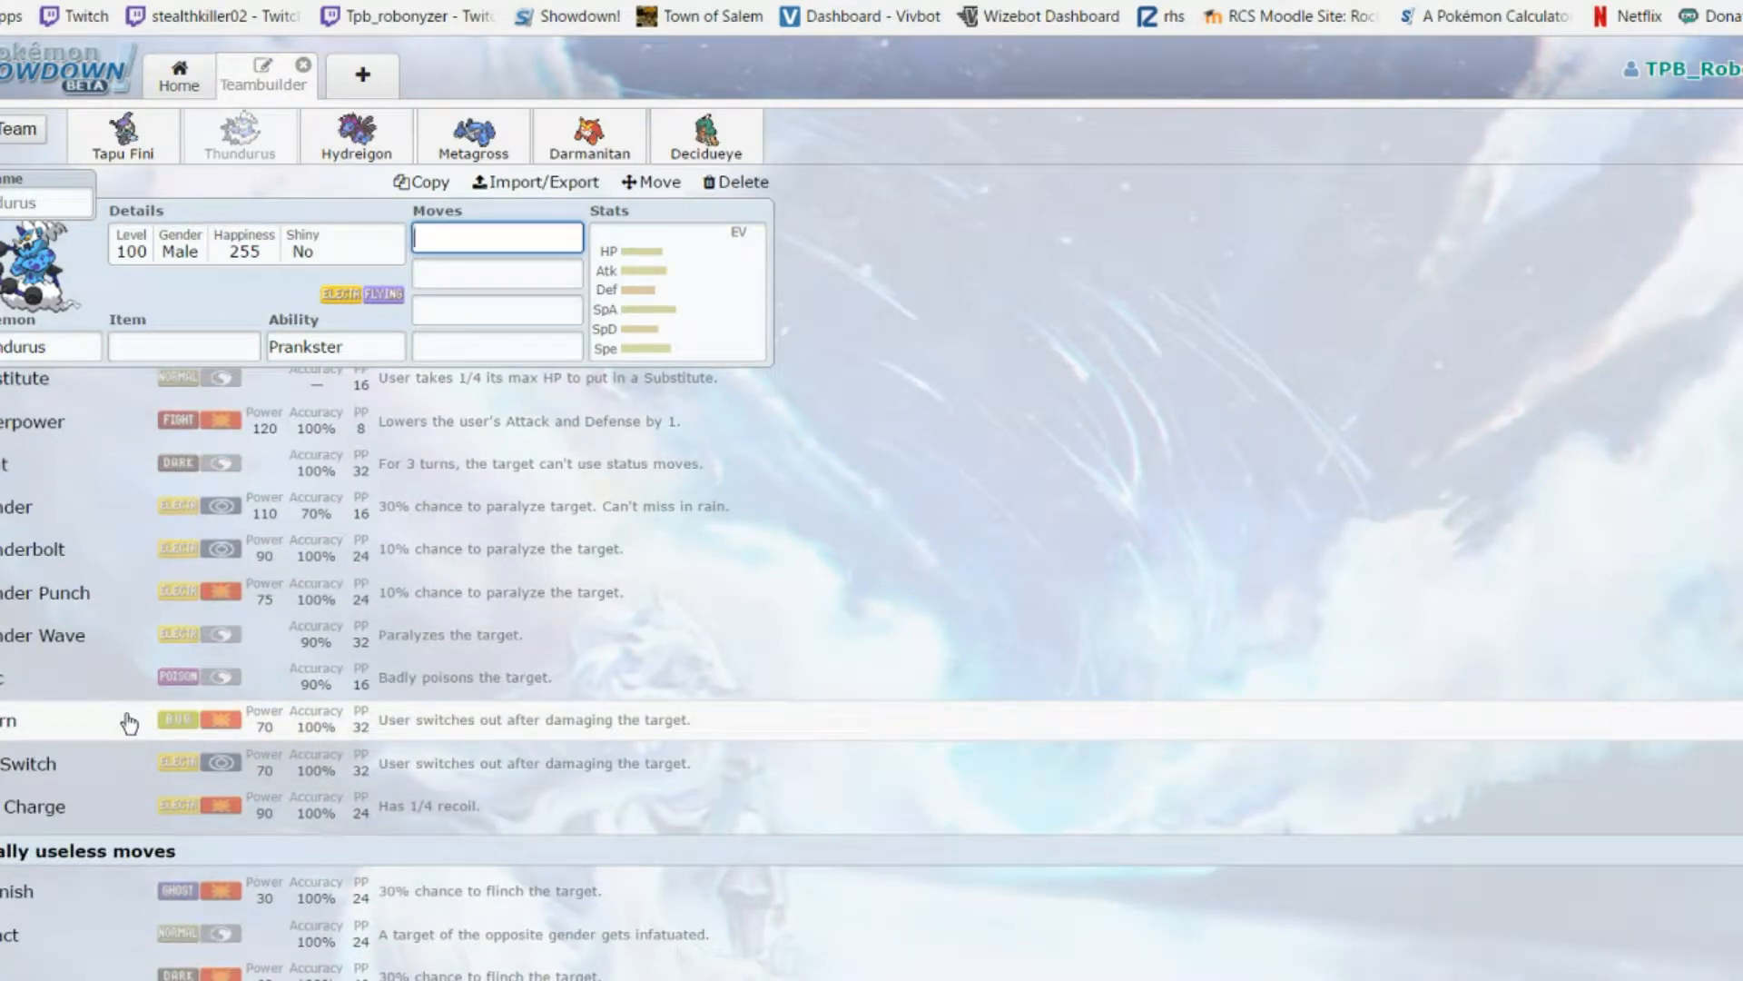
{"action": "scroll", "scroll_direction": "down", "scroll_amount": 3}
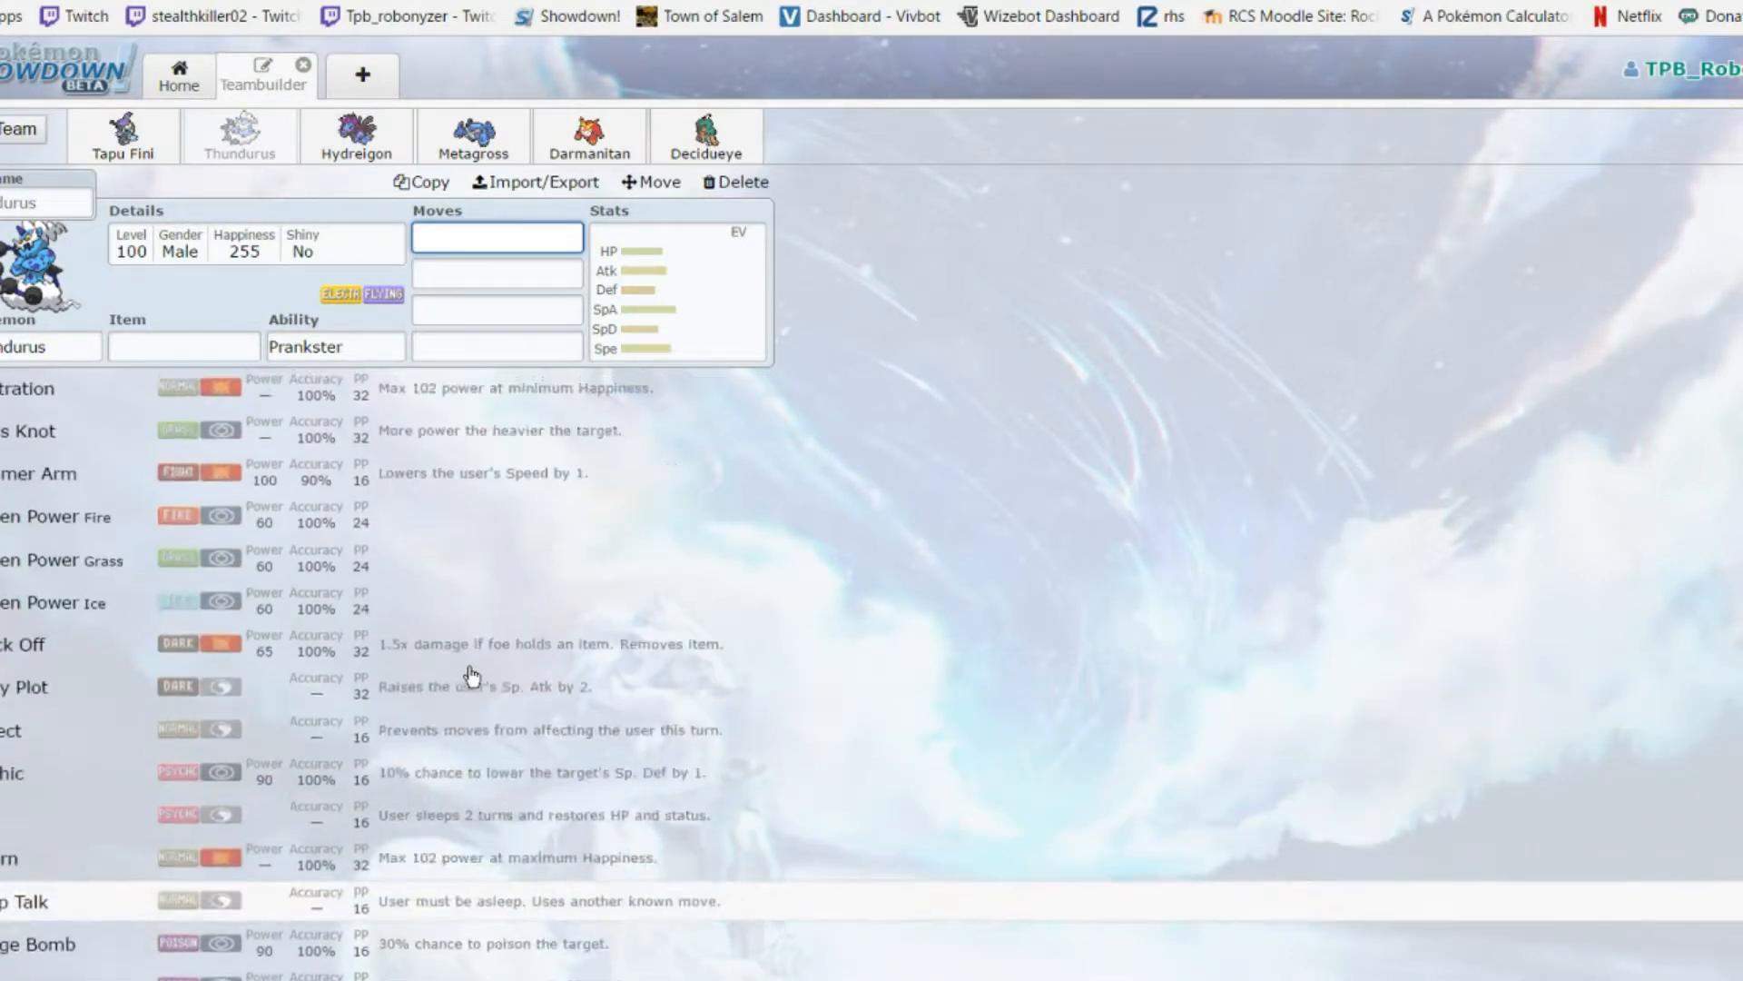
{"action": "scroll", "scroll_direction": "up", "scroll_amount": 3}
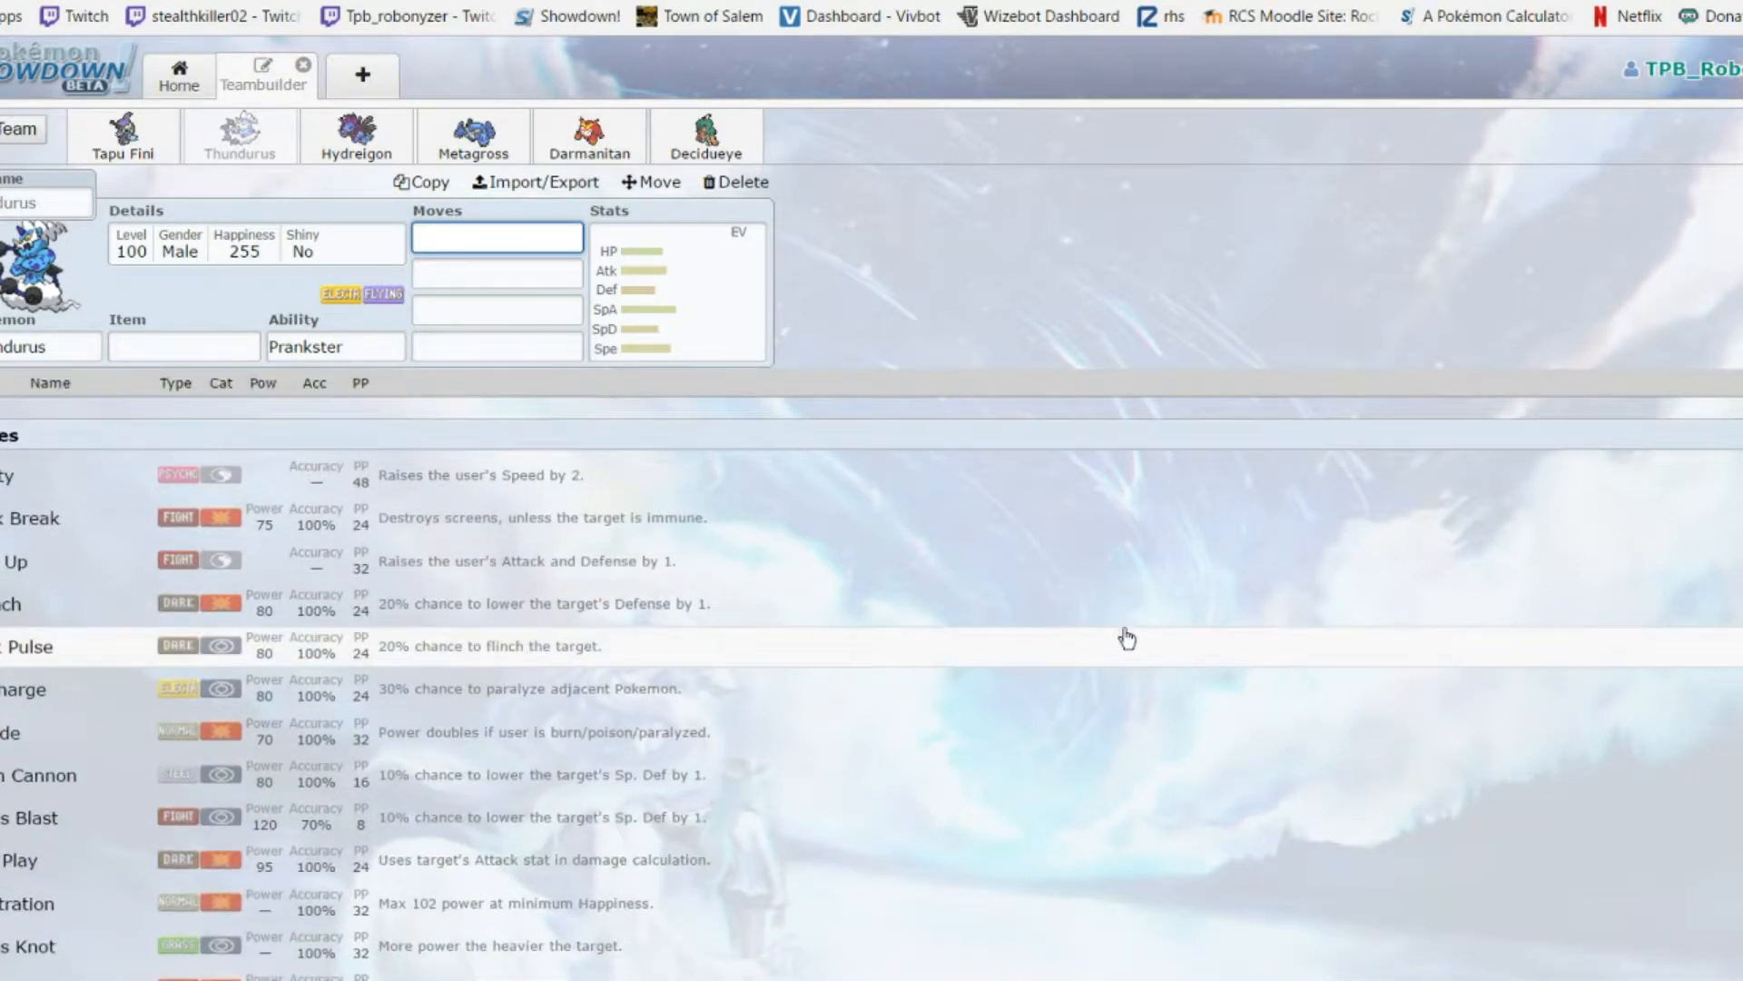
{"action": "mouse_move", "coordinate": [7, 698]}
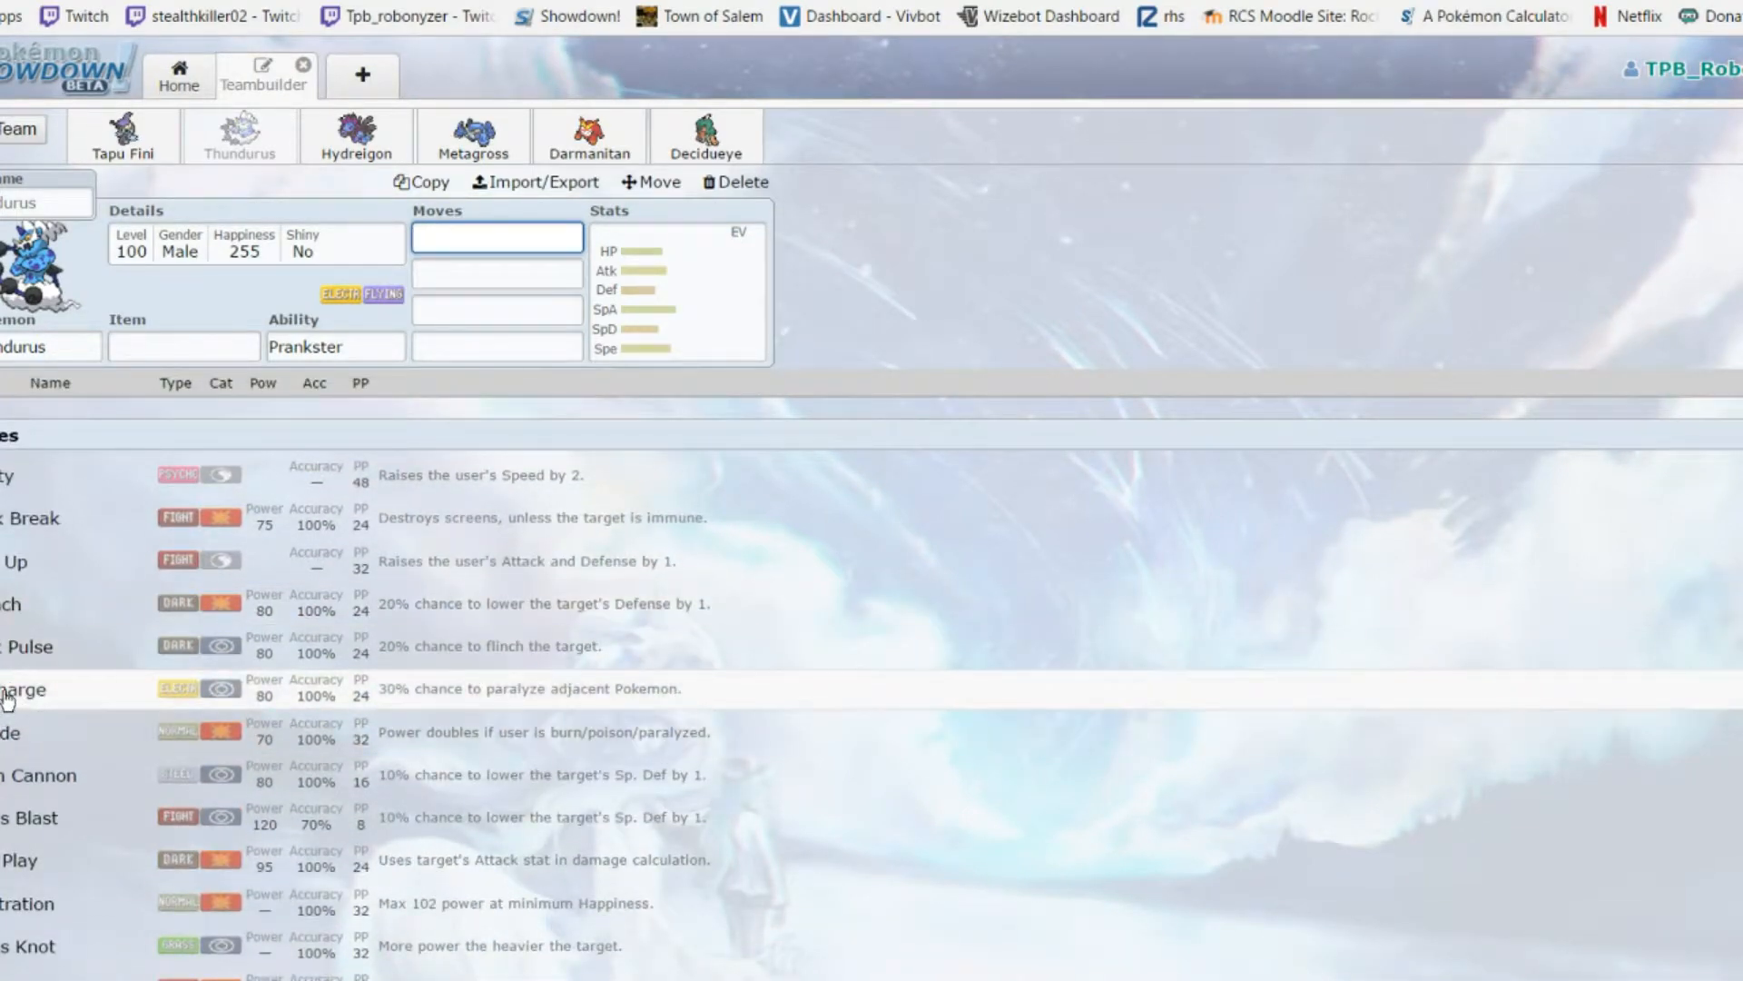
{"action": "scroll", "scroll_direction": "down", "scroll_amount": 3}
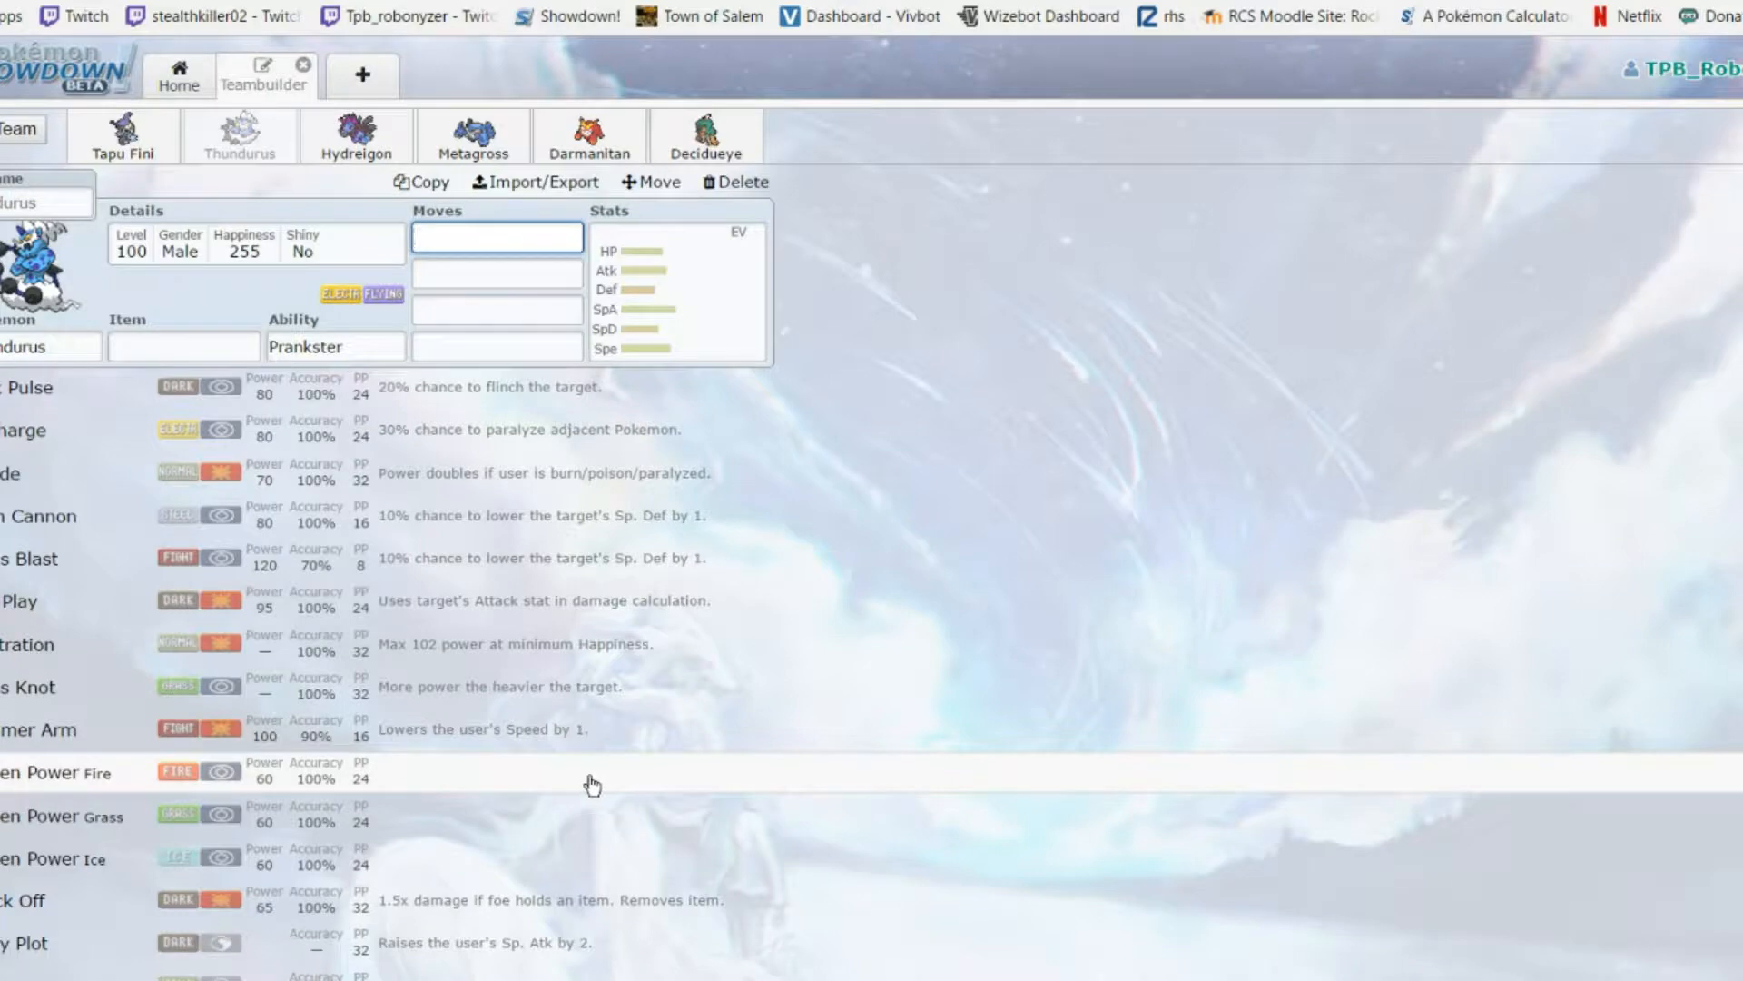
{"action": "scroll", "scroll_direction": "down", "scroll_amount": 3}
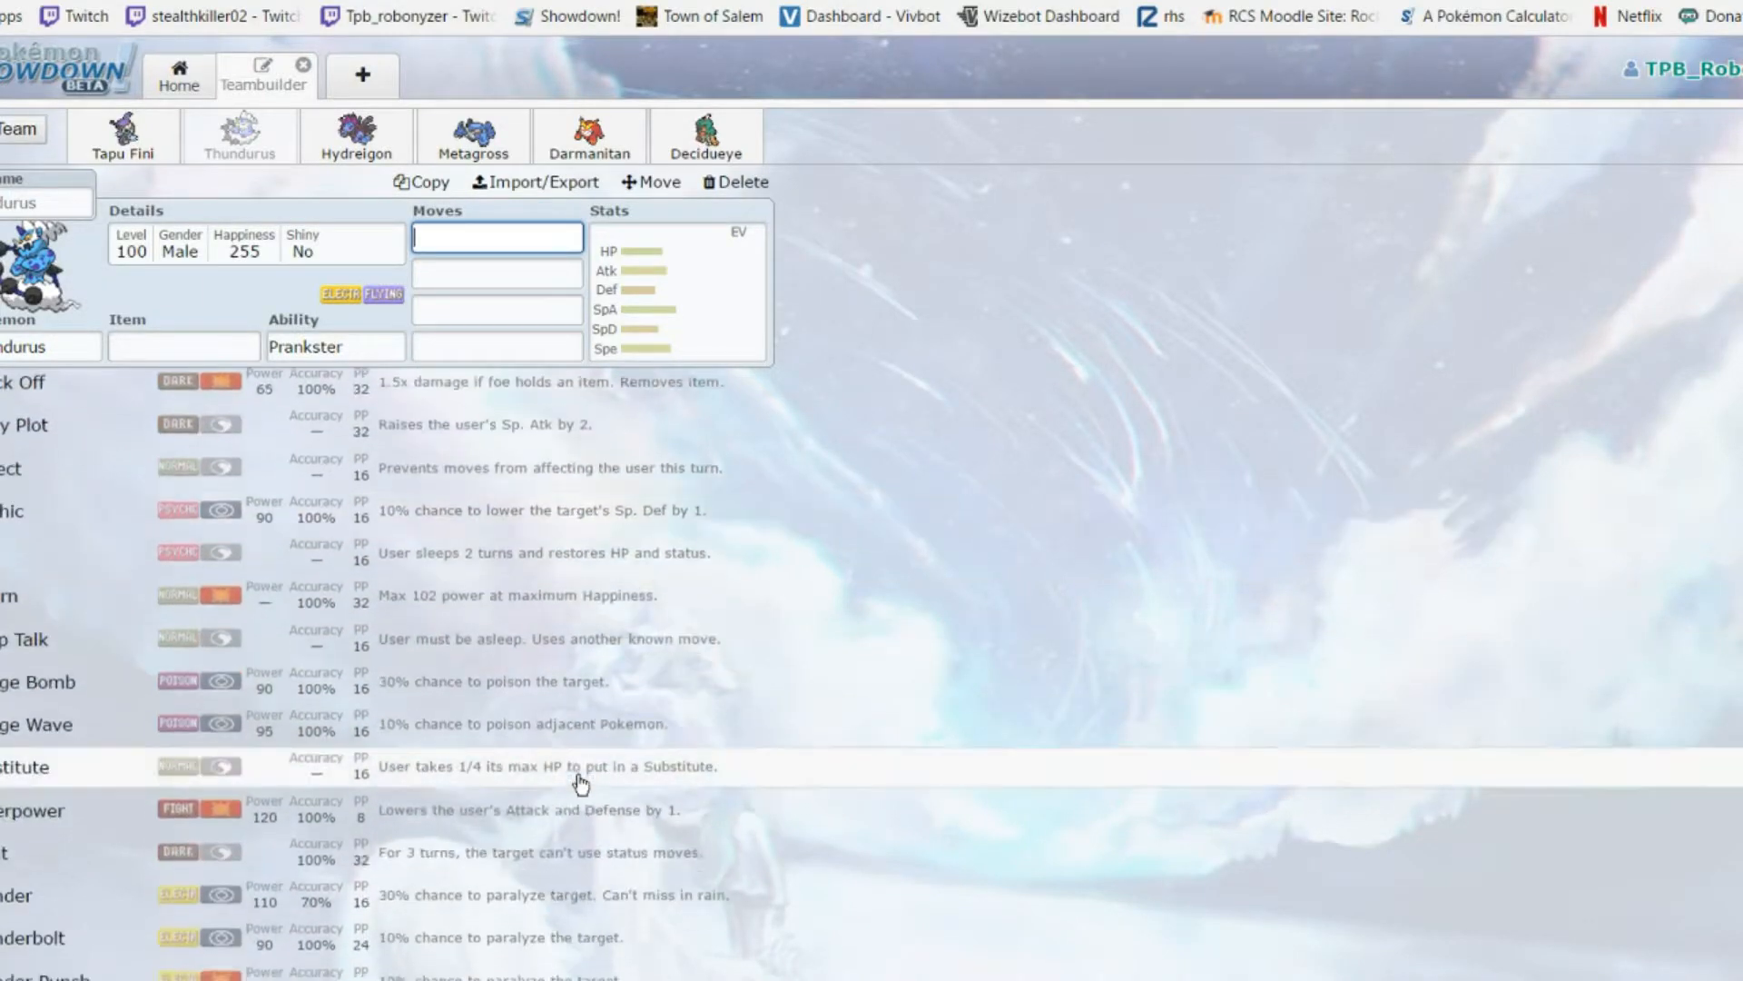
{"action": "left_click", "coordinate": [678, 288]}
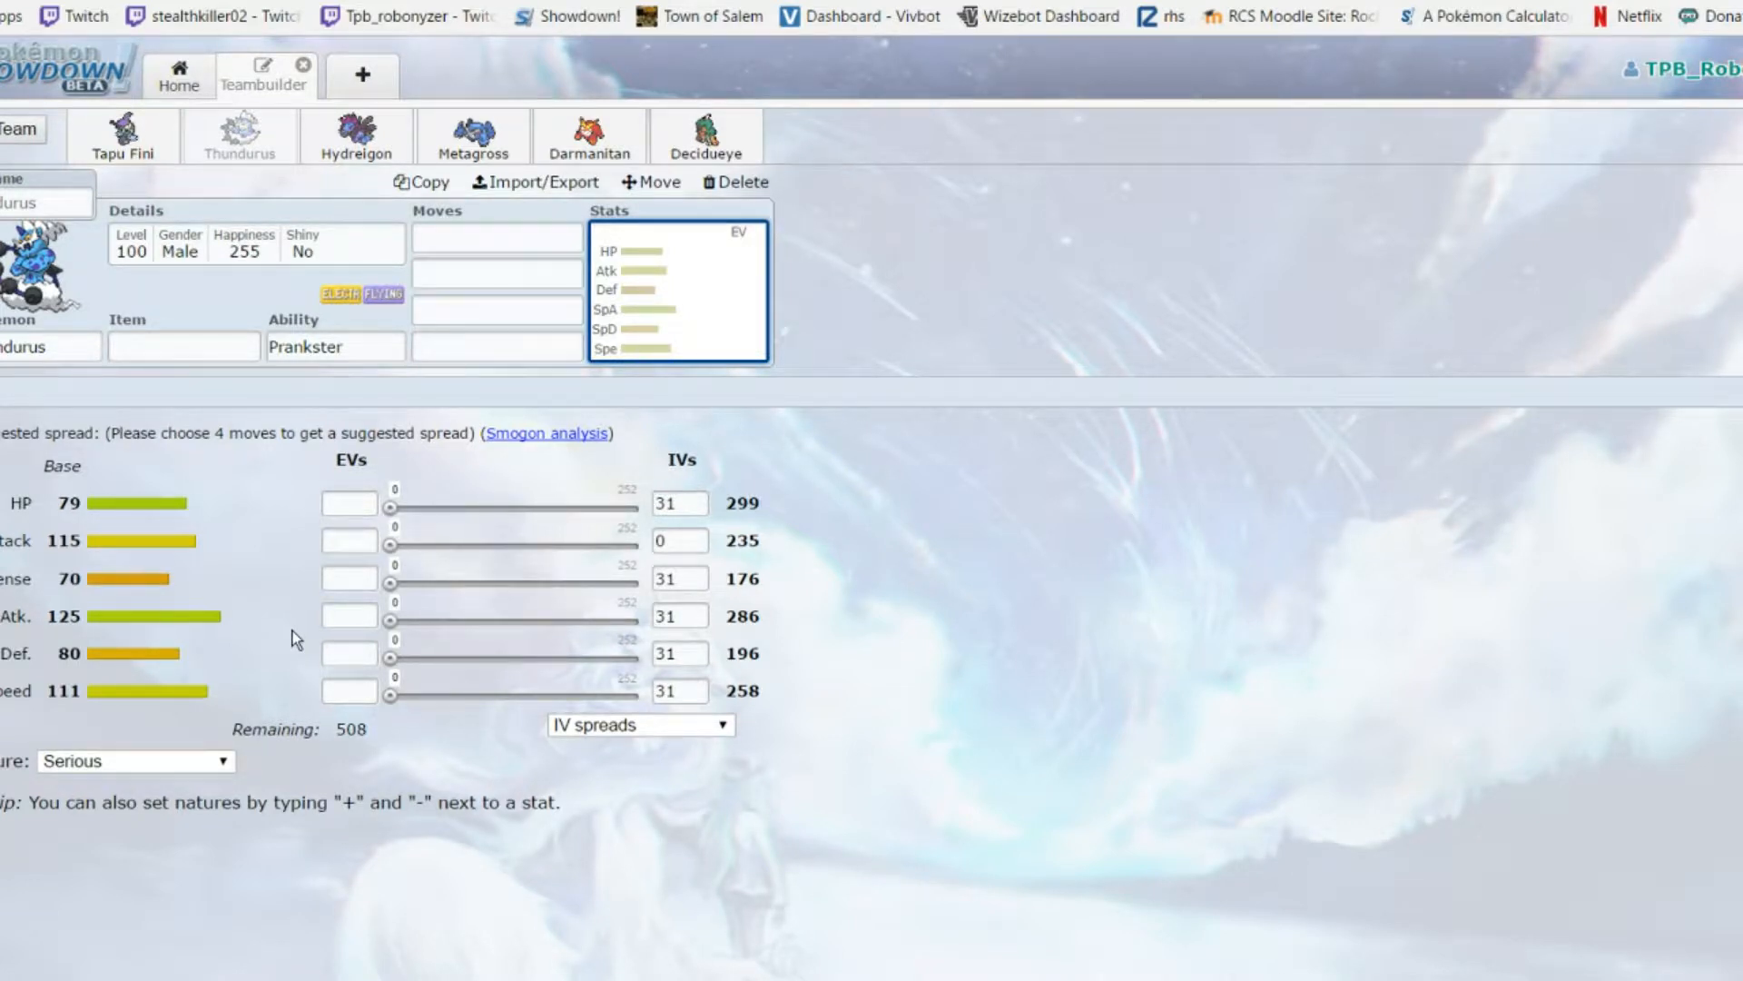
{"action": "mouse_move", "coordinate": [497, 265]}
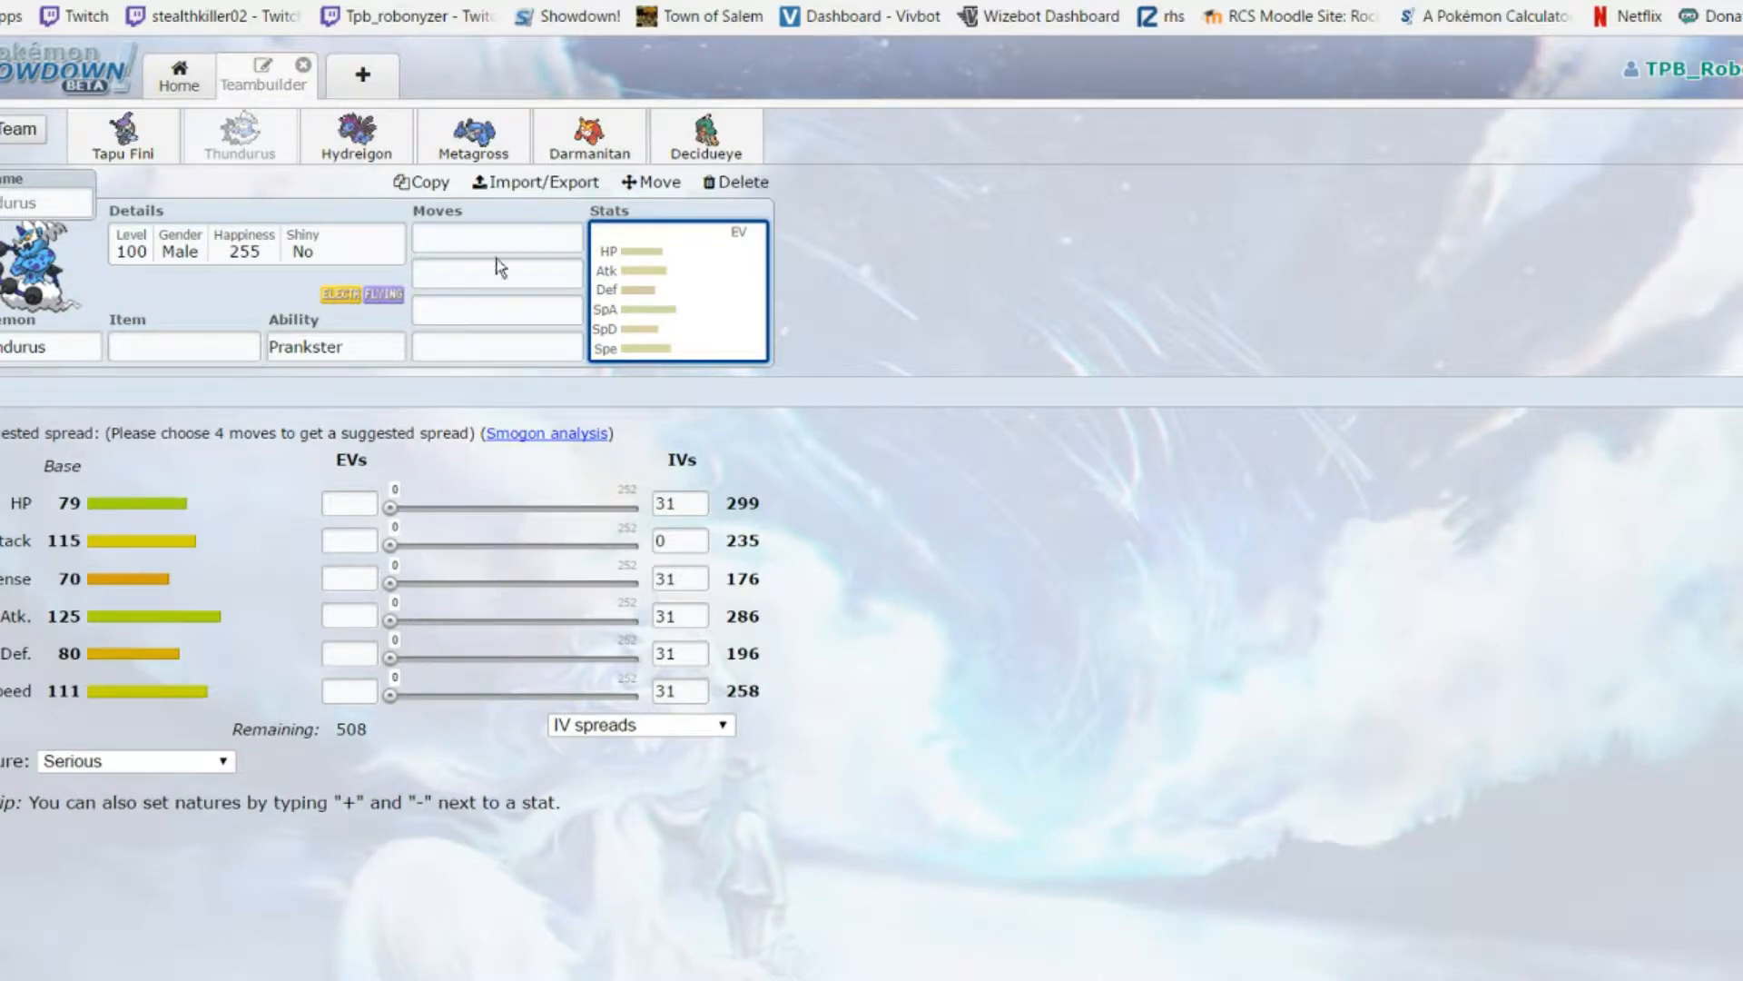
{"action": "mouse_move", "coordinate": [451, 69]}
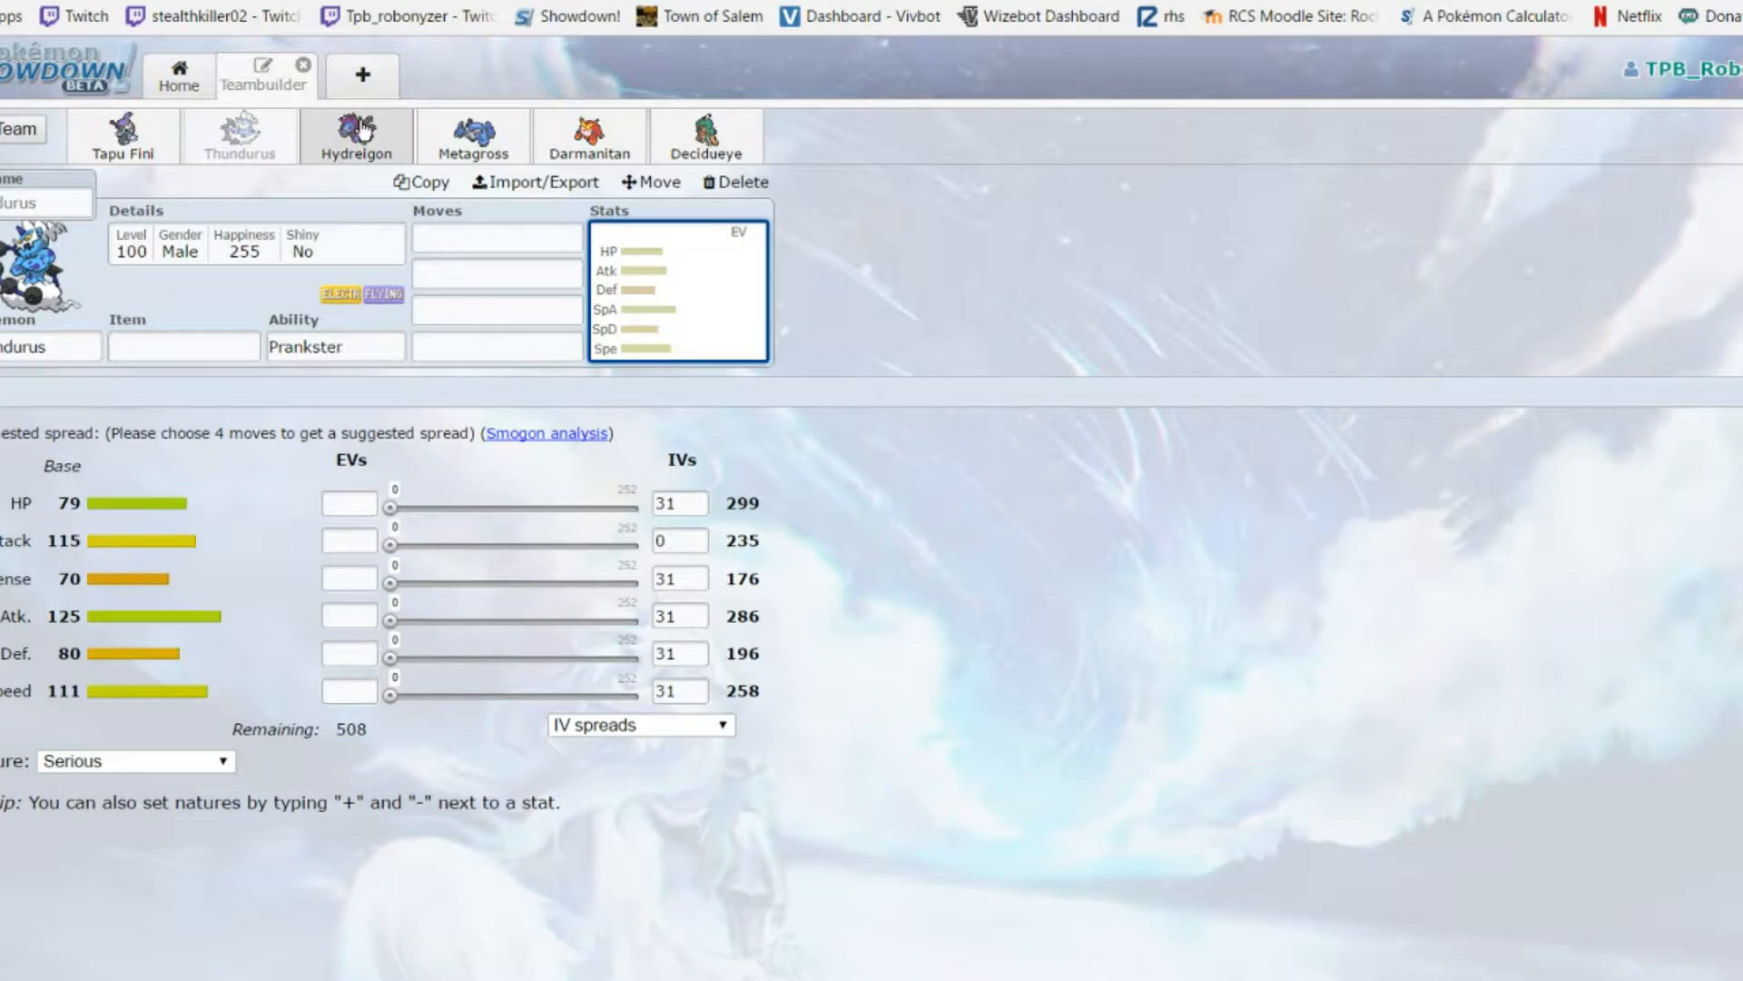
{"action": "left_click", "coordinate": [356, 136]}
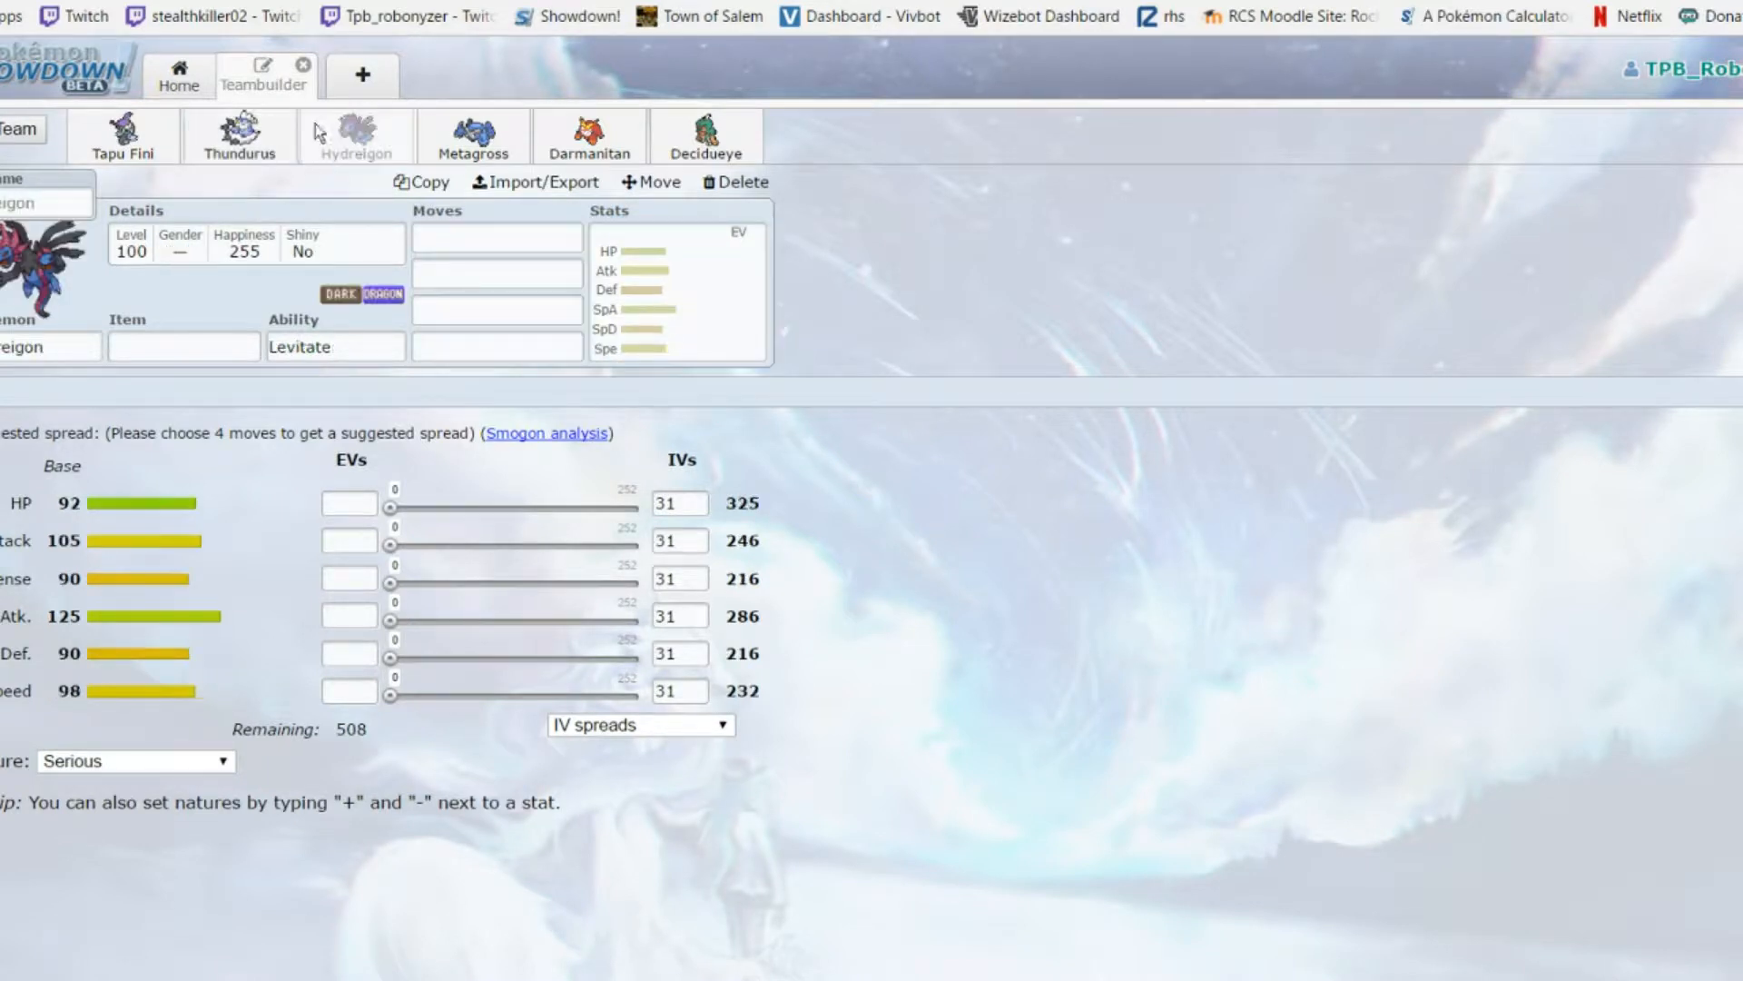
{"action": "left_click", "coordinate": [334, 345]}
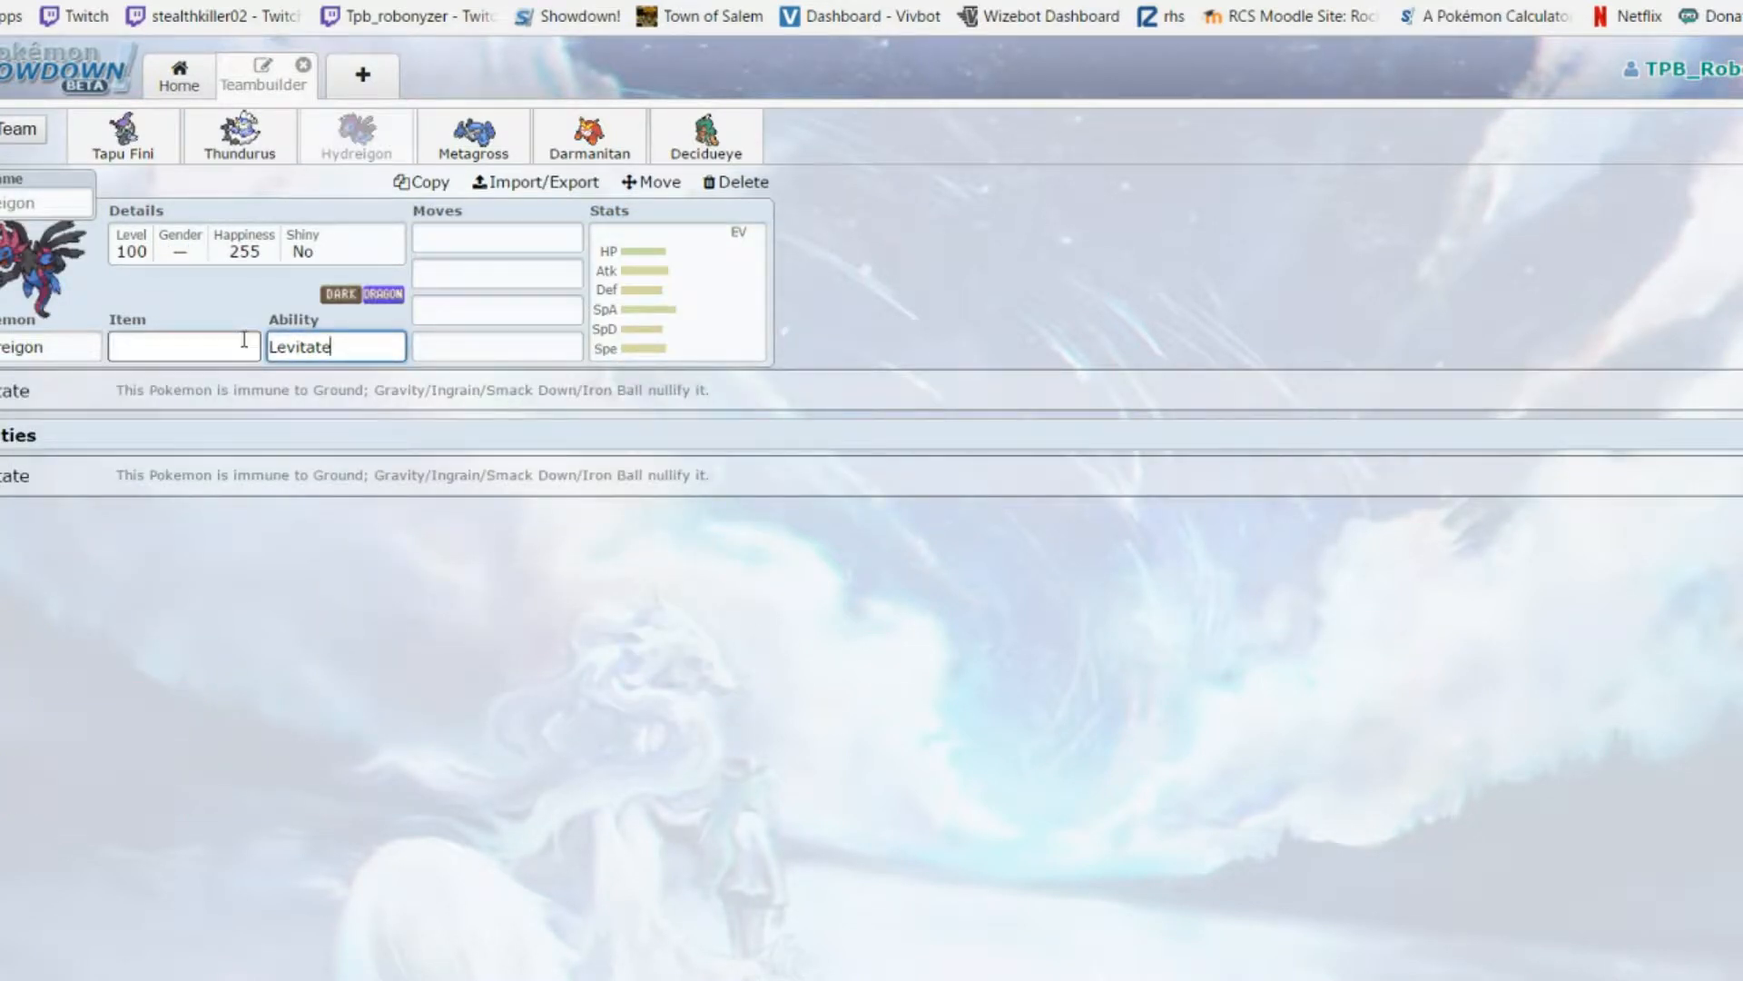
{"action": "mouse_move", "coordinate": [256, 303]}
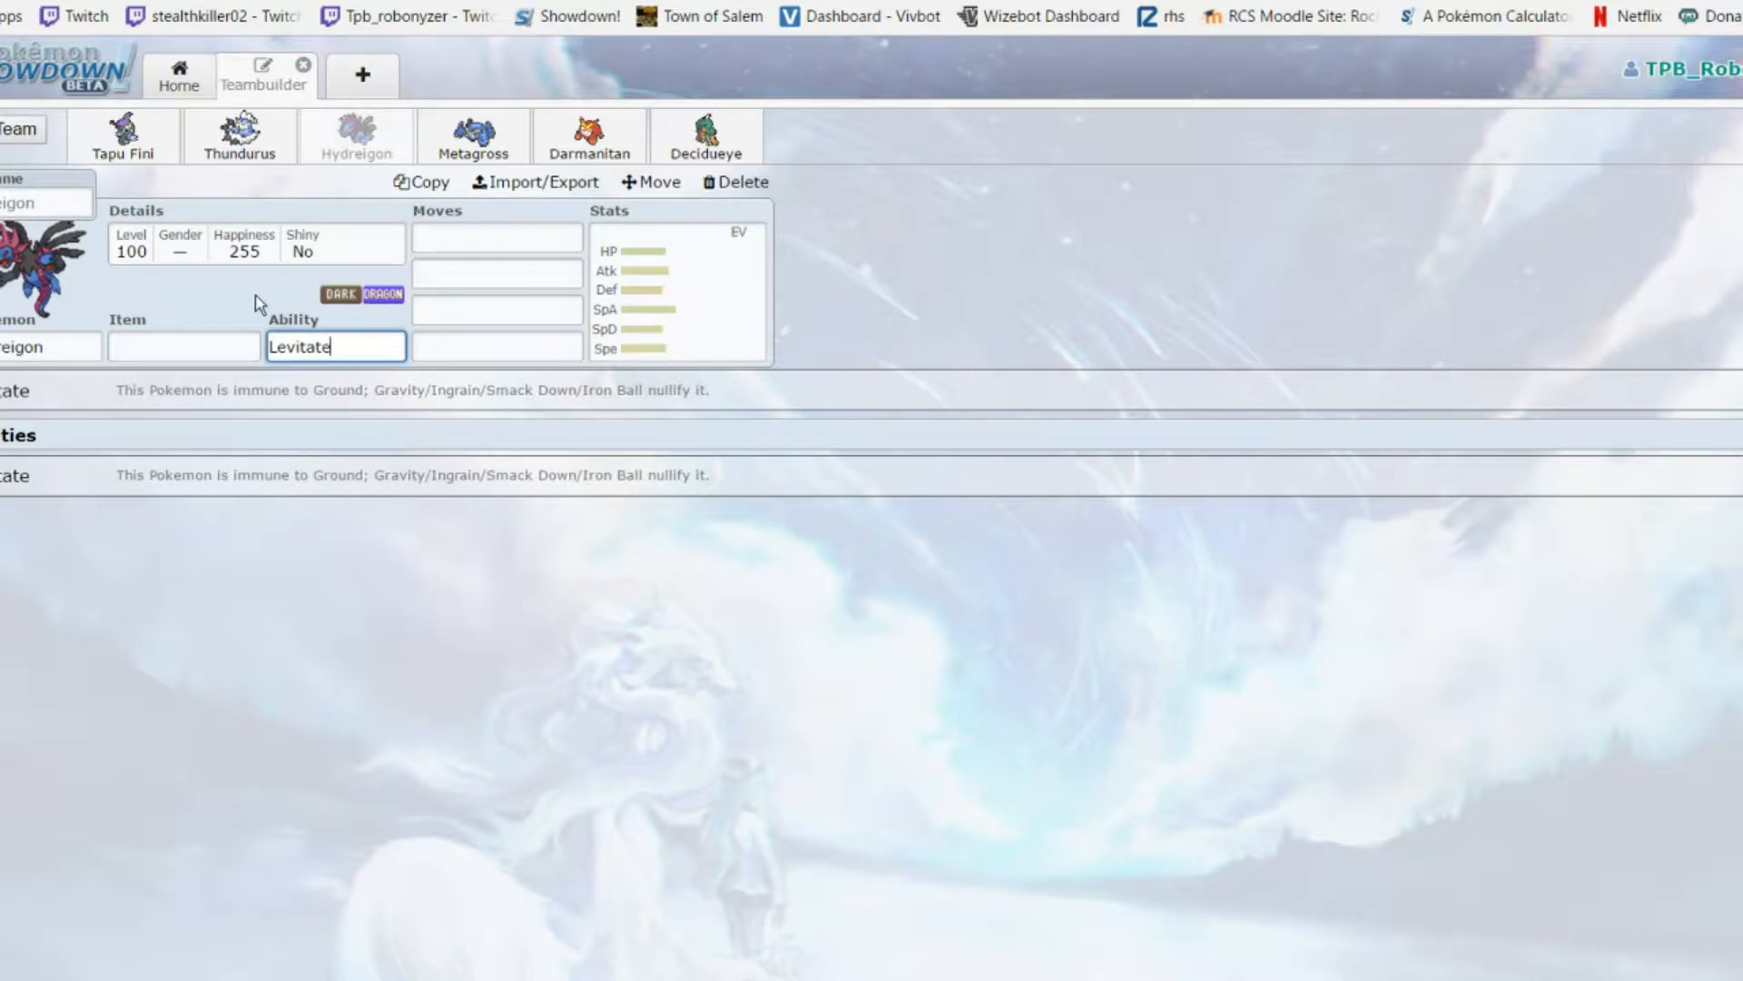
{"action": "left_click", "coordinate": [496, 236]}
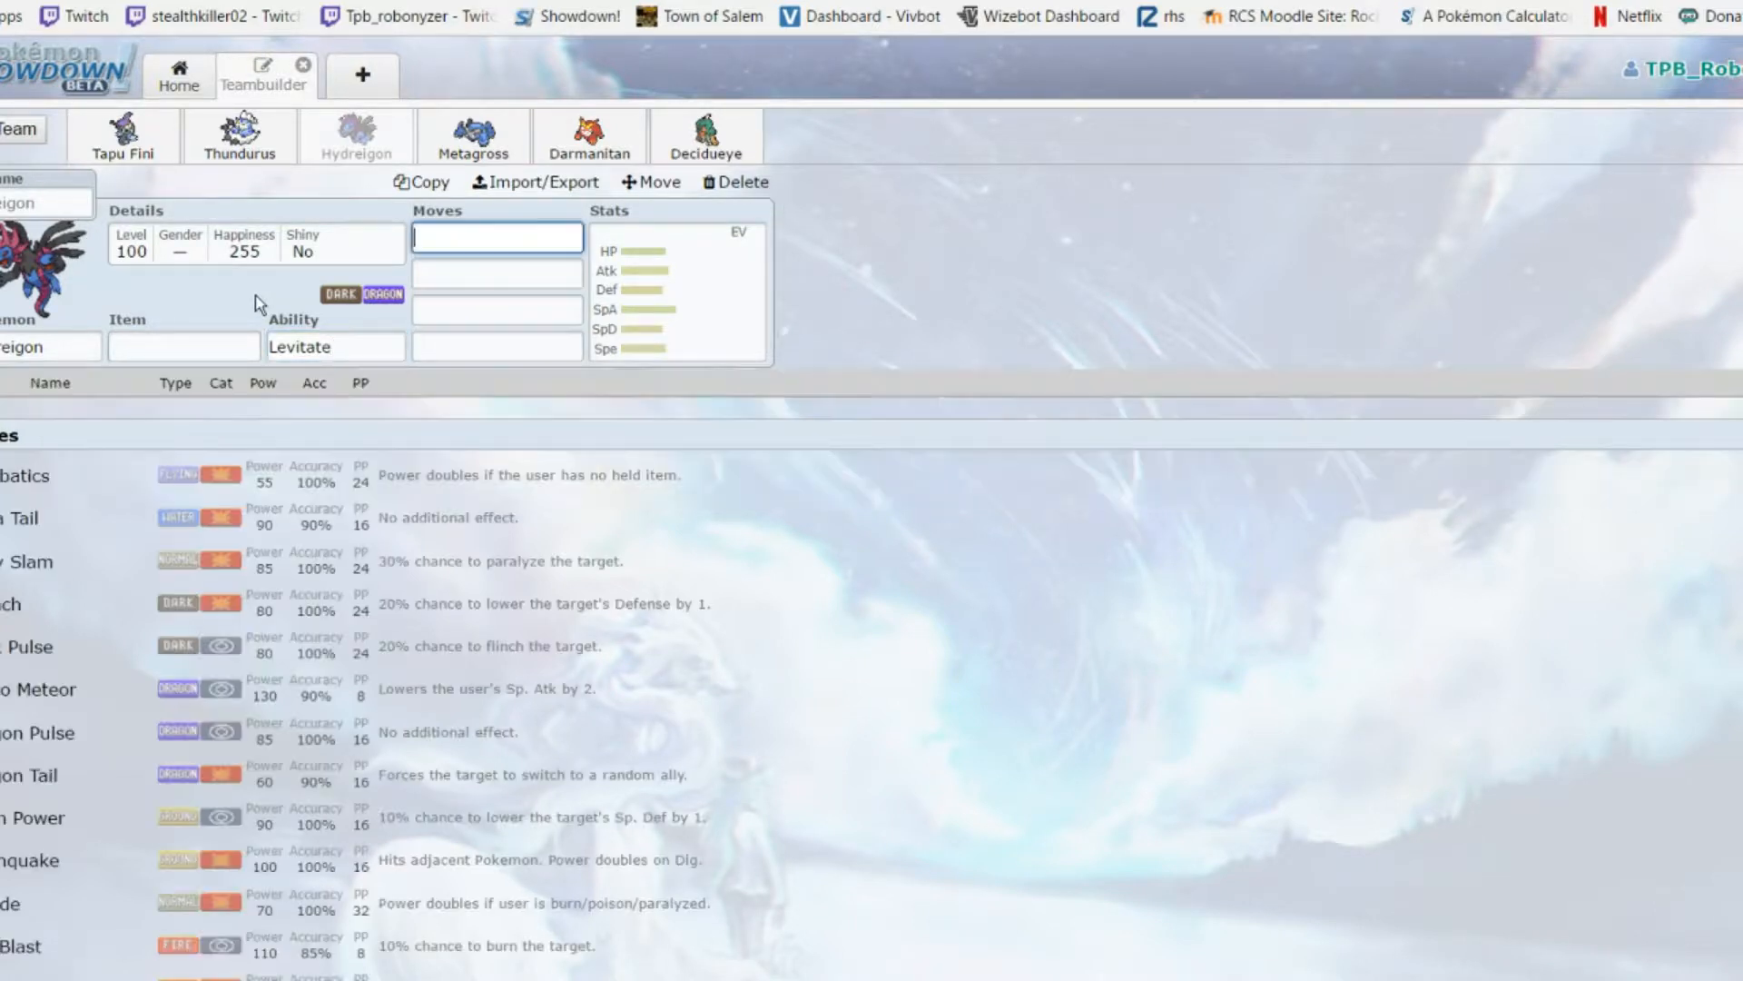
{"action": "left_click", "coordinate": [677, 289]}
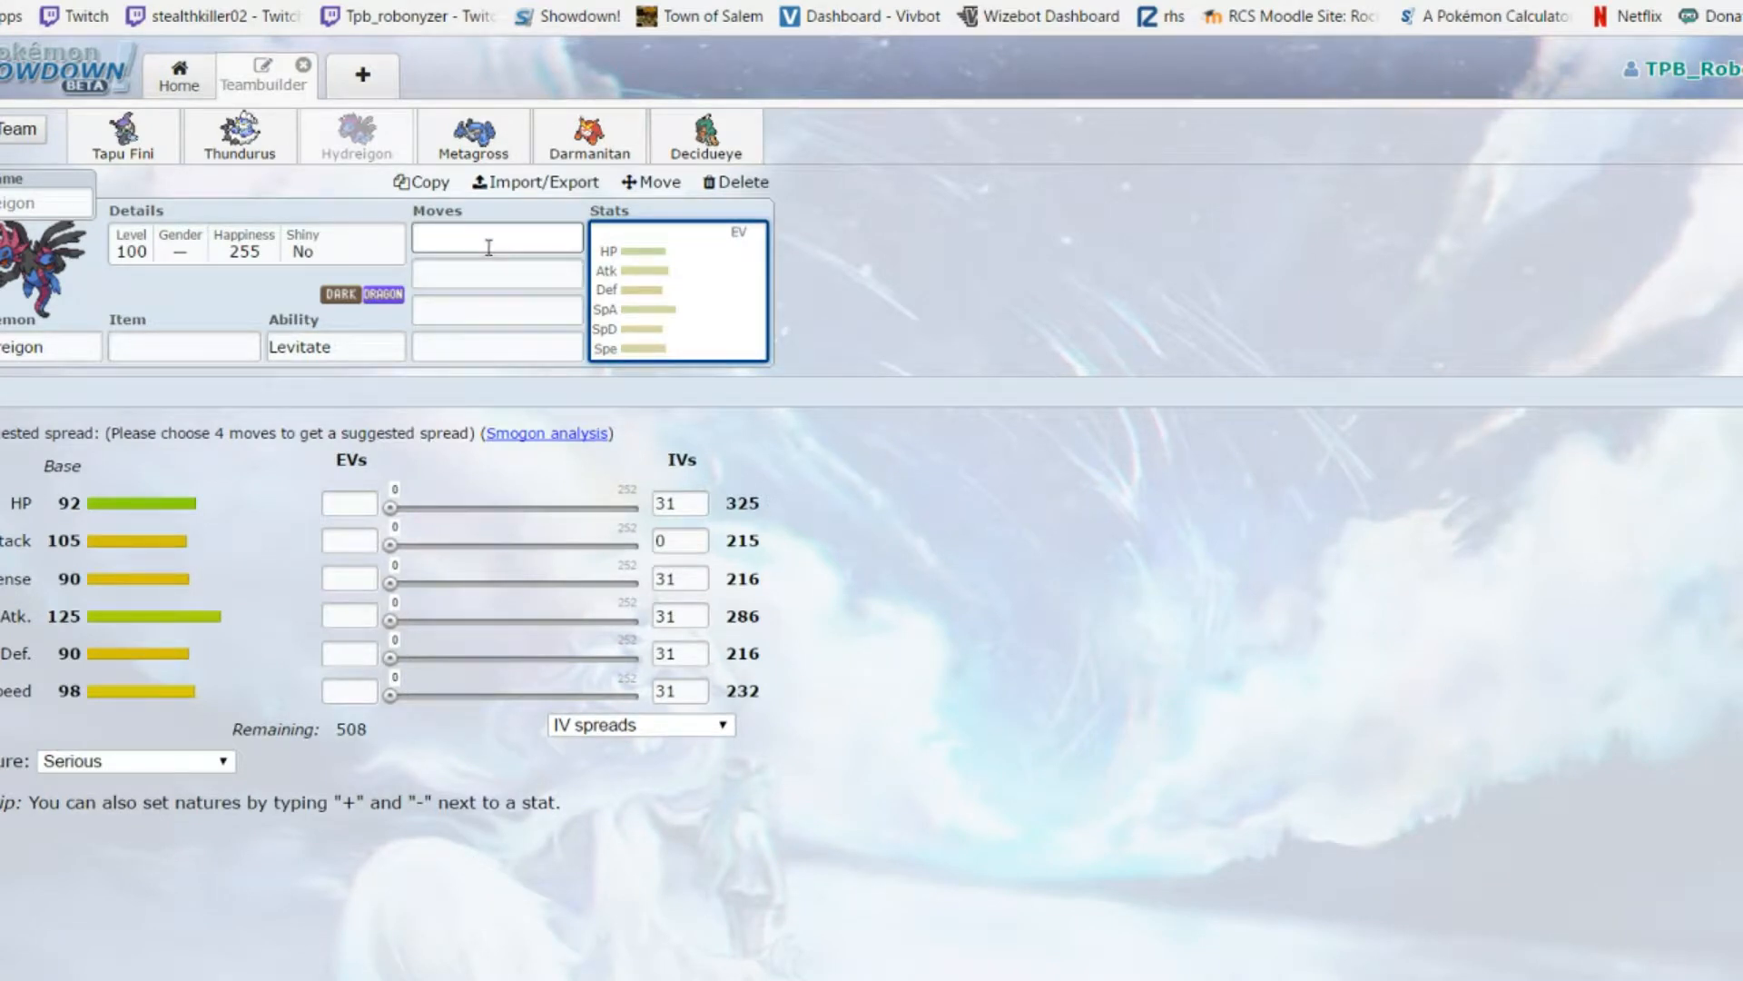
{"action": "left_click", "coordinate": [494, 294]}
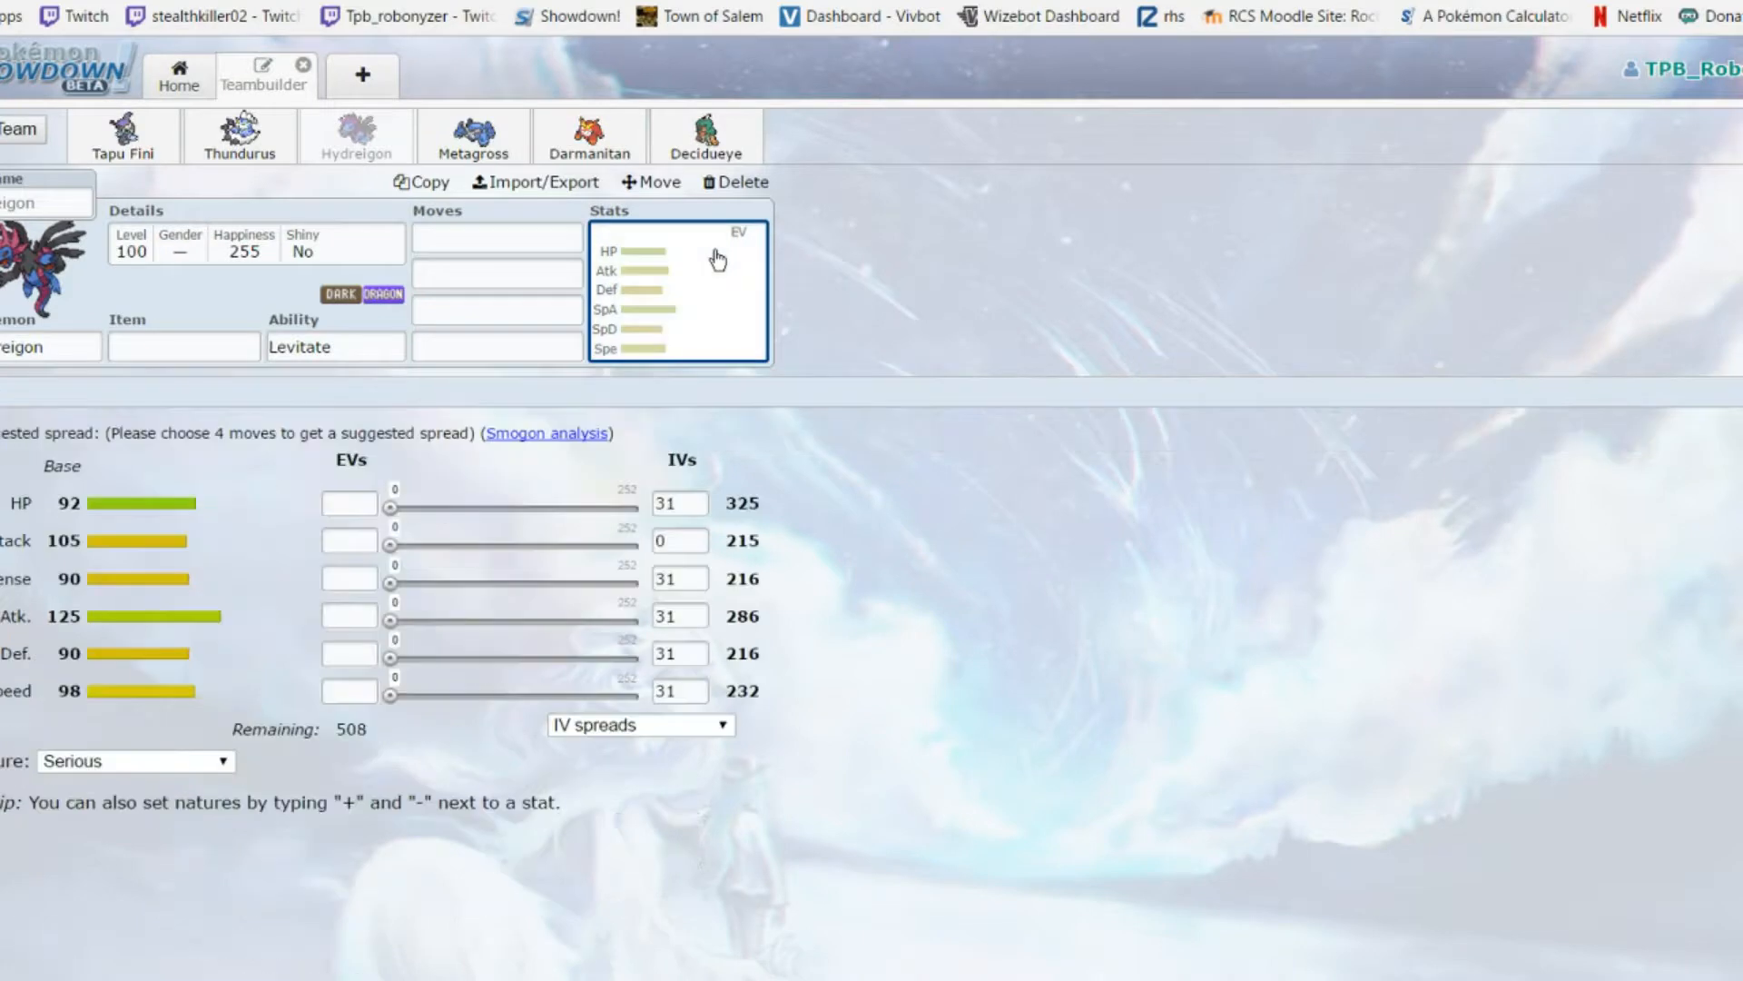
{"action": "mouse_move", "coordinate": [131, 409]}
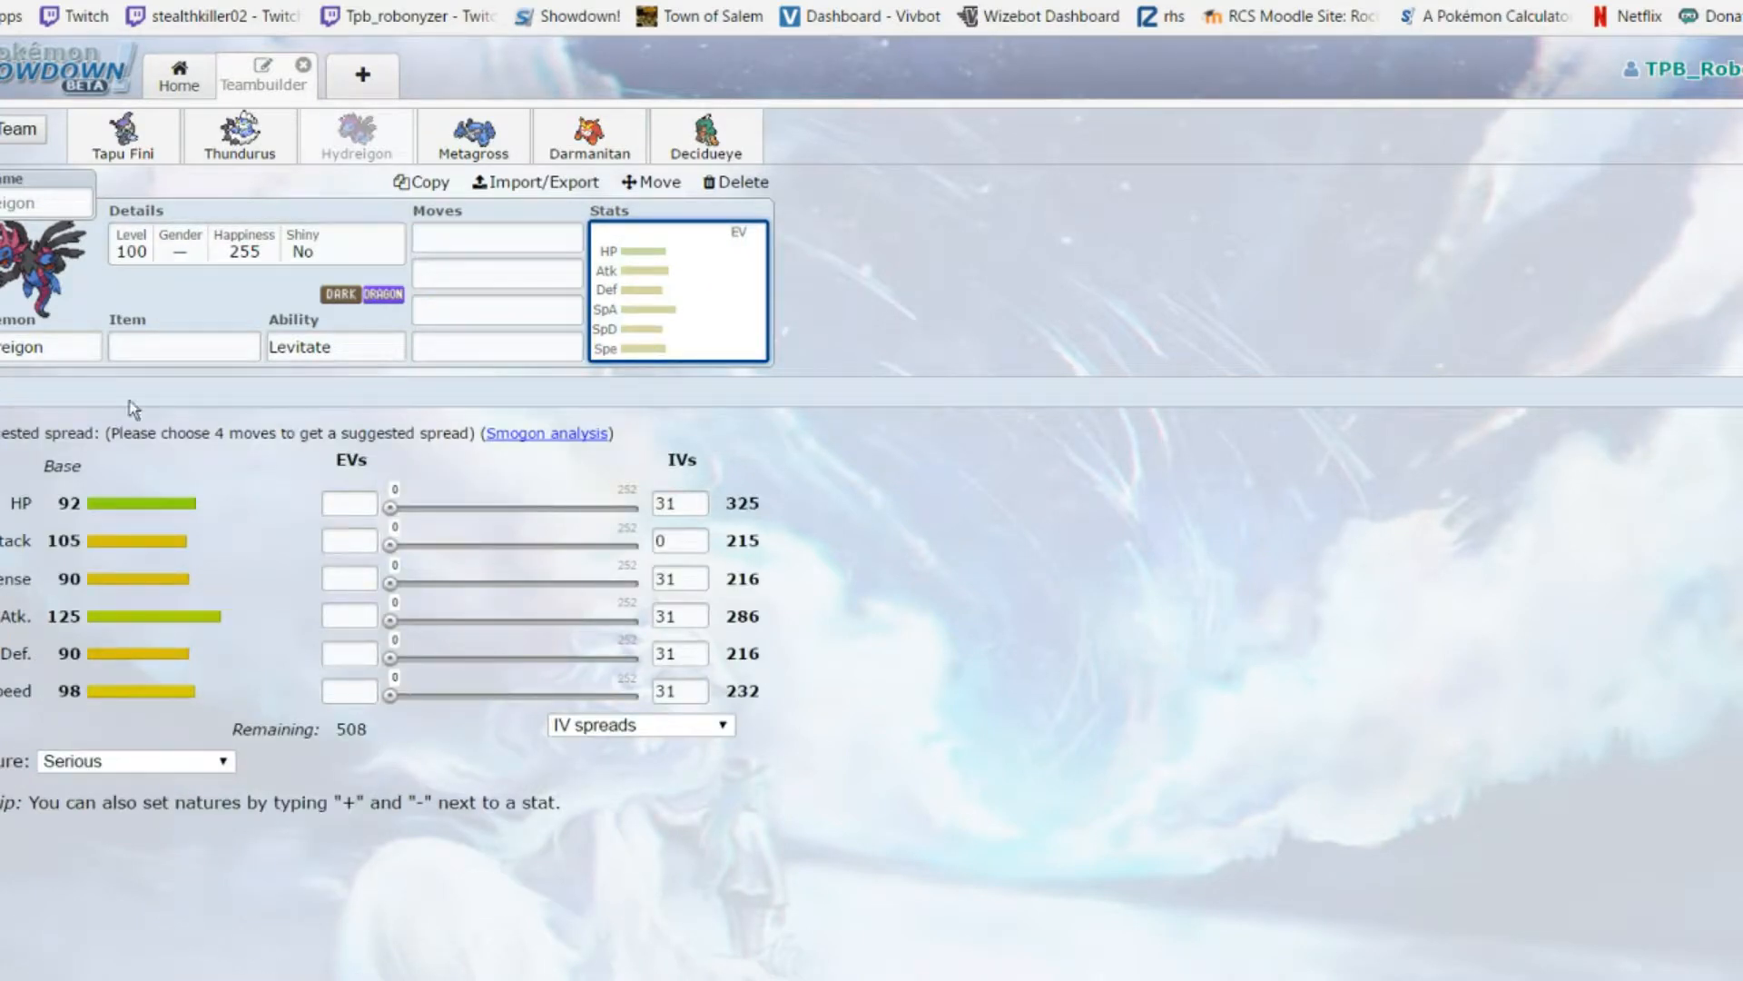
{"action": "left_click", "coordinate": [181, 345]}
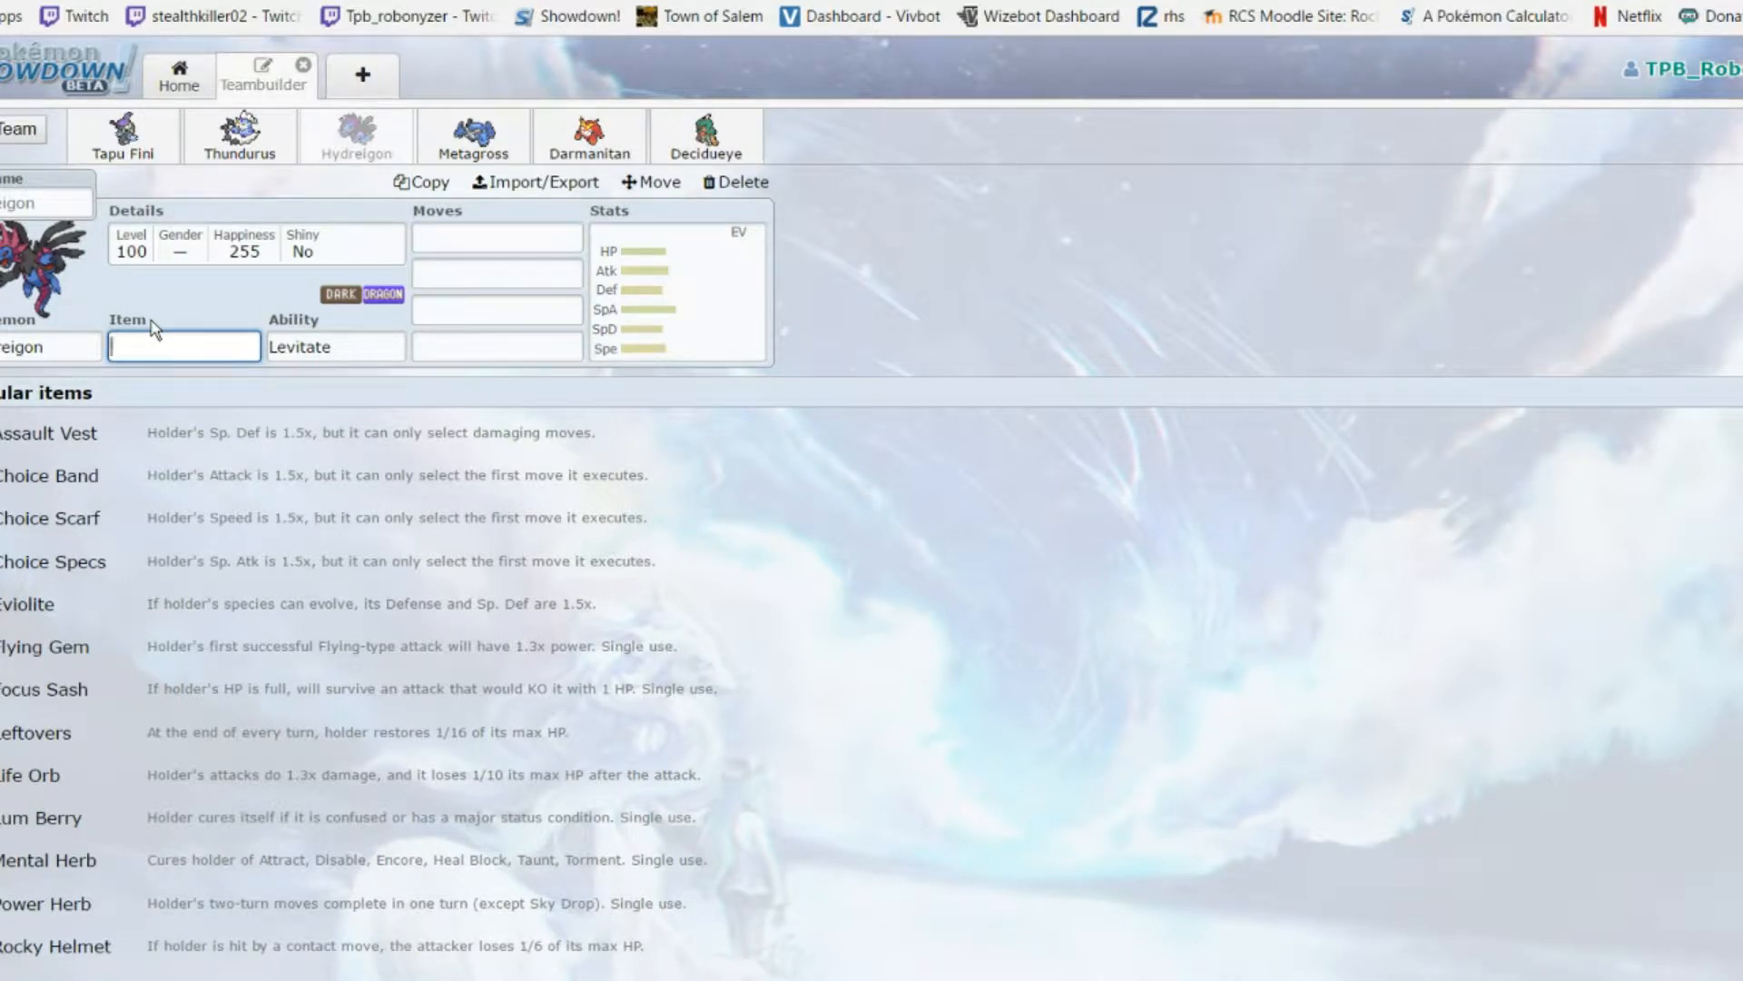
{"action": "left_click", "coordinate": [496, 236]}
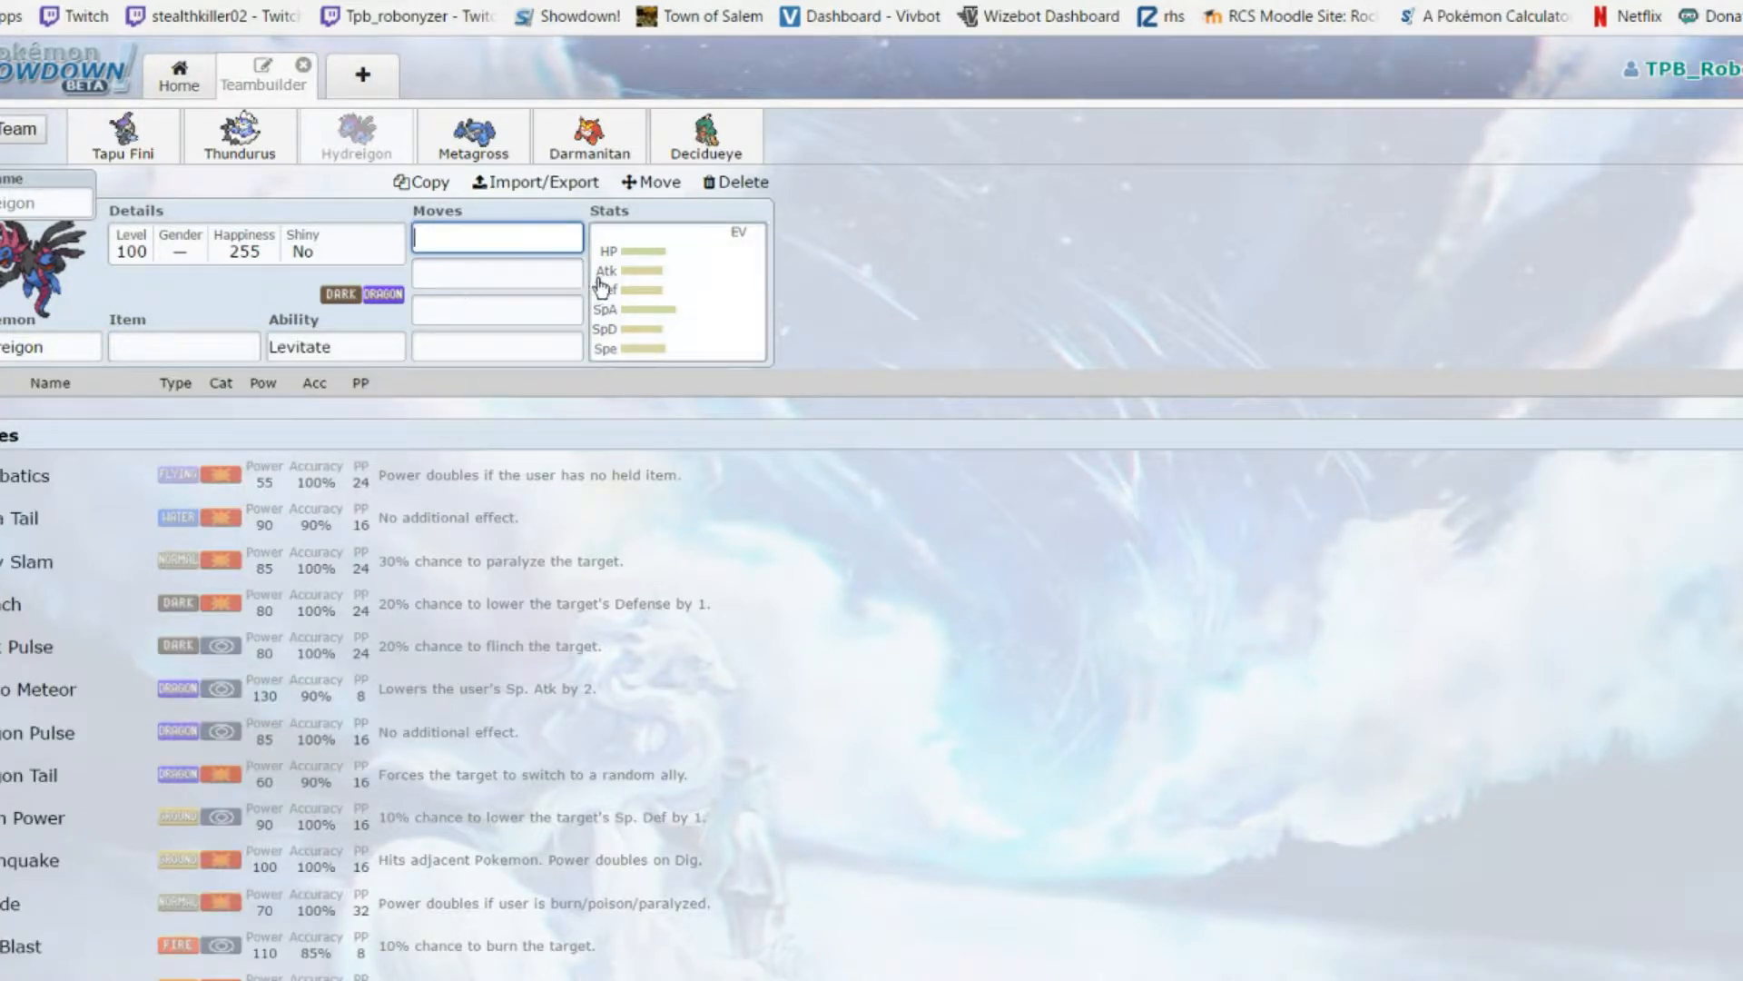
{"action": "scroll", "scroll_direction": "down", "scroll_amount": 3}
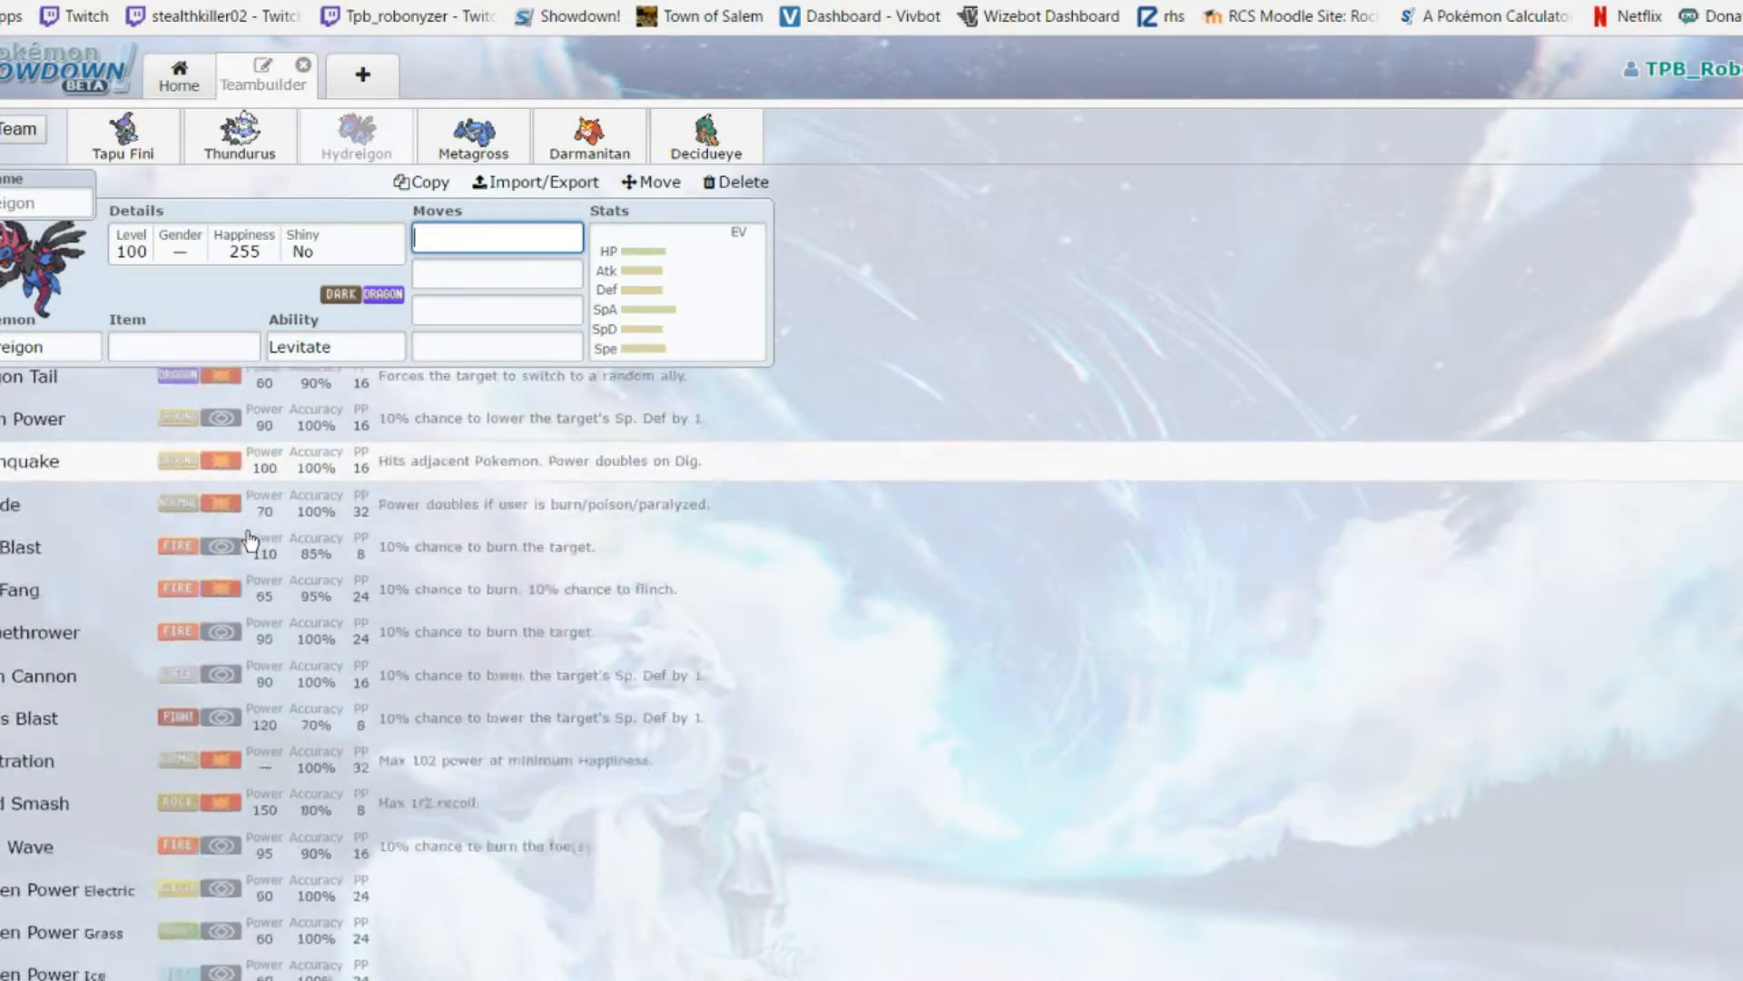
{"action": "scroll", "scroll_direction": "down", "scroll_amount": 3}
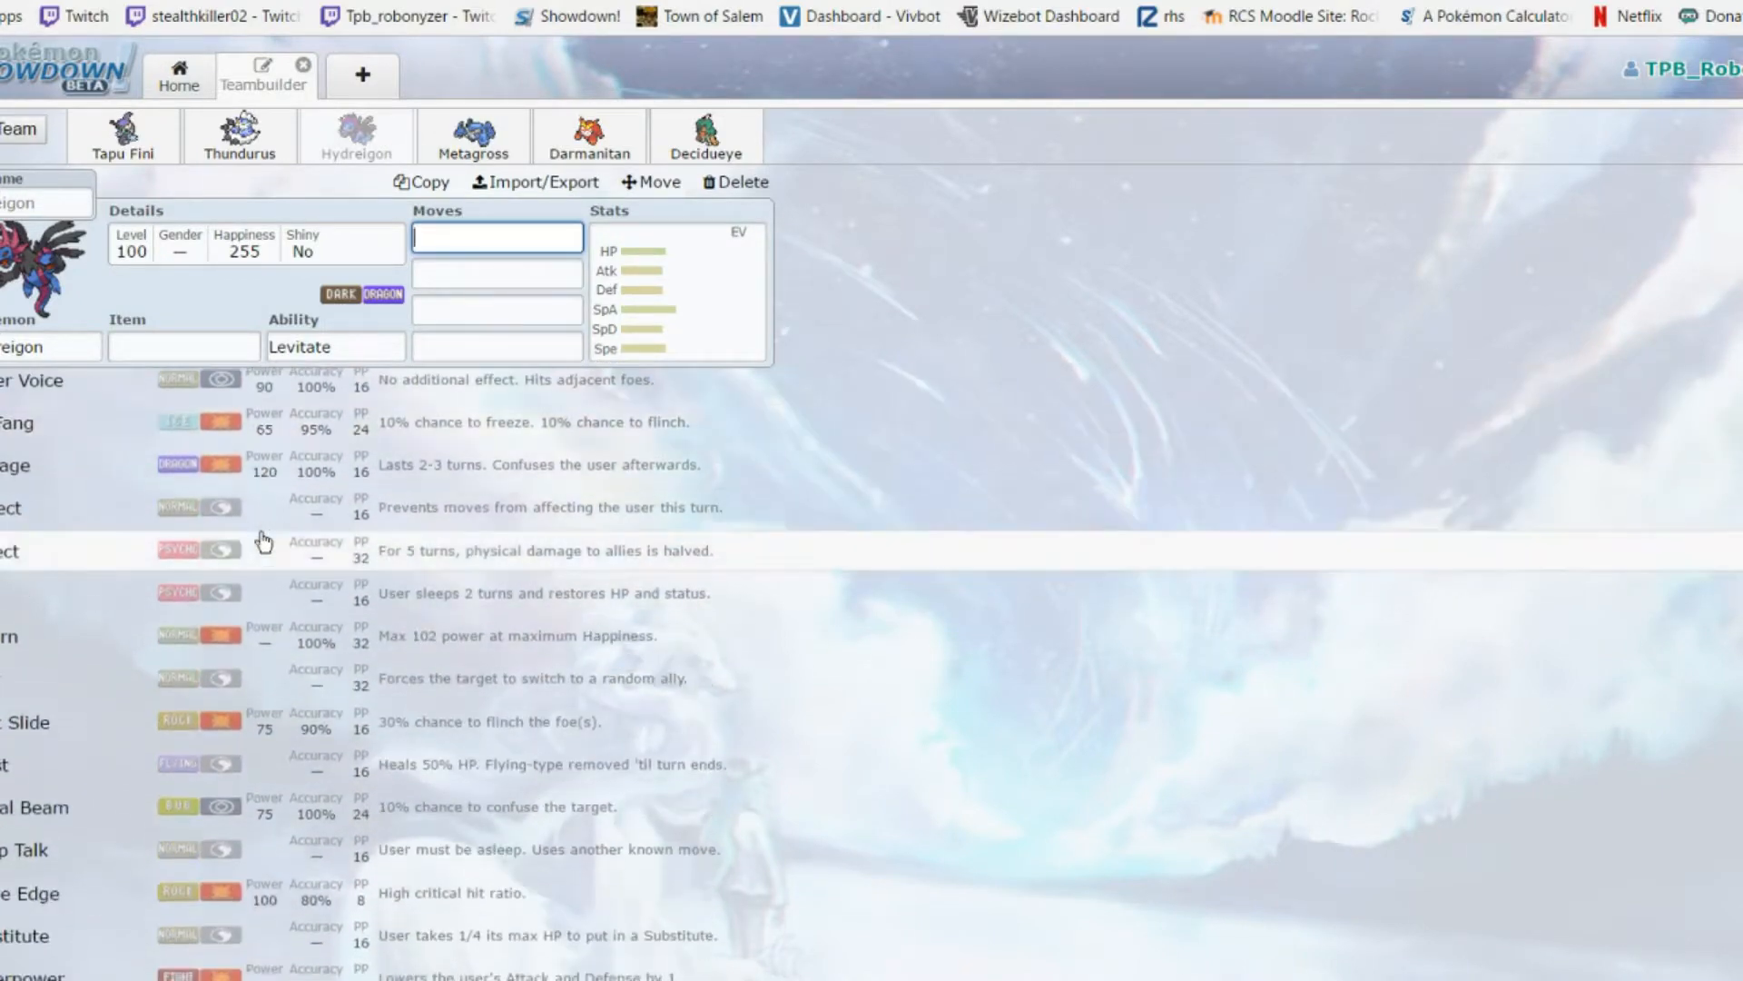
{"action": "scroll", "scroll_direction": "down", "scroll_amount": 3}
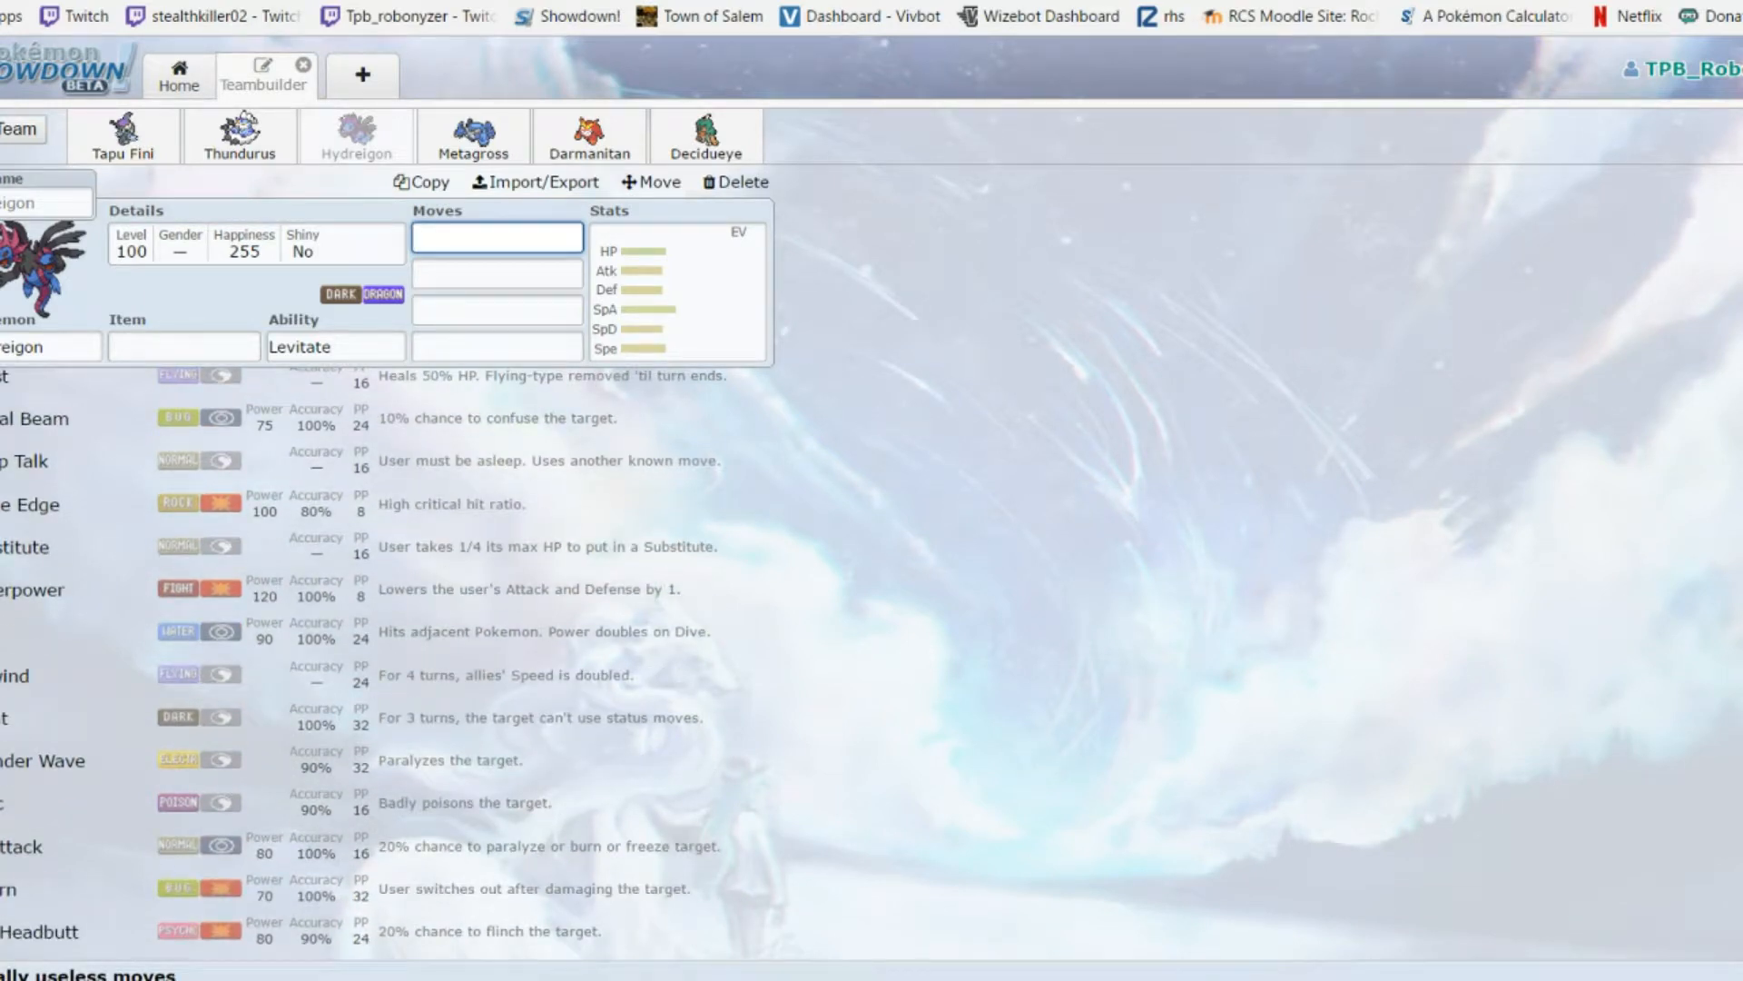
{"action": "scroll", "scroll_direction": "up", "scroll_amount": 3}
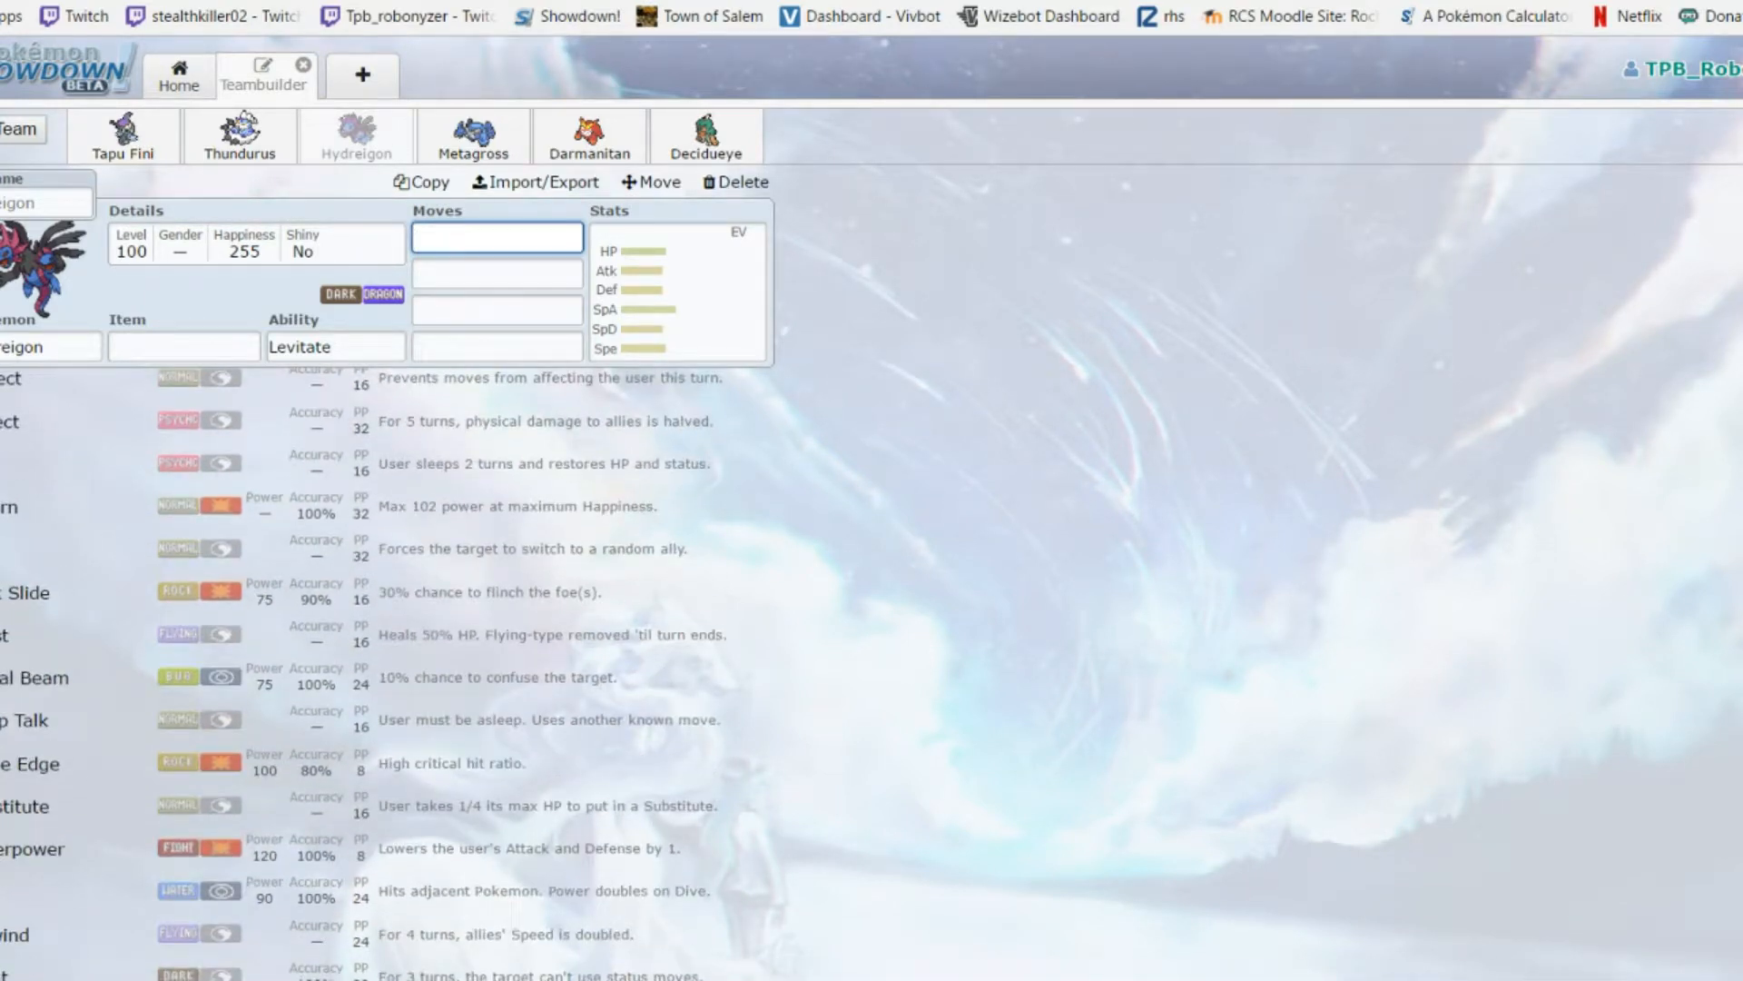
{"action": "scroll", "scroll_direction": "up", "scroll_amount": 3}
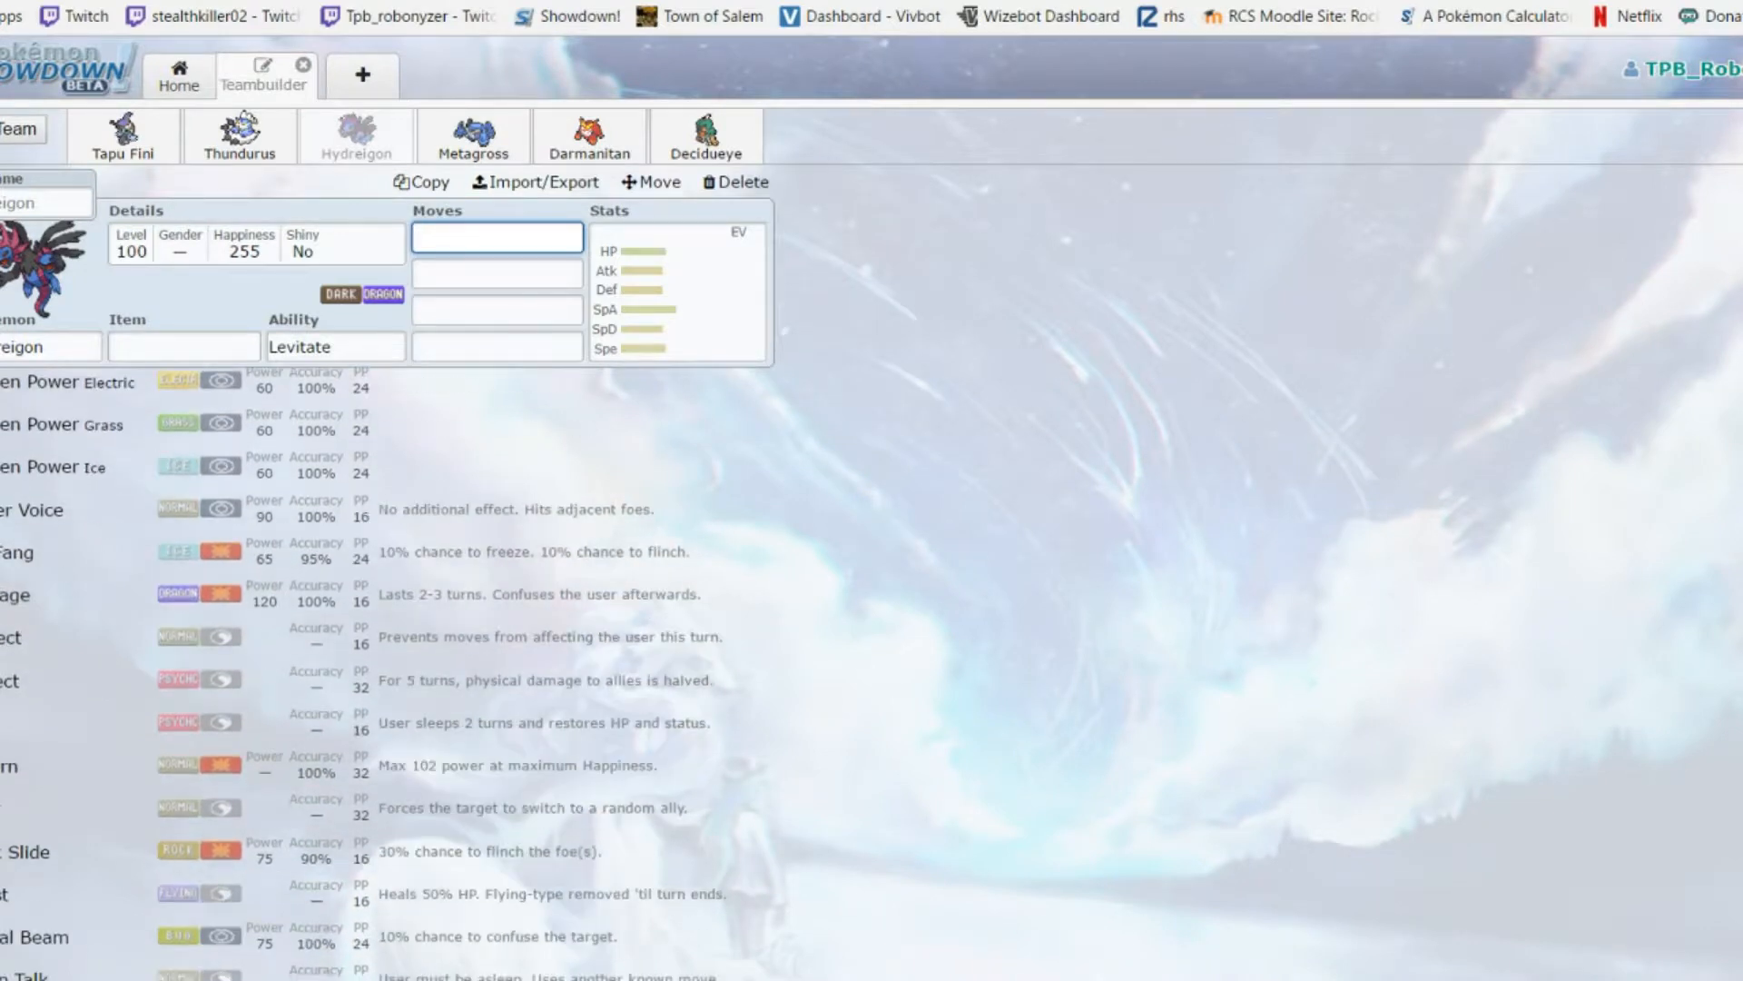
{"action": "scroll", "scroll_direction": "up", "scroll_amount": 3}
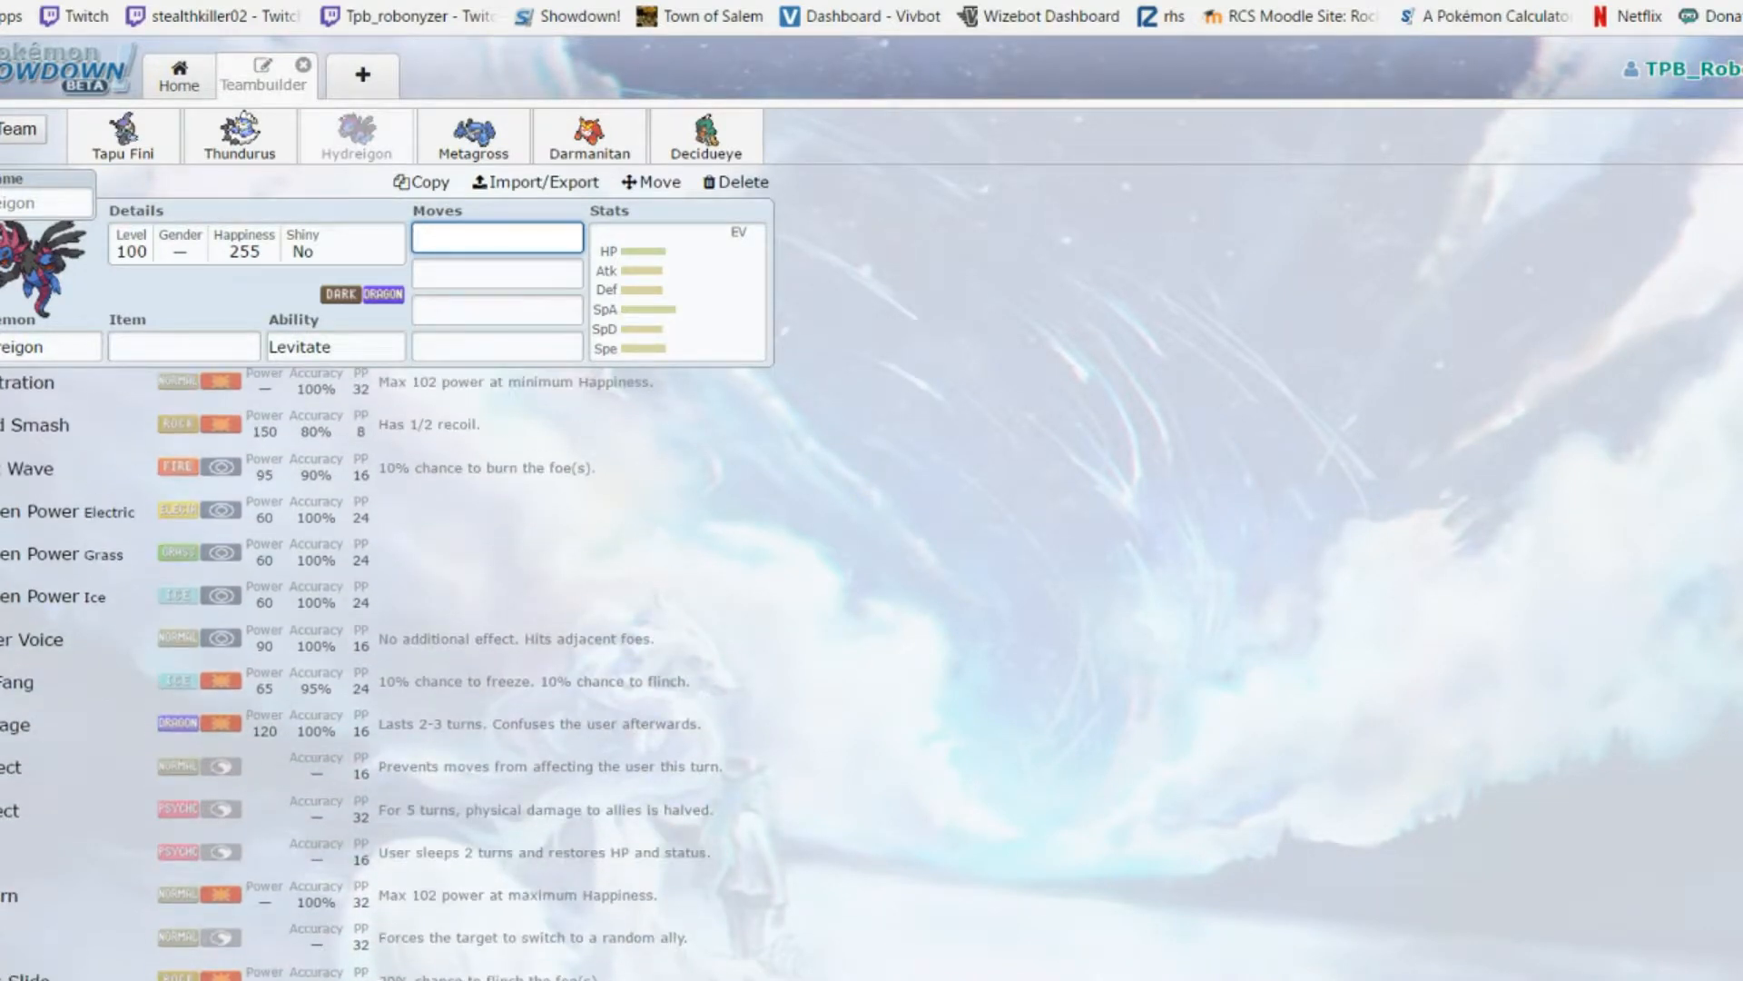
{"action": "mouse_move", "coordinate": [250, 435]}
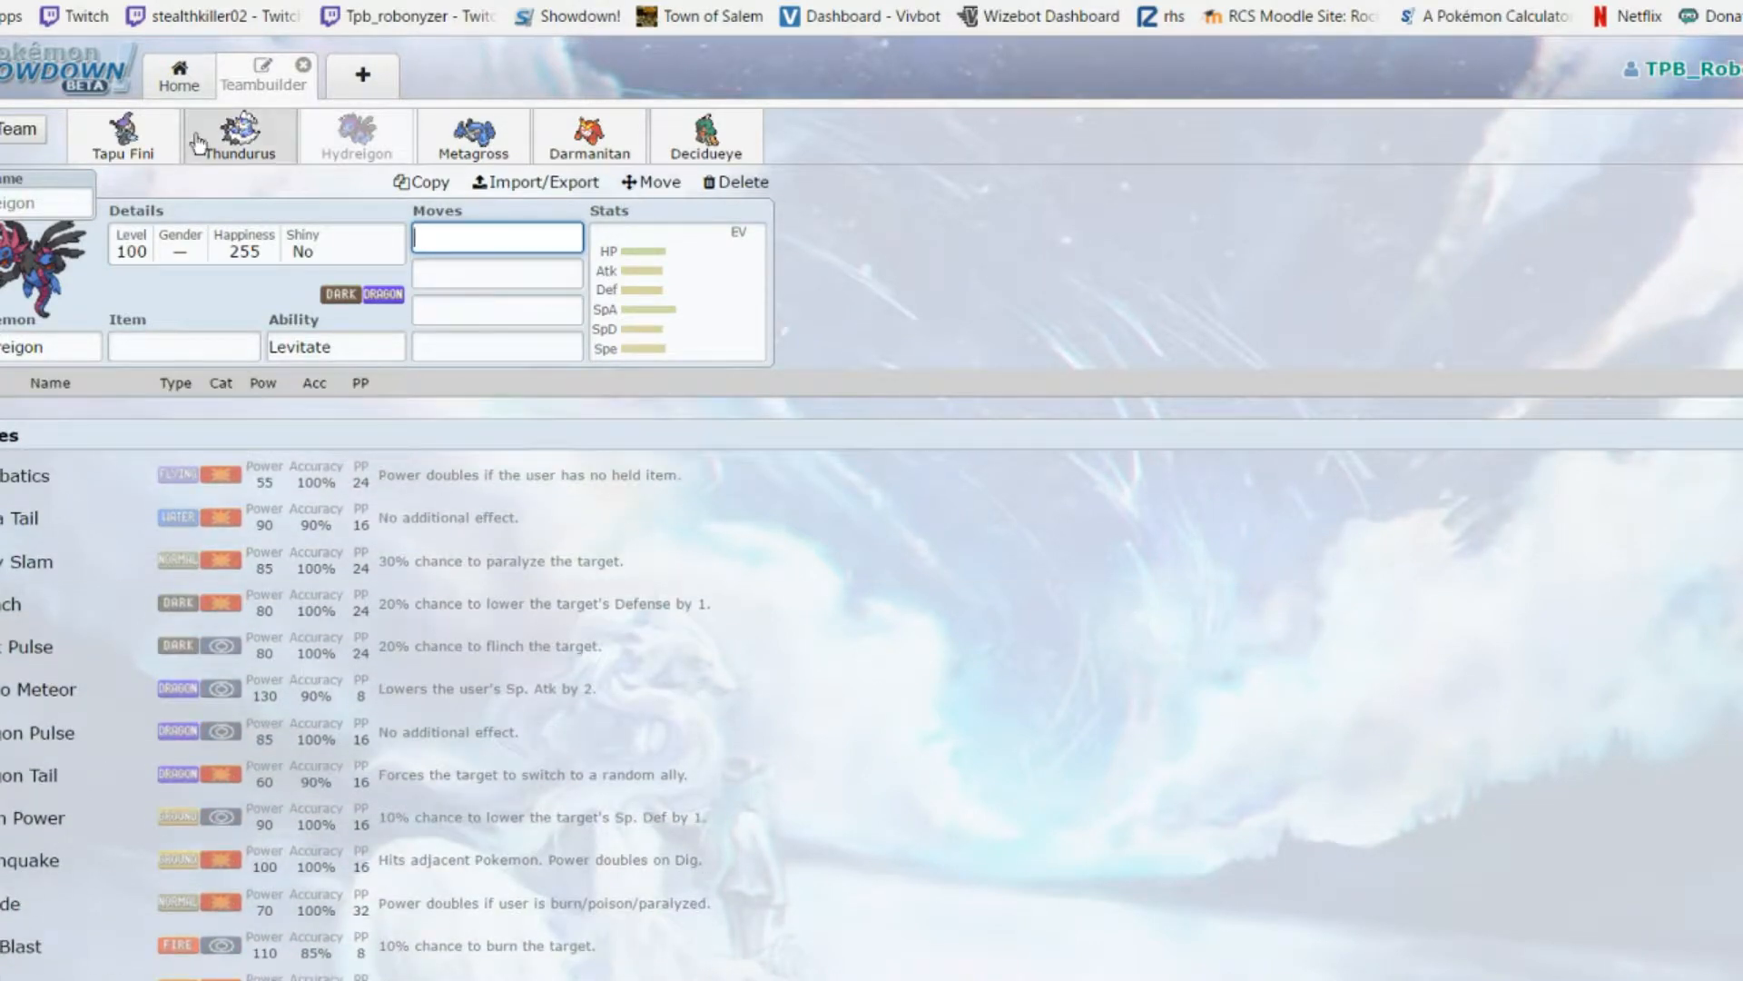
{"action": "mouse_move", "coordinate": [428, 151]}
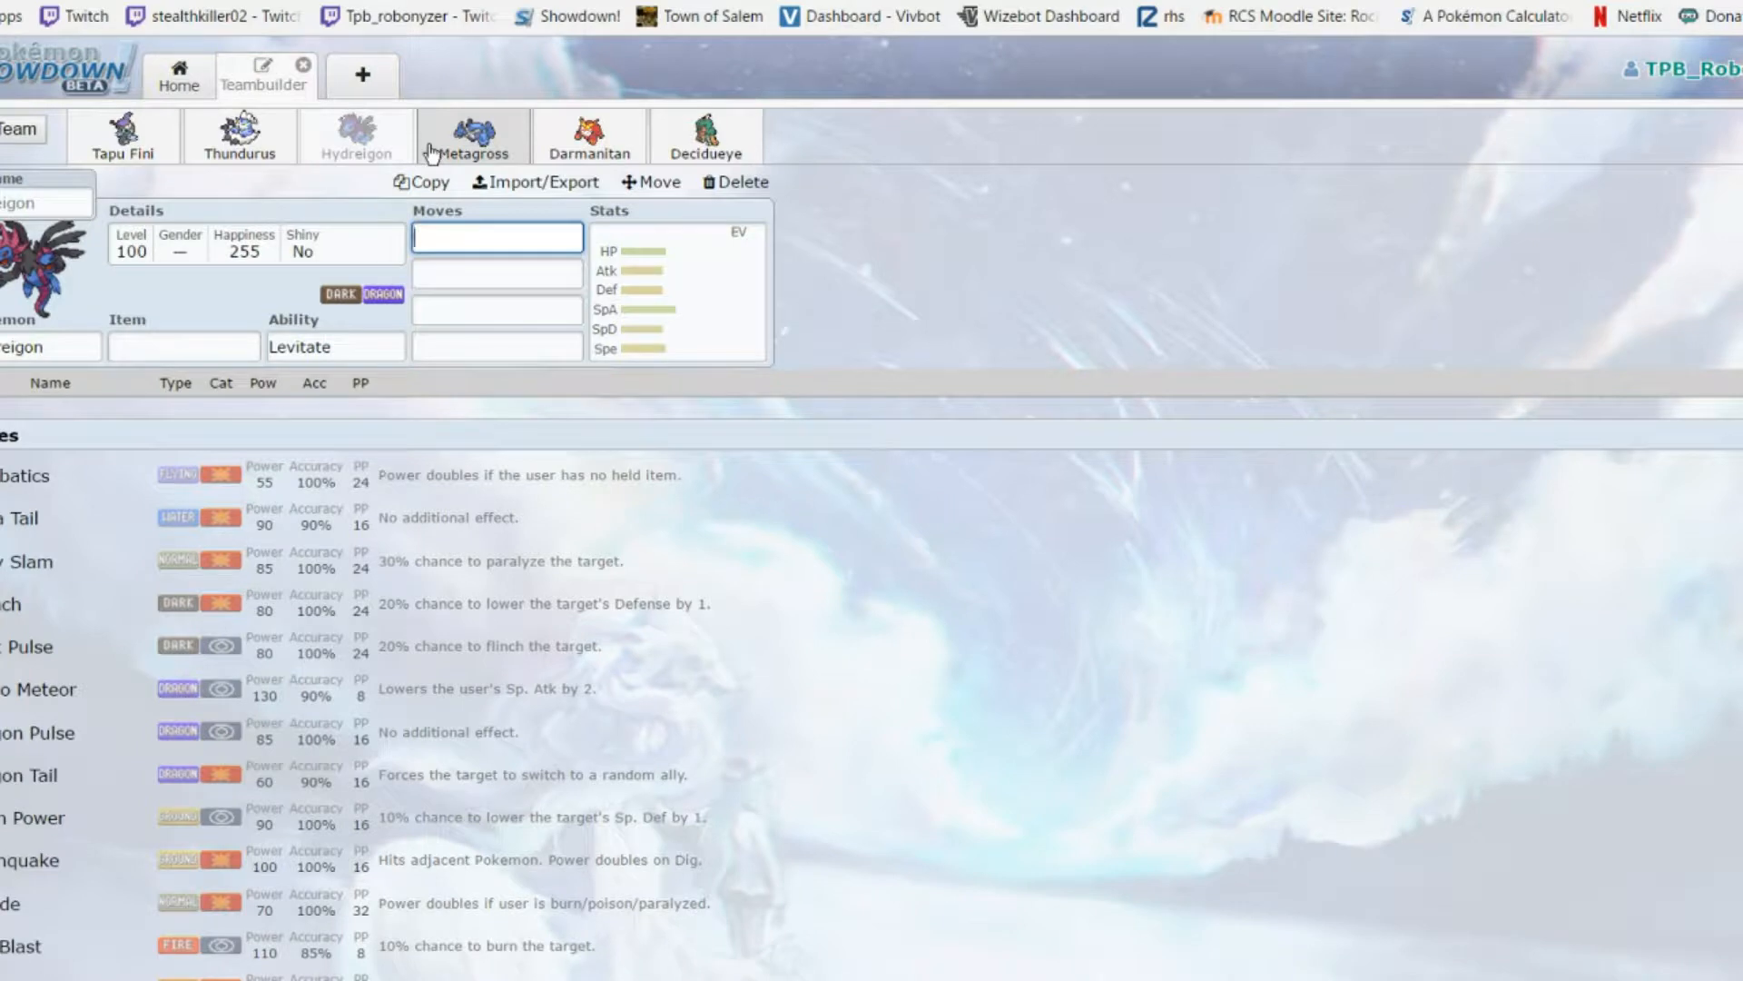
Open Metagross's set, check its abilities and spread, and browse its learnable moves
{"action": "left_click", "coordinate": [473, 137]}
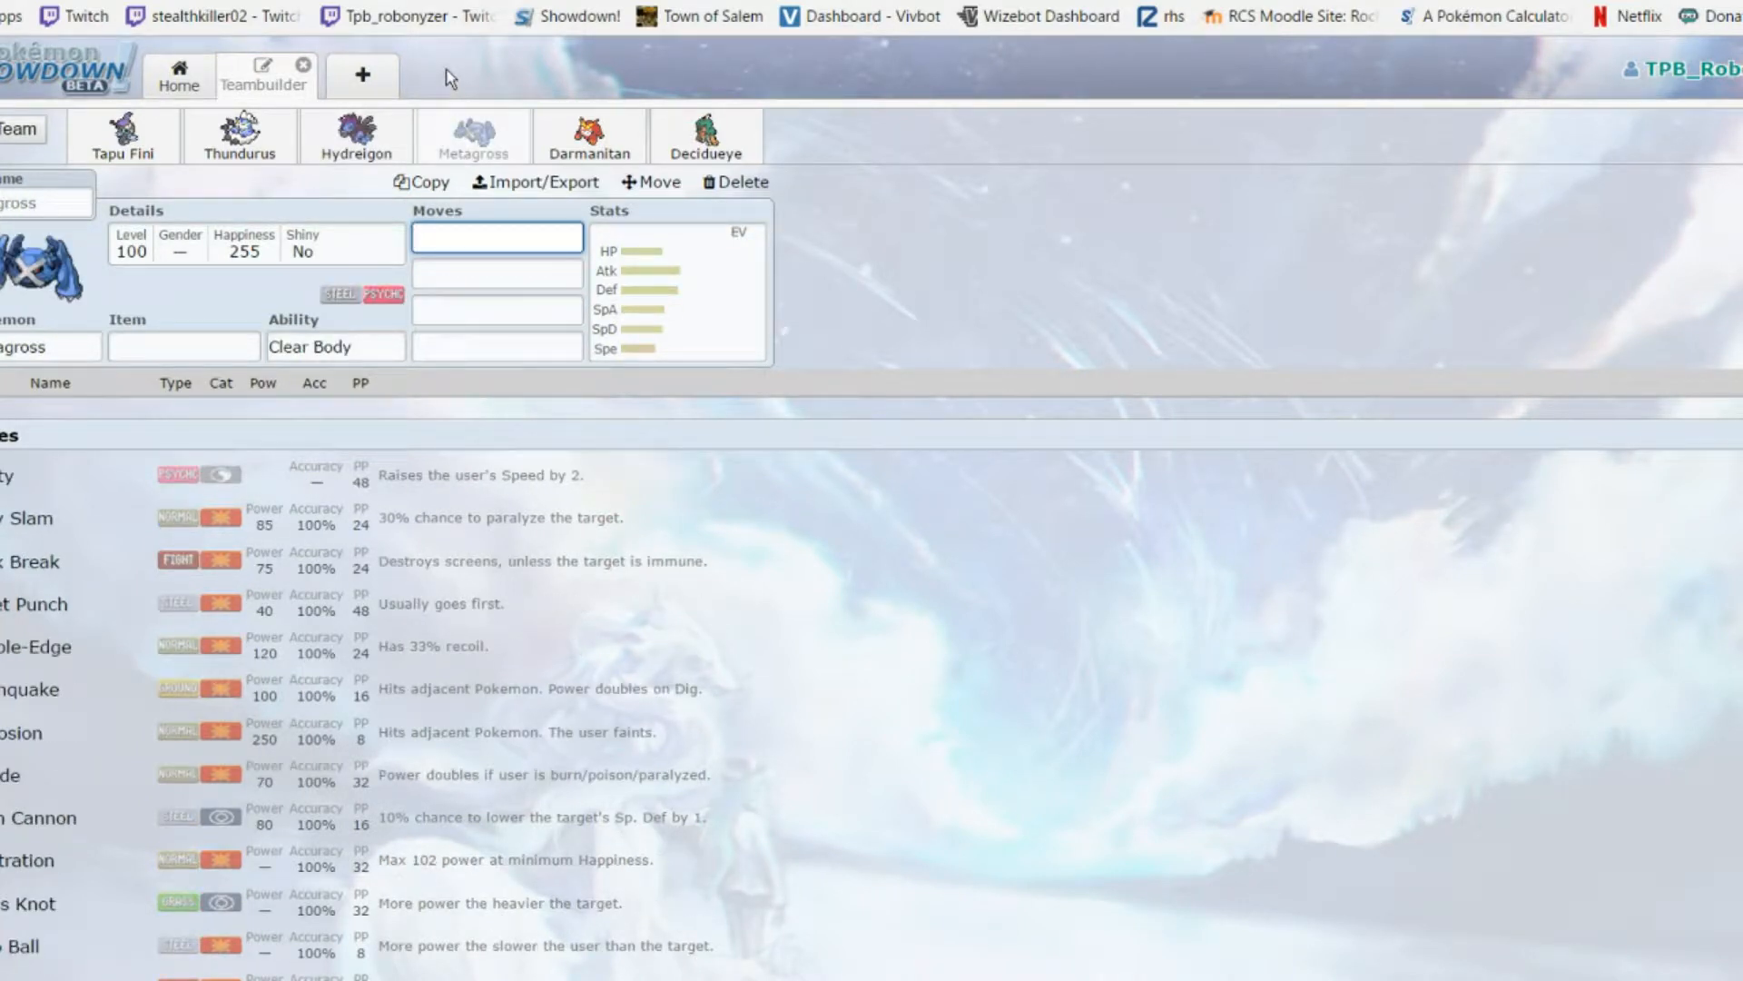
{"action": "left_click", "coordinate": [334, 345]}
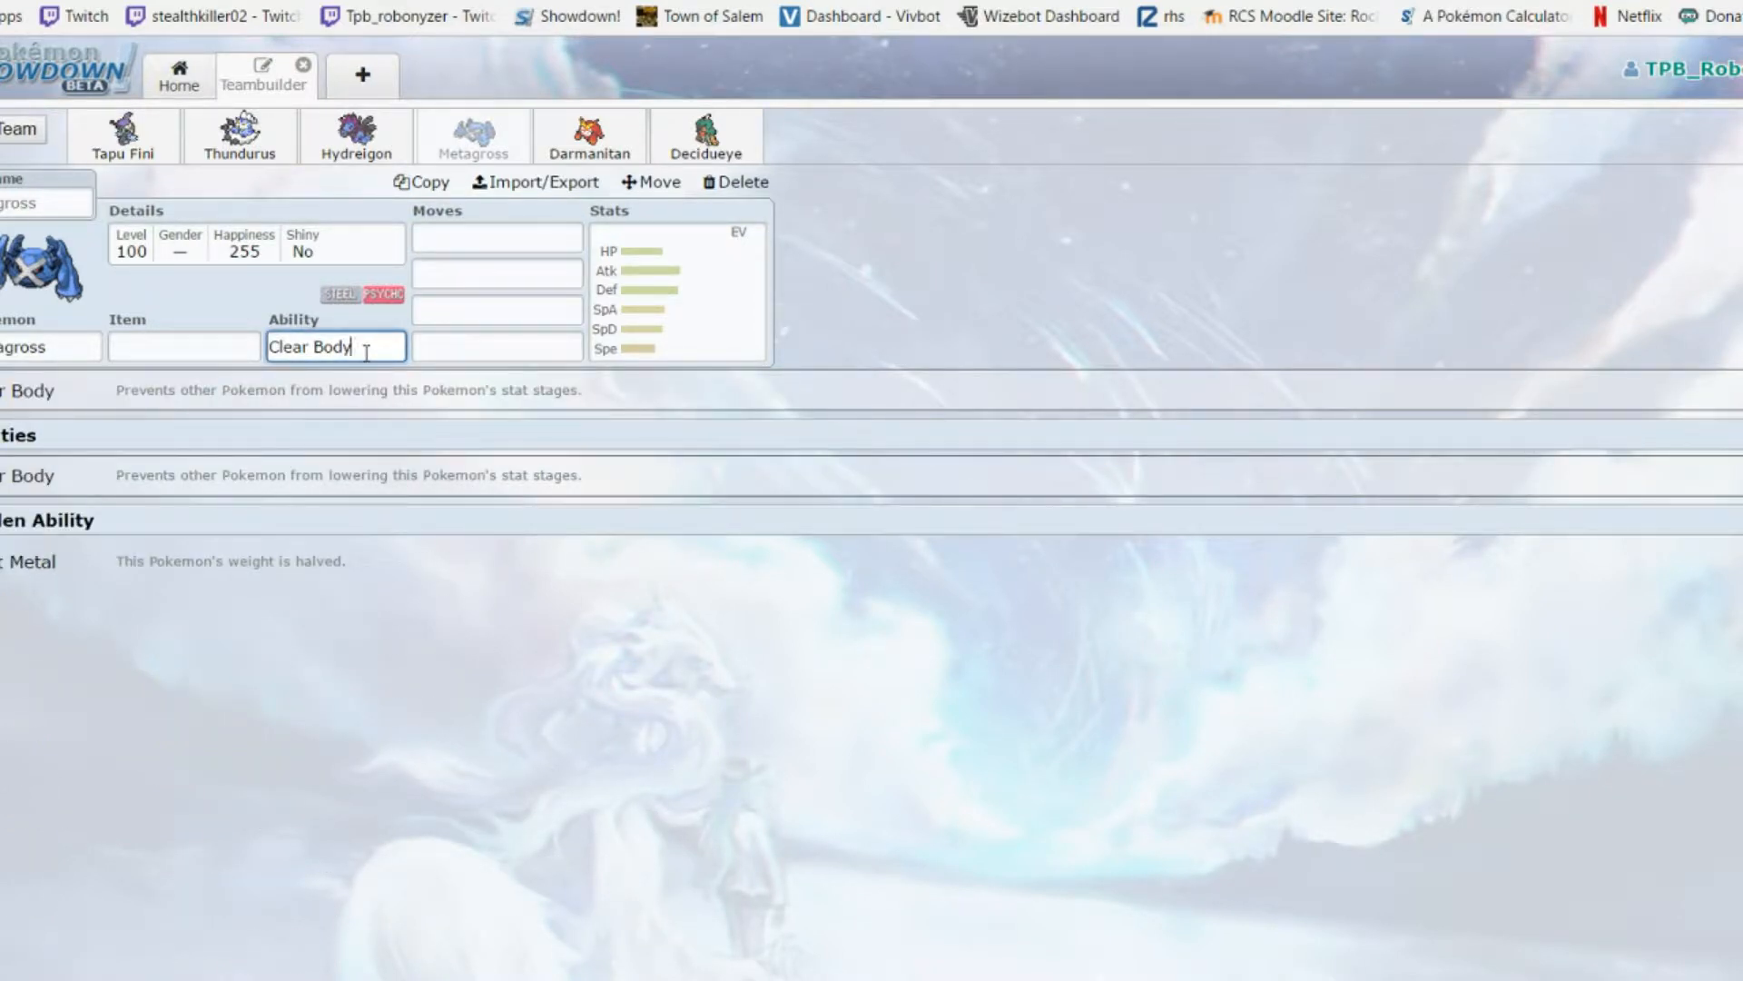
{"action": "left_click", "coordinate": [181, 345]}
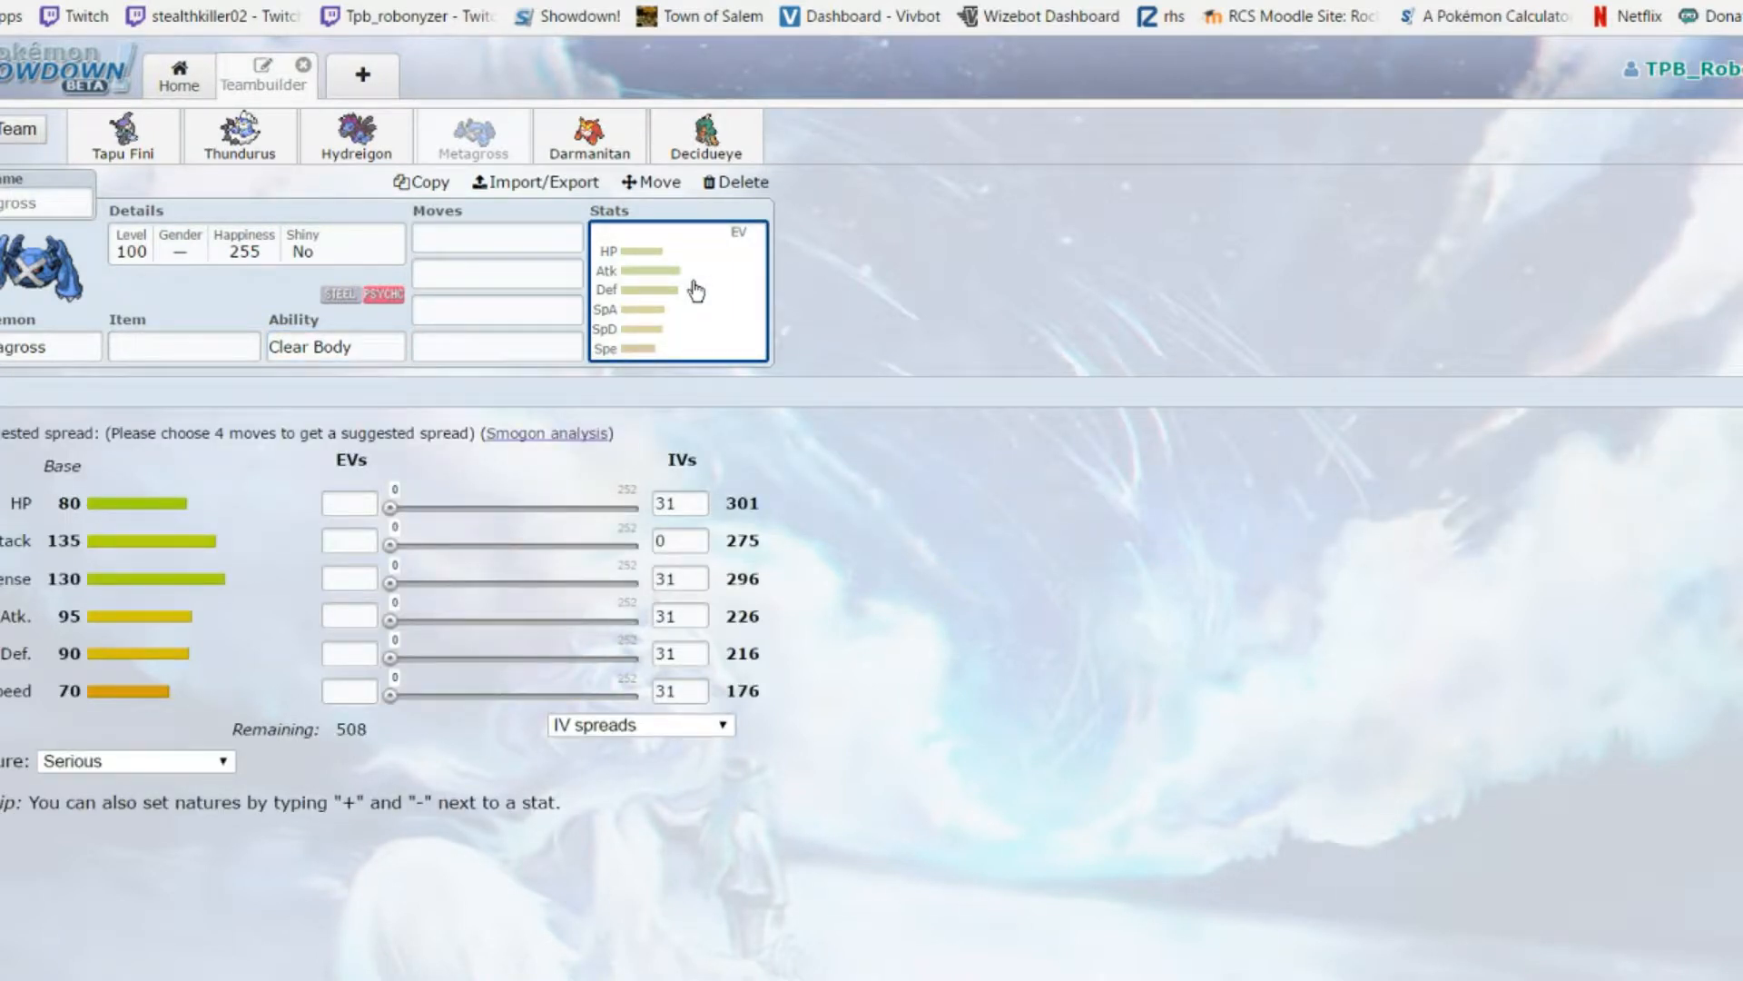
{"action": "mouse_move", "coordinate": [412, 239]}
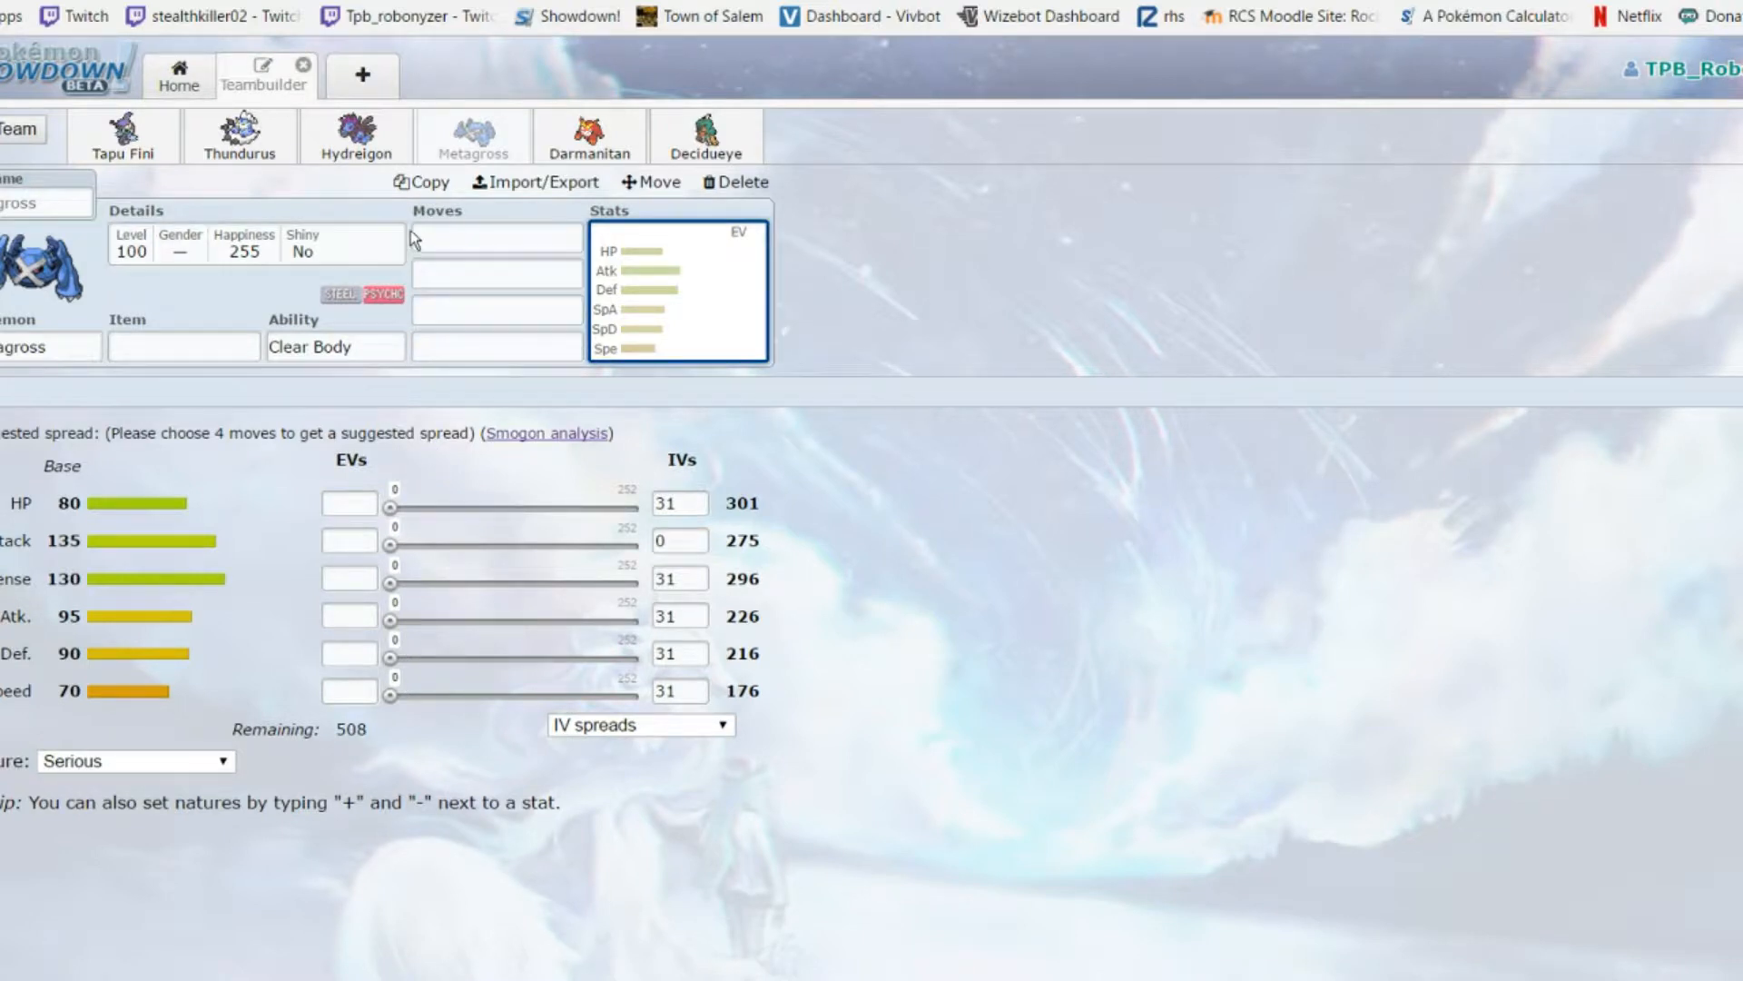
{"action": "left_click", "coordinate": [496, 236]}
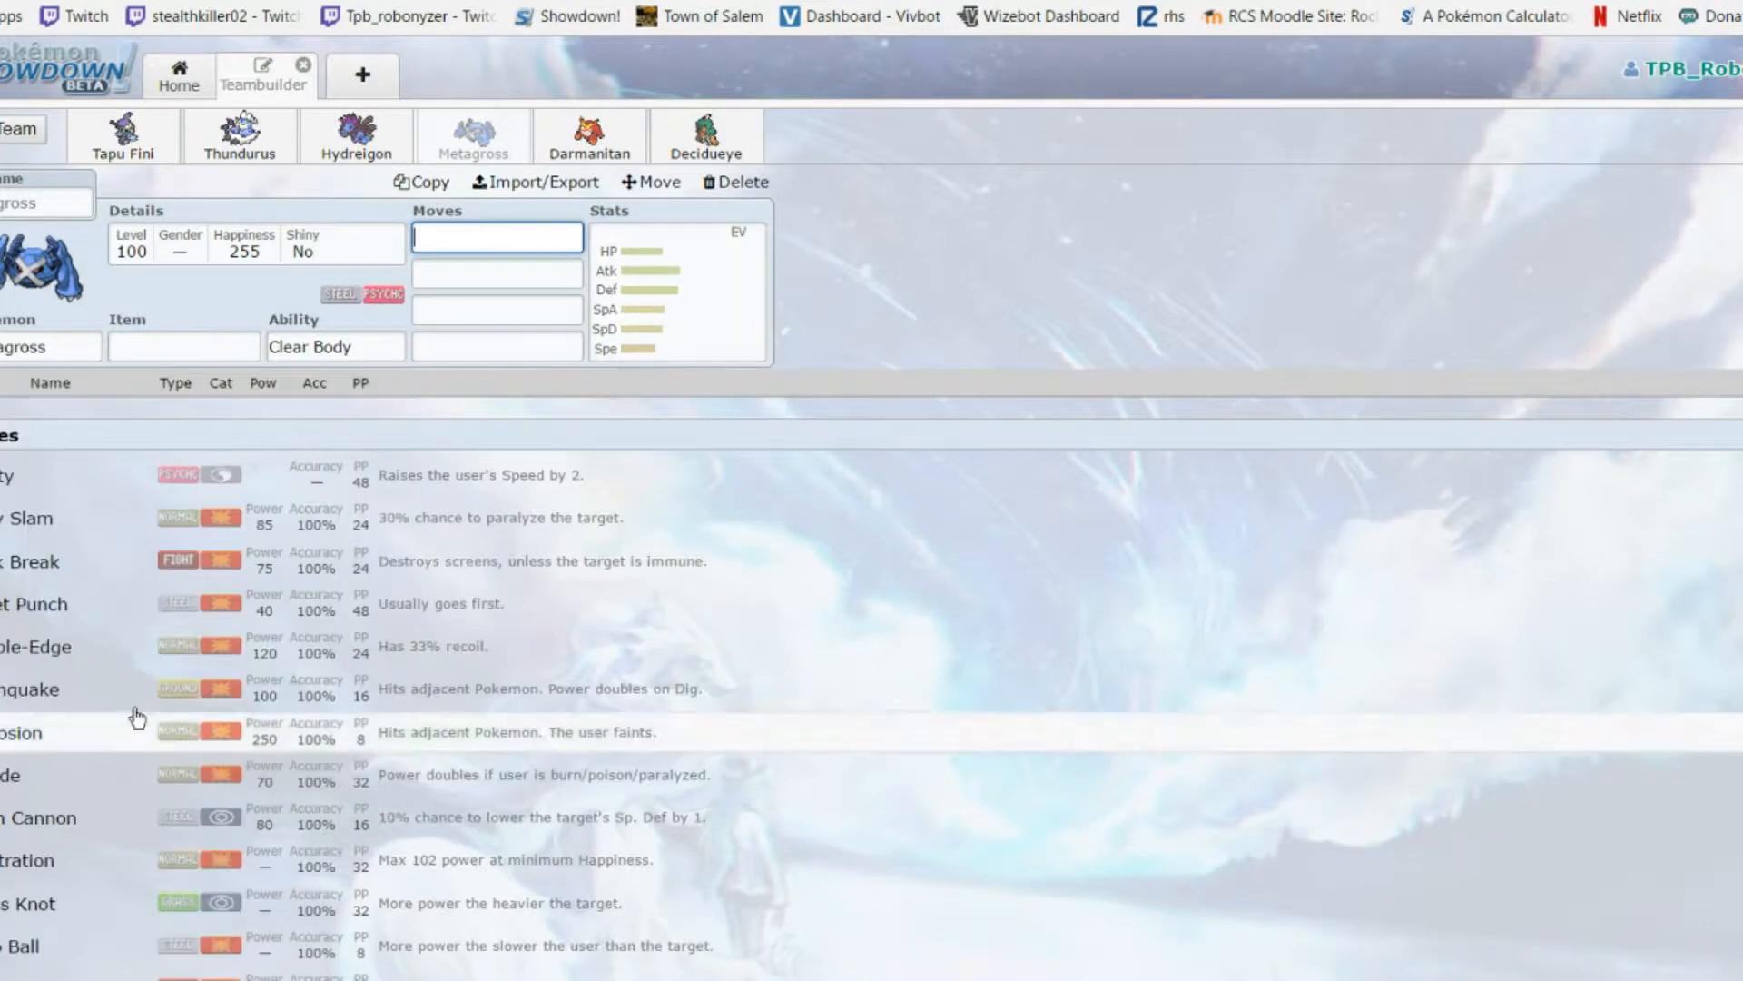
{"action": "mouse_move", "coordinate": [723, 296]}
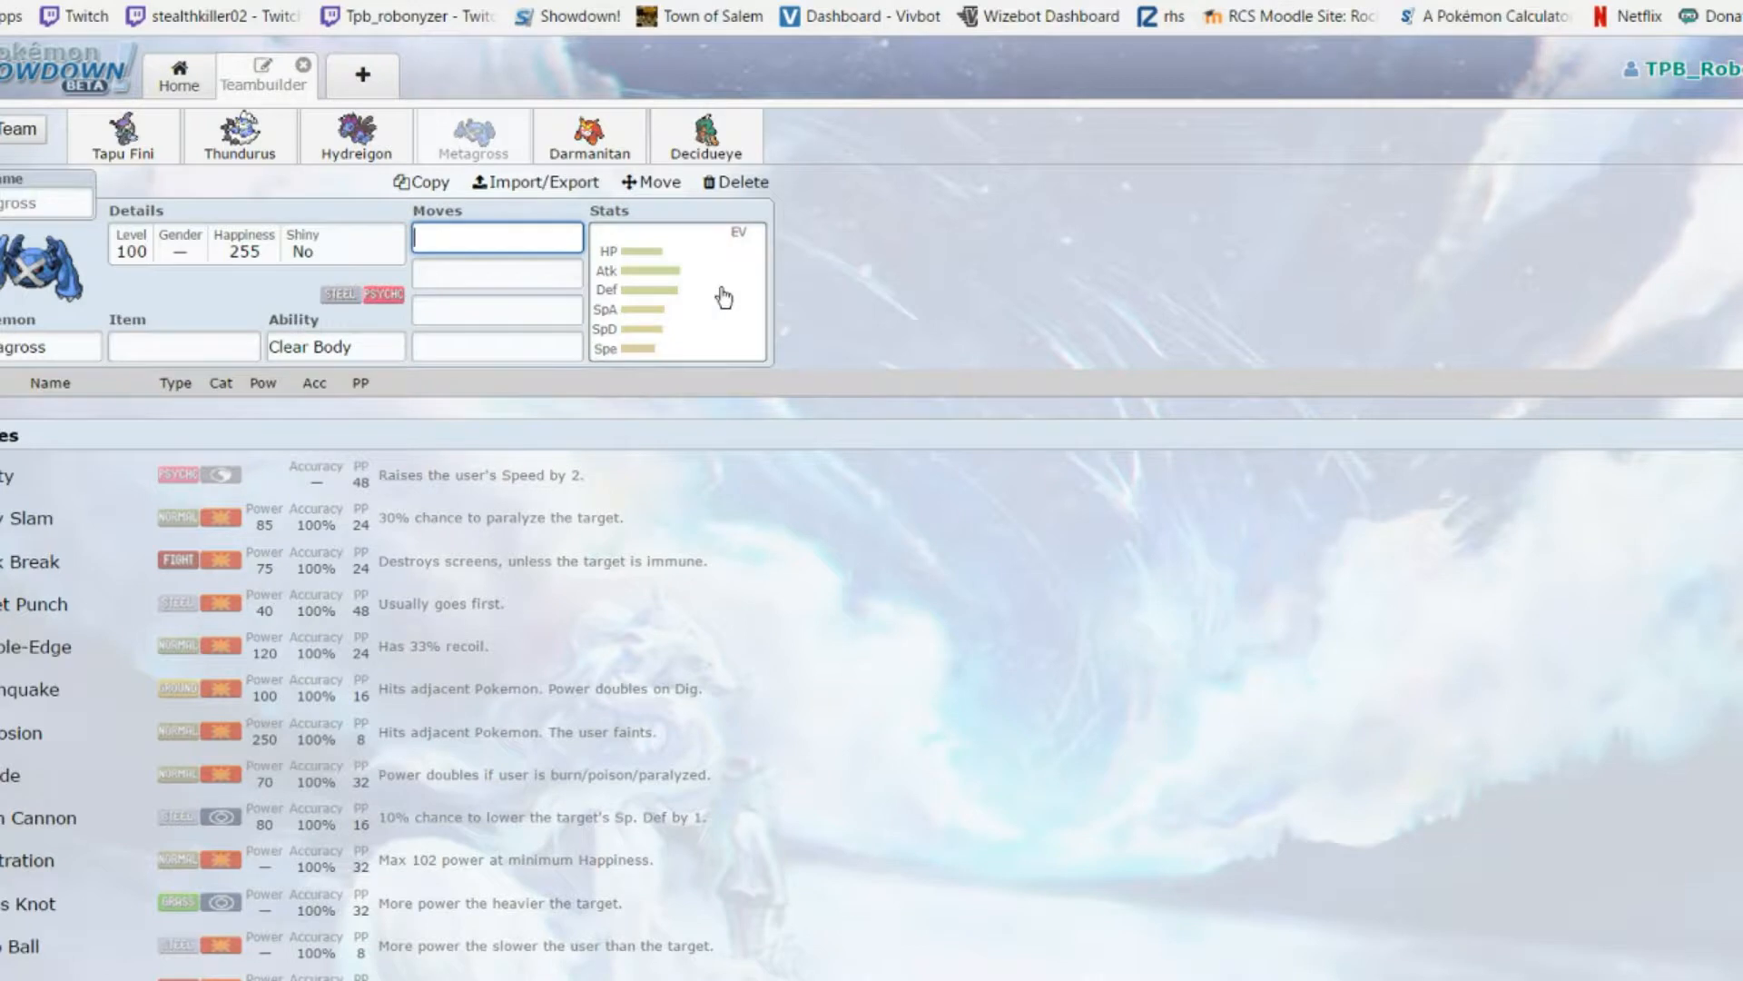
{"action": "mouse_move", "coordinate": [509, 445]}
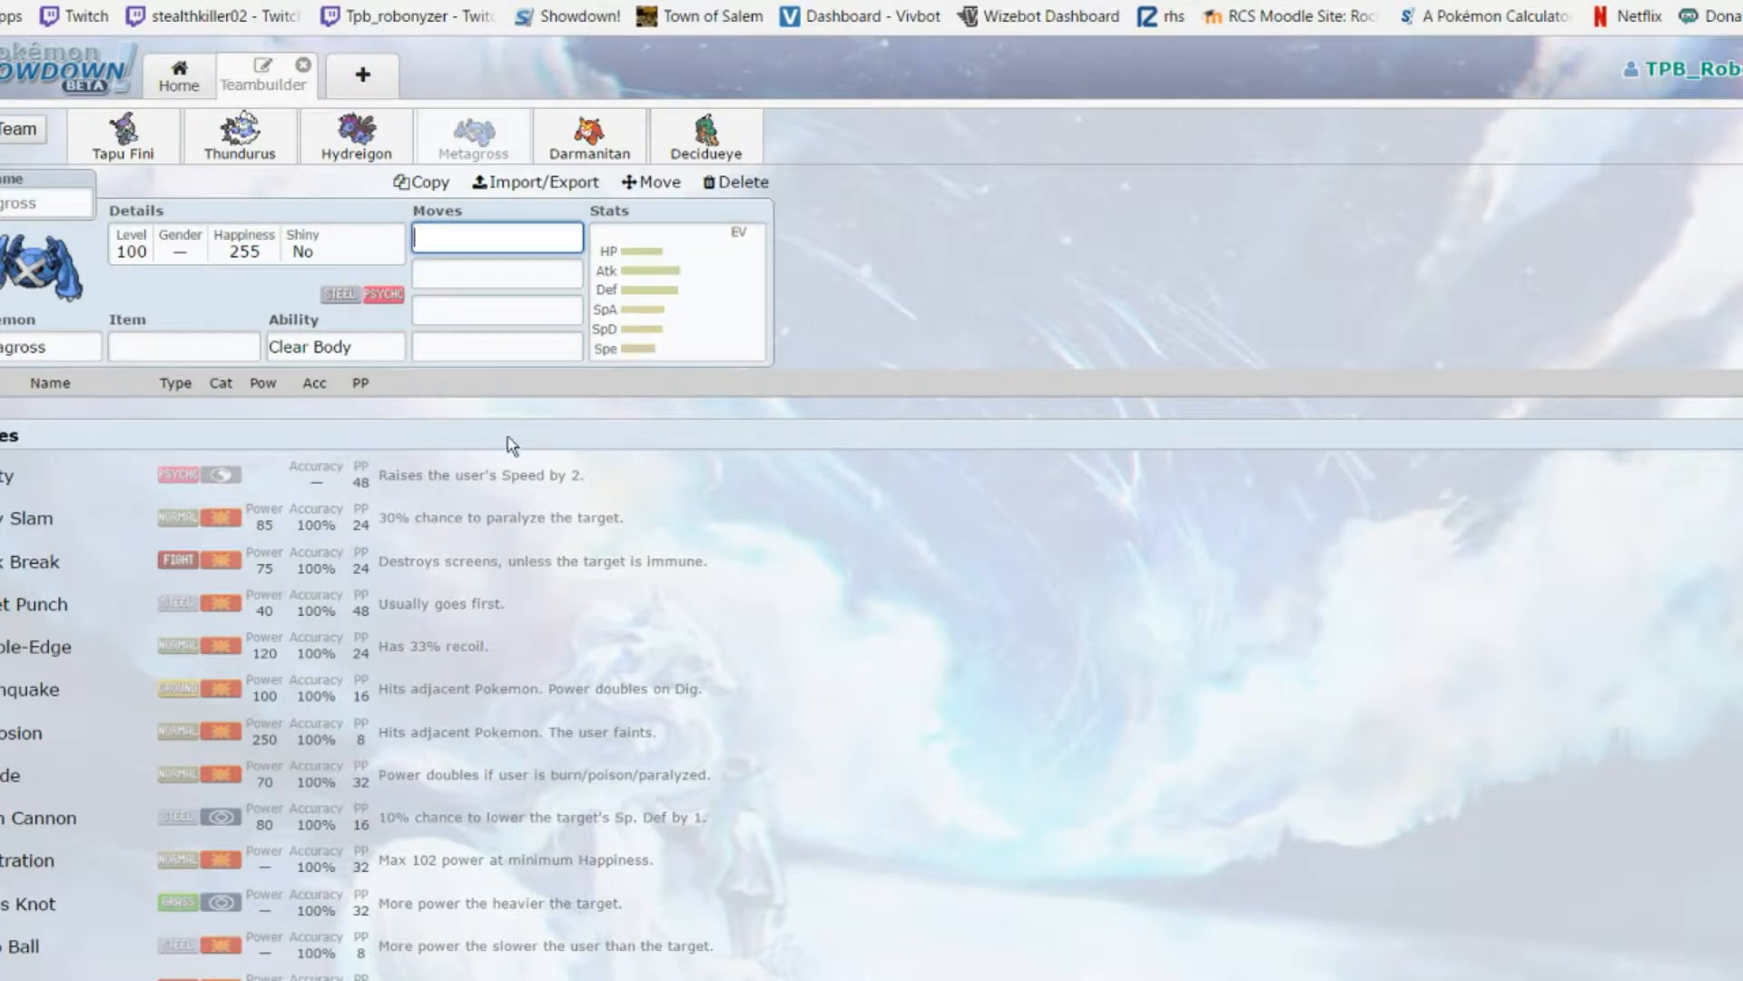
{"action": "mouse_move", "coordinate": [156, 738]}
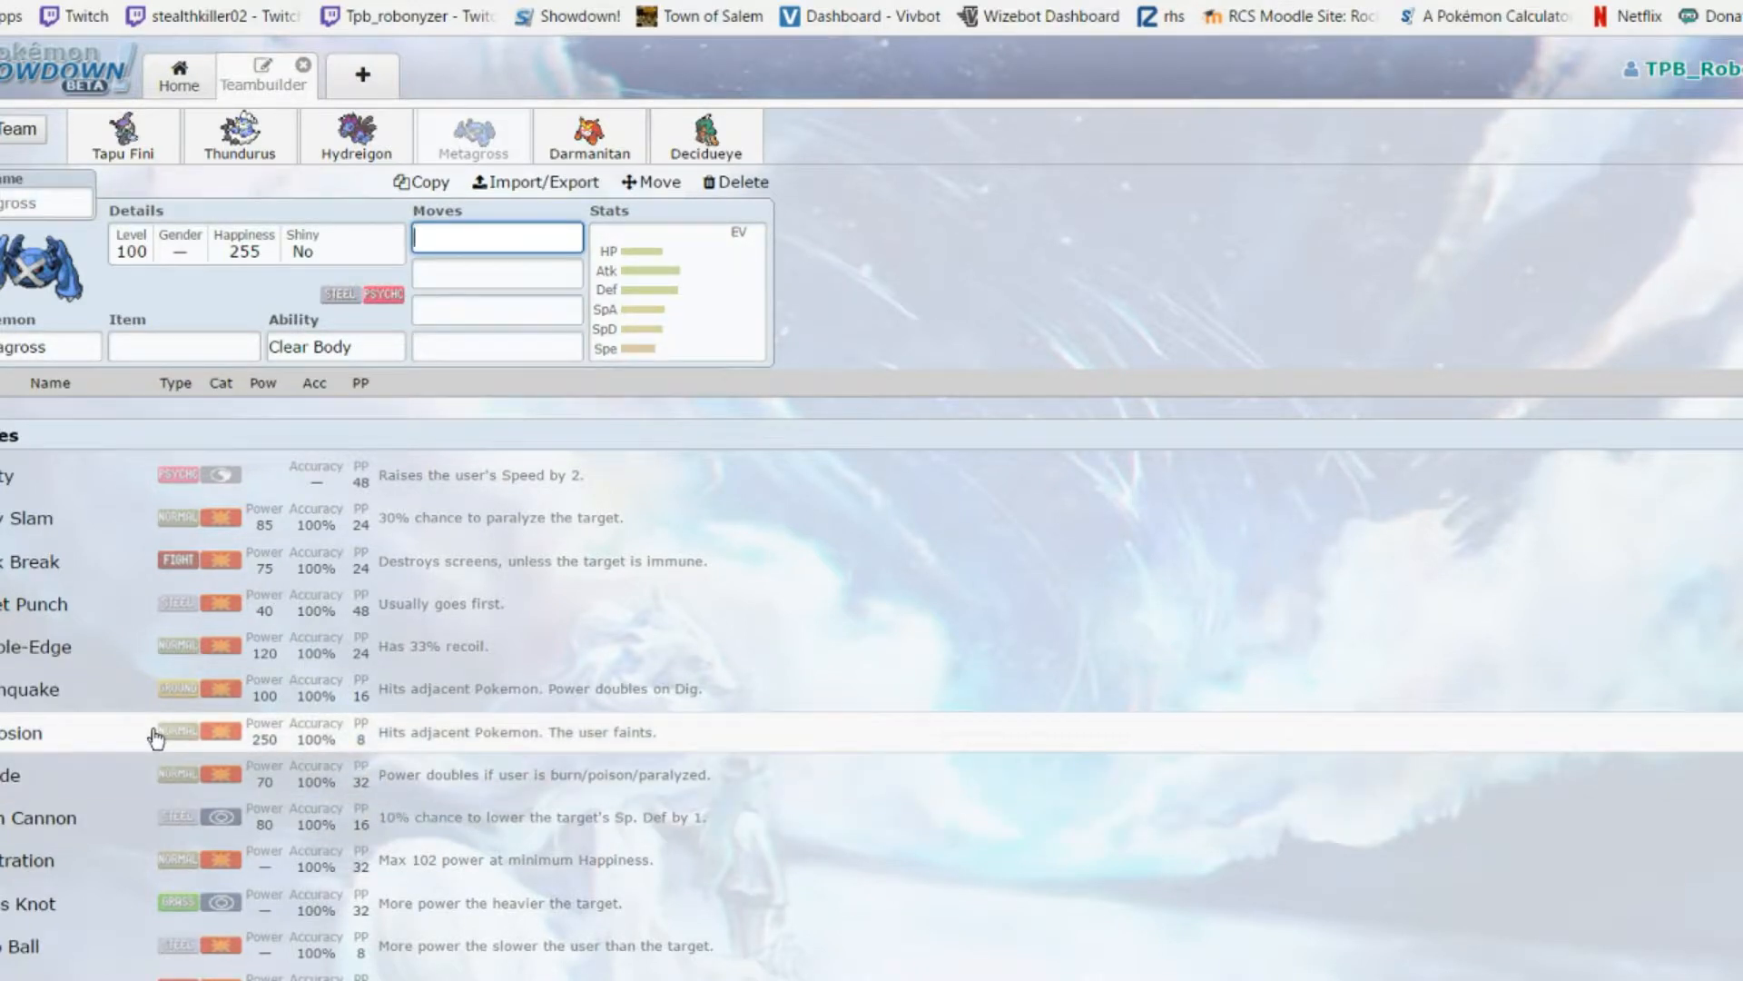
{"action": "scroll", "scroll_direction": "down", "scroll_amount": 3}
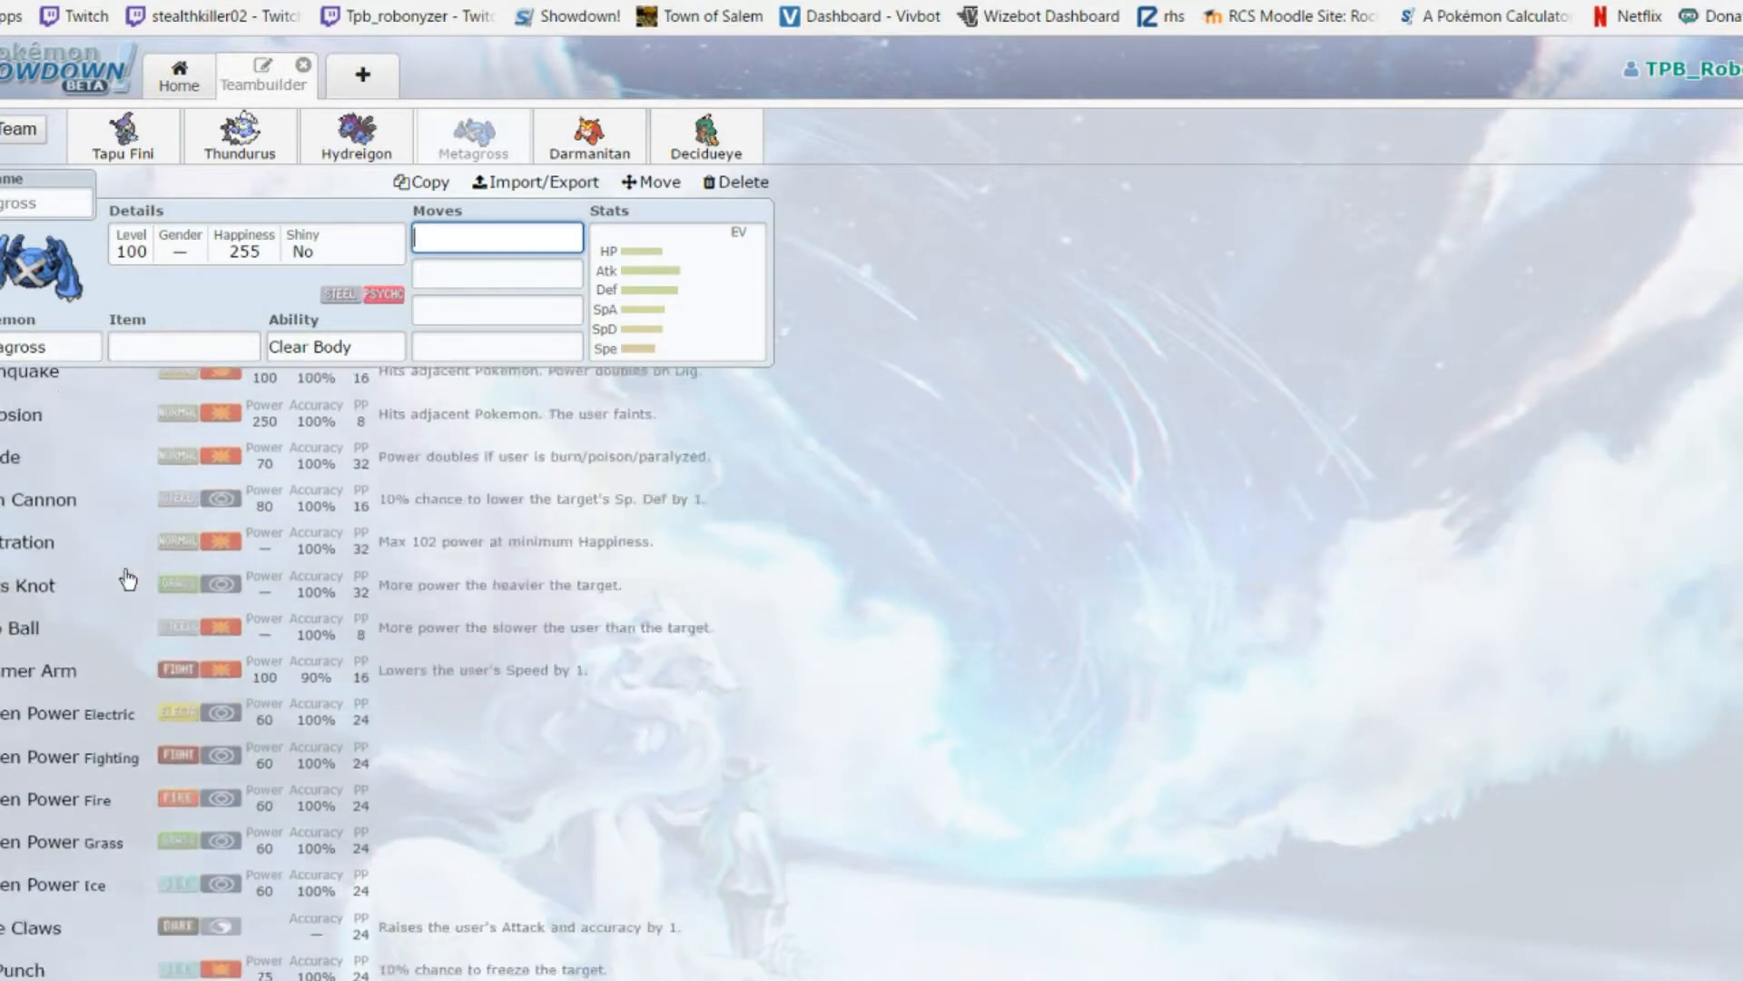
{"action": "scroll", "scroll_direction": "down", "scroll_amount": 3}
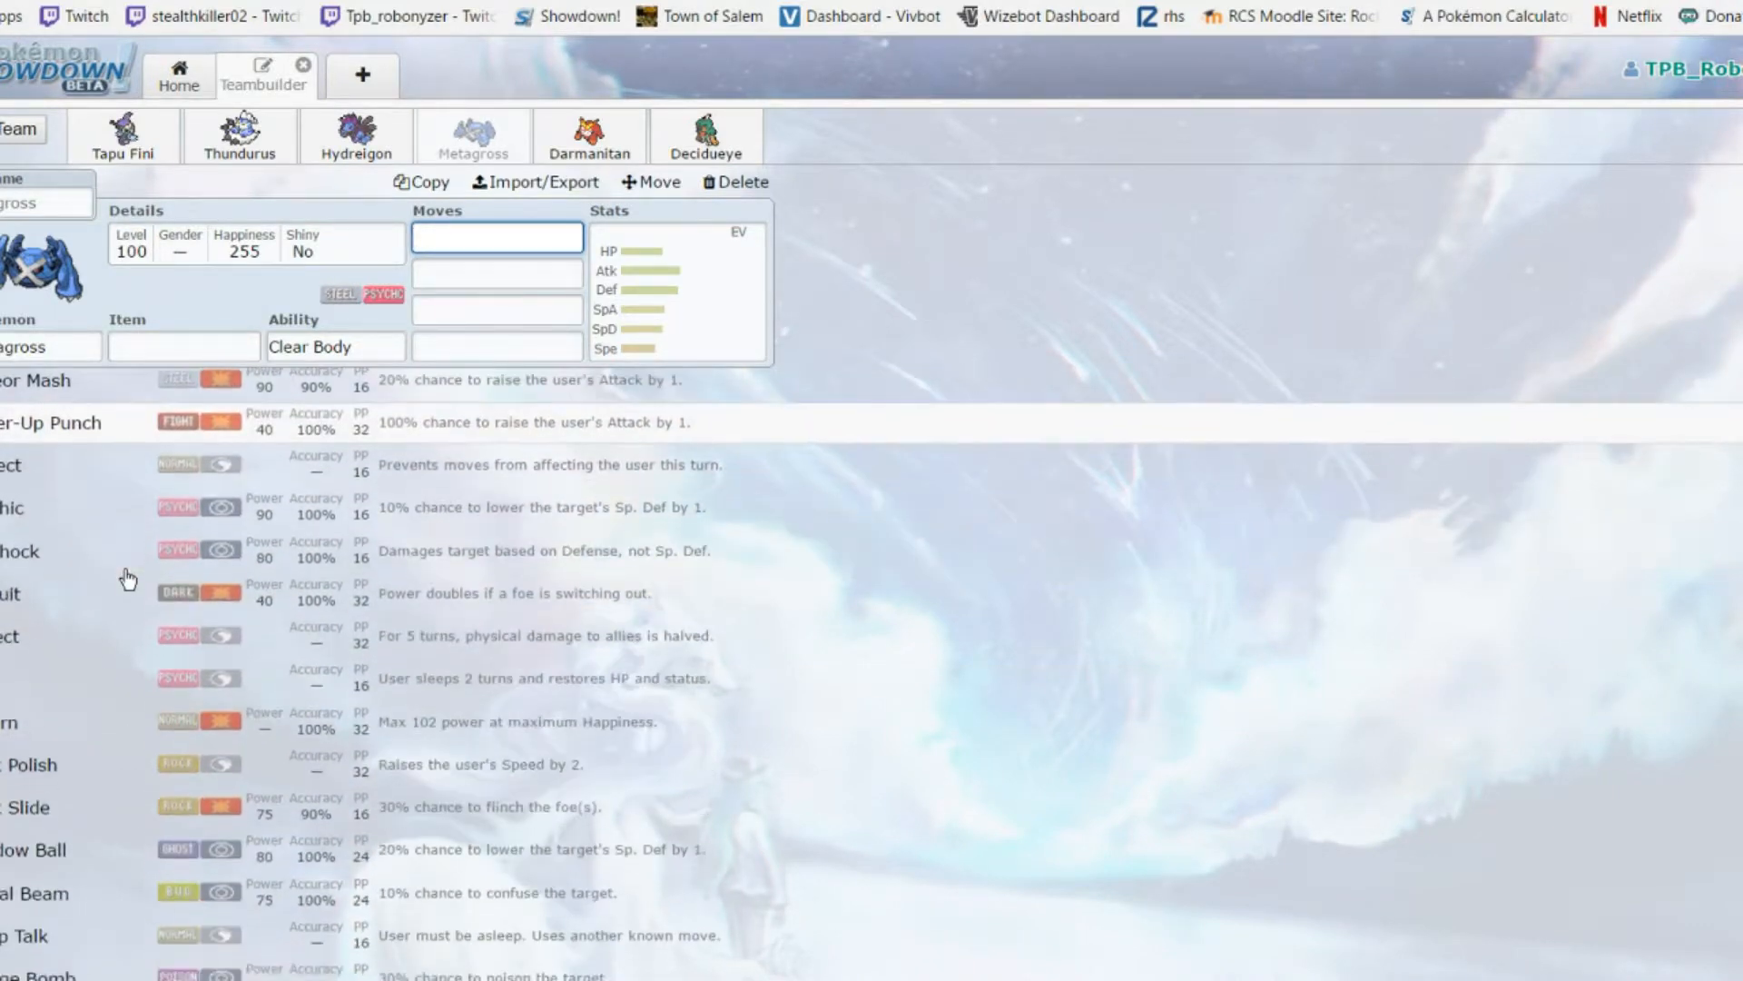
{"action": "scroll", "scroll_direction": "down", "scroll_amount": 3}
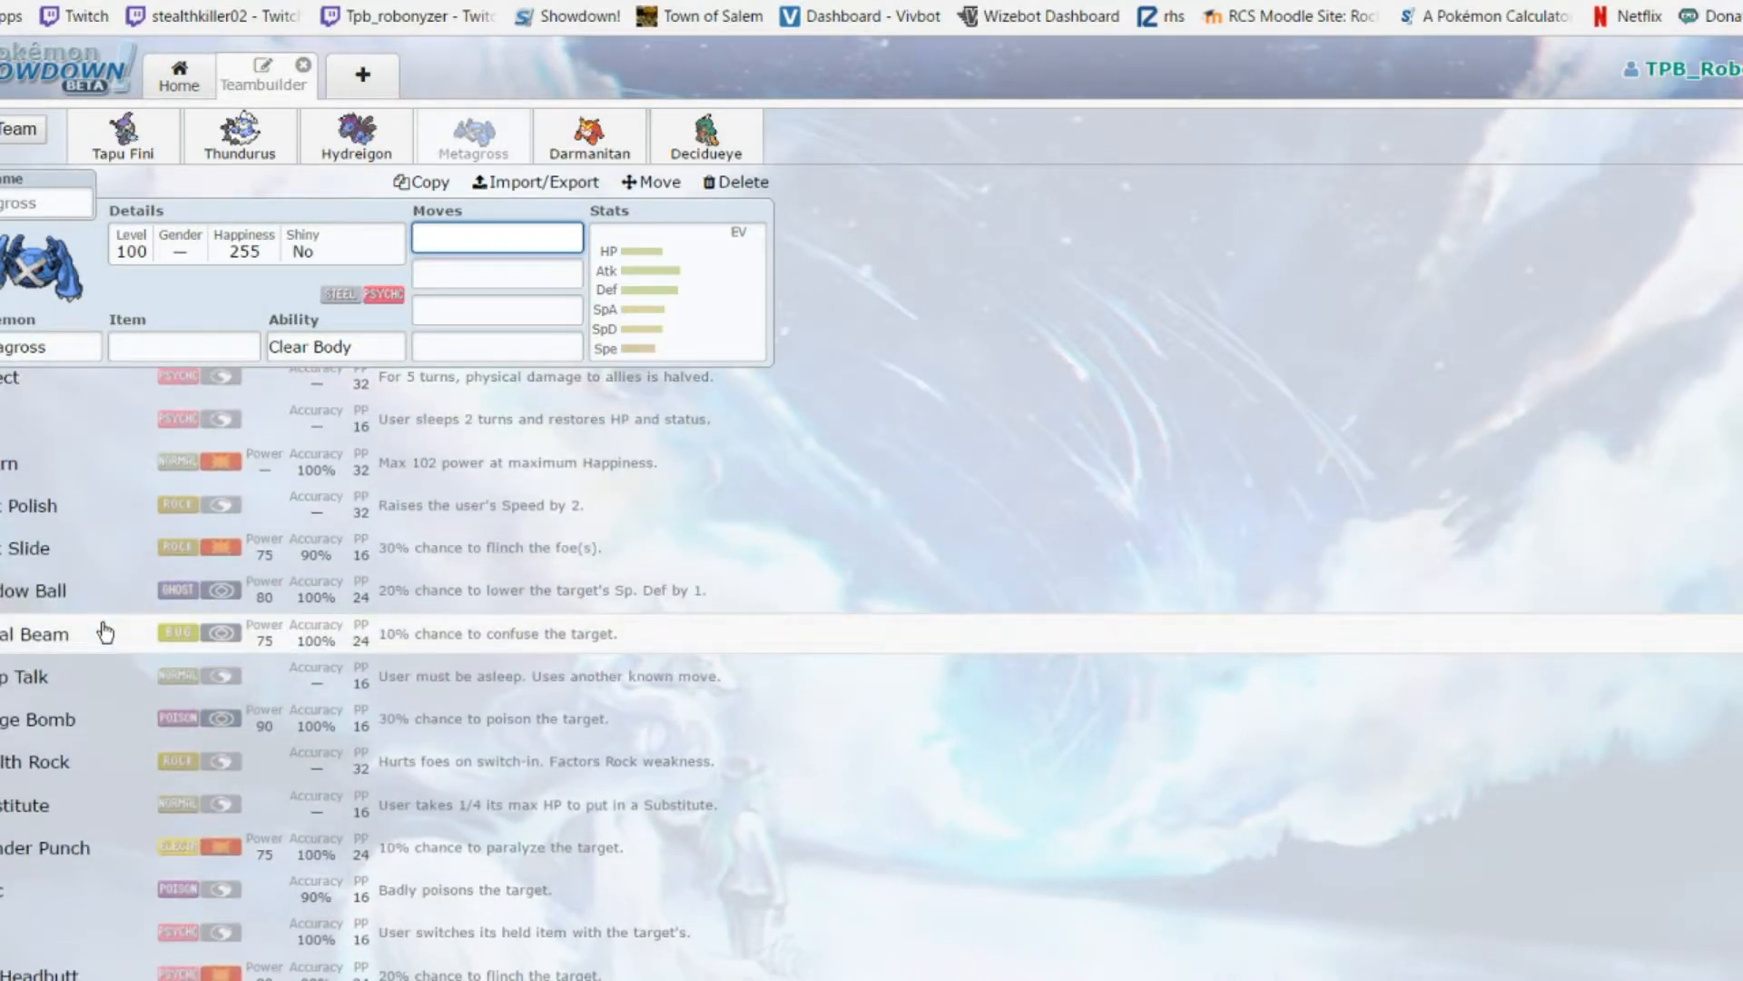
{"action": "scroll", "scroll_direction": "up", "scroll_amount": 3}
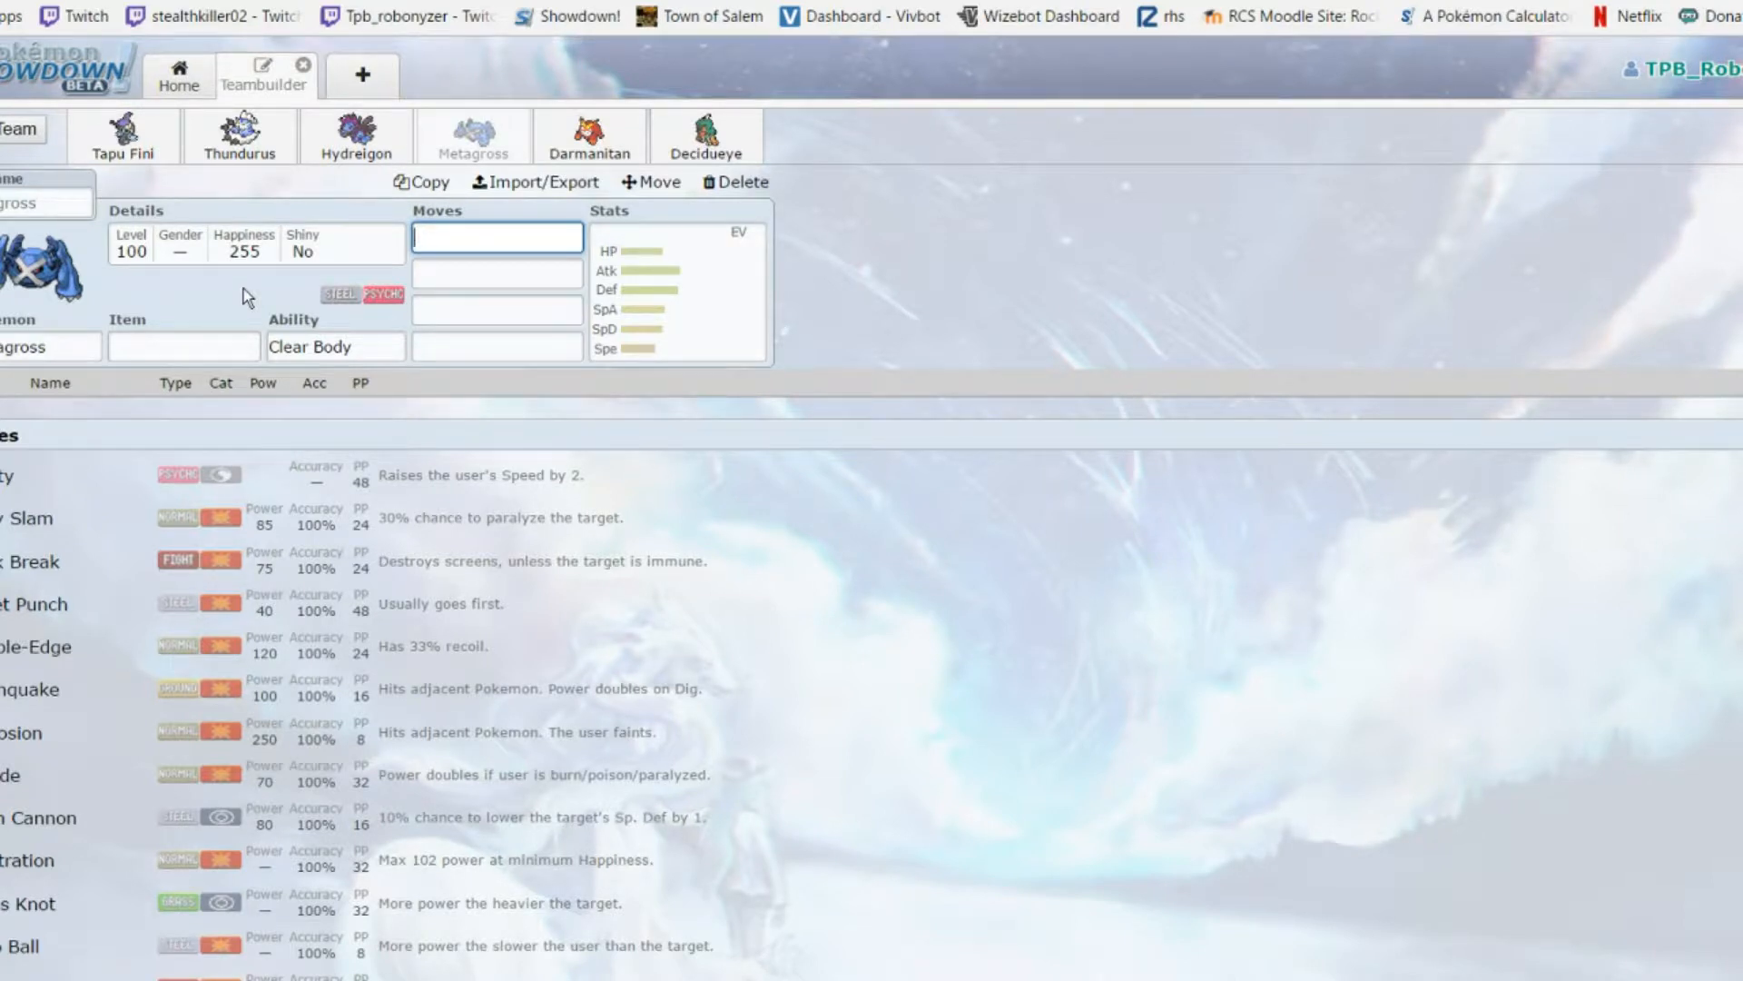
{"action": "mouse_move", "coordinate": [345, 288]}
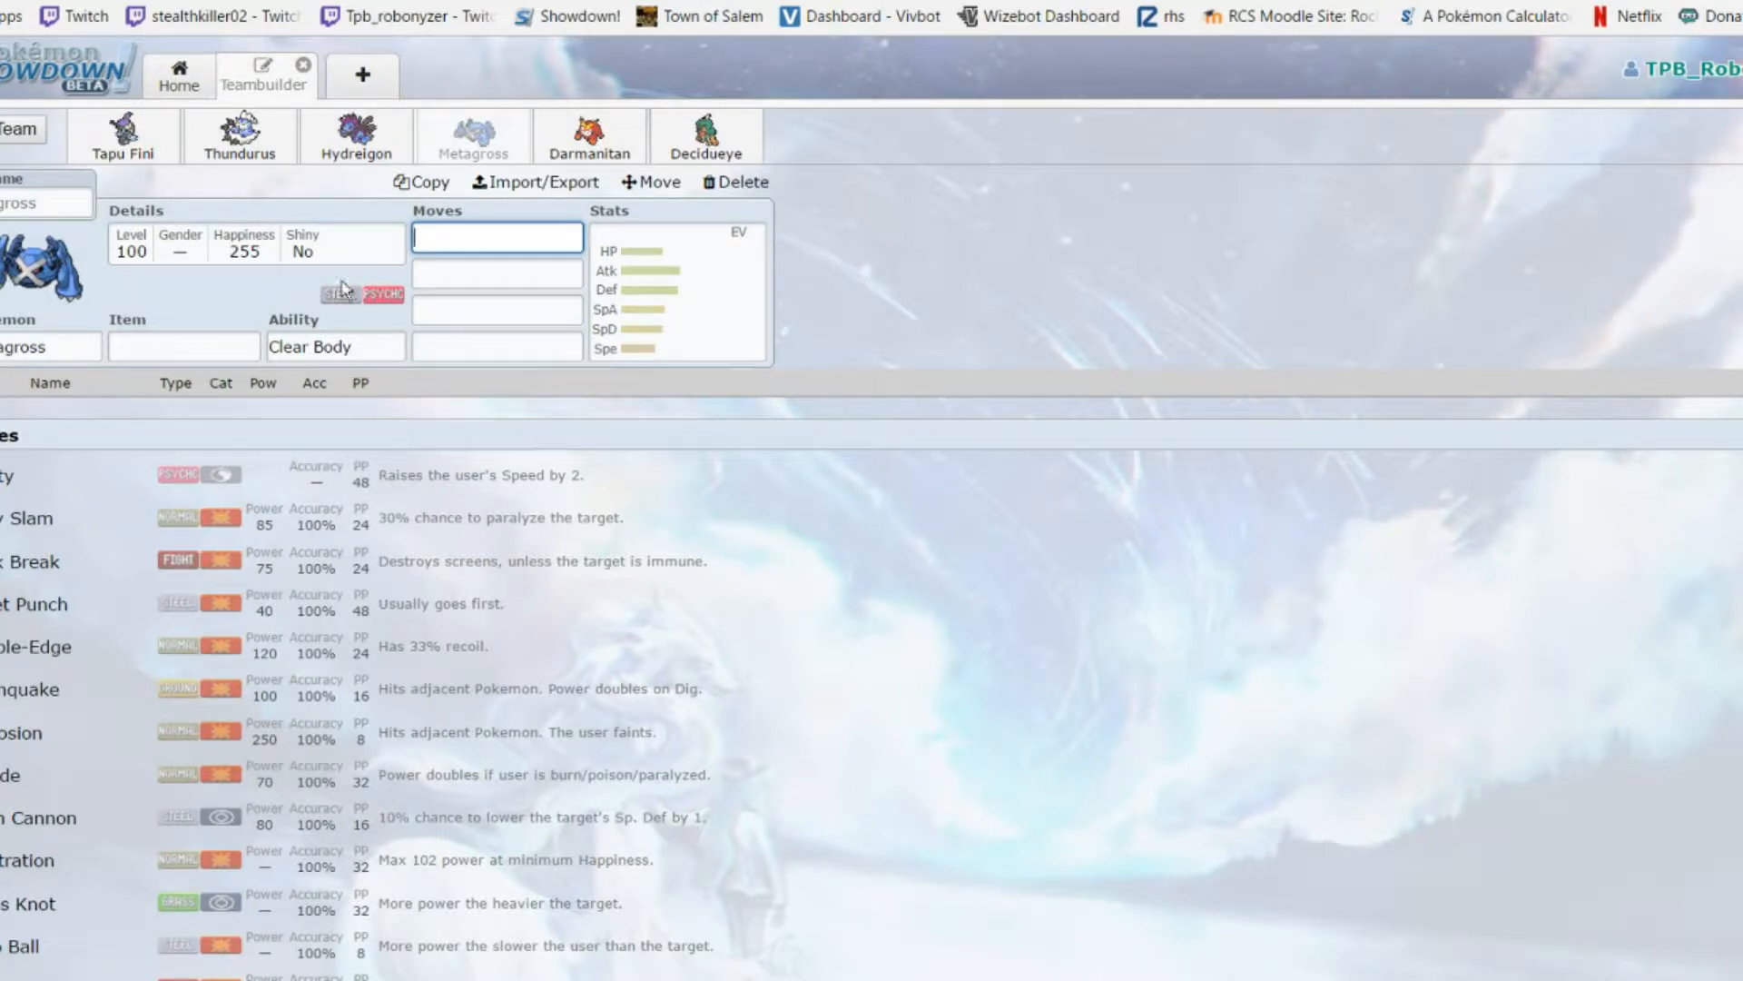
Check Metagross's held item options and moves, ending on its EV/IV spread
{"action": "left_click", "coordinate": [181, 345]}
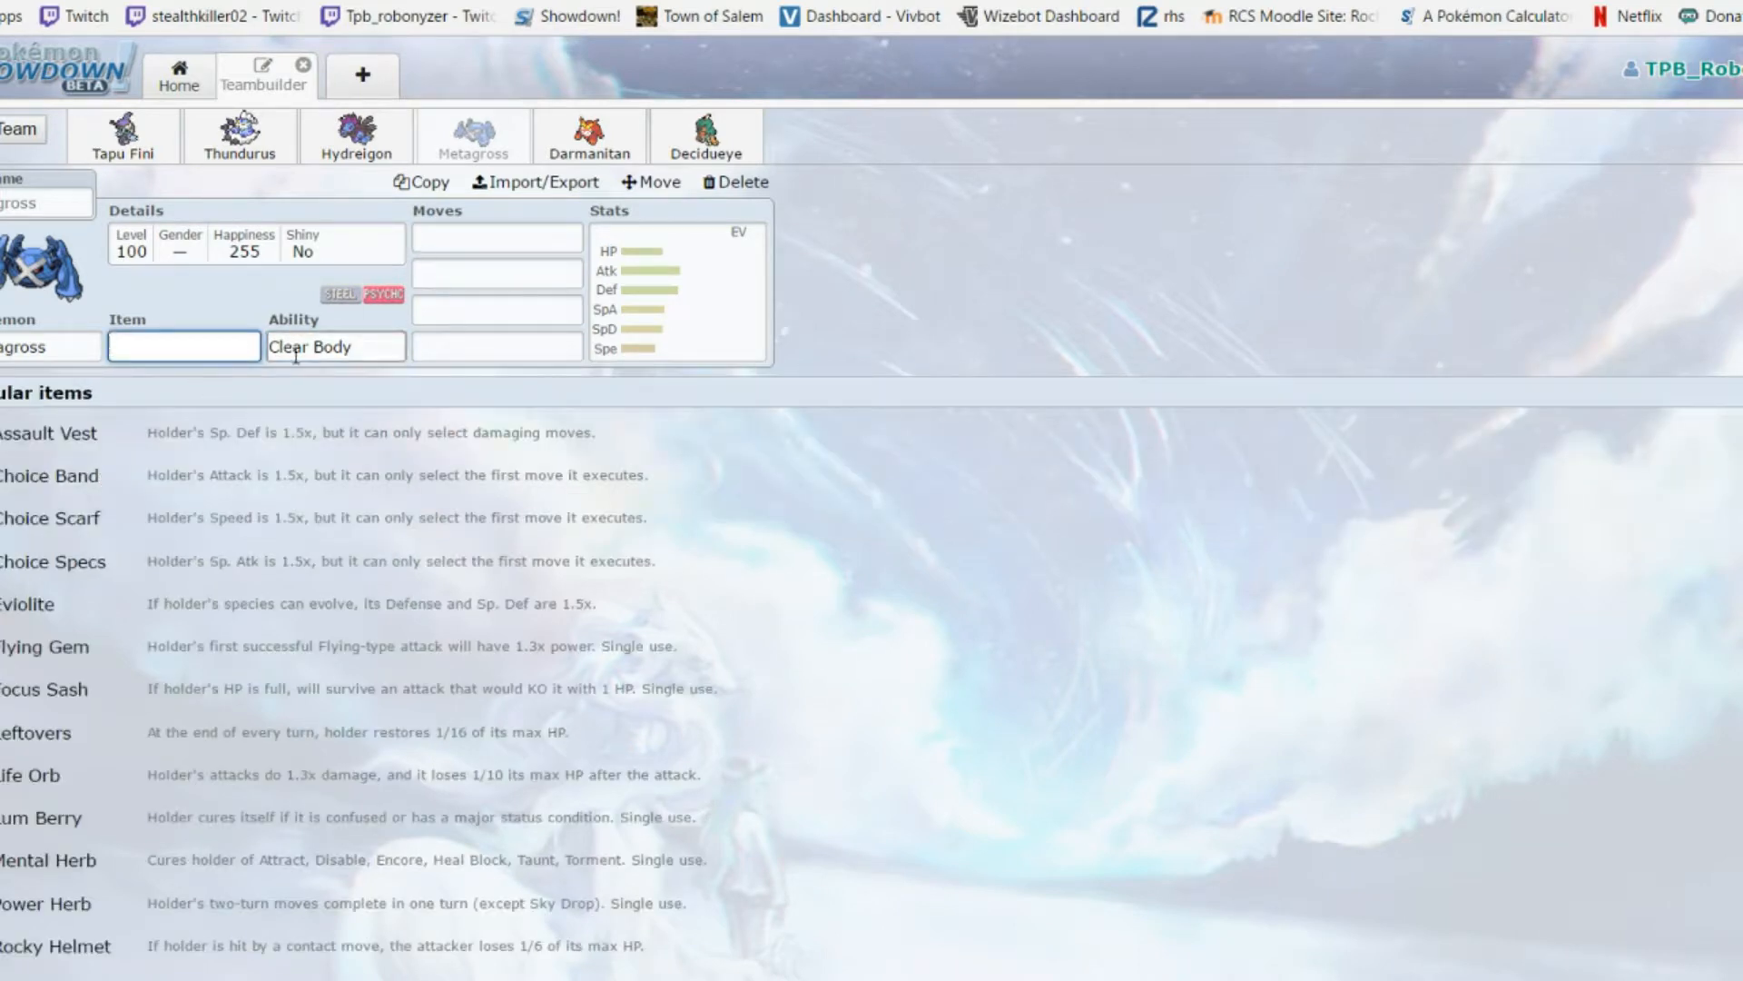
{"action": "left_click", "coordinate": [497, 236]}
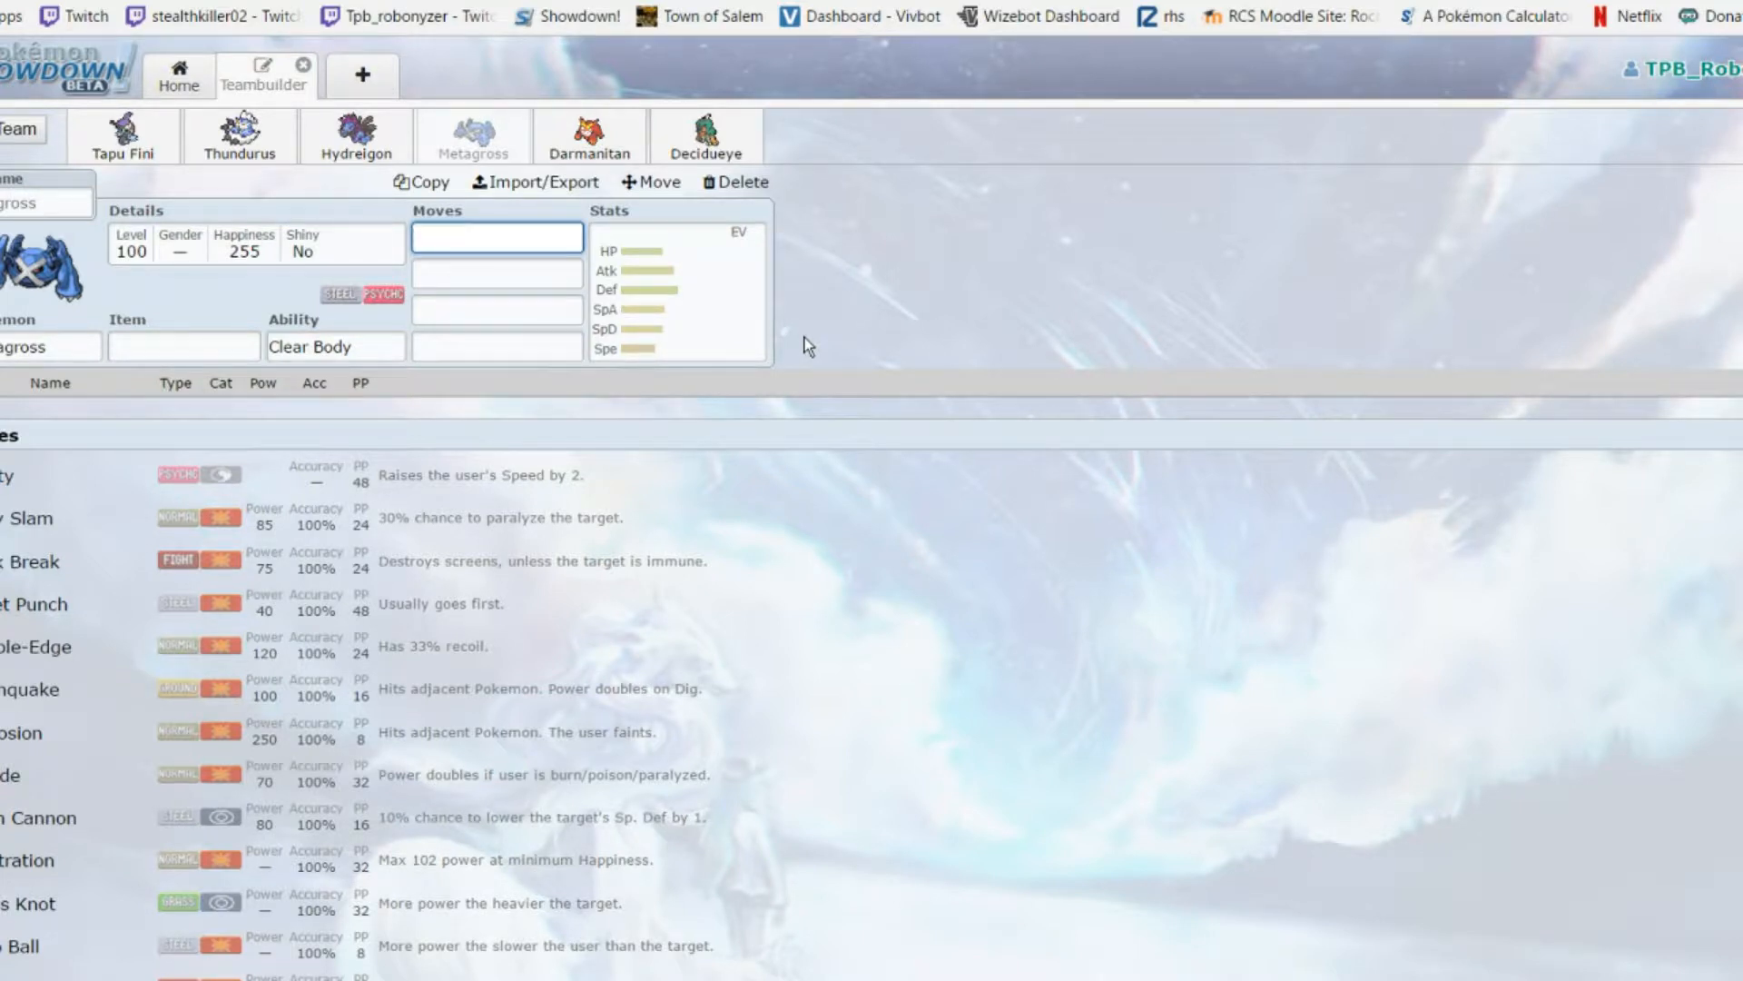
{"action": "left_click", "coordinate": [121, 136]}
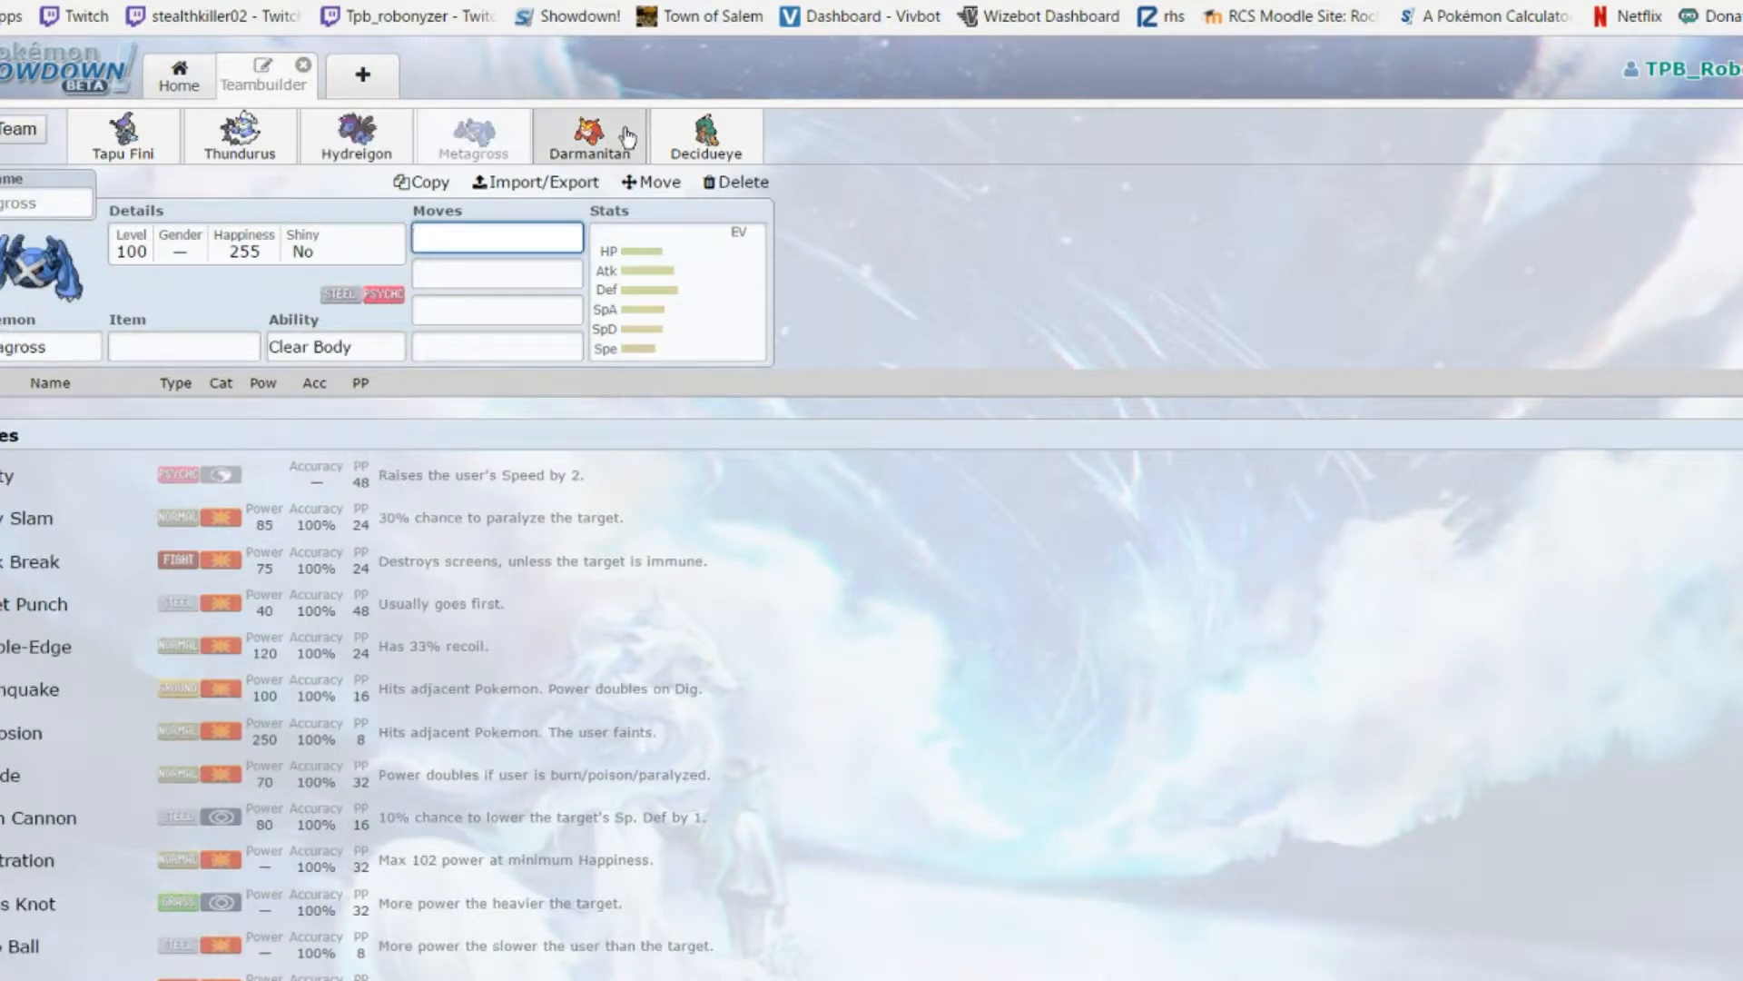
{"action": "left_click", "coordinate": [678, 289]}
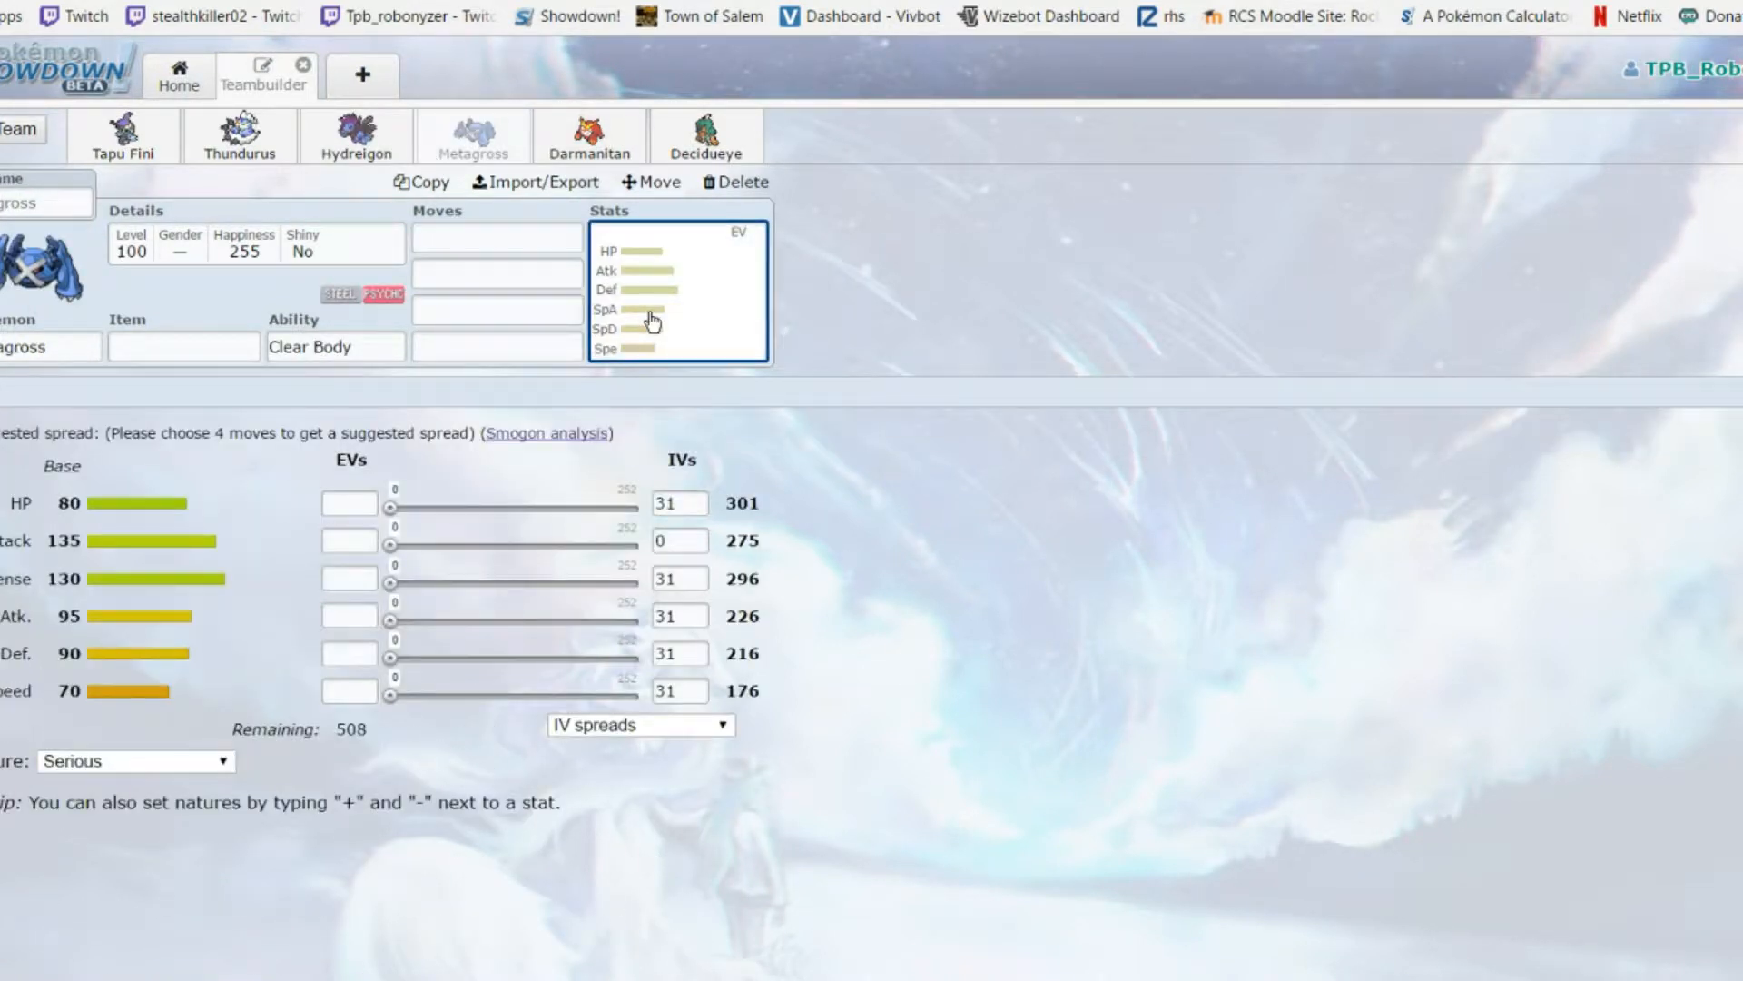
{"action": "mouse_move", "coordinate": [518, 707]}
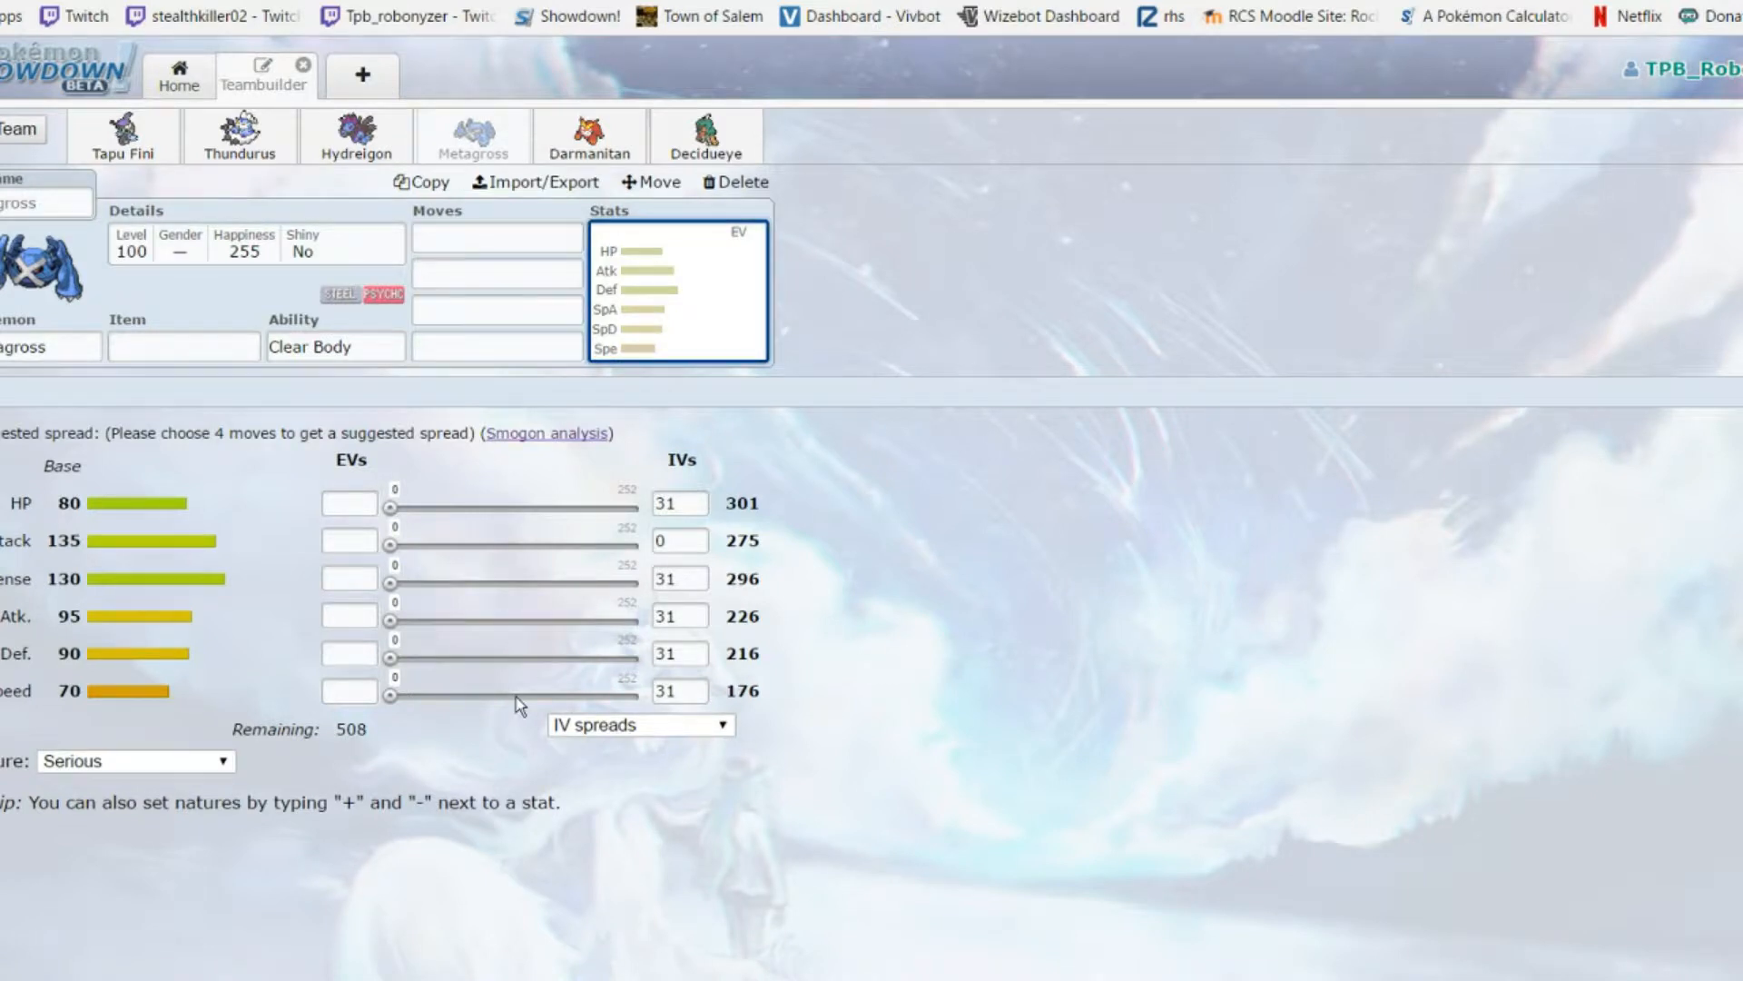
{"action": "mouse_move", "coordinate": [389, 701]}
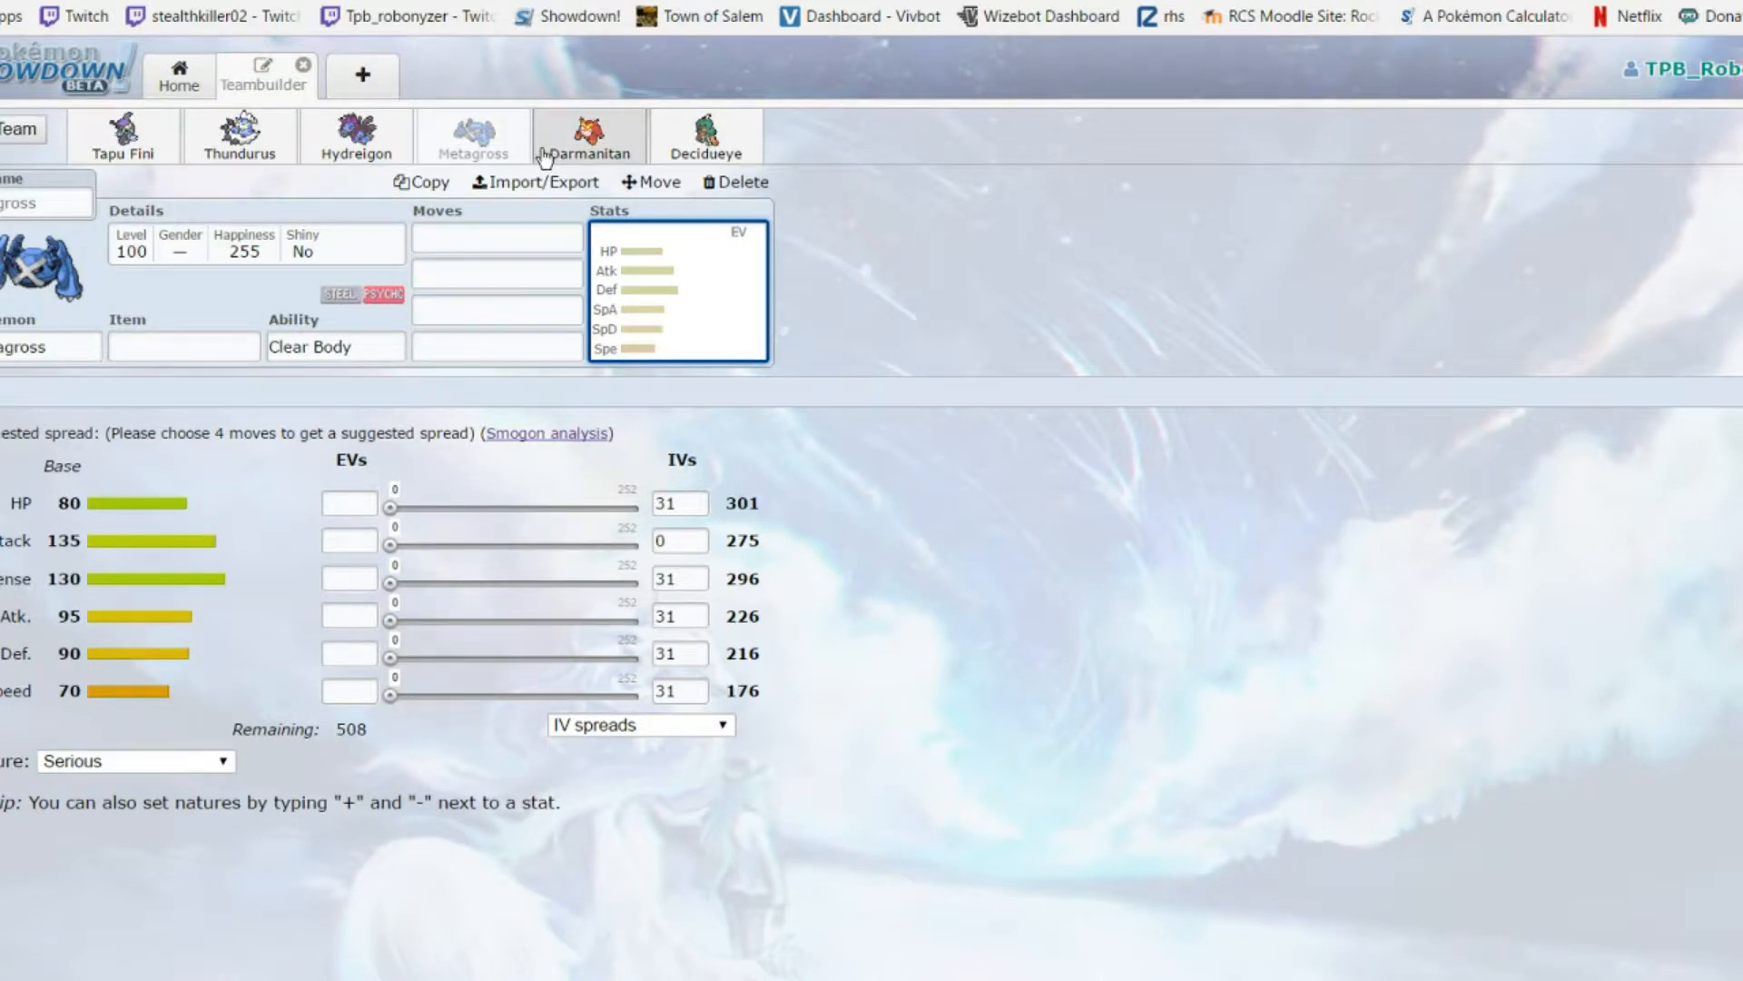
Open Darmanitan's set with its Sheer Force ability and stat spread
{"action": "left_click", "coordinate": [586, 134]}
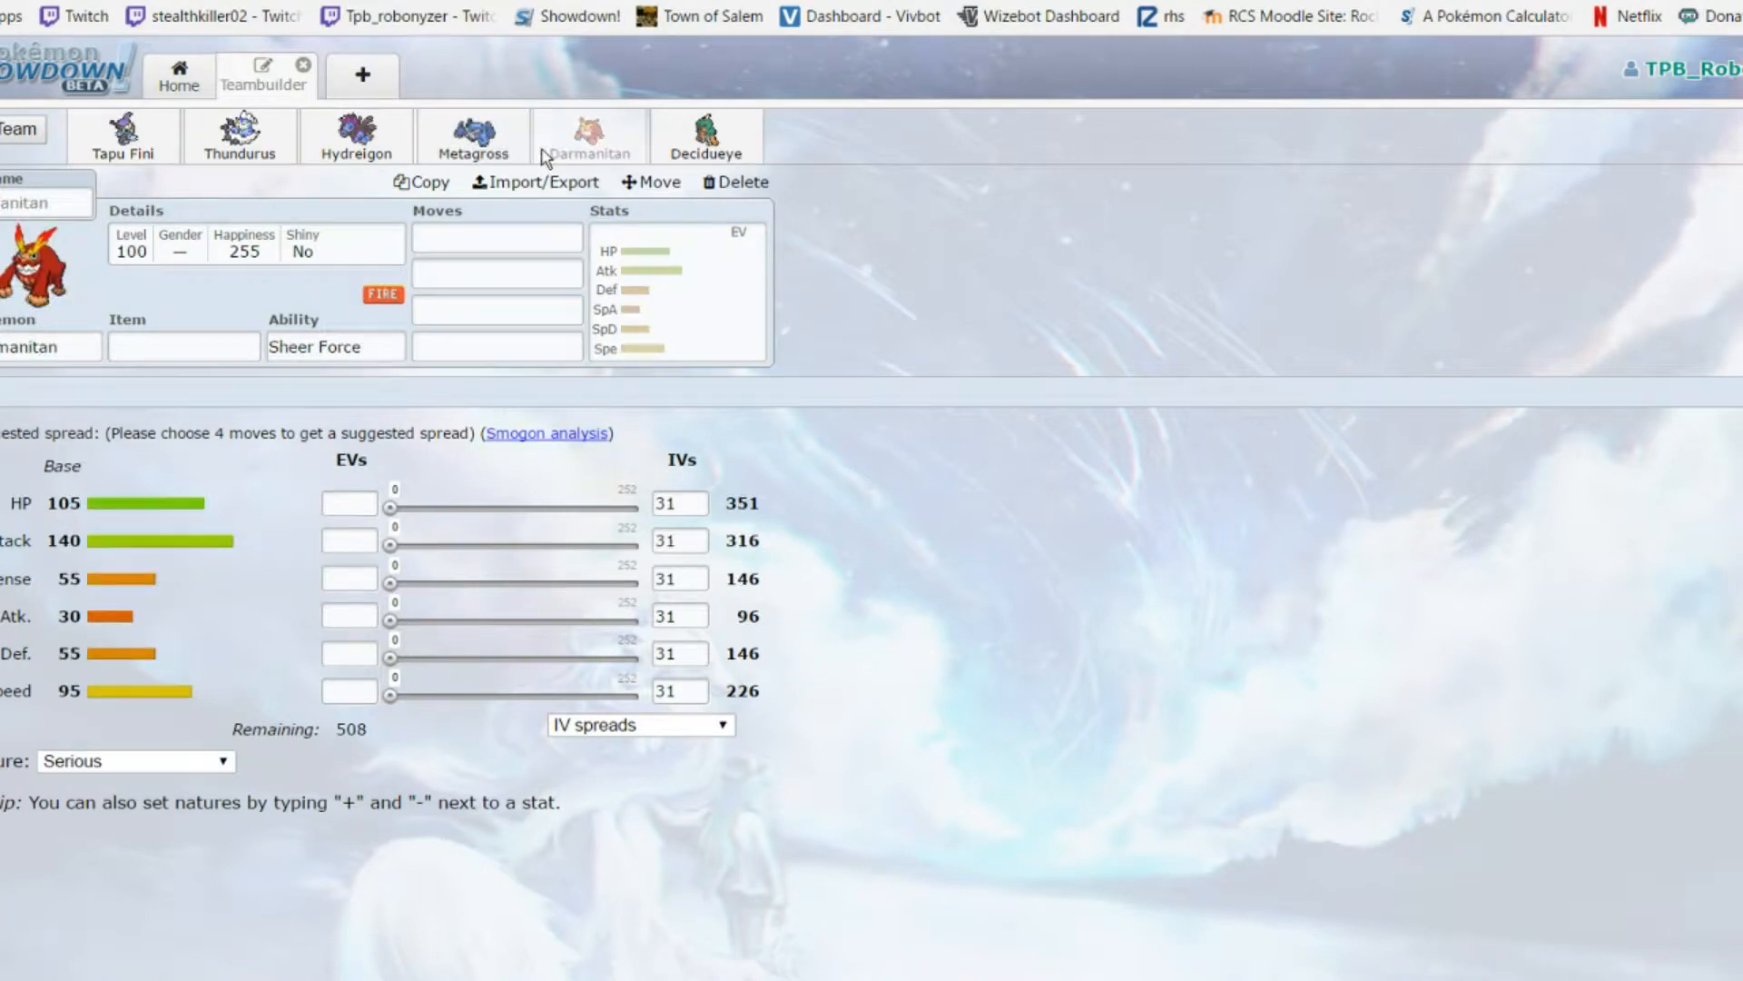
{"action": "mouse_move", "coordinate": [472, 133]}
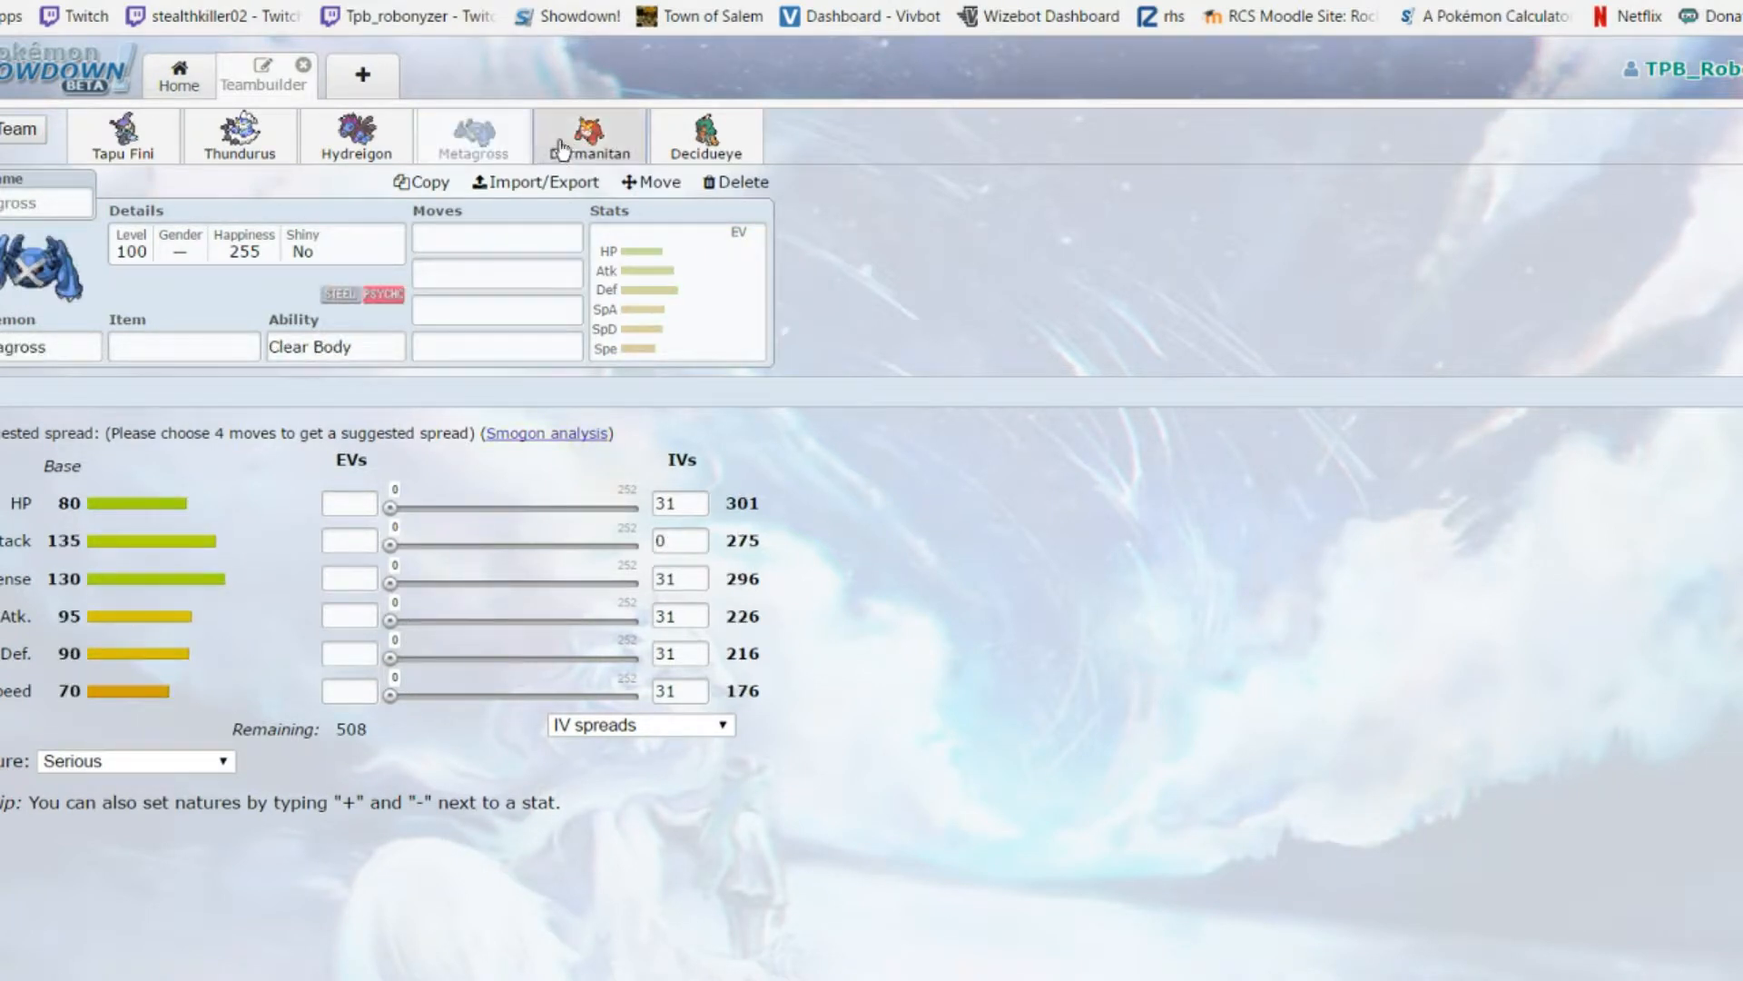
{"action": "left_click", "coordinate": [588, 136]}
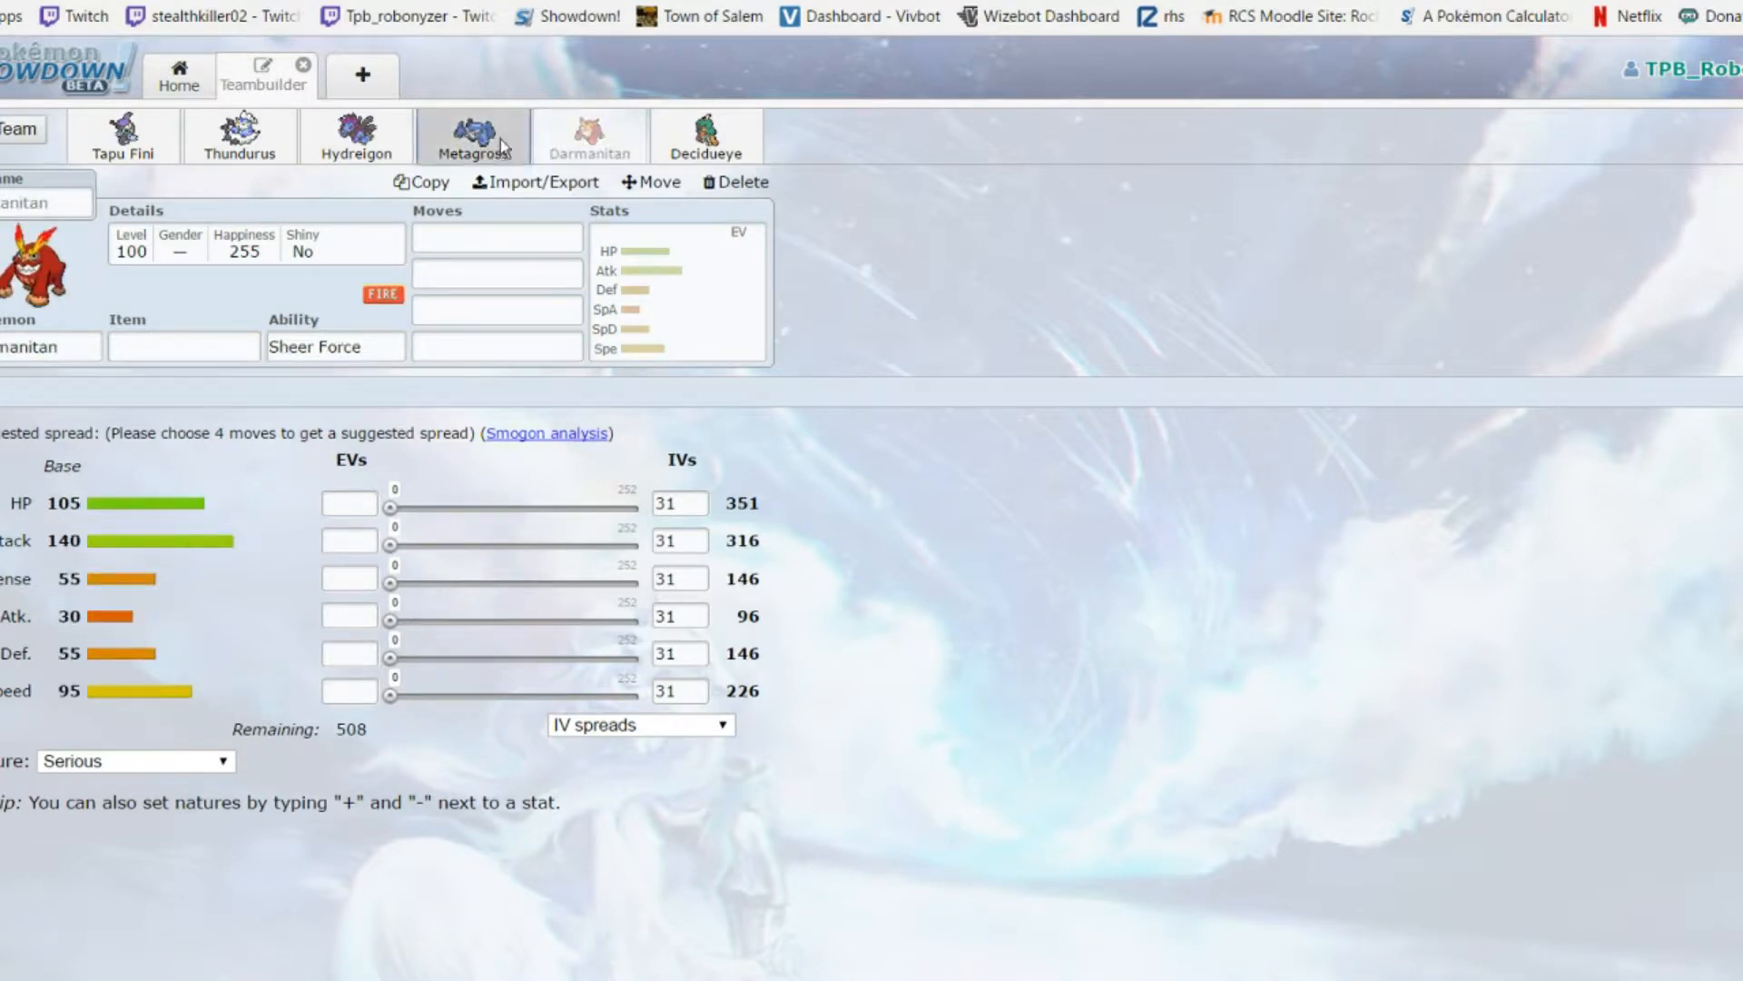
{"action": "mouse_move", "coordinate": [512, 91]}
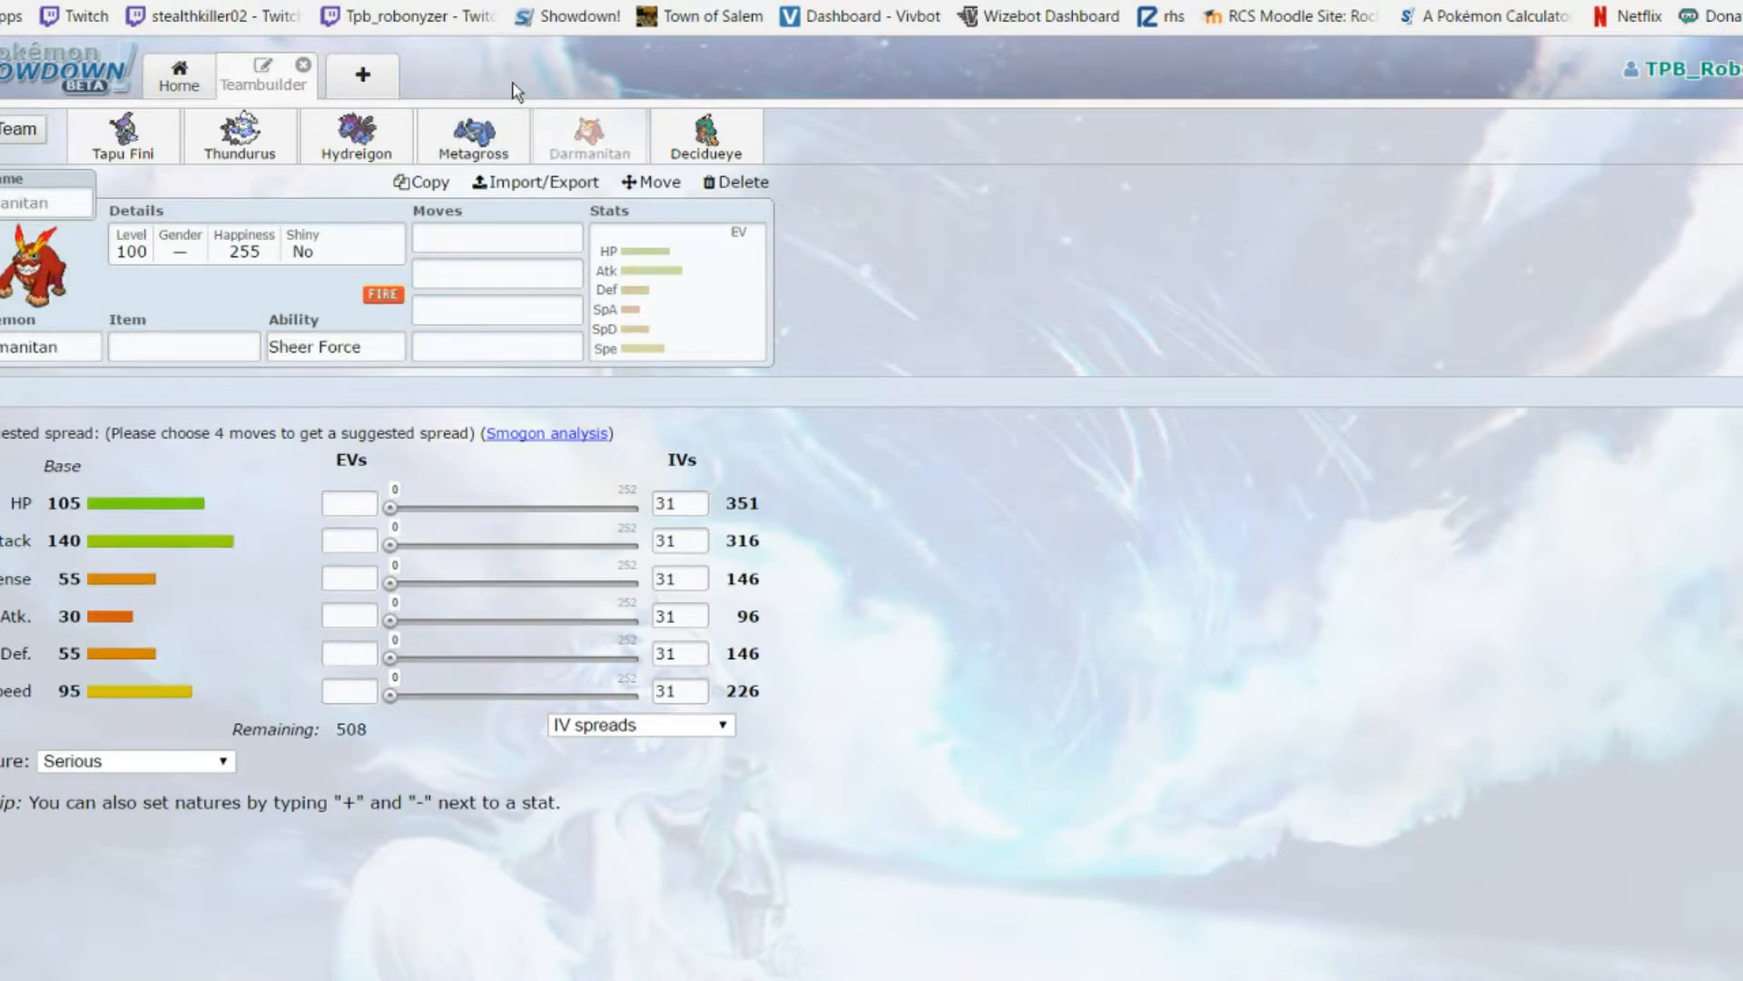
{"action": "mouse_move", "coordinate": [525, 98]}
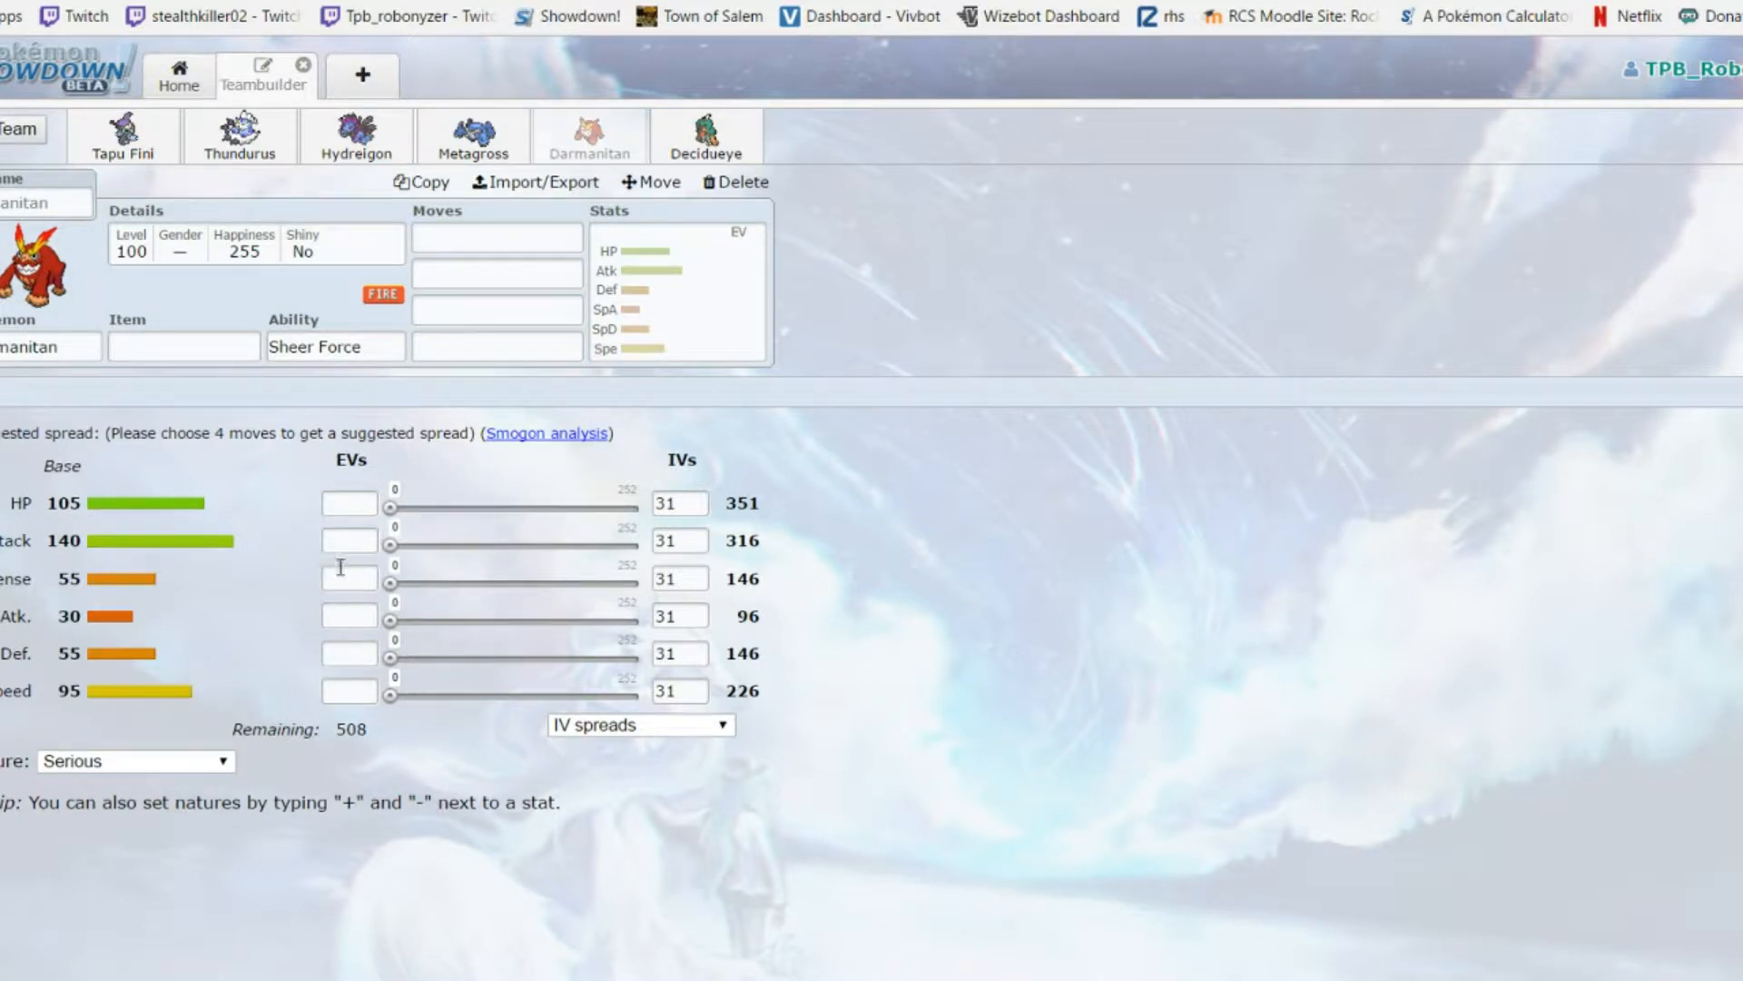
Check Darmanitan's abilities and scroll through its full learnable move list
{"action": "left_click", "coordinate": [494, 279]}
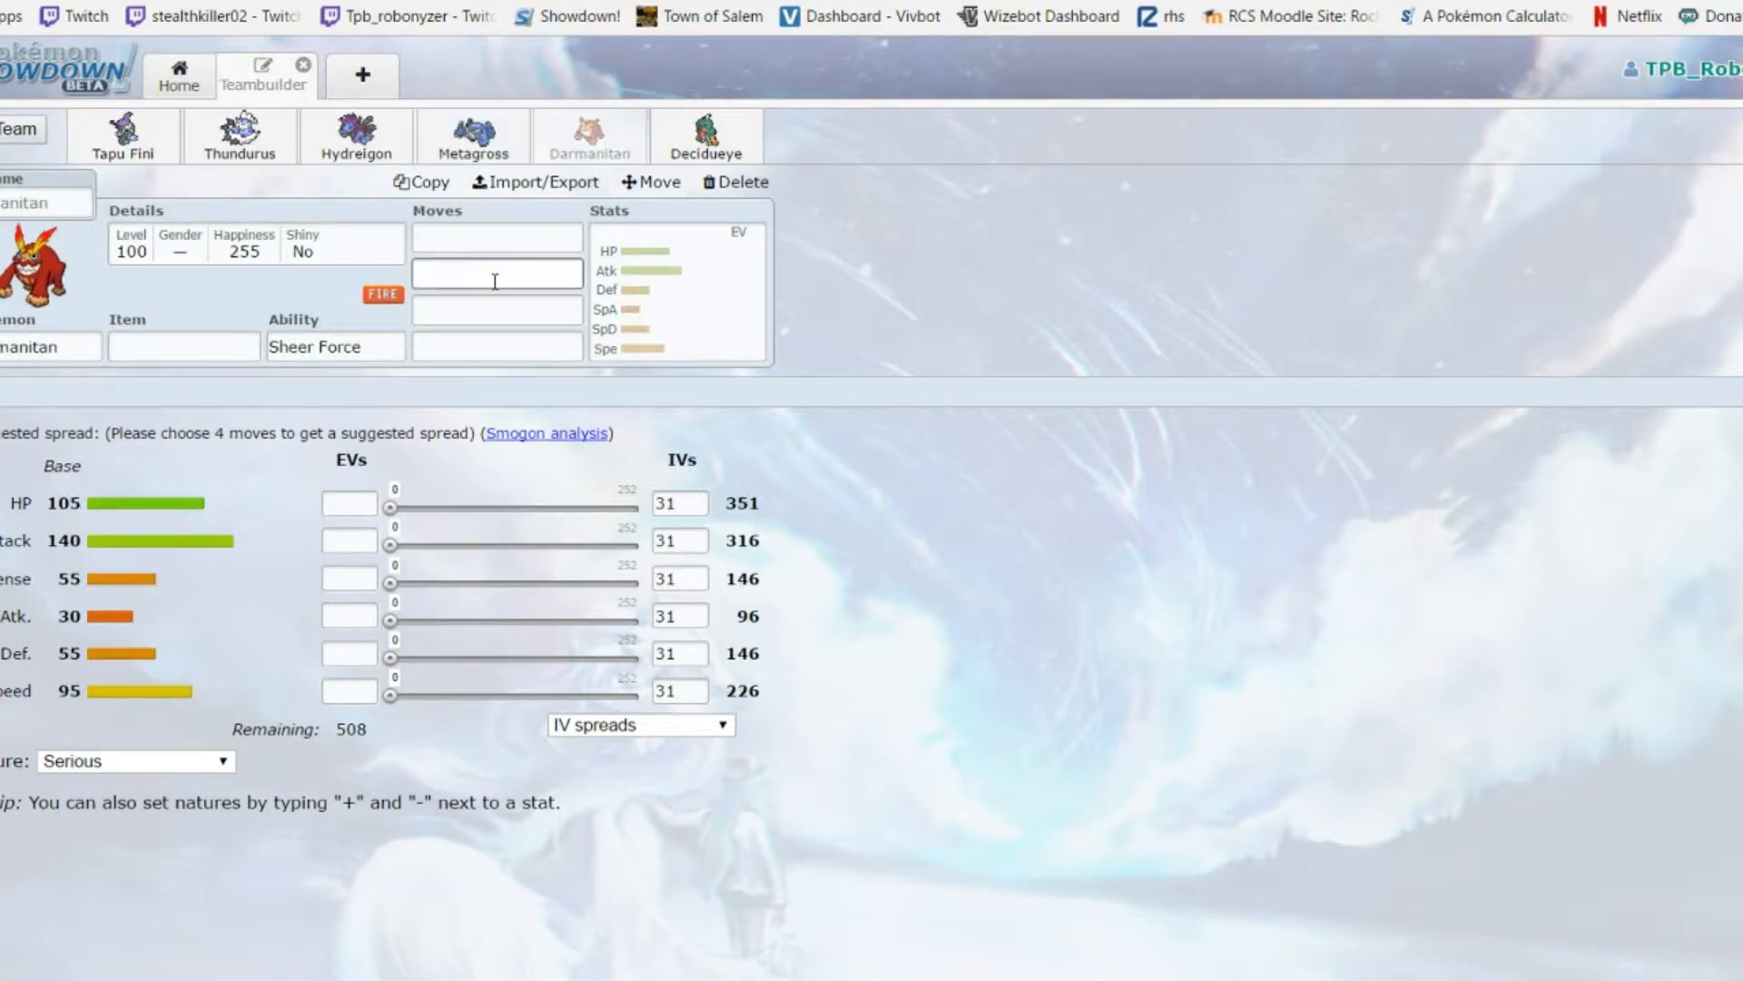
{"action": "left_click", "coordinate": [334, 345]}
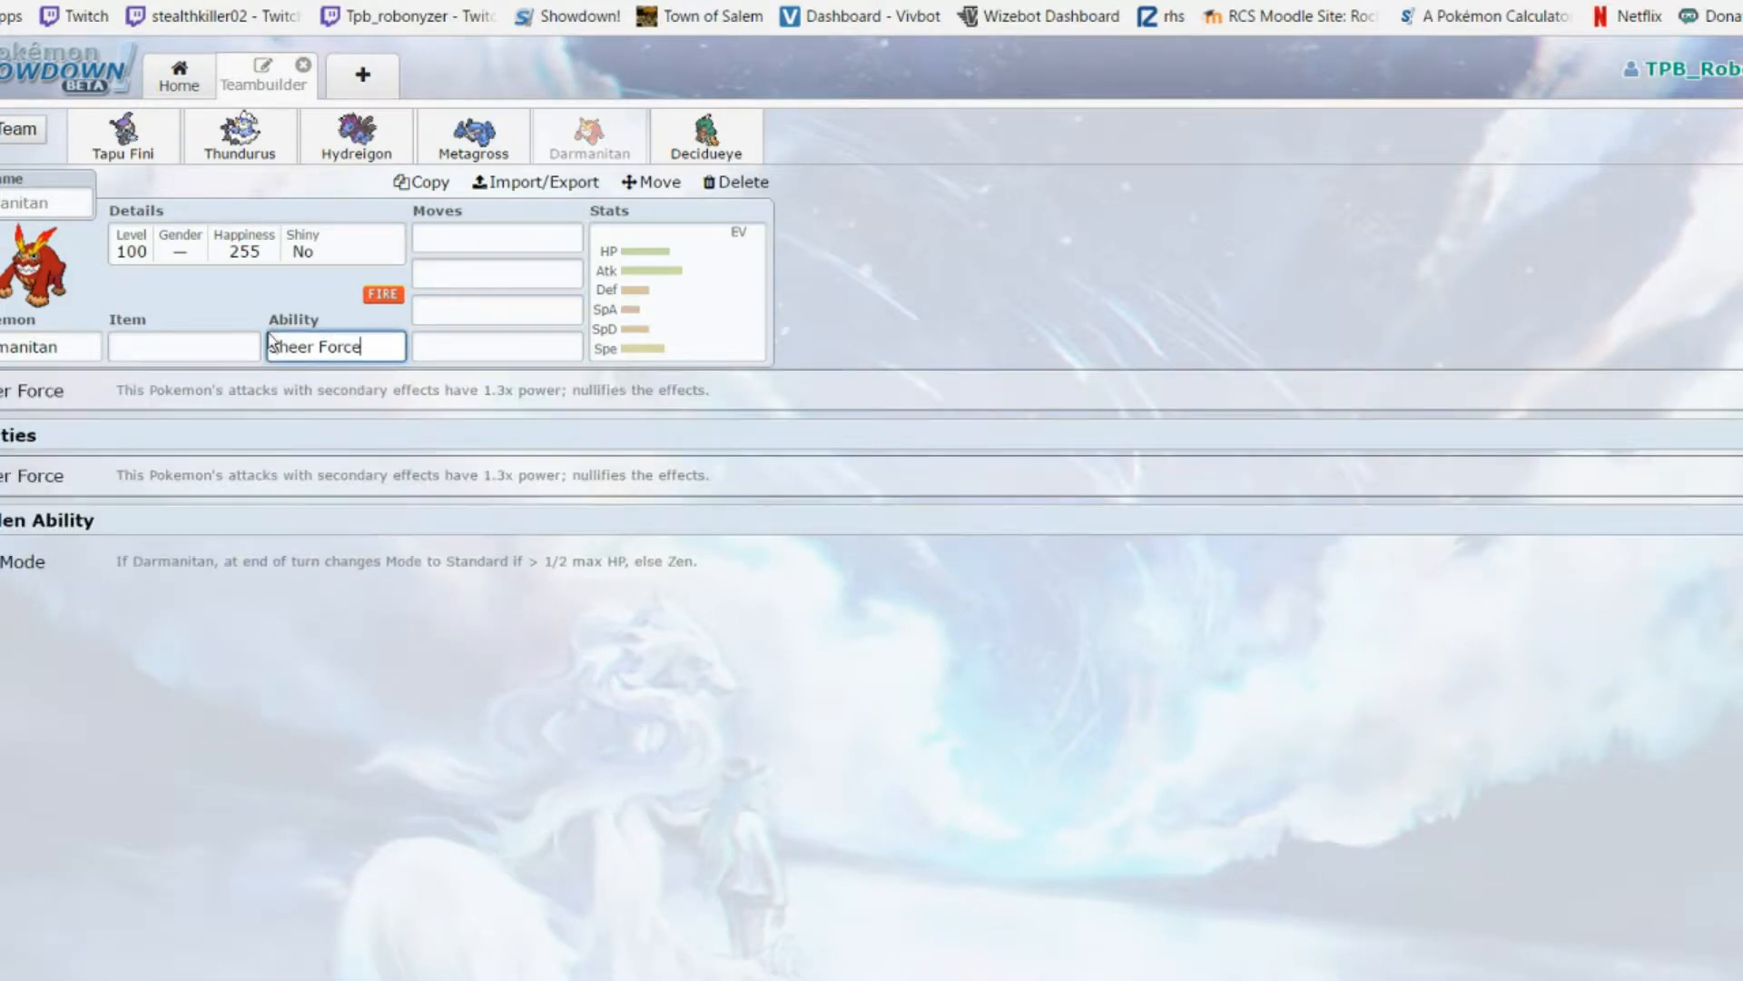
{"action": "left_click", "coordinate": [495, 236]}
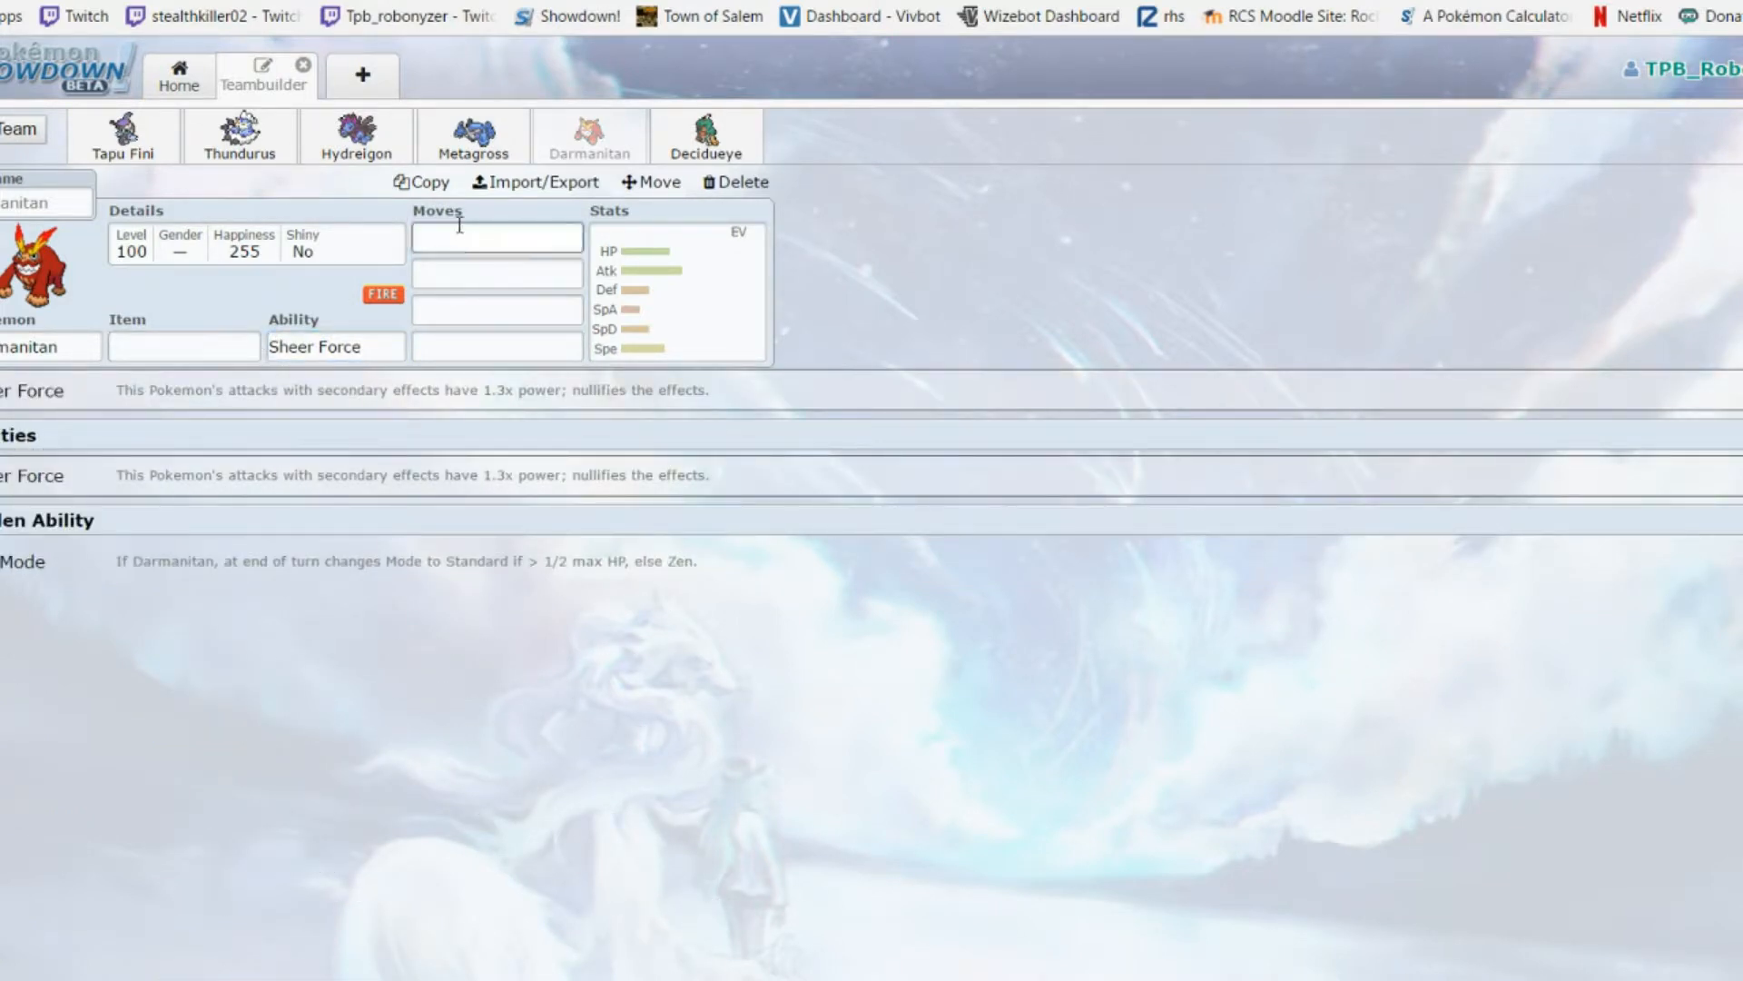
{"action": "left_click", "coordinate": [498, 236]}
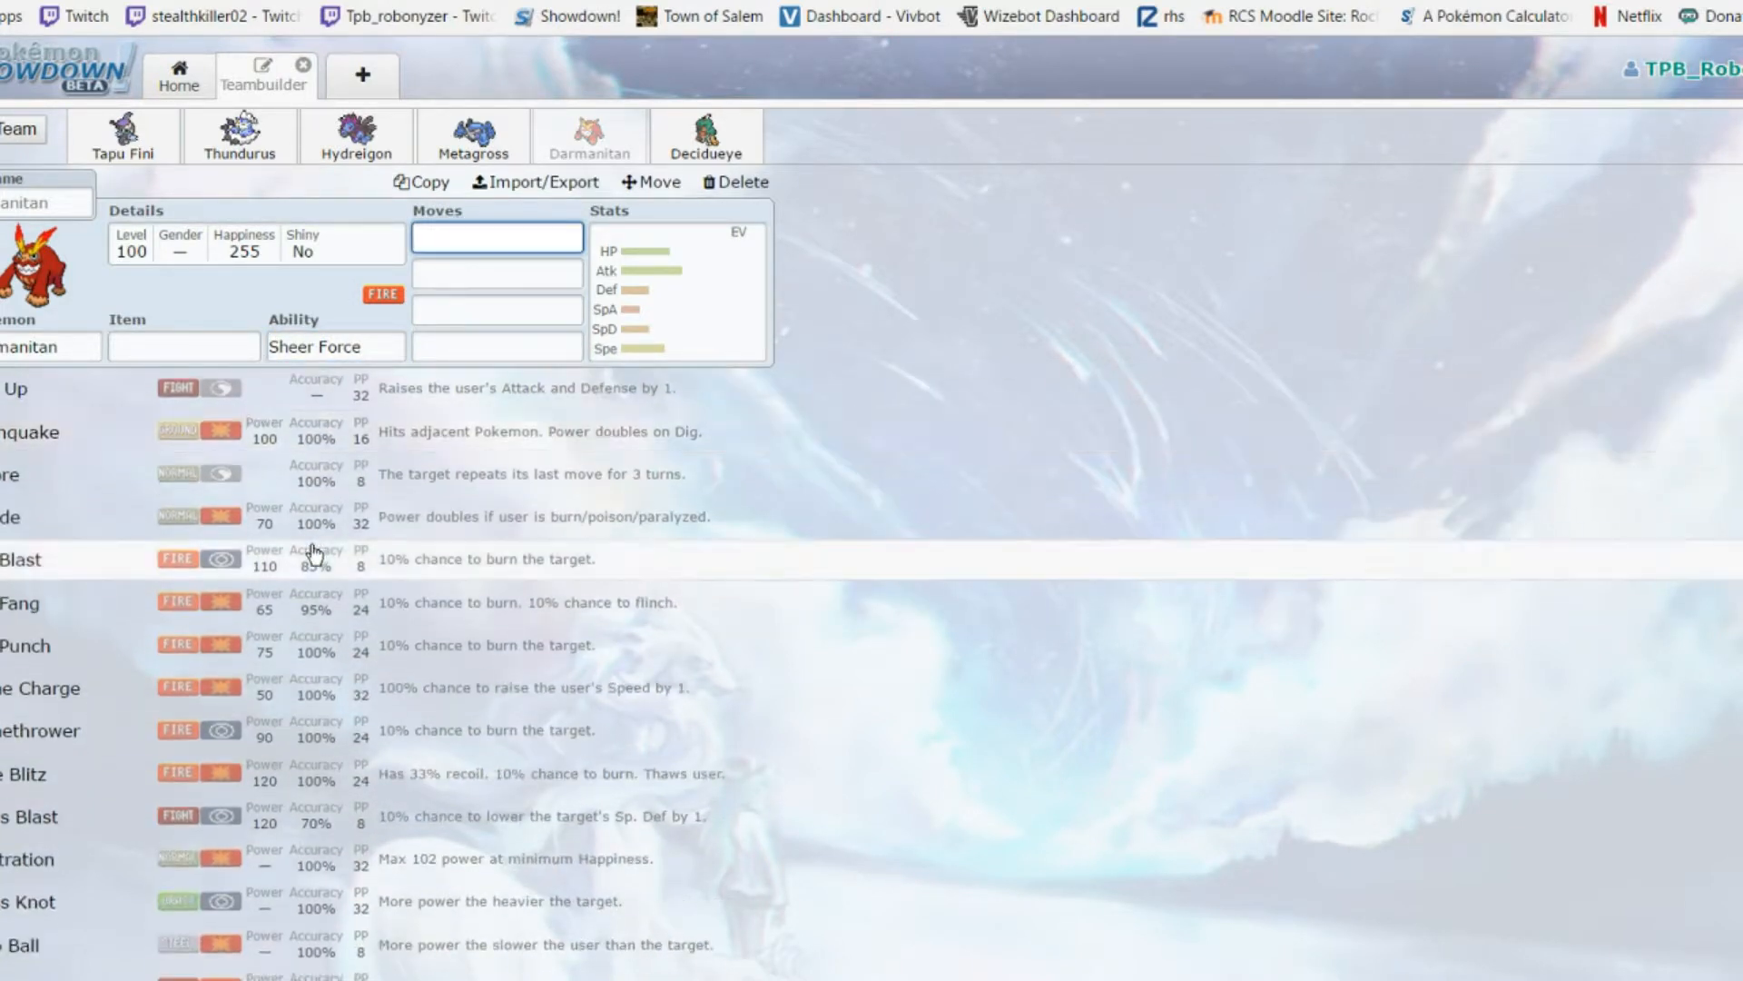
{"action": "scroll", "scroll_direction": "down", "scroll_amount": 3}
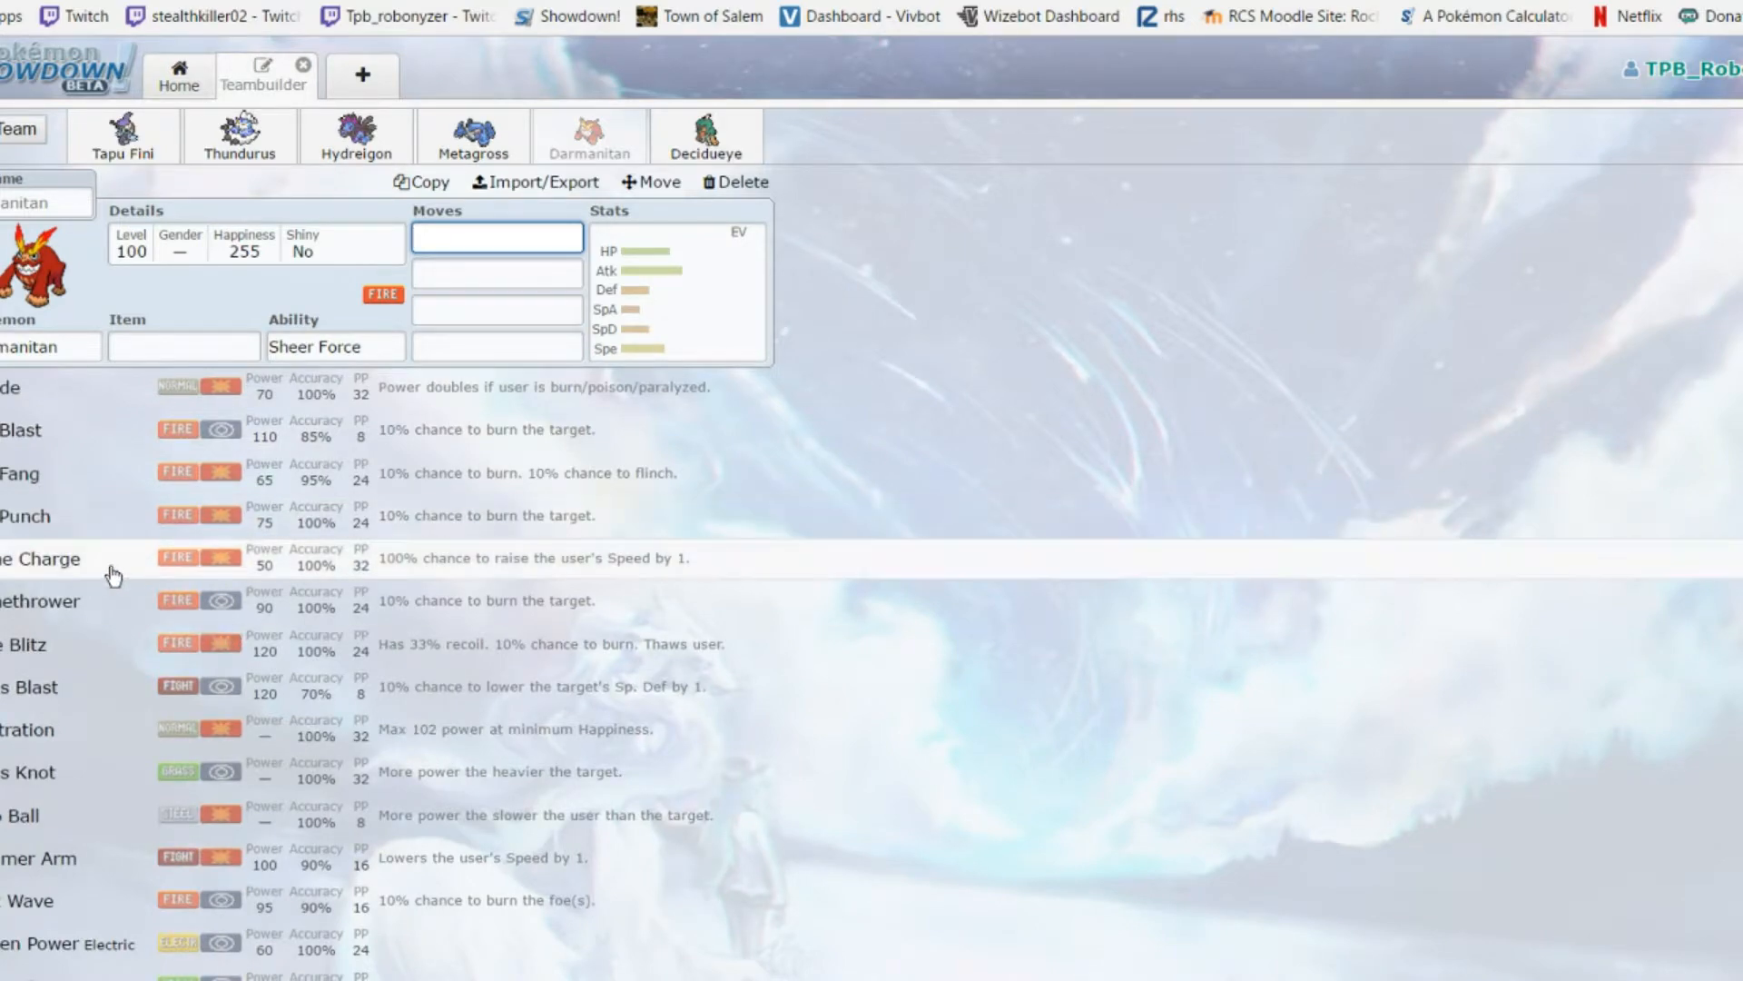
{"action": "scroll", "scroll_direction": "down", "scroll_amount": 3}
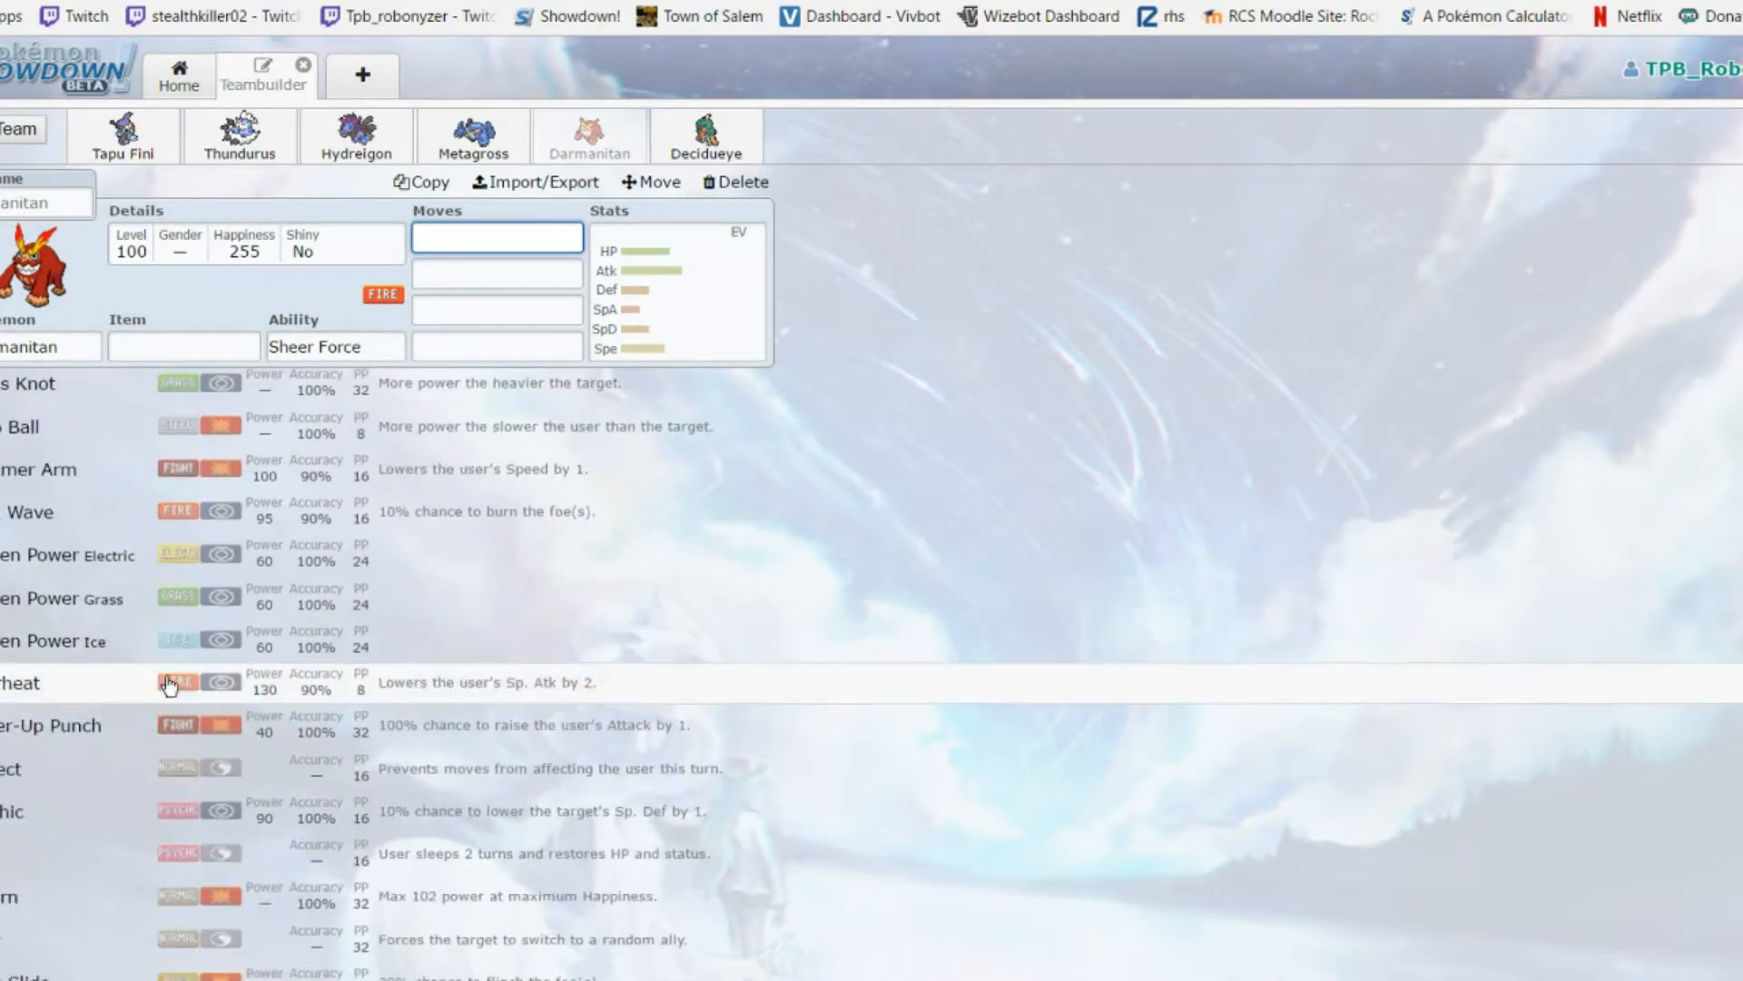
{"action": "scroll", "scroll_direction": "down", "scroll_amount": 3}
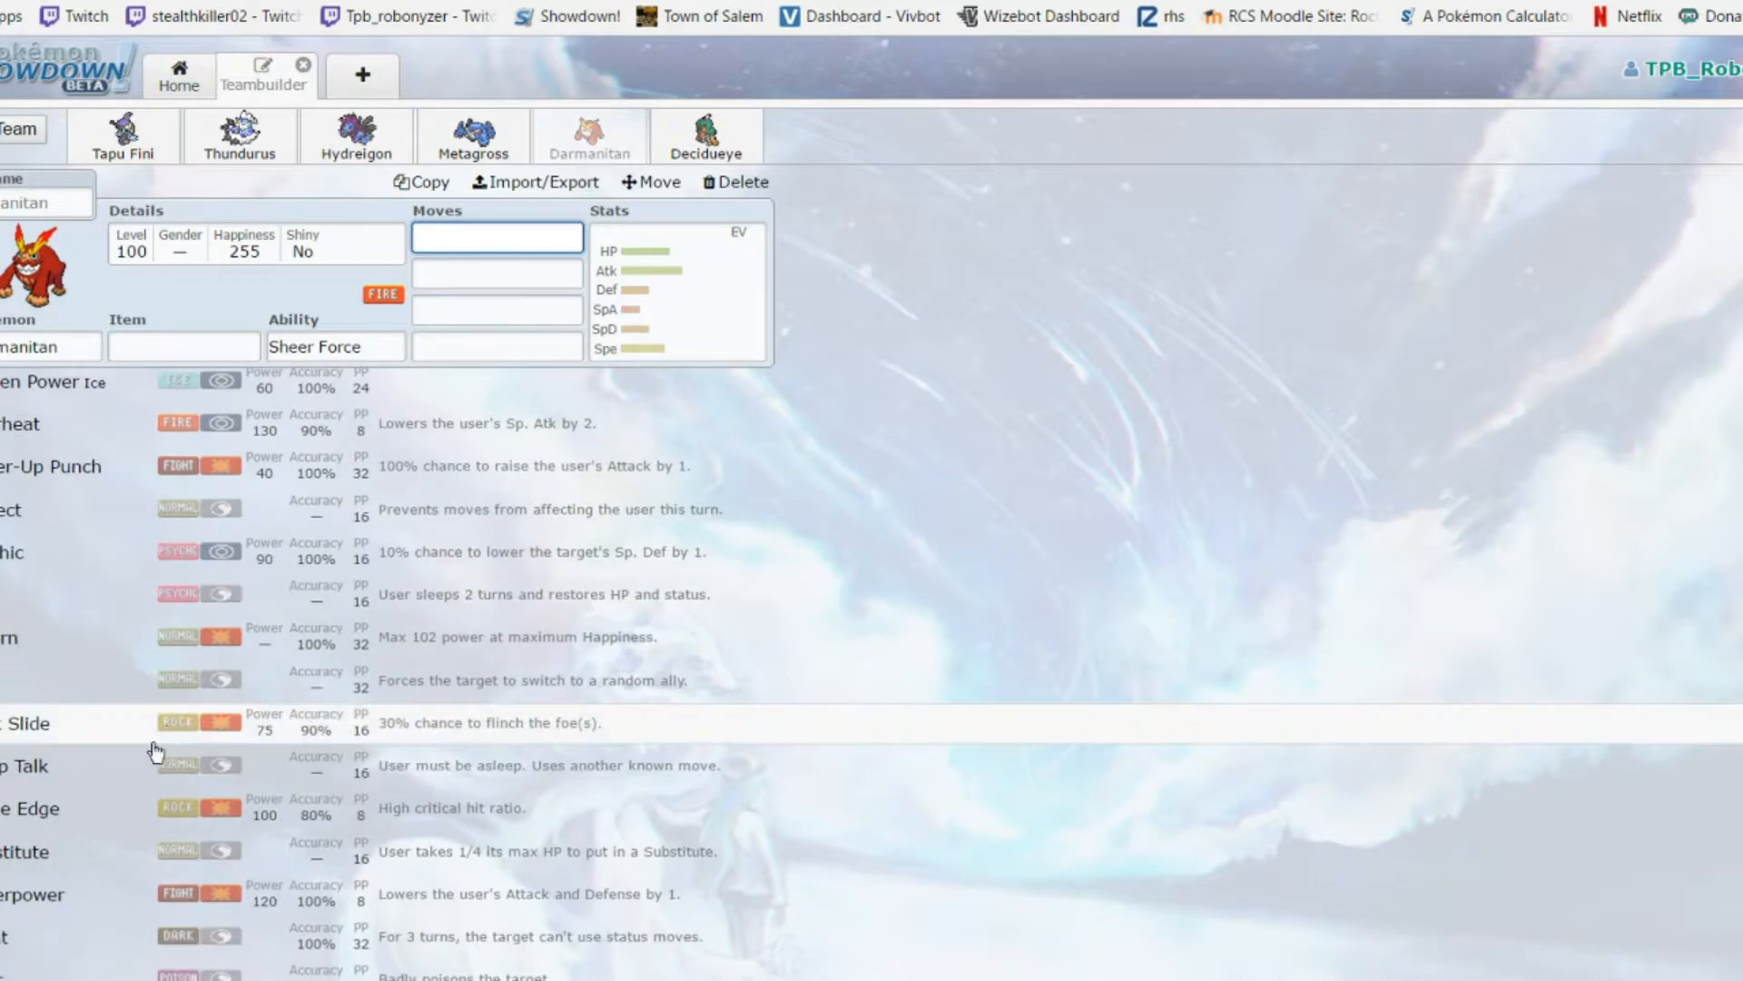
{"action": "scroll", "scroll_direction": "down", "scroll_amount": 3}
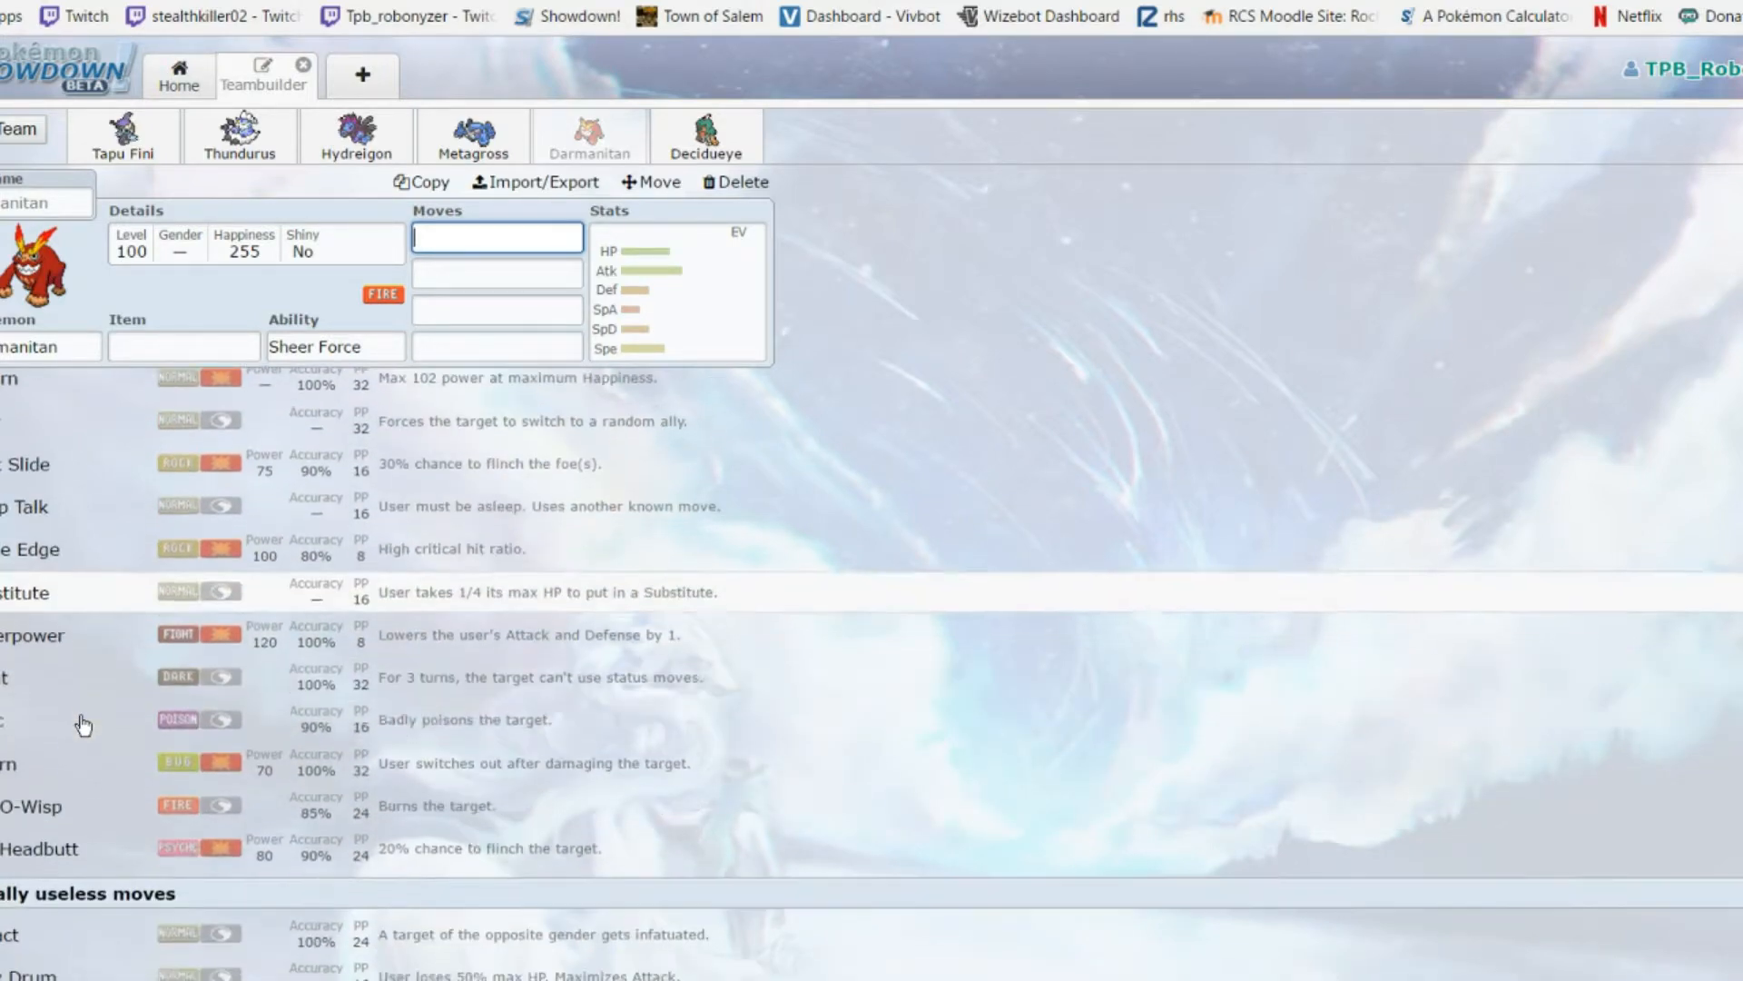
{"action": "scroll", "scroll_direction": "up", "scroll_amount": 3}
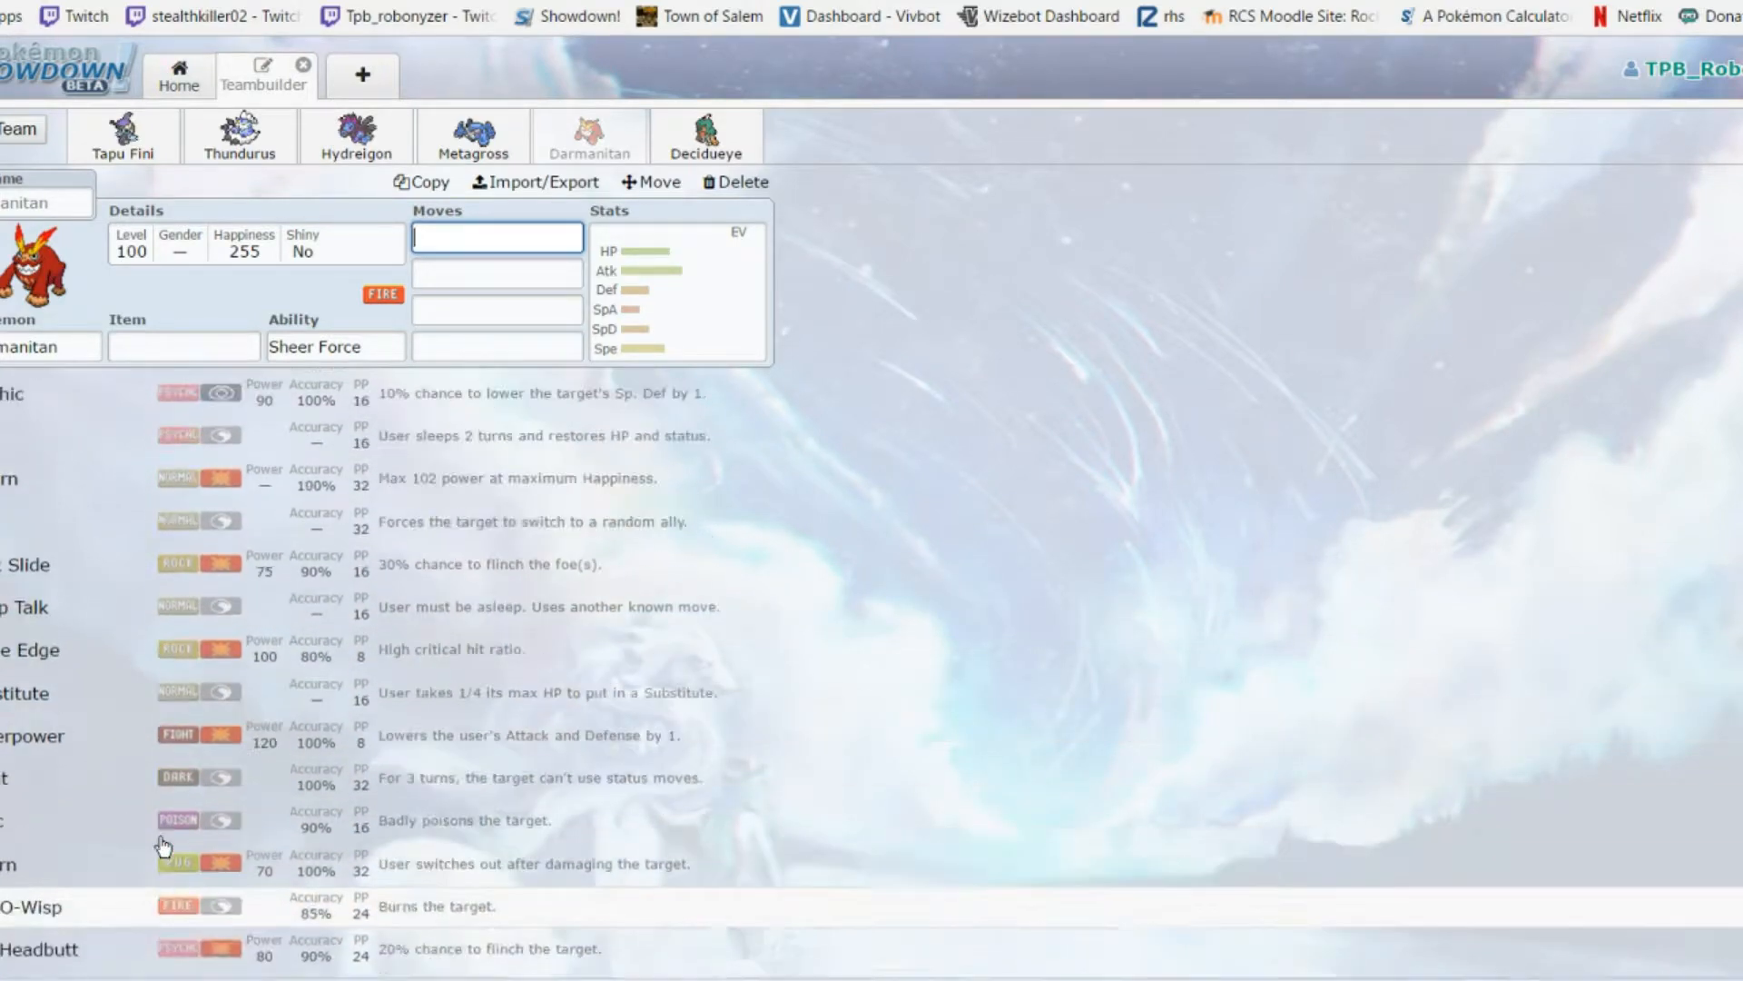
{"action": "scroll", "scroll_direction": "up", "scroll_amount": 3}
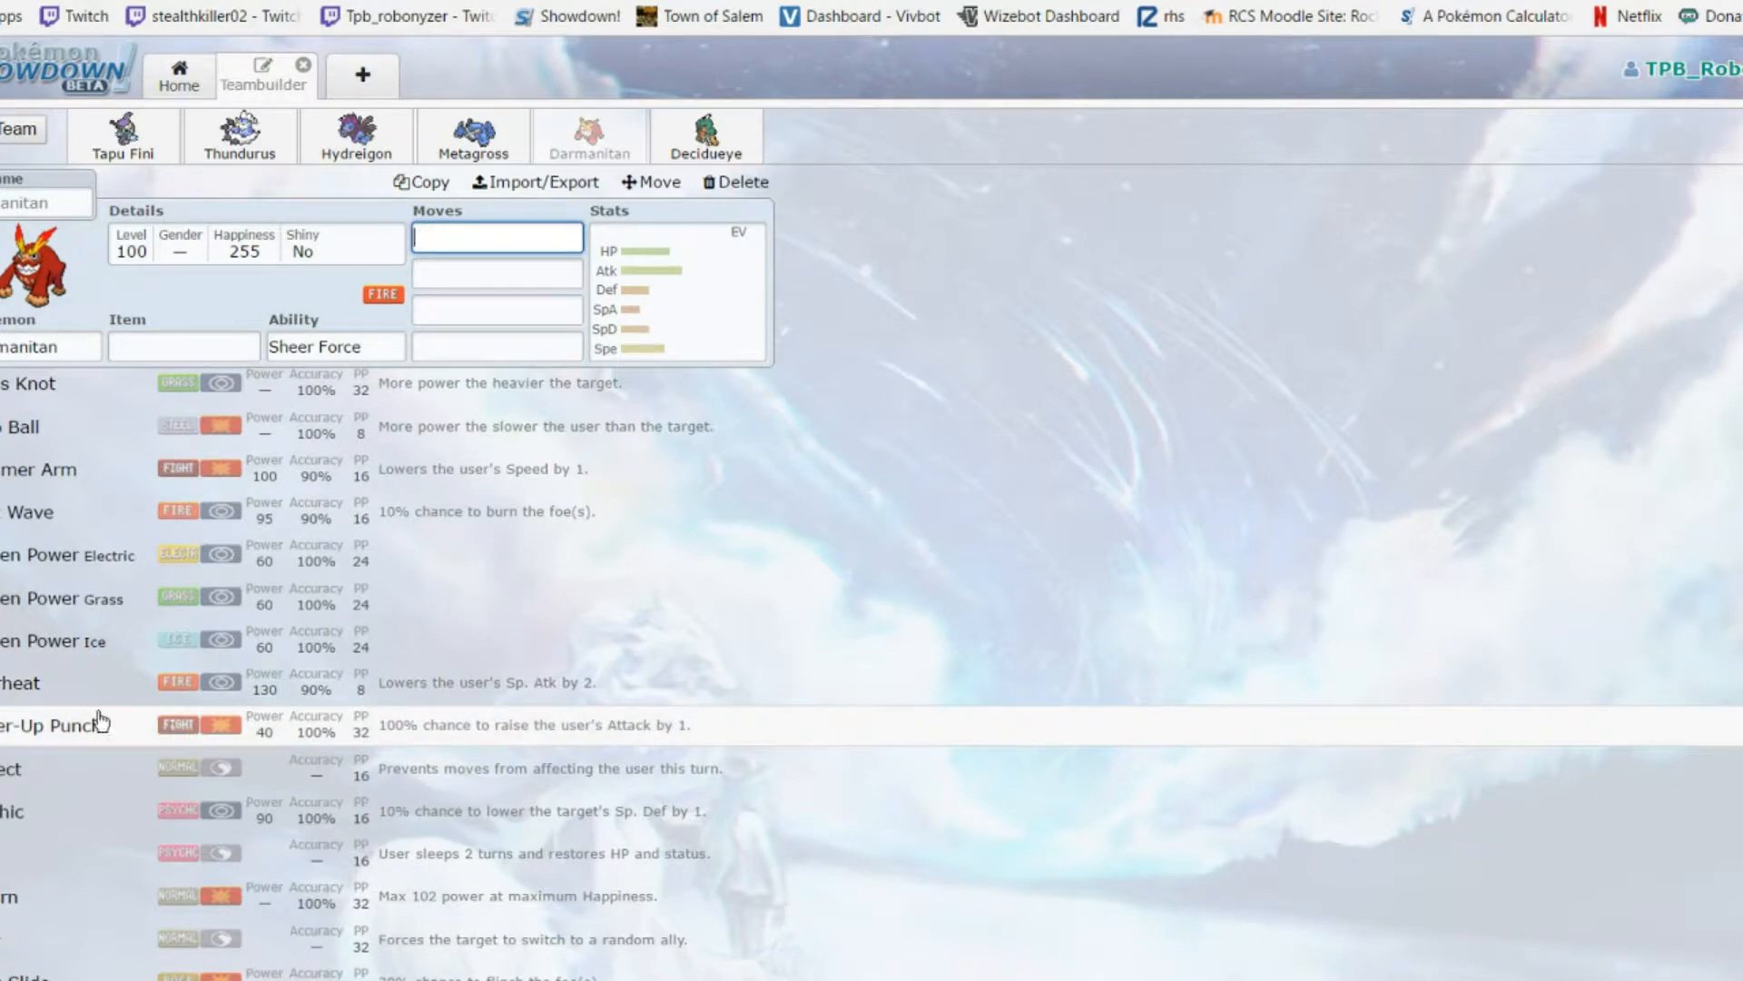
{"action": "scroll", "scroll_direction": "up", "scroll_amount": 3}
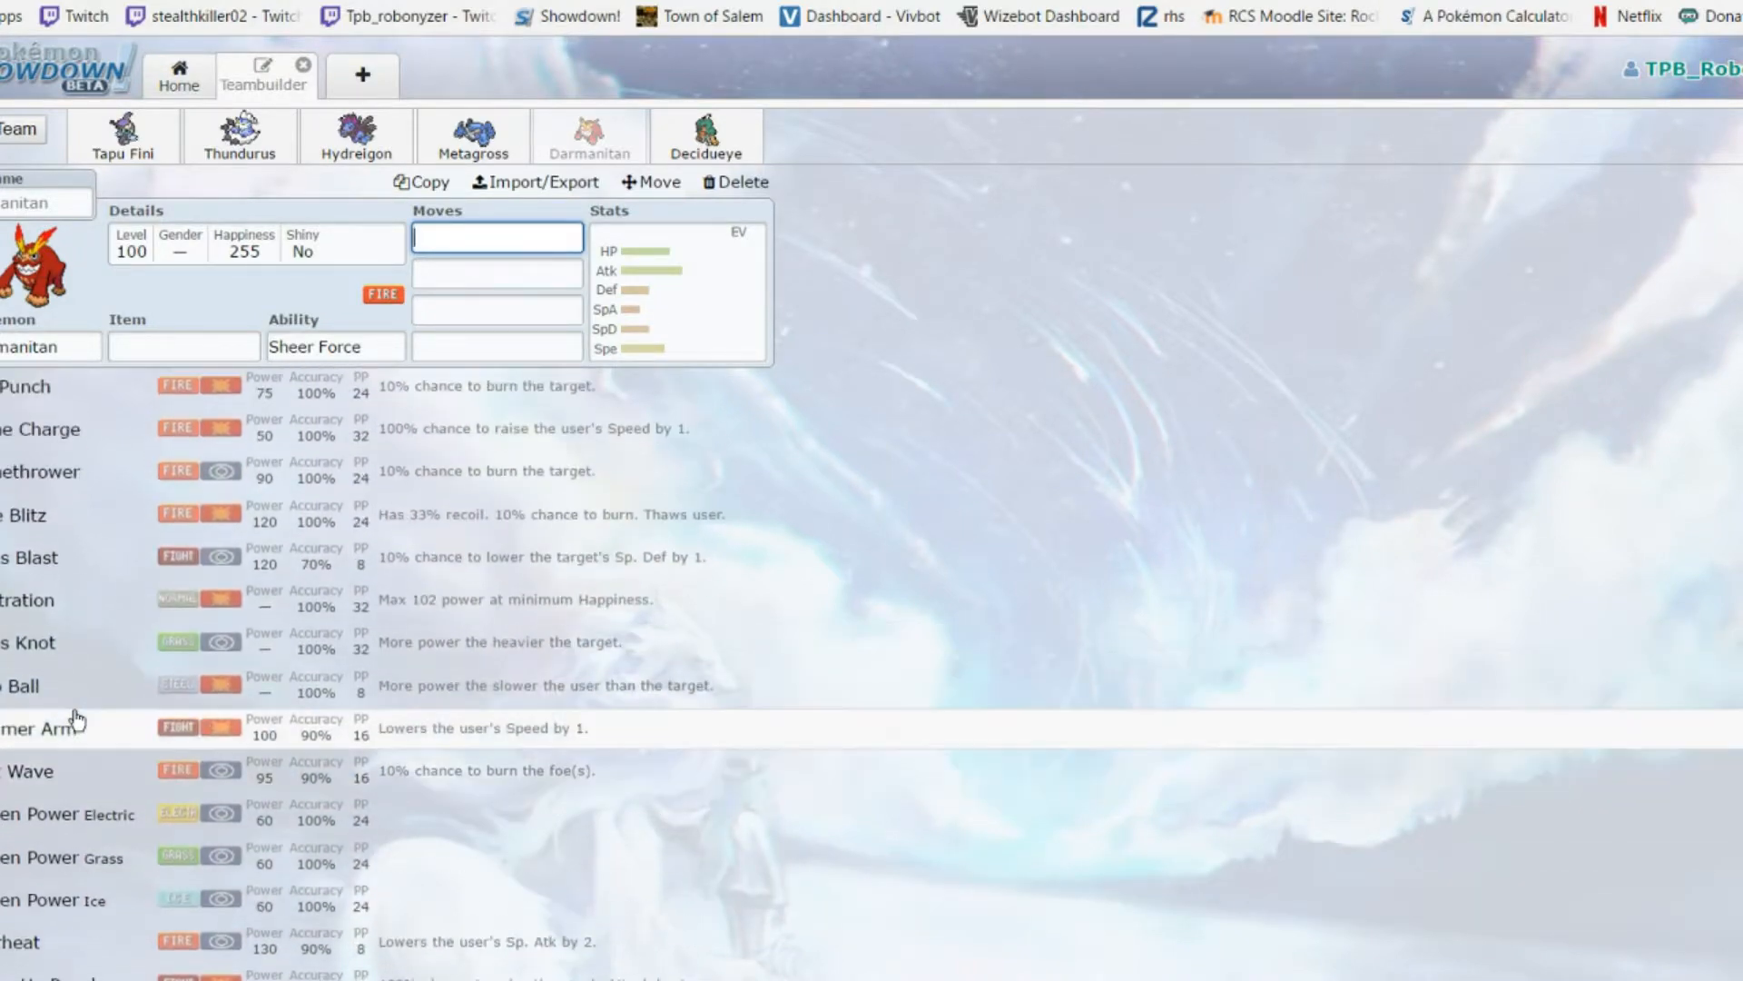
{"action": "scroll", "scroll_direction": "up", "scroll_amount": 3}
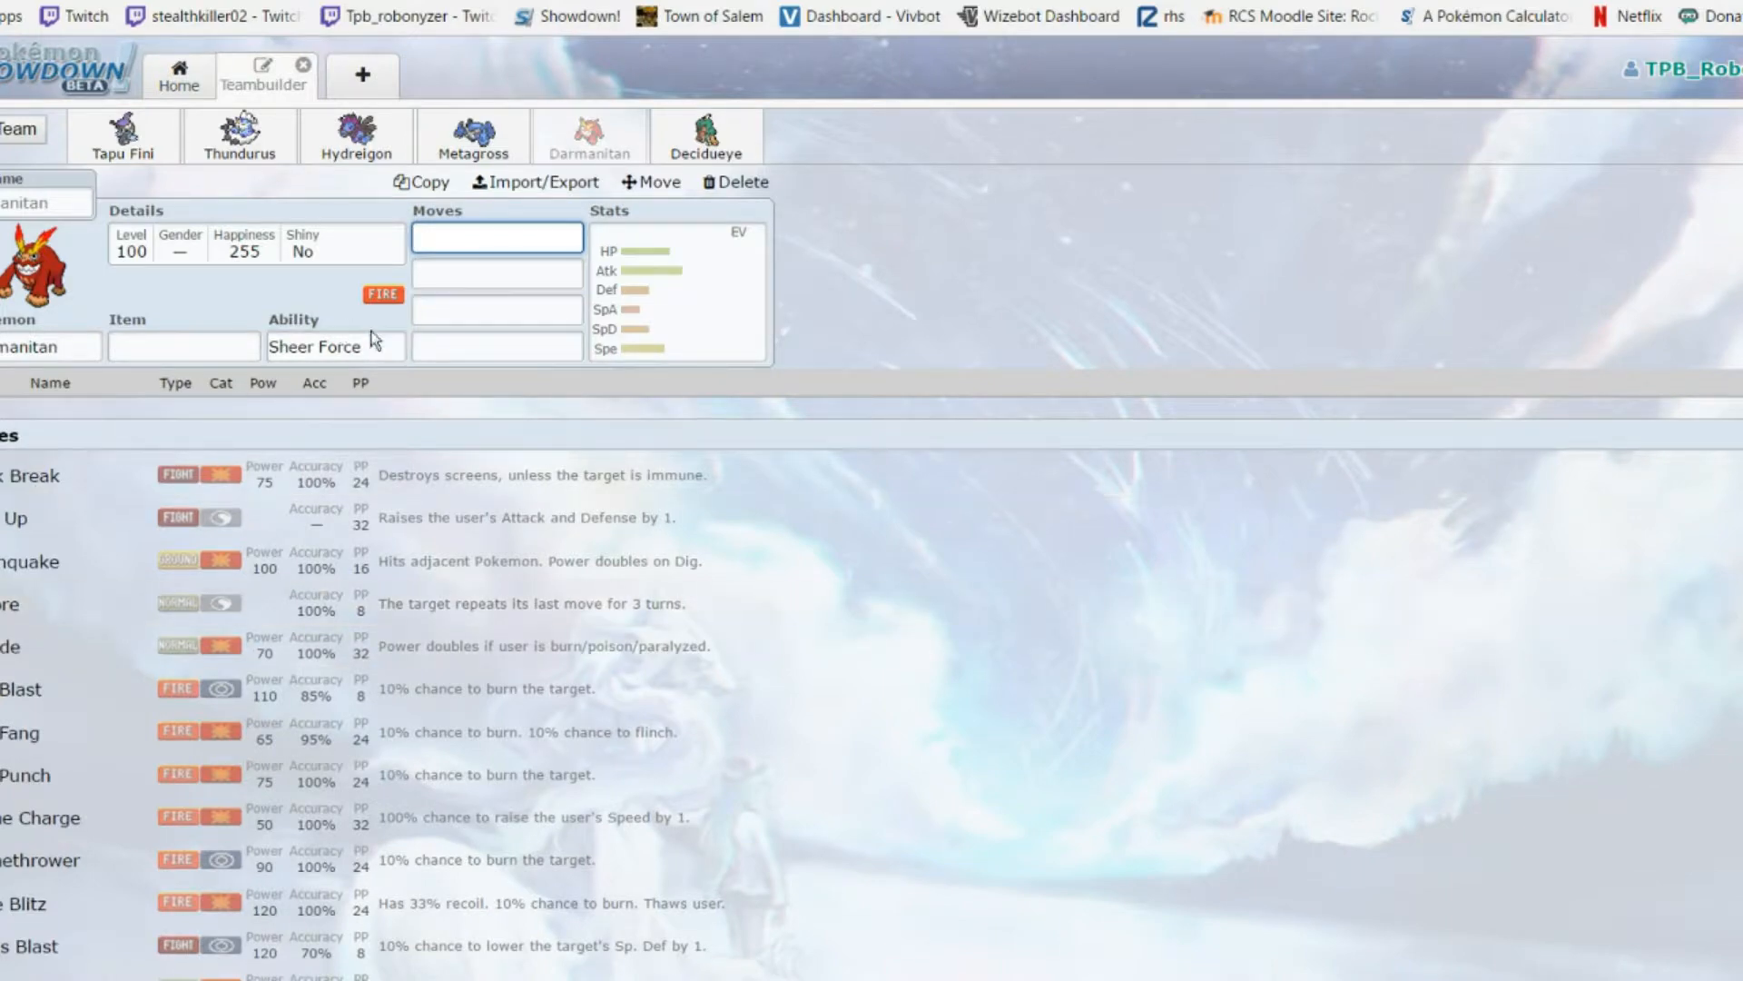
{"action": "scroll", "scroll_direction": "down", "scroll_amount": 3}
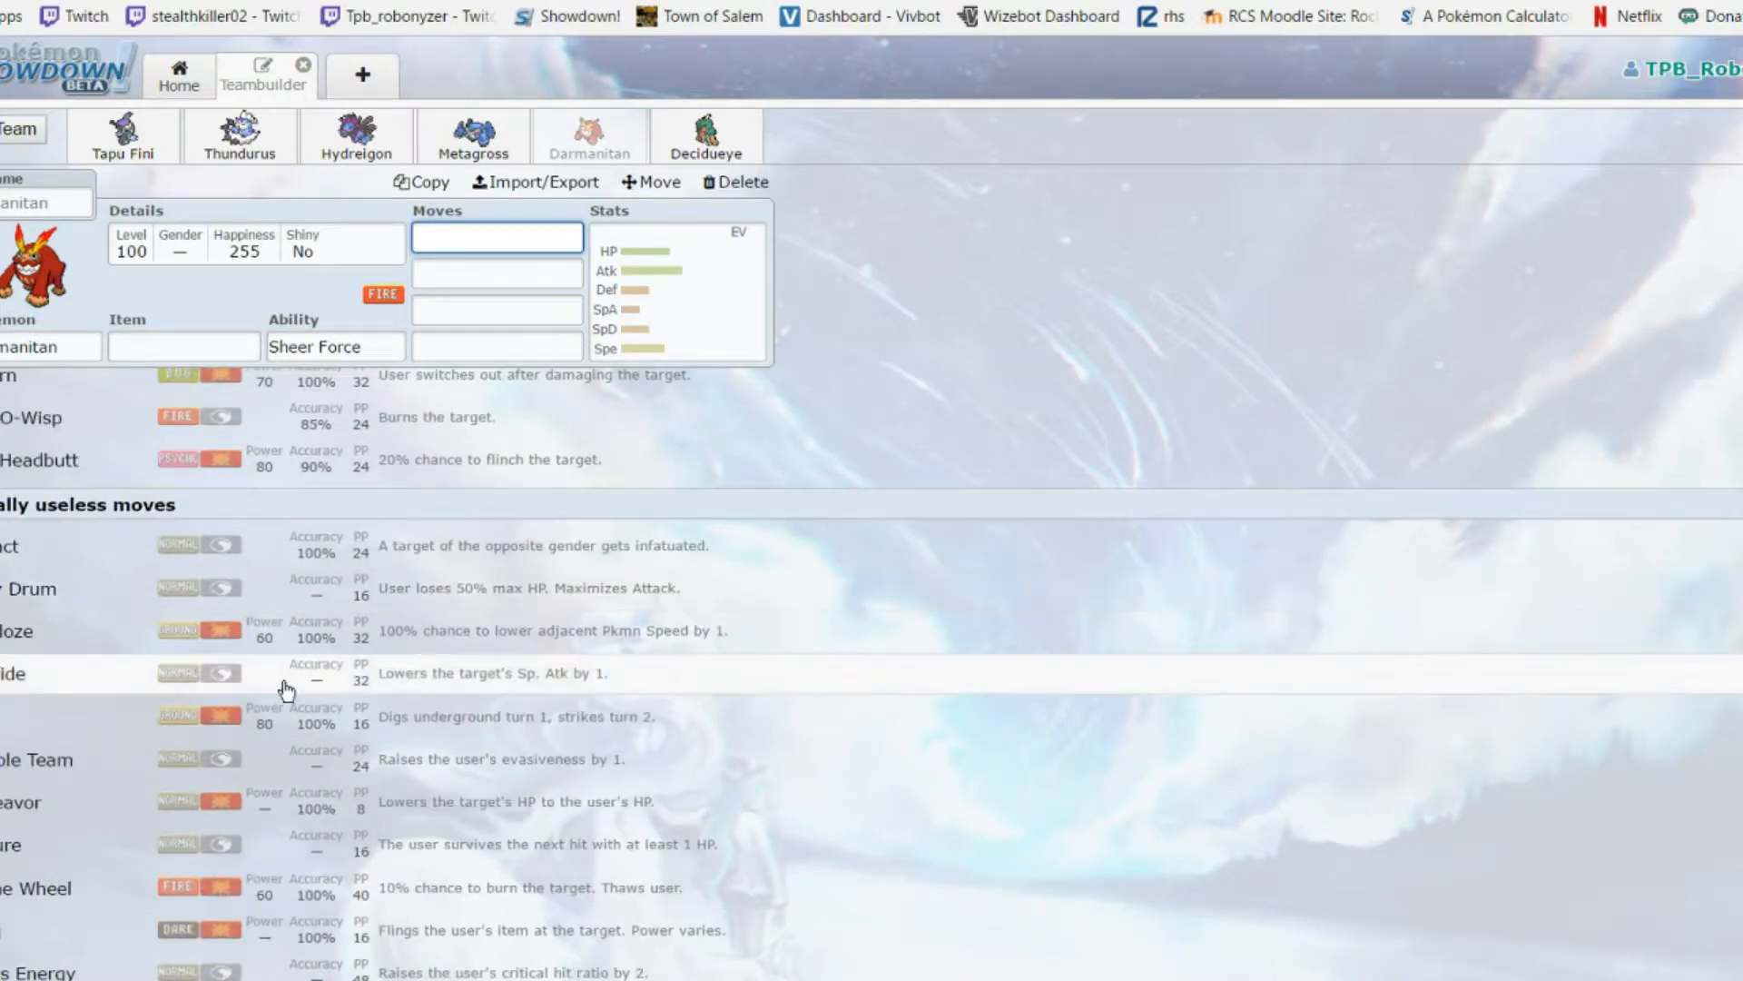
{"action": "scroll", "scroll_direction": "up", "scroll_amount": 3}
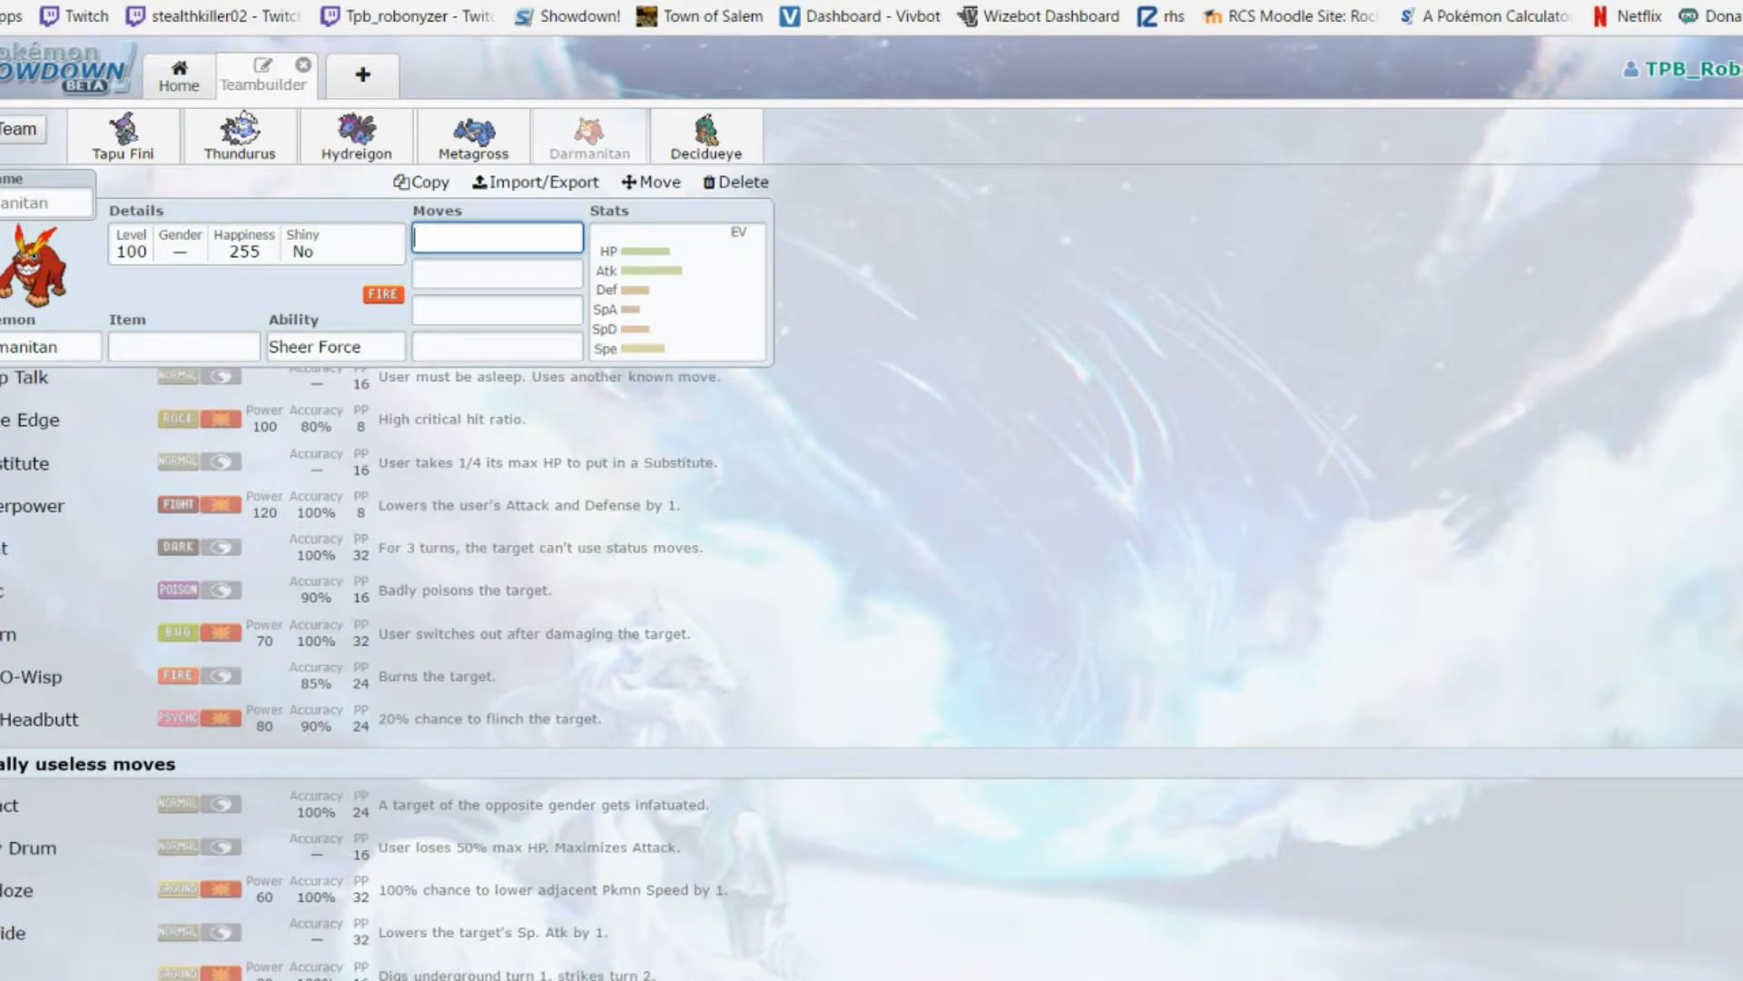
{"action": "mouse_move", "coordinate": [648, 636]}
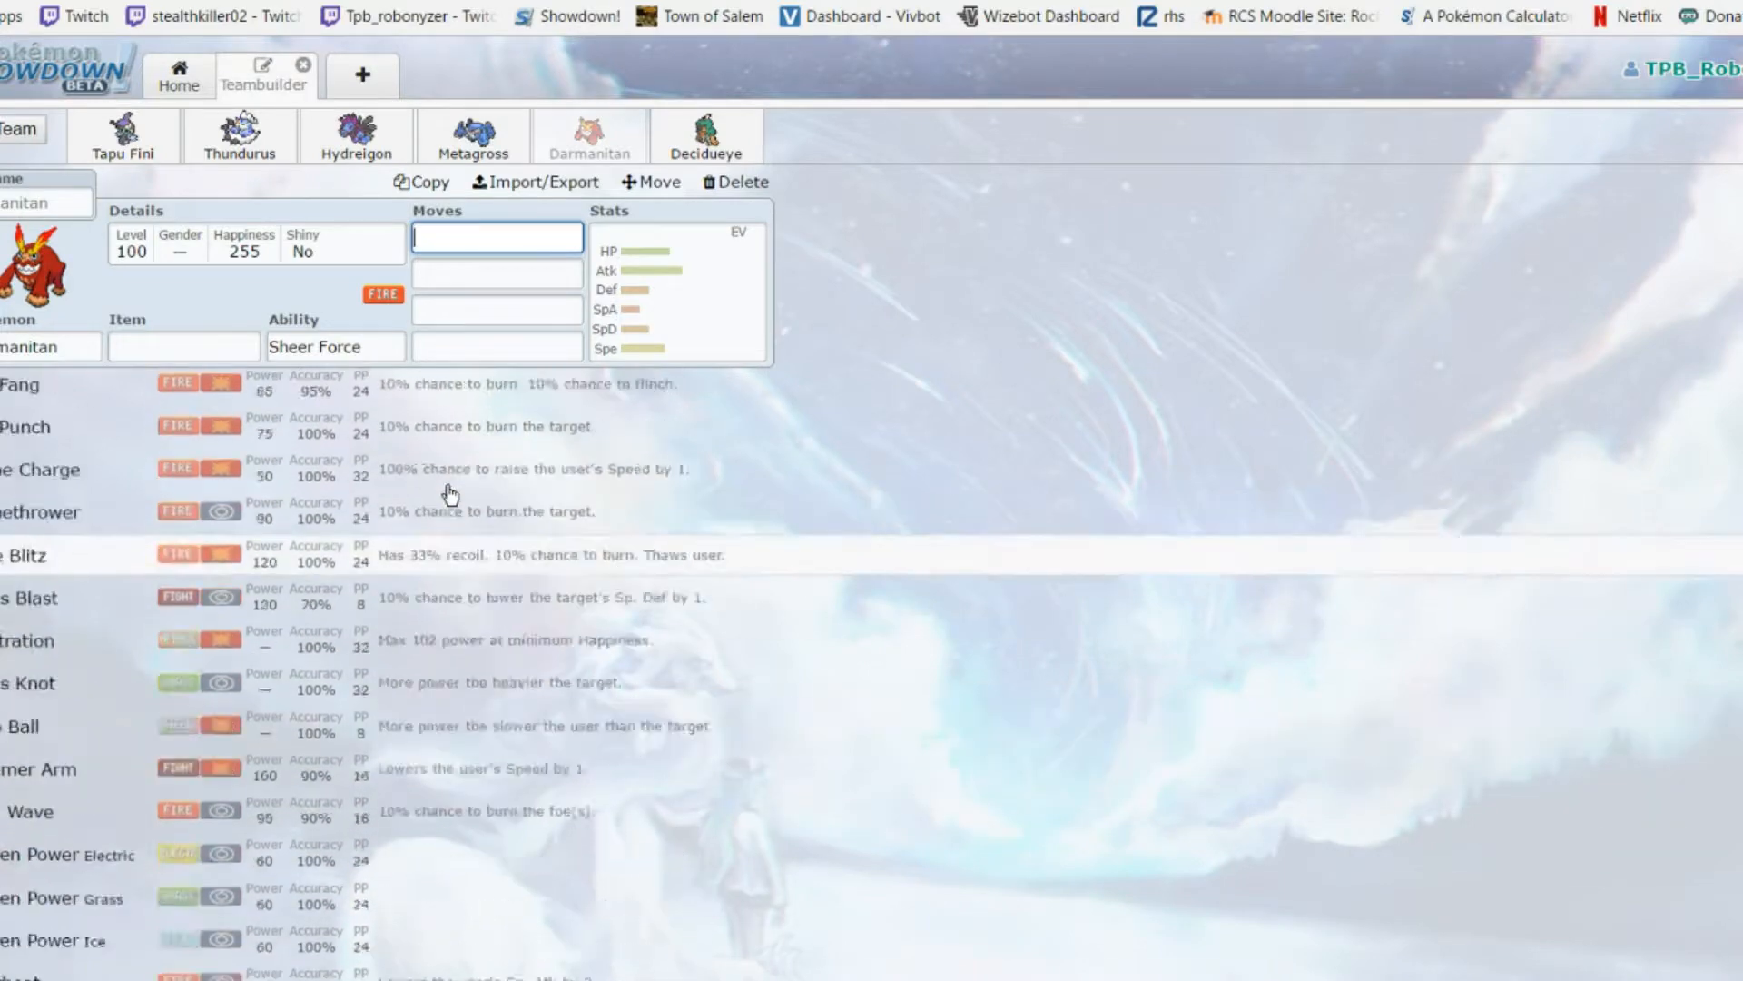
{"action": "left_click", "coordinate": [334, 345]}
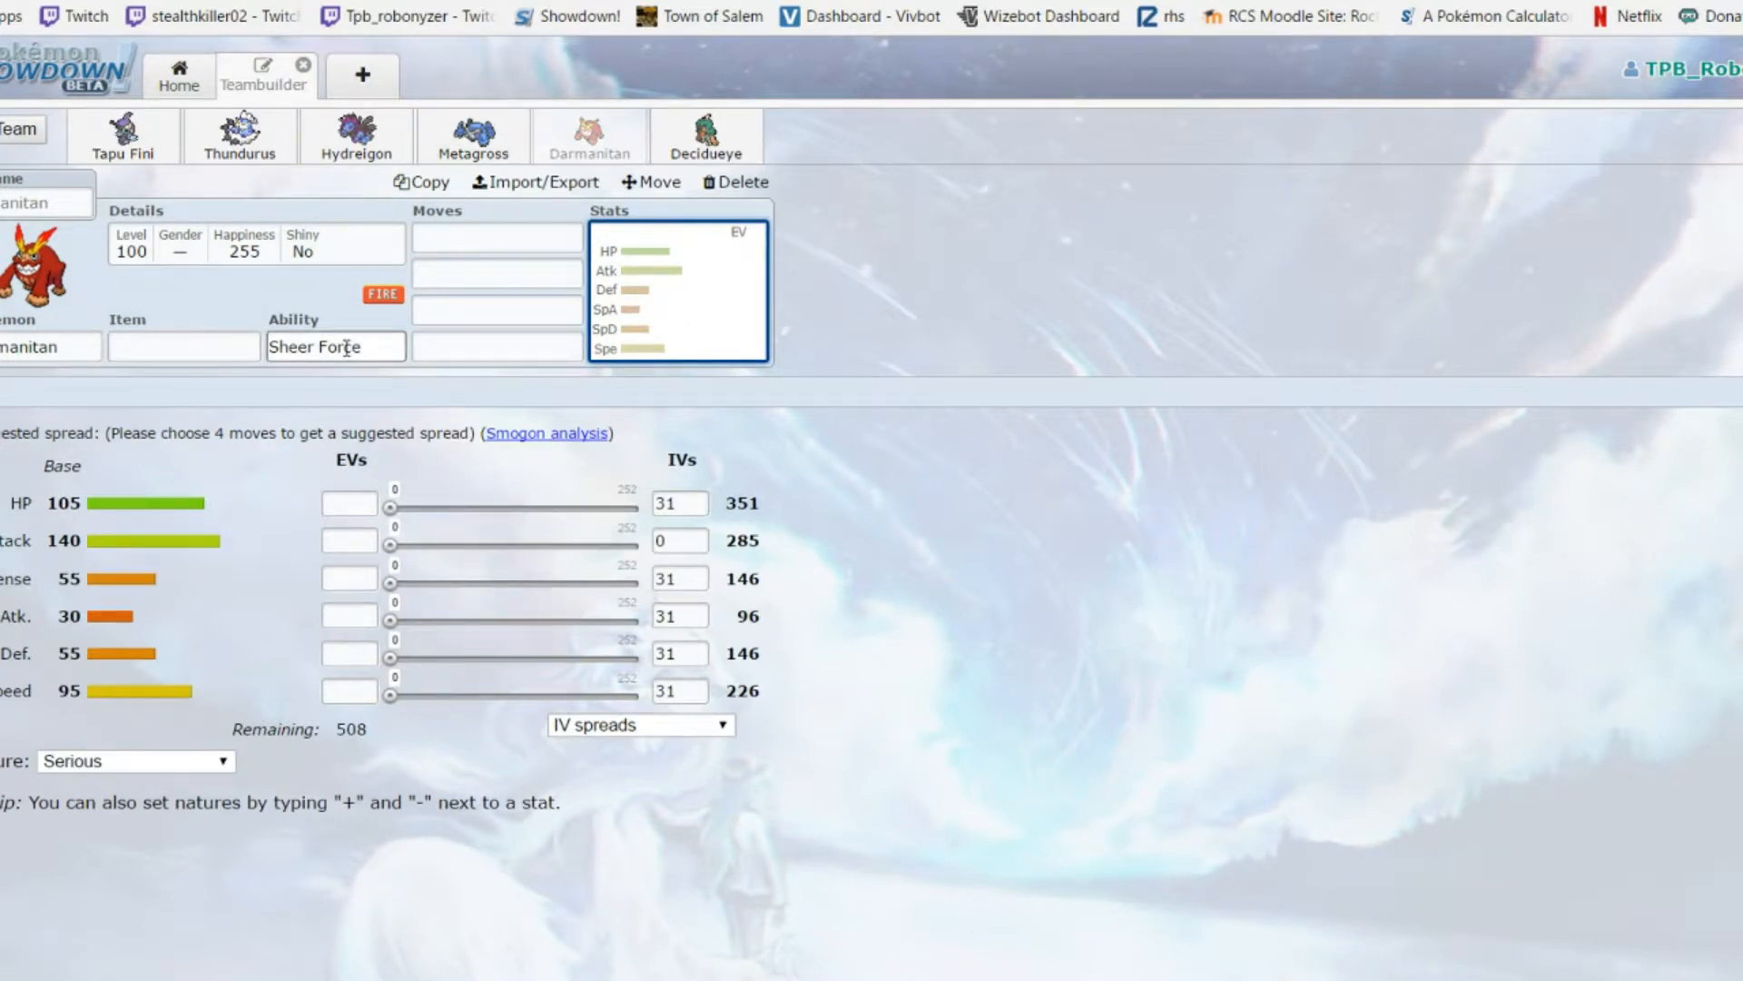
{"action": "mouse_move", "coordinate": [238, 132]}
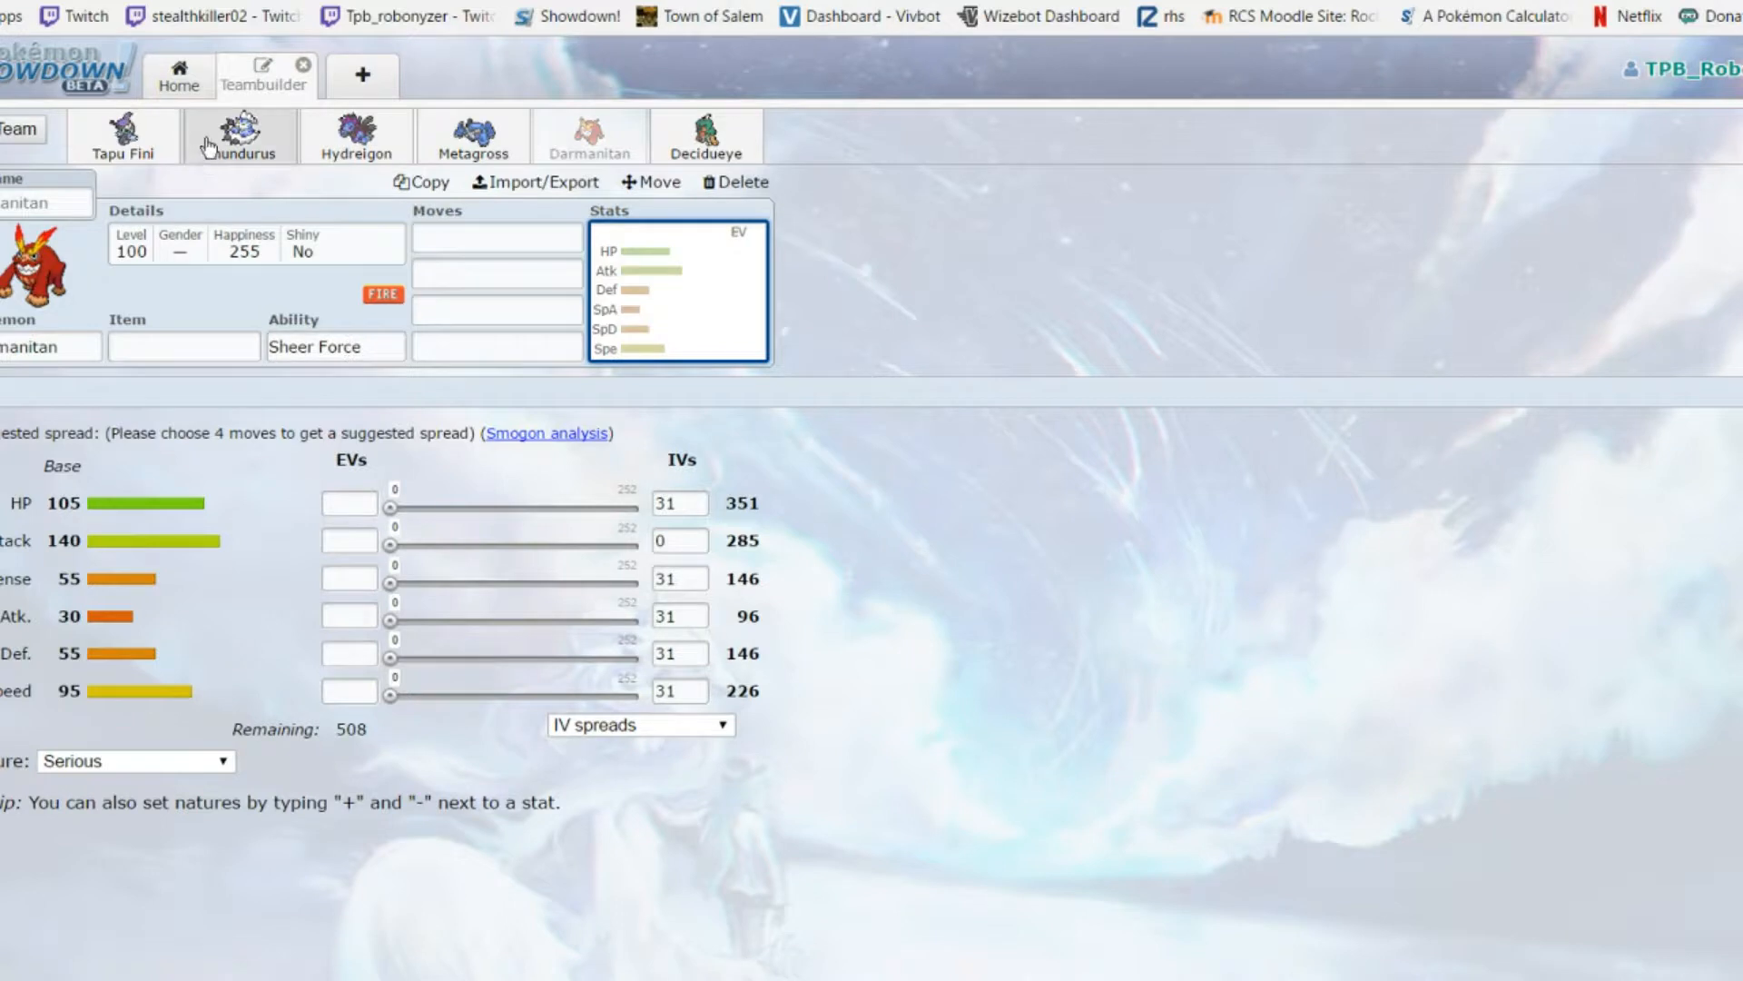
{"action": "left_click", "coordinate": [181, 345]}
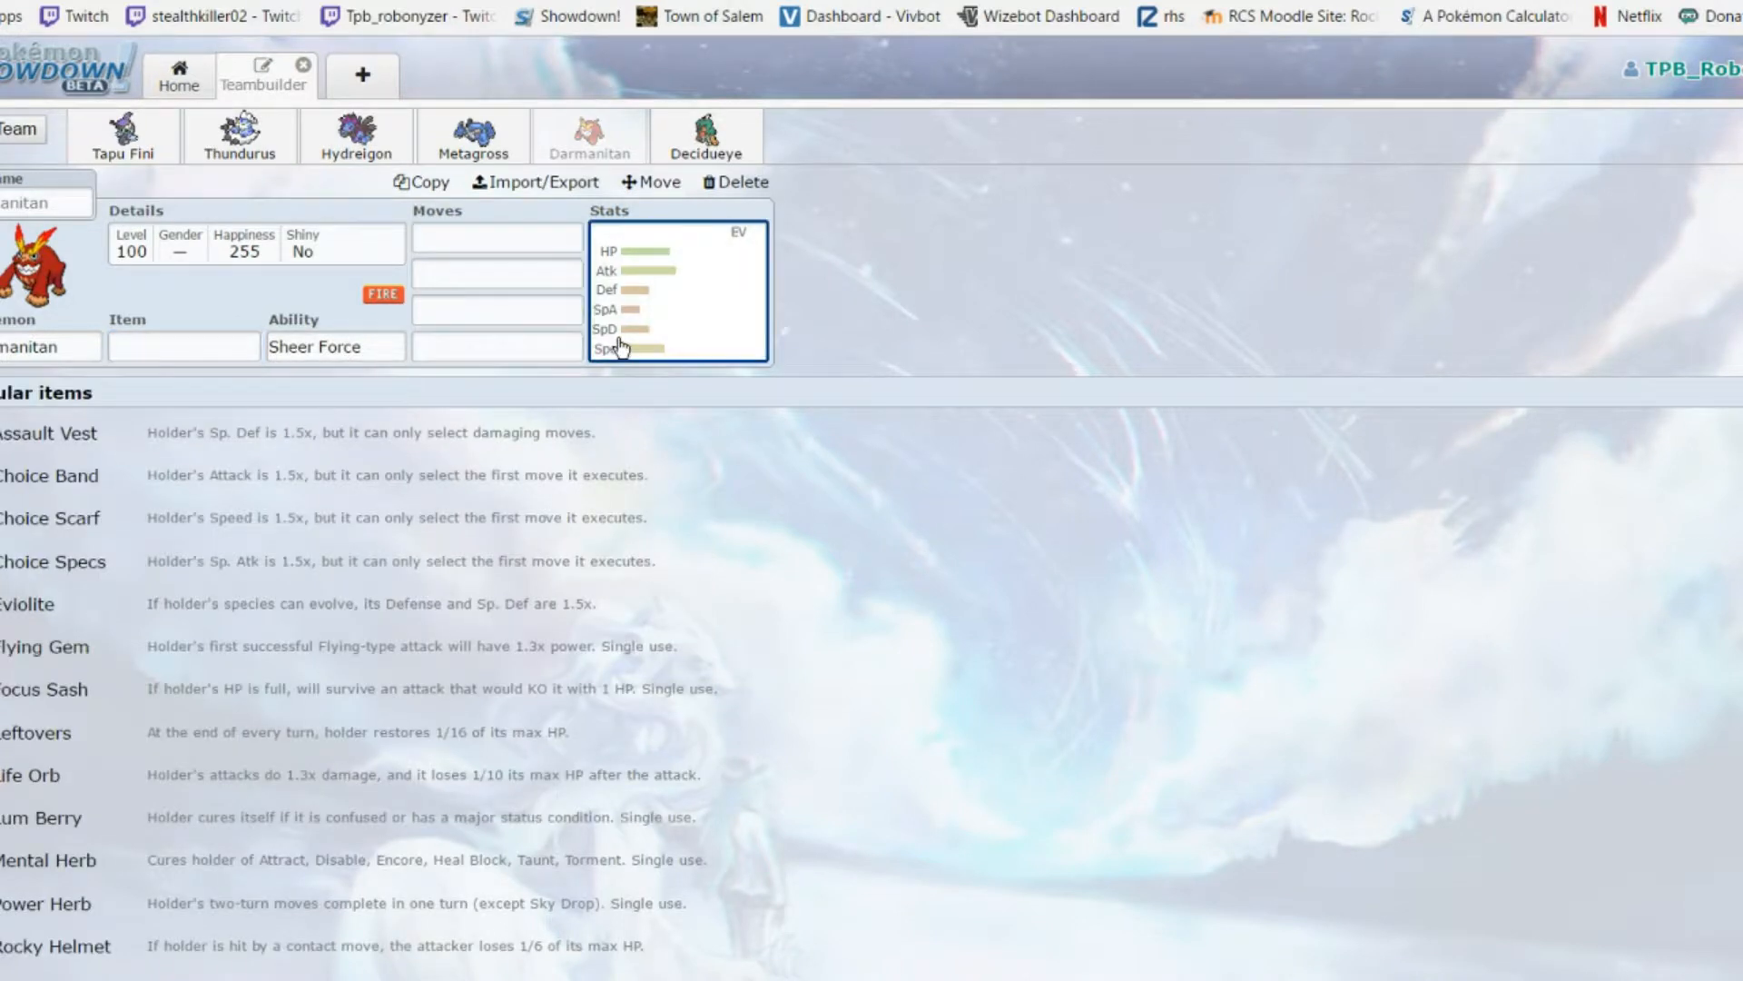
{"action": "left_click", "coordinate": [676, 288]}
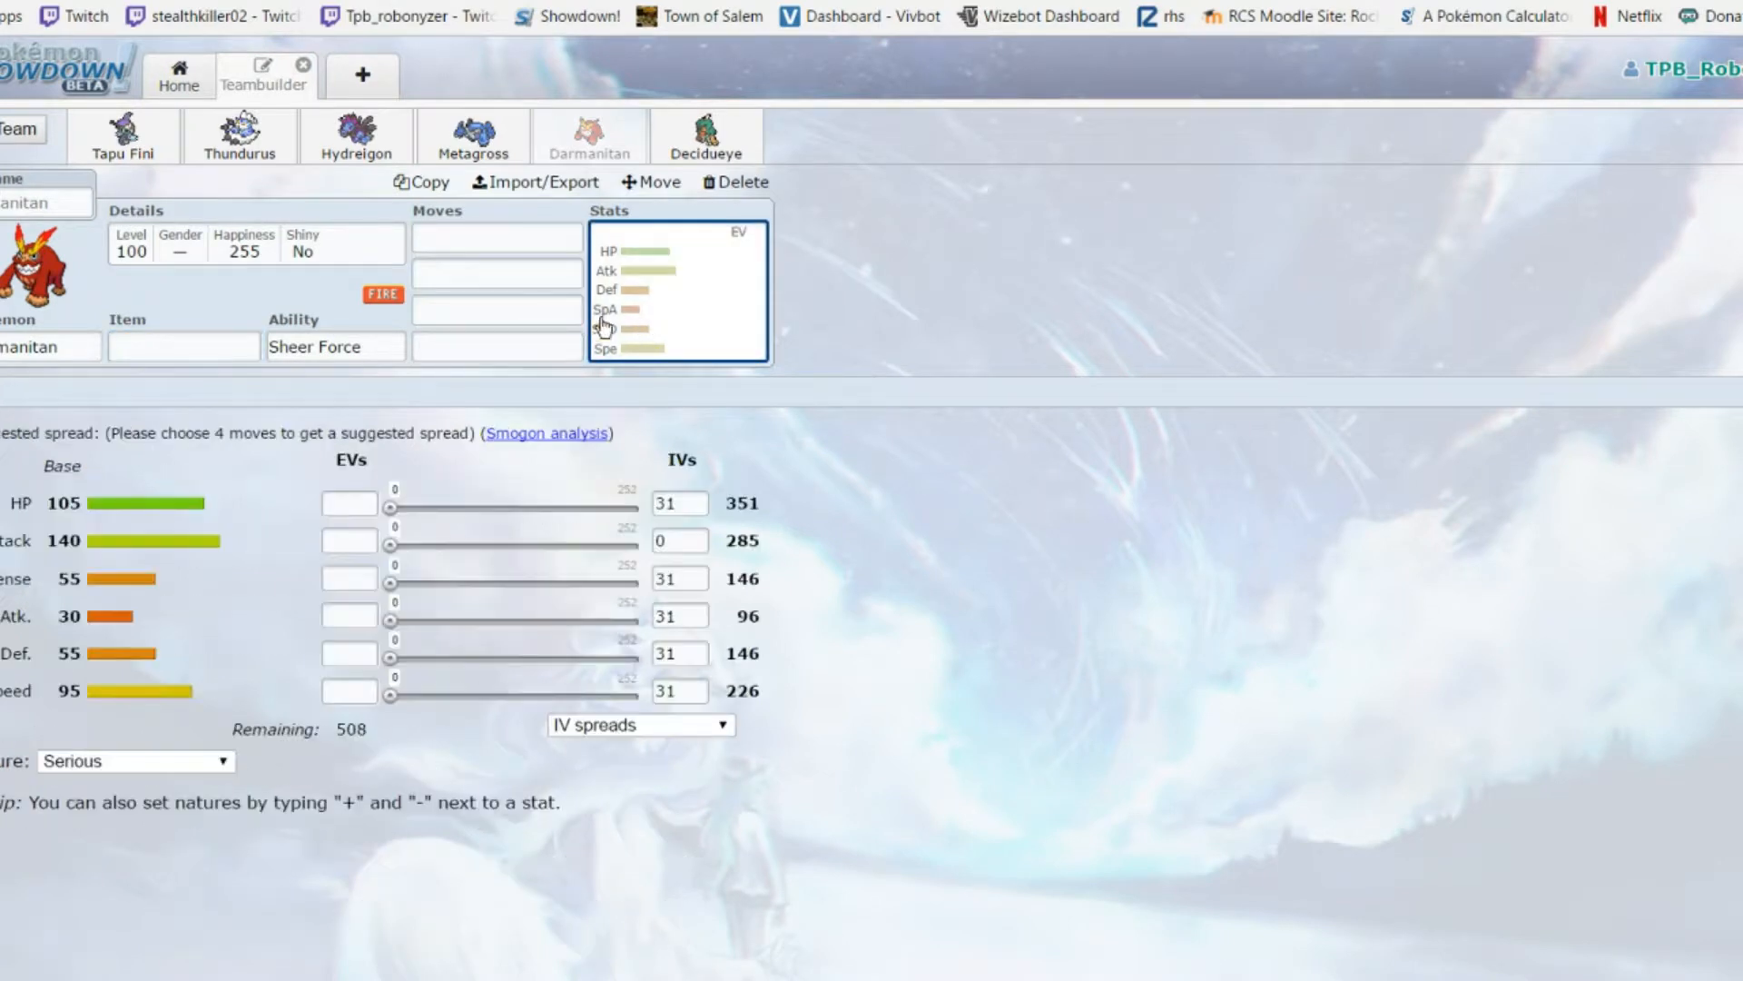
{"action": "left_click", "coordinate": [496, 238]}
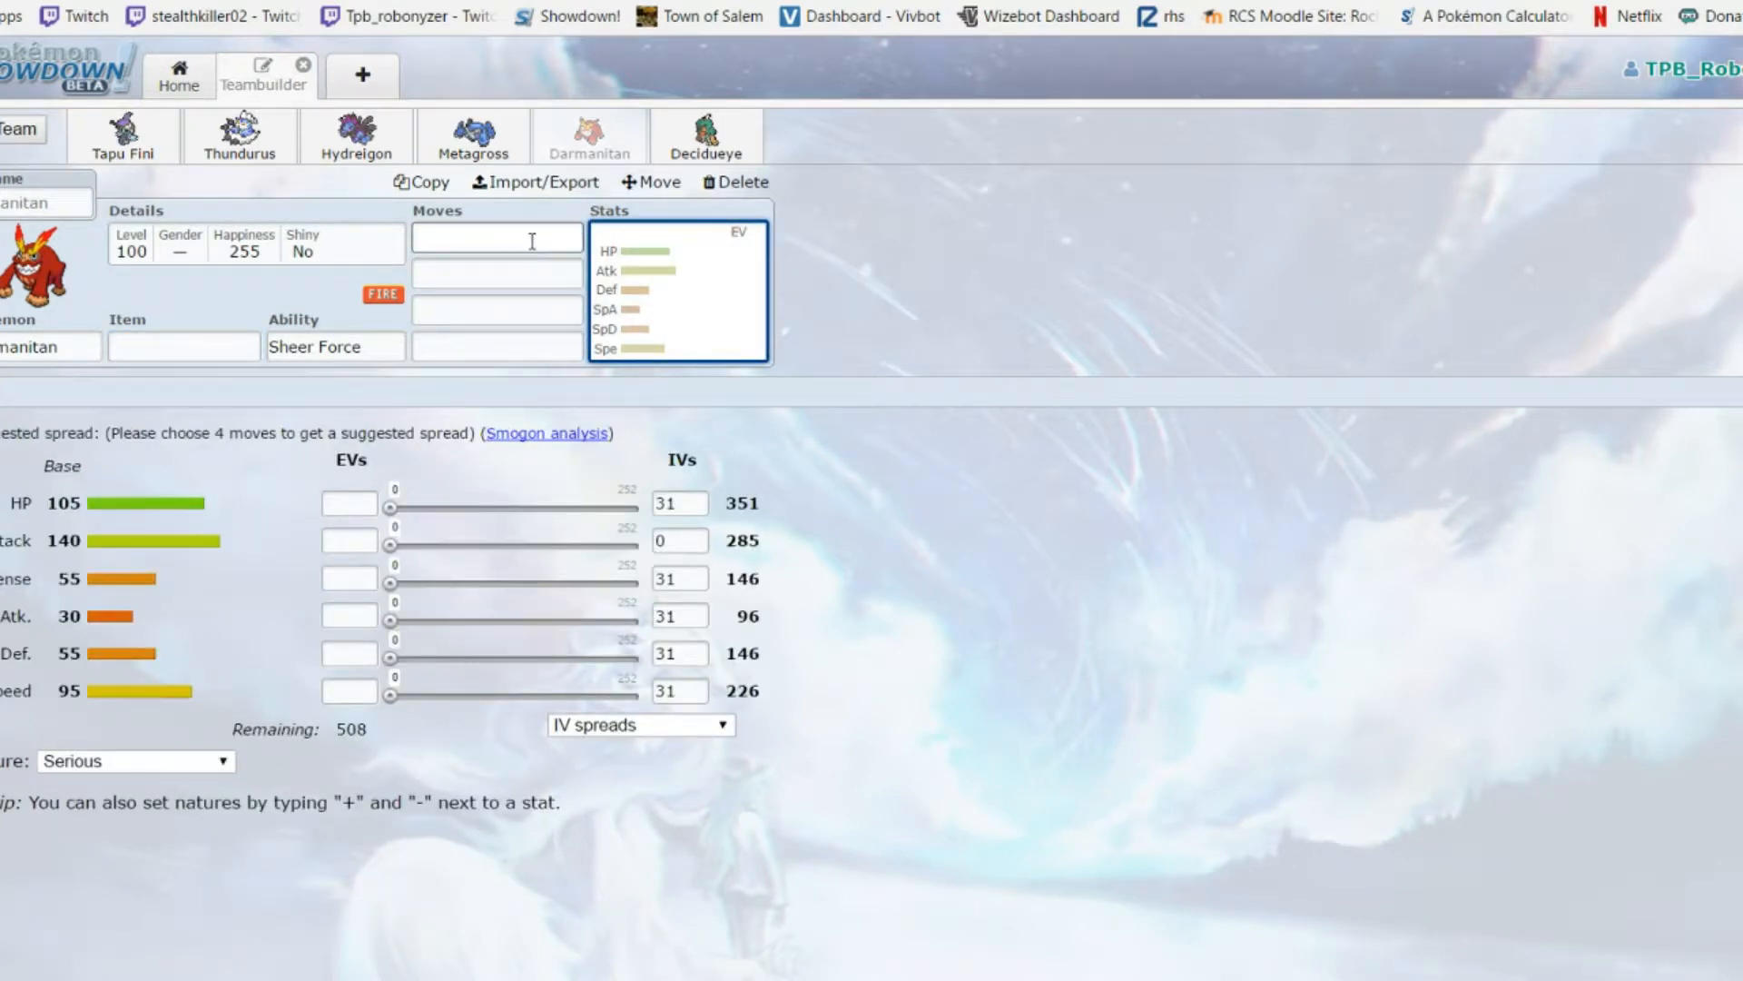
{"action": "left_click", "coordinate": [496, 236]}
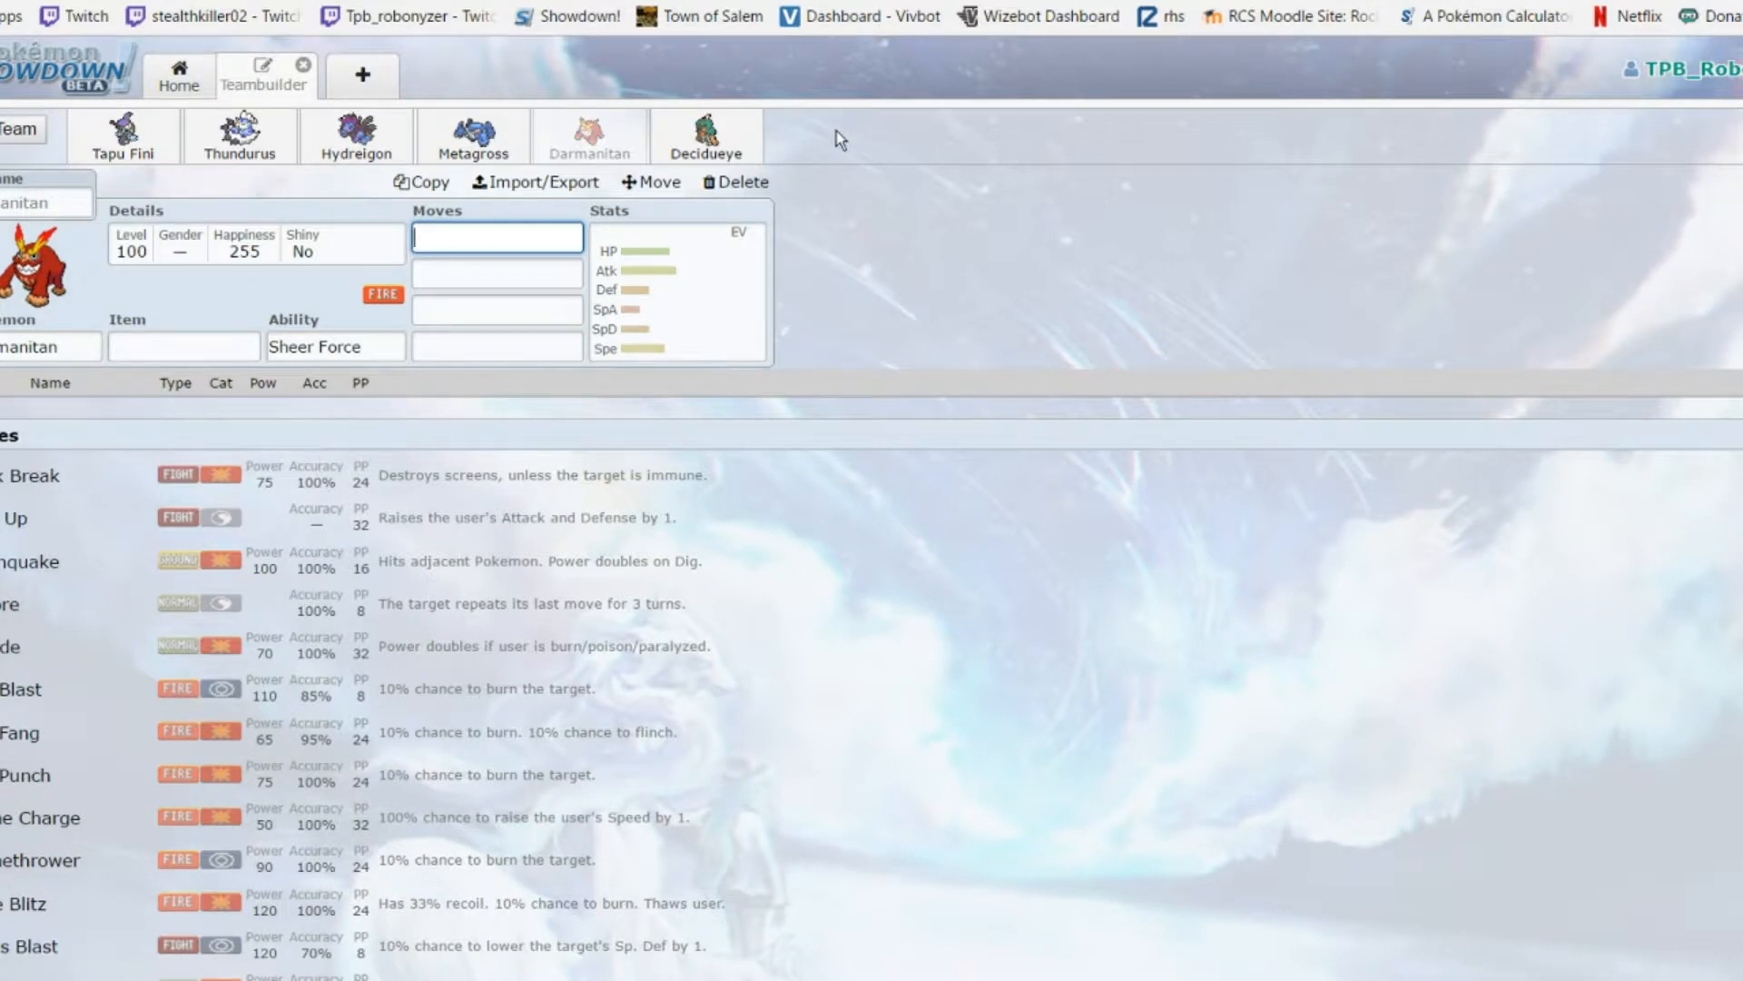
{"action": "mouse_move", "coordinate": [649, 290]}
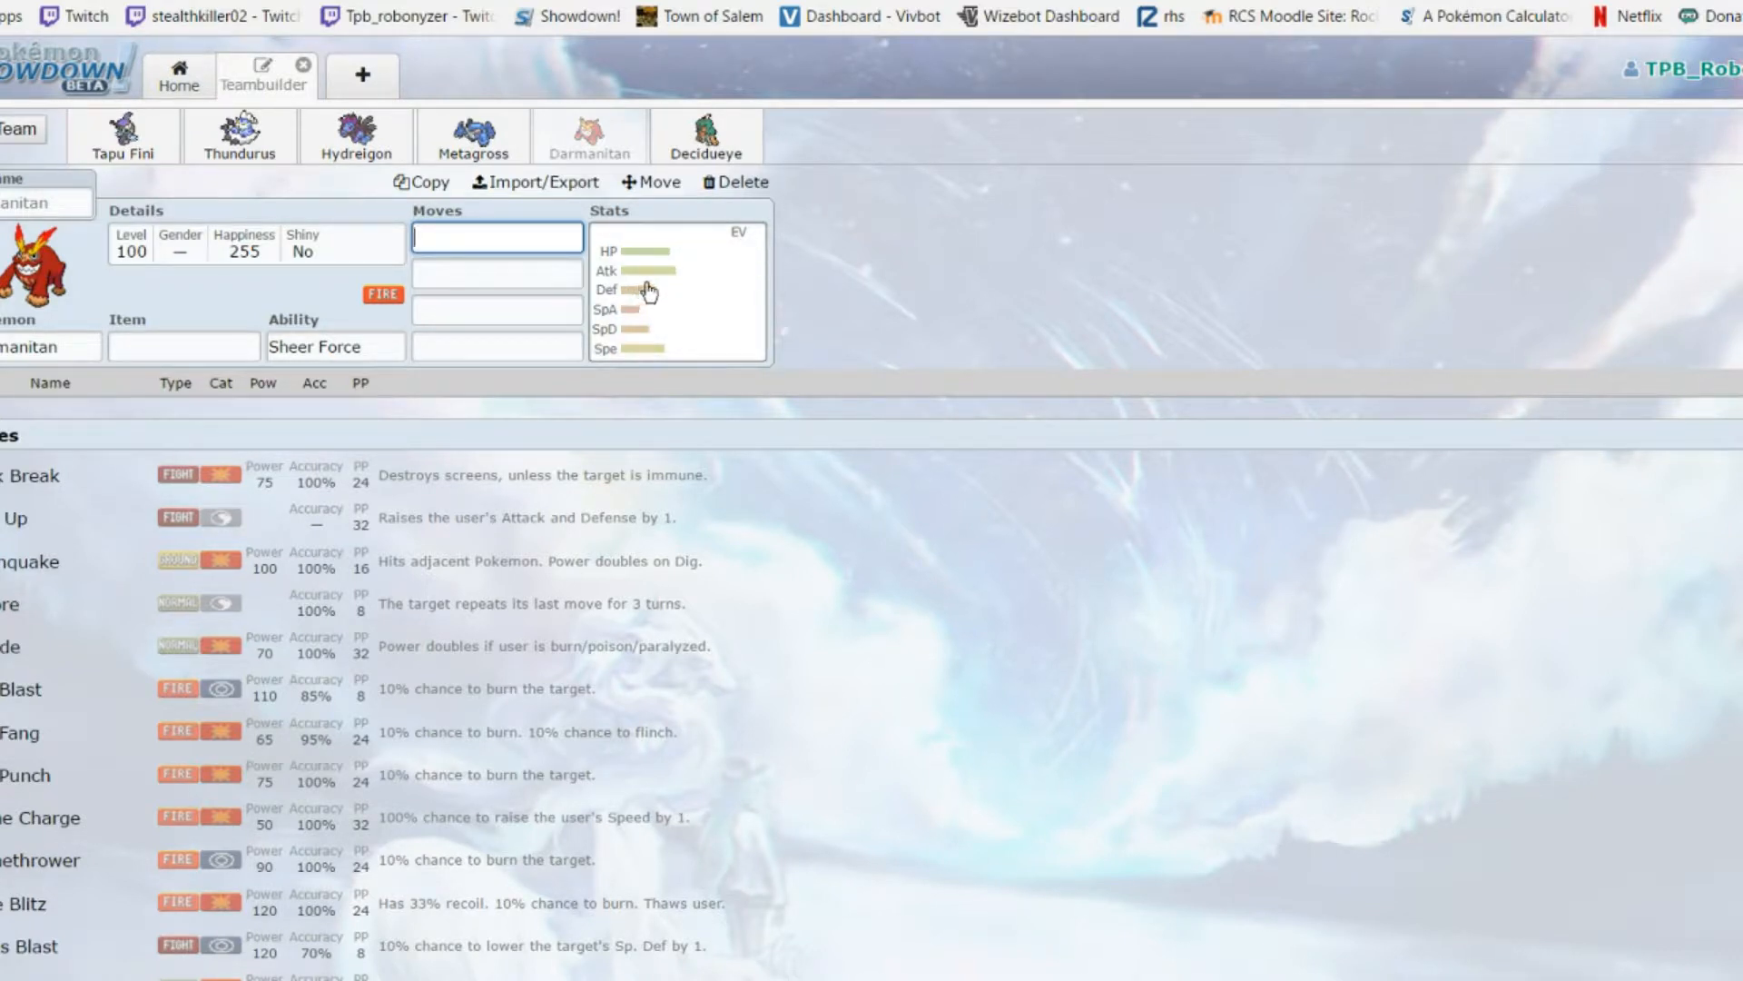
{"action": "mouse_move", "coordinate": [649, 287]}
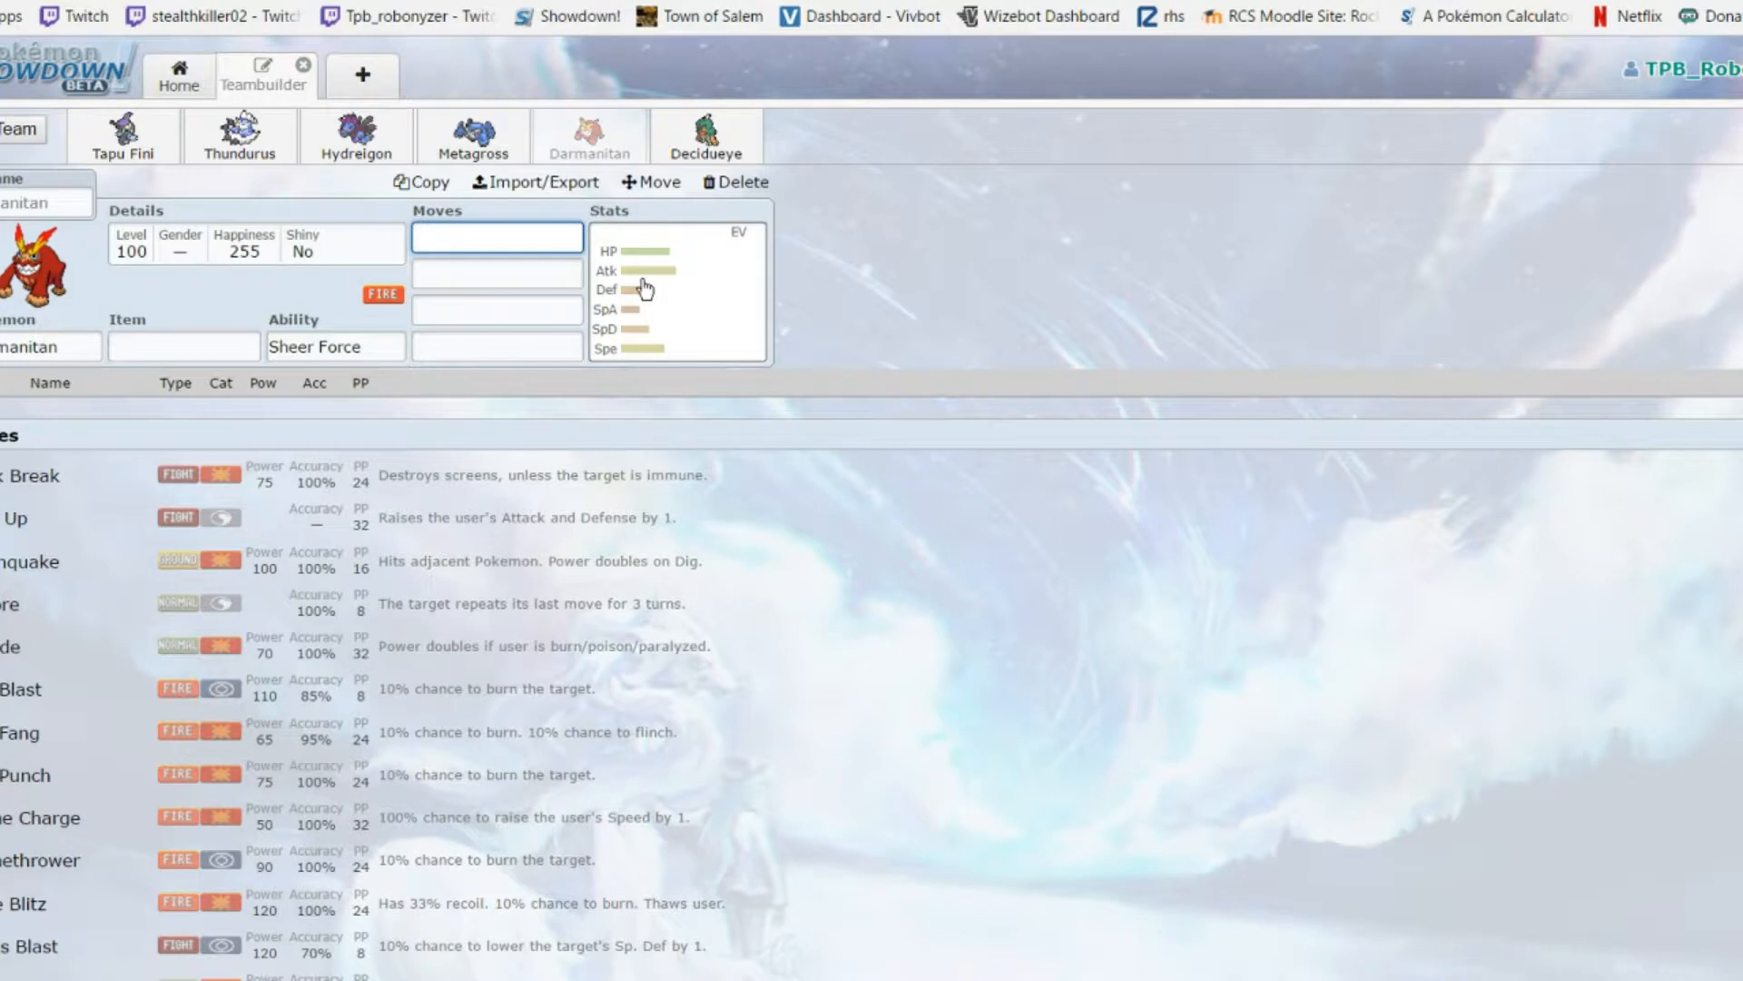
{"action": "mouse_move", "coordinate": [889, 245]}
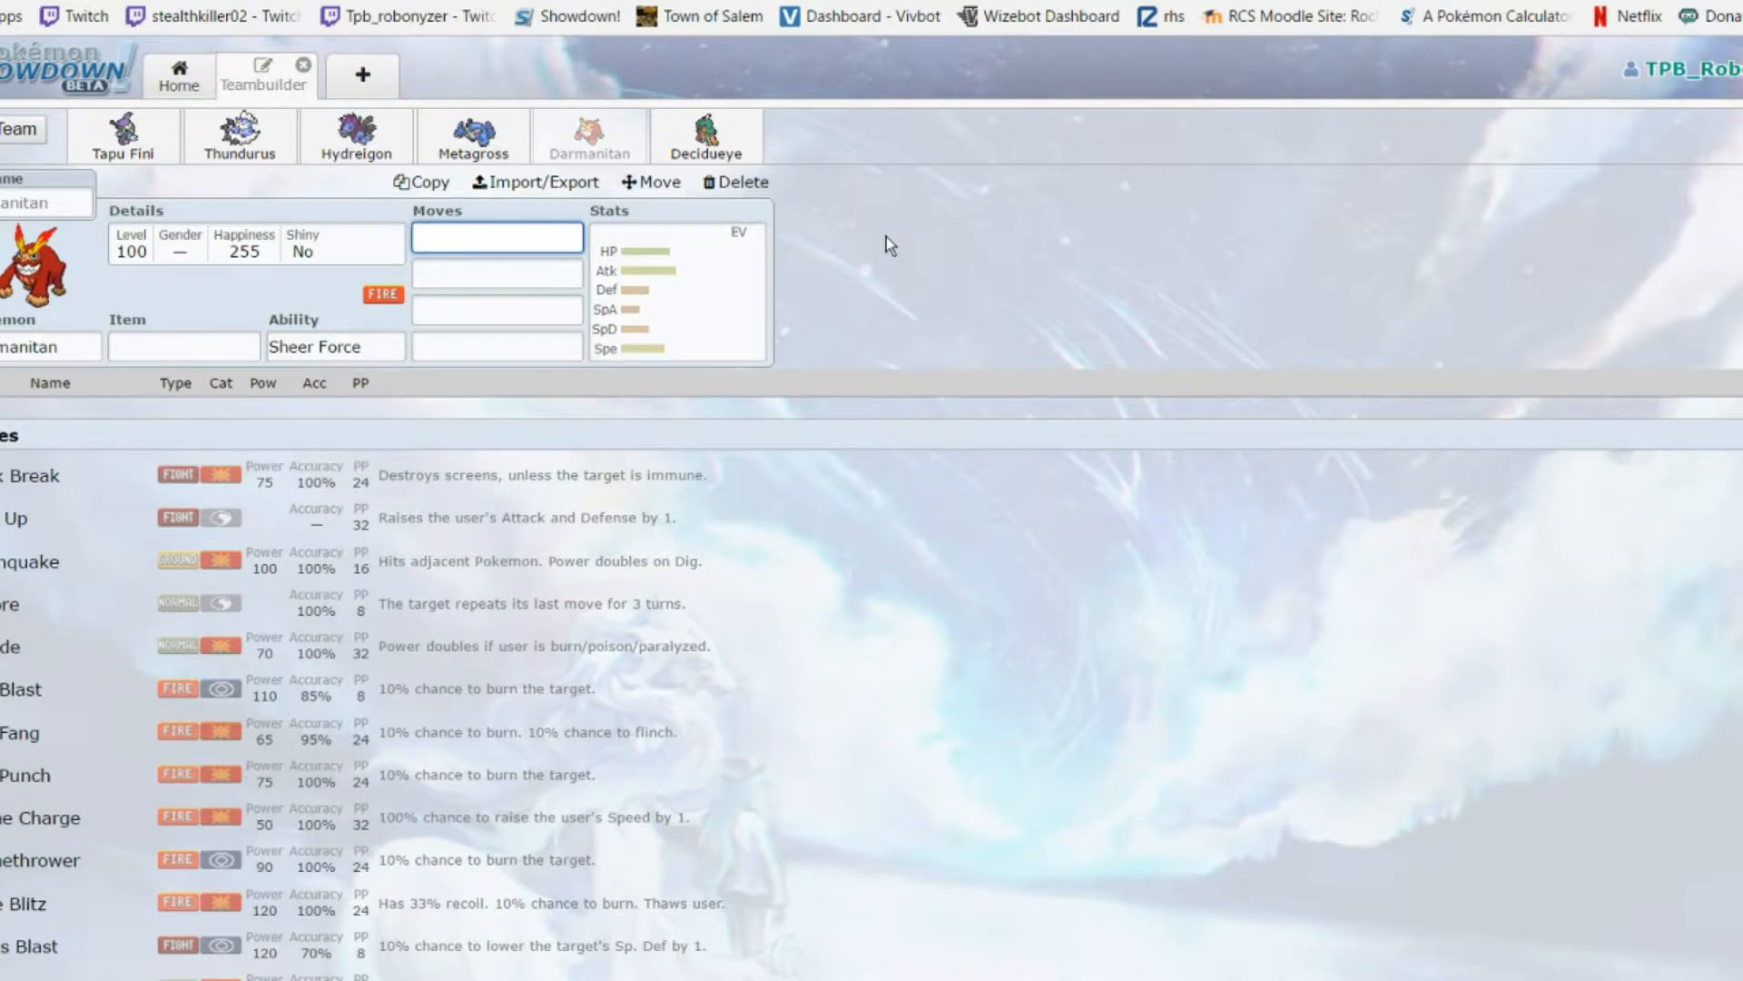
Switch to Decidueye, check its abilities and items, and scroll through its moves
{"action": "left_click", "coordinate": [705, 136]}
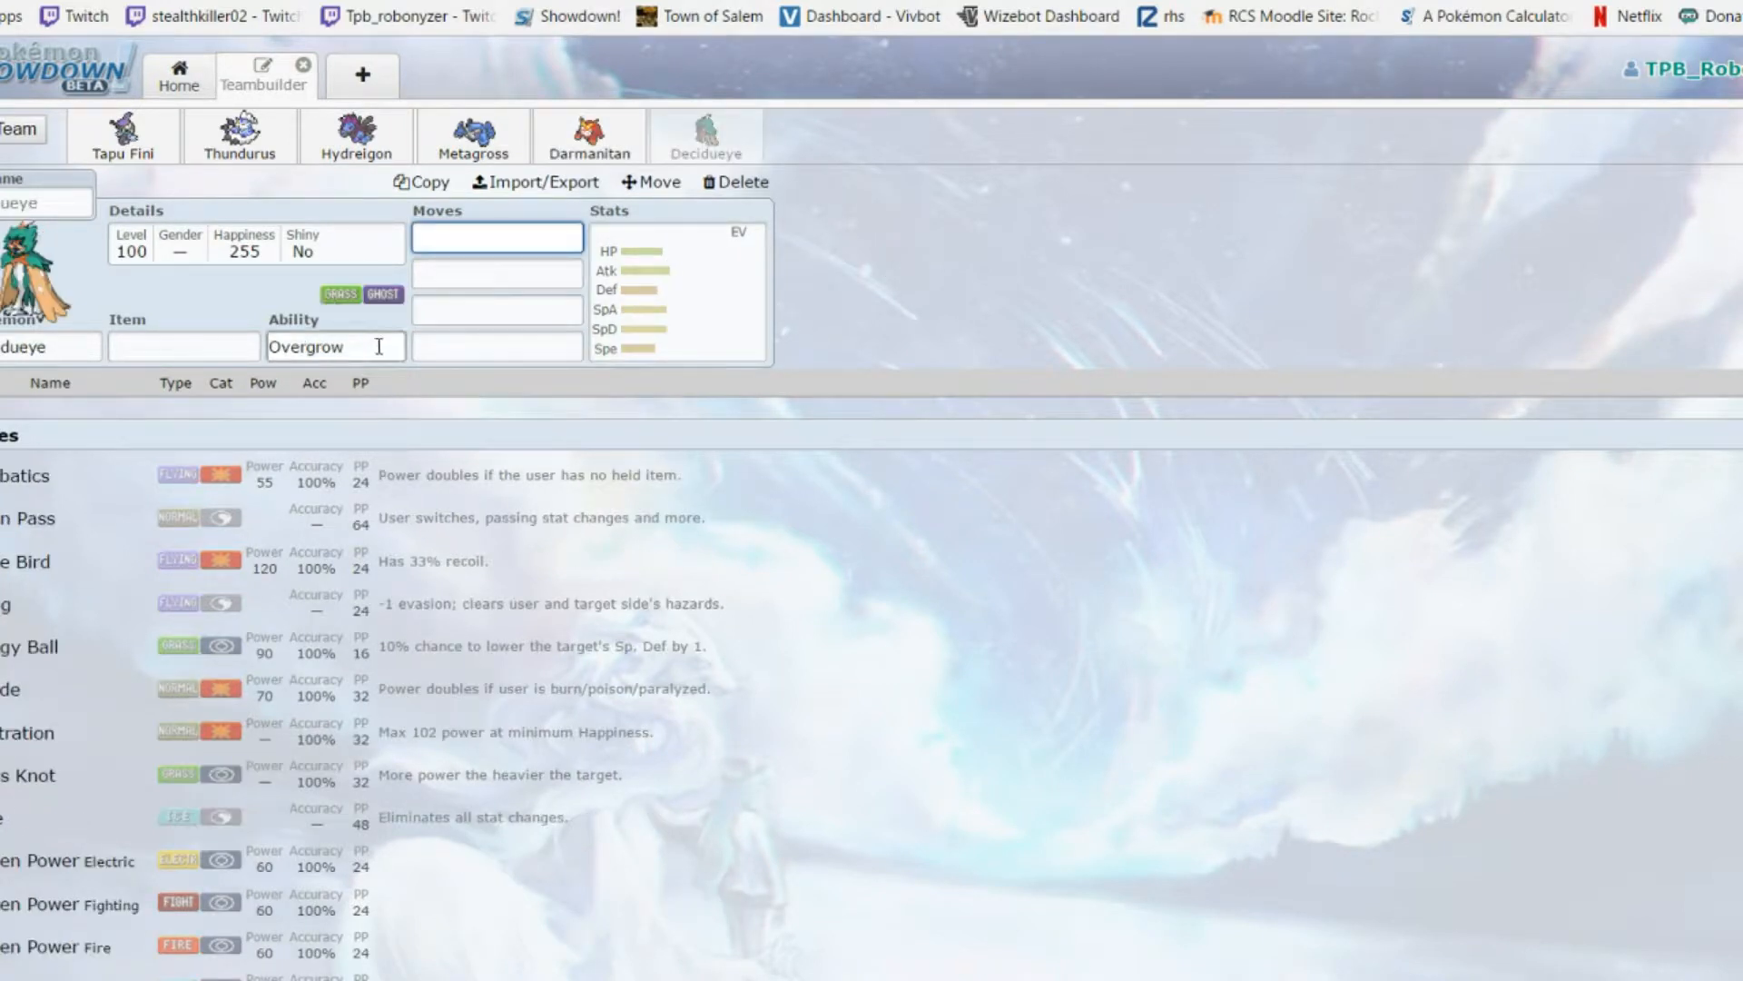
{"action": "left_click", "coordinate": [334, 345]}
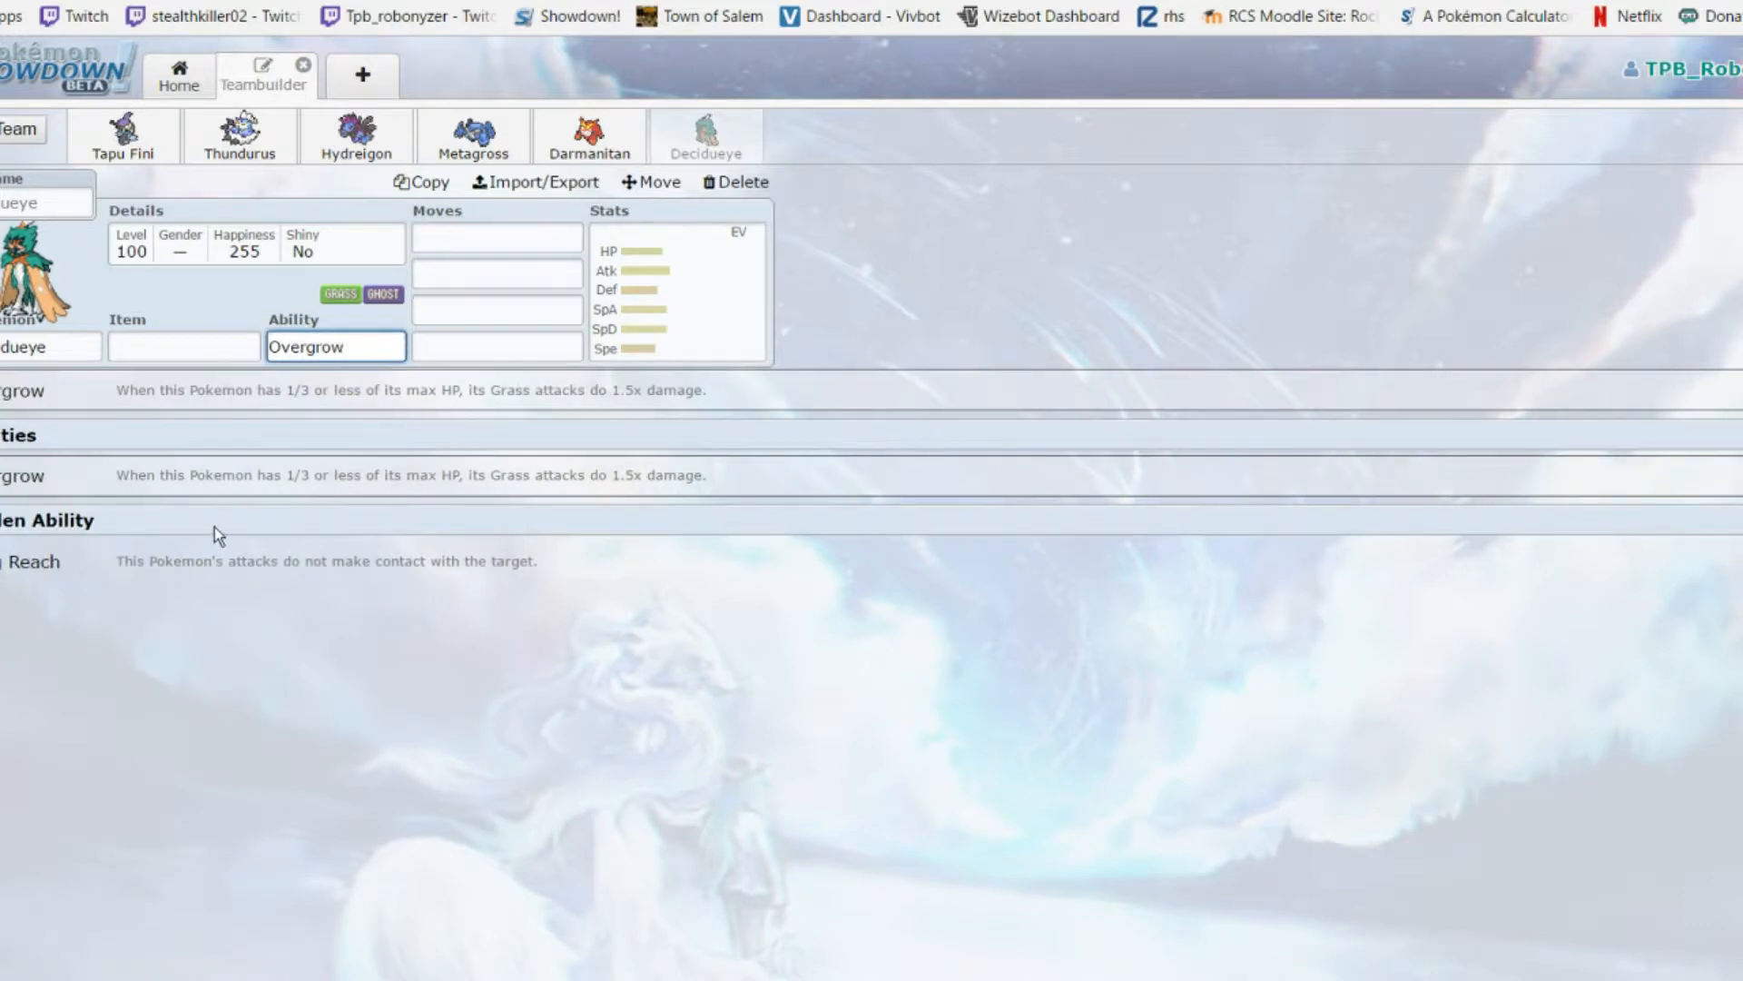
{"action": "mouse_move", "coordinate": [97, 561]}
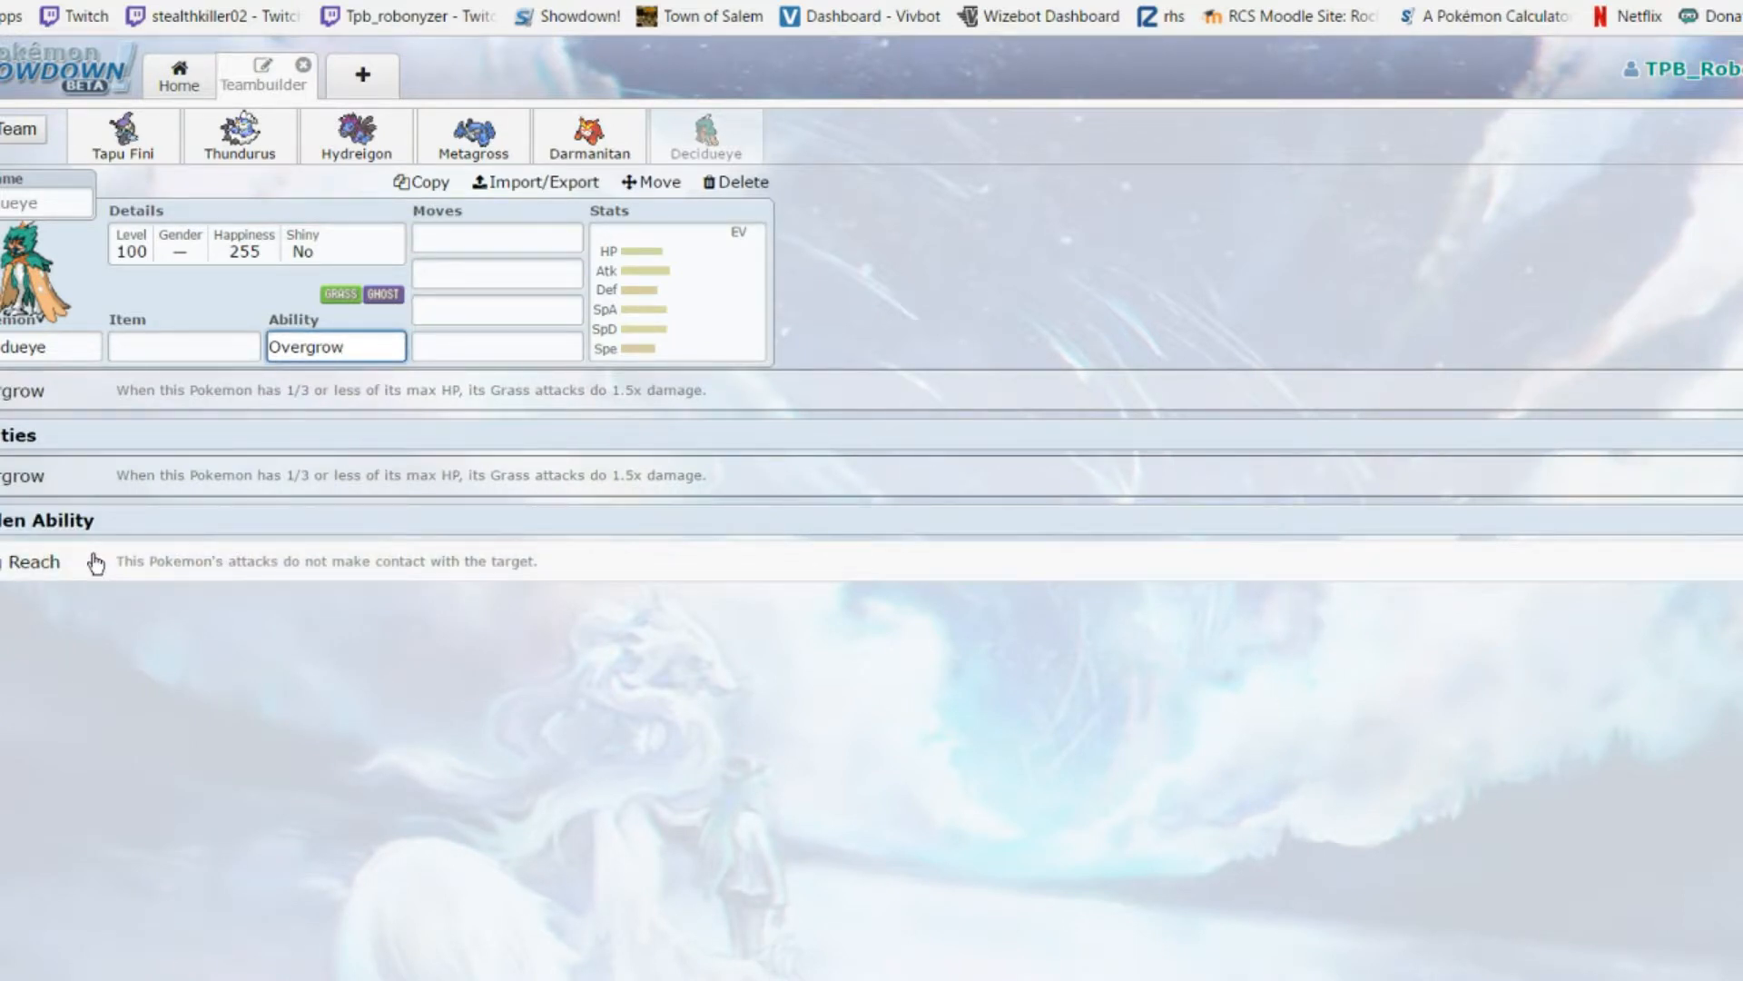
{"action": "left_click", "coordinate": [182, 345]}
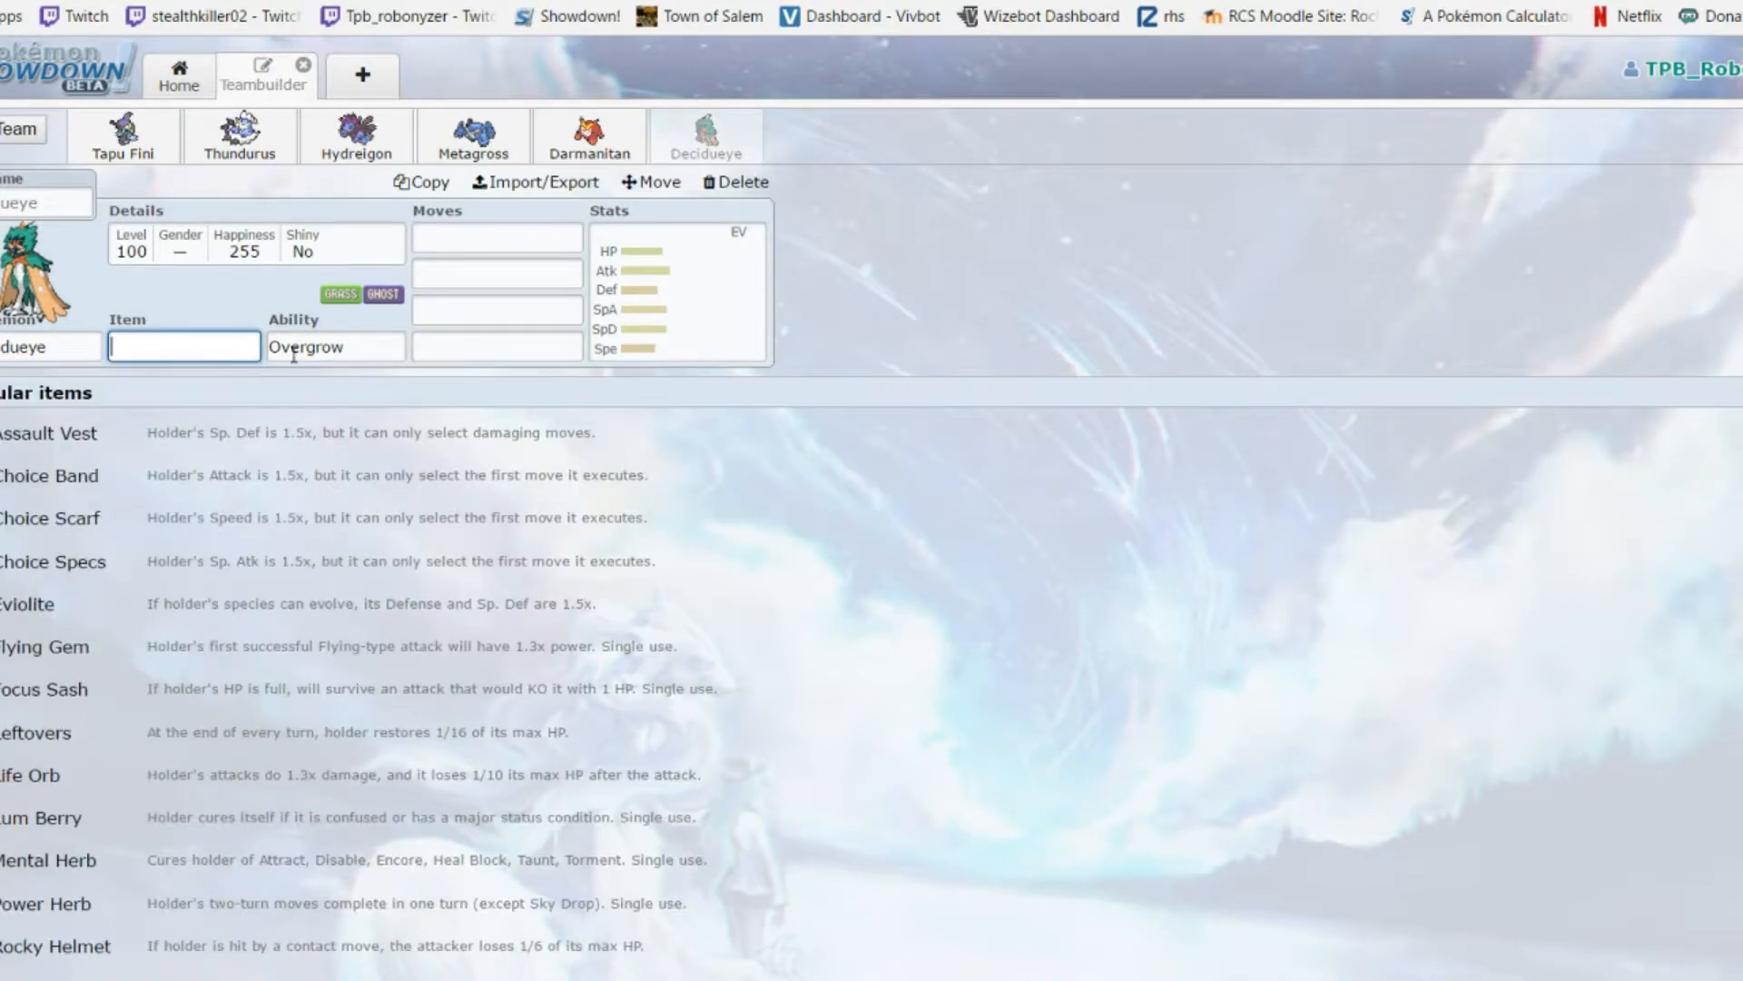
{"action": "left_click", "coordinate": [496, 236]}
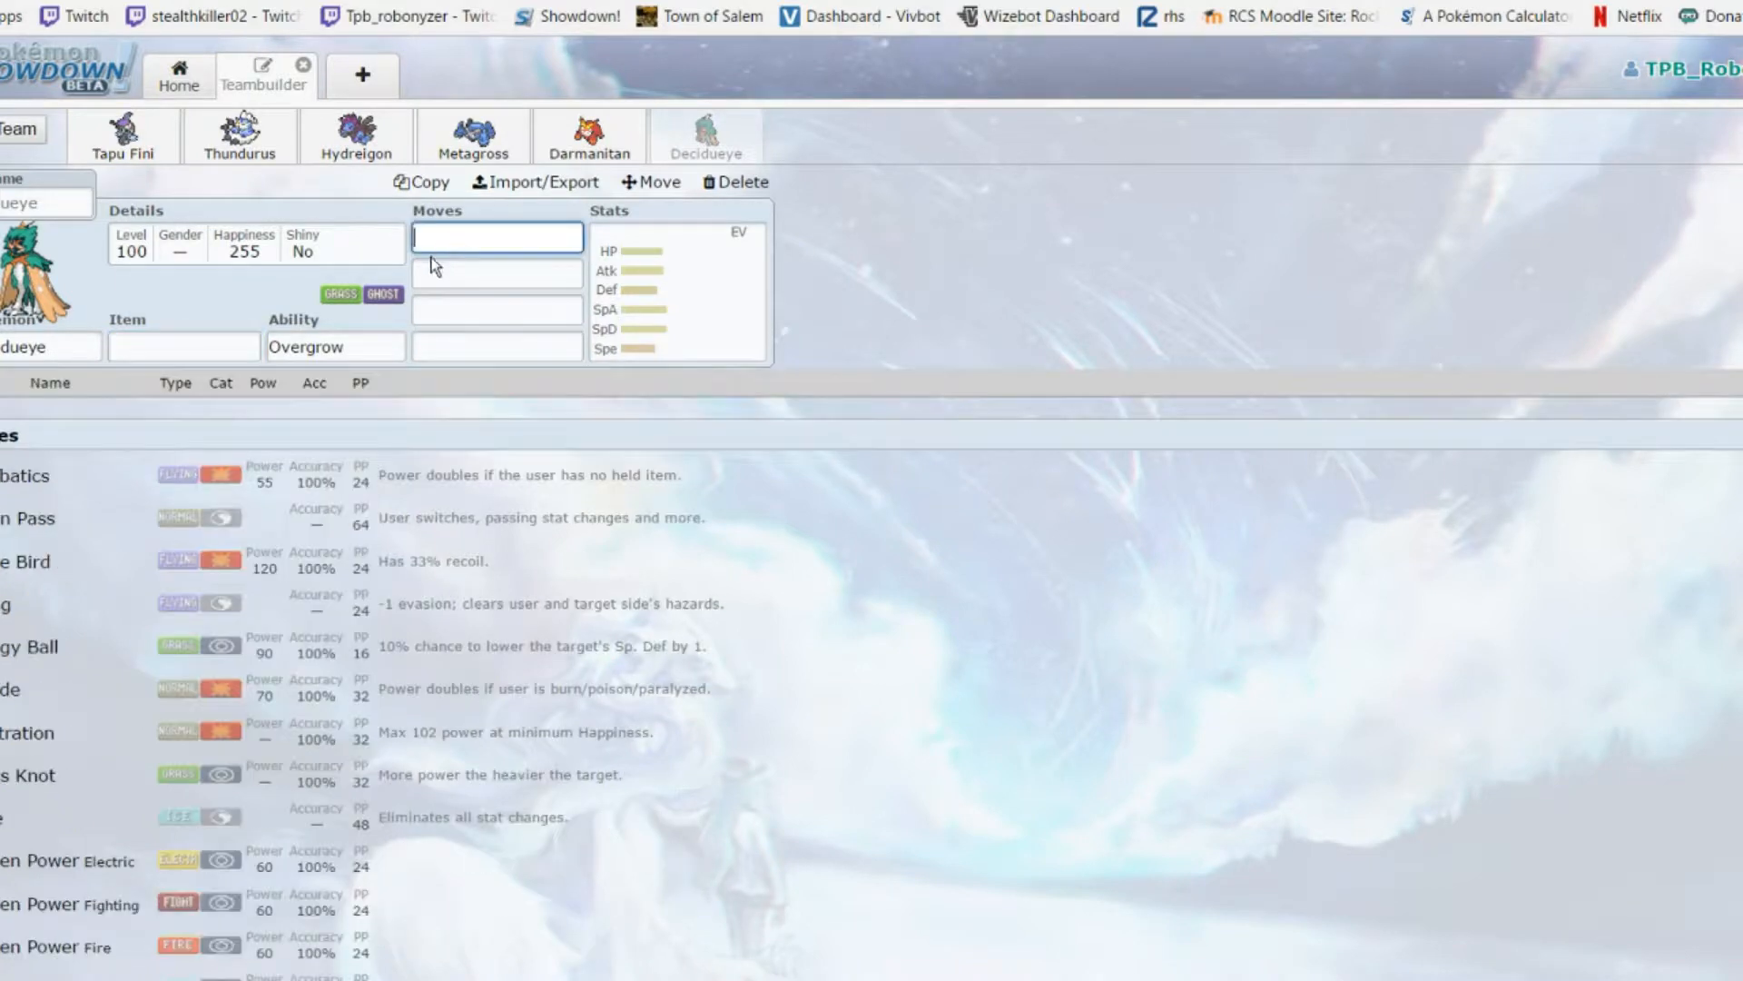
{"action": "mouse_move", "coordinate": [16, 632]}
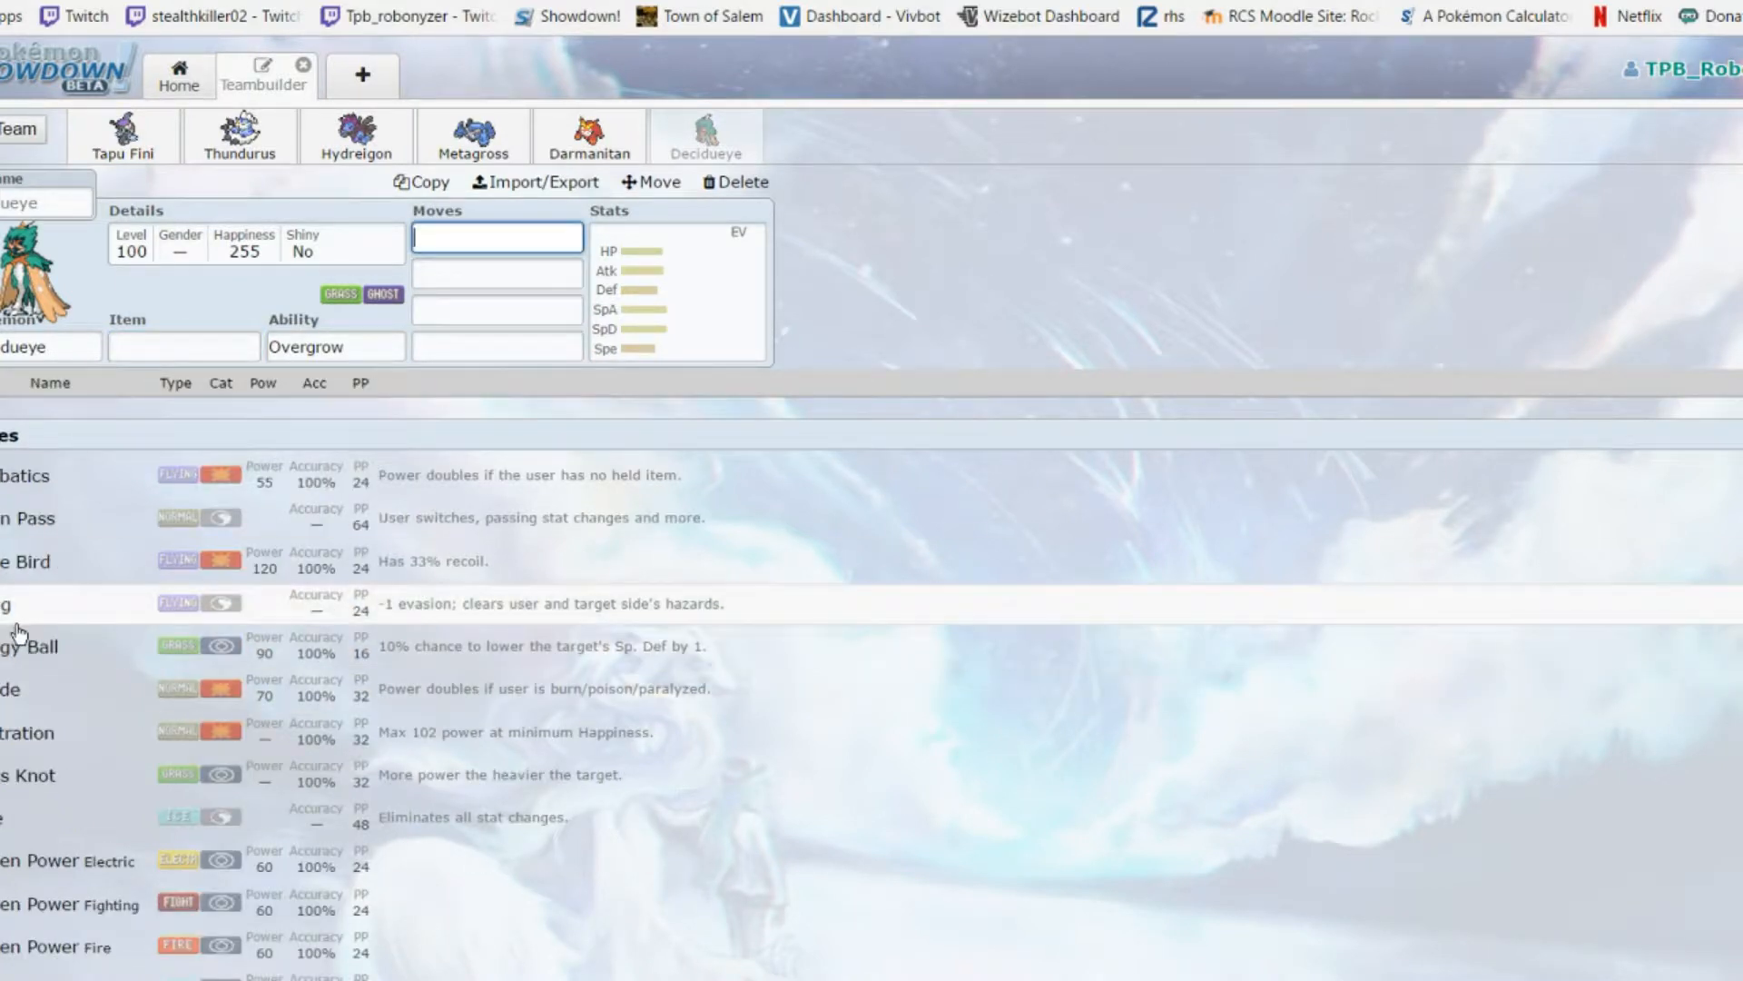
{"action": "scroll", "scroll_direction": "down", "scroll_amount": 3}
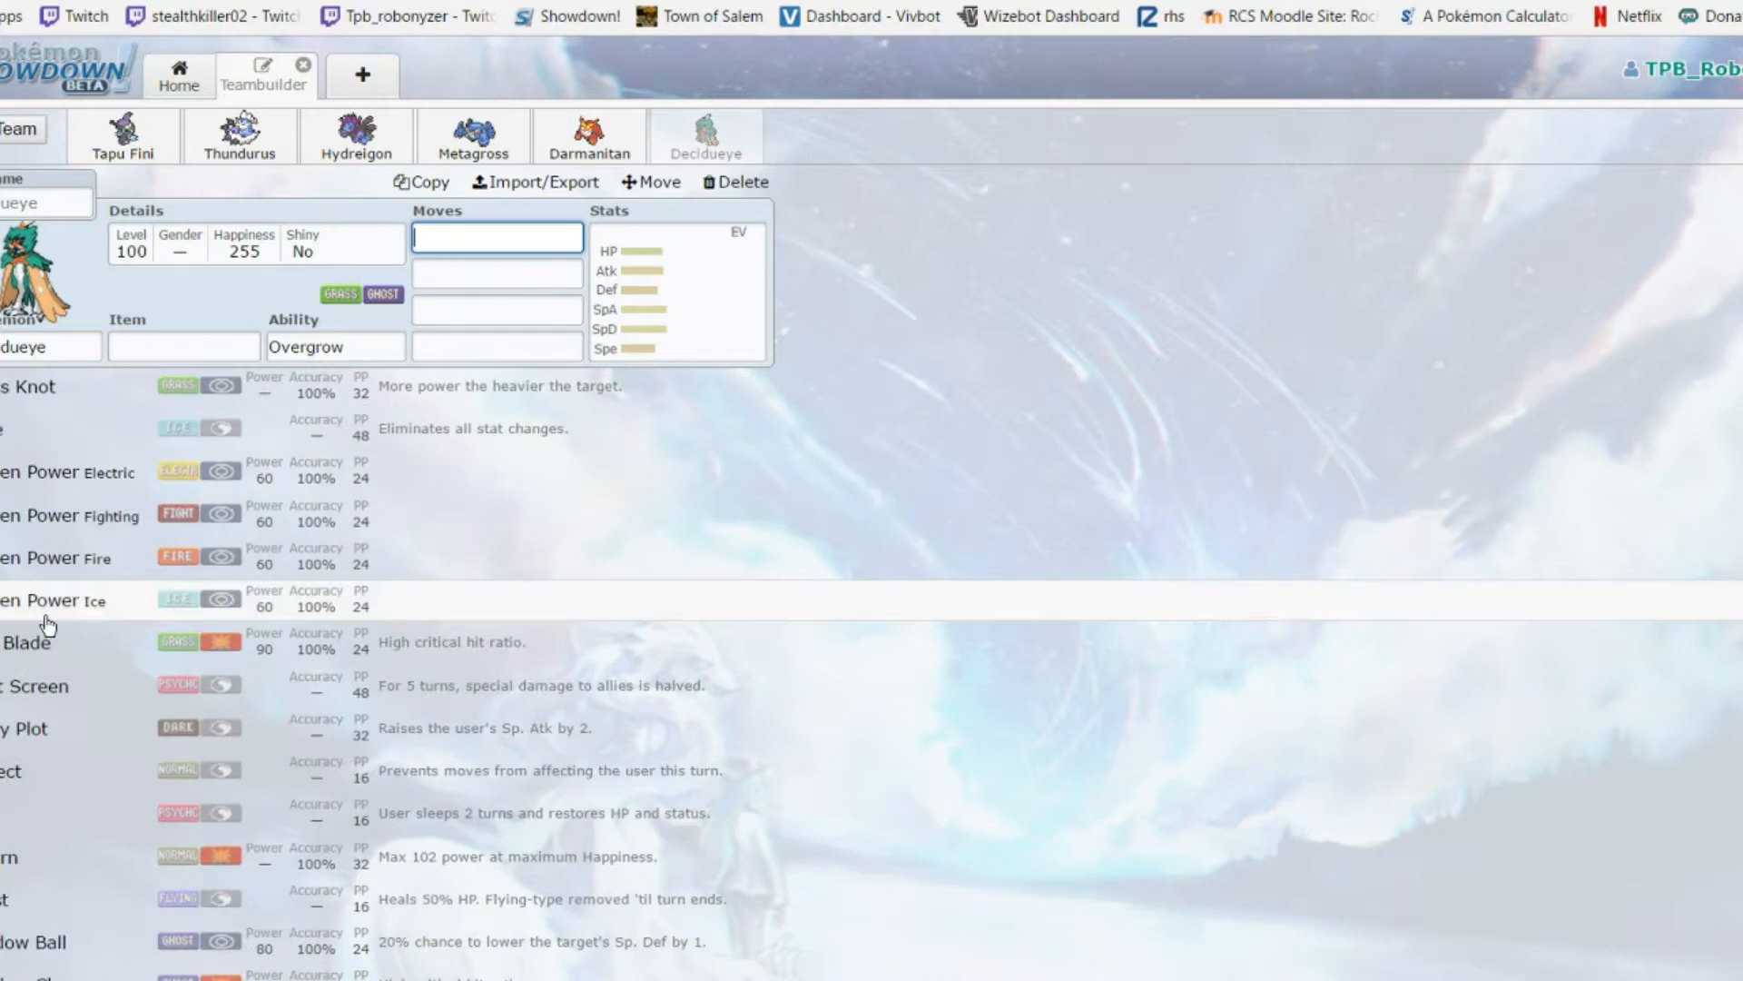
{"action": "scroll", "scroll_direction": "down", "scroll_amount": 3}
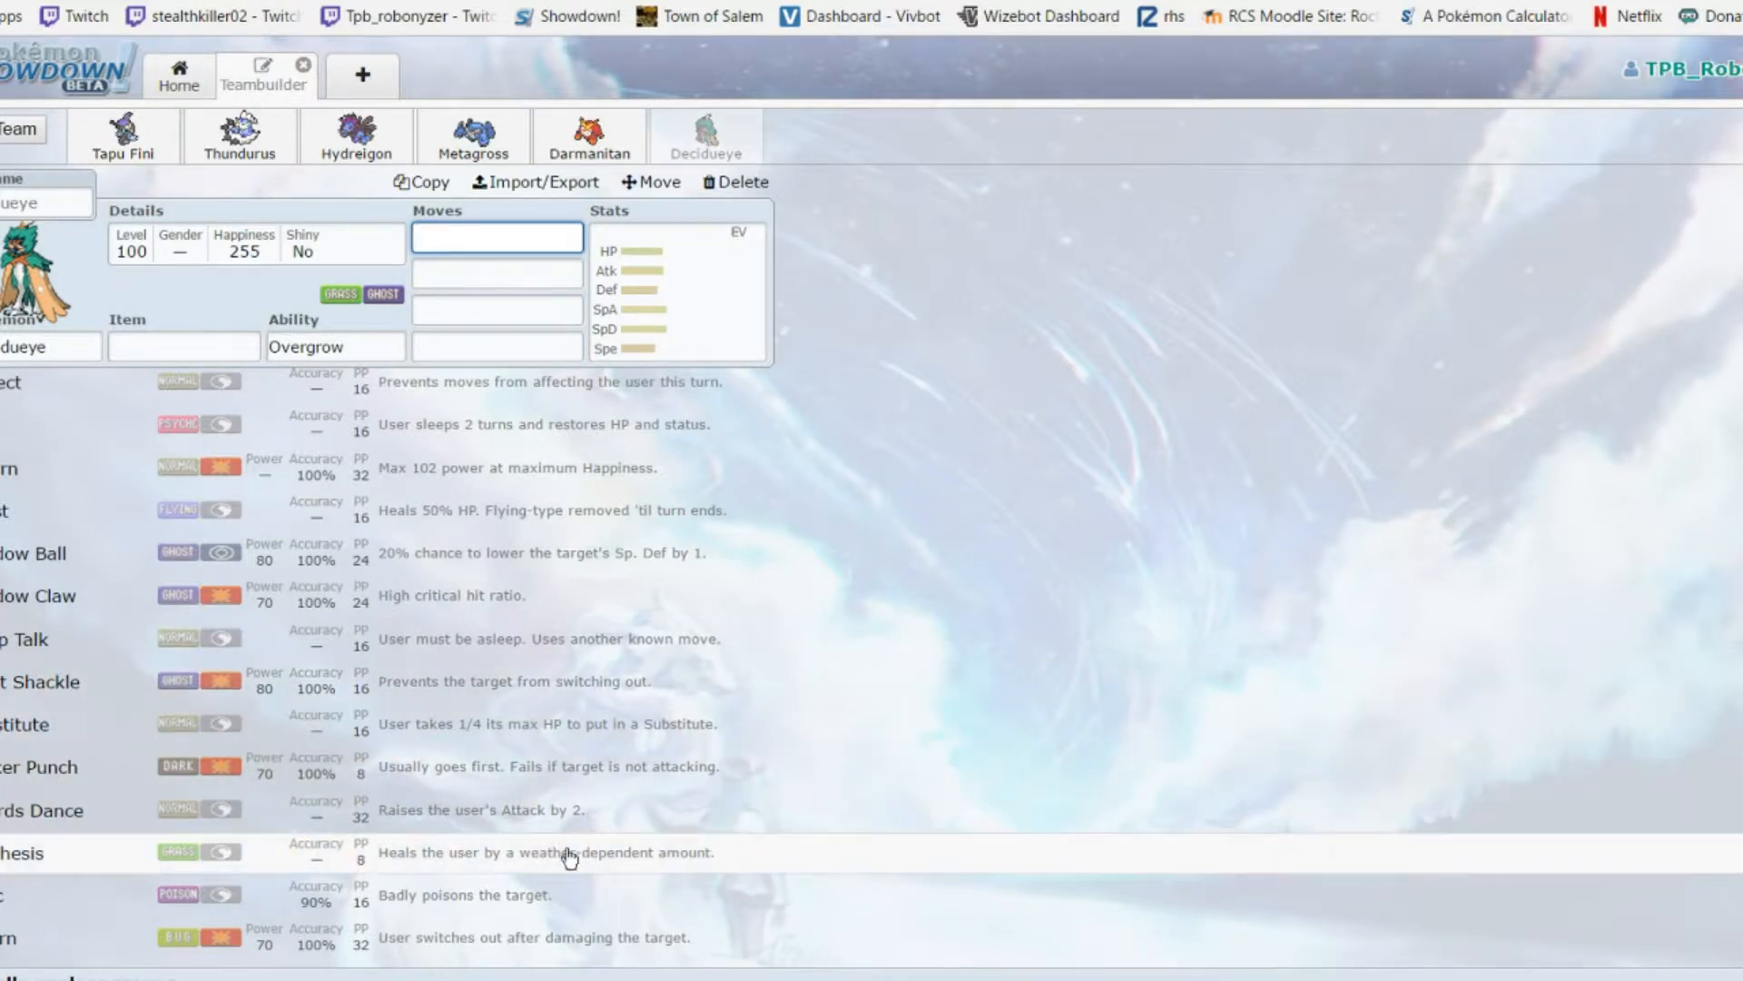
{"action": "mouse_move", "coordinate": [1039, 806]}
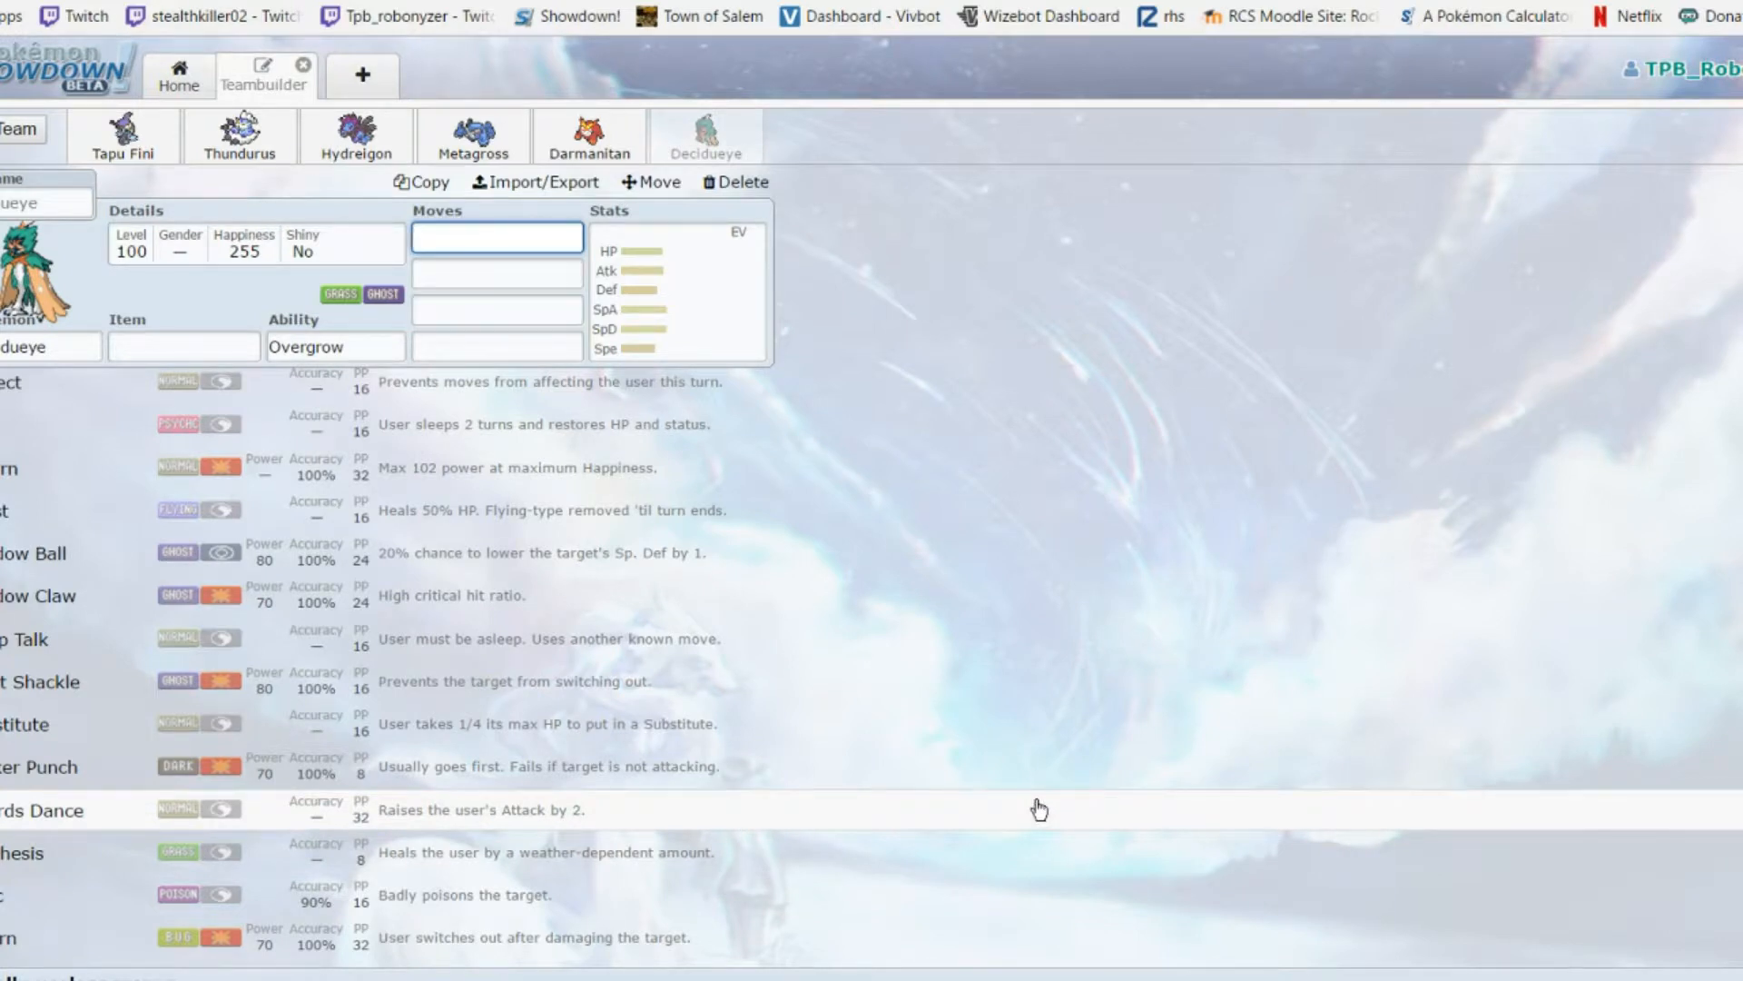
{"action": "mouse_move", "coordinate": [857, 931]}
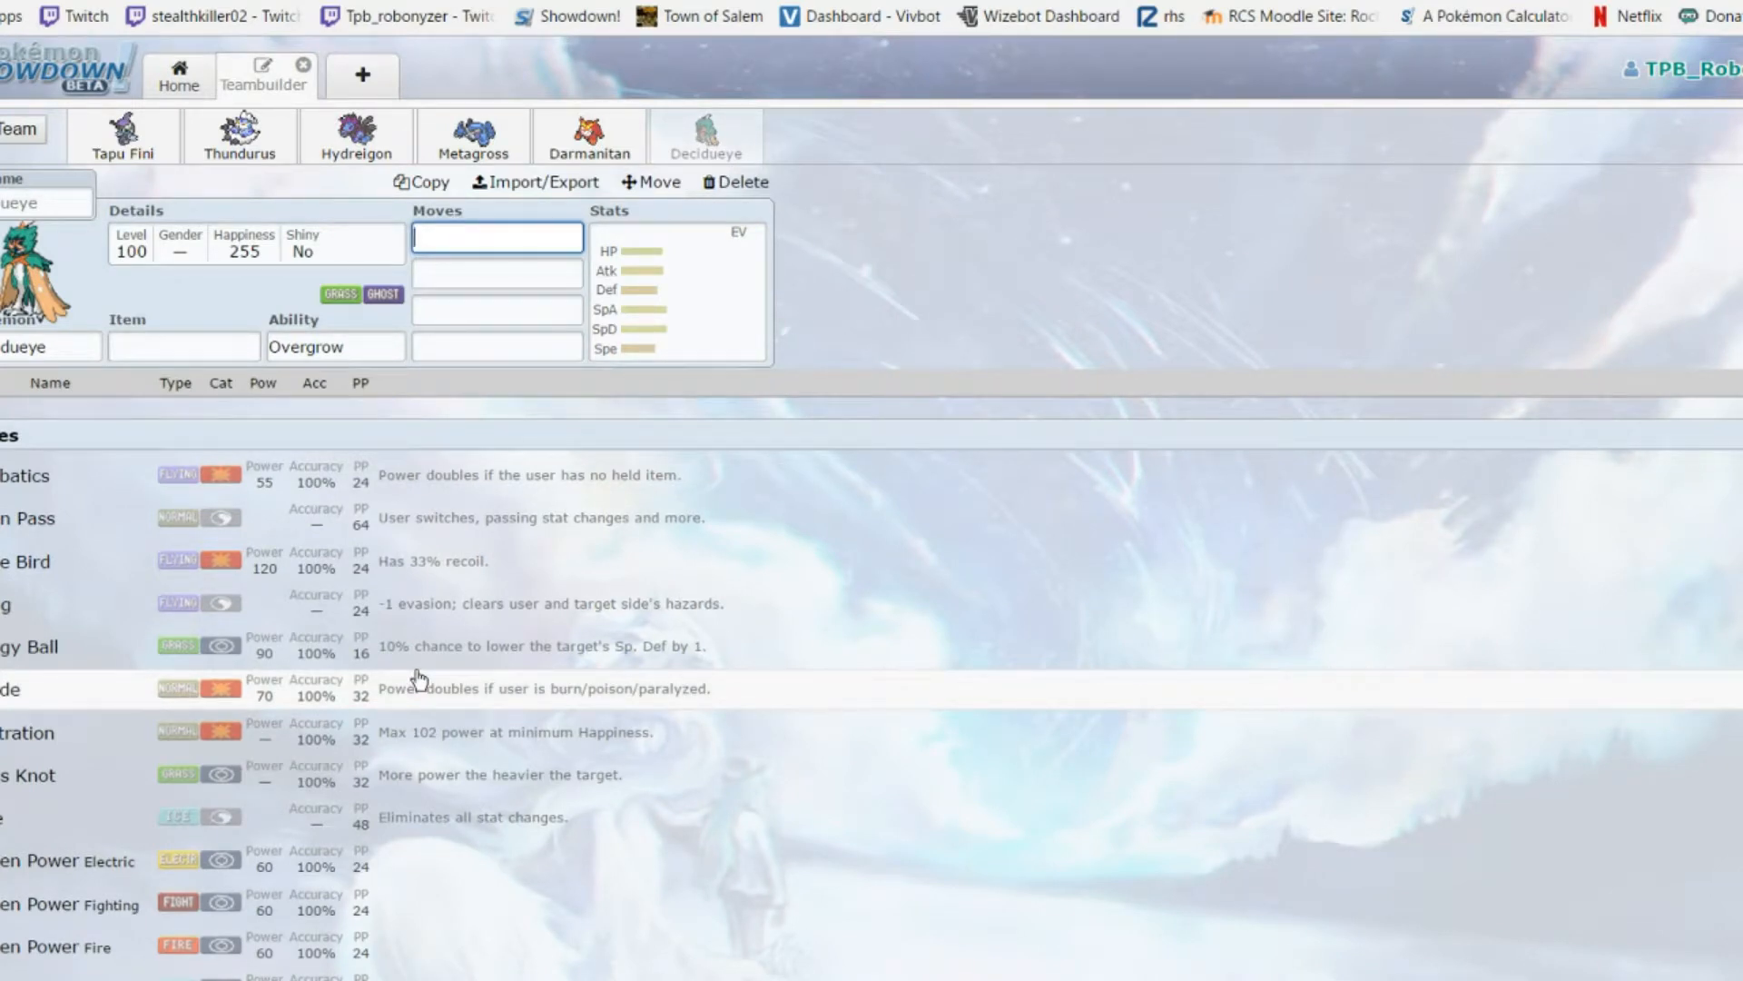
{"action": "scroll", "scroll_direction": "down", "scroll_amount": 3}
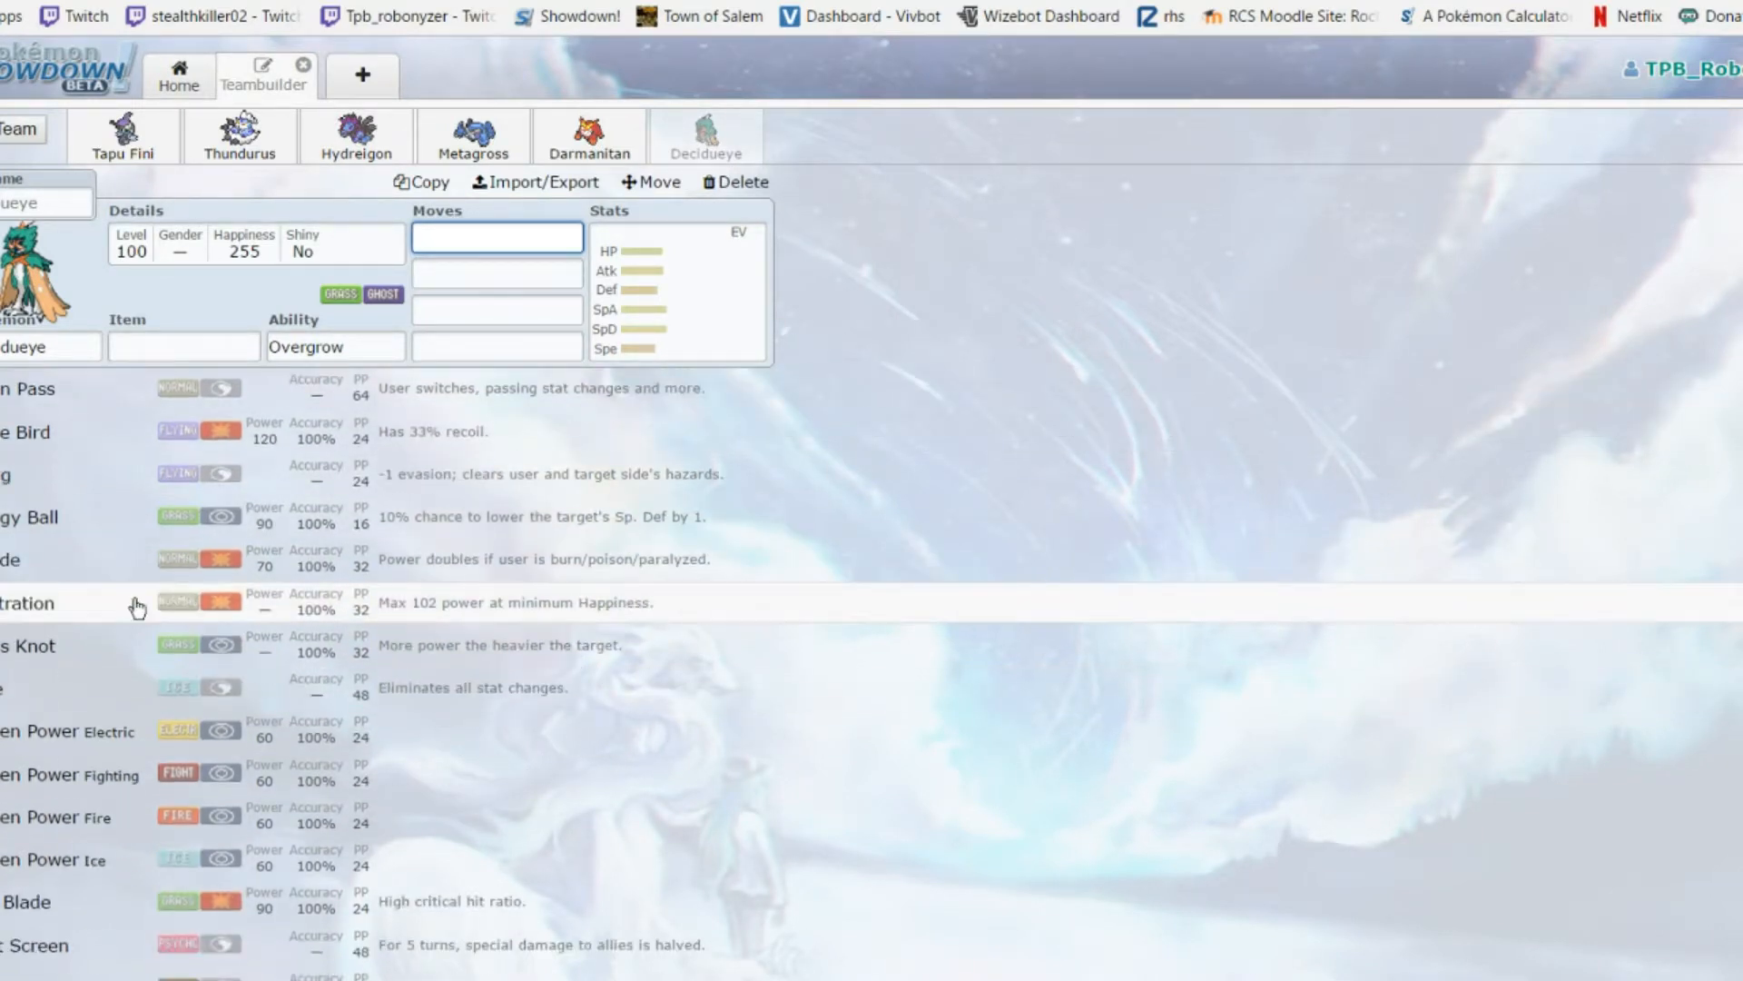
{"action": "scroll", "scroll_direction": "down", "scroll_amount": 3}
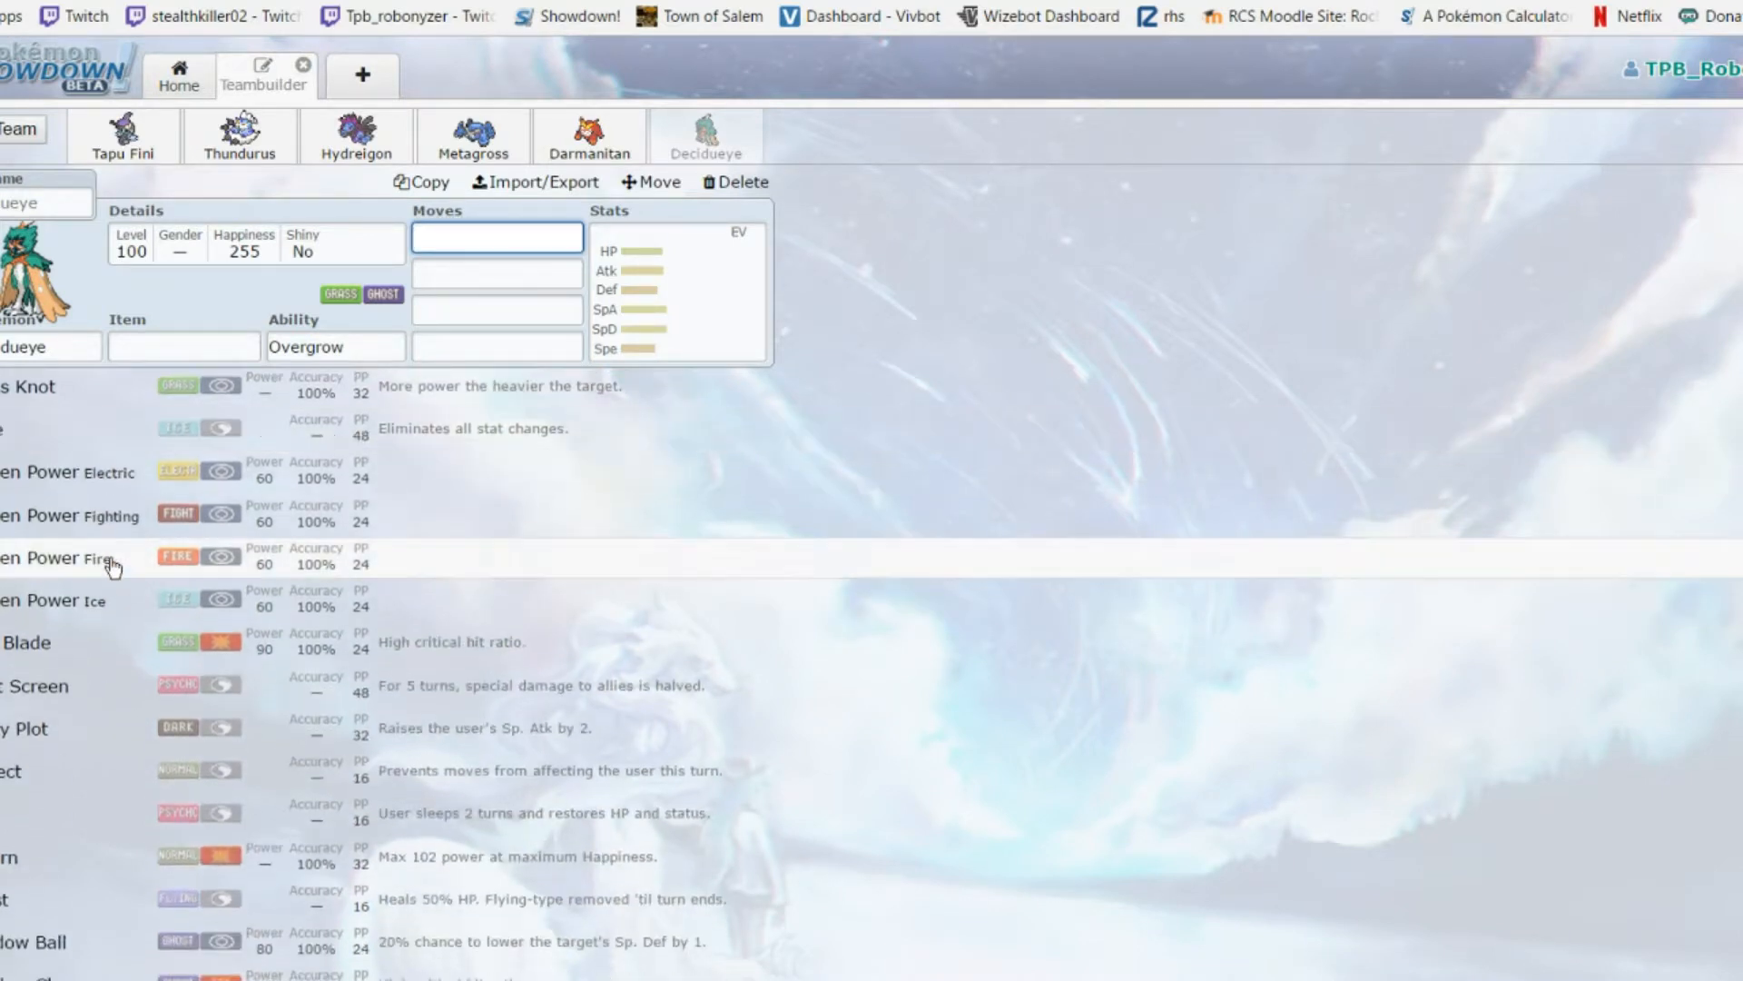
{"action": "scroll", "scroll_direction": "down", "scroll_amount": 3}
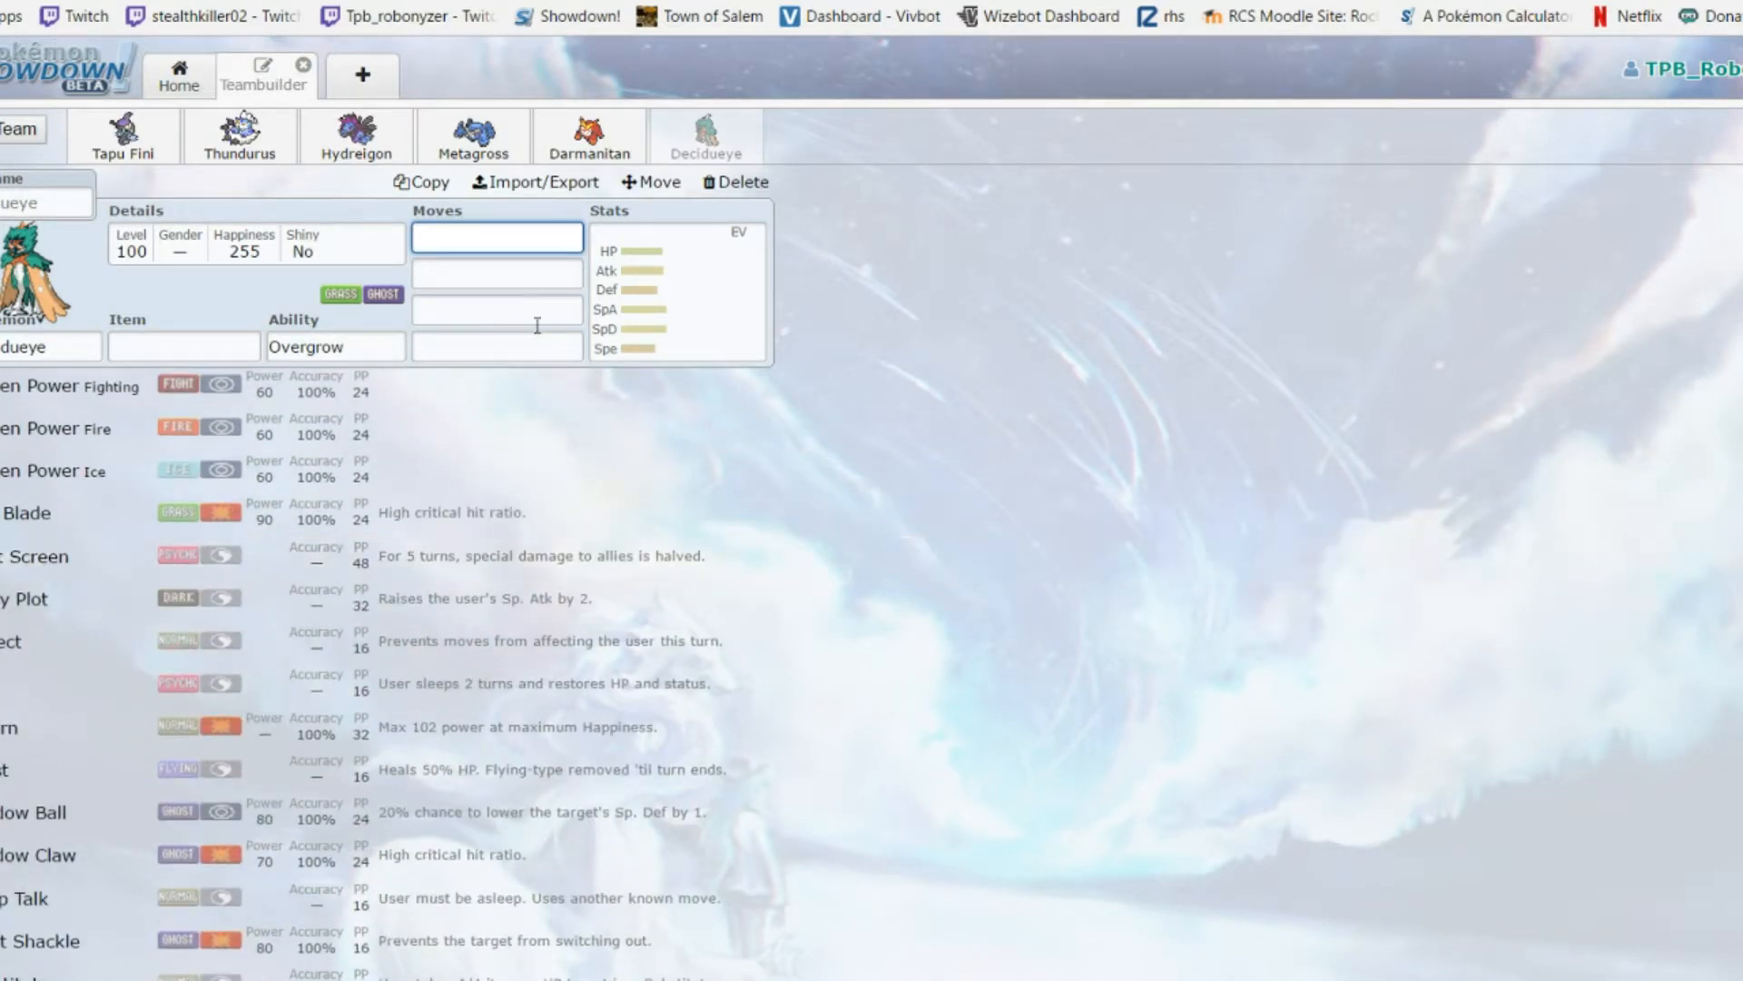
Alternate between Decidueye's EV/IV spread, move list and popular held items
{"action": "left_click", "coordinate": [678, 288]}
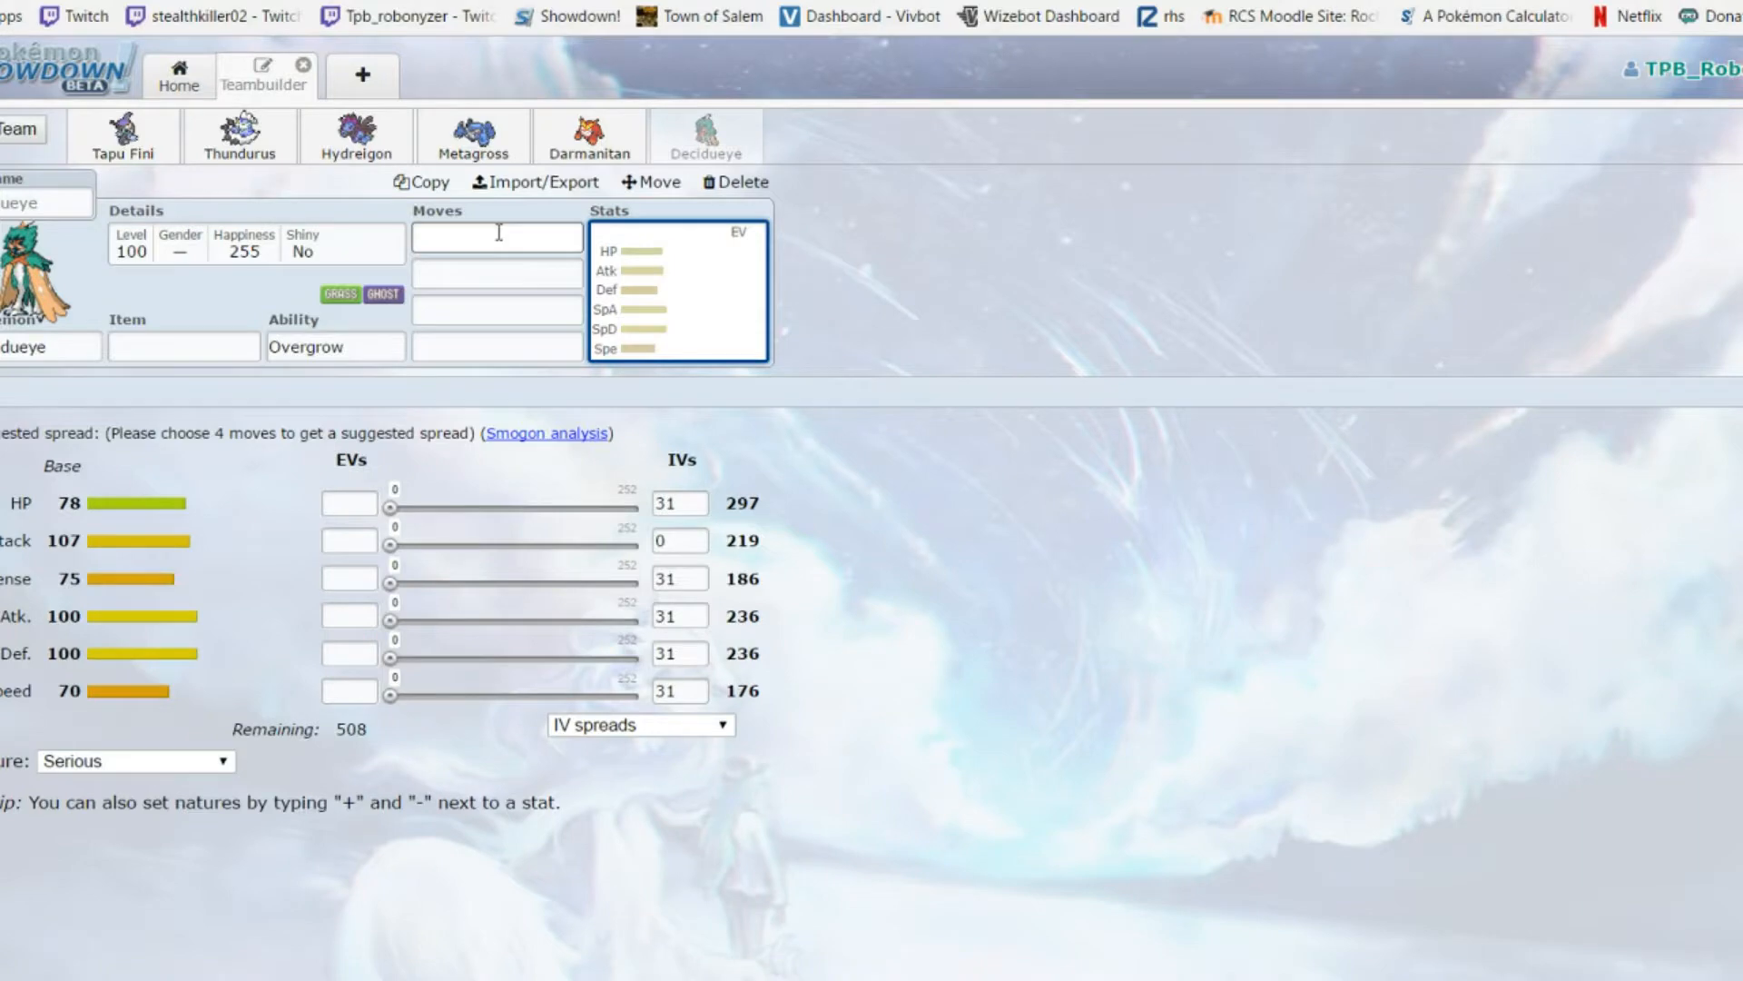
{"action": "left_click", "coordinate": [496, 236]}
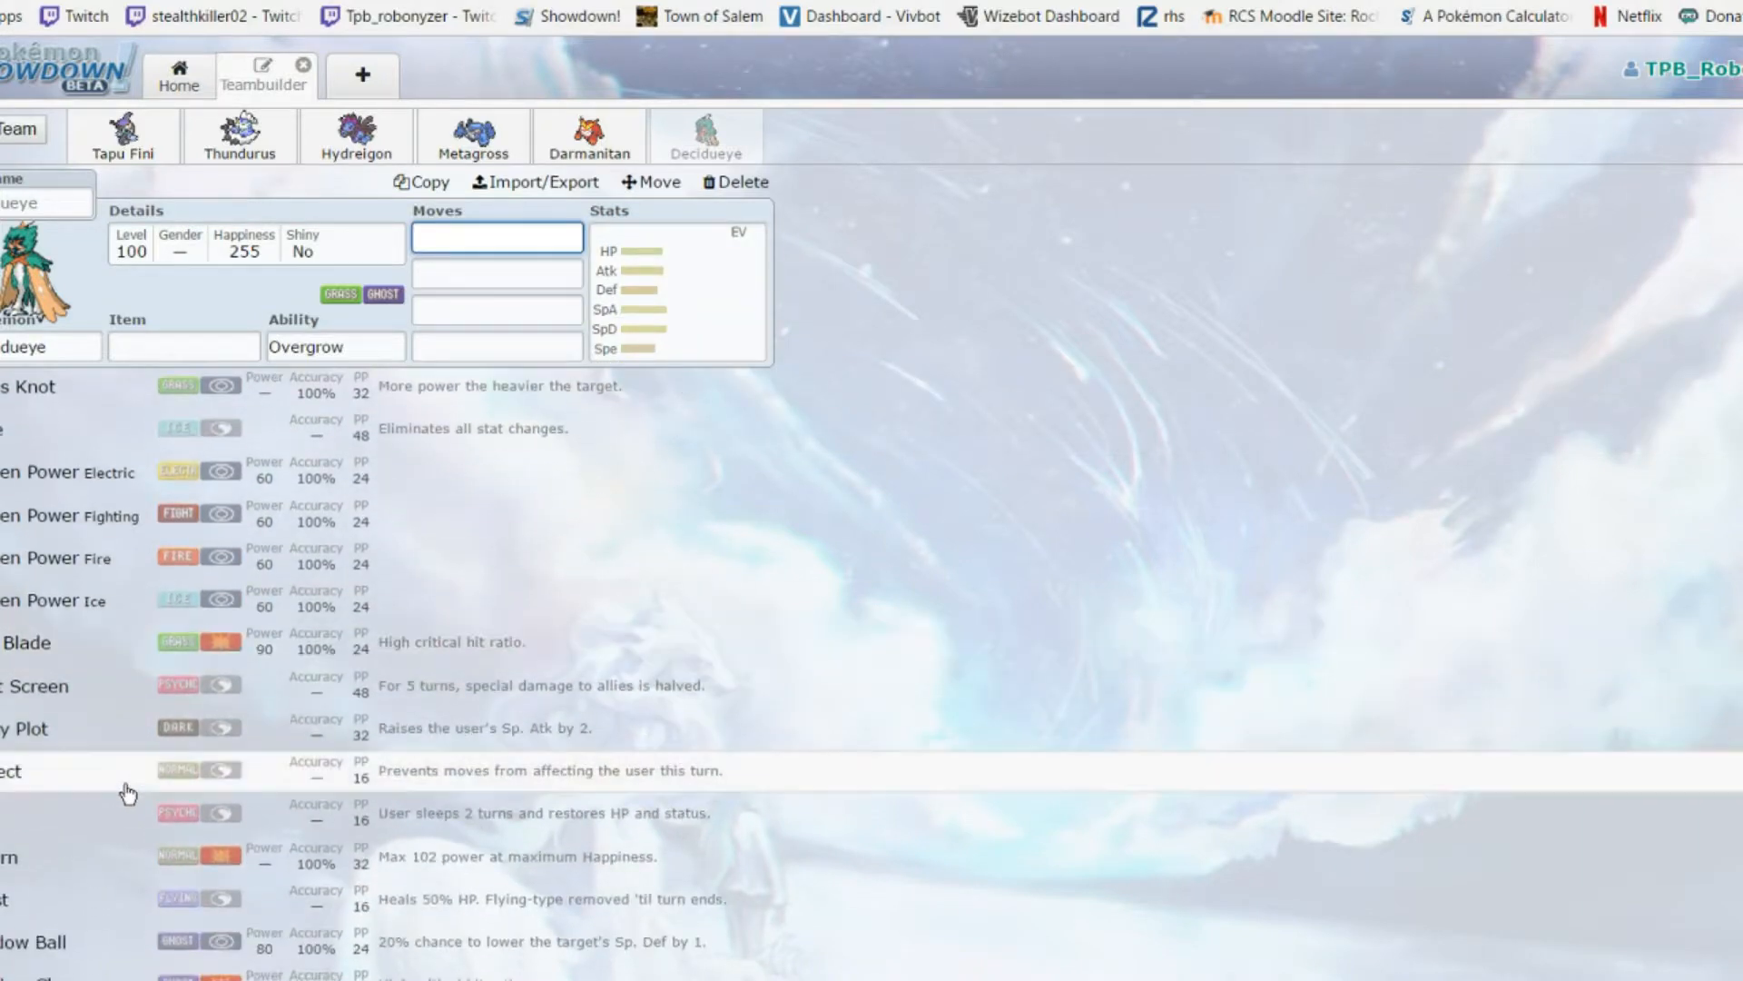
{"action": "scroll", "scroll_direction": "down", "scroll_amount": 3}
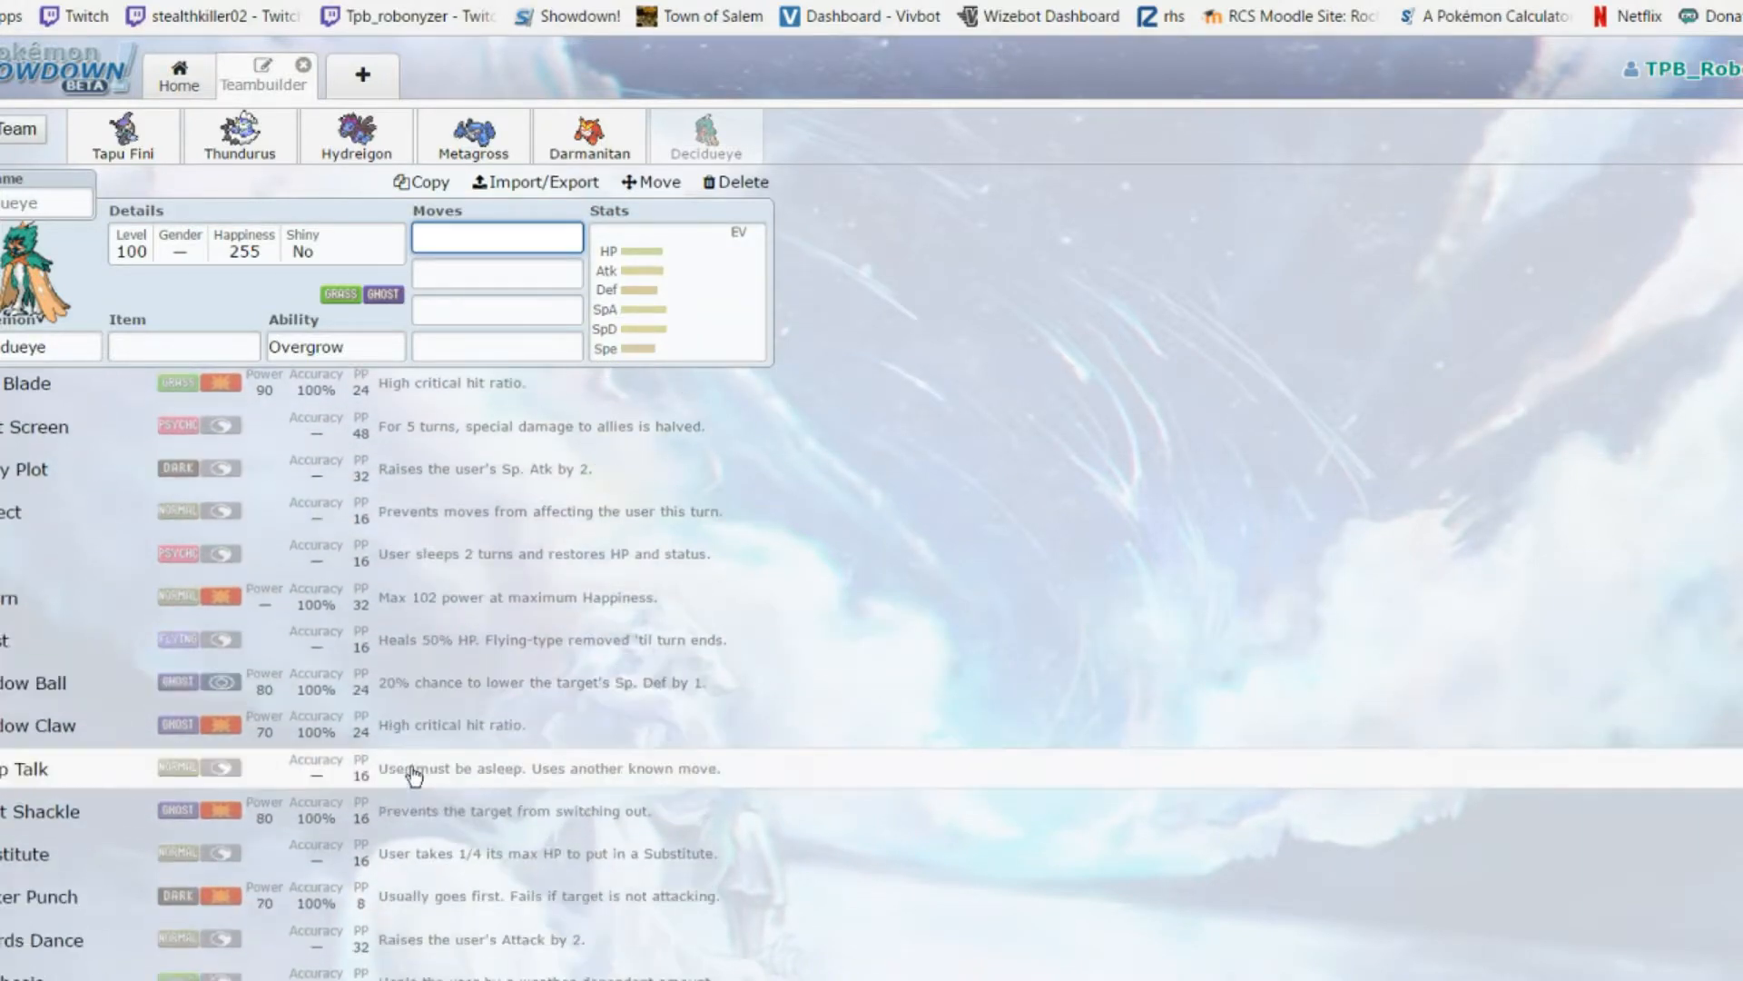
{"action": "scroll", "scroll_direction": "down", "scroll_amount": 3}
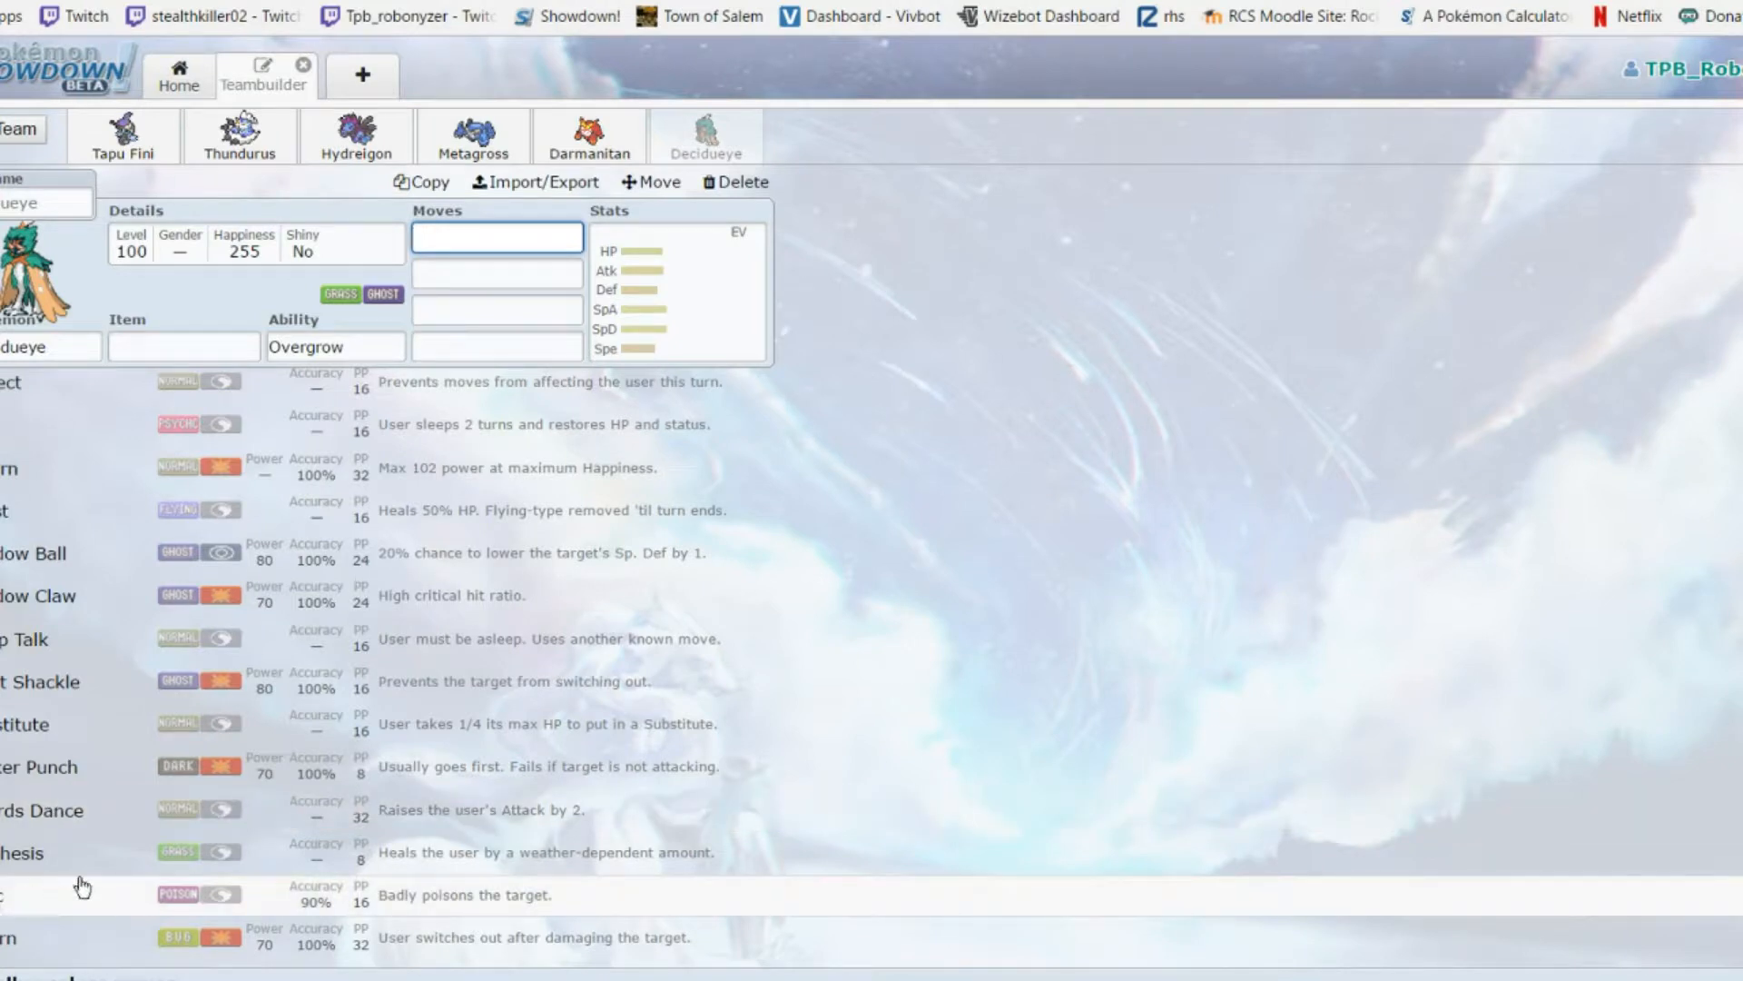
{"action": "left_click", "coordinate": [678, 289]}
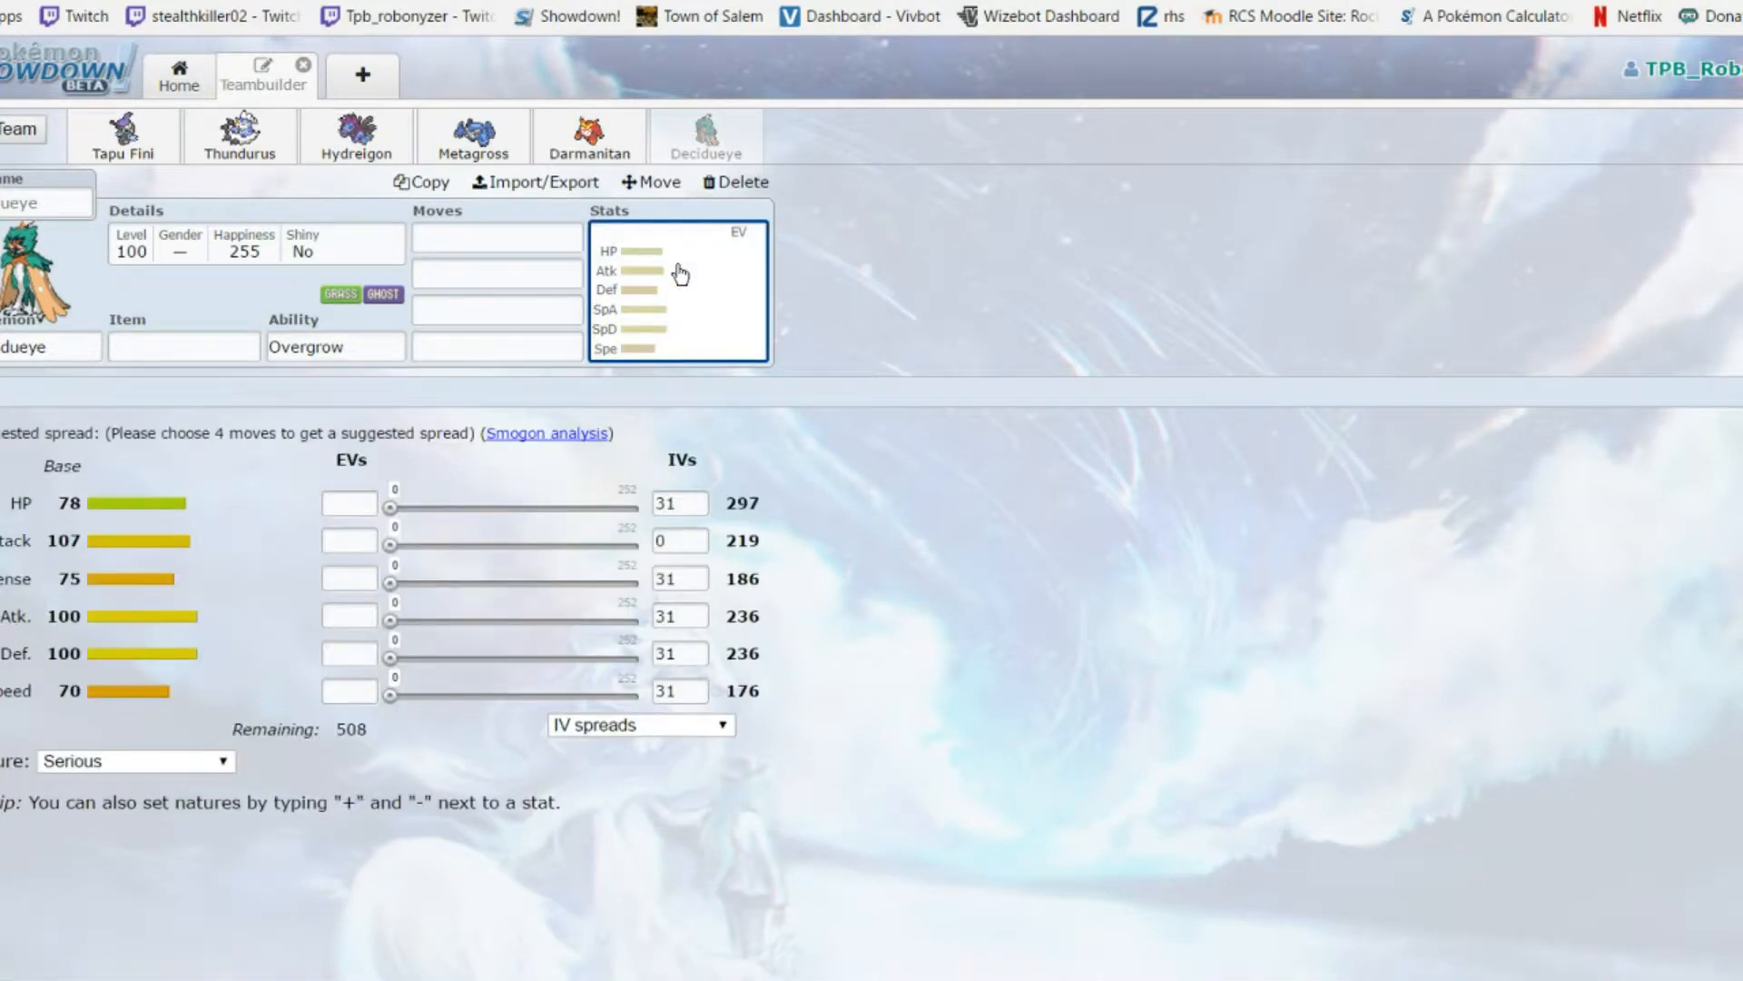
{"action": "left_click", "coordinate": [182, 345]}
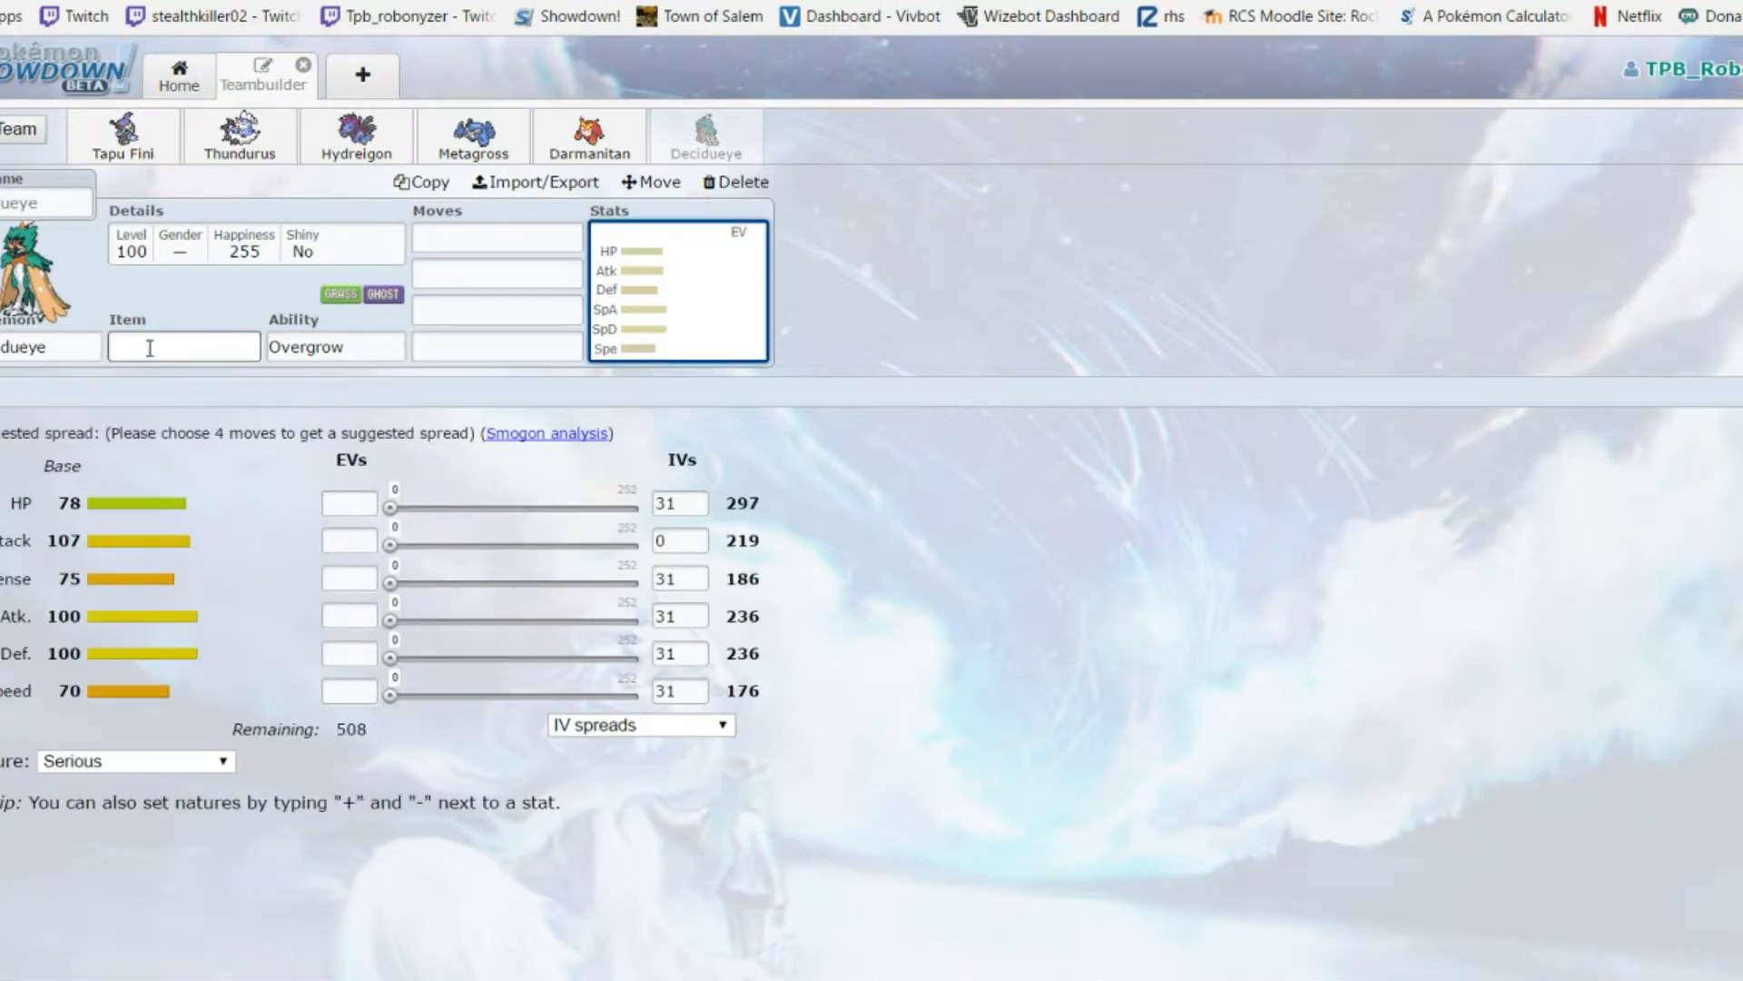
{"action": "left_click", "coordinate": [182, 345]}
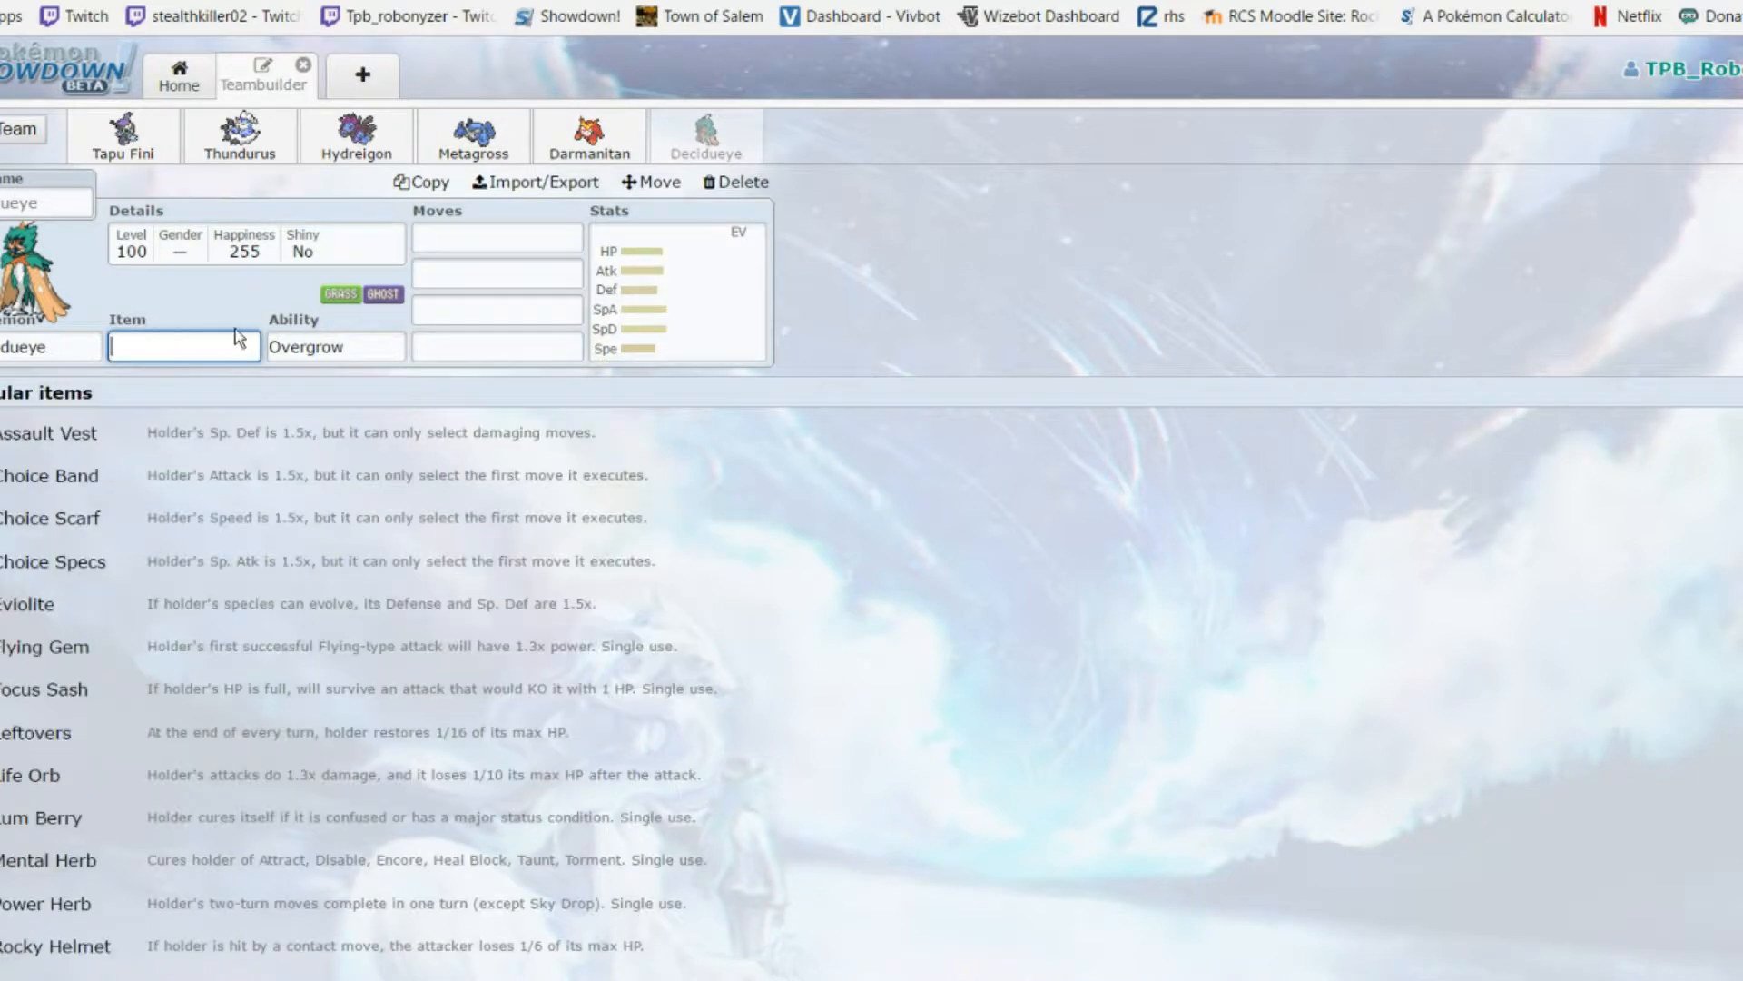
{"action": "left_click", "coordinate": [256, 241]}
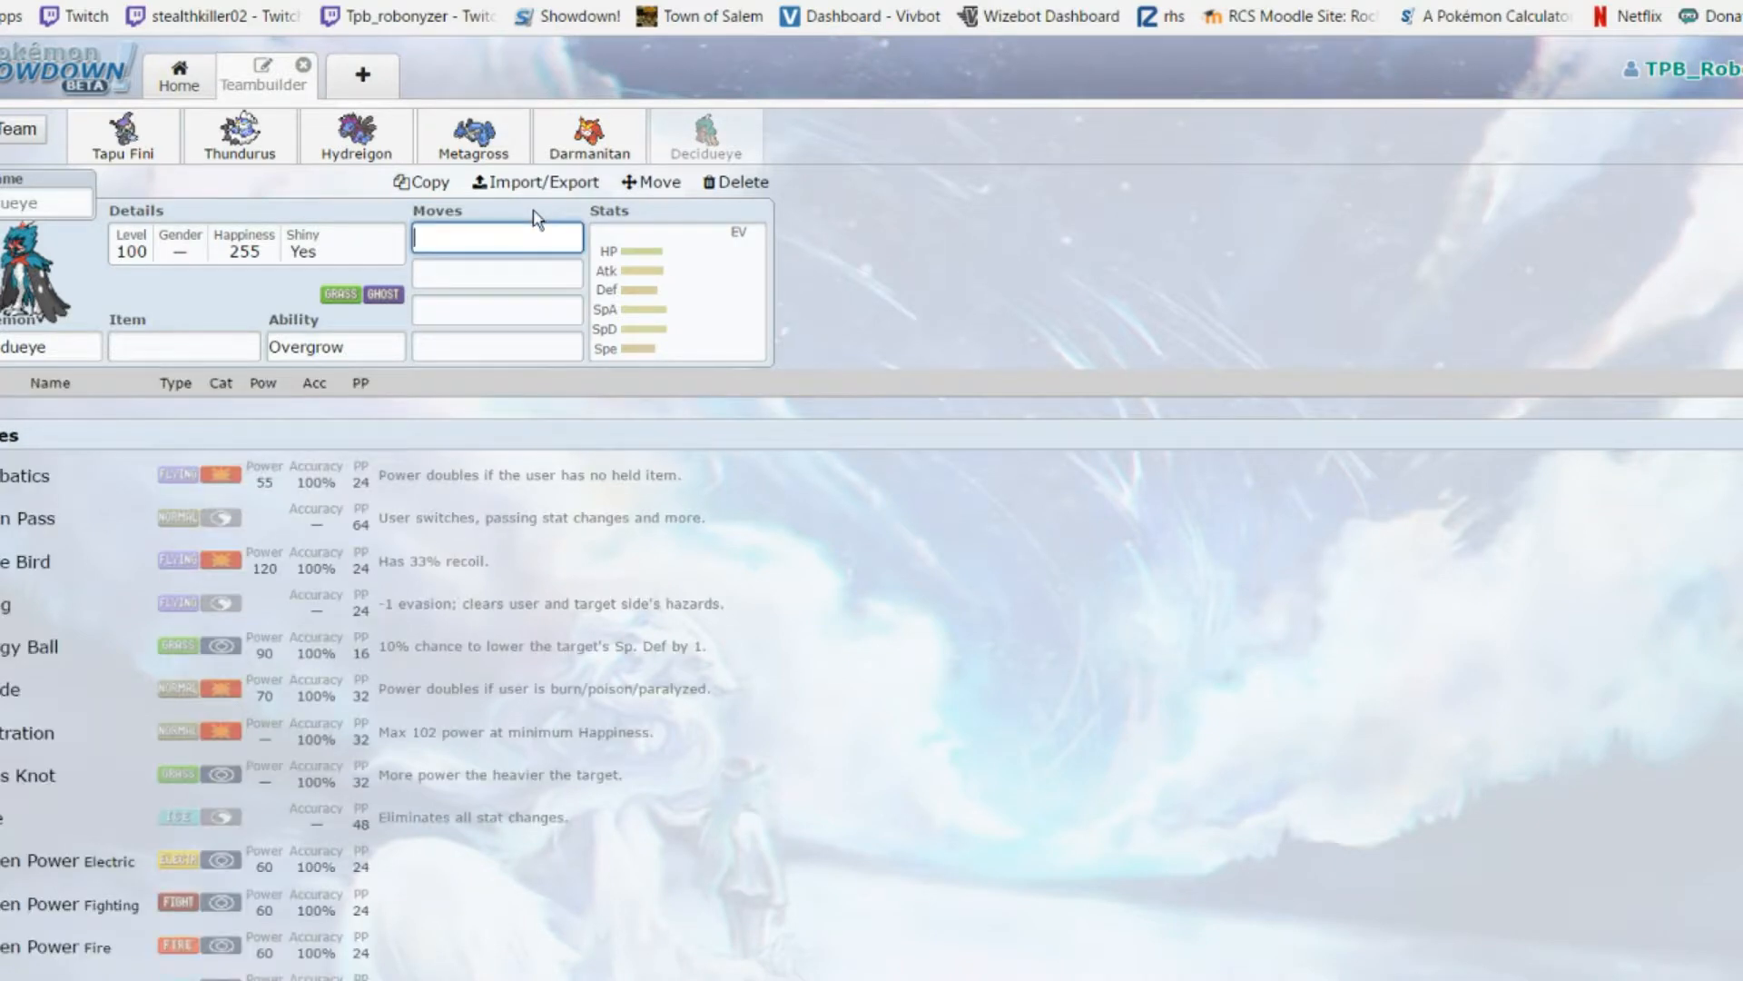
Check Metagross's details and move on to the MPC Team con't draft team
{"action": "left_click", "coordinate": [472, 134]}
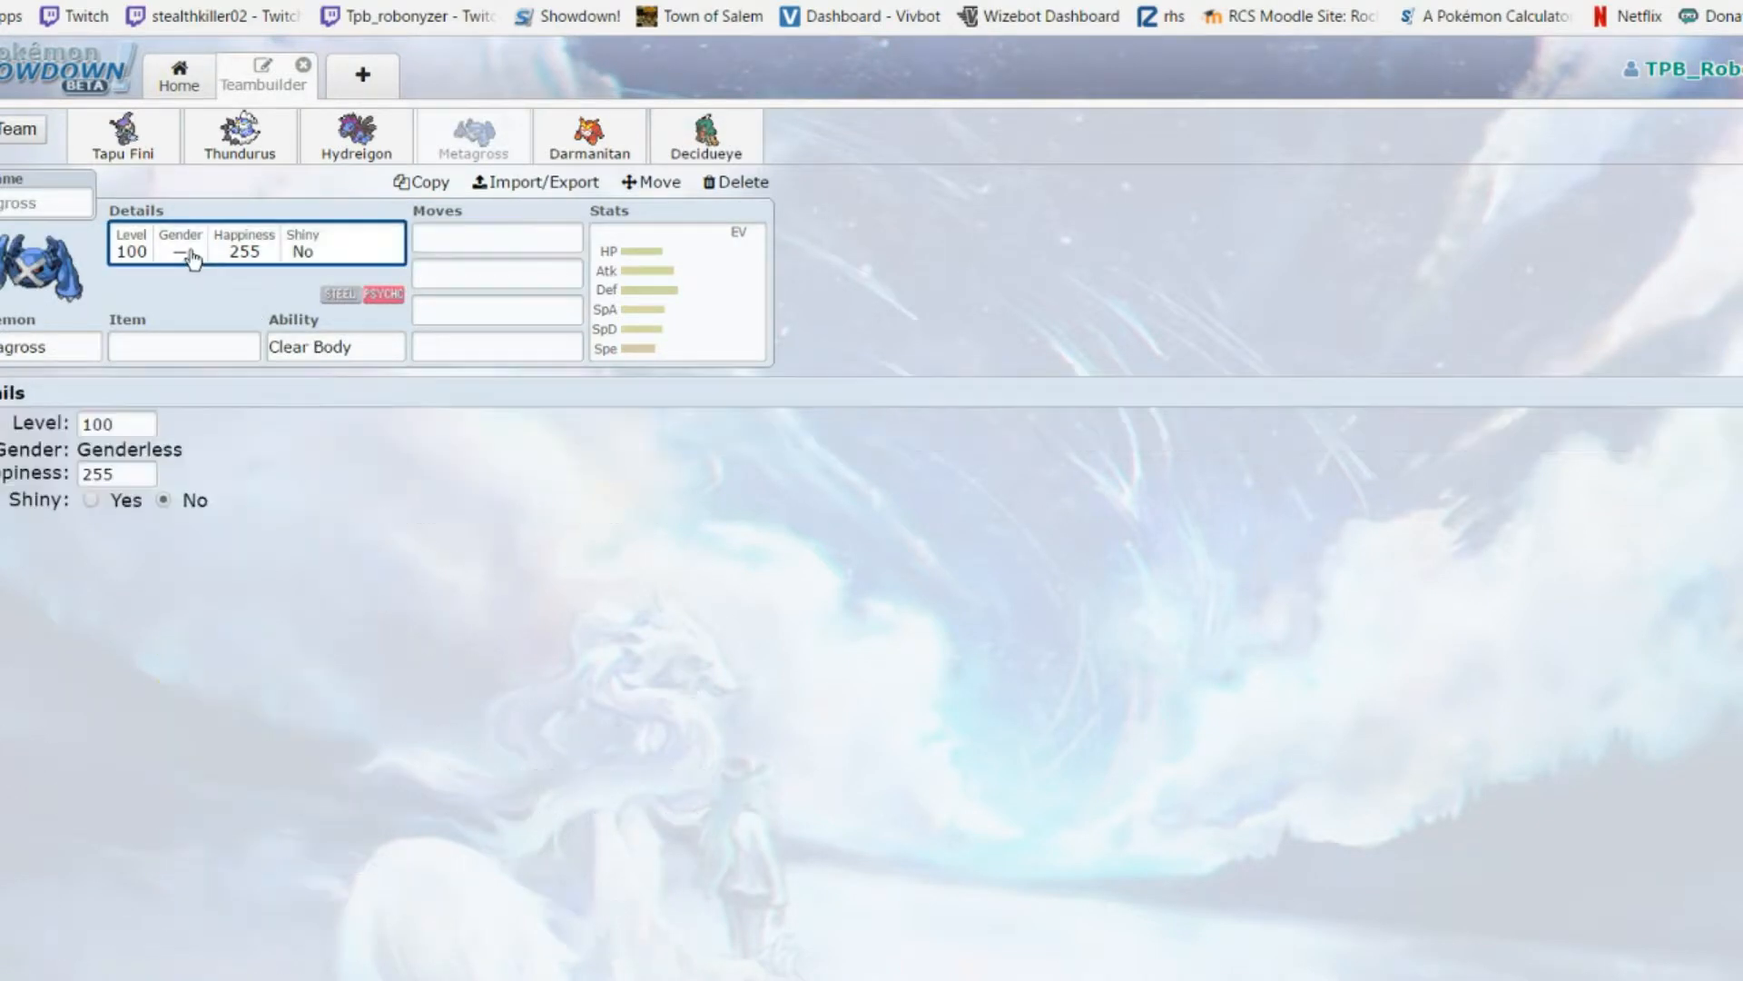
{"action": "left_click", "coordinate": [11, 130]}
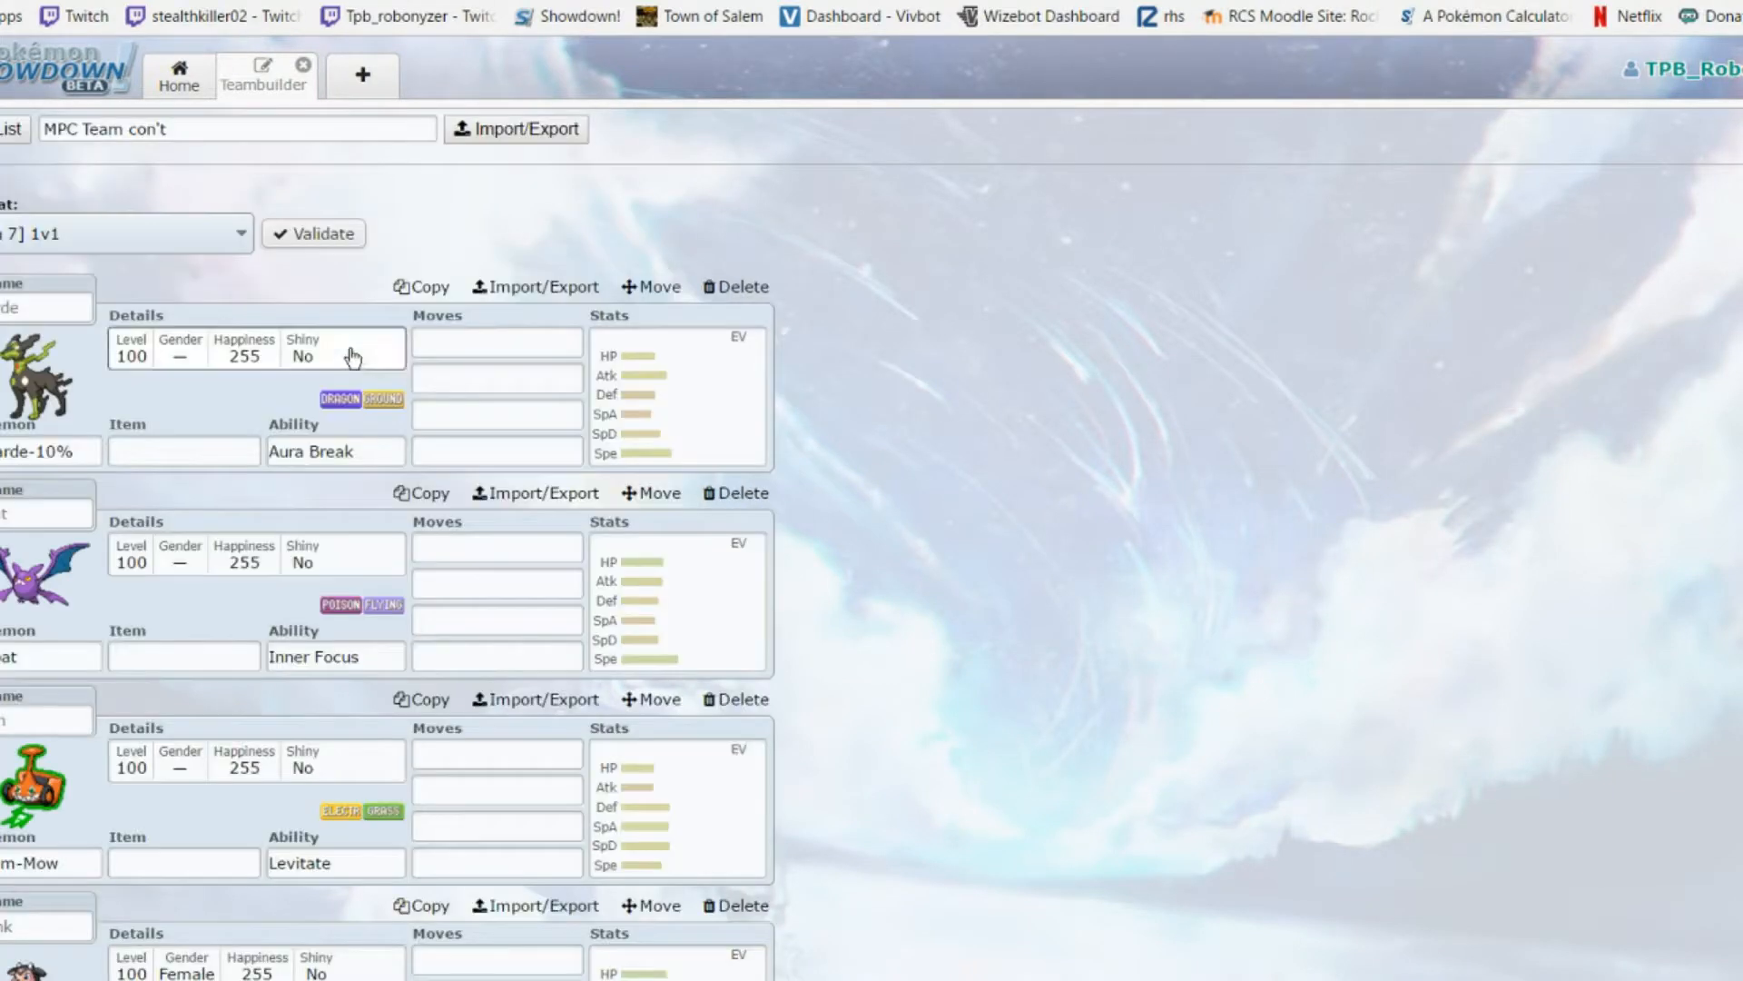
Return to the gen71v1 folder and open the MPC Team con't team
{"action": "left_click", "coordinate": [44, 345]}
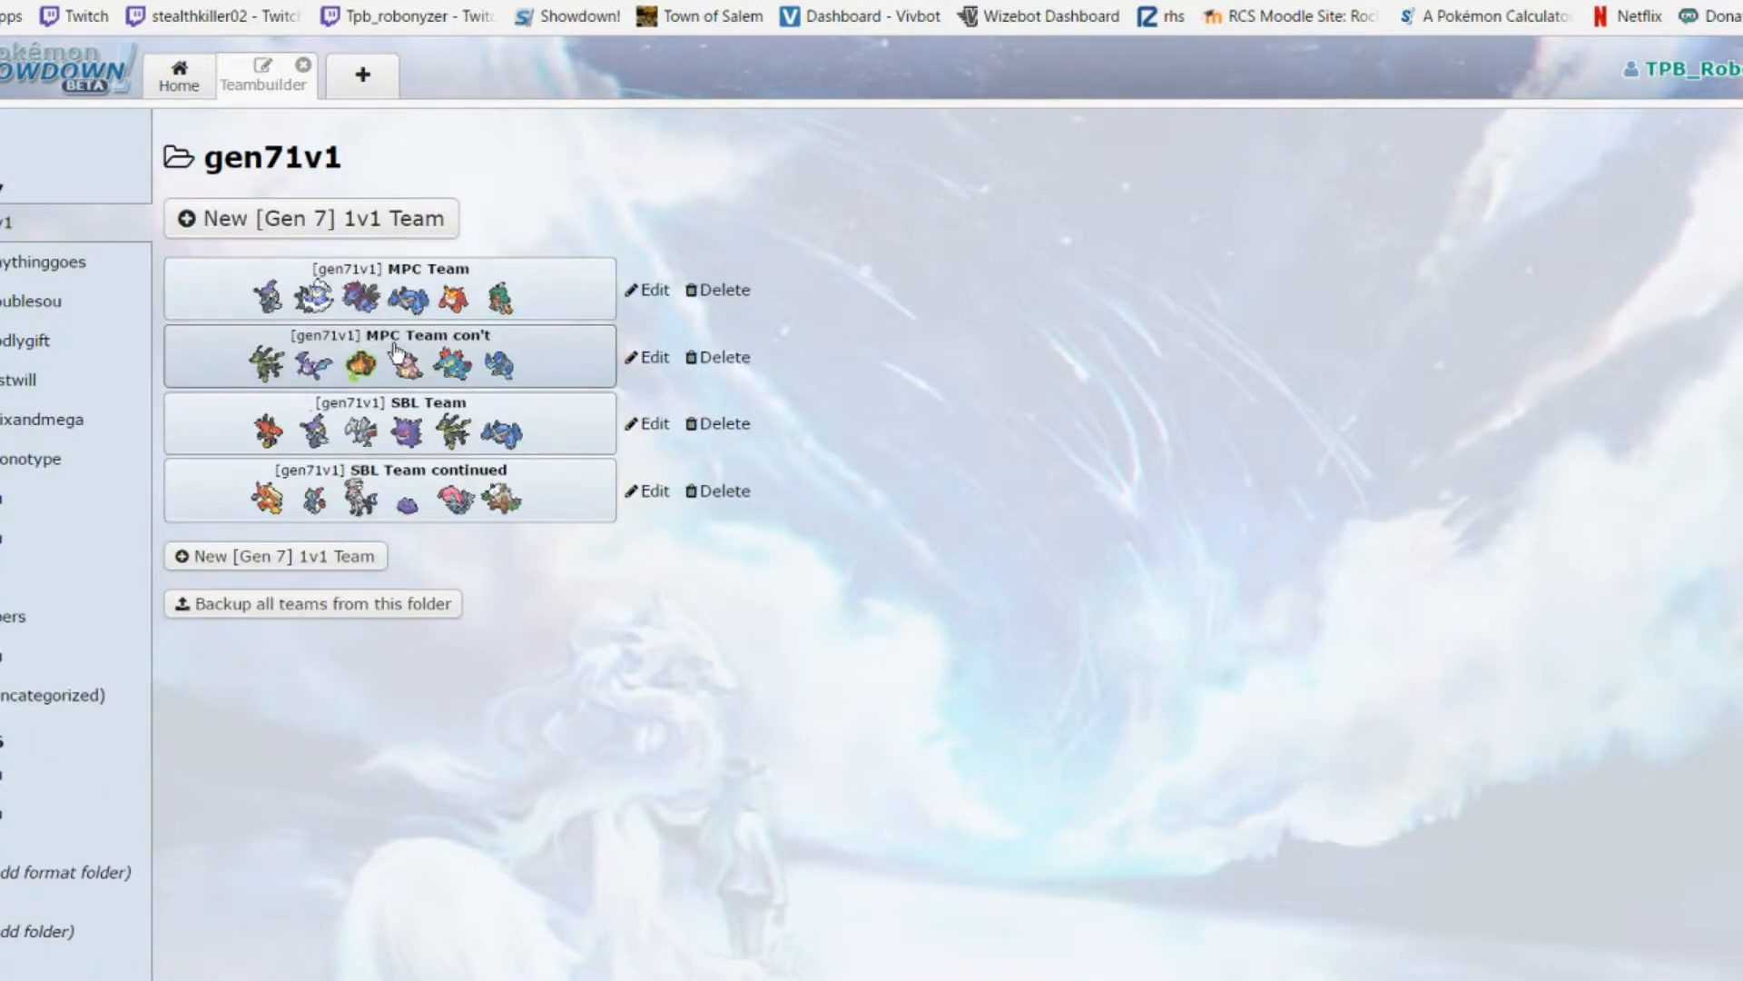
{"action": "left_click", "coordinate": [647, 358]}
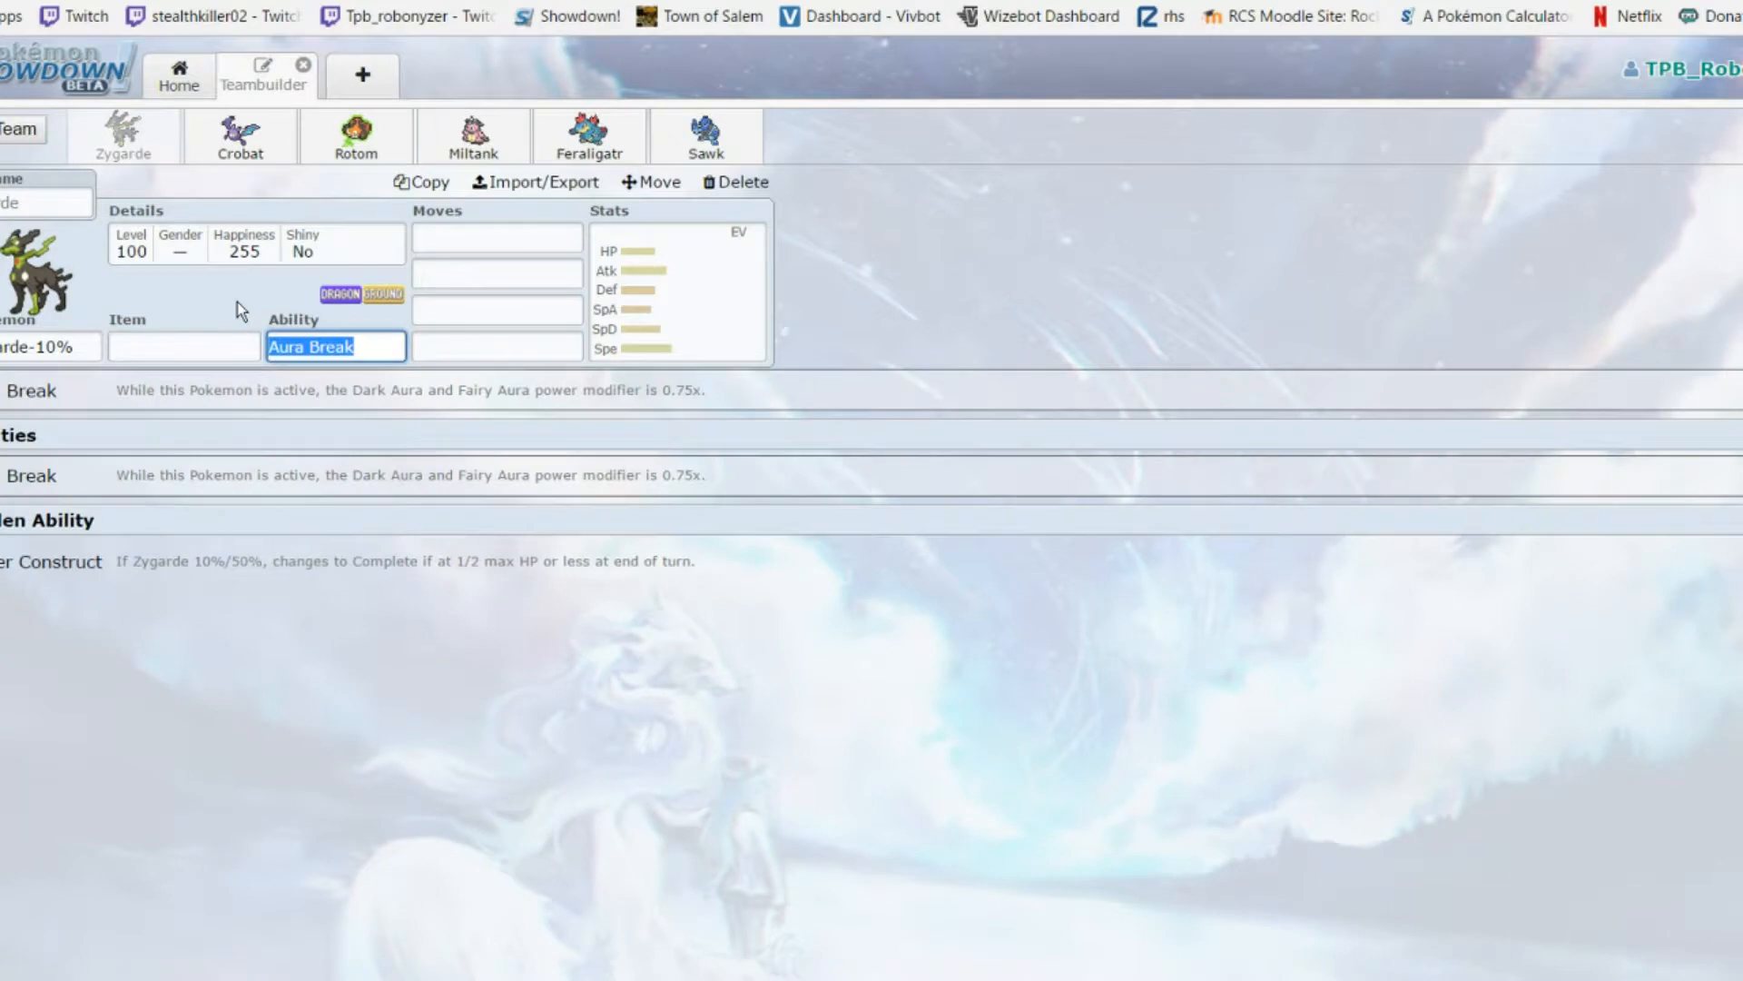
Review Zygarde-10%'s moves, EV/IV spread and available abilities
{"action": "left_click", "coordinate": [496, 273]}
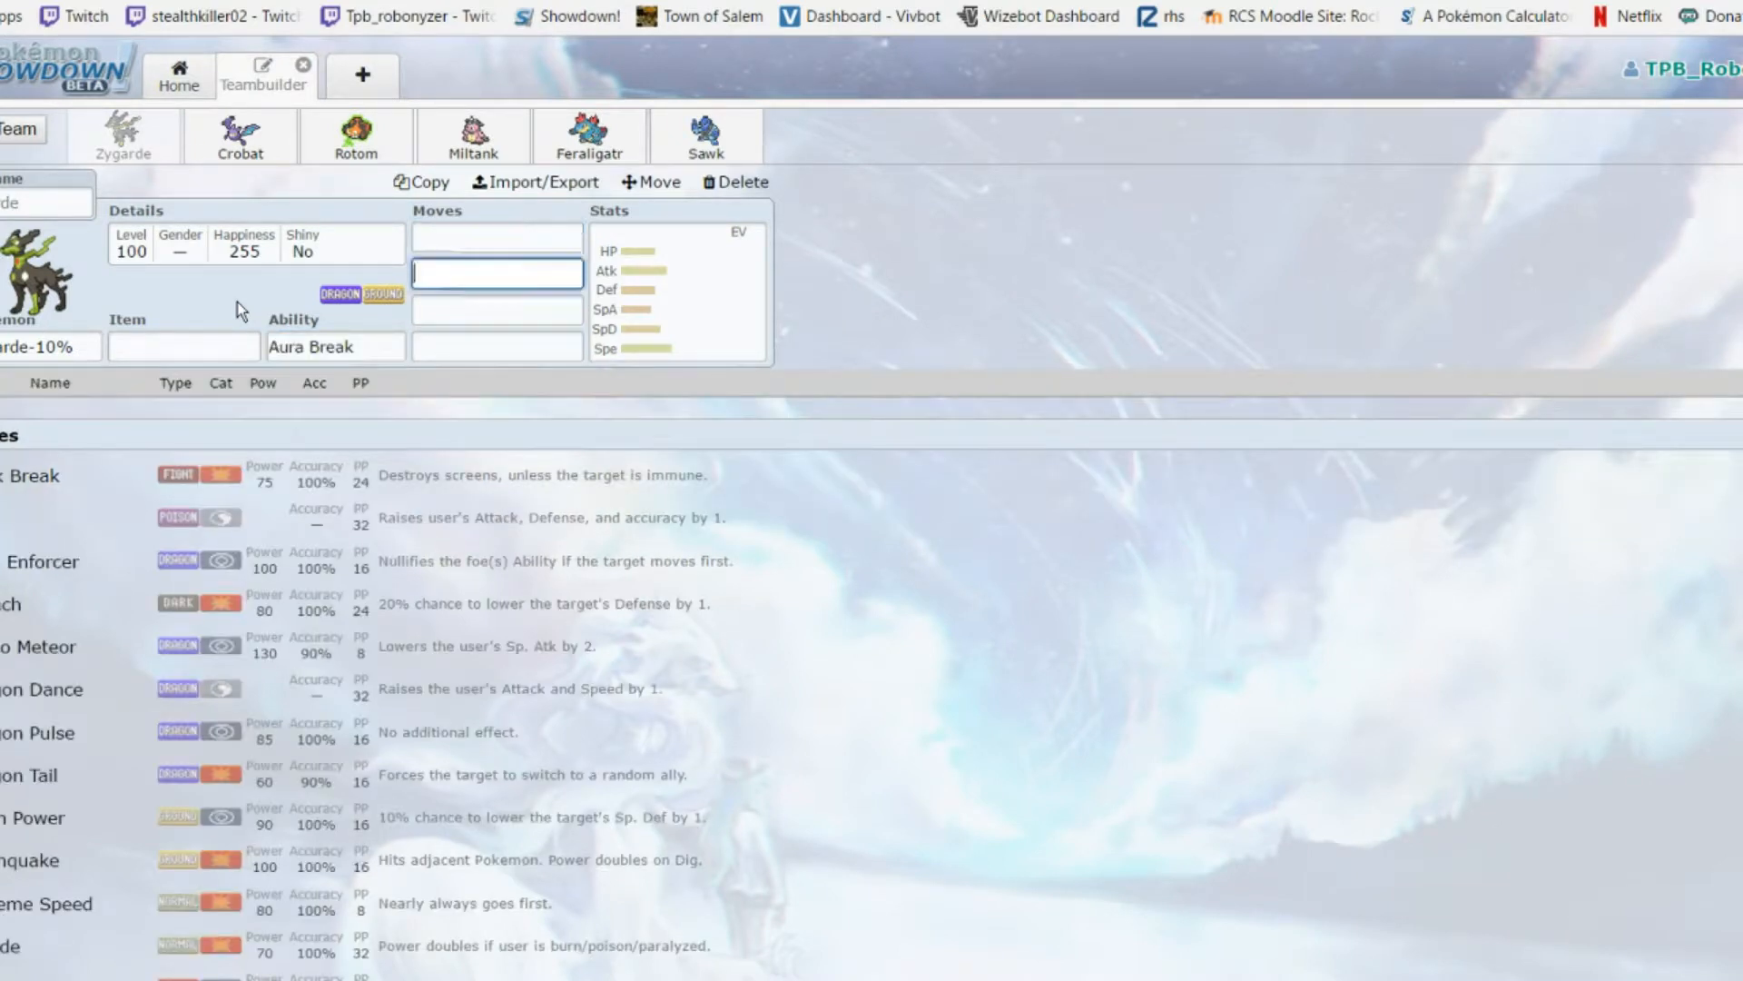
{"action": "left_click", "coordinate": [676, 289]}
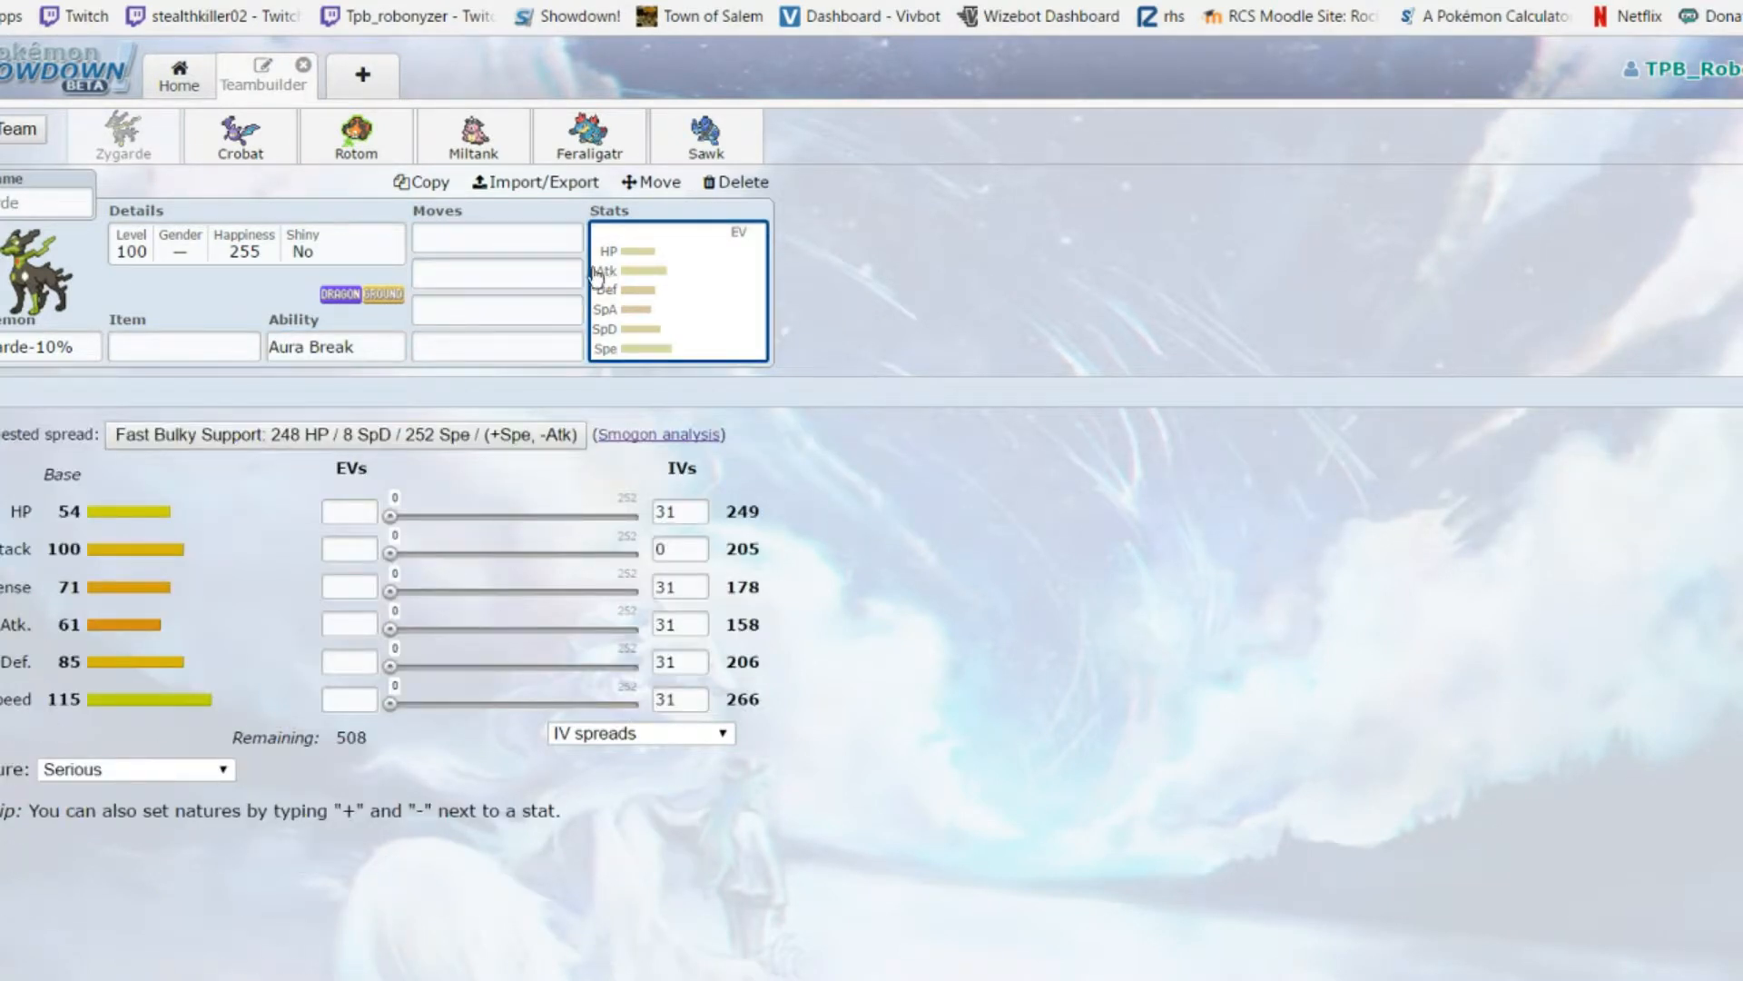
{"action": "left_click", "coordinate": [496, 236]}
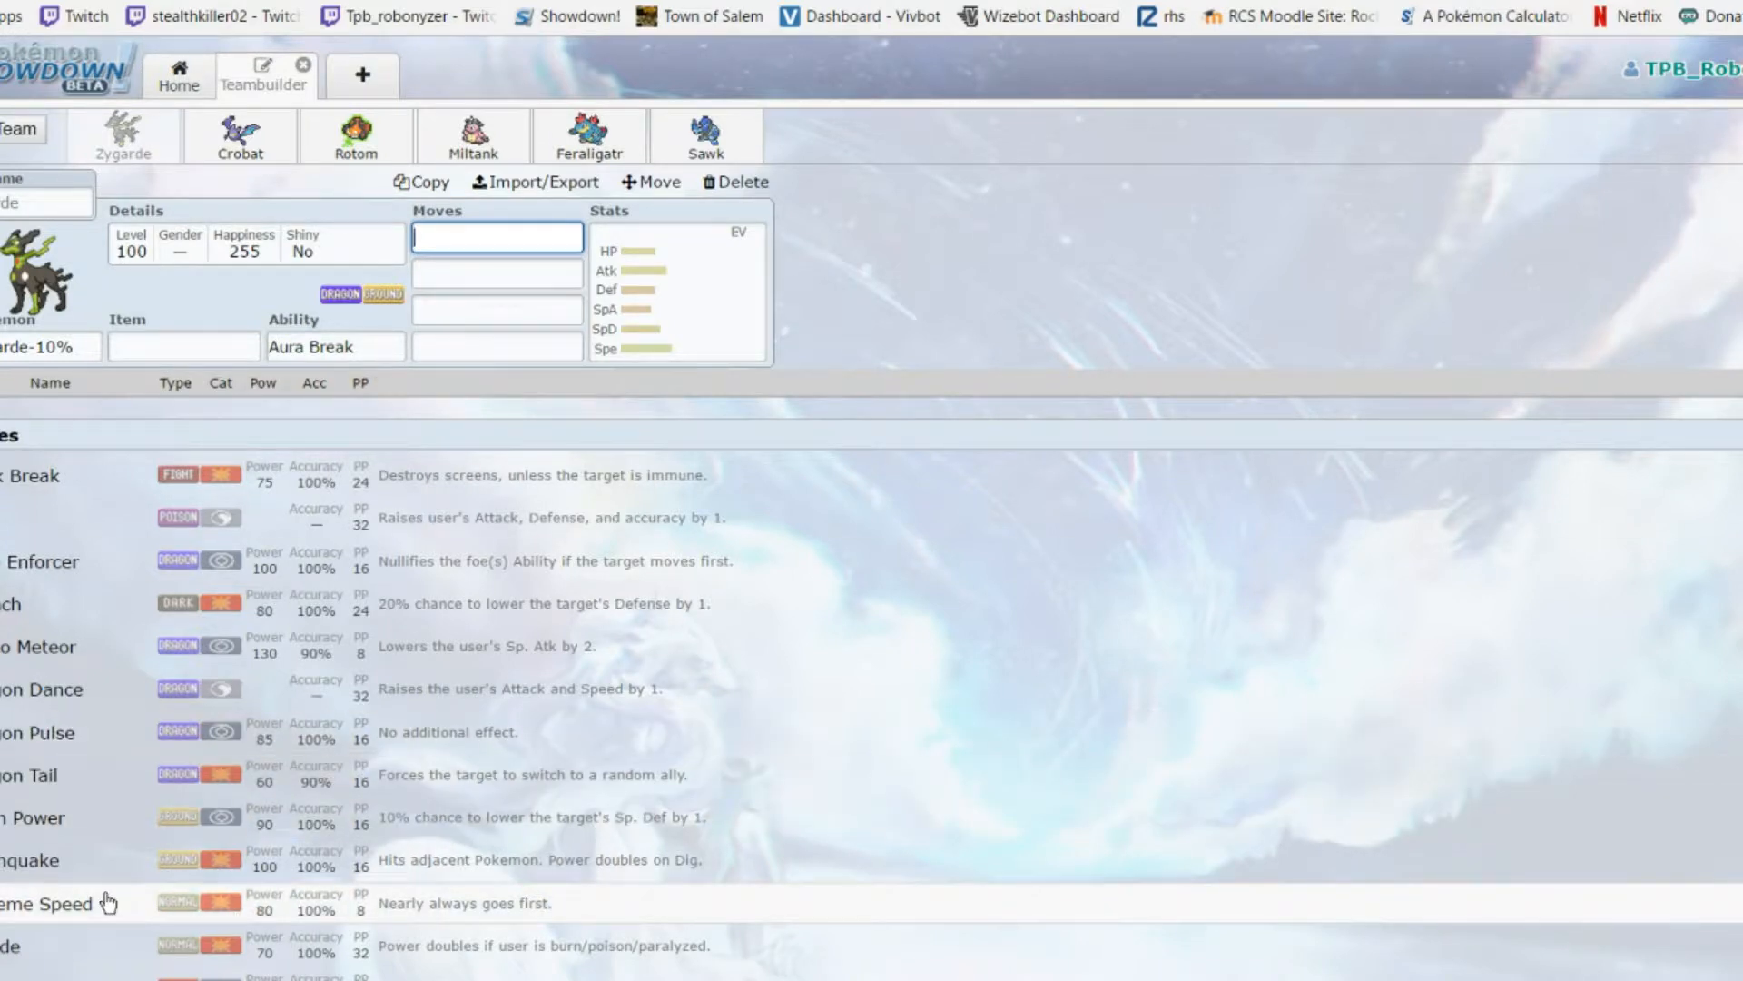
{"action": "scroll", "scroll_direction": "down", "scroll_amount": 3}
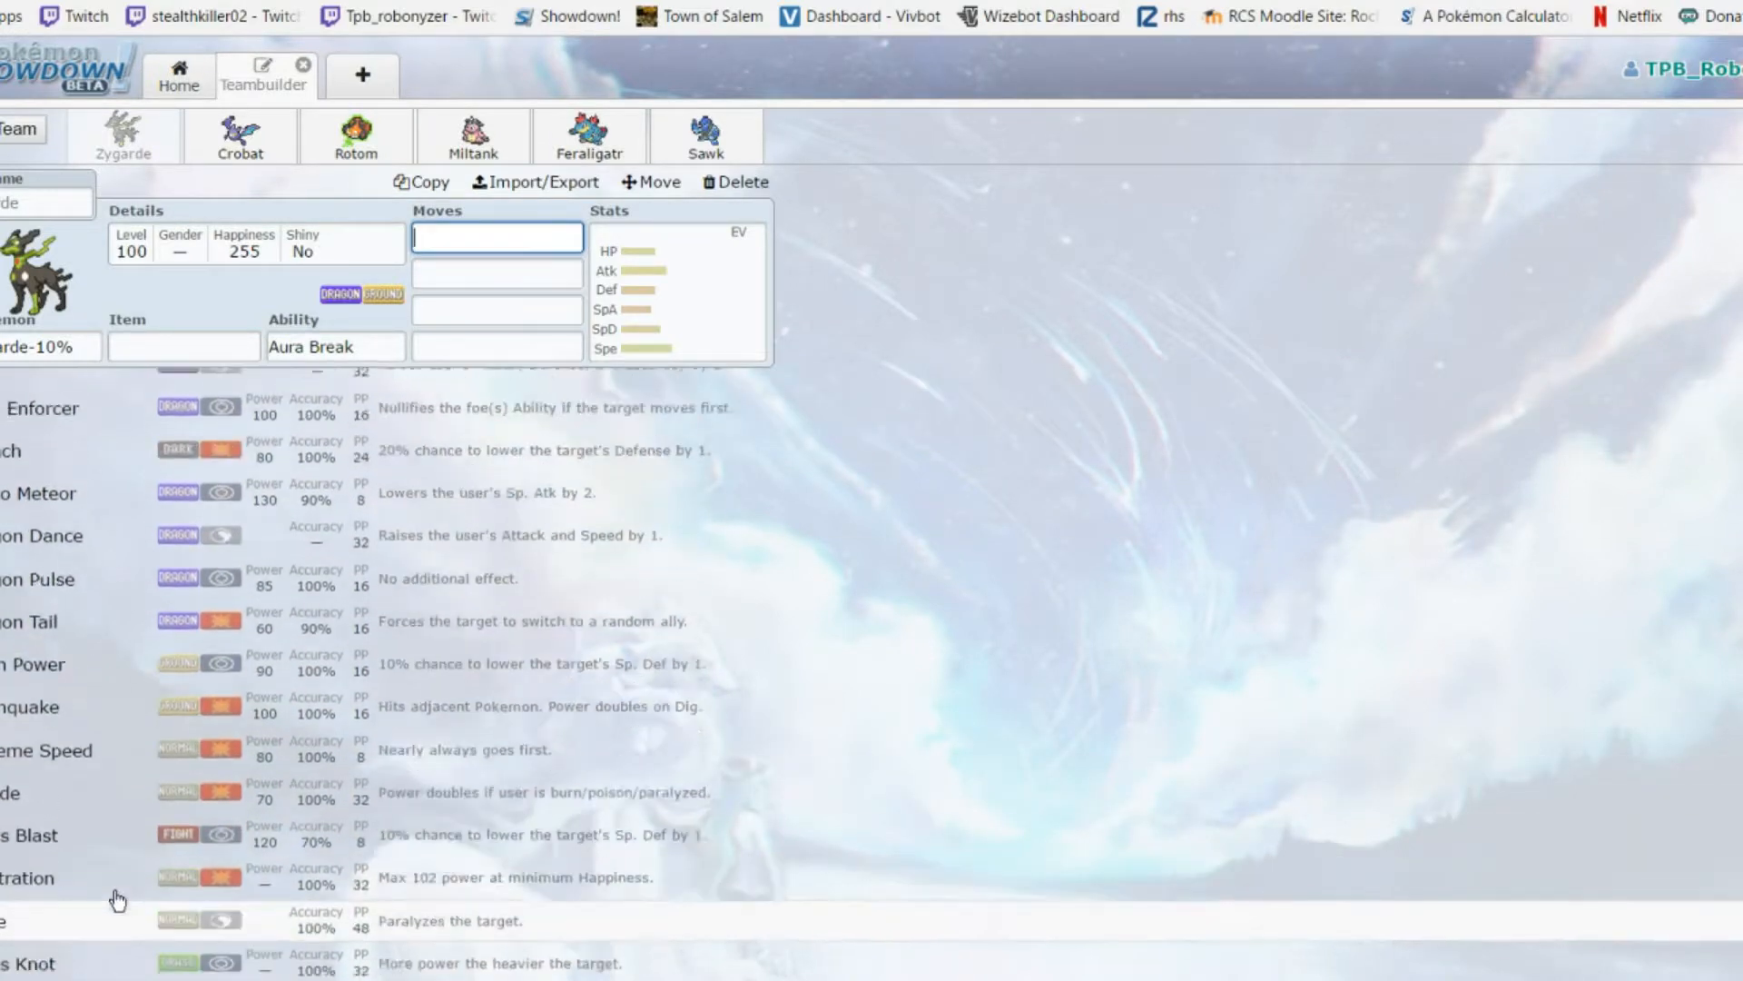
{"action": "scroll", "scroll_direction": "up", "scroll_amount": 3}
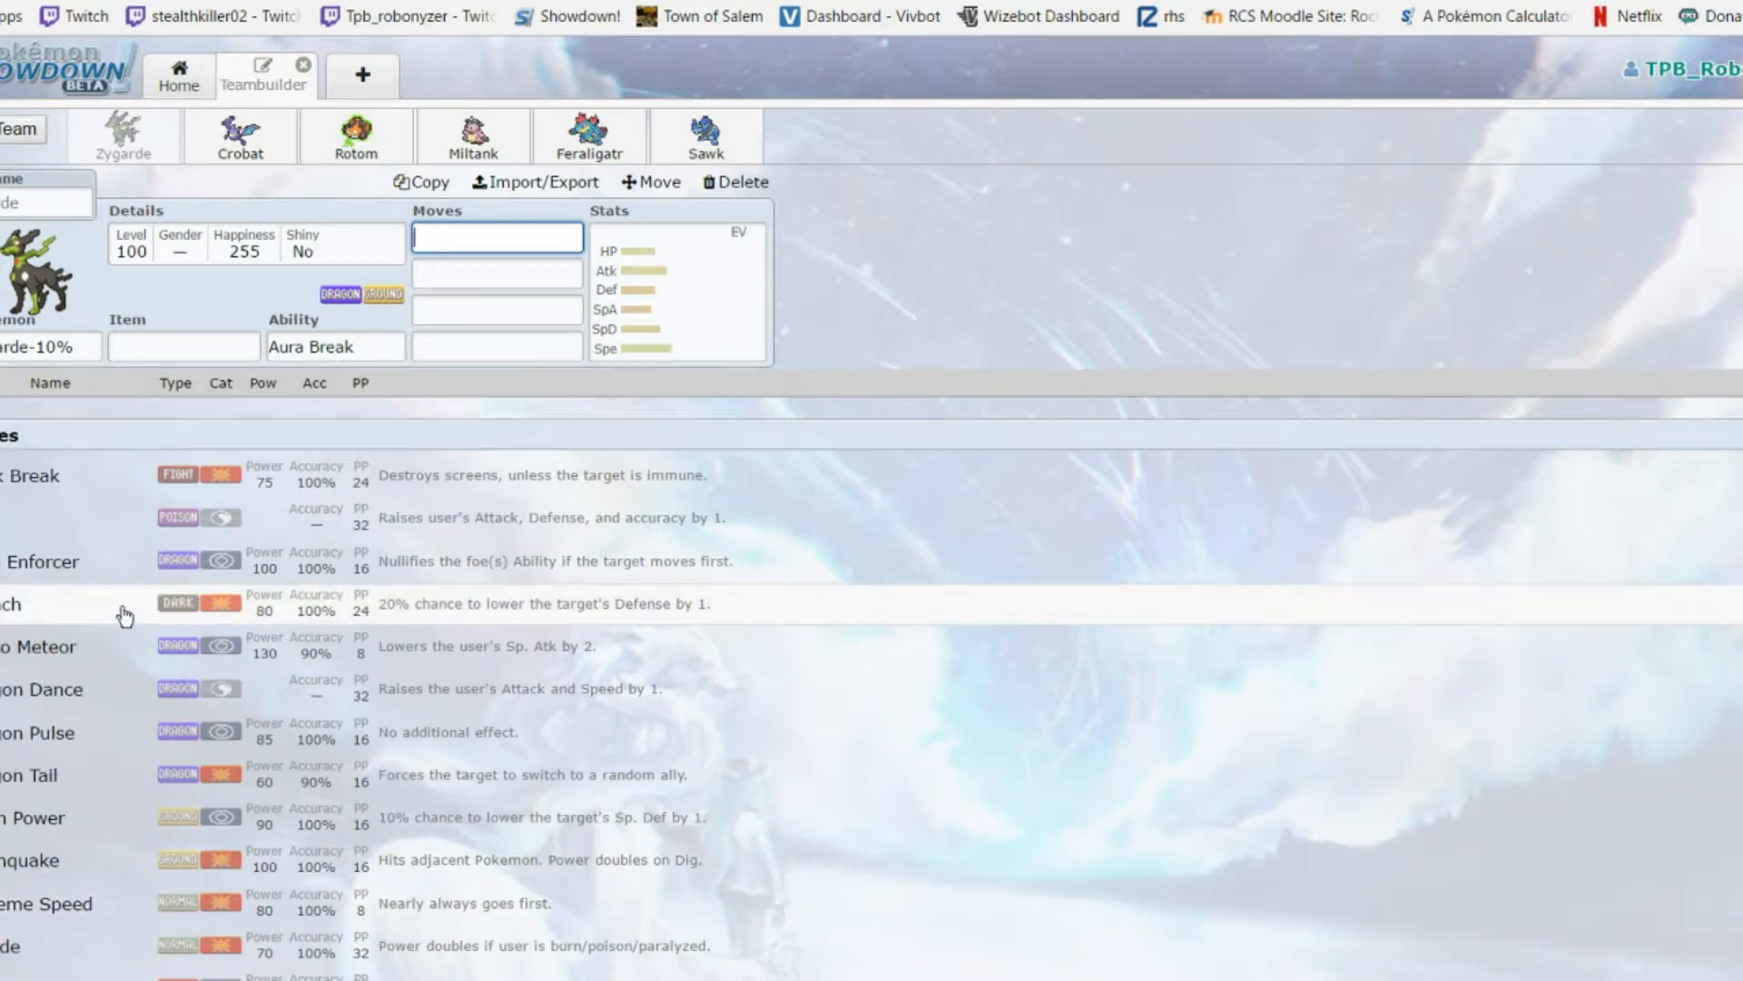
{"action": "left_click", "coordinate": [334, 345]}
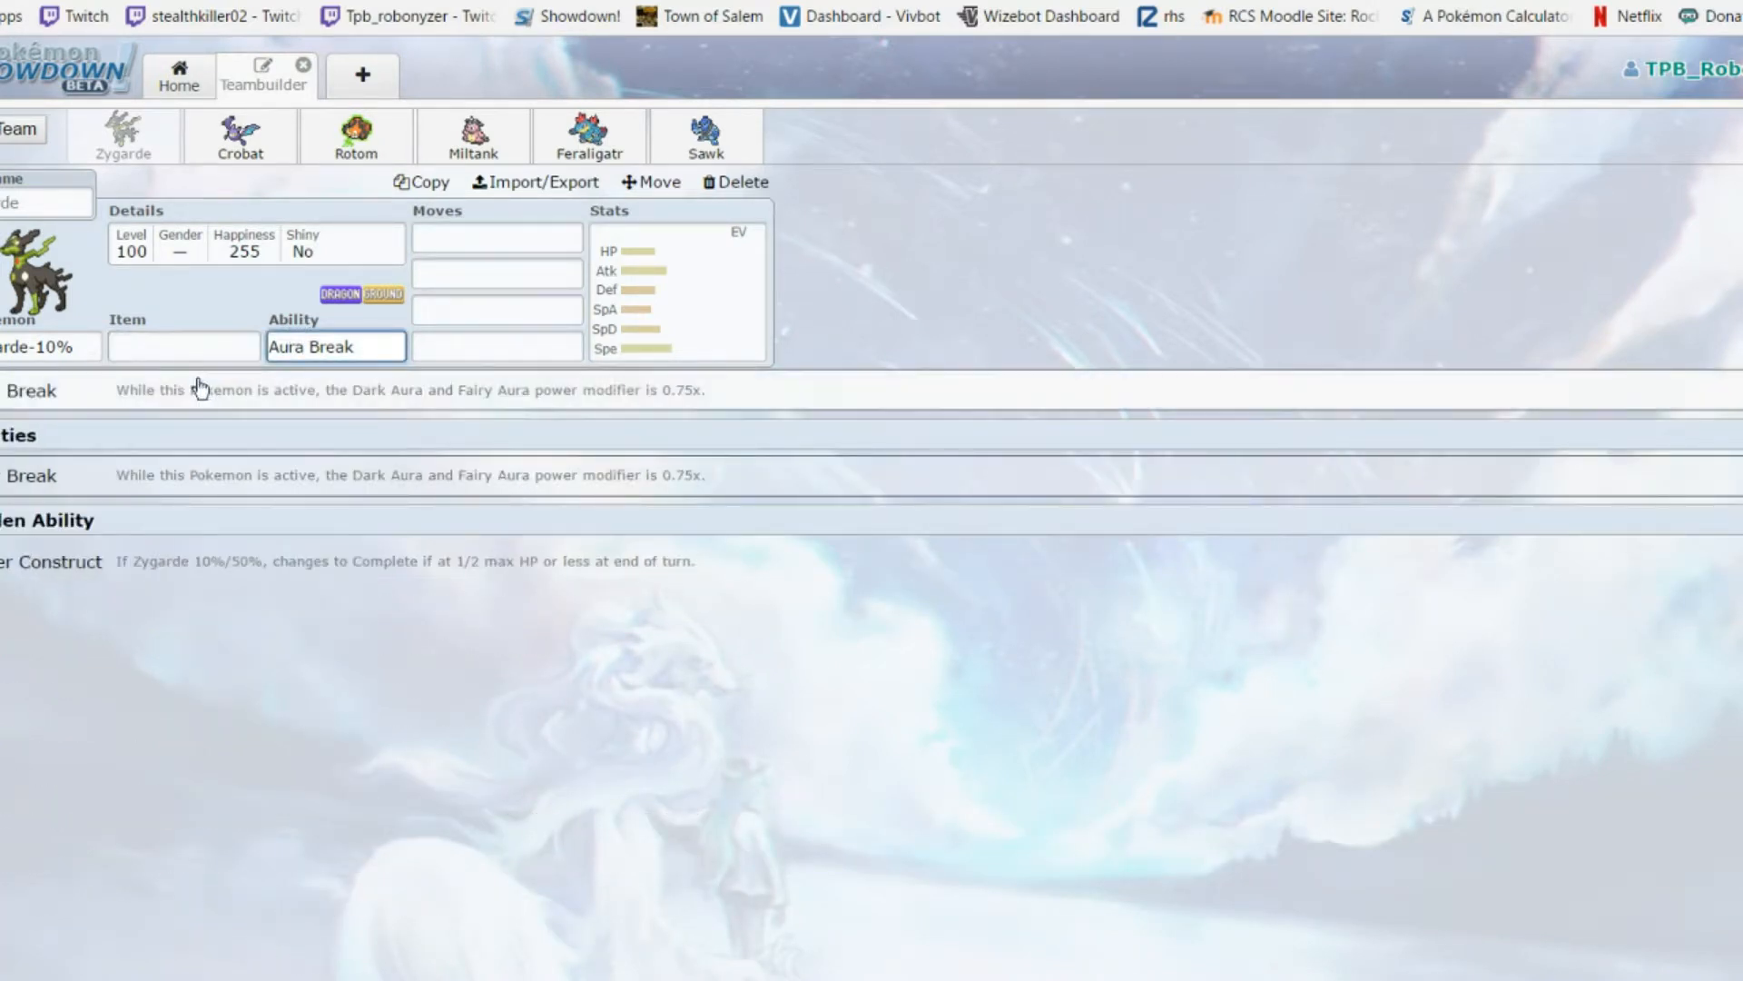
{"action": "left_click", "coordinate": [677, 289]}
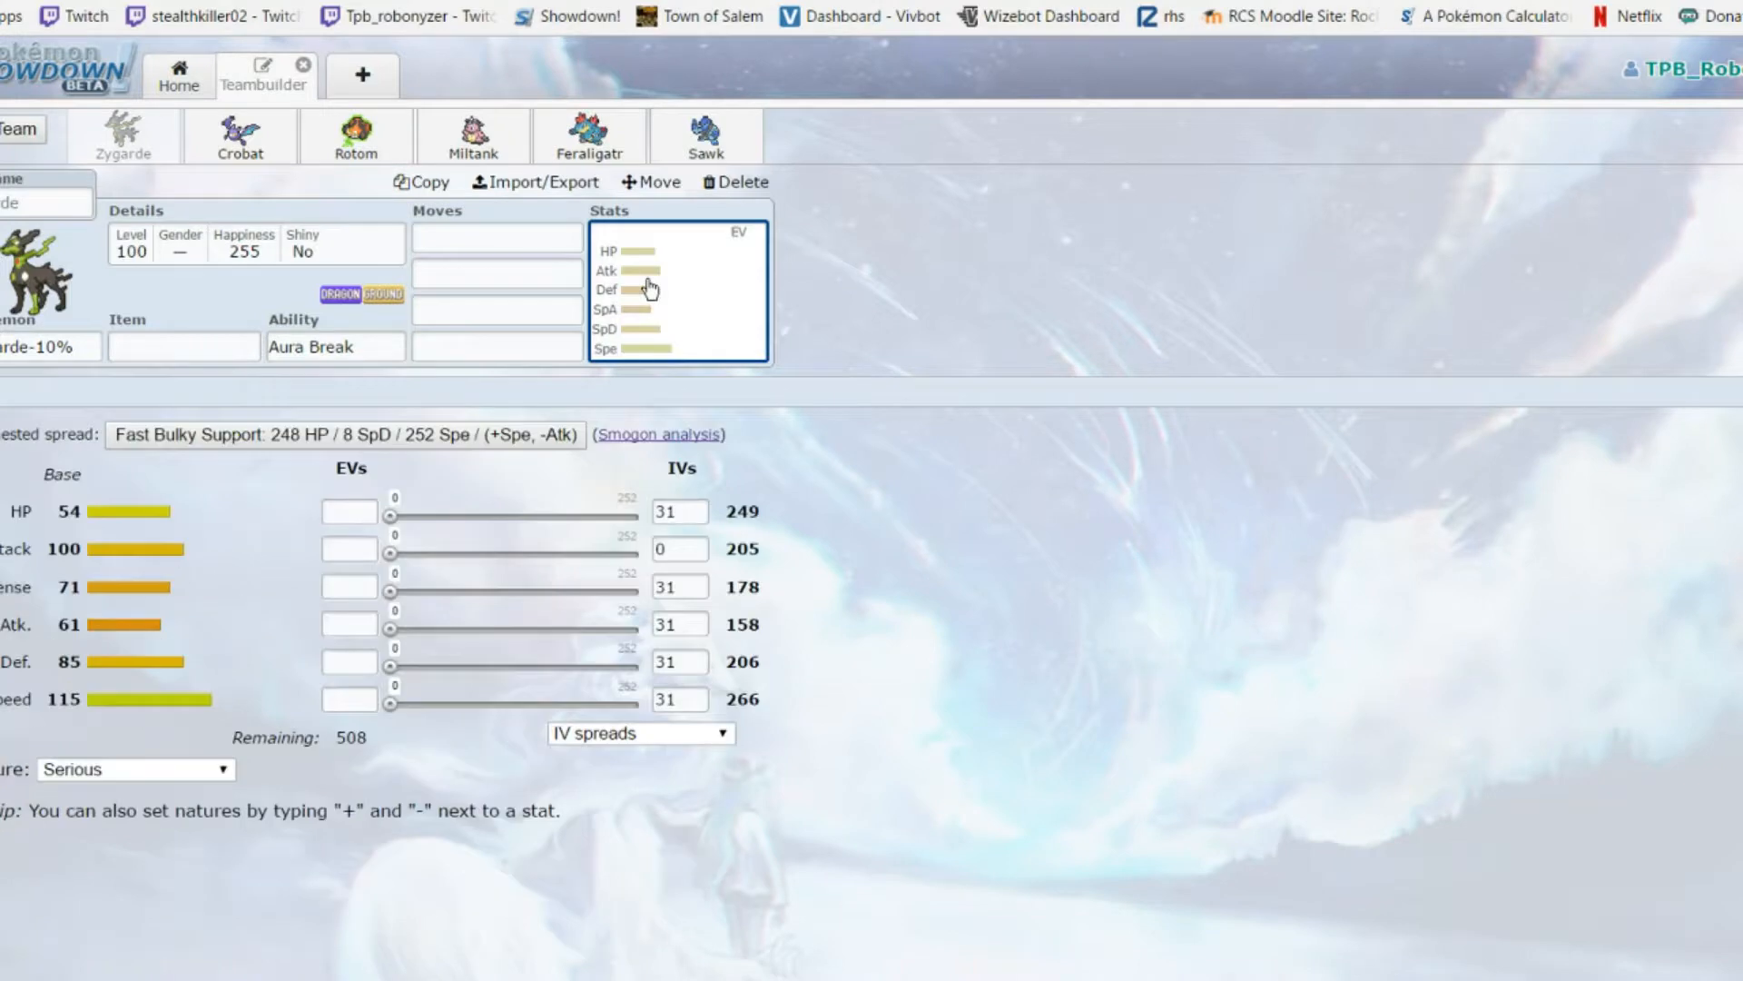
{"action": "mouse_move", "coordinate": [44, 145]}
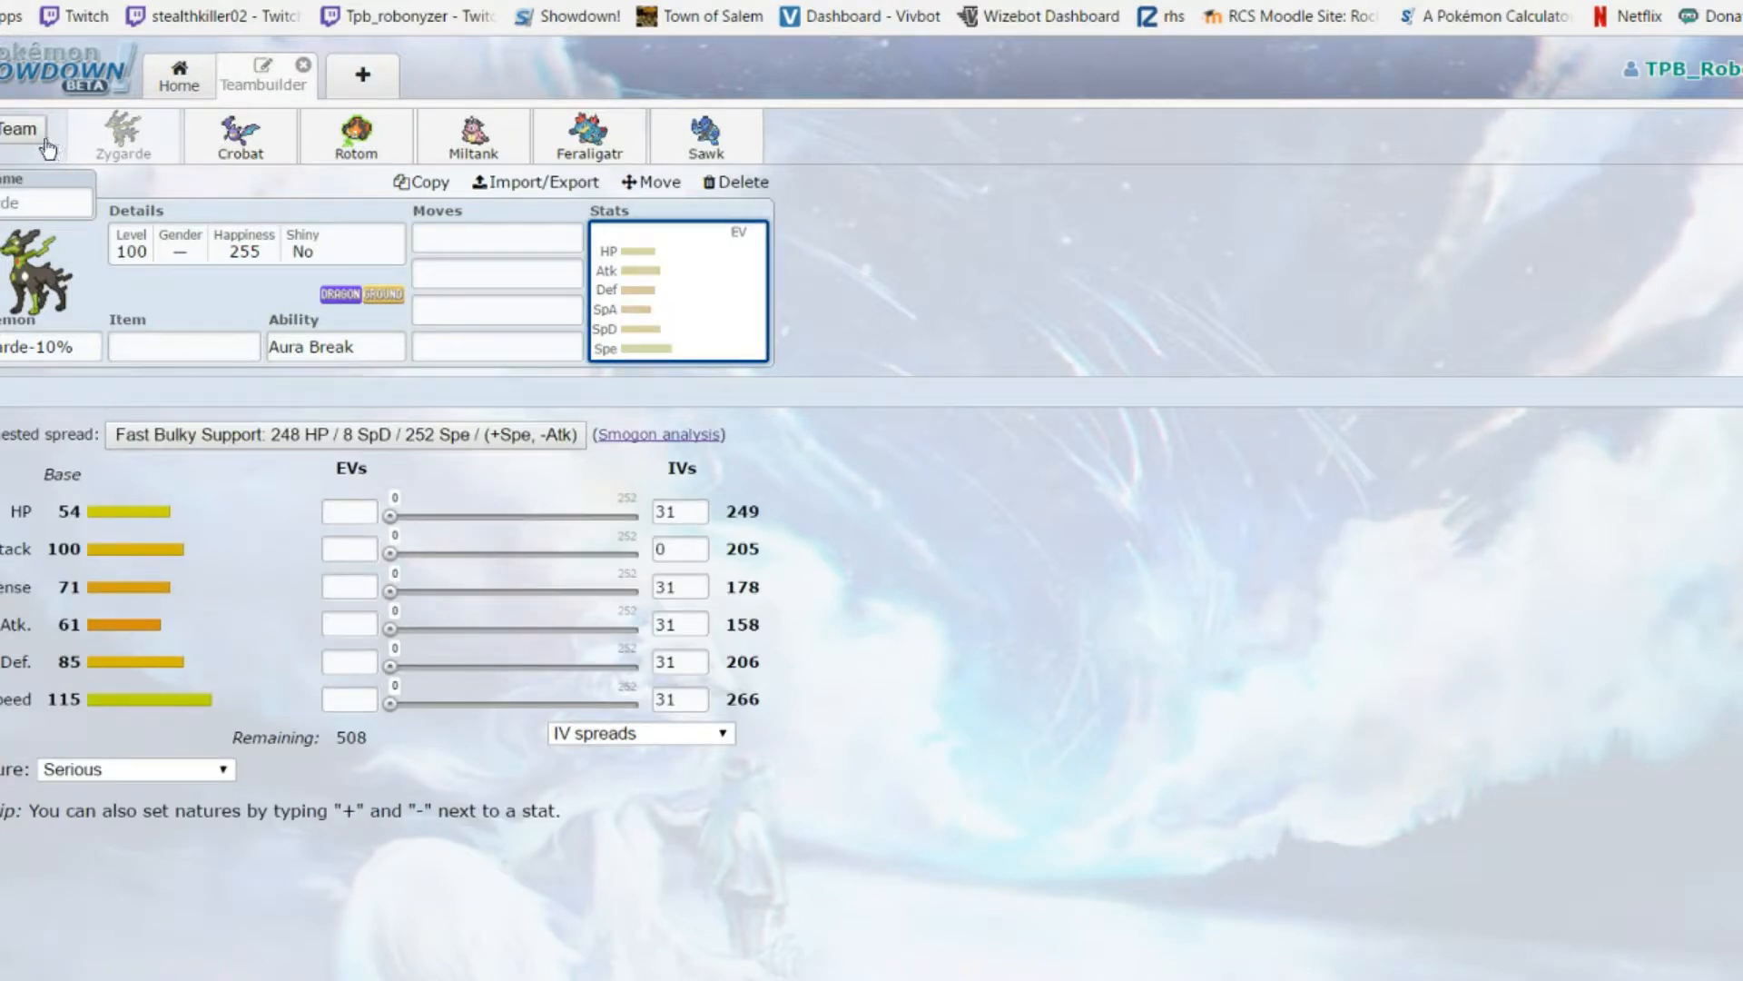
{"action": "mouse_move", "coordinate": [67, 163]}
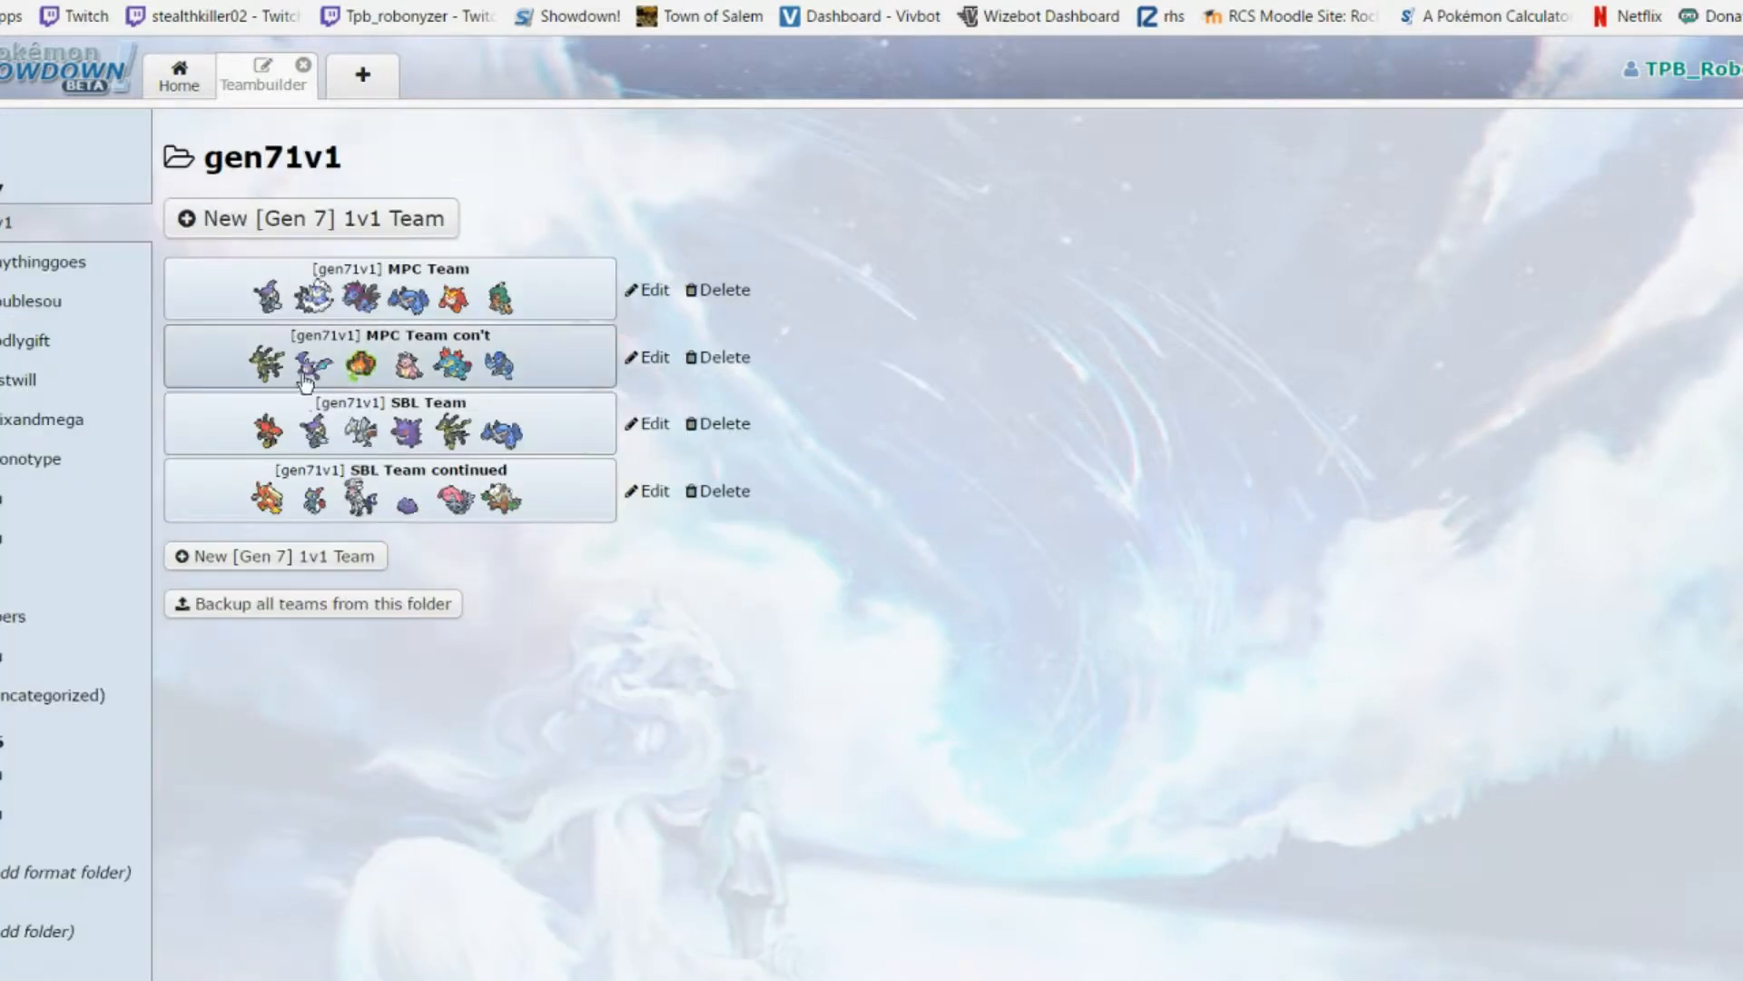
Reopen MPC Team con't and show Zygarde-10%'s learnable moves
{"action": "left_click", "coordinate": [650, 358]}
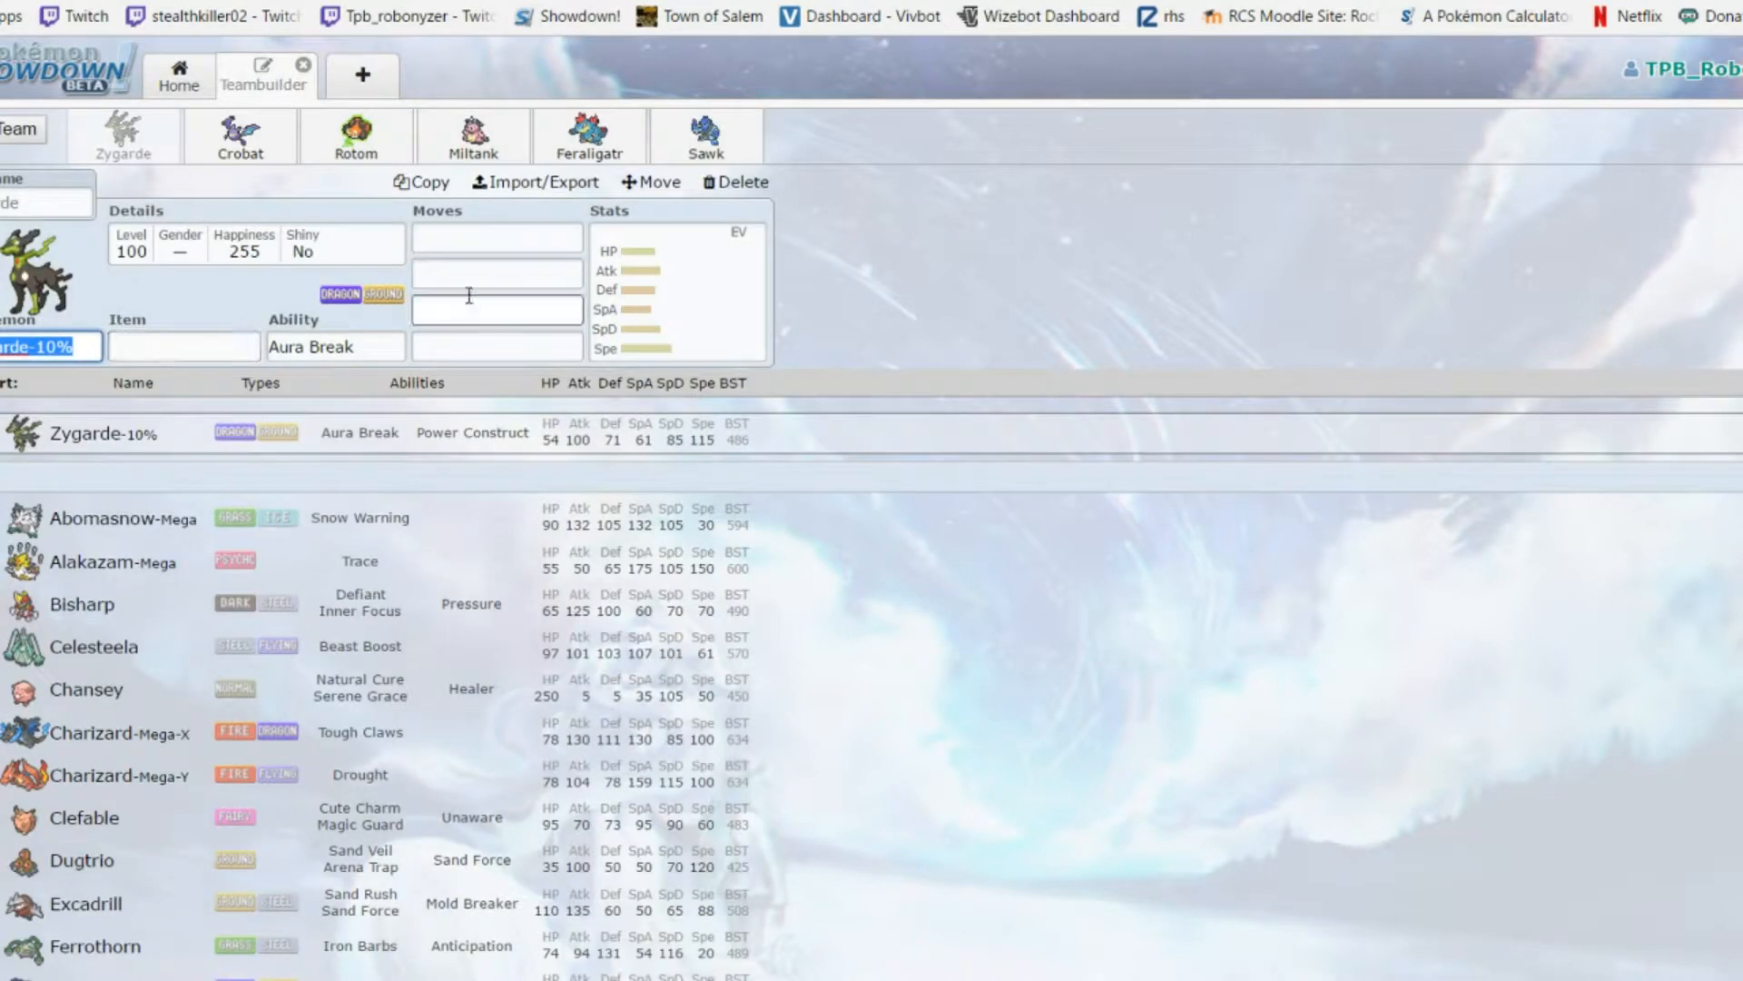
{"action": "left_click", "coordinate": [496, 238]}
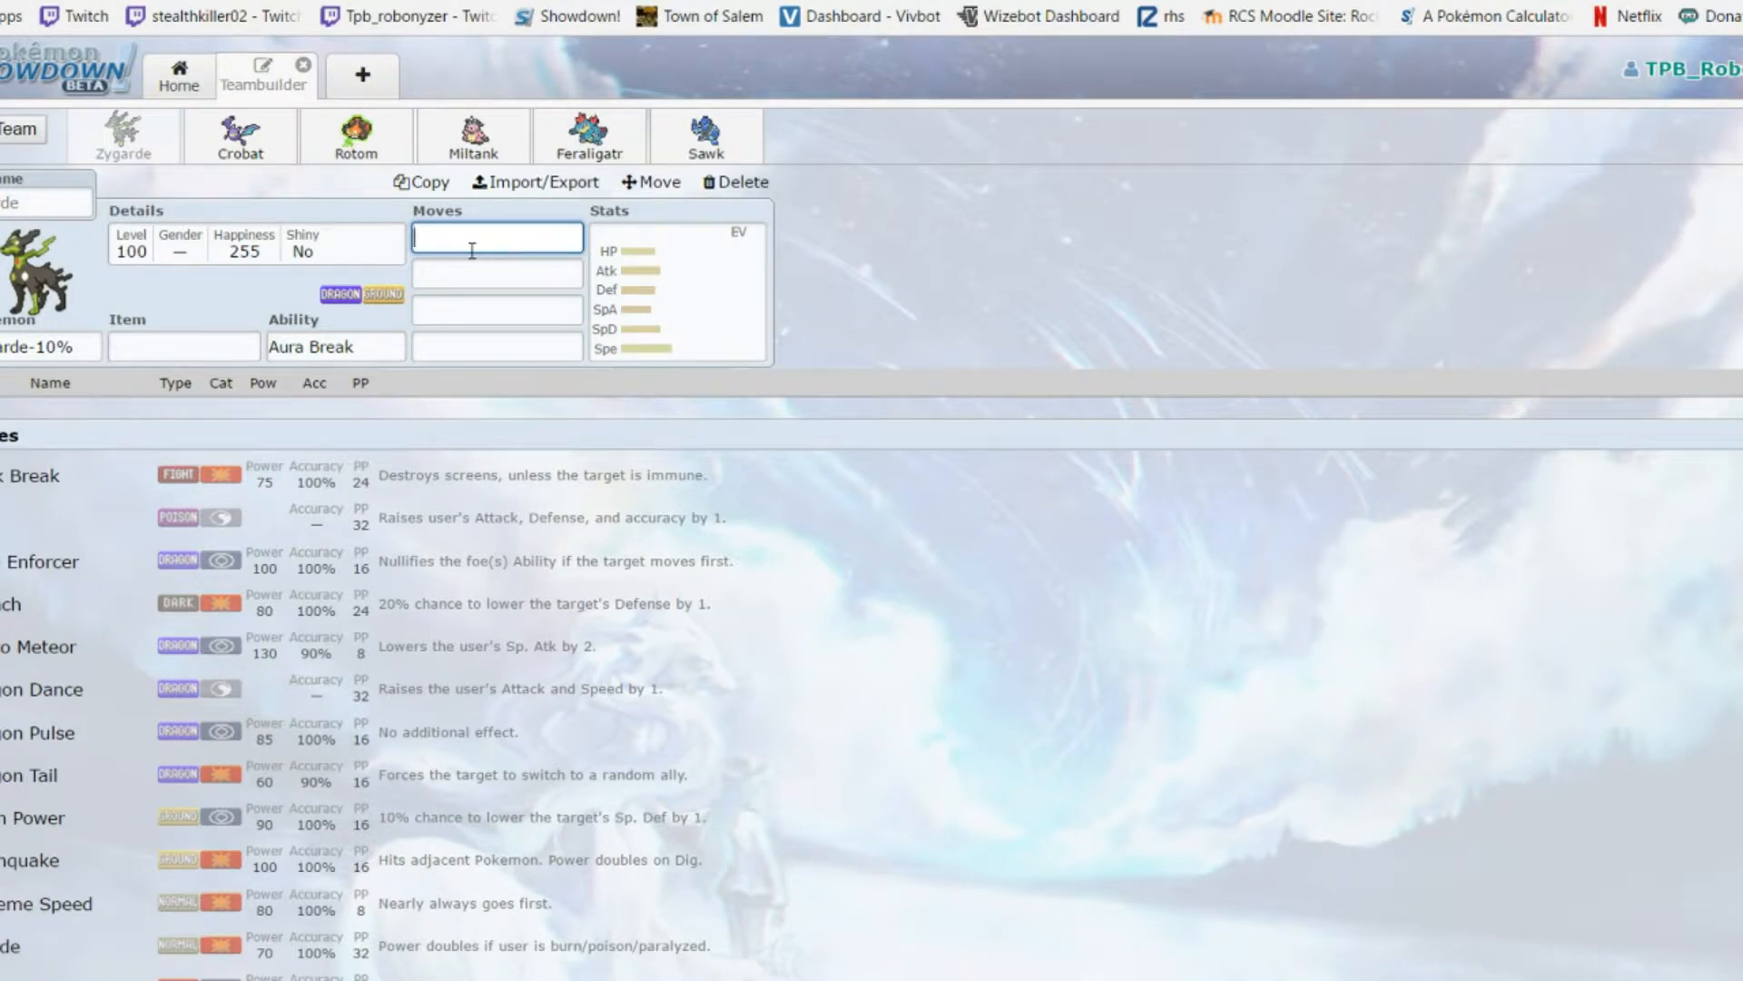
{"action": "mouse_move", "coordinate": [567, 107]}
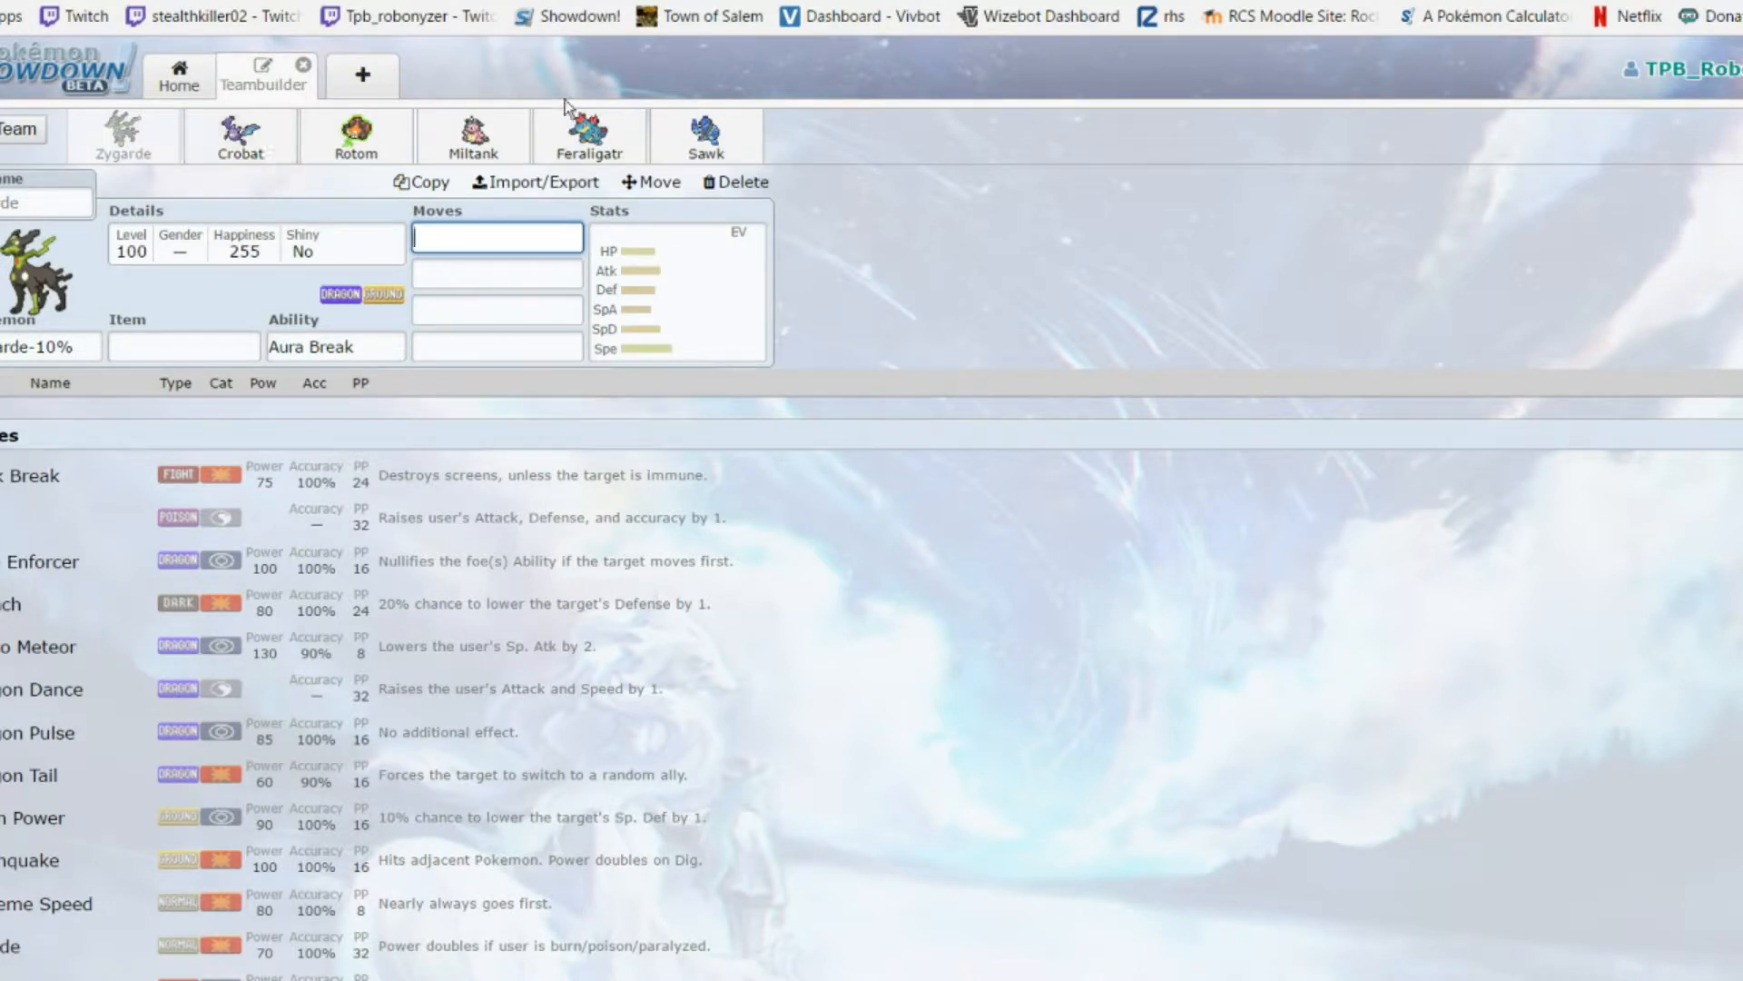
{"action": "mouse_move", "coordinate": [389, 710]}
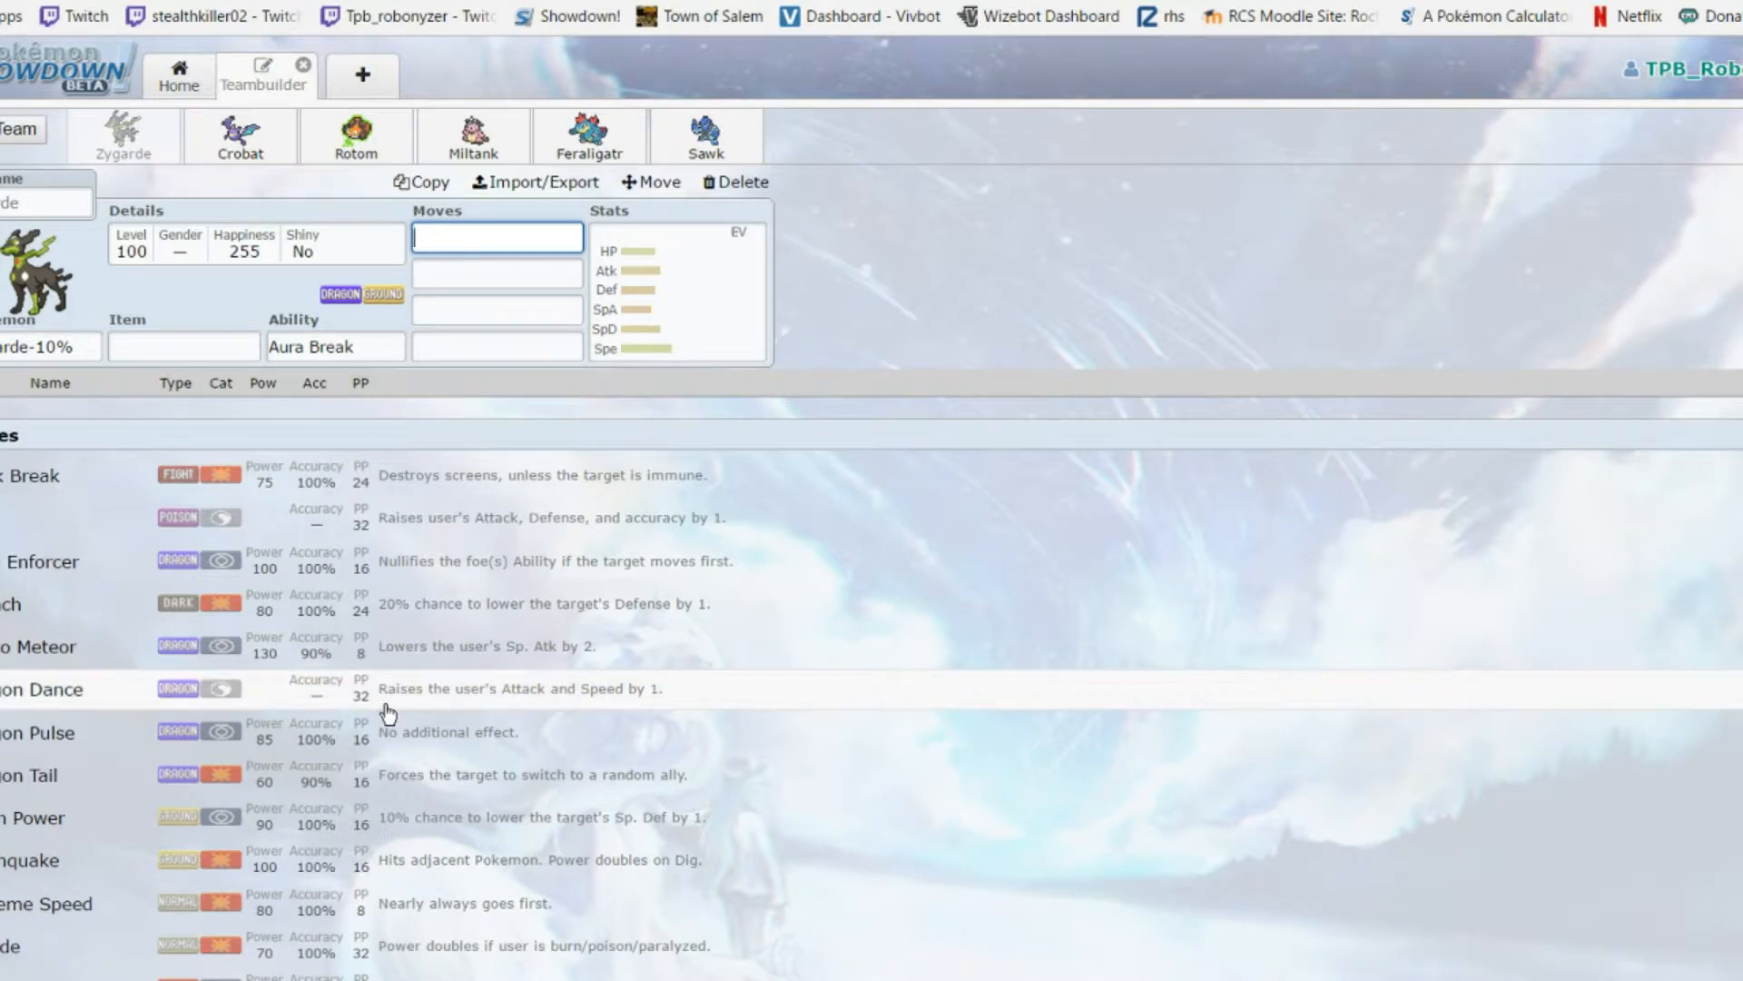
{"action": "mouse_move", "coordinate": [267, 706]}
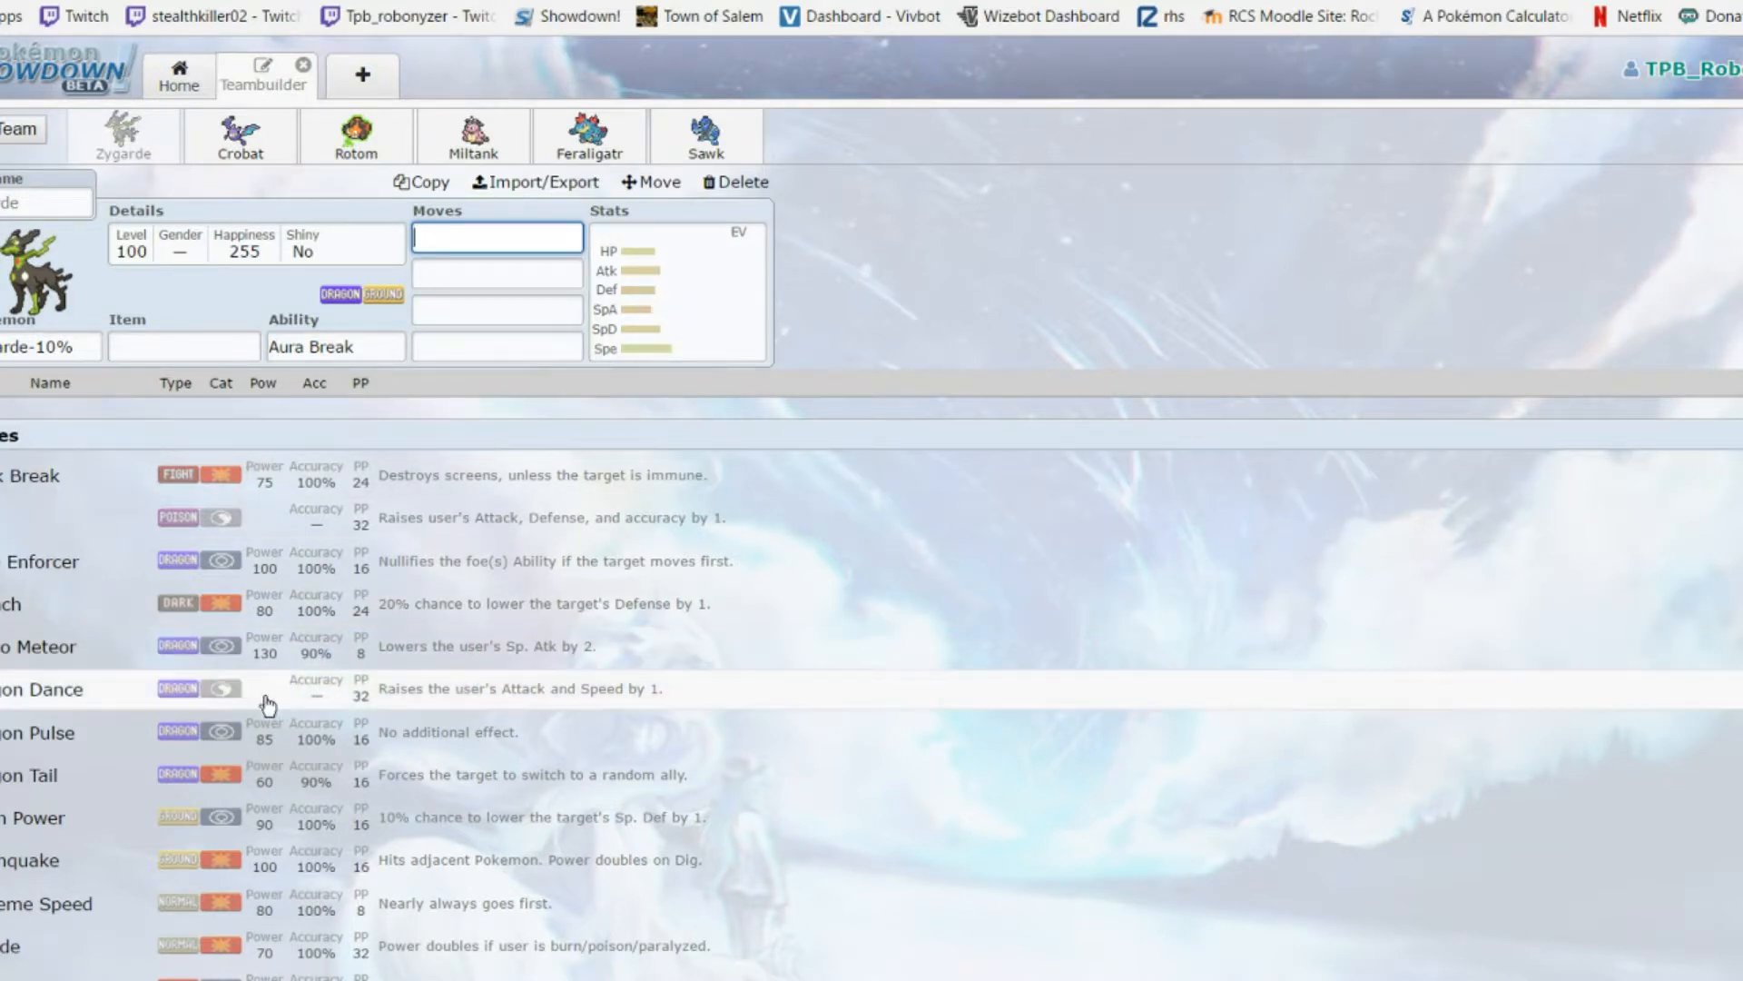
{"action": "scroll", "scroll_direction": "down", "scroll_amount": 3}
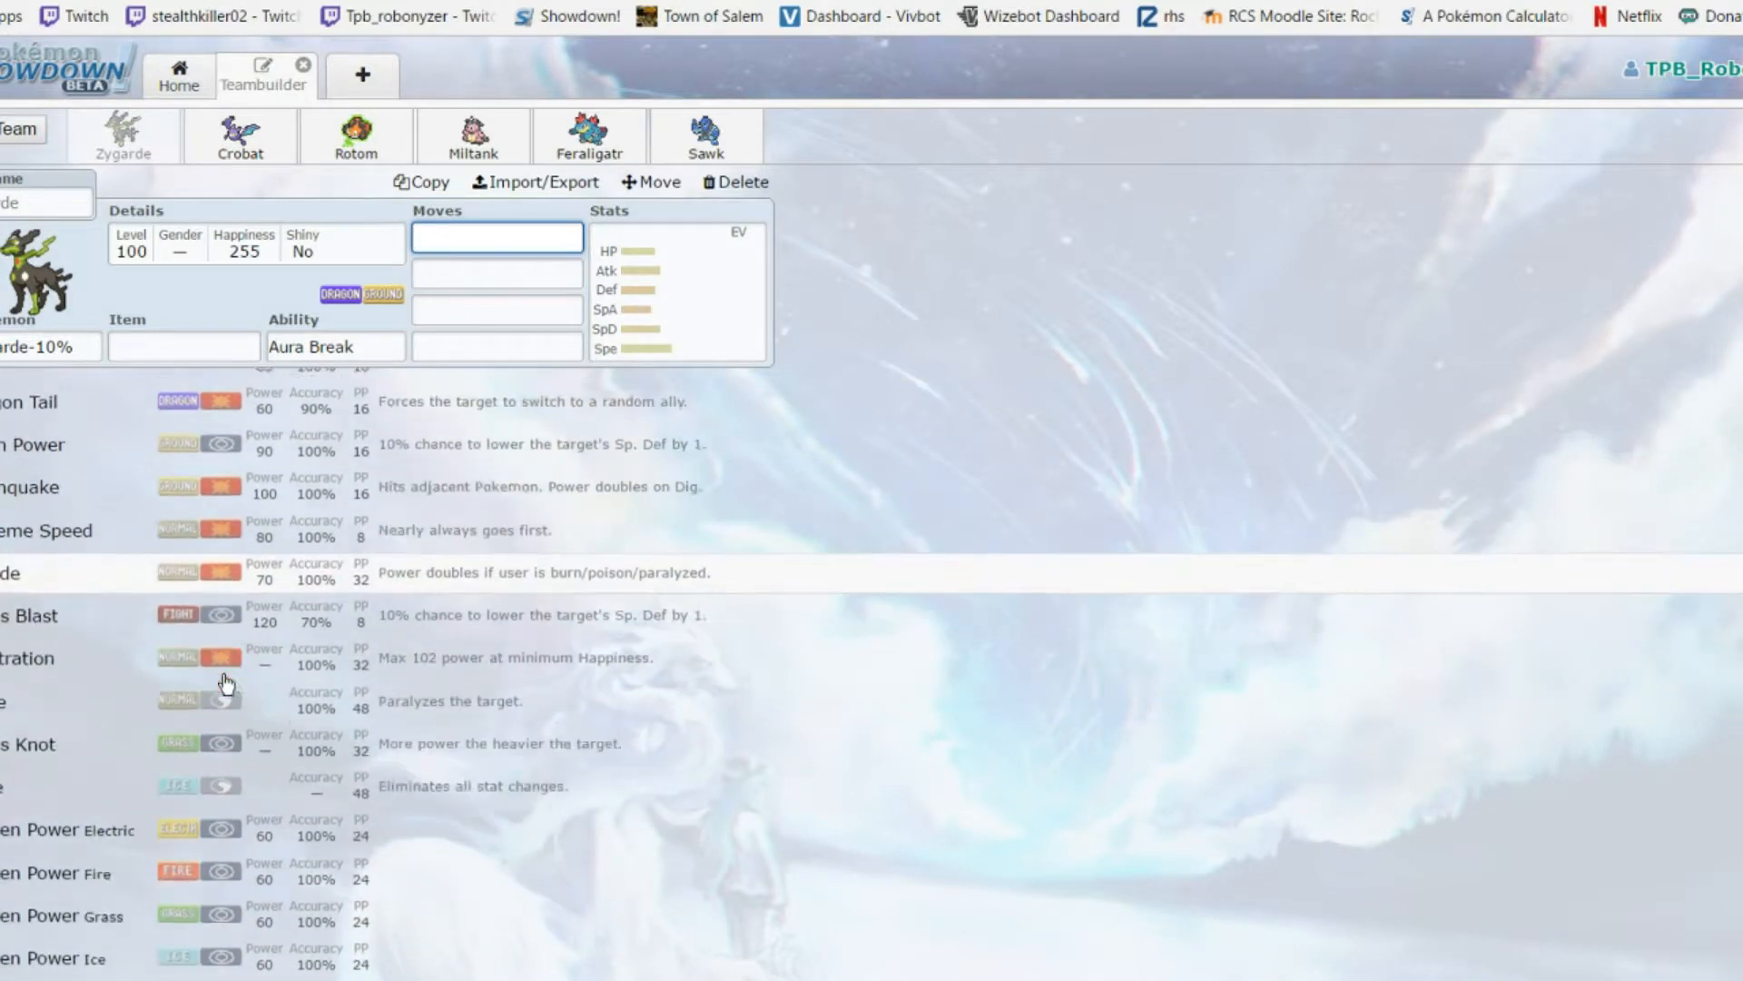
{"action": "scroll", "scroll_direction": "down", "scroll_amount": 3}
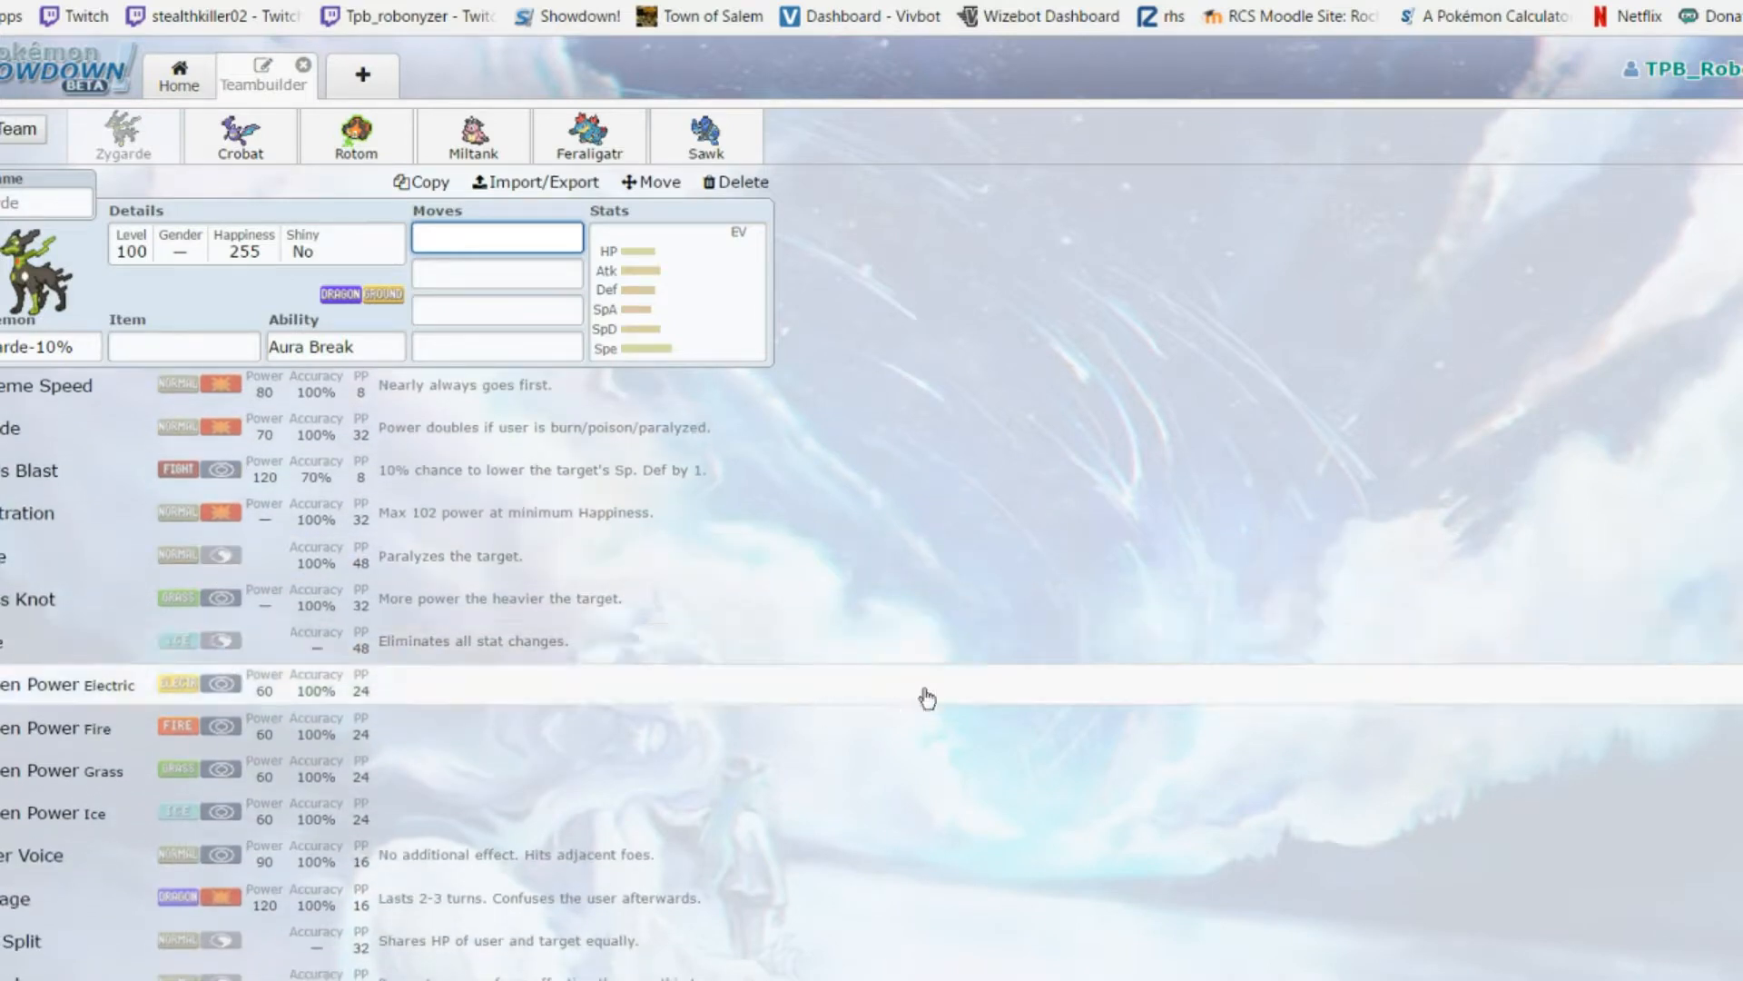
{"action": "scroll", "scroll_direction": "down", "scroll_amount": 3}
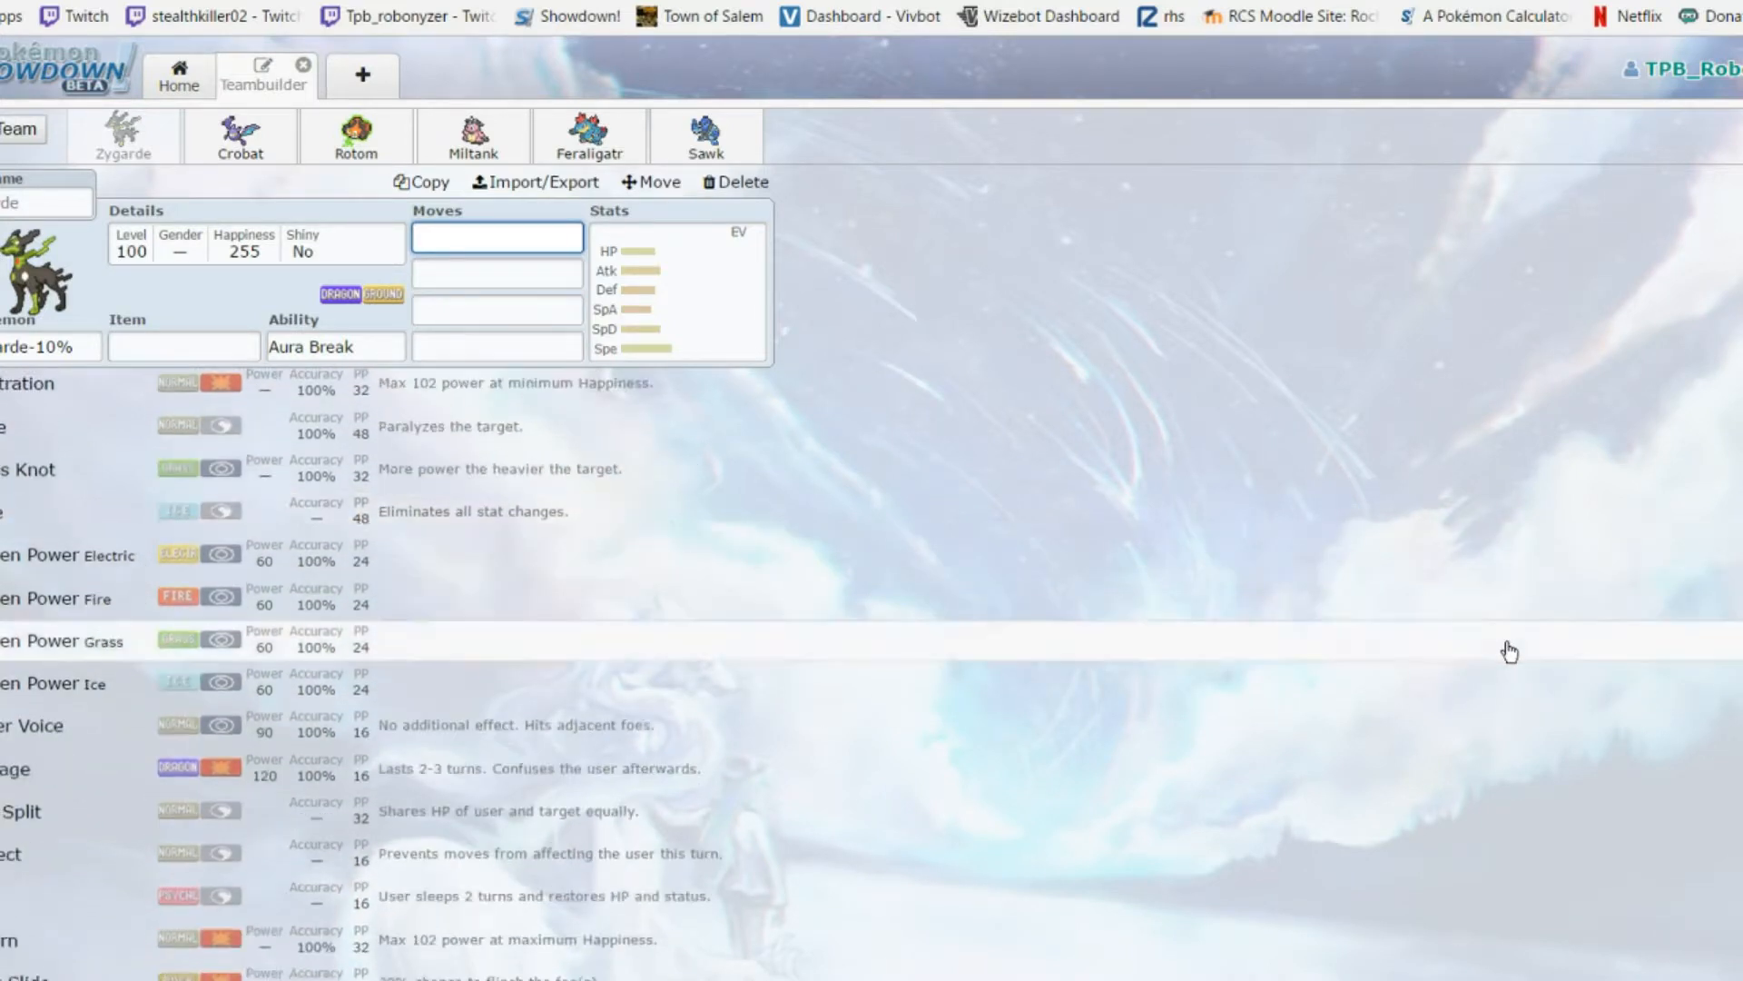
{"action": "scroll", "scroll_direction": "up", "scroll_amount": 3}
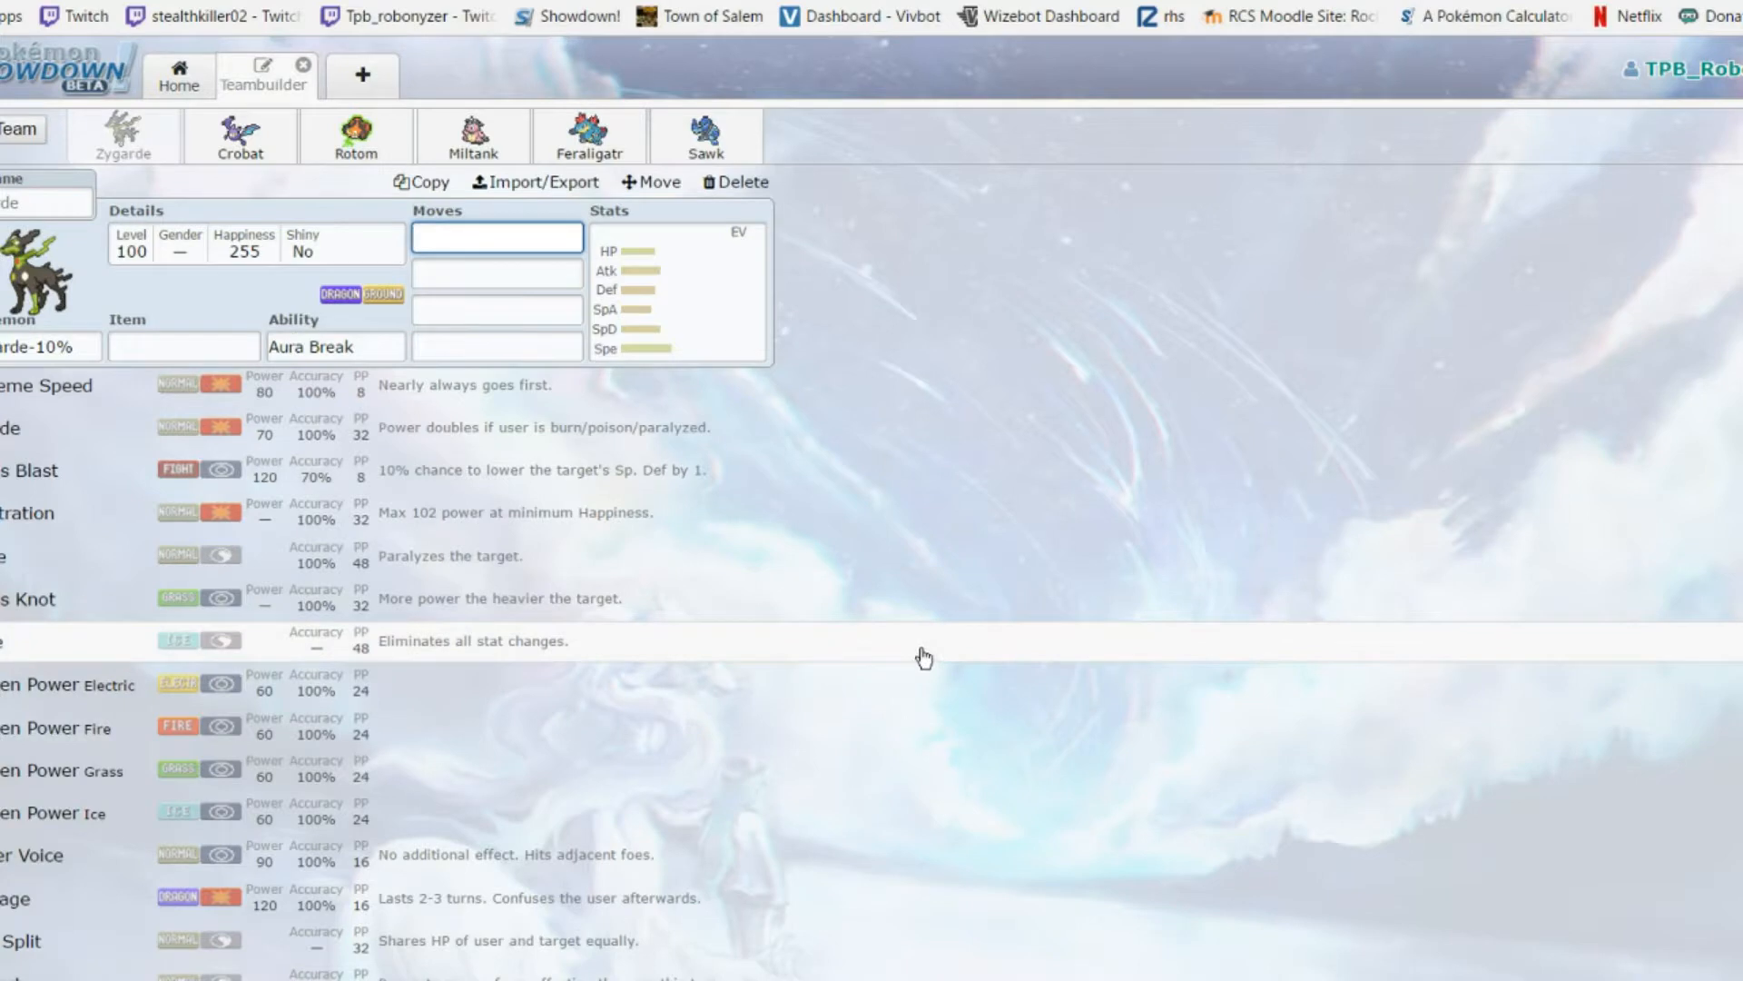
{"action": "mouse_move", "coordinate": [1315, 637]}
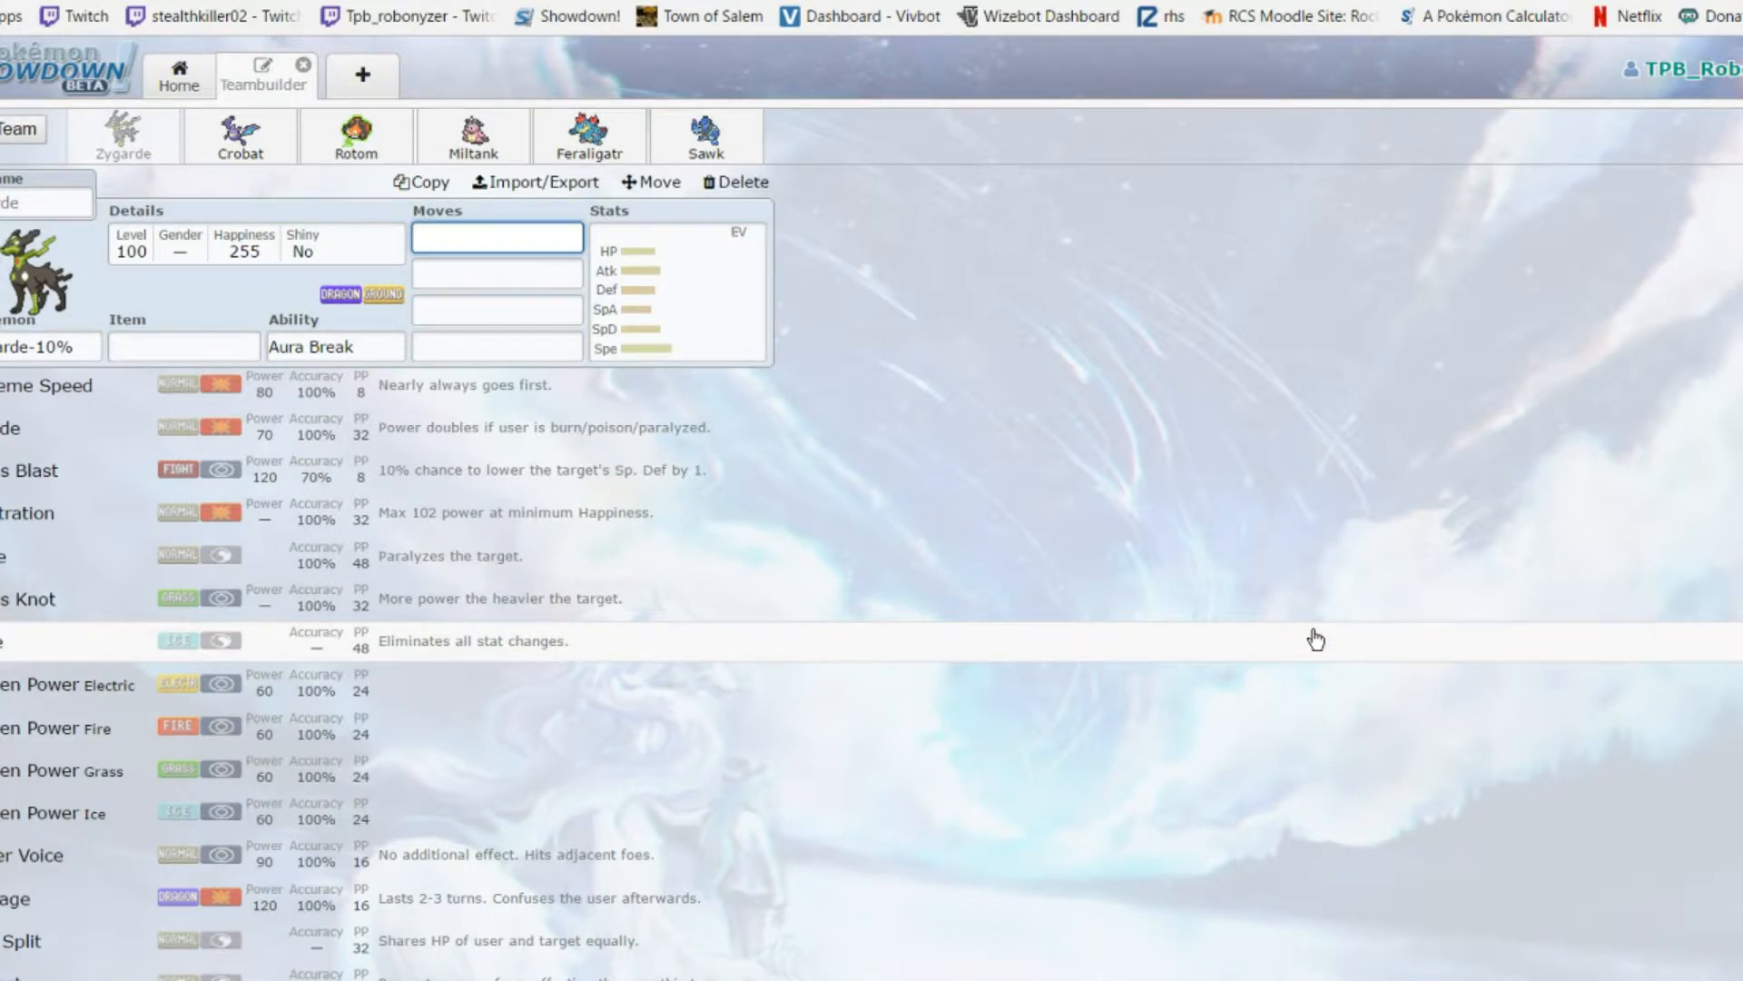
{"action": "scroll", "scroll_direction": "down", "scroll_amount": 3}
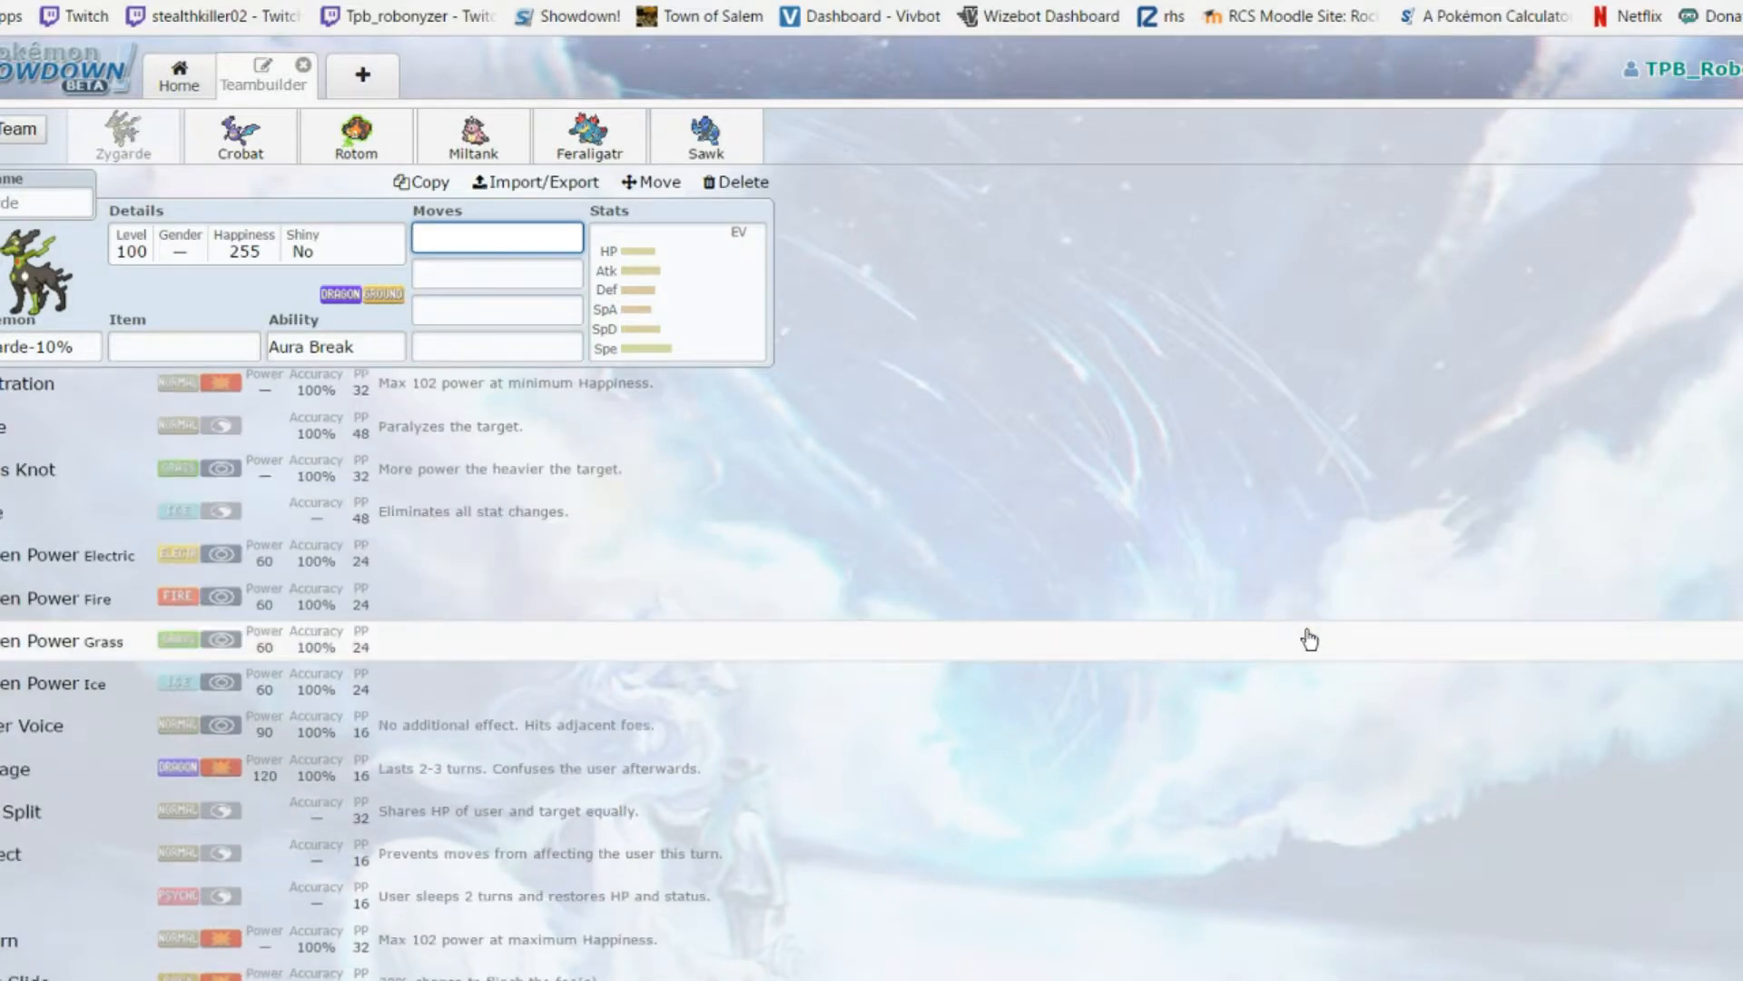
{"action": "scroll", "scroll_direction": "down", "scroll_amount": 3}
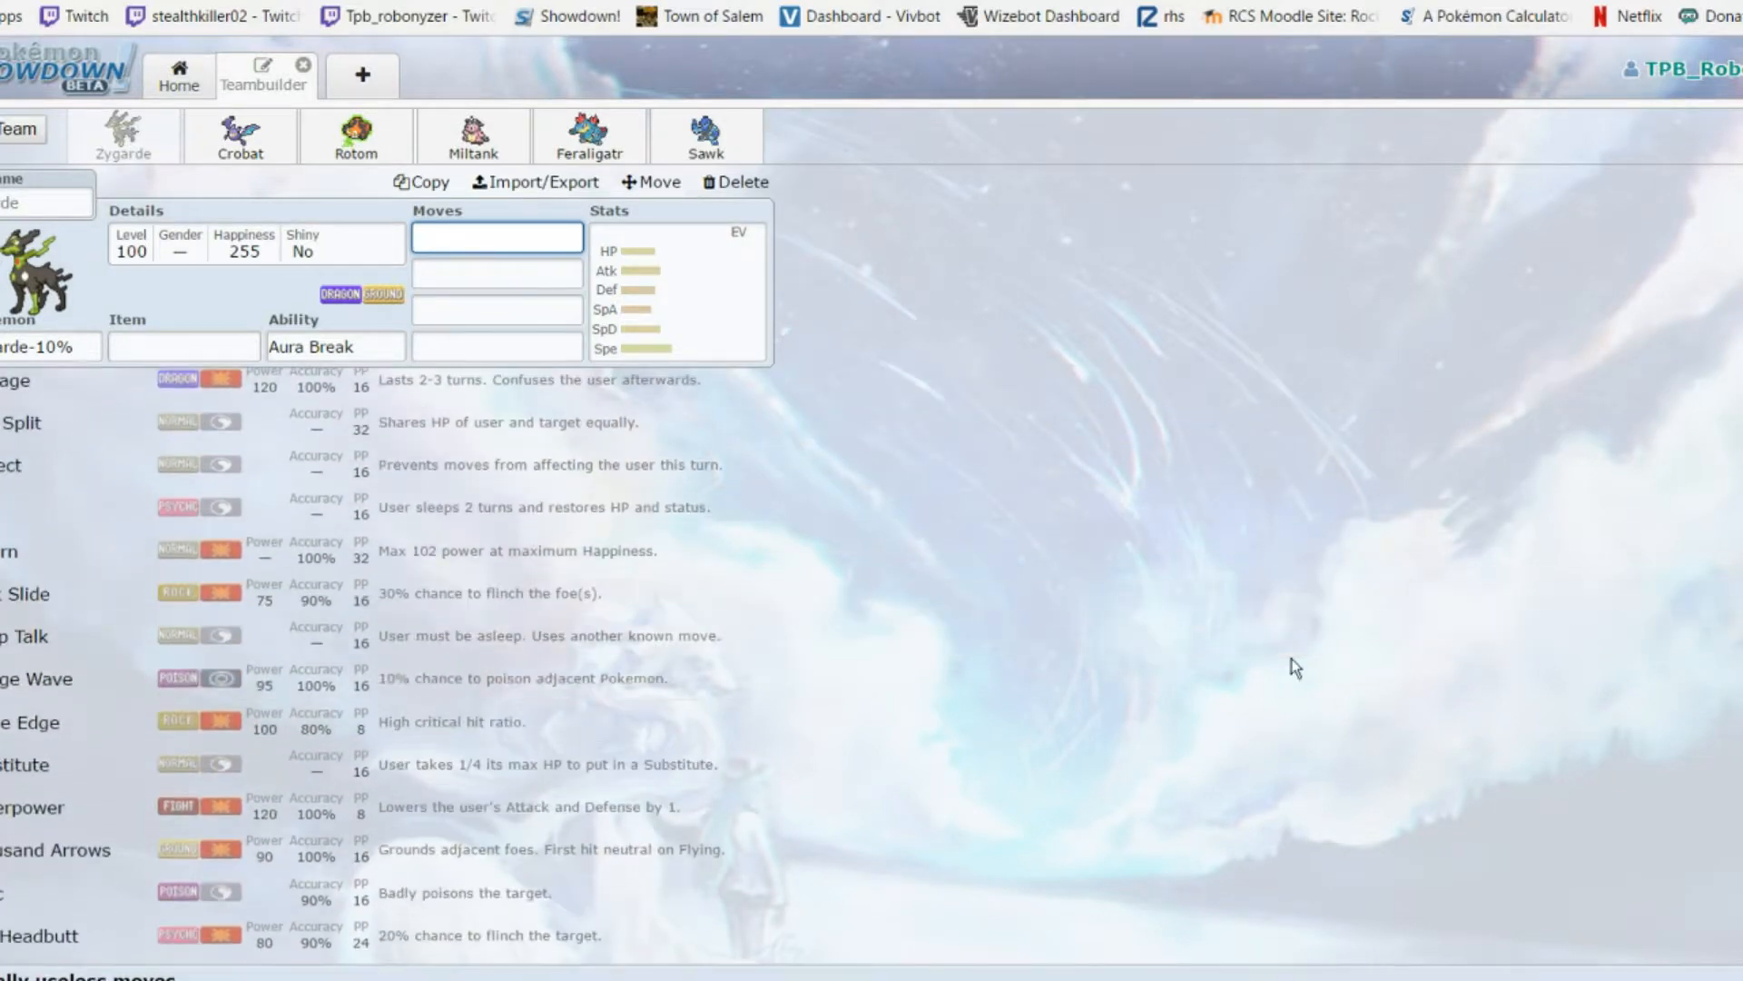
{"action": "scroll", "scroll_direction": "down", "scroll_amount": 3}
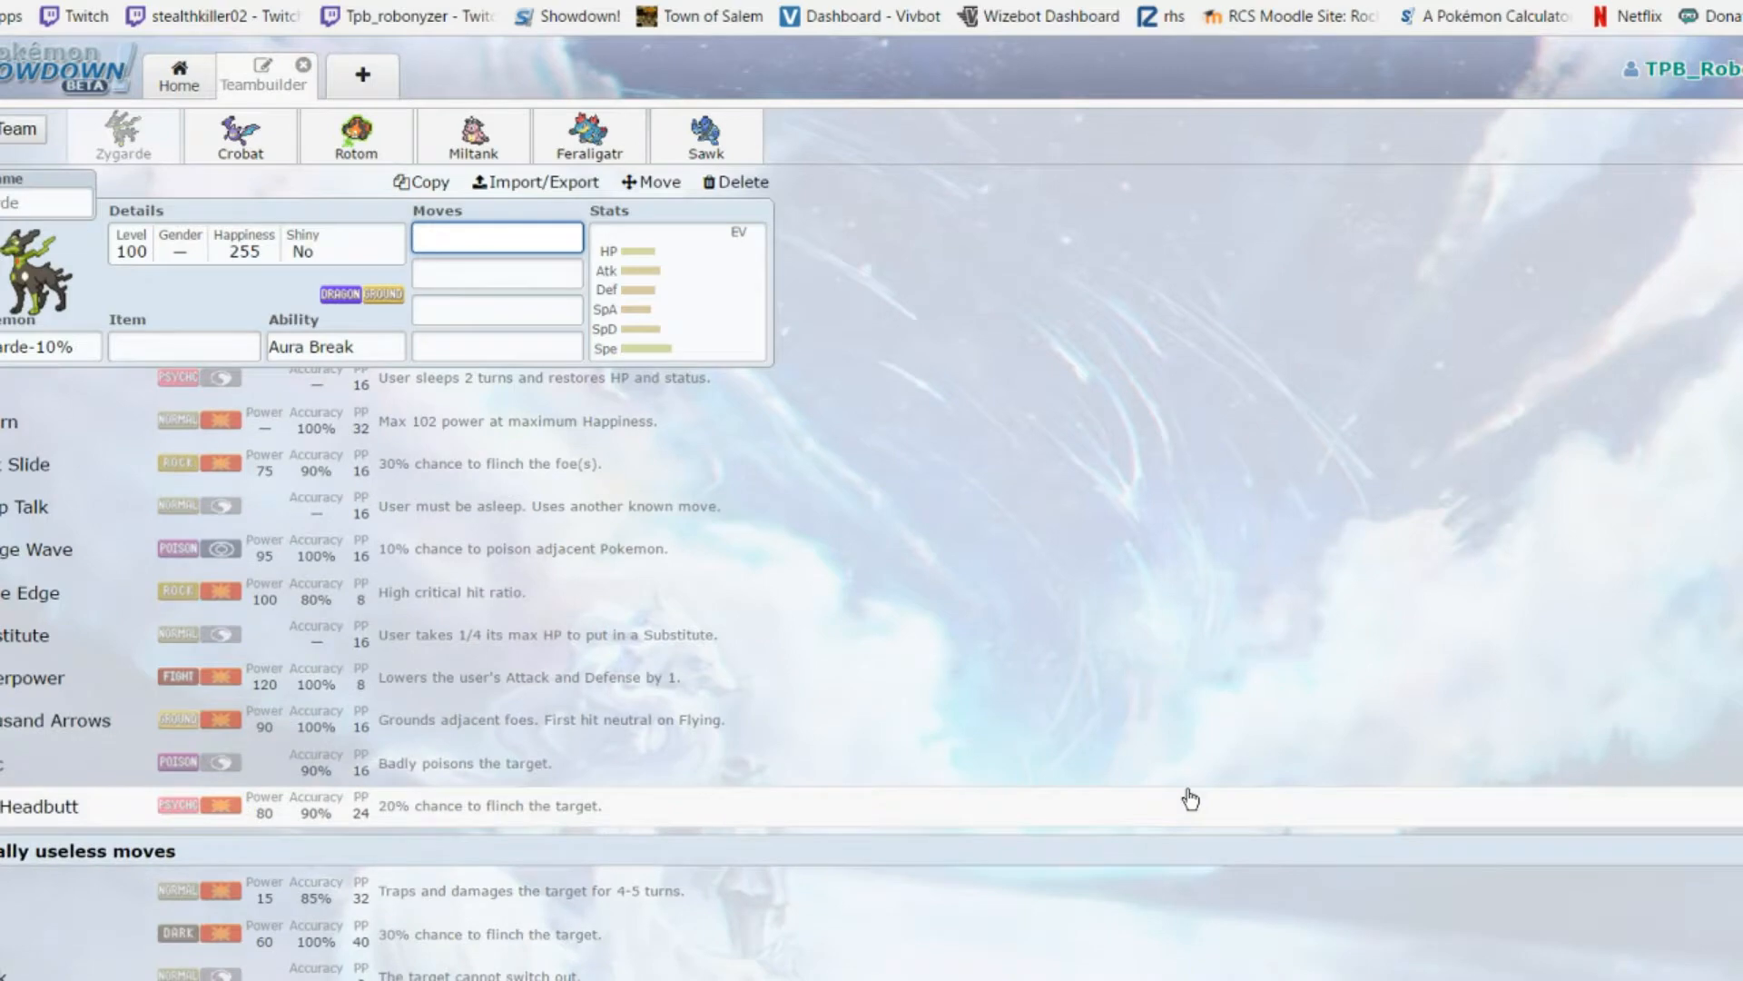
{"action": "scroll", "scroll_direction": "up", "scroll_amount": 3}
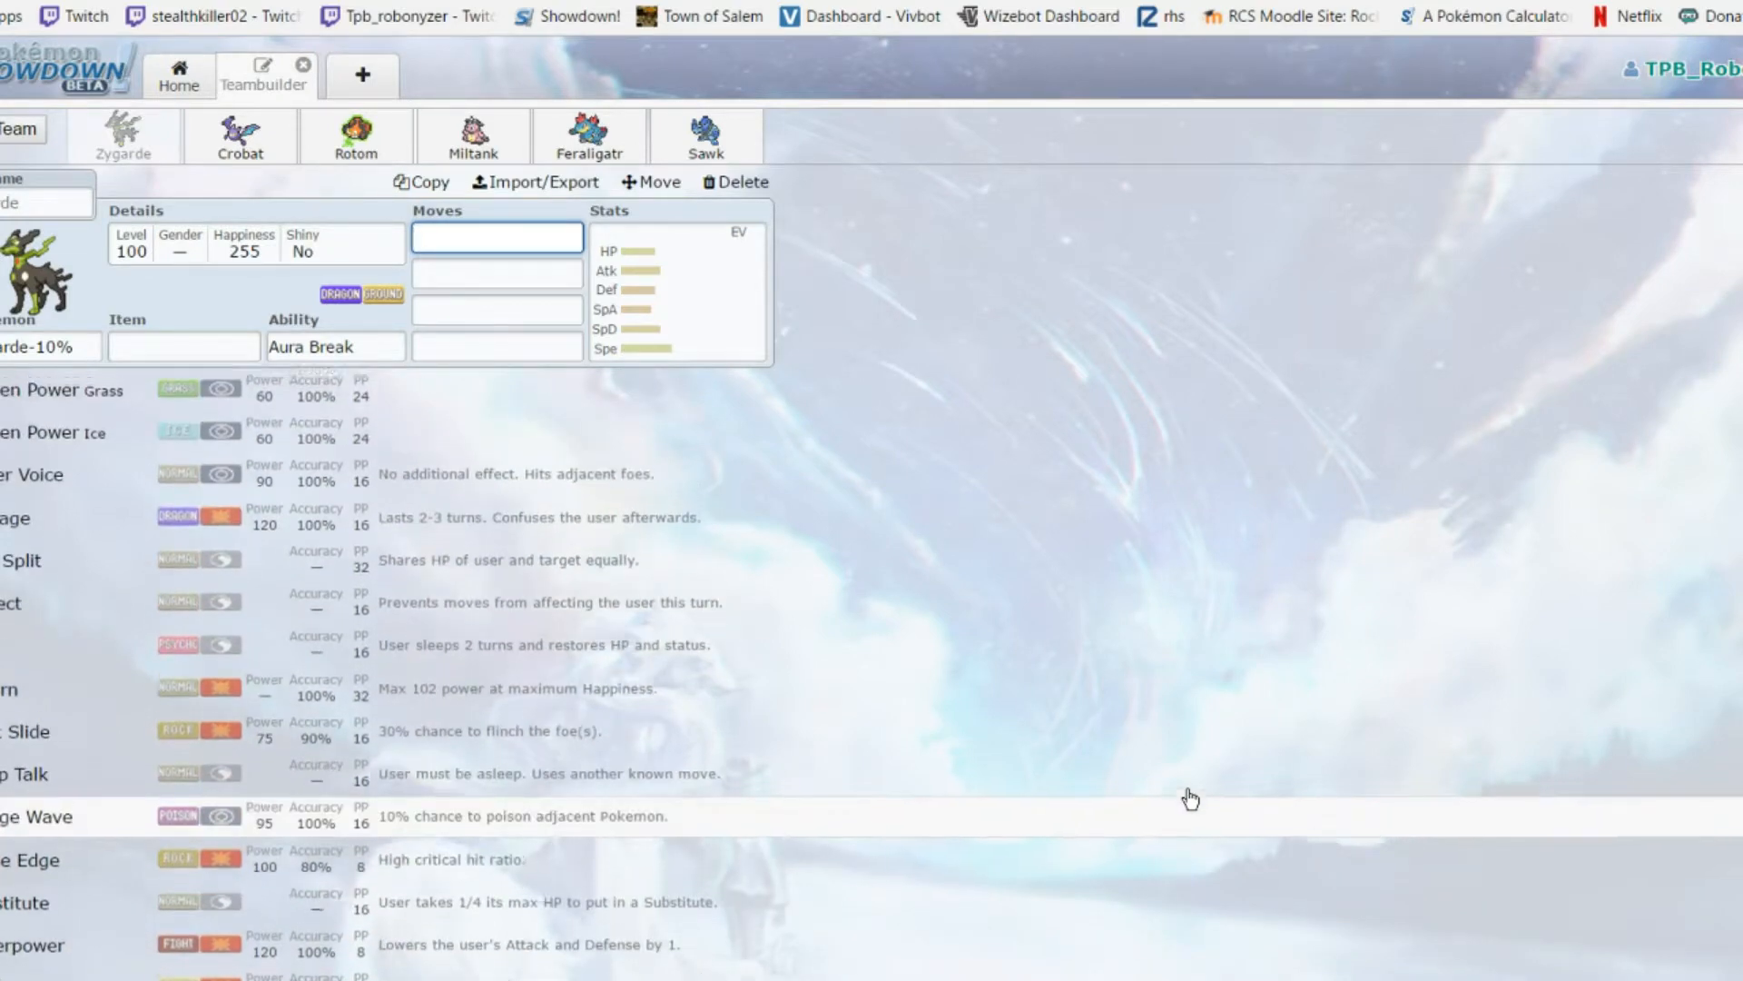
{"action": "scroll", "scroll_direction": "up", "scroll_amount": 3}
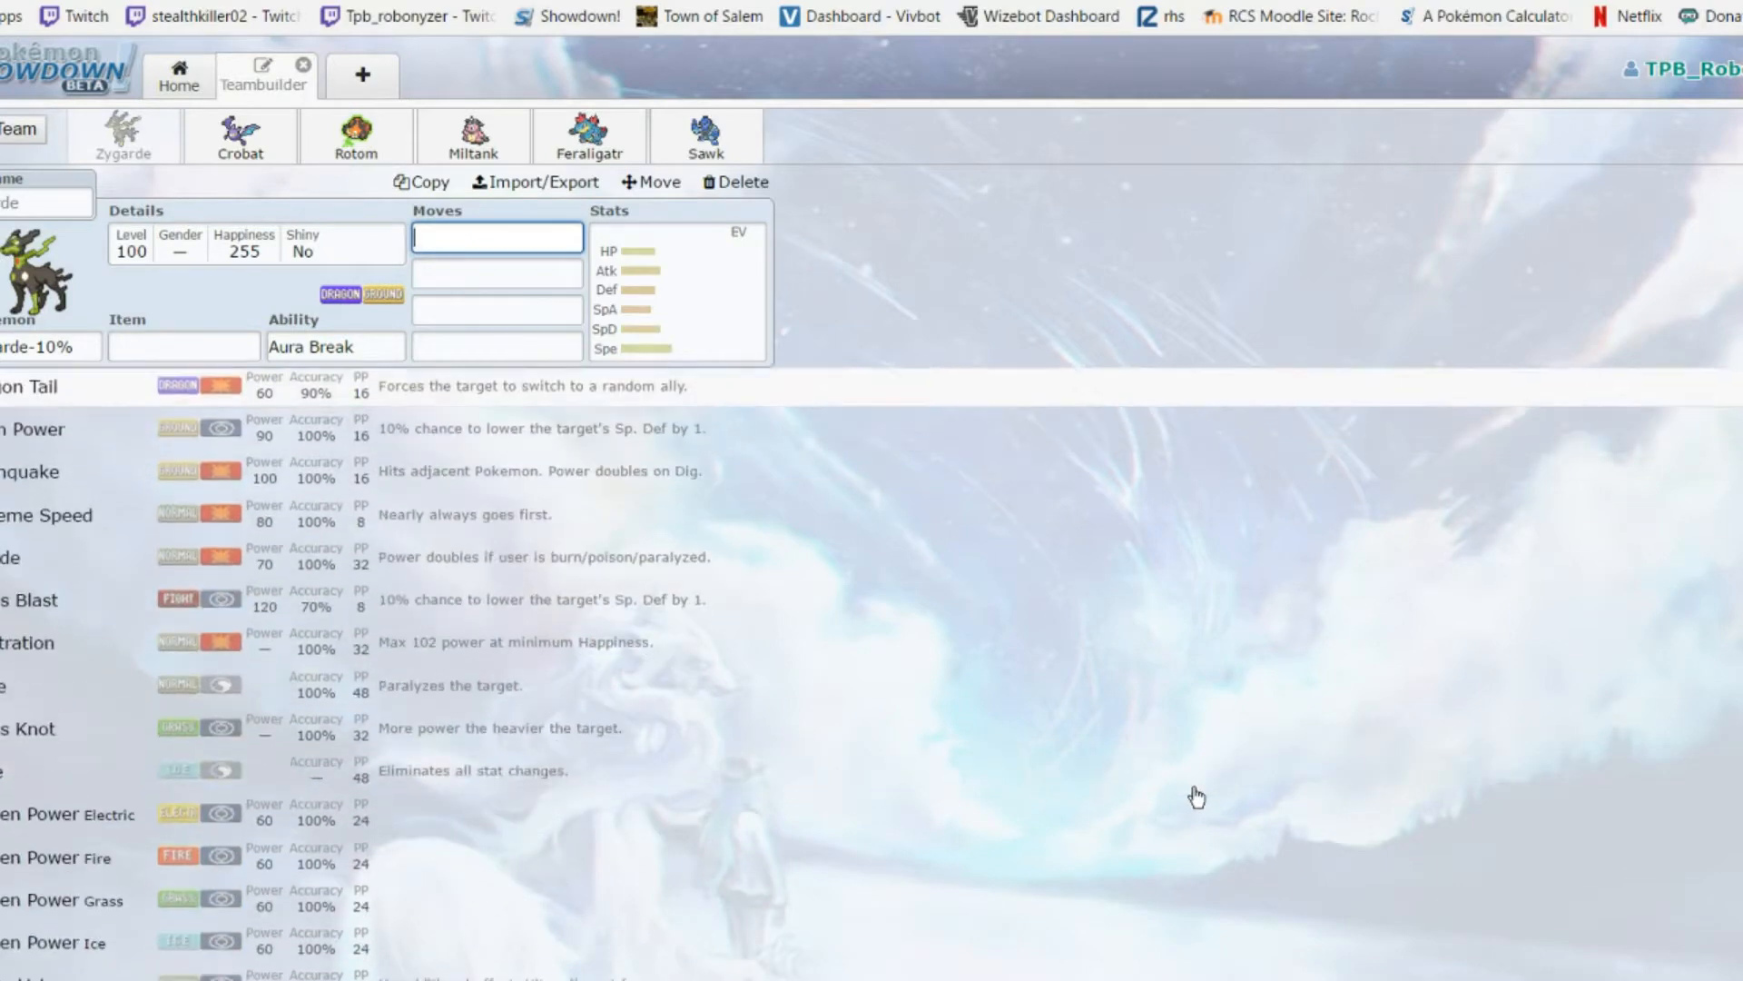
{"action": "scroll", "scroll_direction": "down", "scroll_amount": 3}
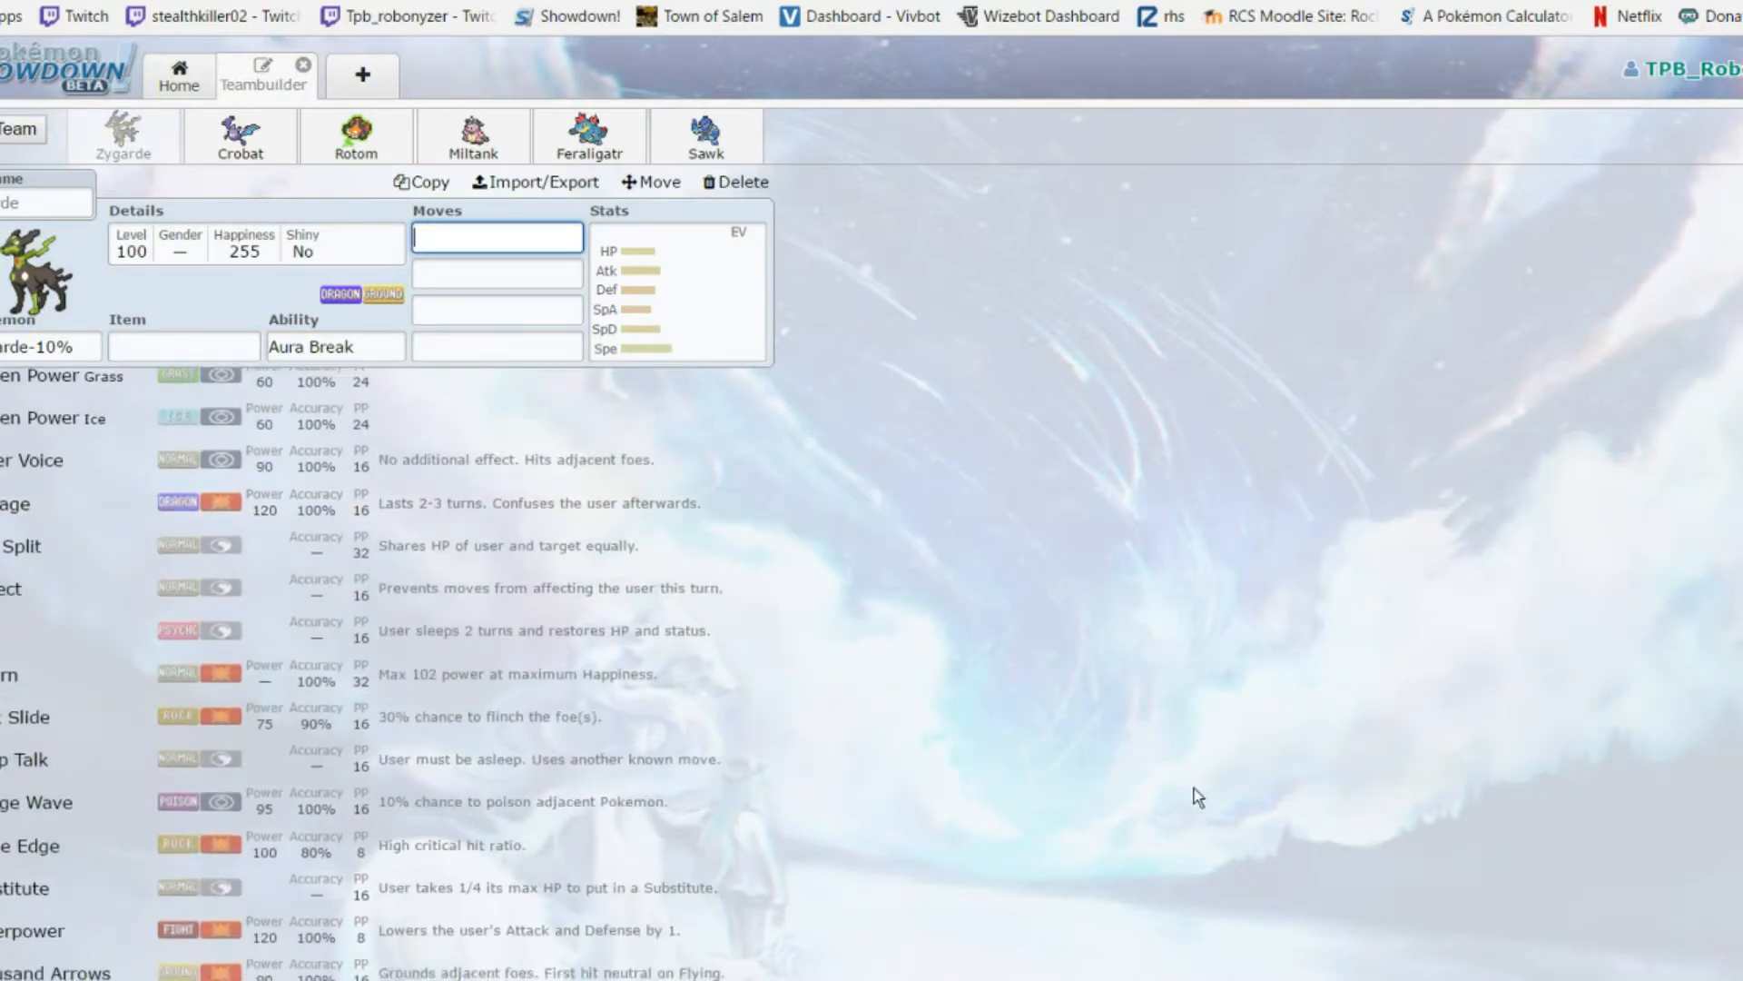
{"action": "scroll", "scroll_direction": "up", "scroll_amount": 3}
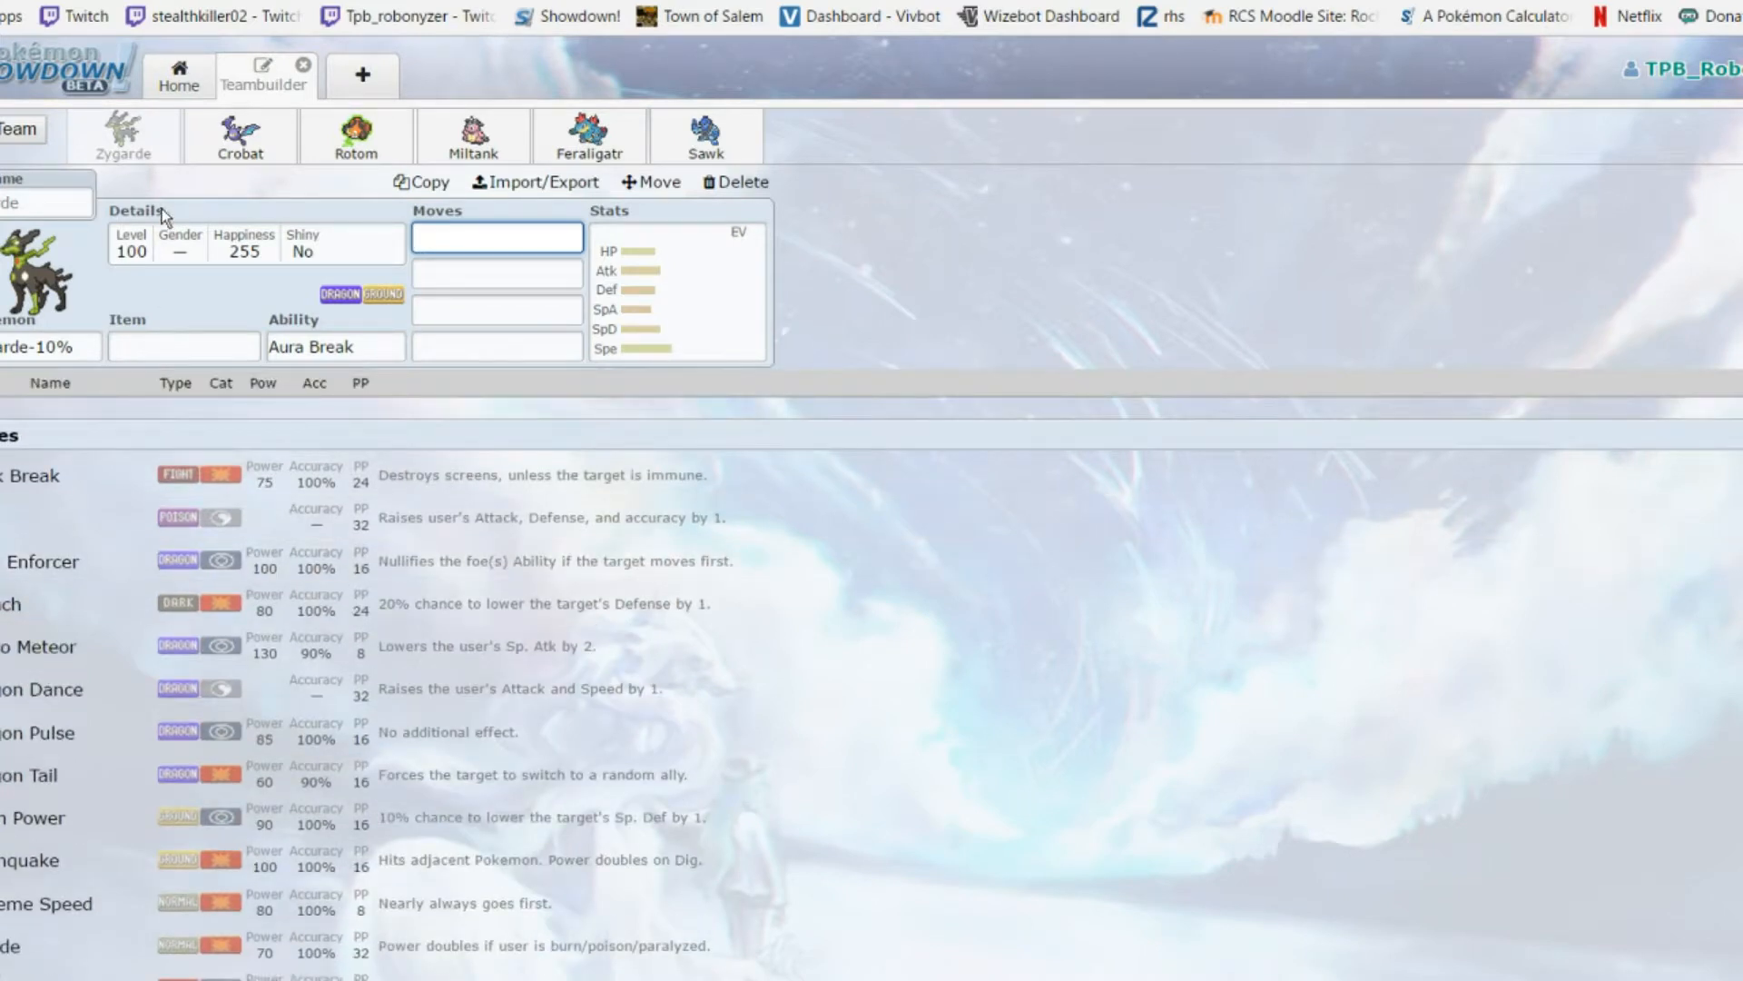
{"action": "mouse_move", "coordinate": [220, 200]}
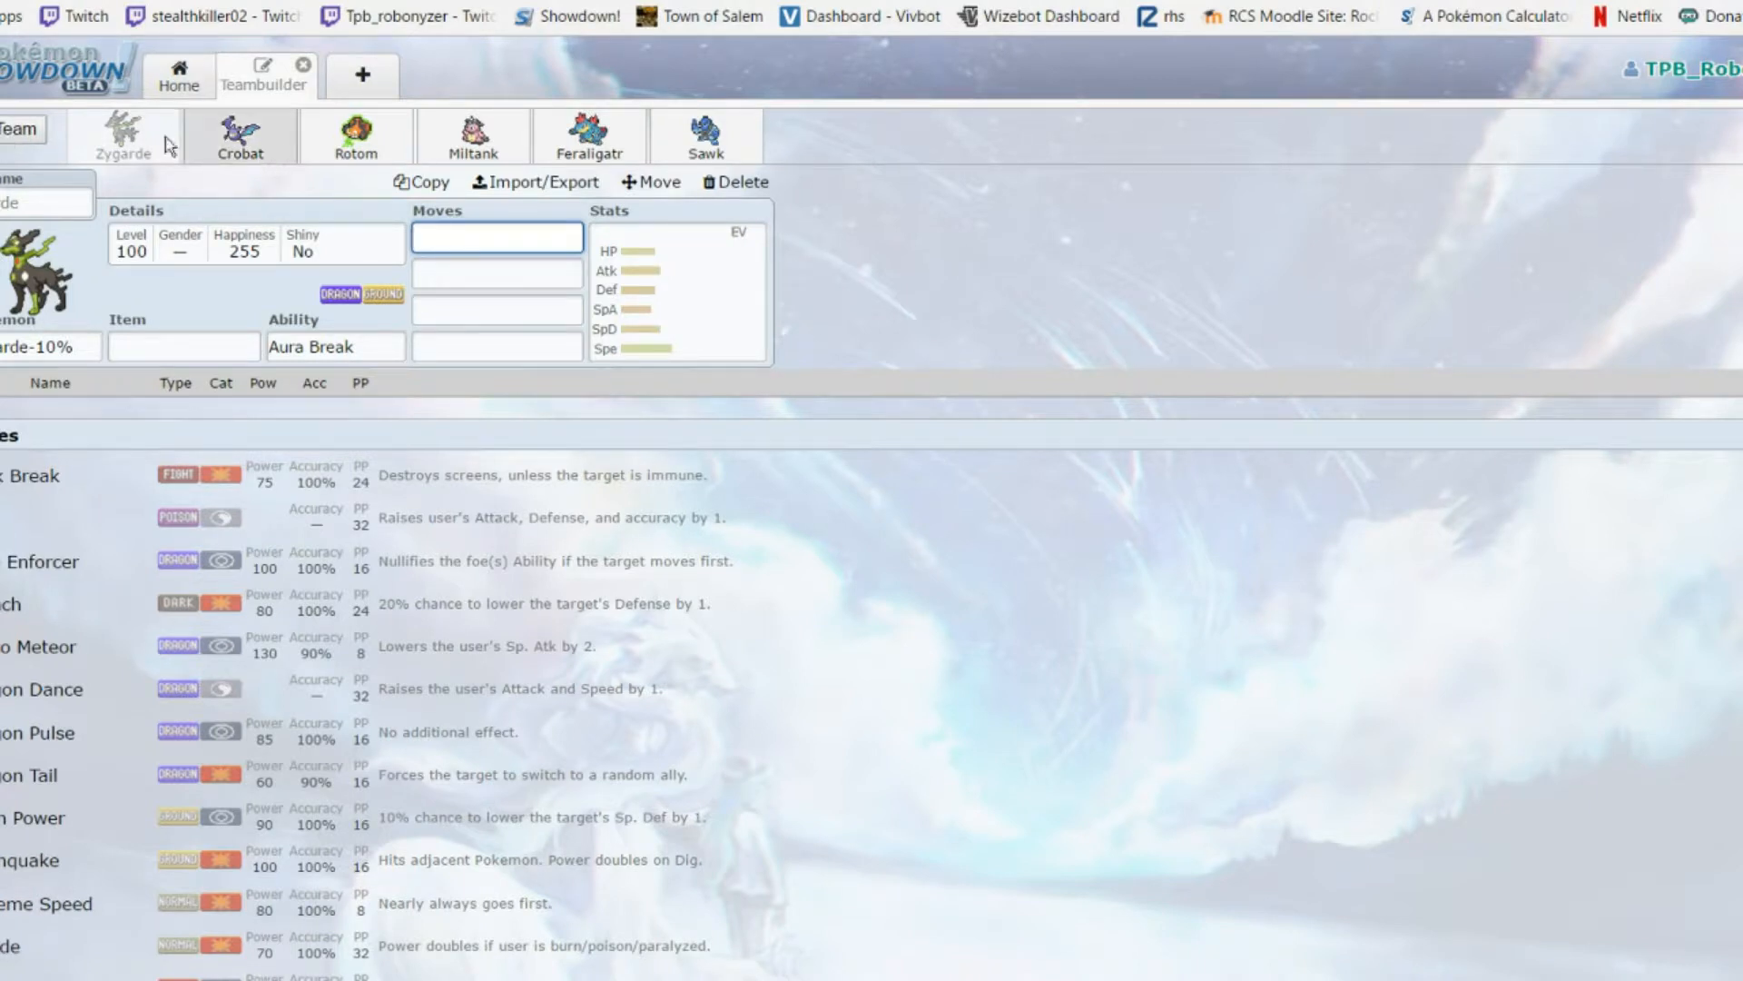
{"action": "mouse_move", "coordinate": [484, 95]}
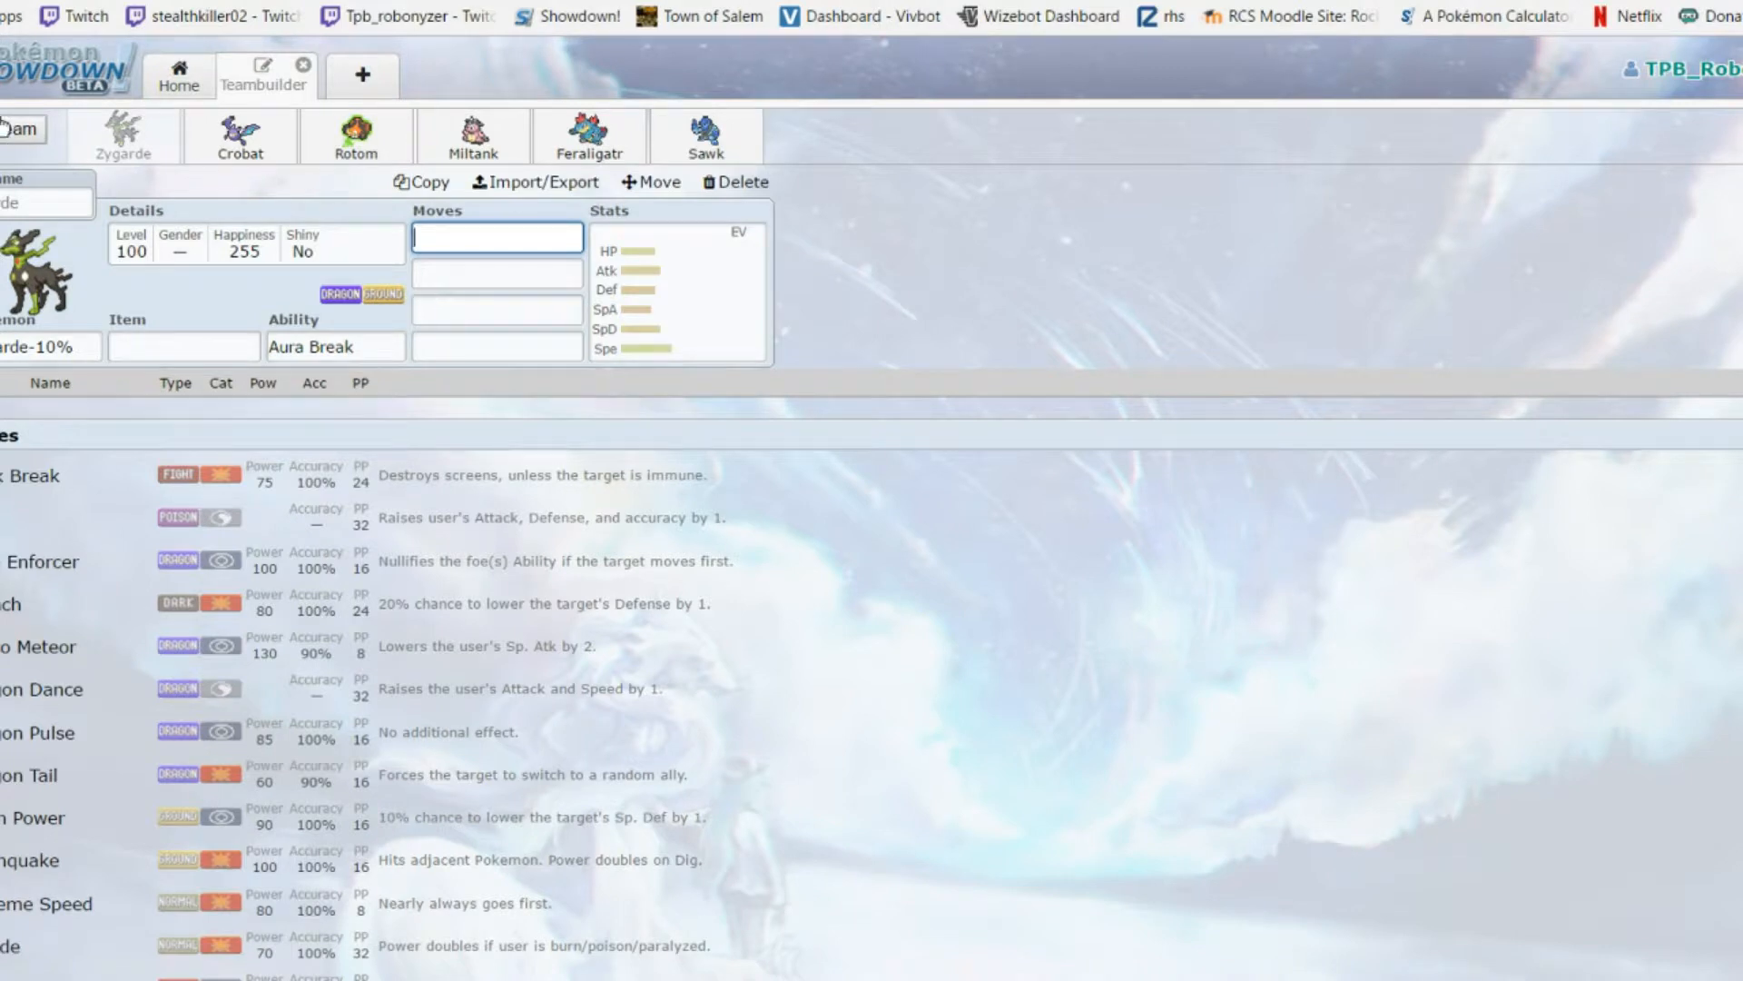
{"action": "mouse_move", "coordinate": [497, 86]}
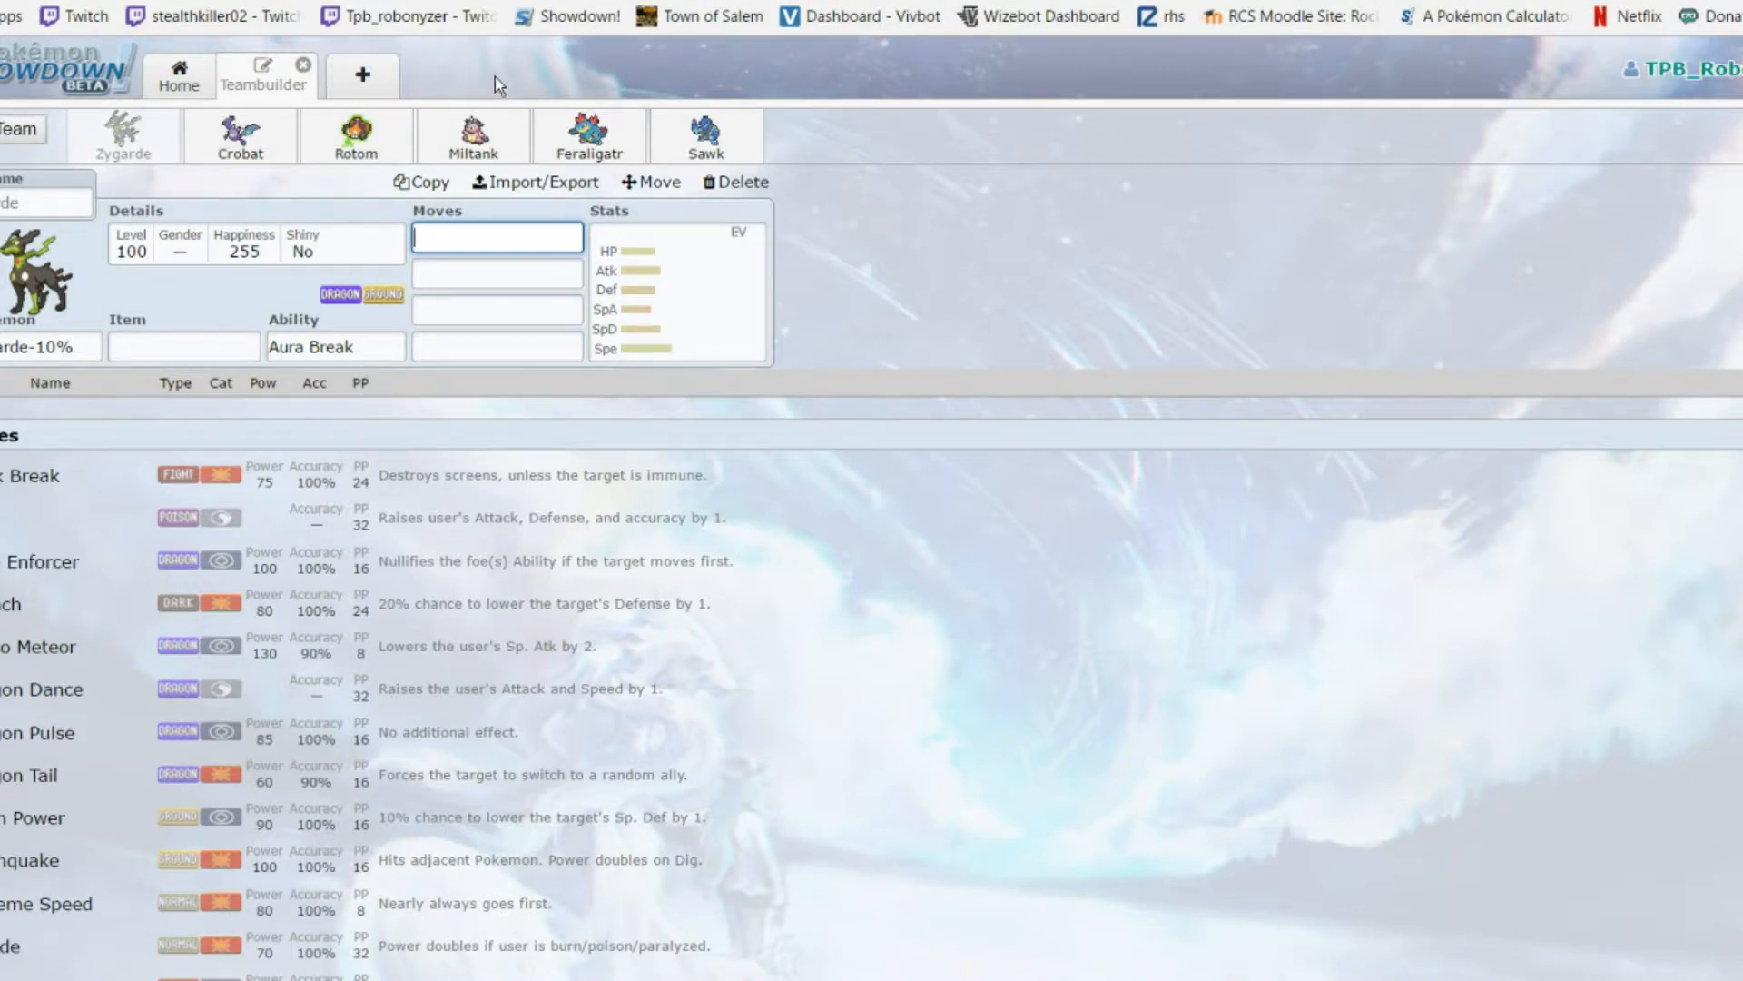
{"action": "mouse_move", "coordinate": [236, 145]}
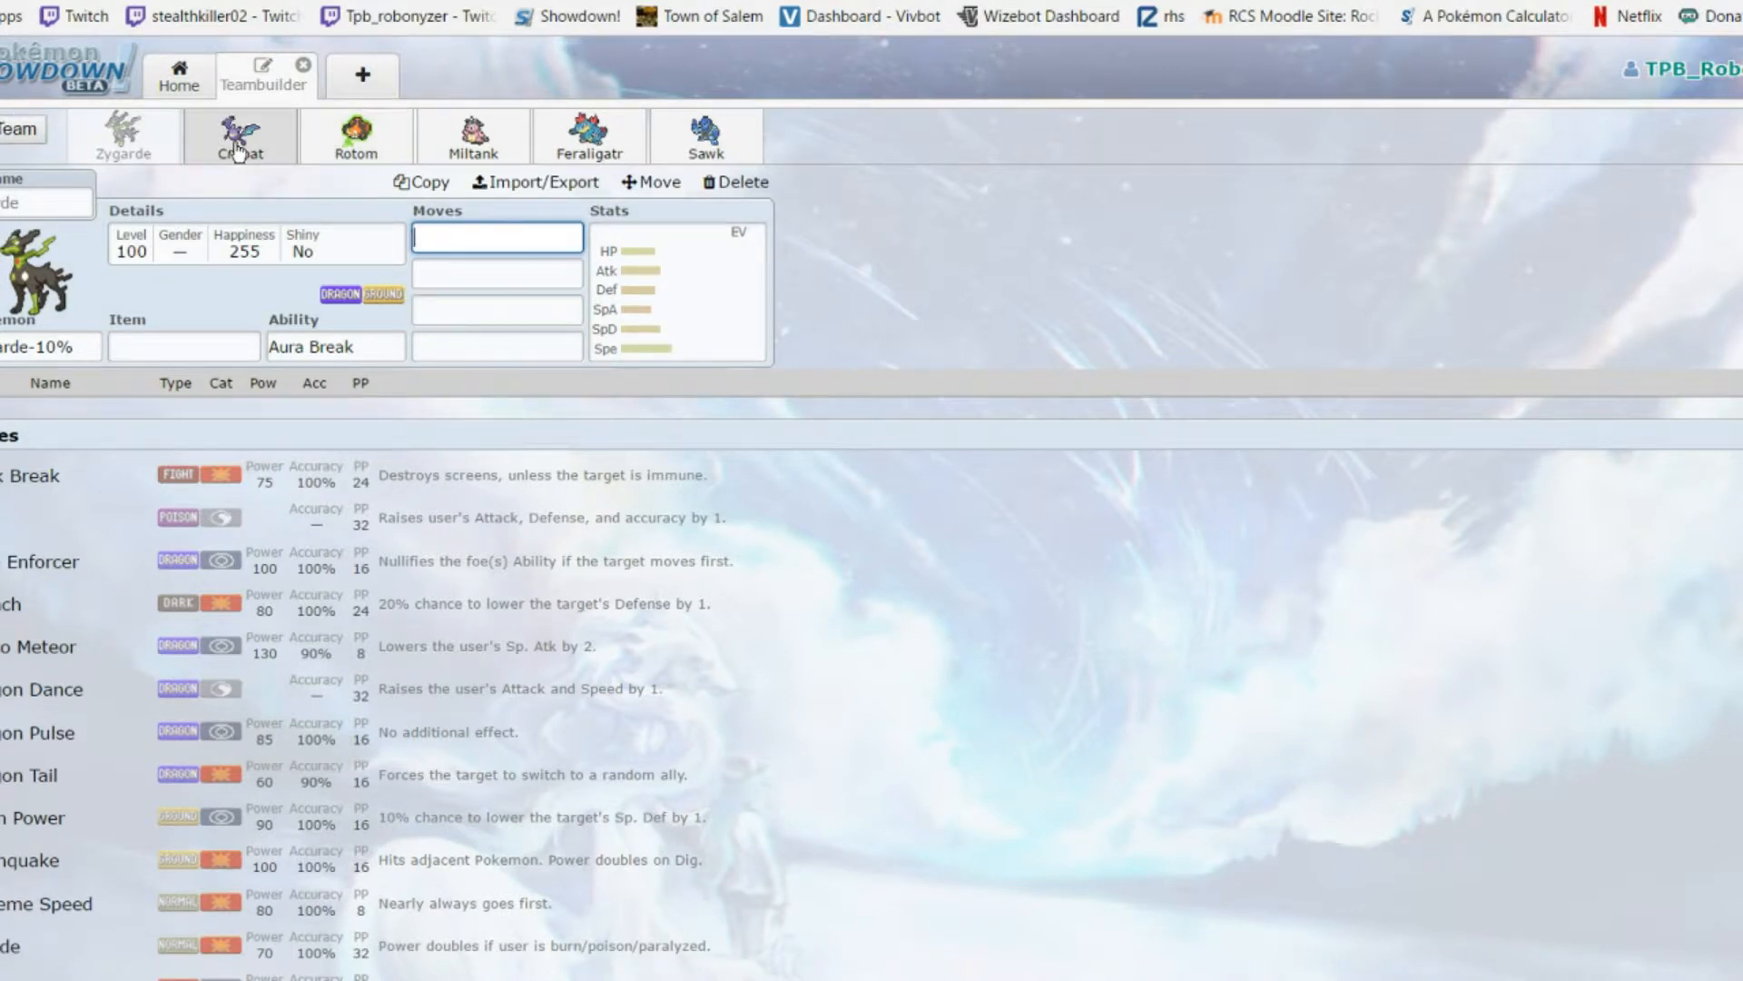
{"action": "left_click", "coordinate": [238, 136]}
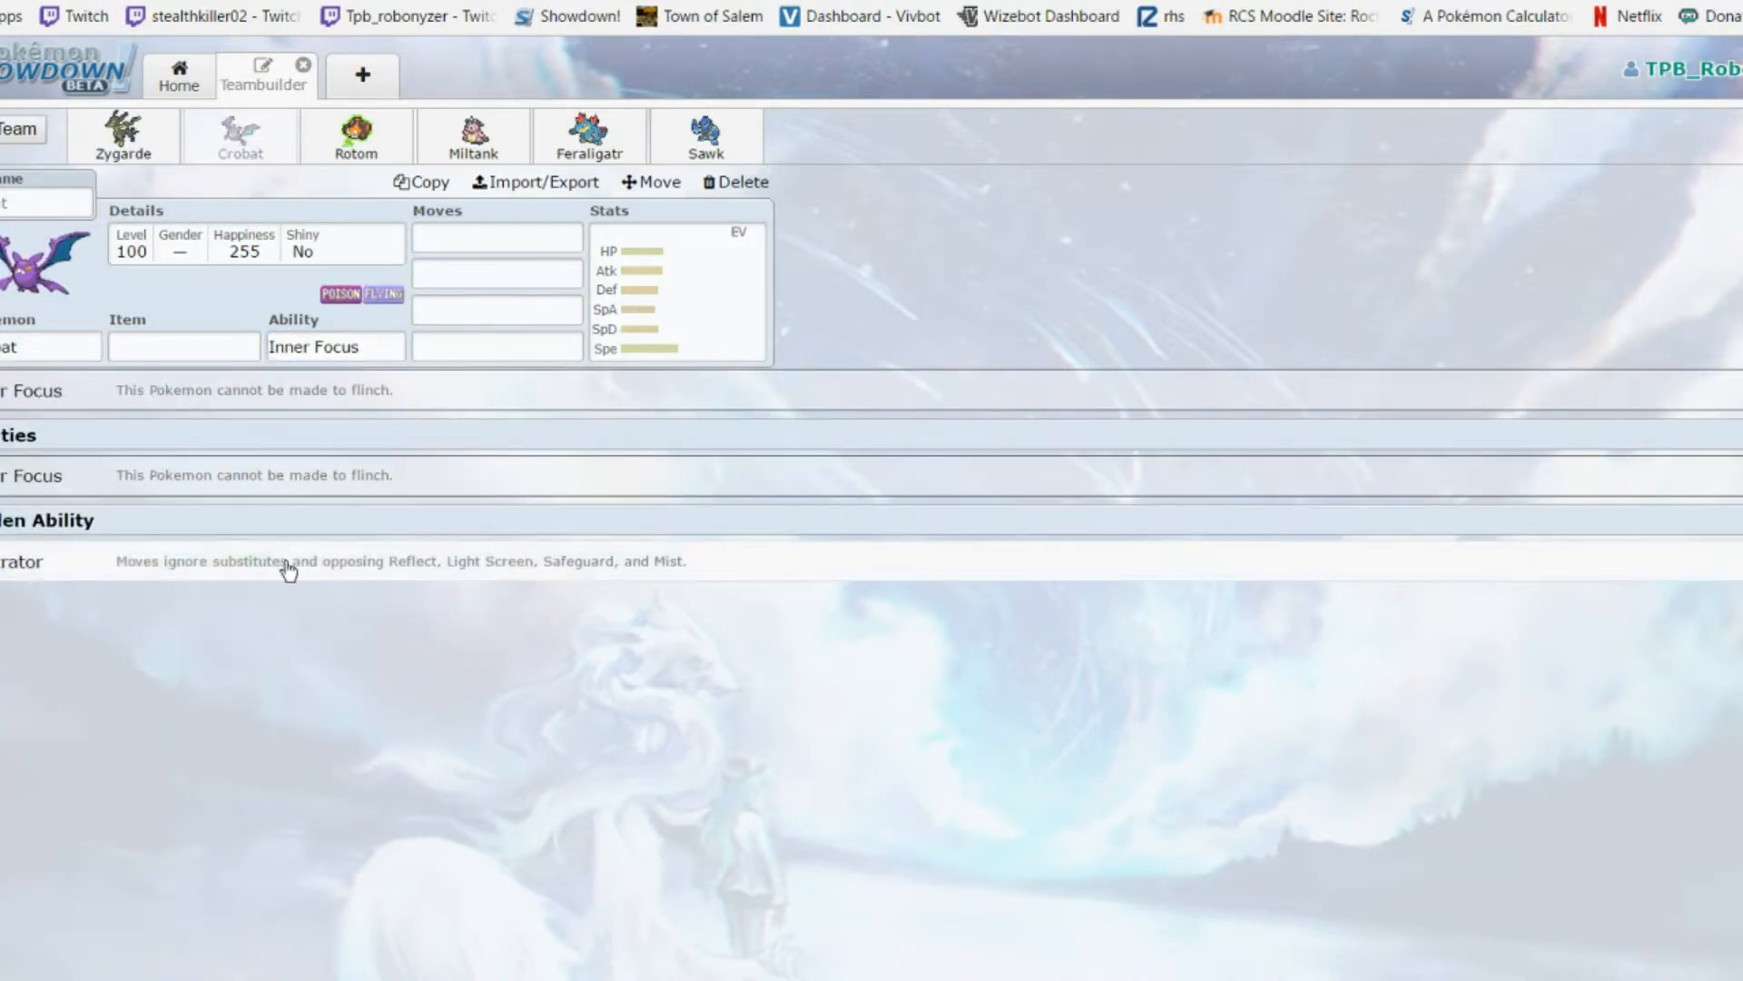
{"action": "left_click", "coordinate": [678, 289]}
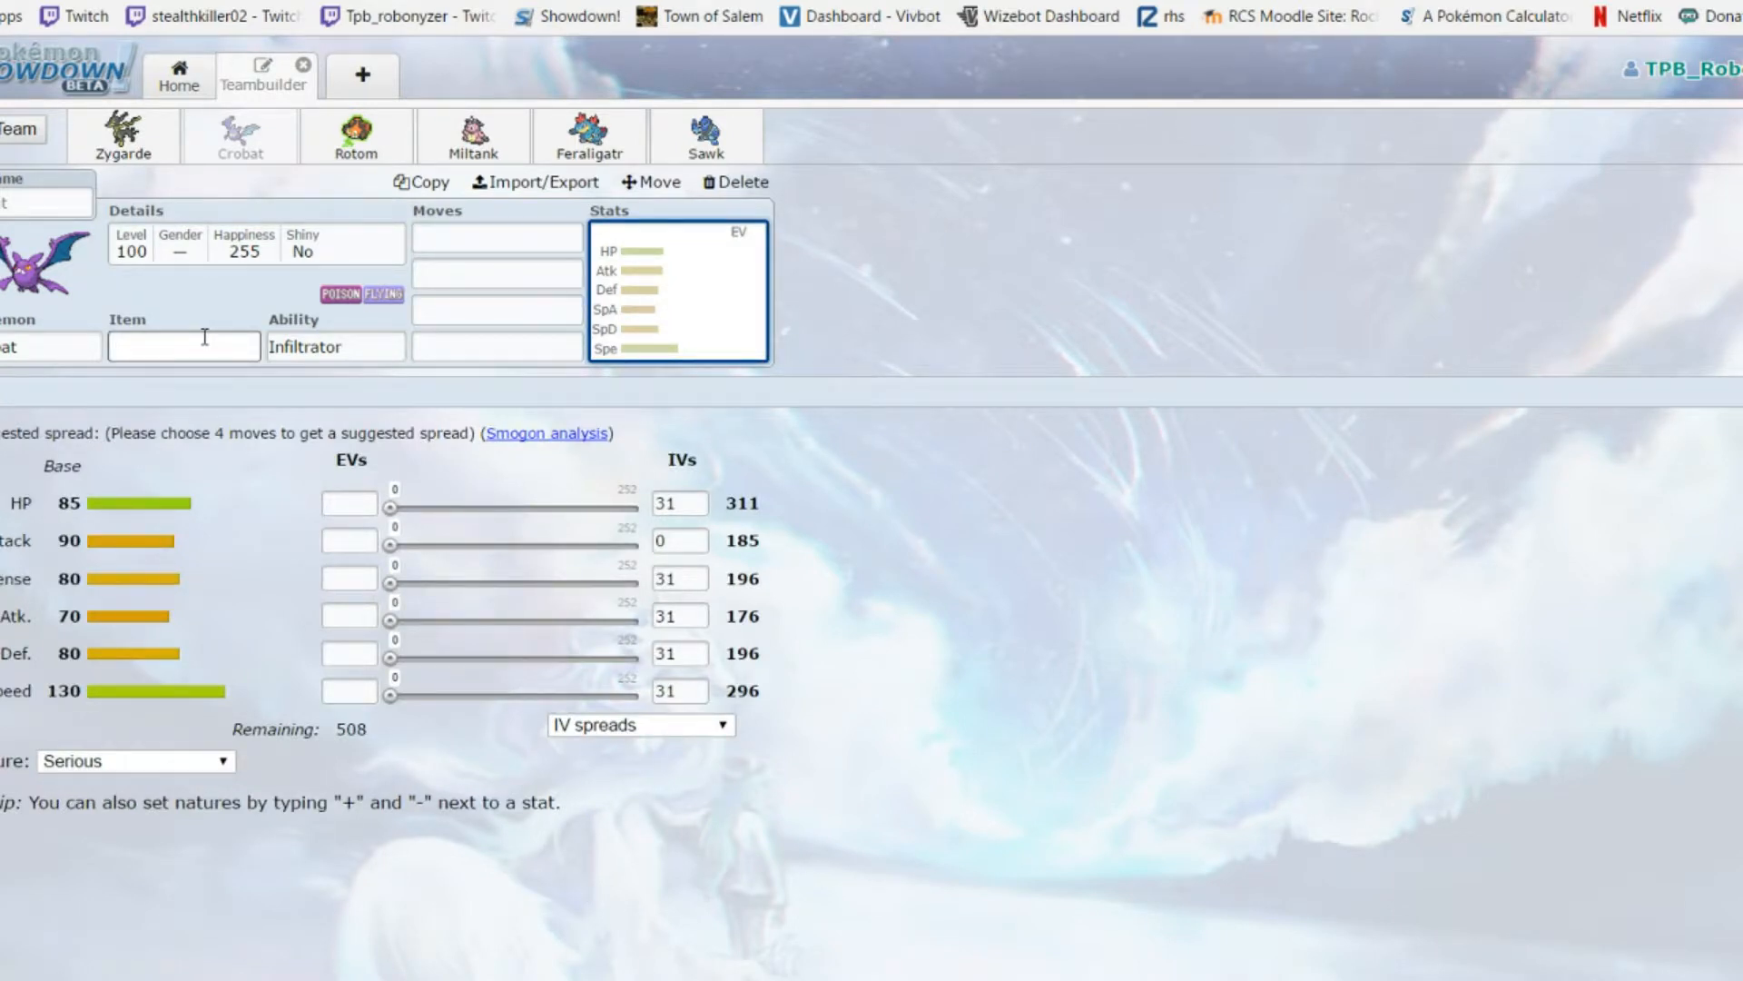
{"action": "left_click", "coordinate": [496, 236]}
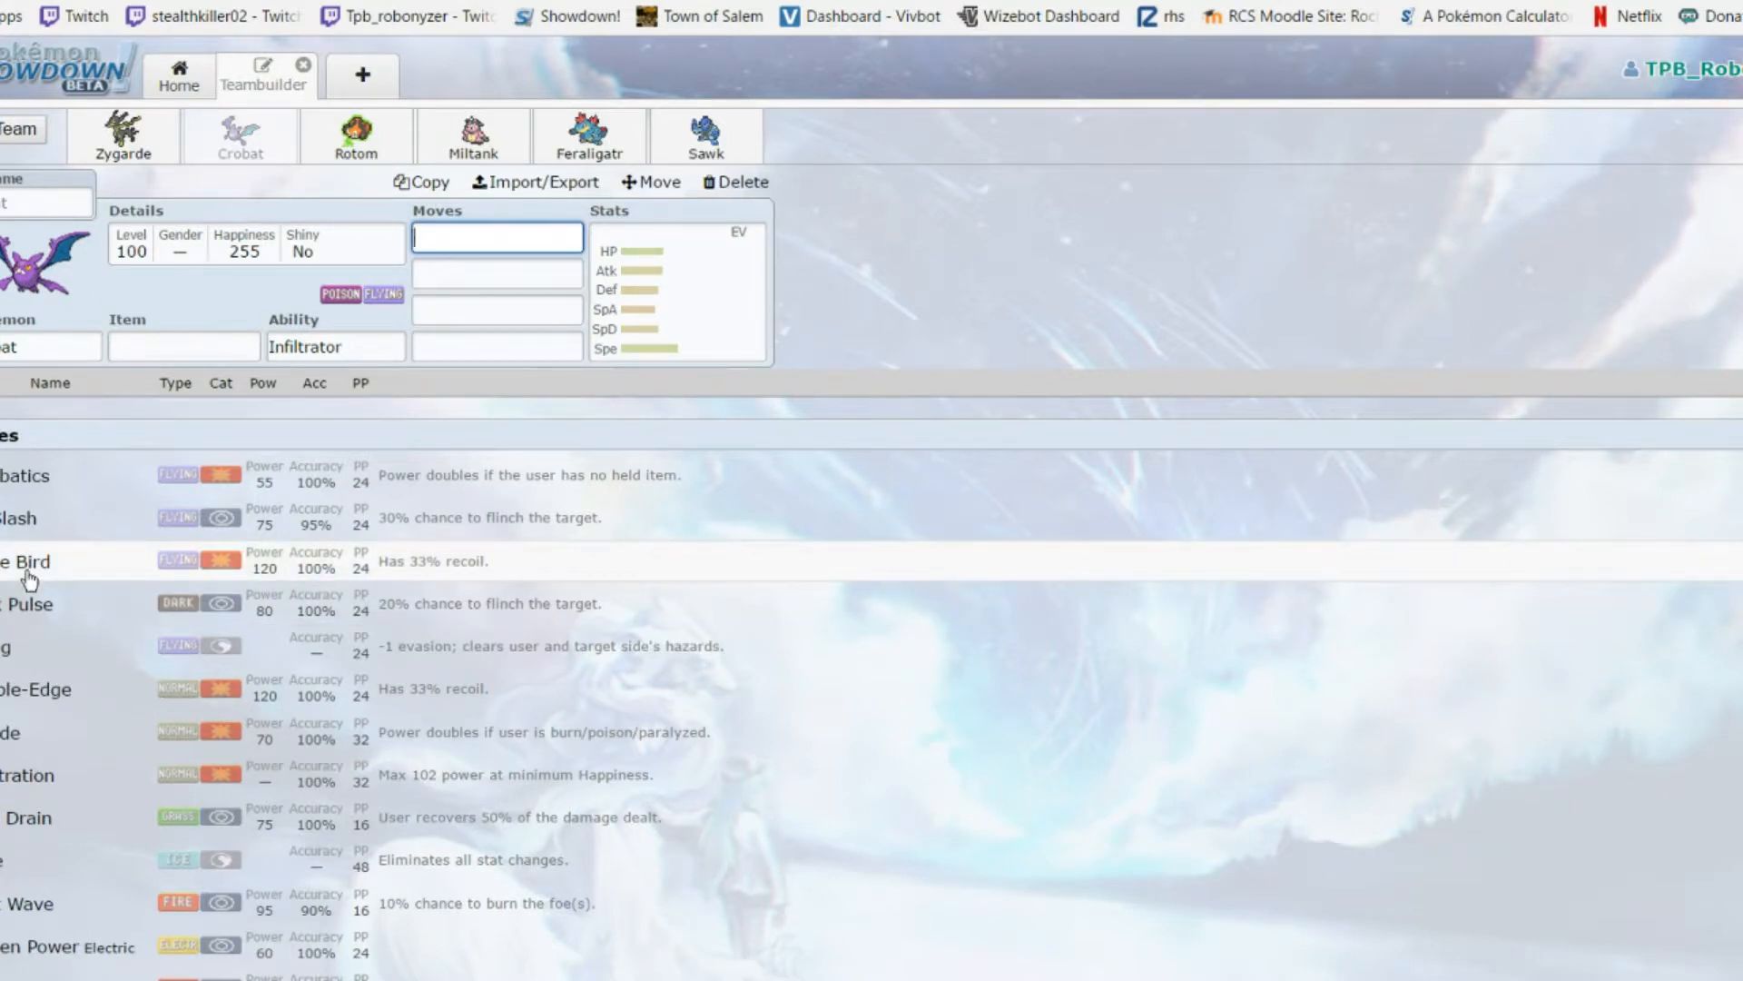
{"action": "scroll", "scroll_direction": "down", "scroll_amount": 3}
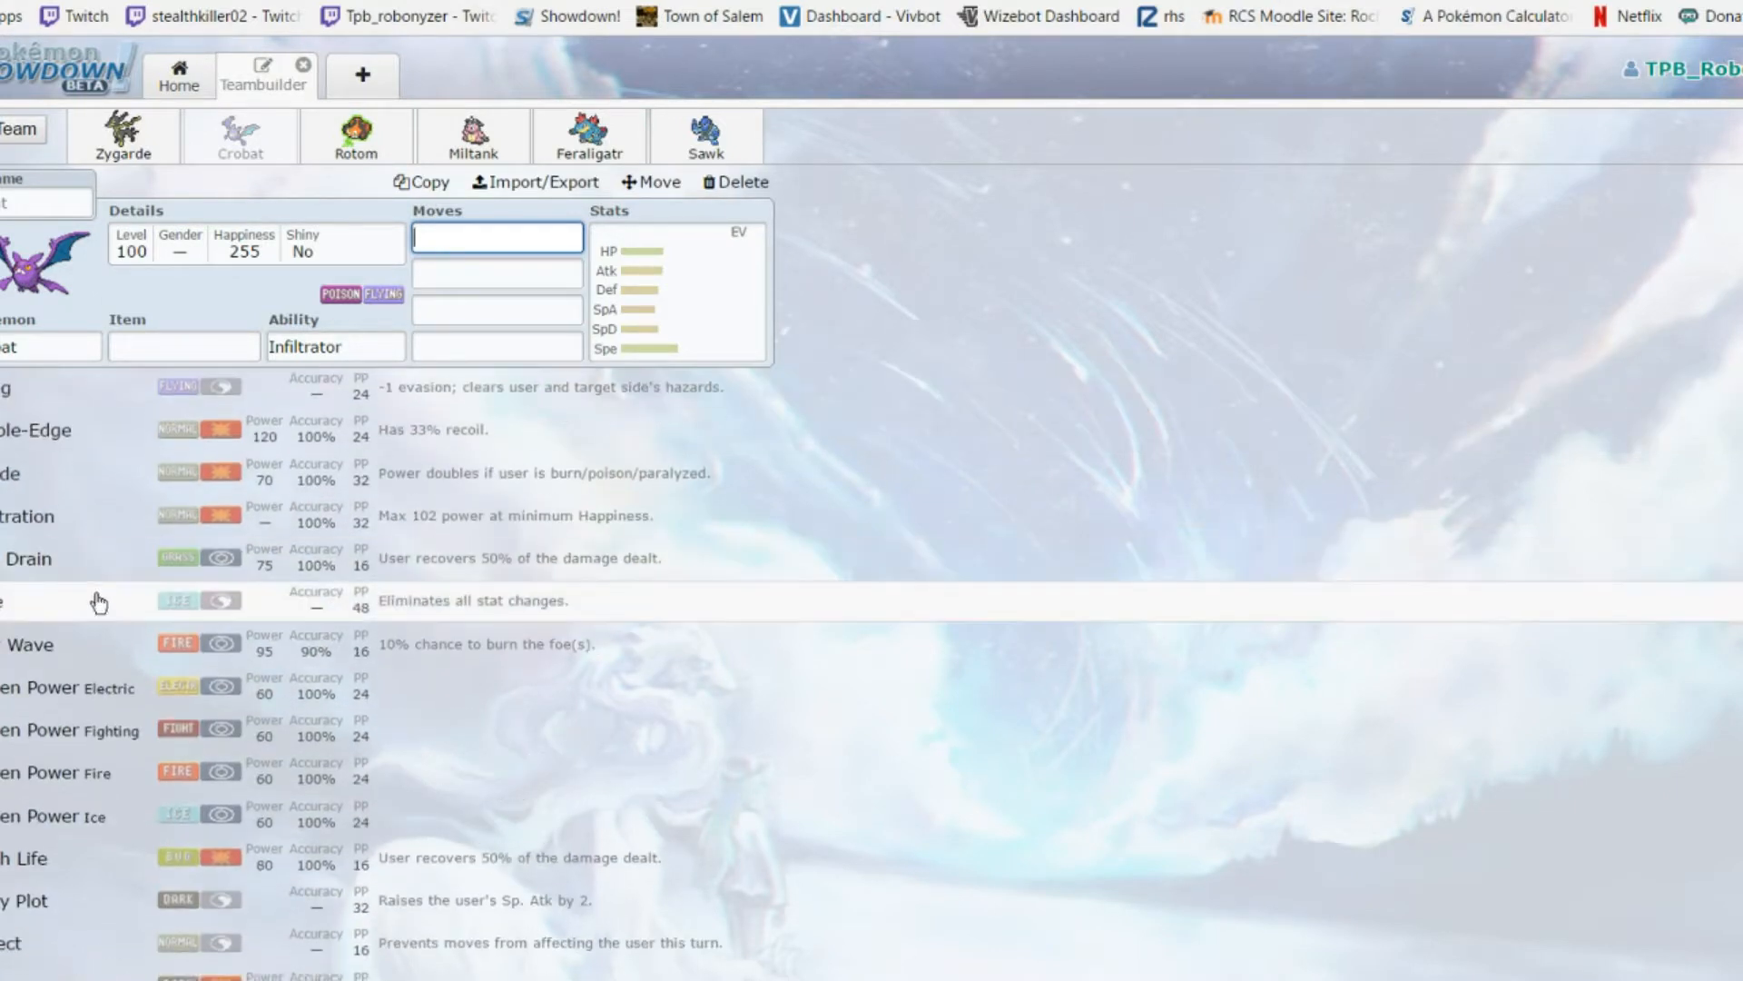
{"action": "scroll", "scroll_direction": "down", "scroll_amount": 3}
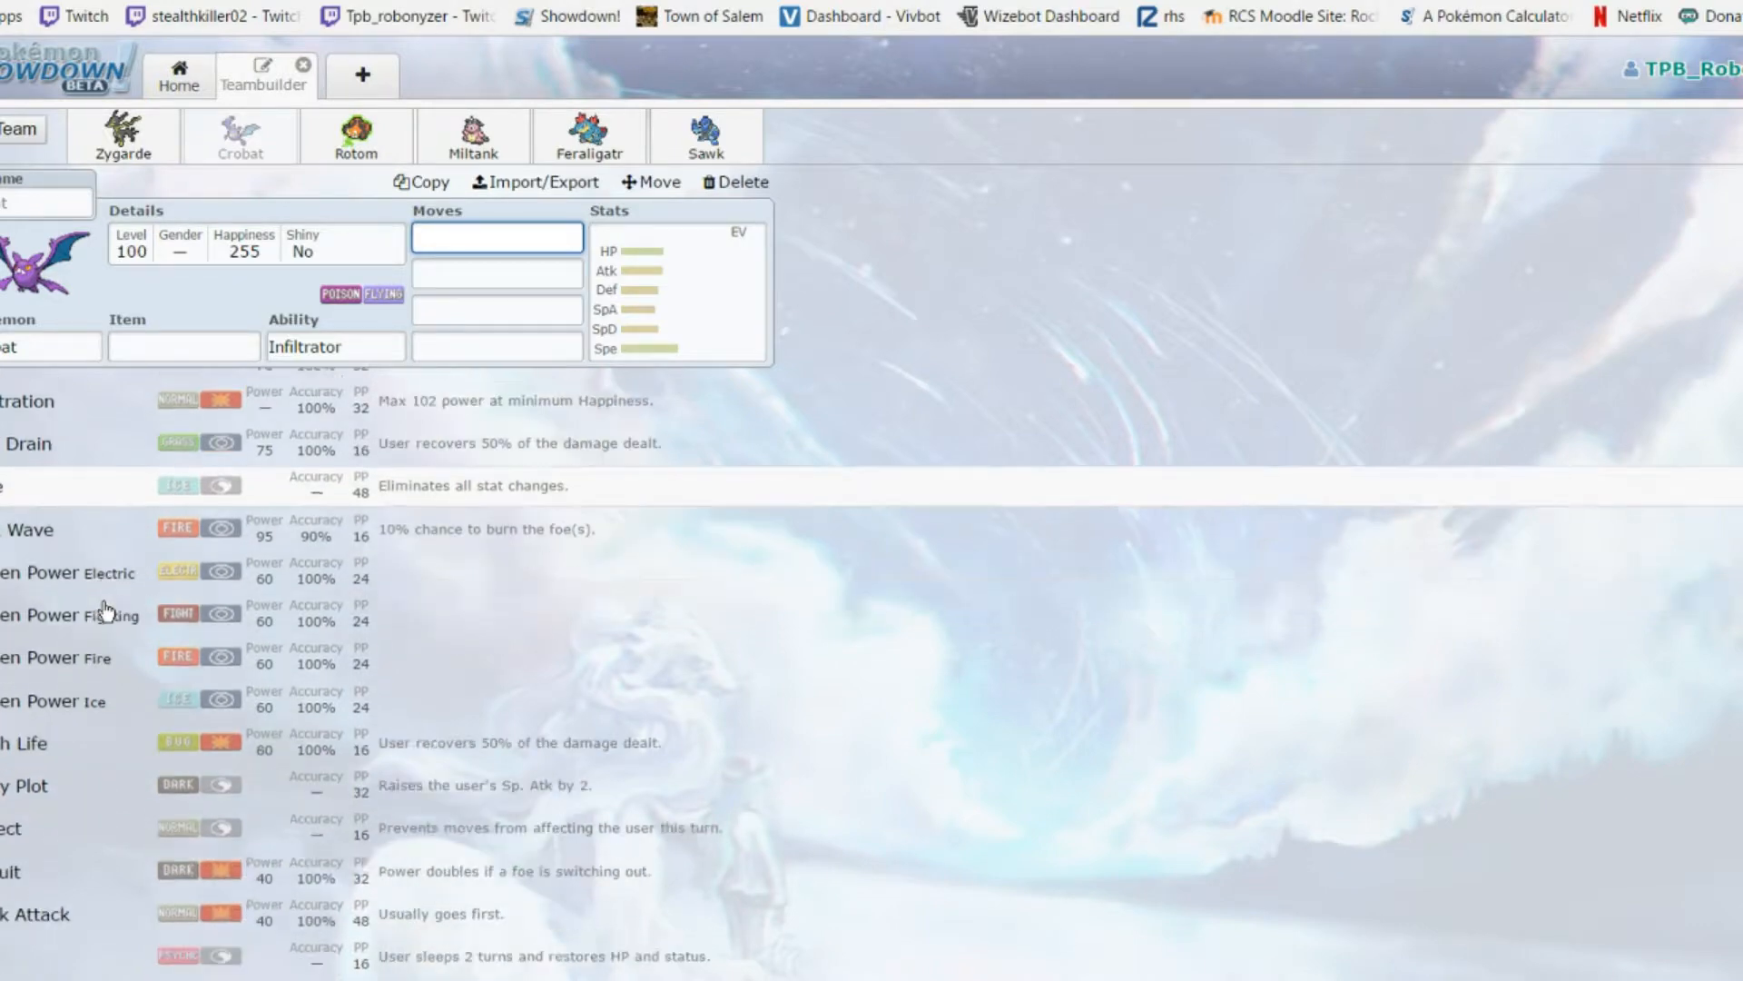
{"action": "scroll", "scroll_direction": "down", "scroll_amount": 3}
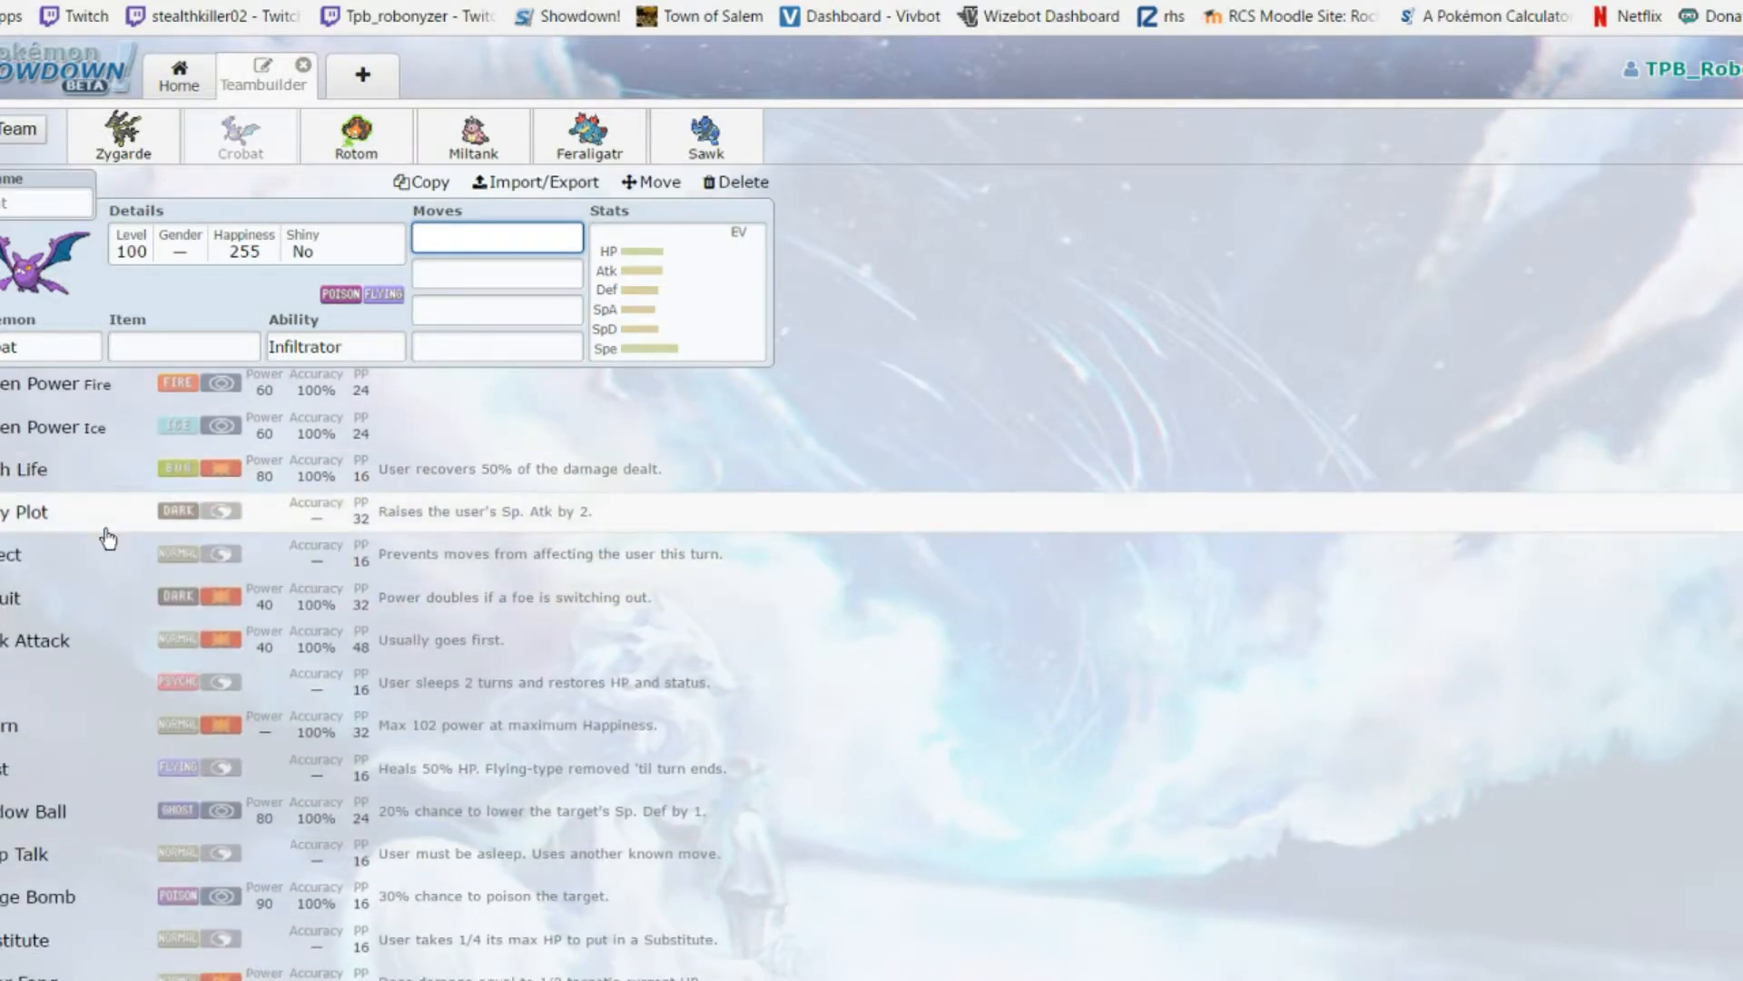
{"action": "scroll", "scroll_direction": "down", "scroll_amount": 3}
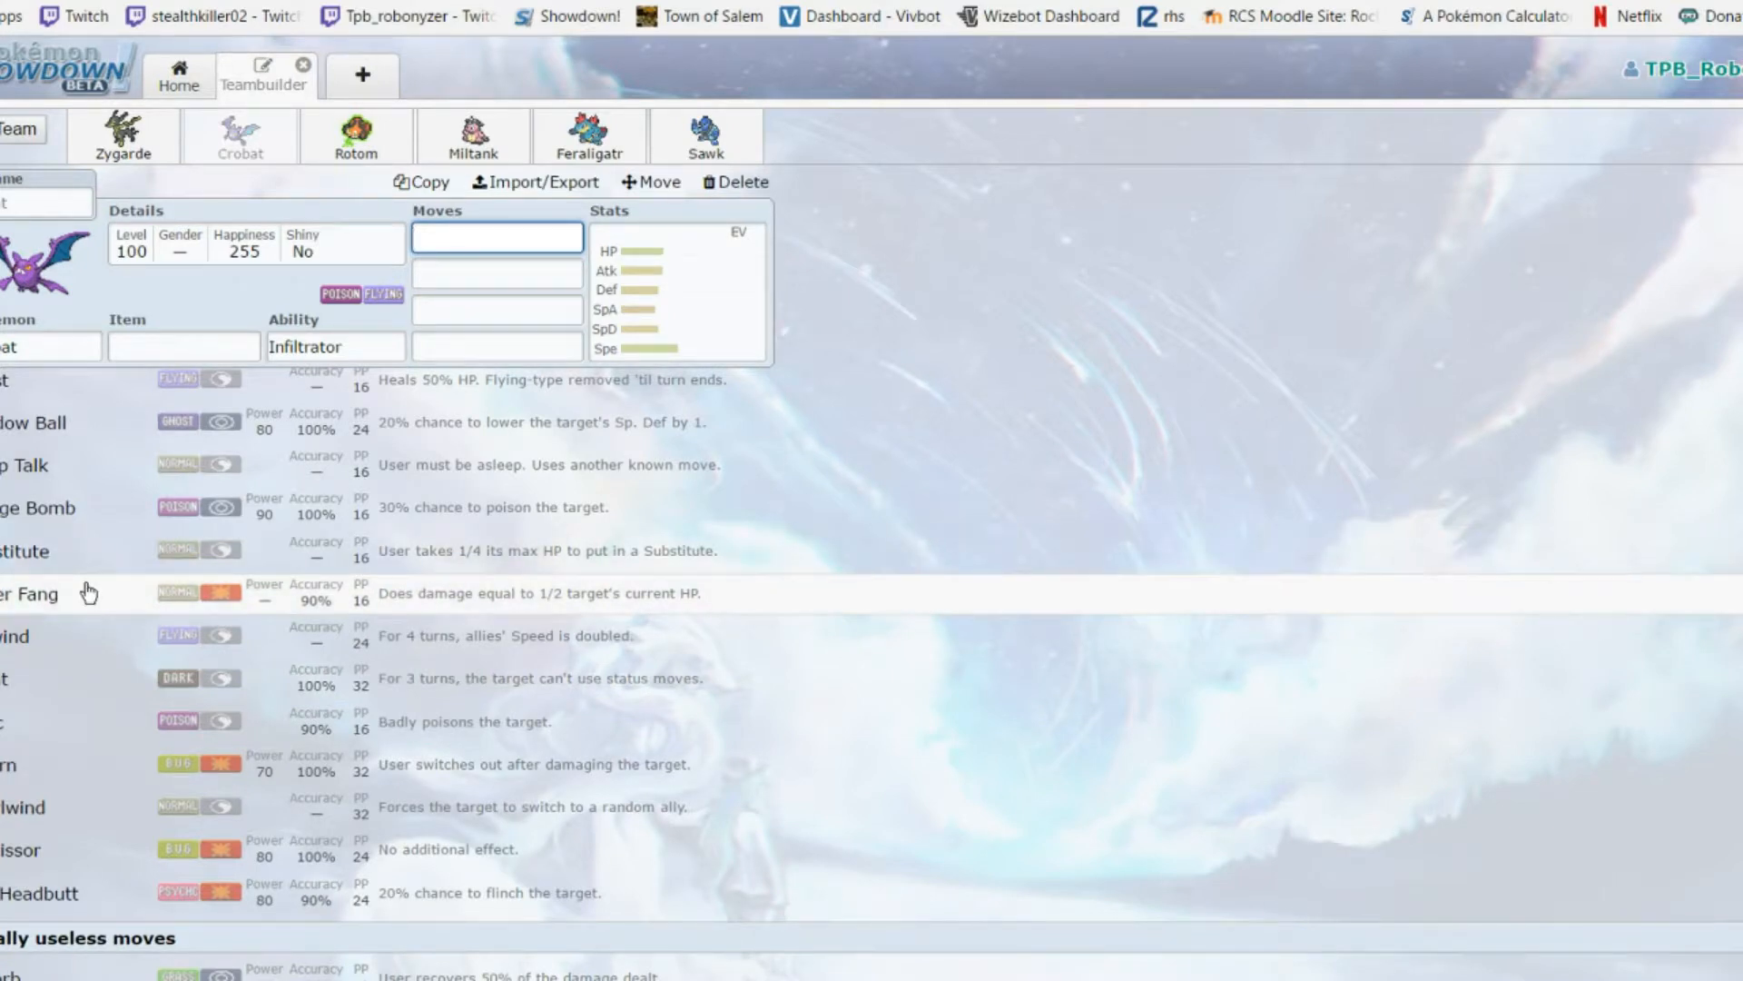
{"action": "mouse_move", "coordinate": [51, 603]}
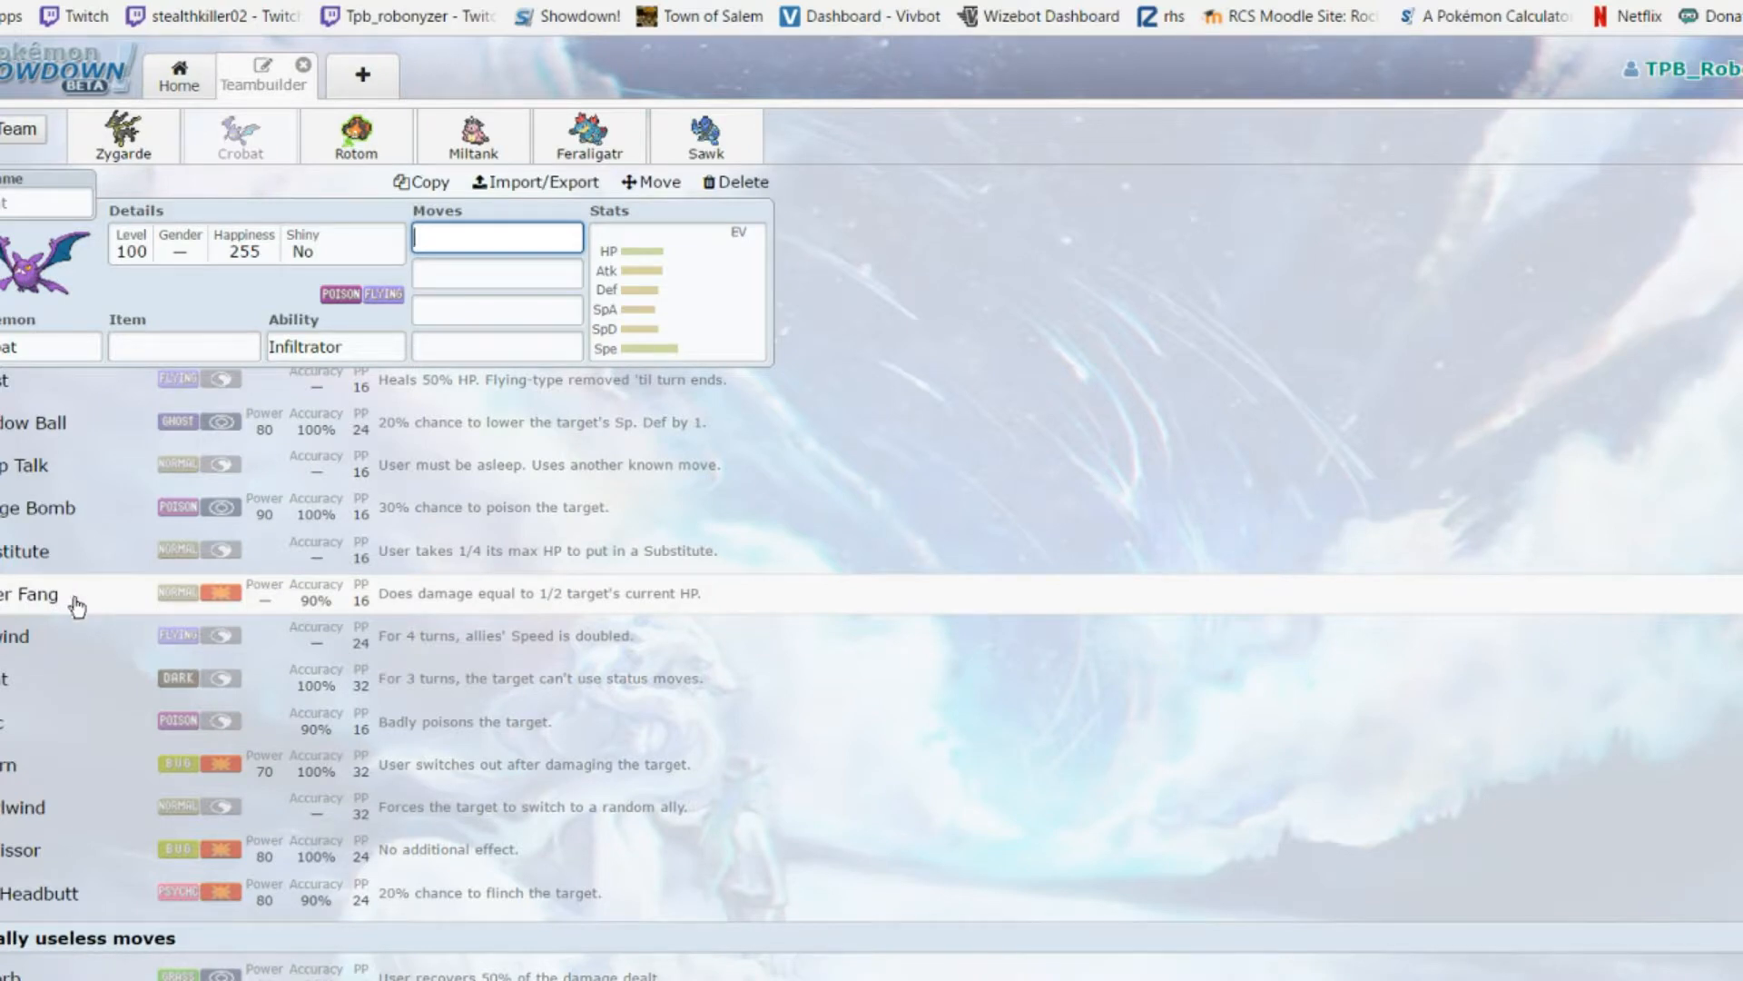
{"action": "mouse_move", "coordinate": [96, 643]}
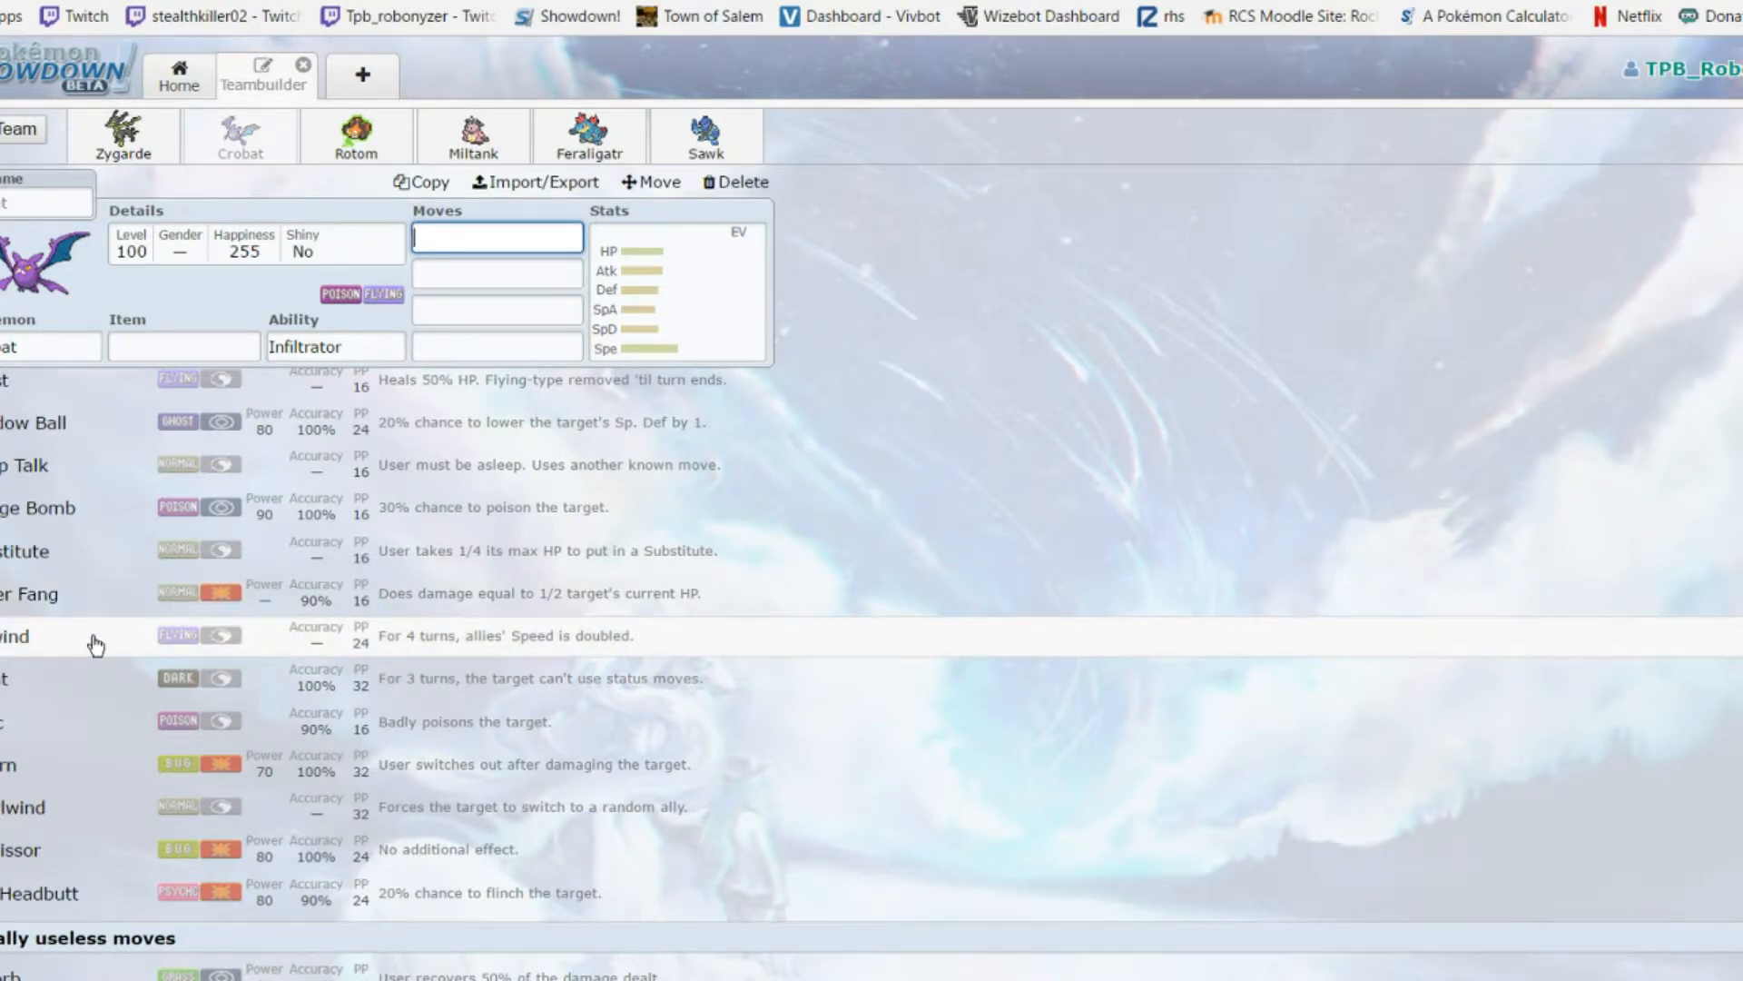
{"action": "mouse_move", "coordinate": [97, 666]}
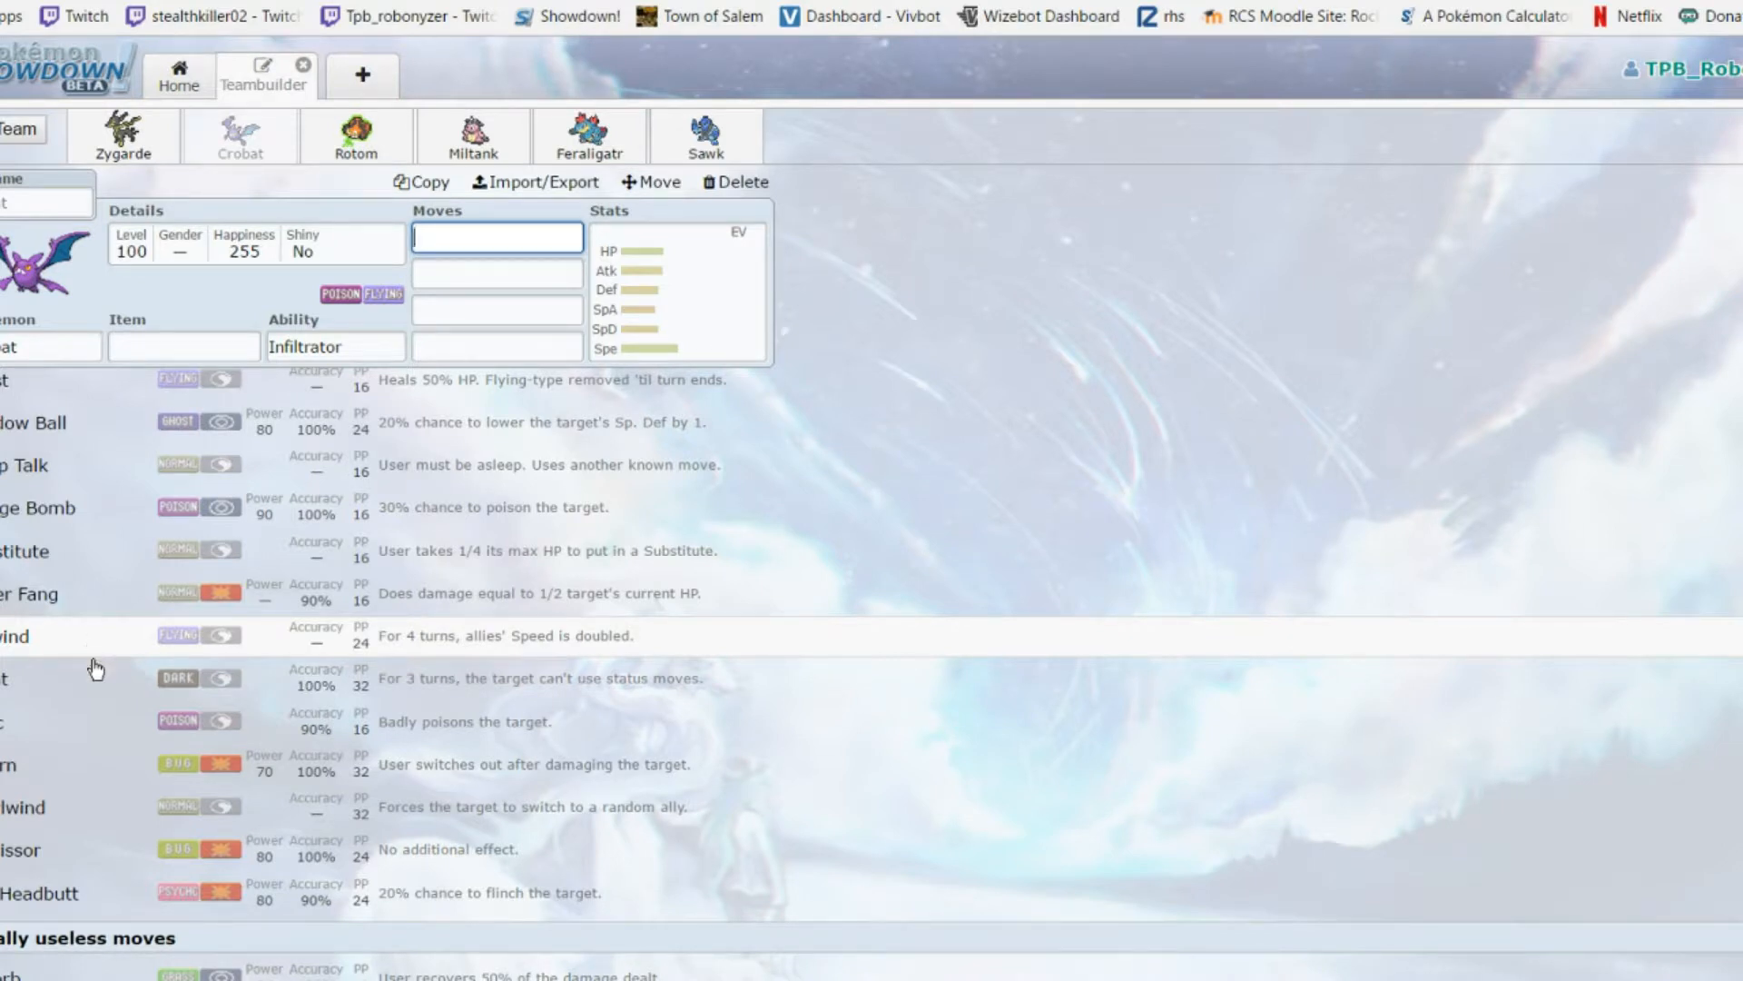
{"action": "mouse_move", "coordinate": [125, 687]}
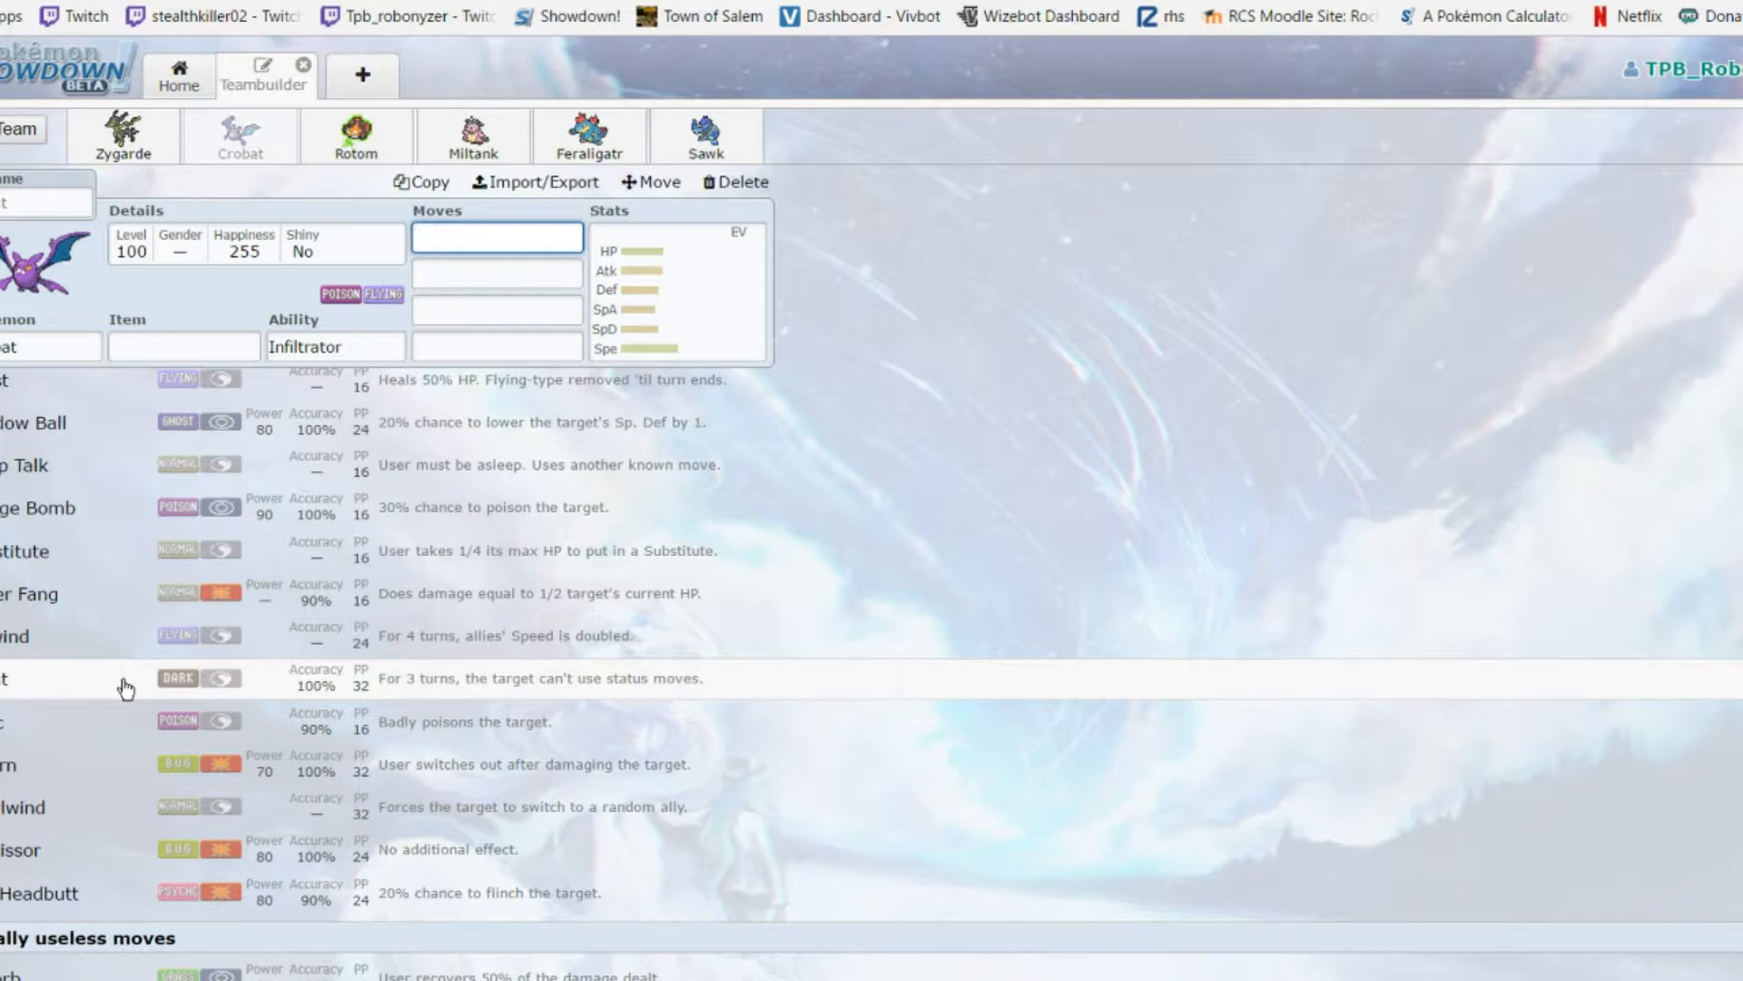
{"action": "mouse_move", "coordinate": [109, 765]}
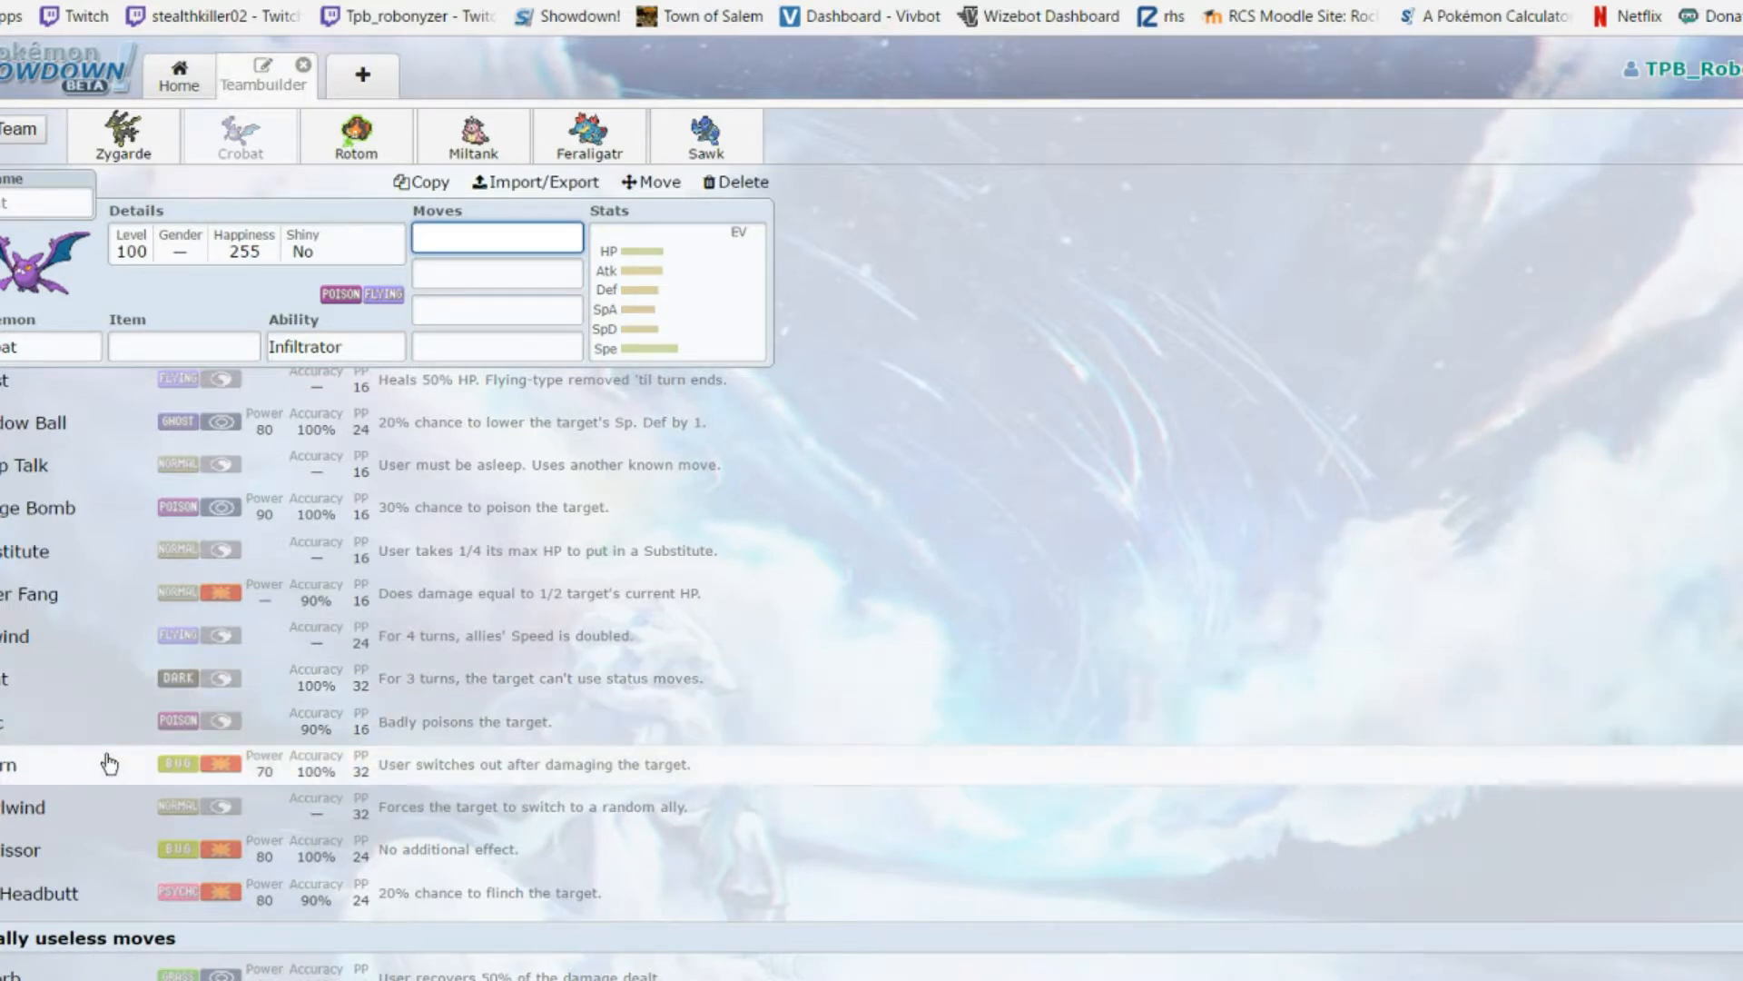
{"action": "mouse_move", "coordinate": [58, 787]}
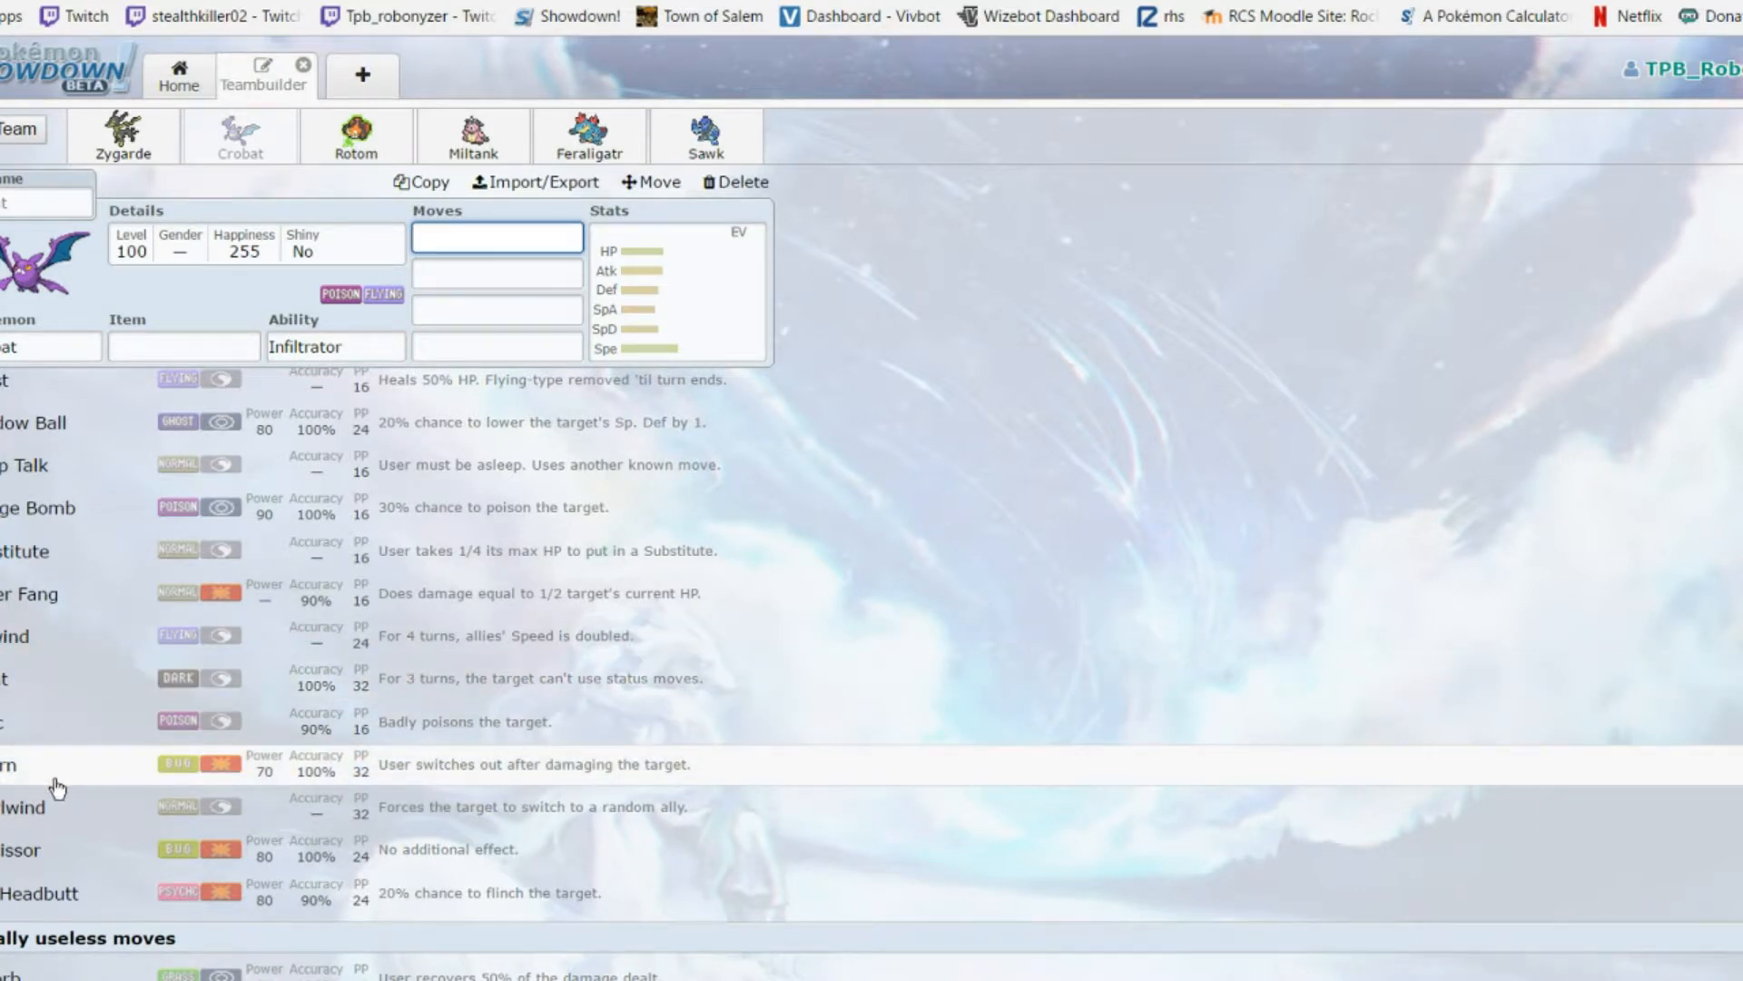
{"action": "scroll", "scroll_direction": "up", "scroll_amount": 3}
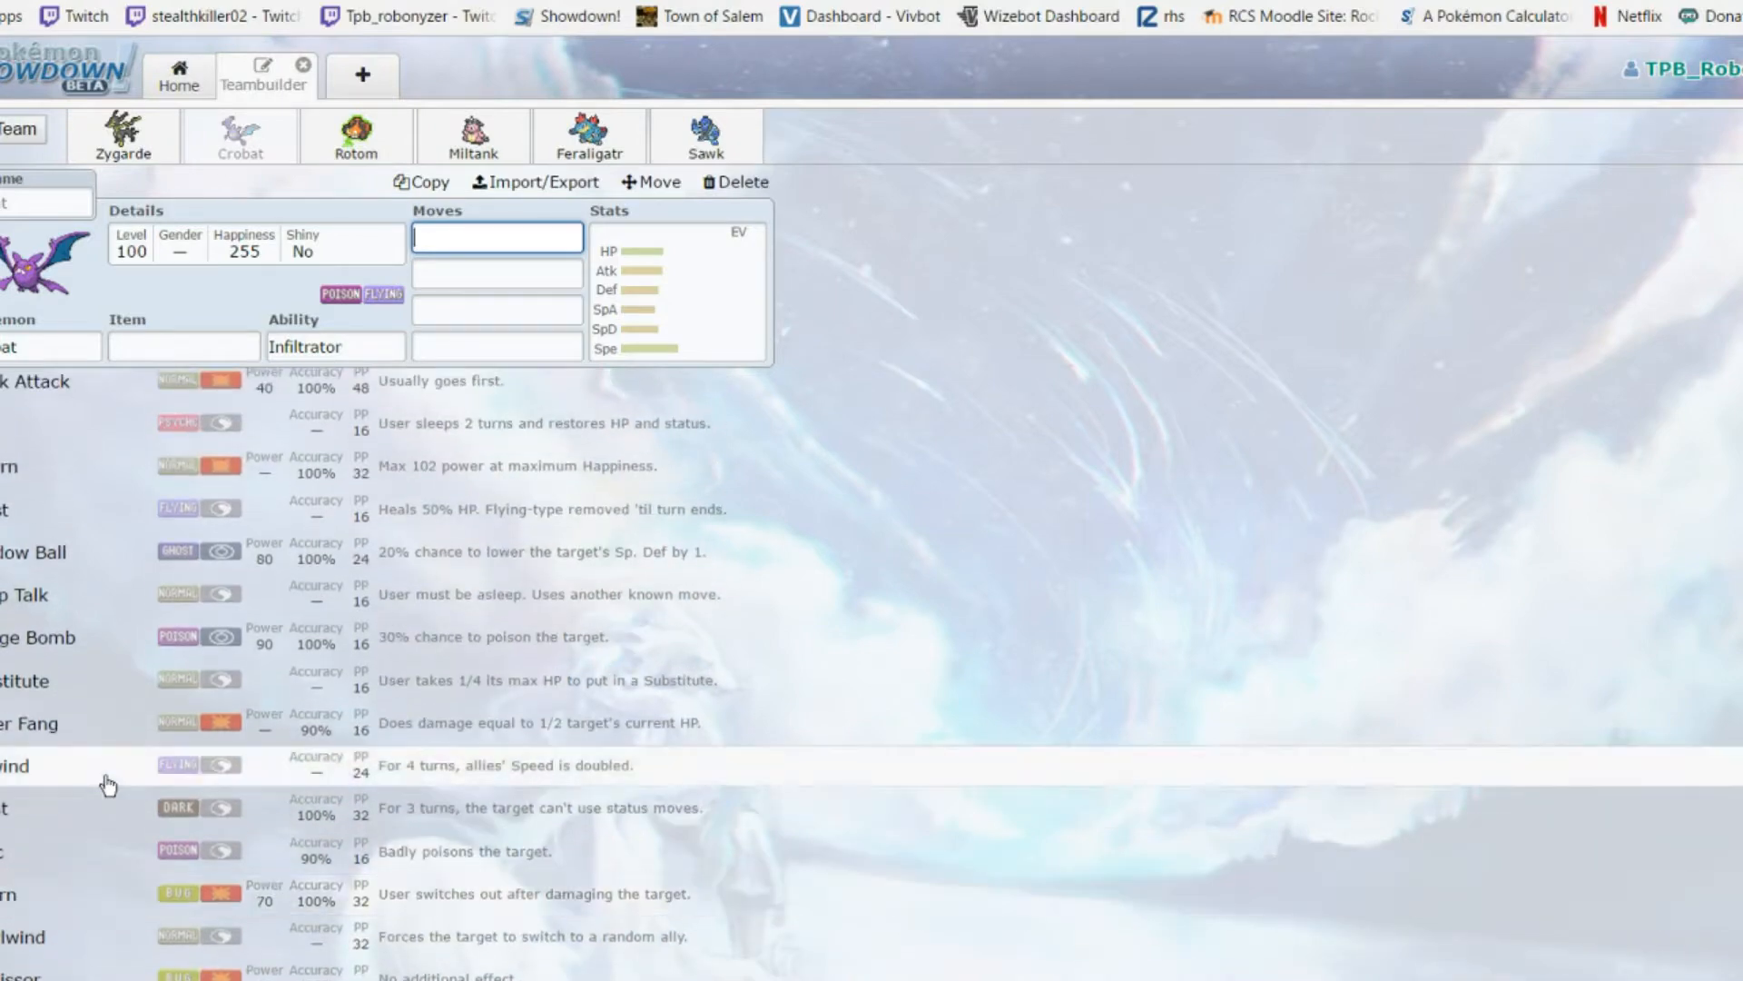
{"action": "scroll", "scroll_direction": "up", "scroll_amount": 3}
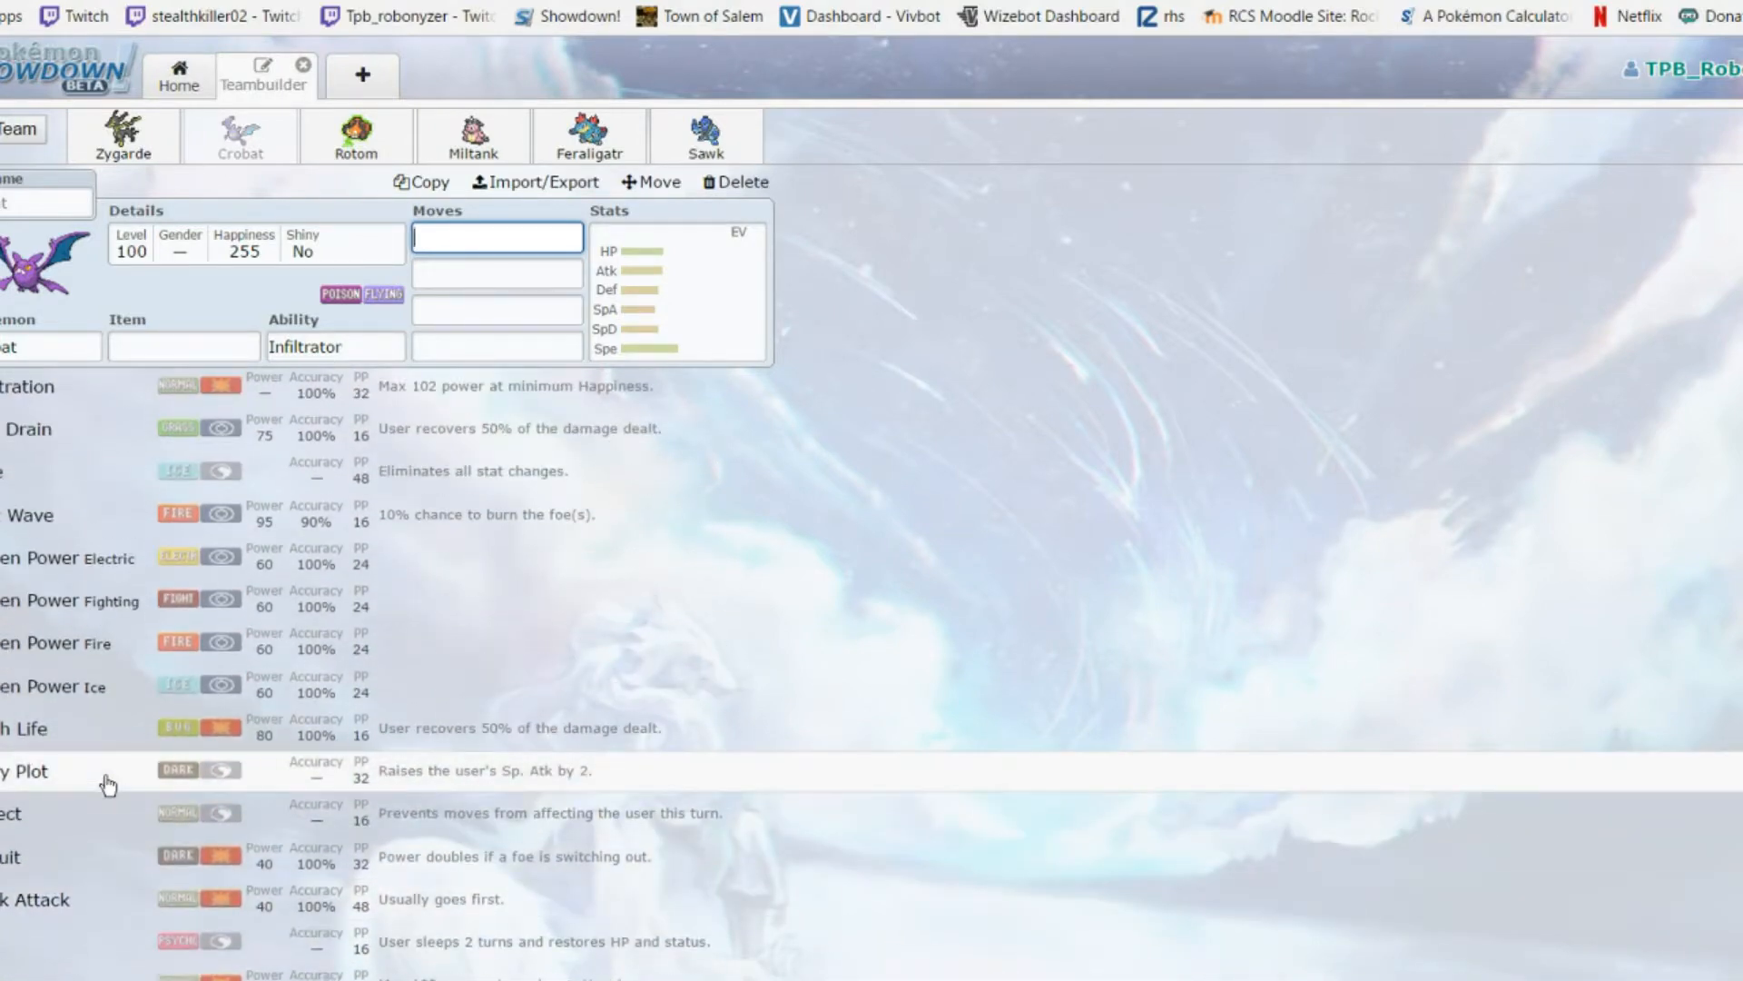
{"action": "scroll", "scroll_direction": "up", "scroll_amount": 3}
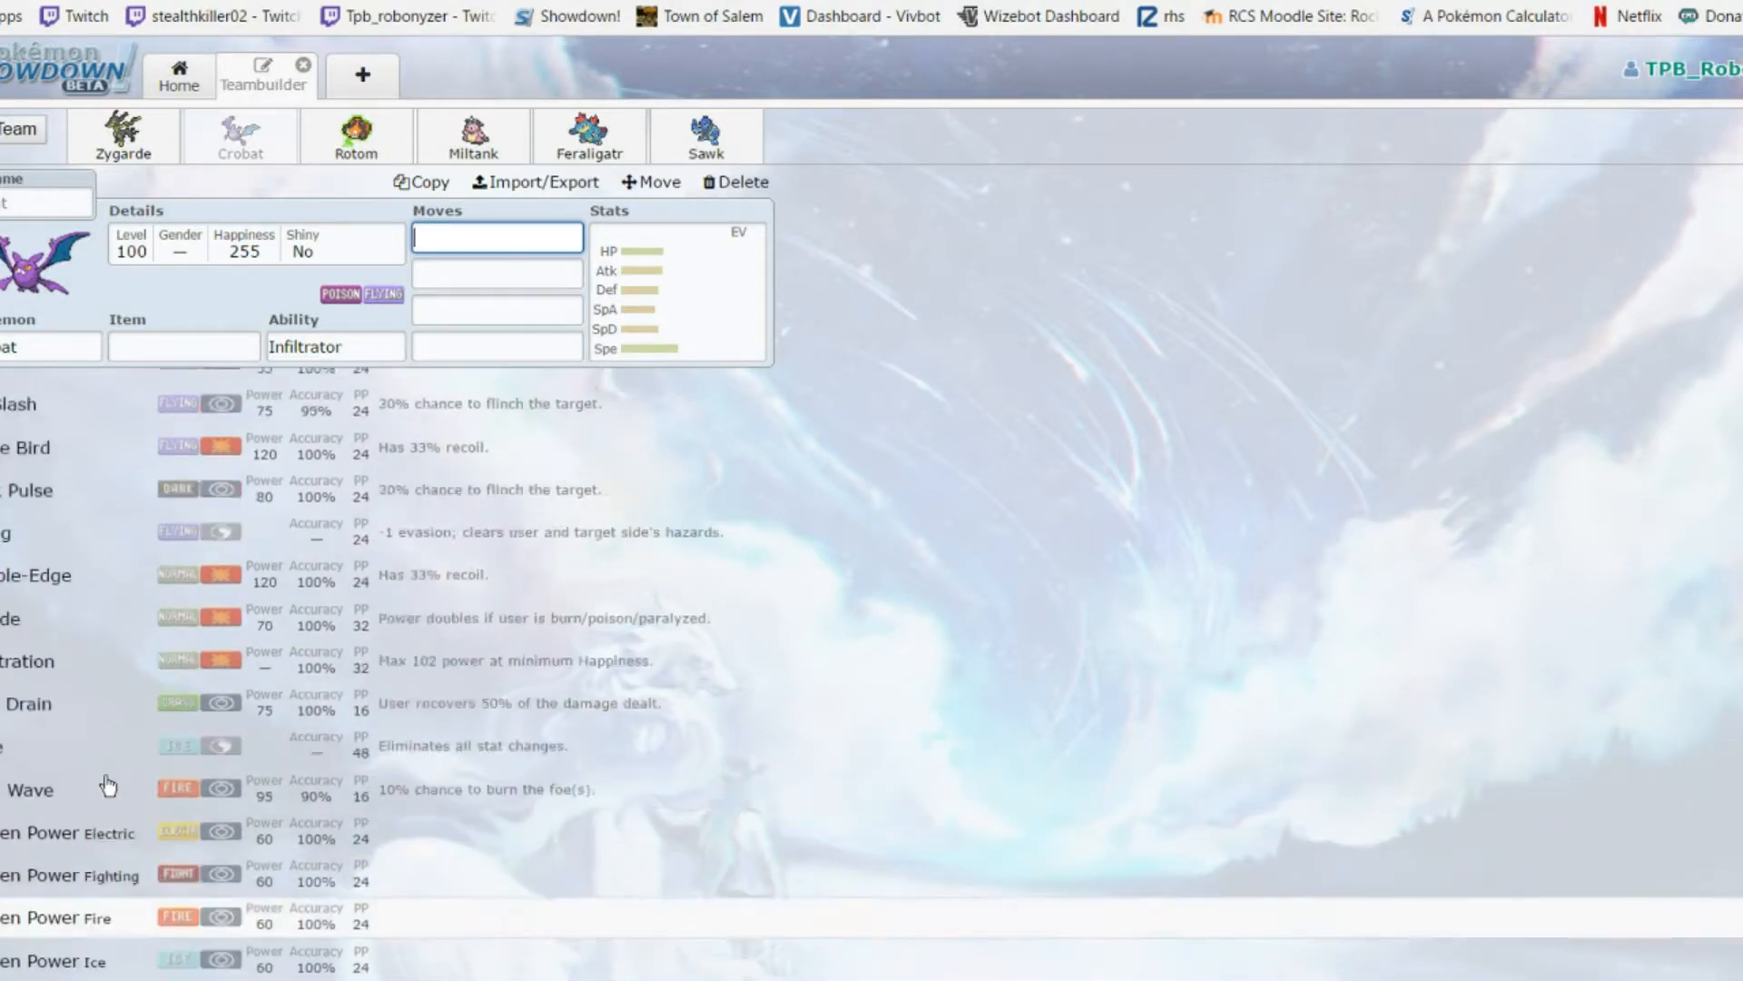
{"action": "scroll", "scroll_direction": "up", "scroll_amount": 3}
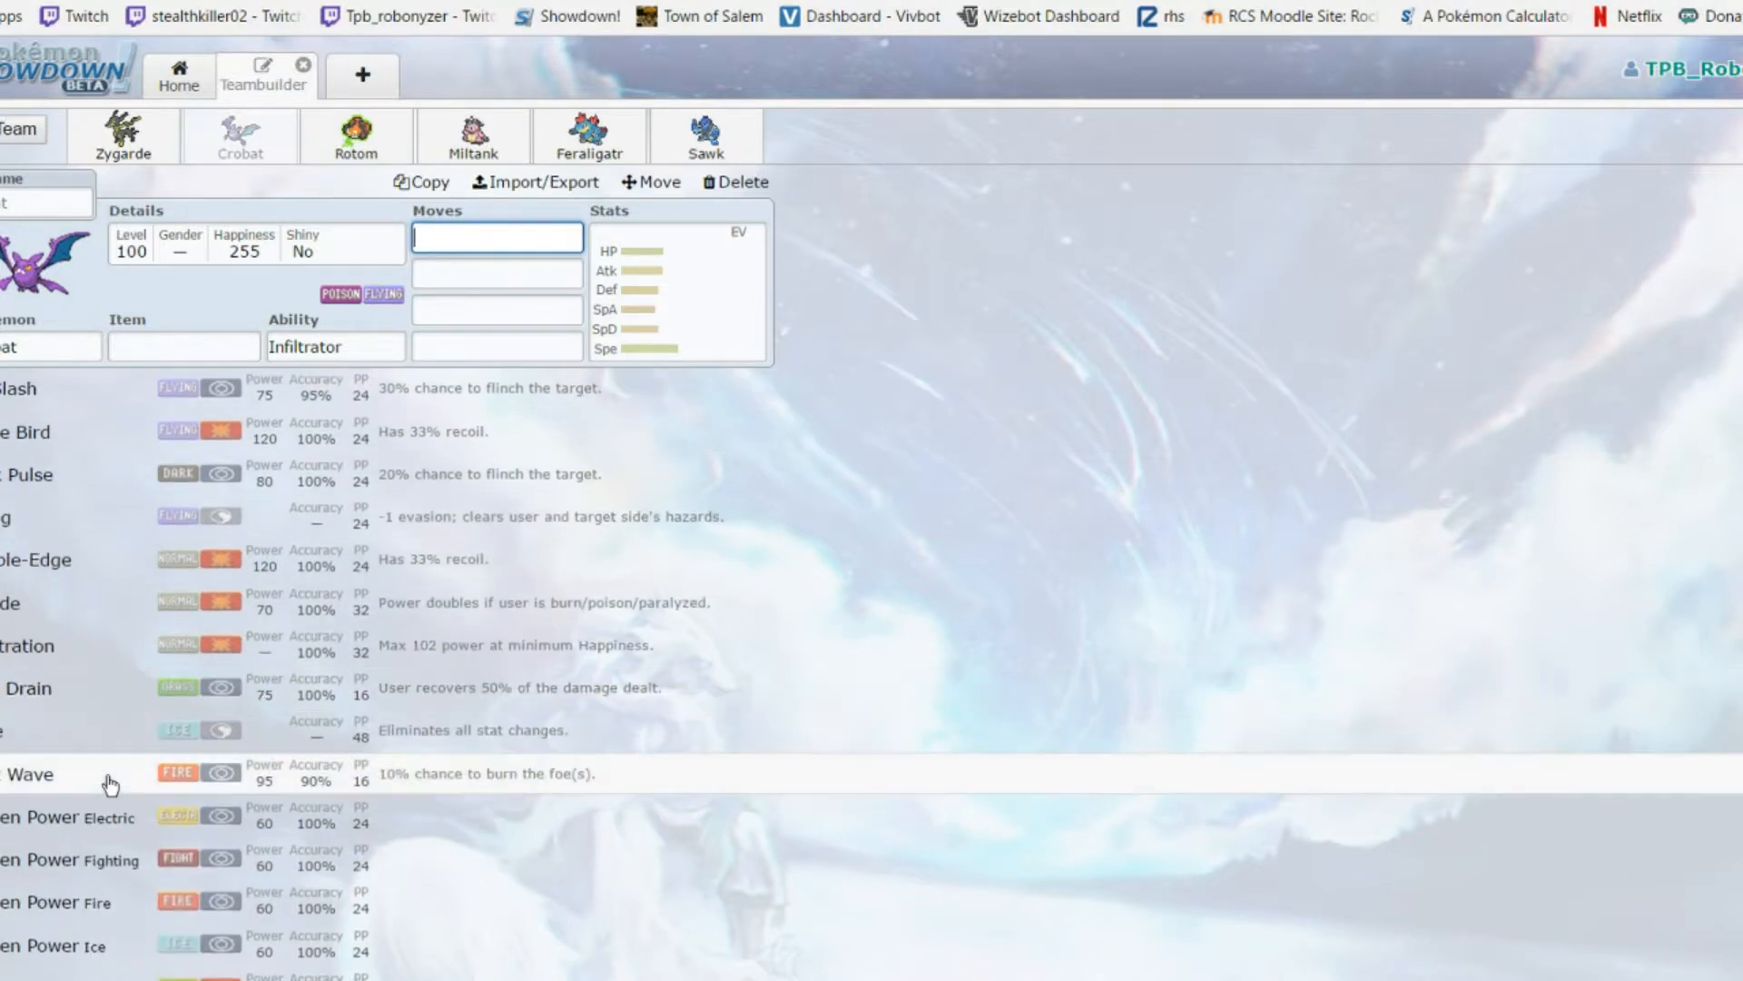
{"action": "scroll", "scroll_direction": "down", "scroll_amount": 3}
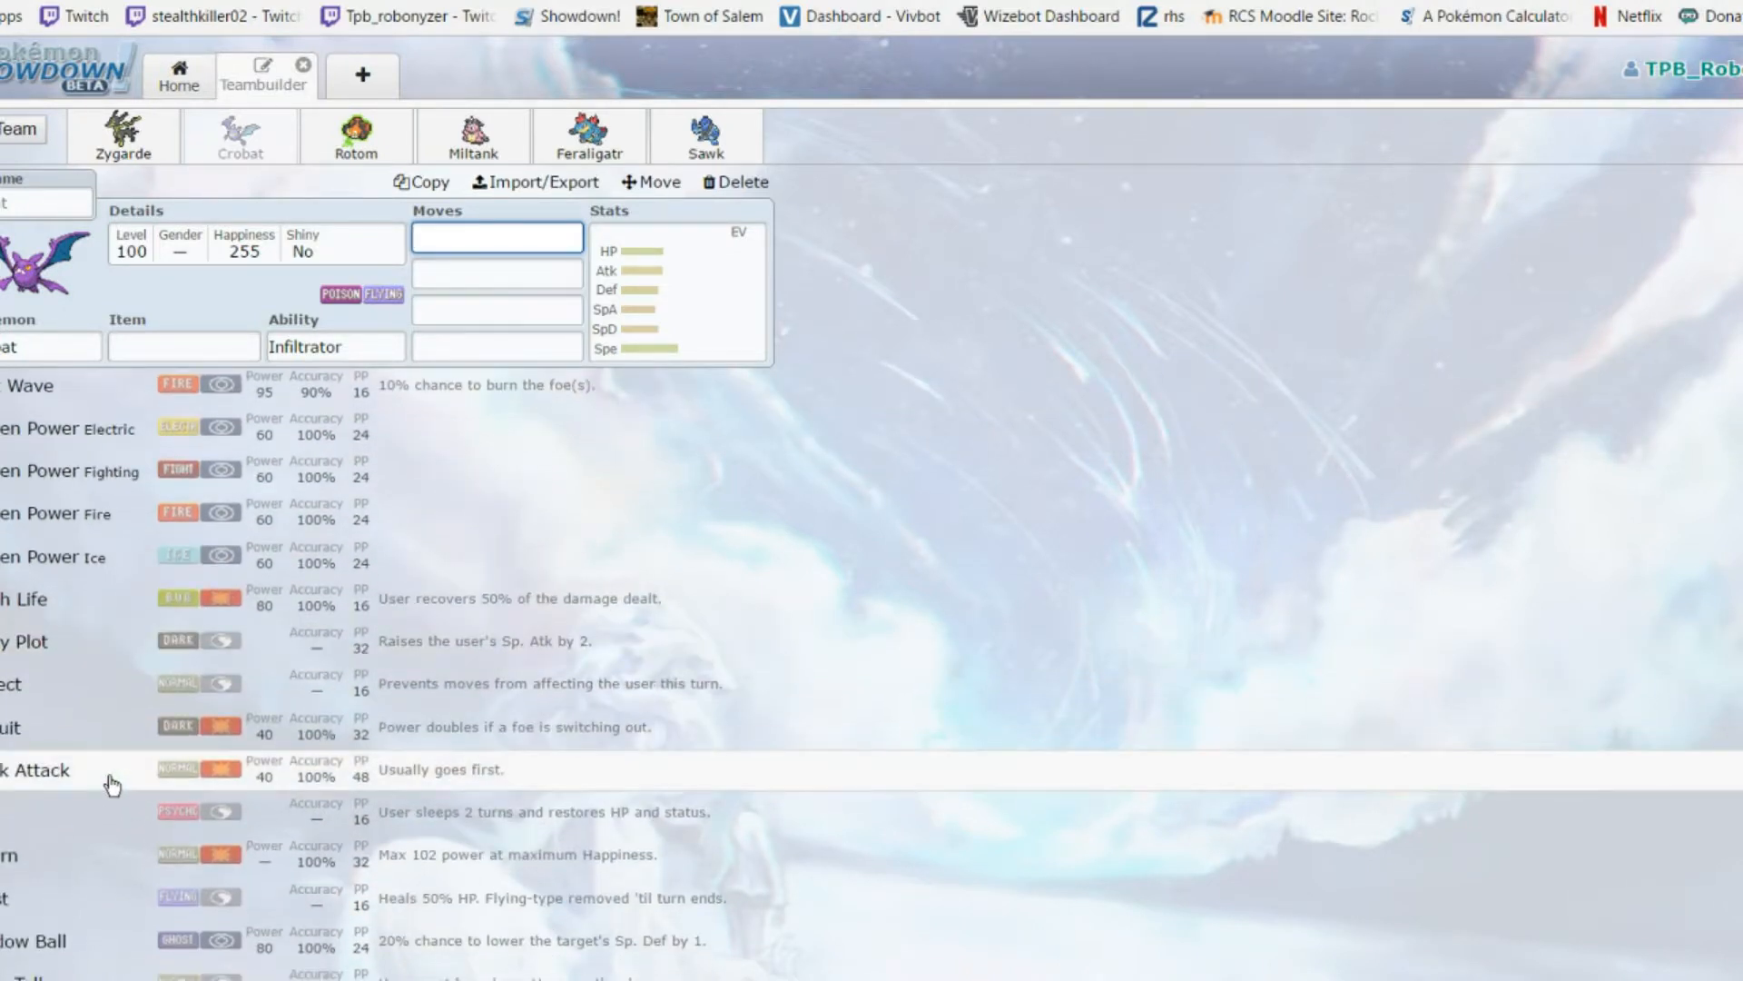
{"action": "scroll", "scroll_direction": "down", "scroll_amount": 3}
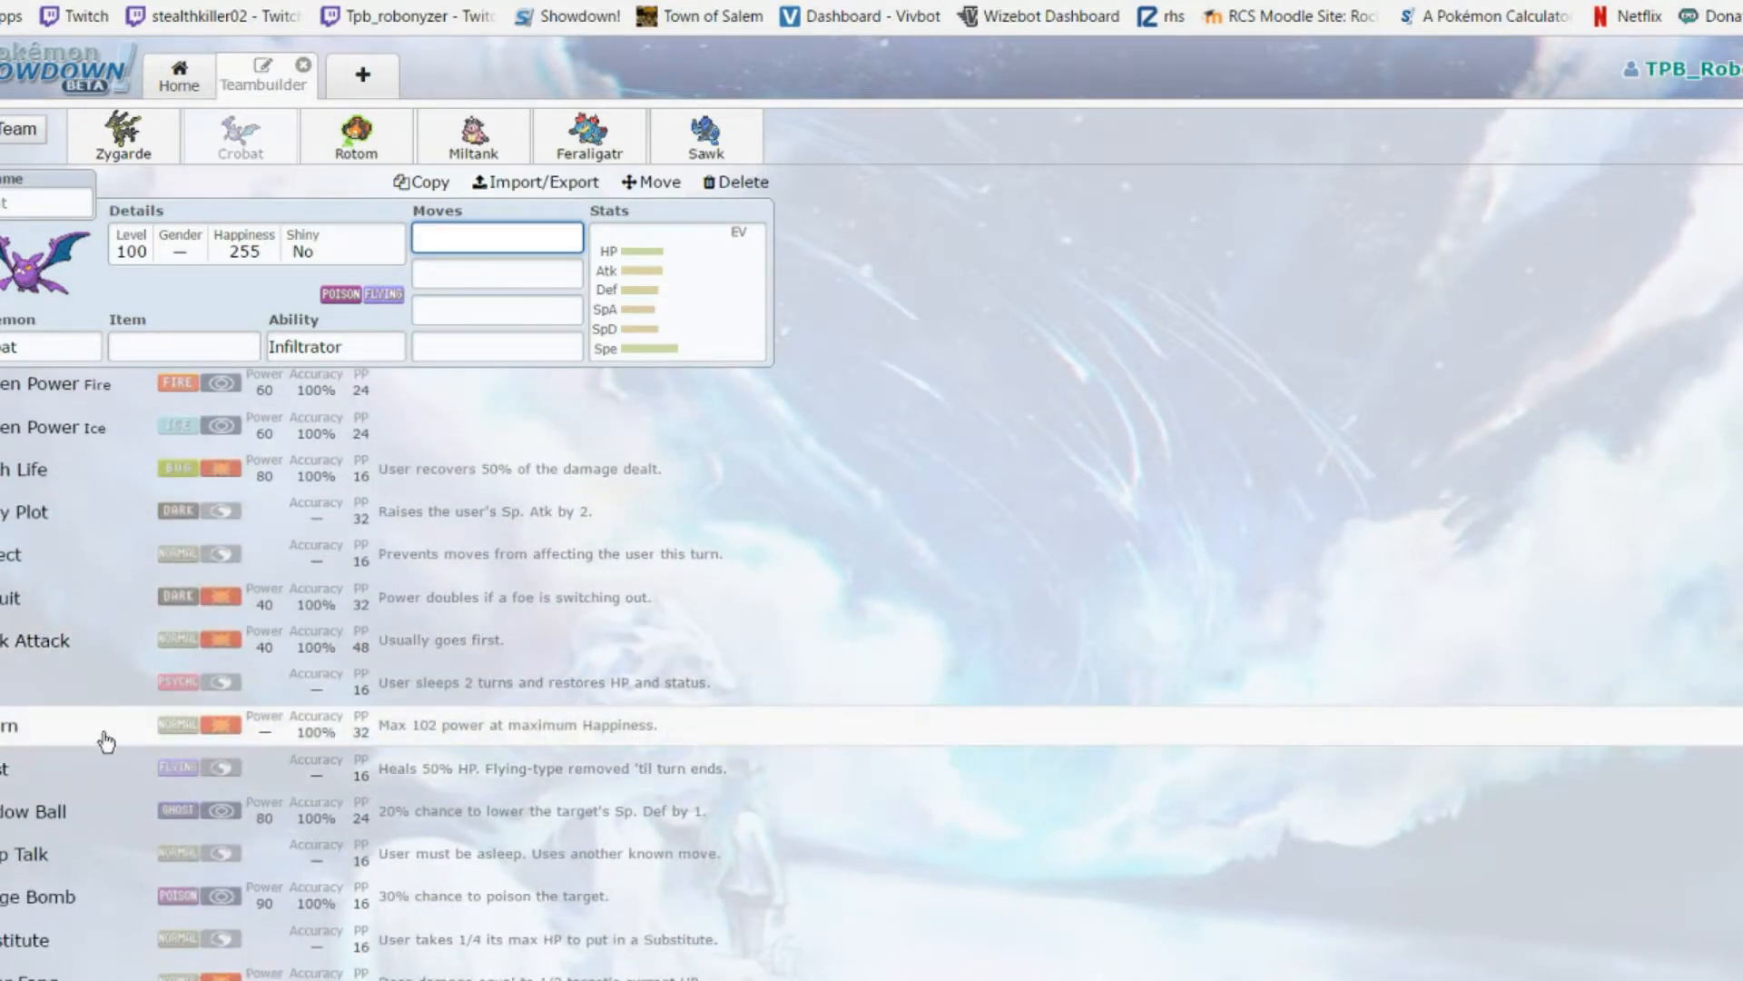
{"action": "scroll", "scroll_direction": "down", "scroll_amount": 3}
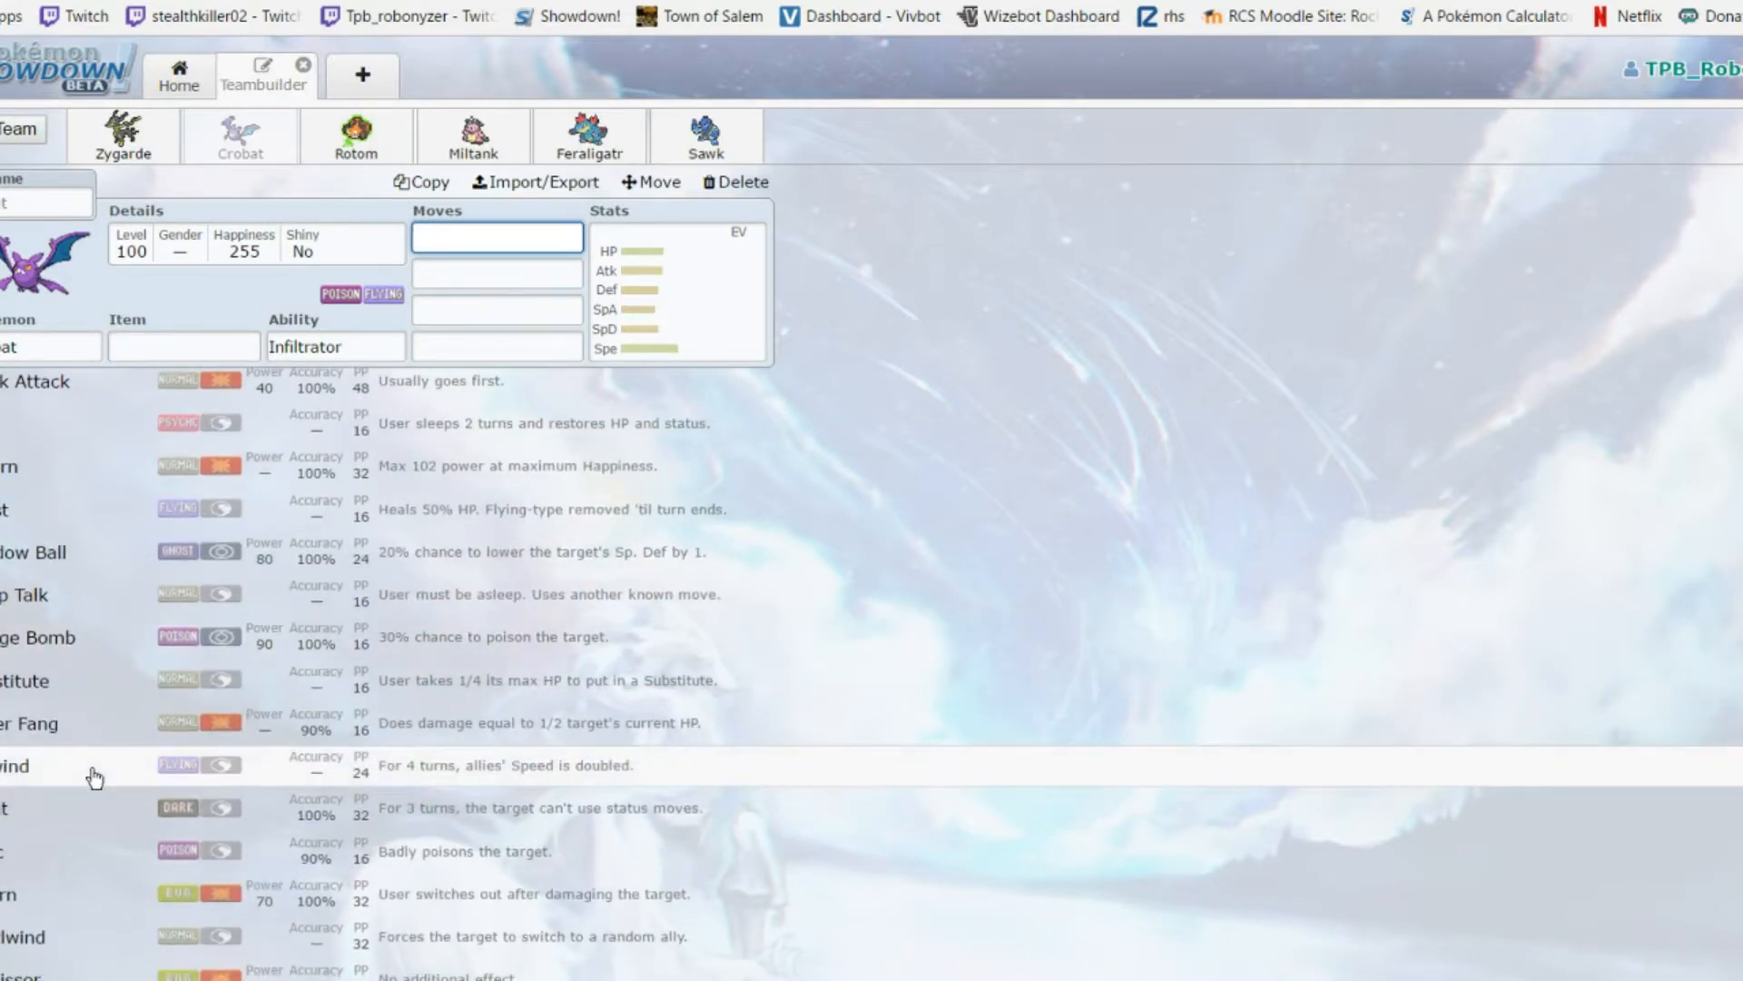
{"action": "scroll", "scroll_direction": "down", "scroll_amount": 3}
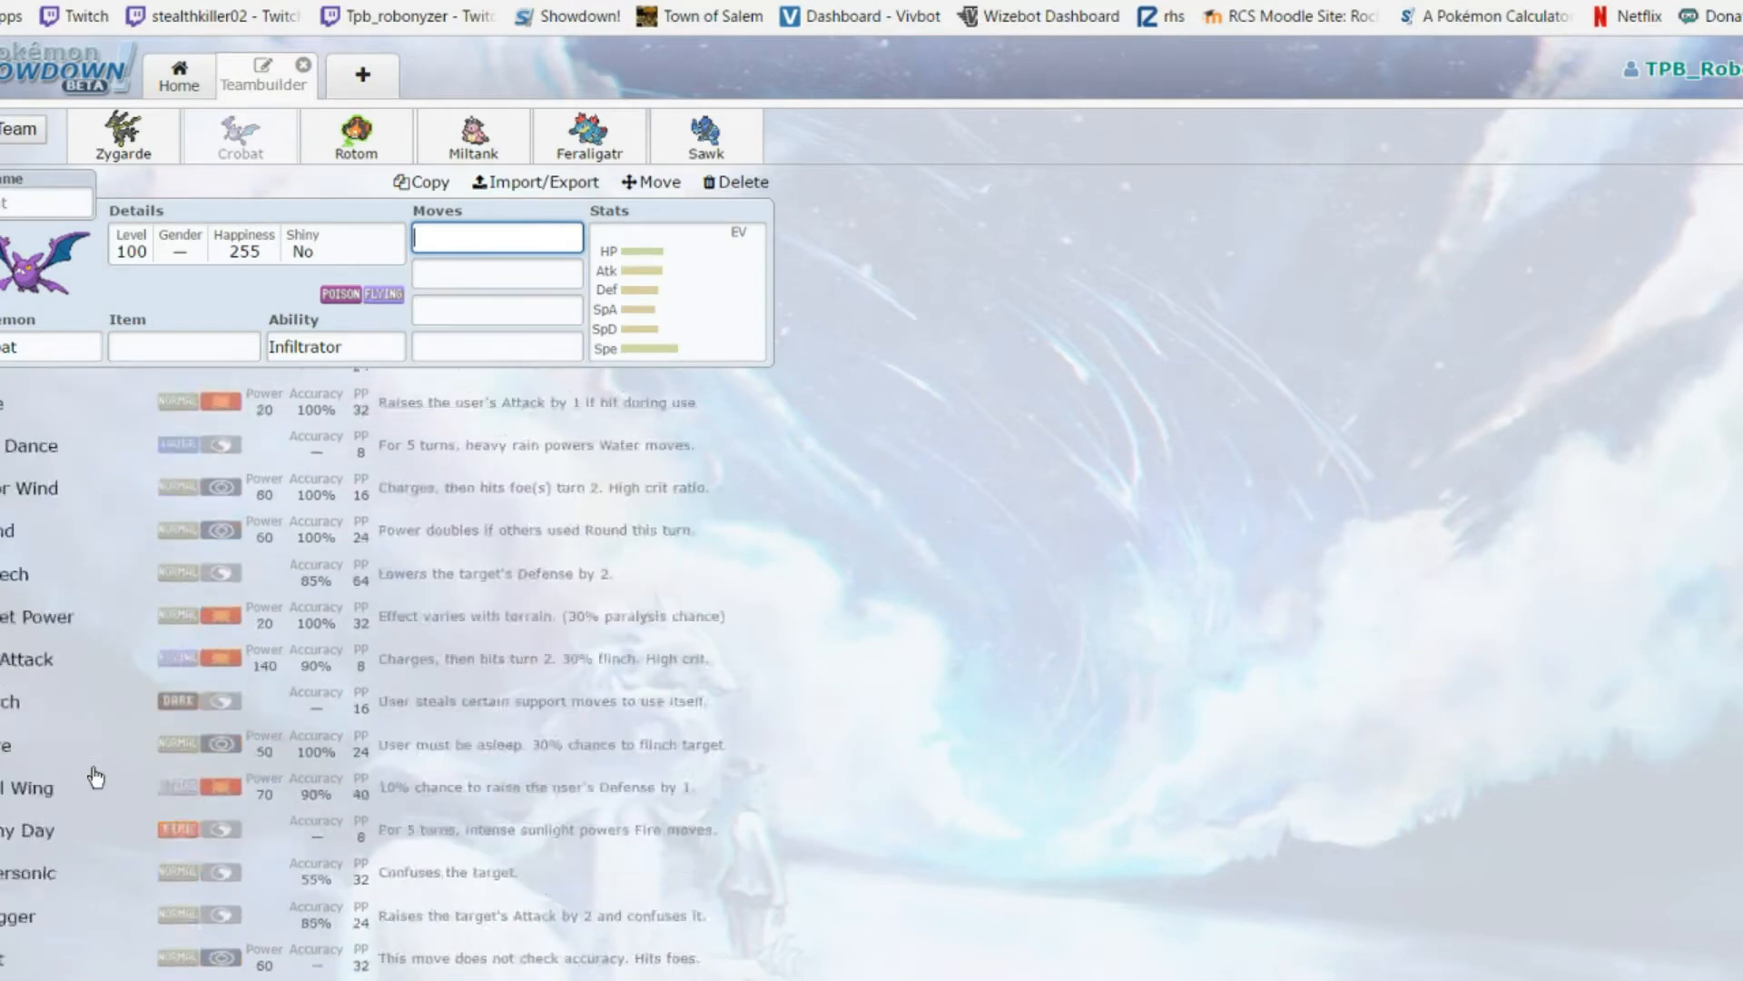
{"action": "scroll", "scroll_direction": "down", "scroll_amount": 3}
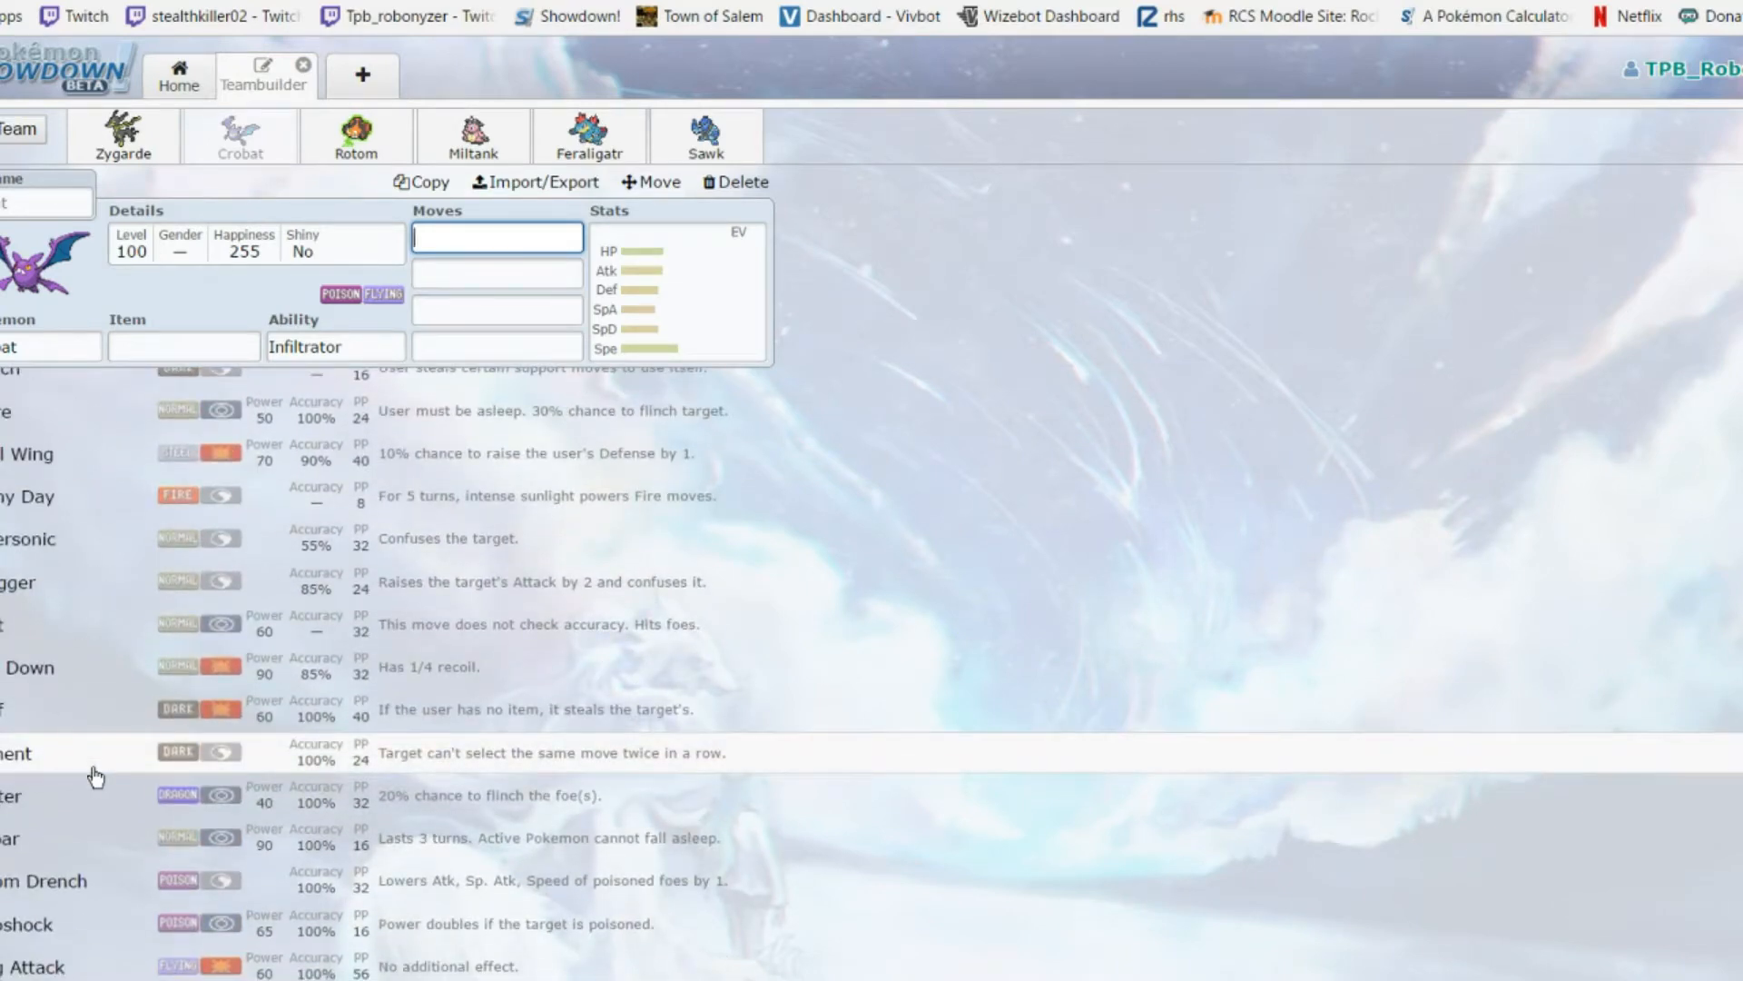
{"action": "scroll", "scroll_direction": "up", "scroll_amount": 3}
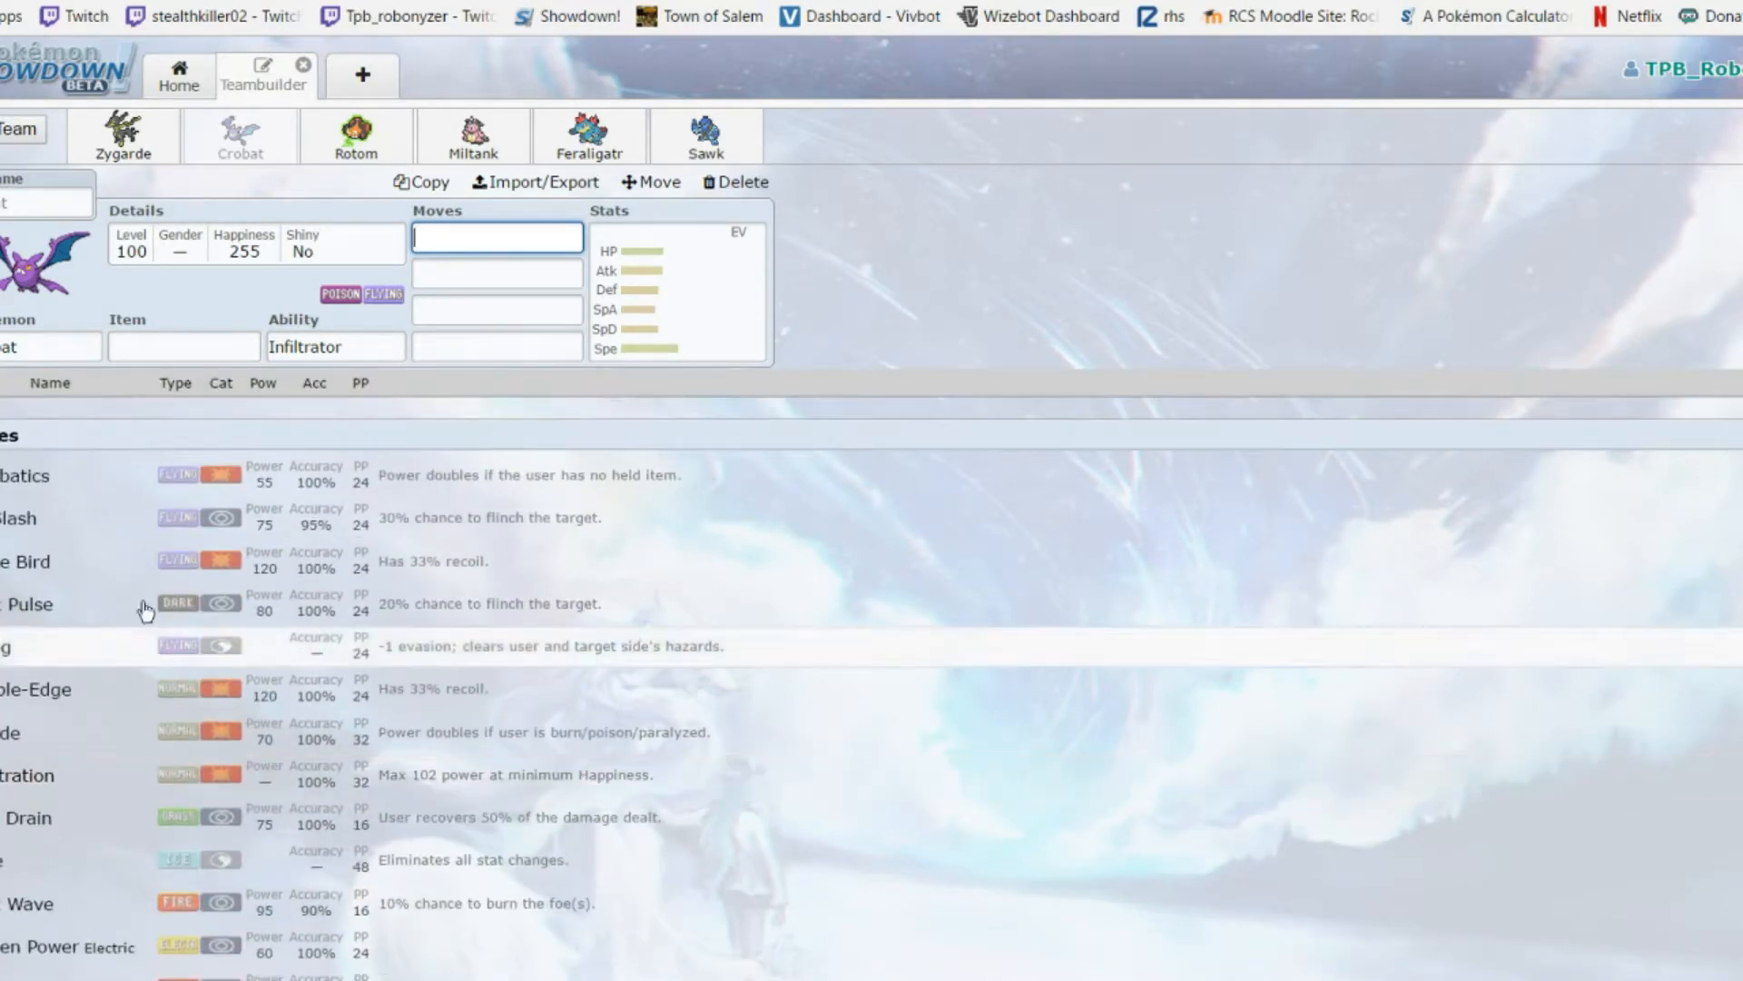
Switch to Rotom-Mow, scroll through its learnable moves and show its EV/IV spread
{"action": "left_click", "coordinate": [356, 136]}
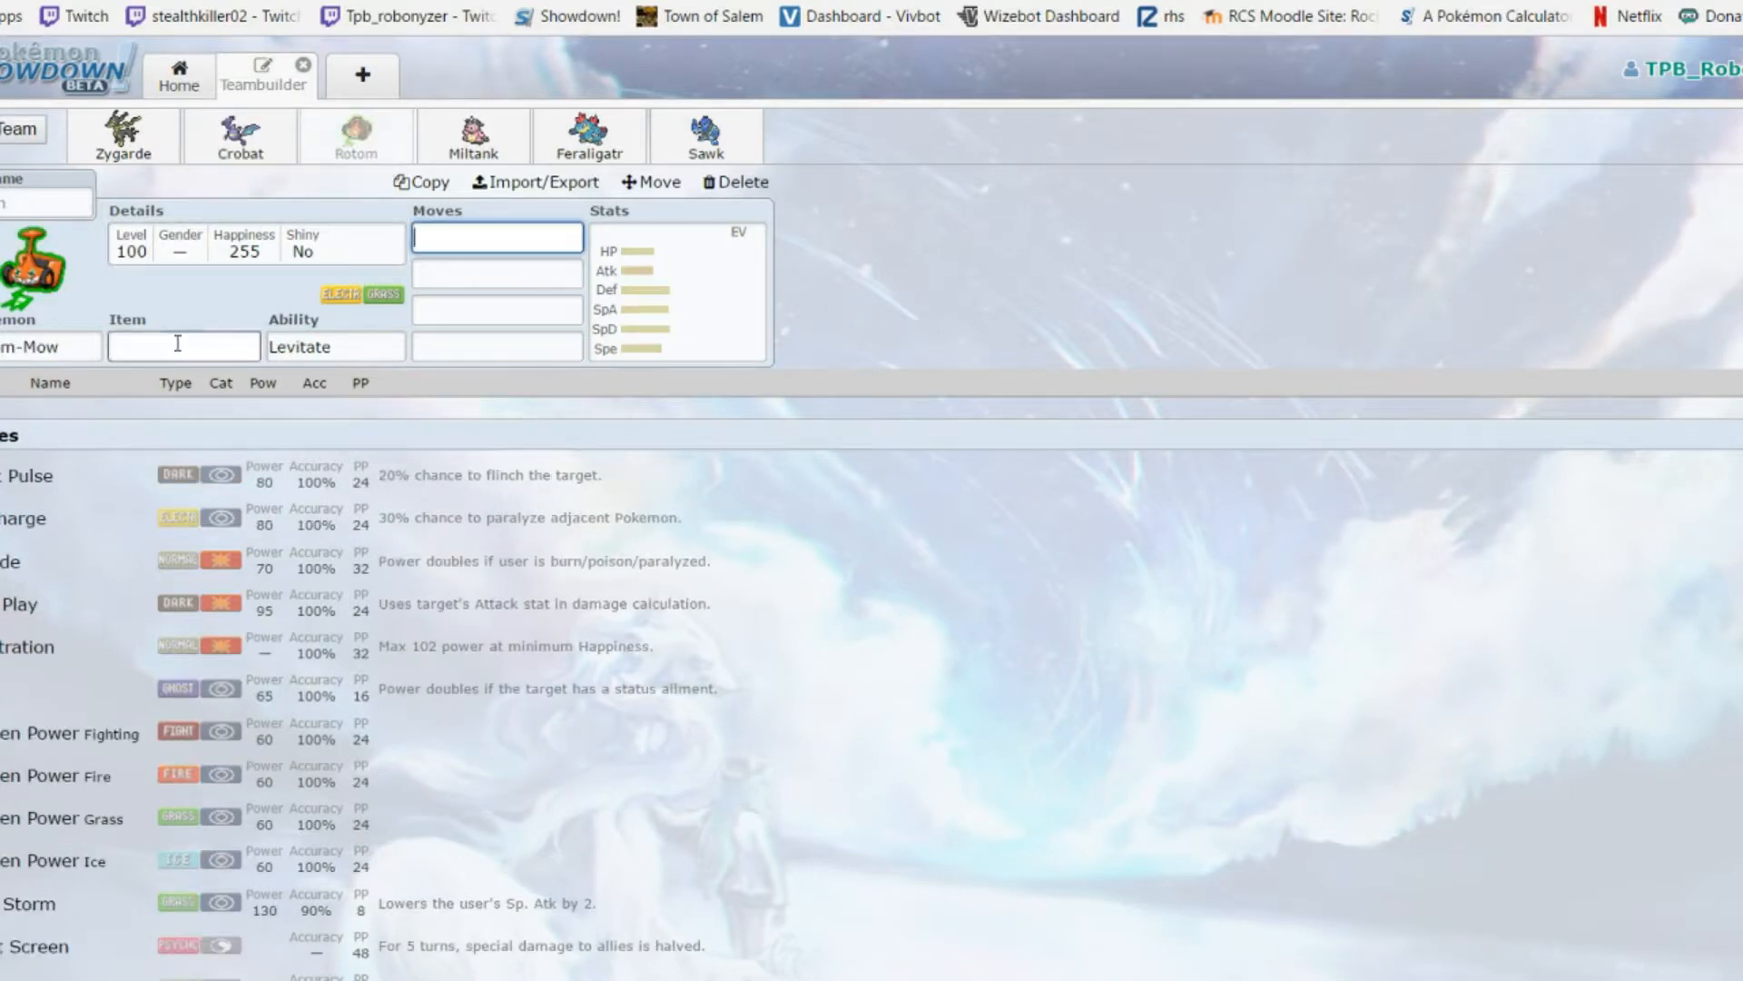
{"action": "left_click", "coordinate": [497, 238]}
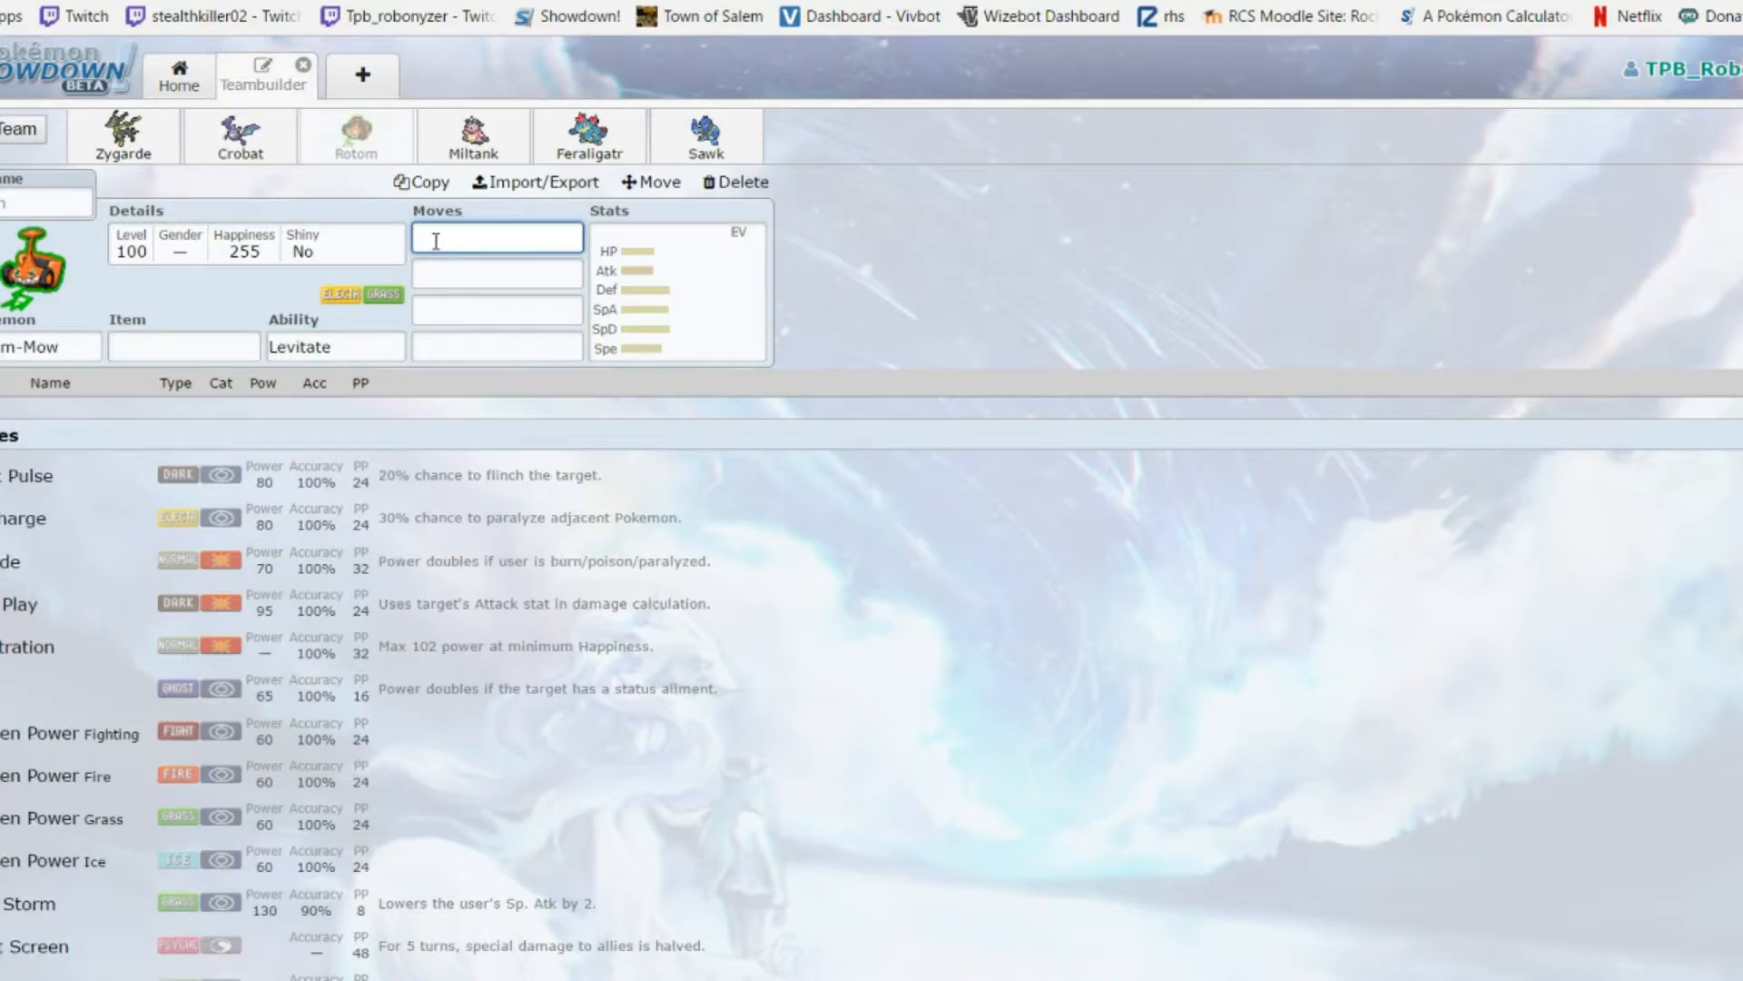
{"action": "left_click", "coordinate": [678, 288]}
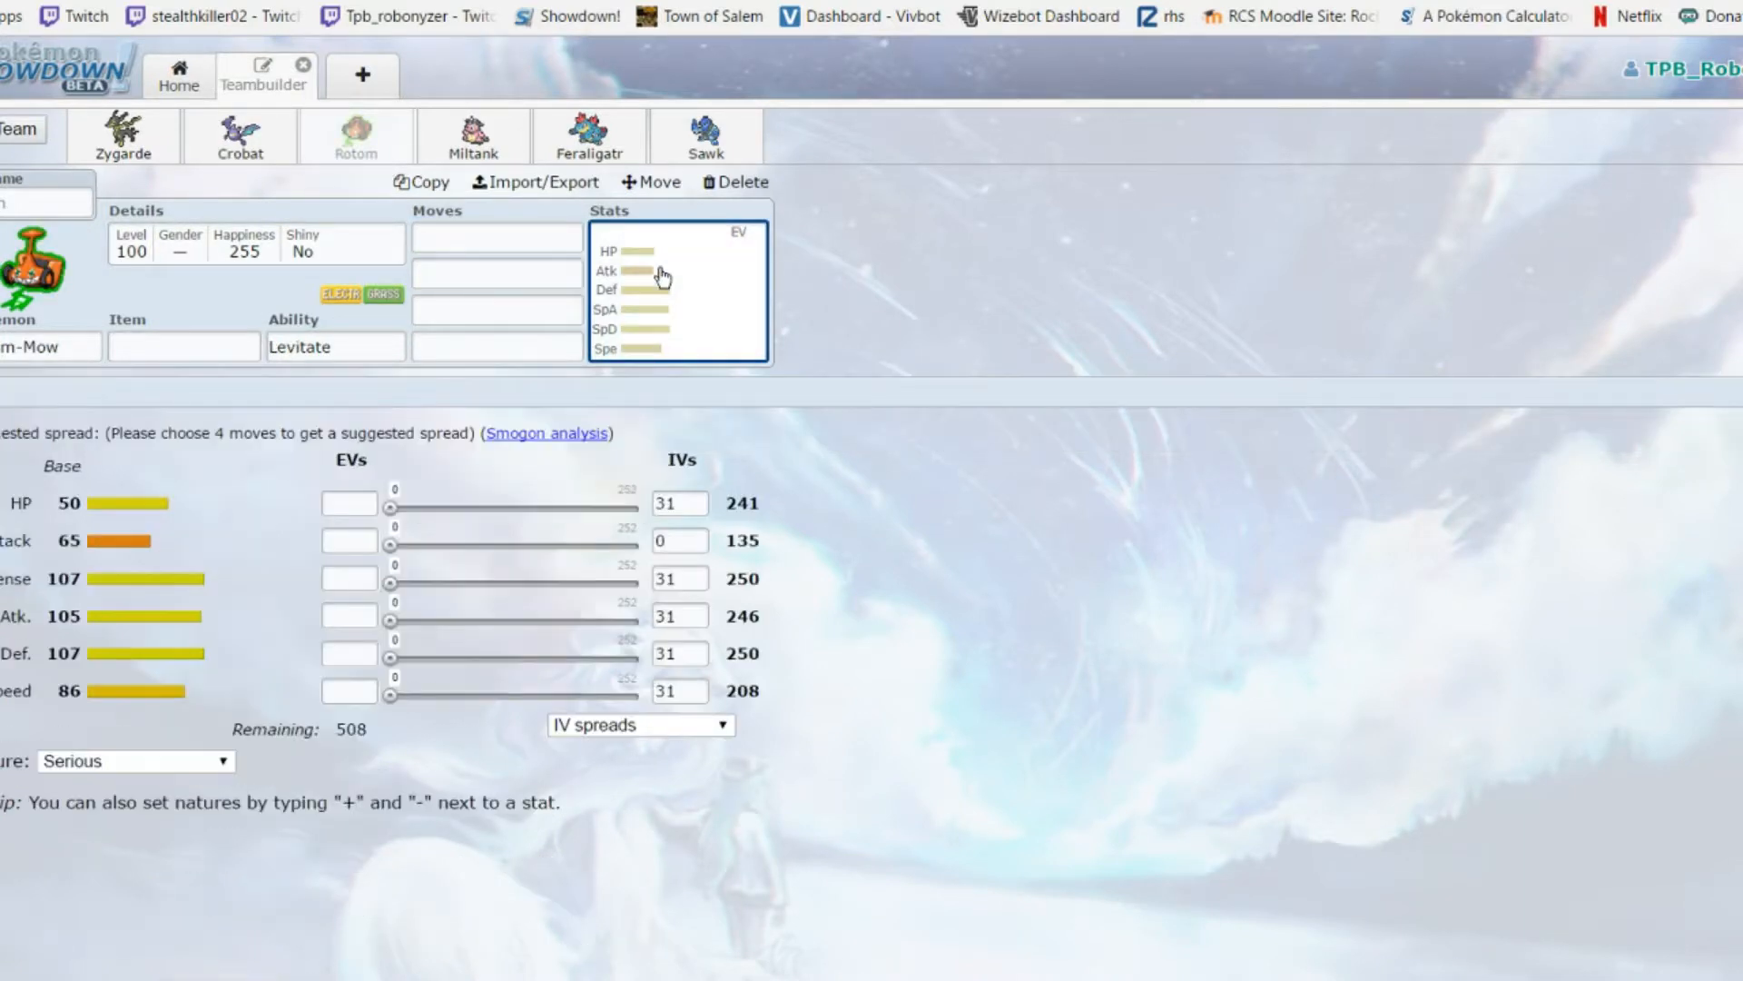
{"action": "left_click", "coordinate": [496, 236]}
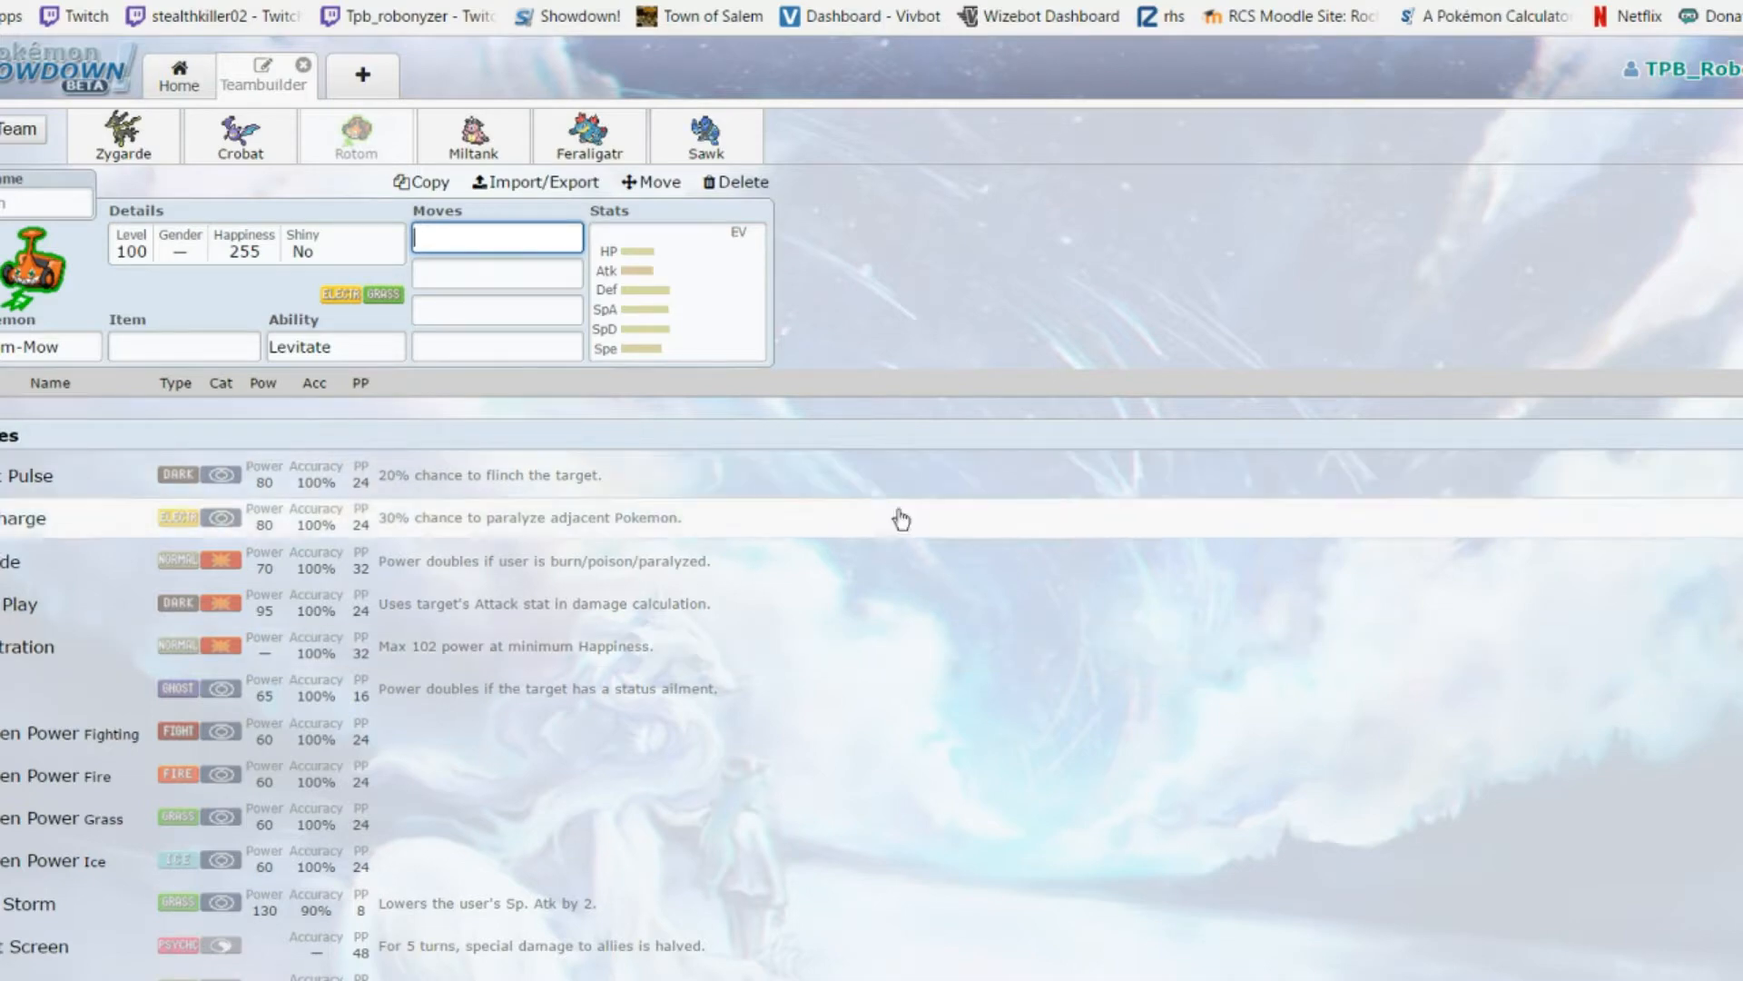
{"action": "scroll", "scroll_direction": "down", "scroll_amount": 3}
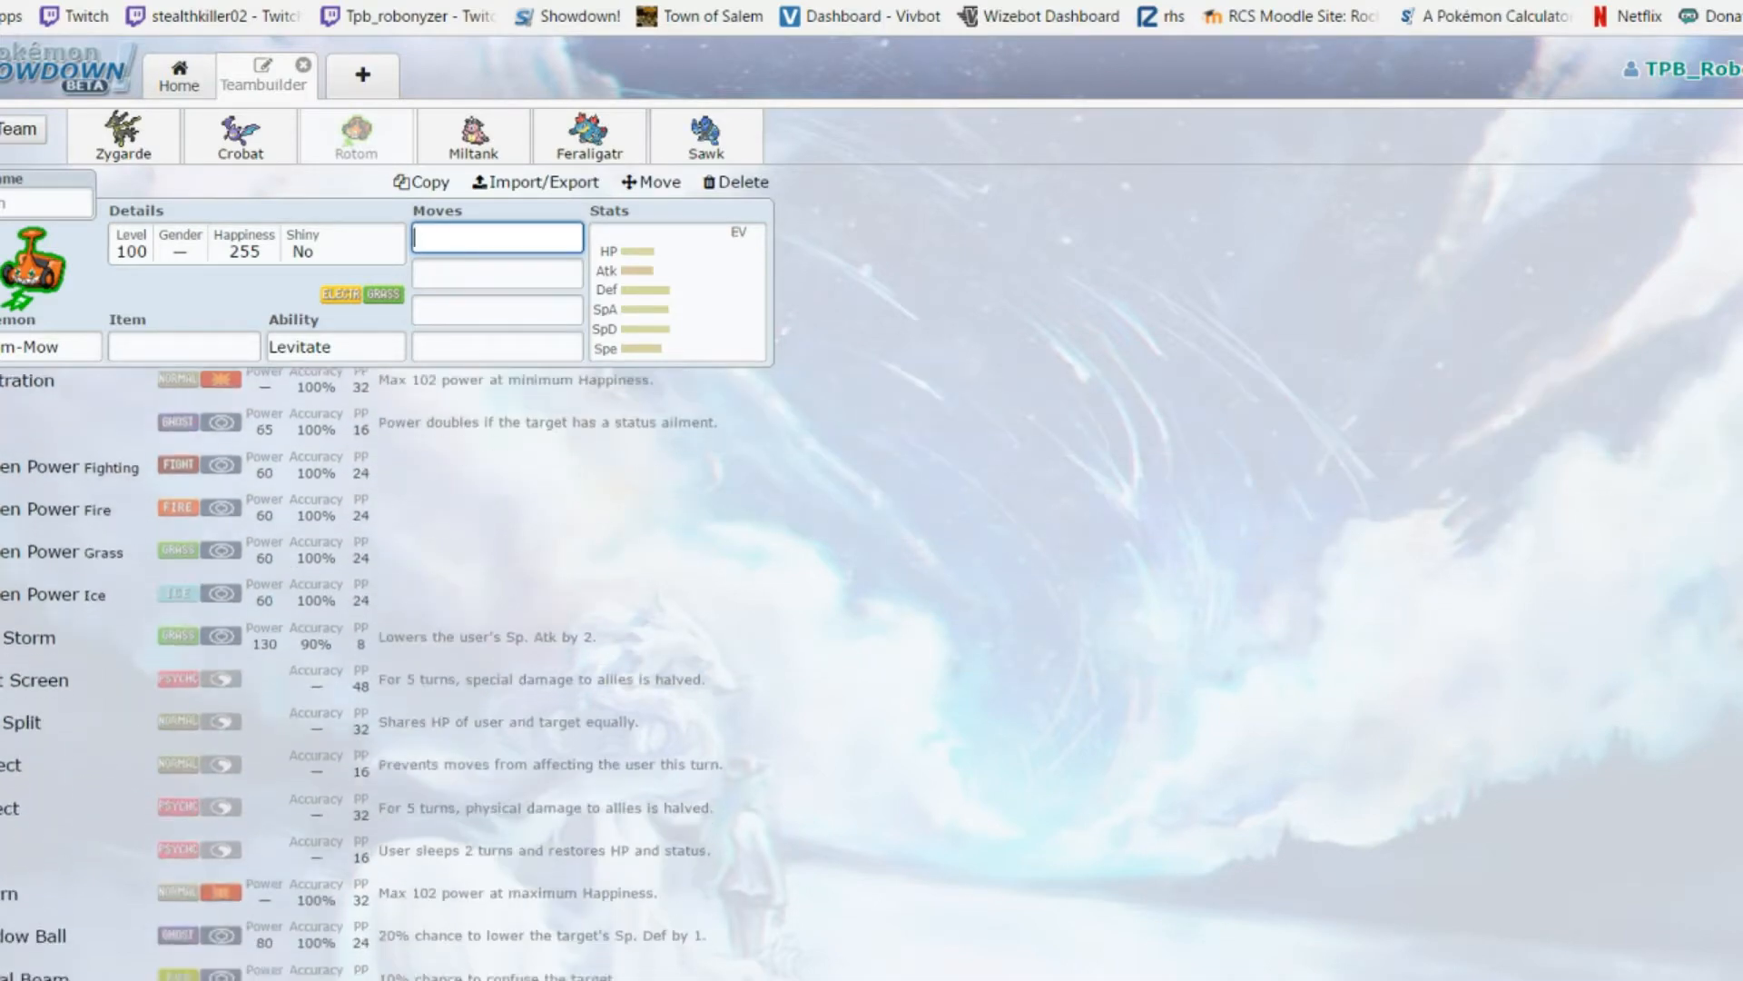
{"action": "scroll", "scroll_direction": "down", "scroll_amount": 3}
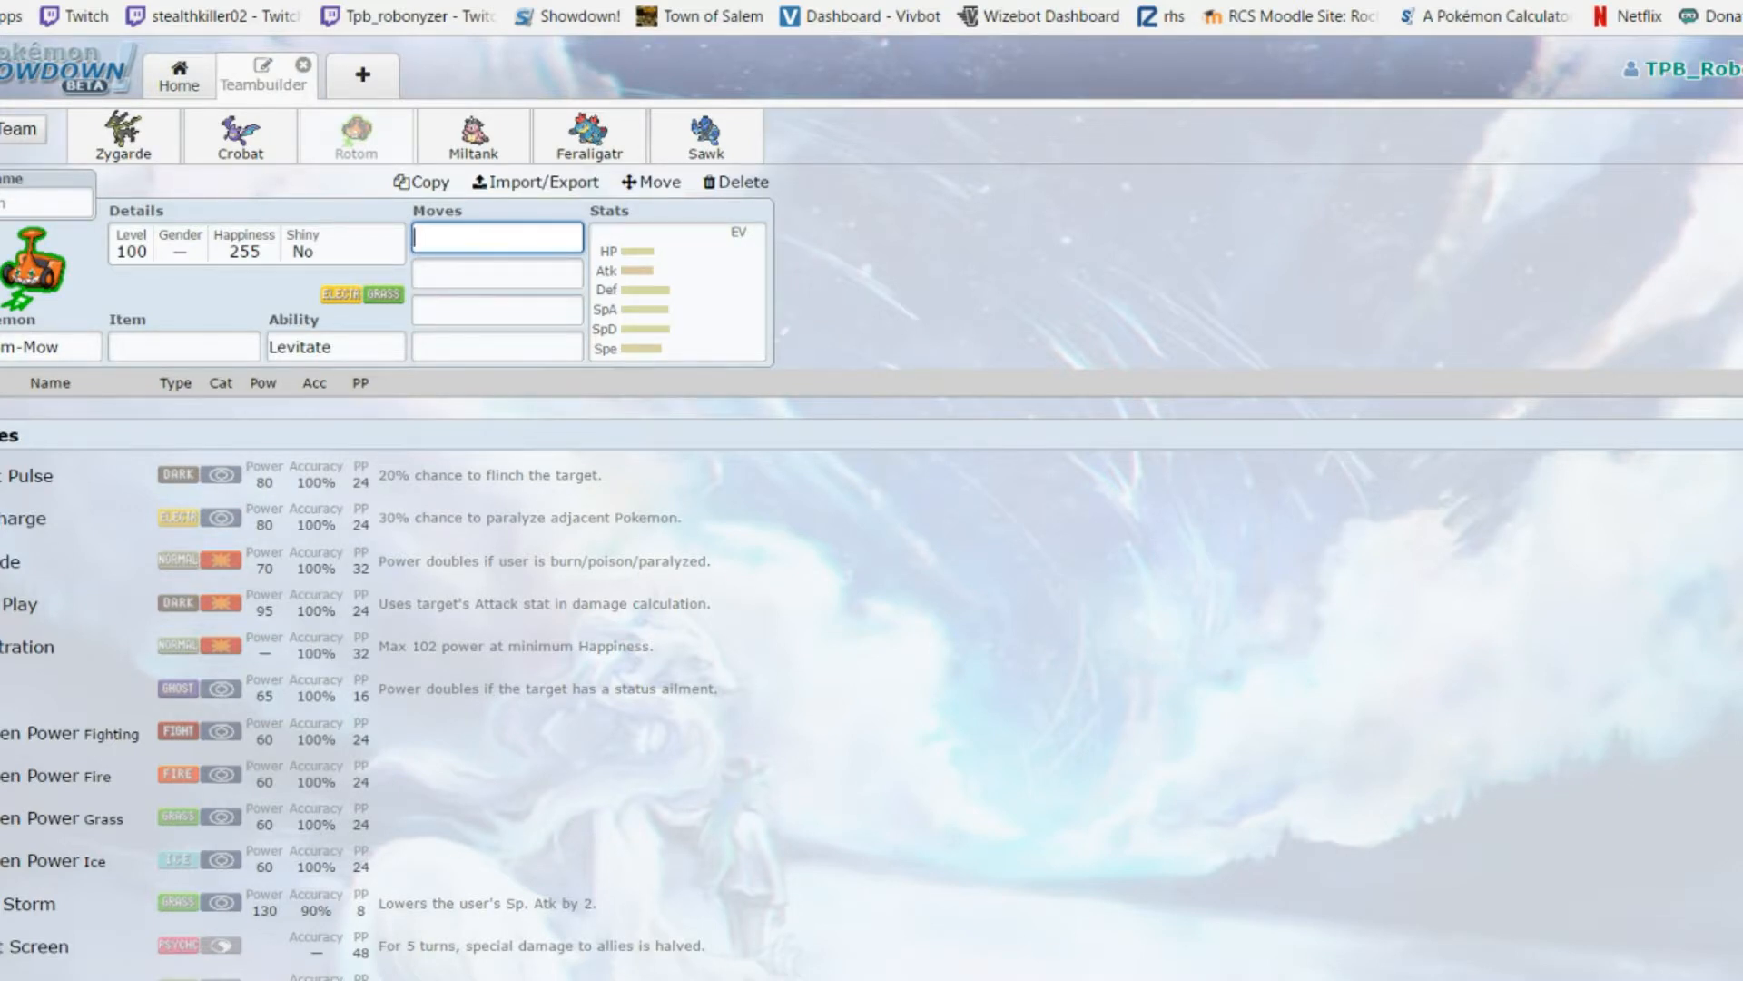
{"action": "scroll", "scroll_direction": "down", "scroll_amount": 3}
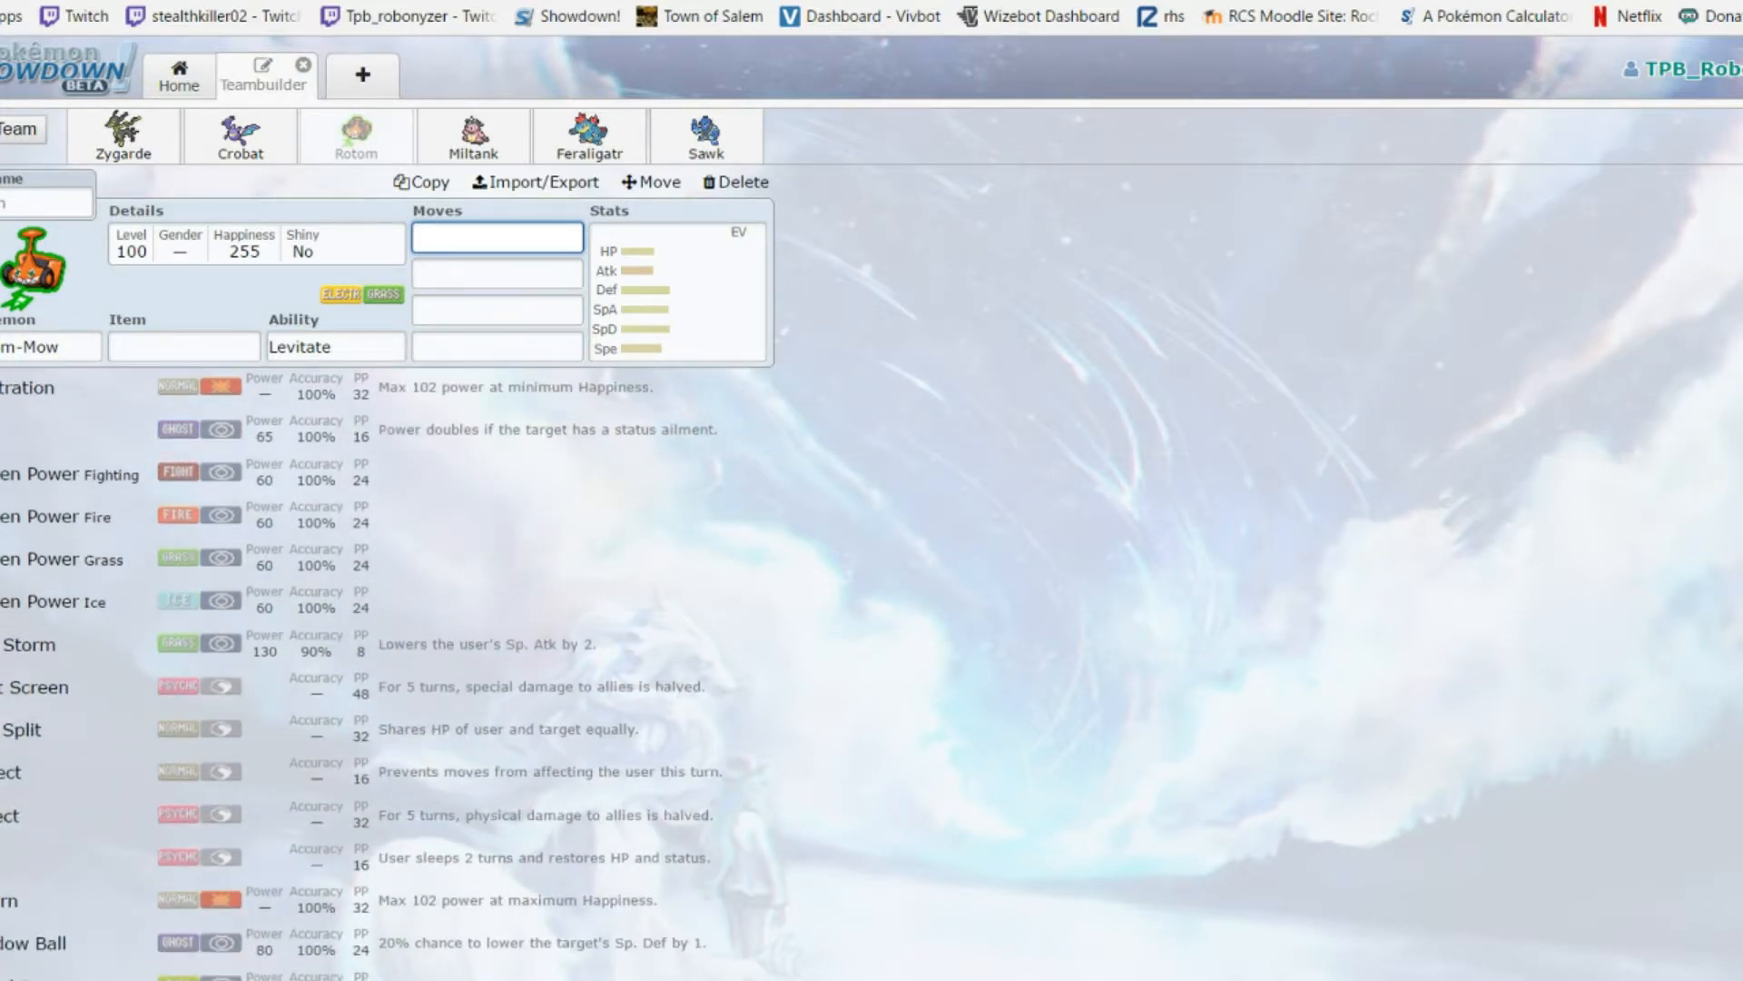
{"action": "scroll", "scroll_direction": "down", "scroll_amount": 3}
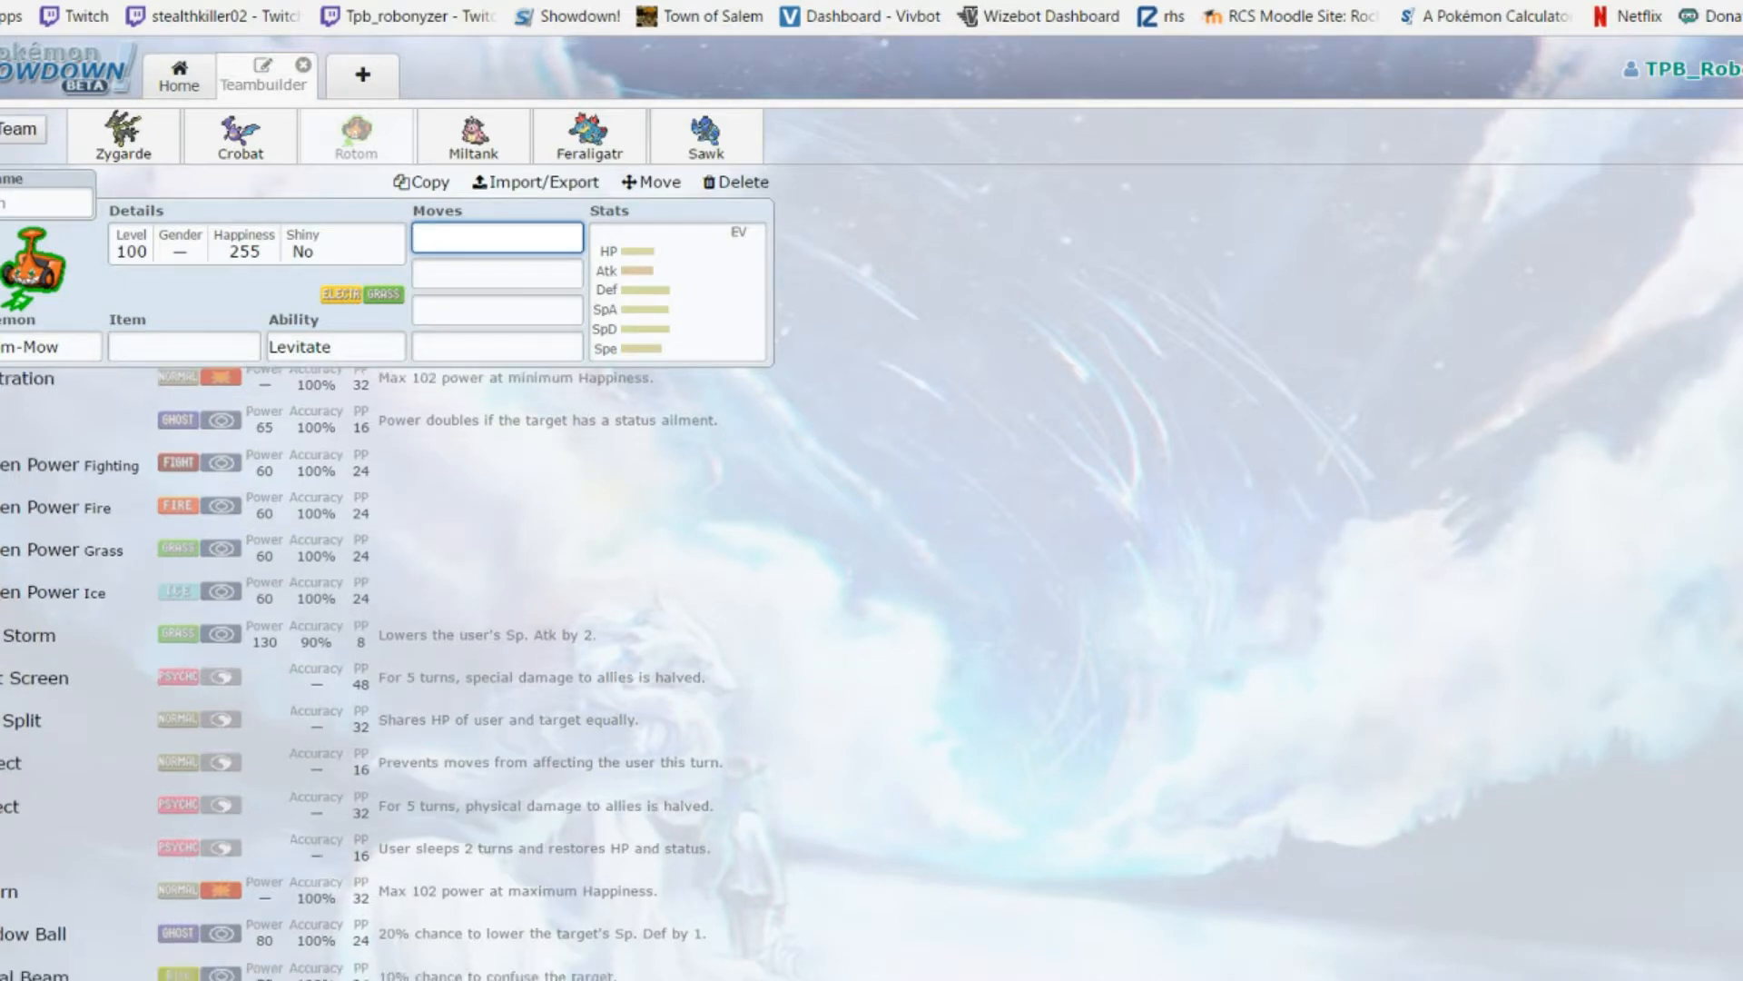
{"action": "scroll", "scroll_direction": "down", "scroll_amount": 3}
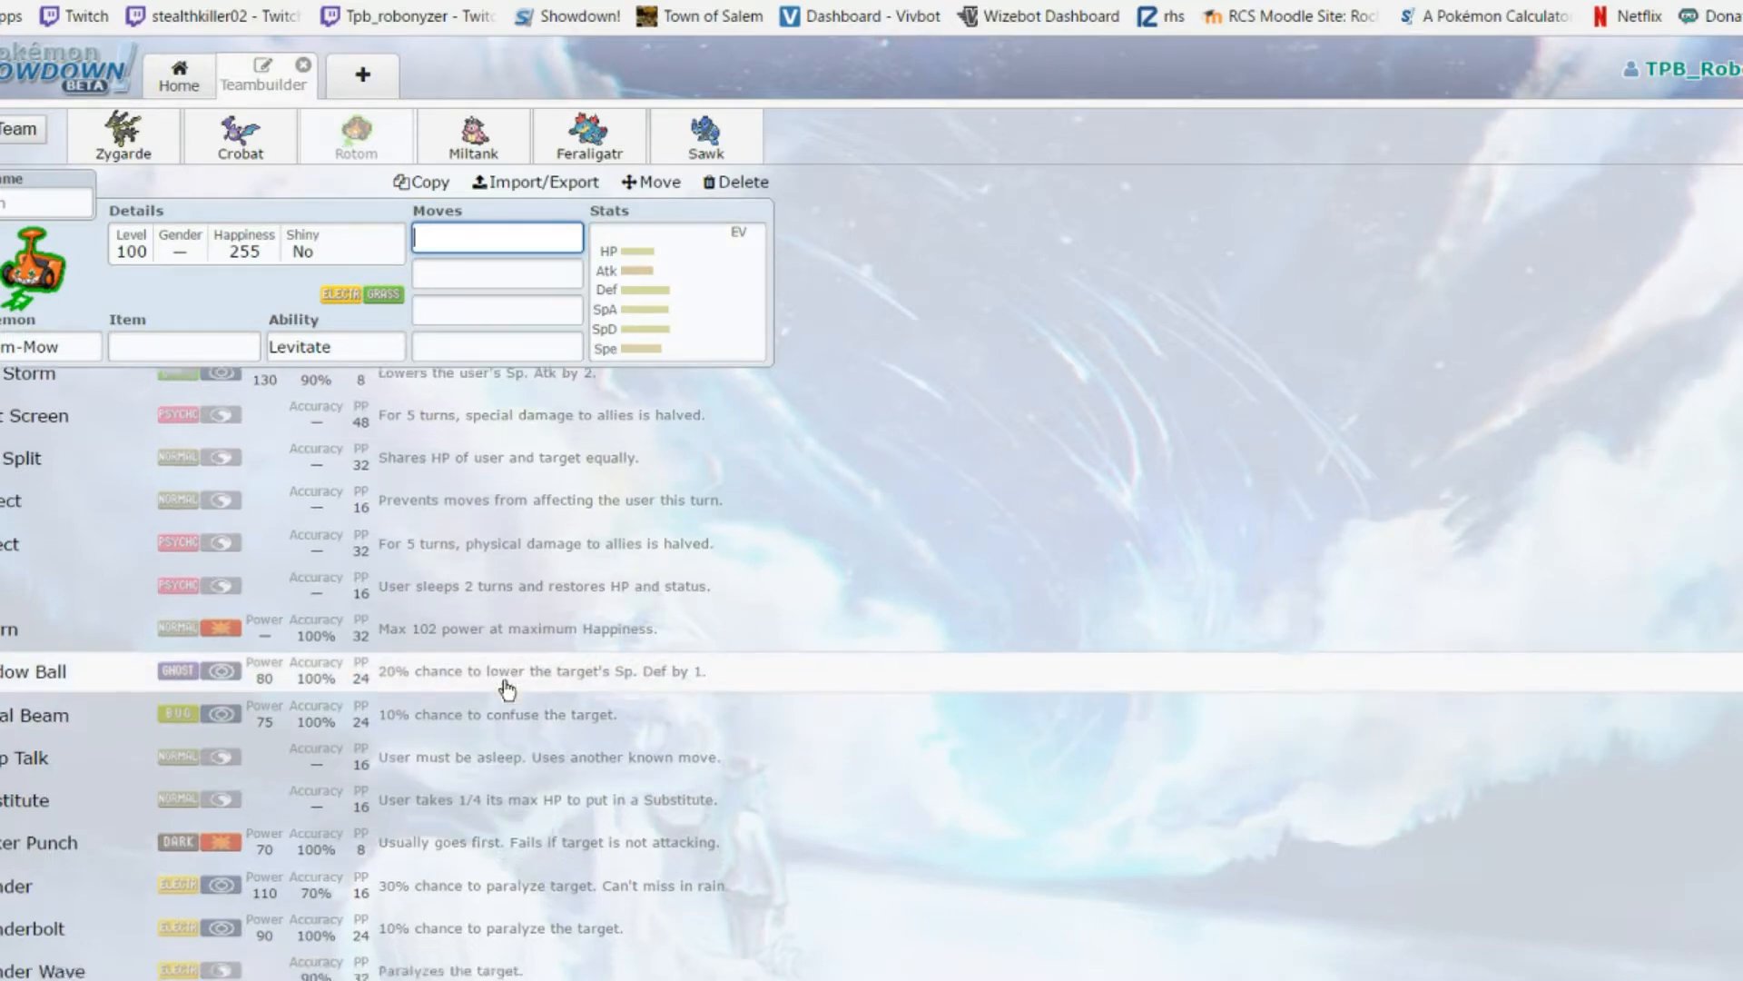
{"action": "scroll", "scroll_direction": "down", "scroll_amount": 3}
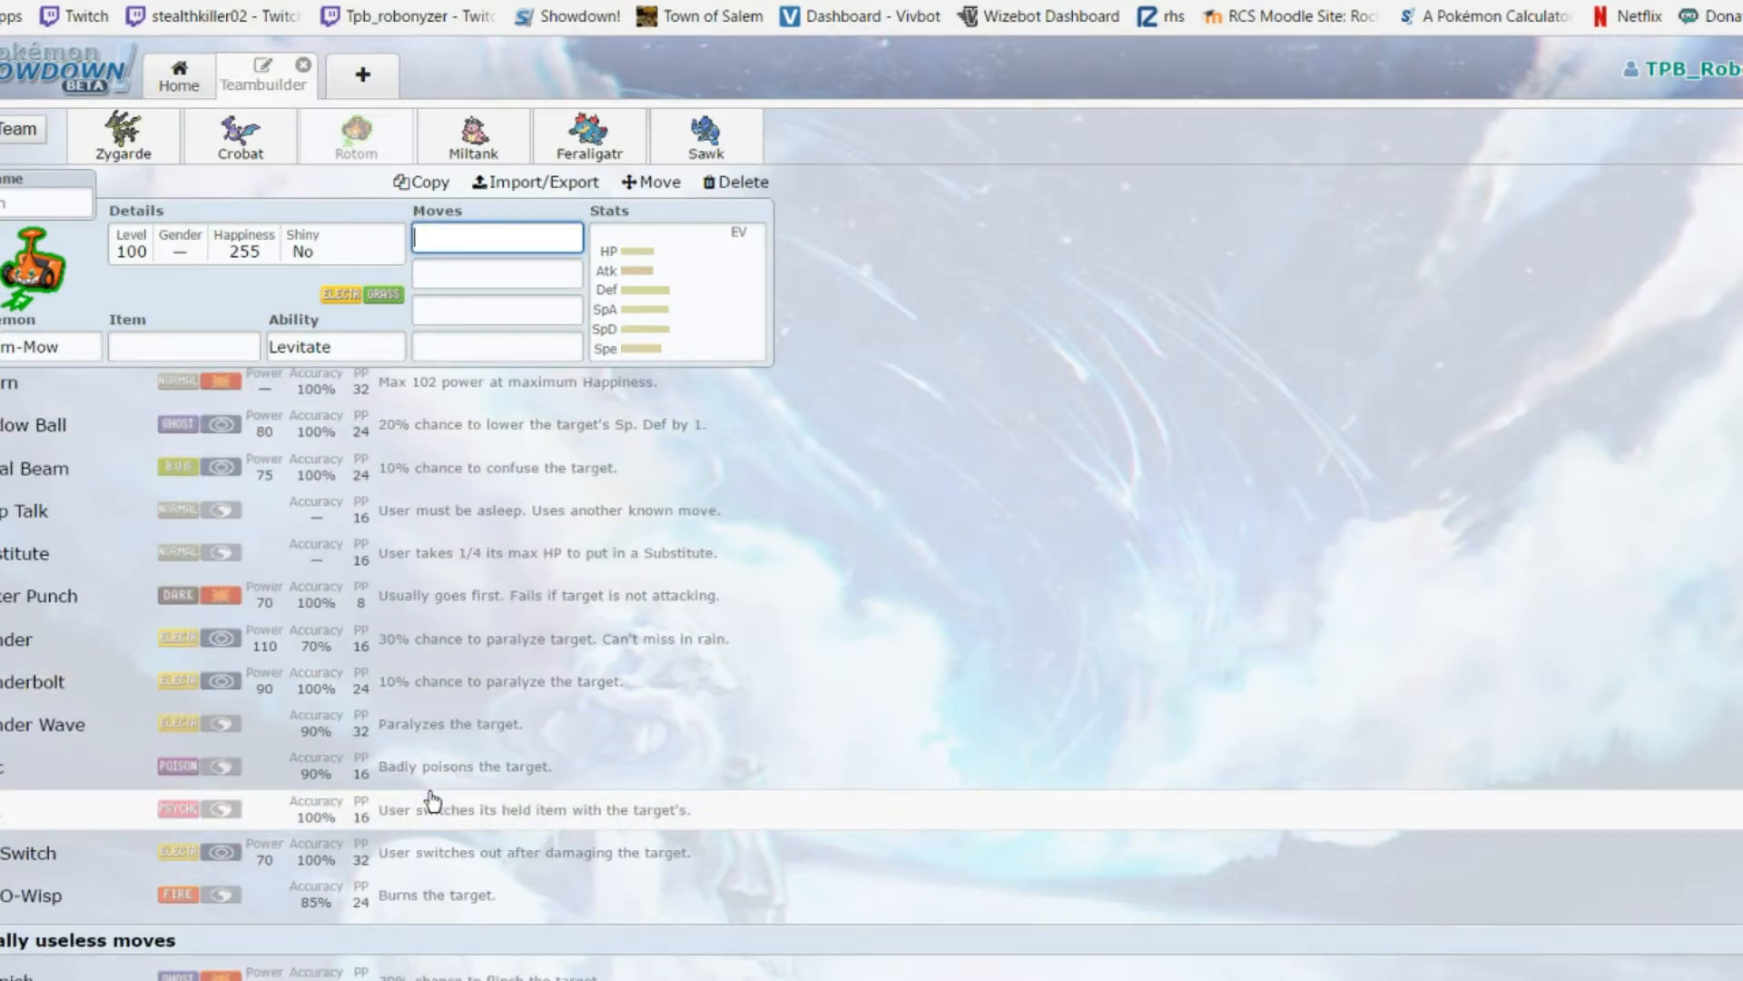
{"action": "left_click", "coordinate": [678, 289]}
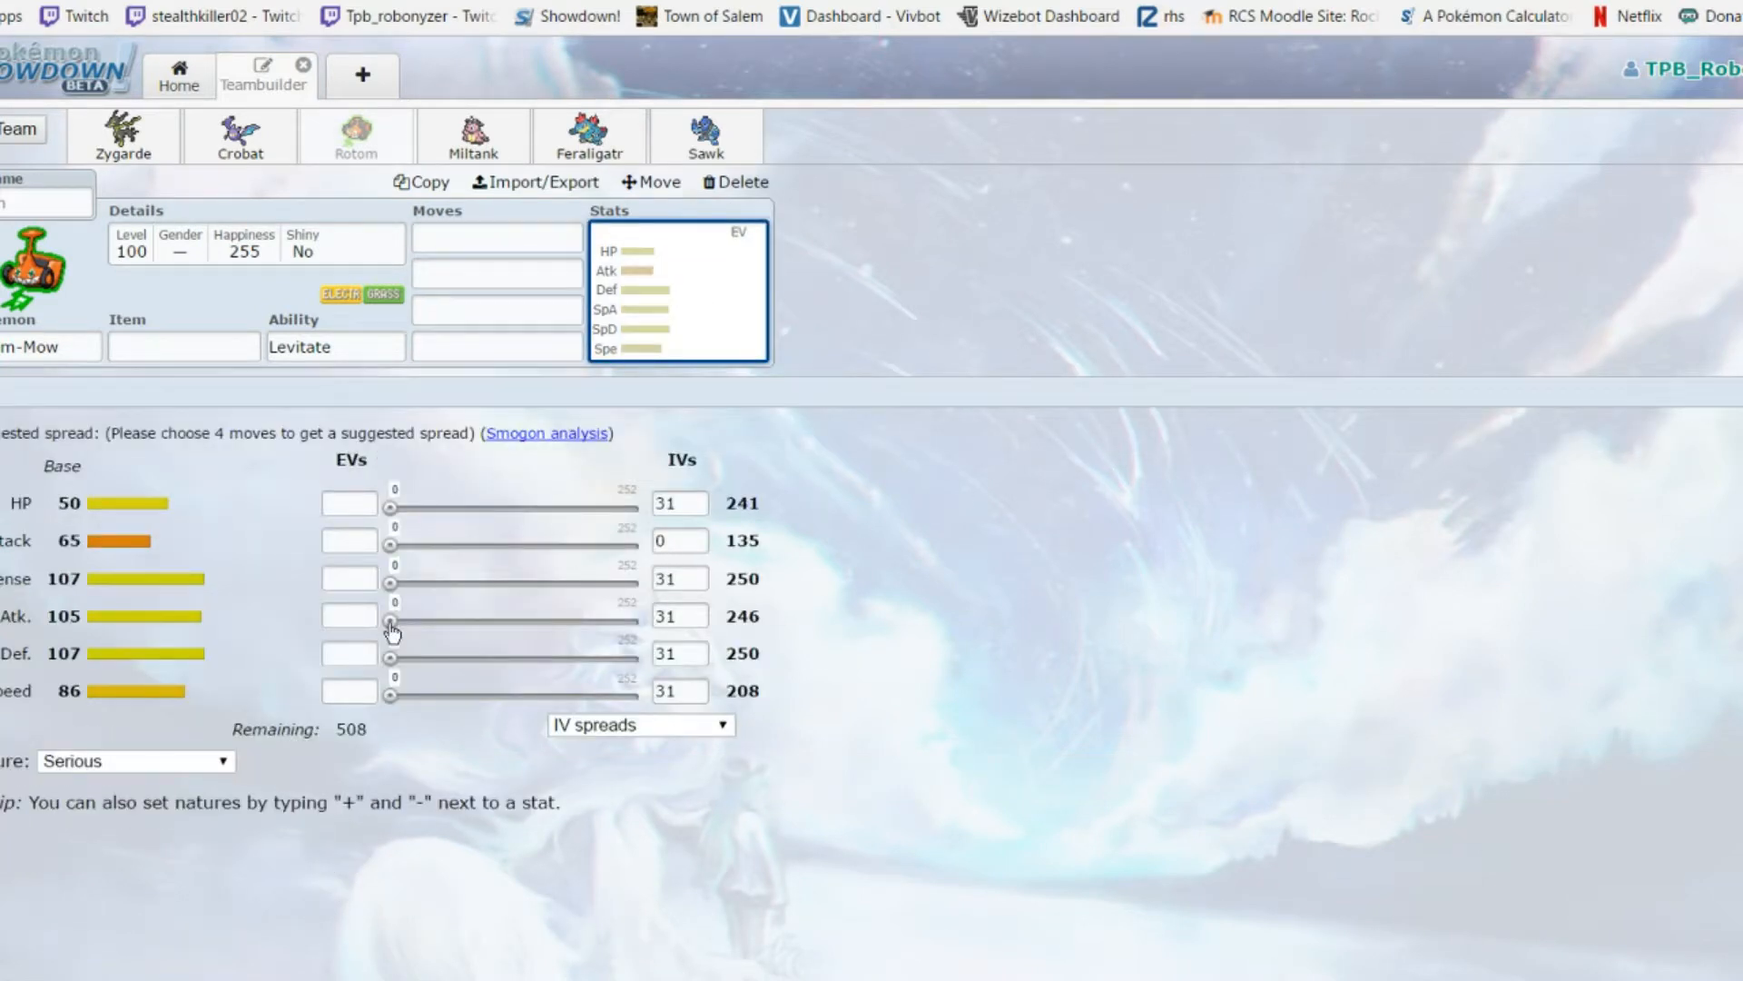
{"action": "mouse_move", "coordinate": [420, 614]}
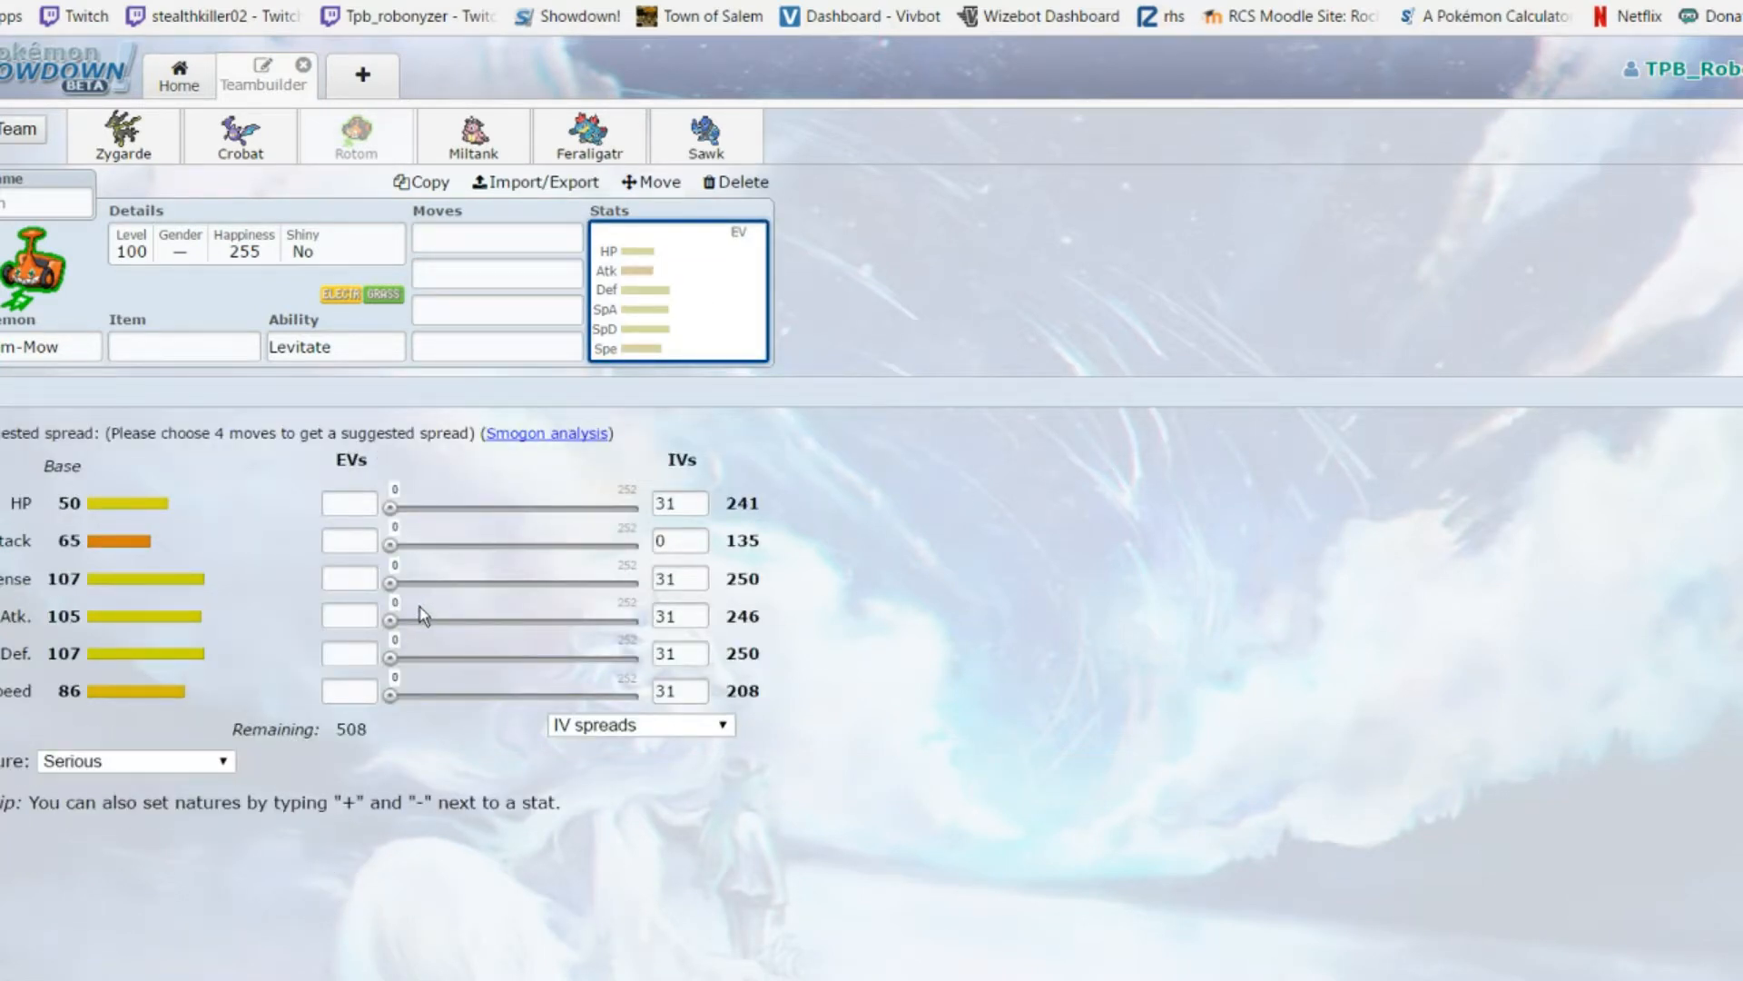
{"action": "mouse_move", "coordinate": [392, 512]}
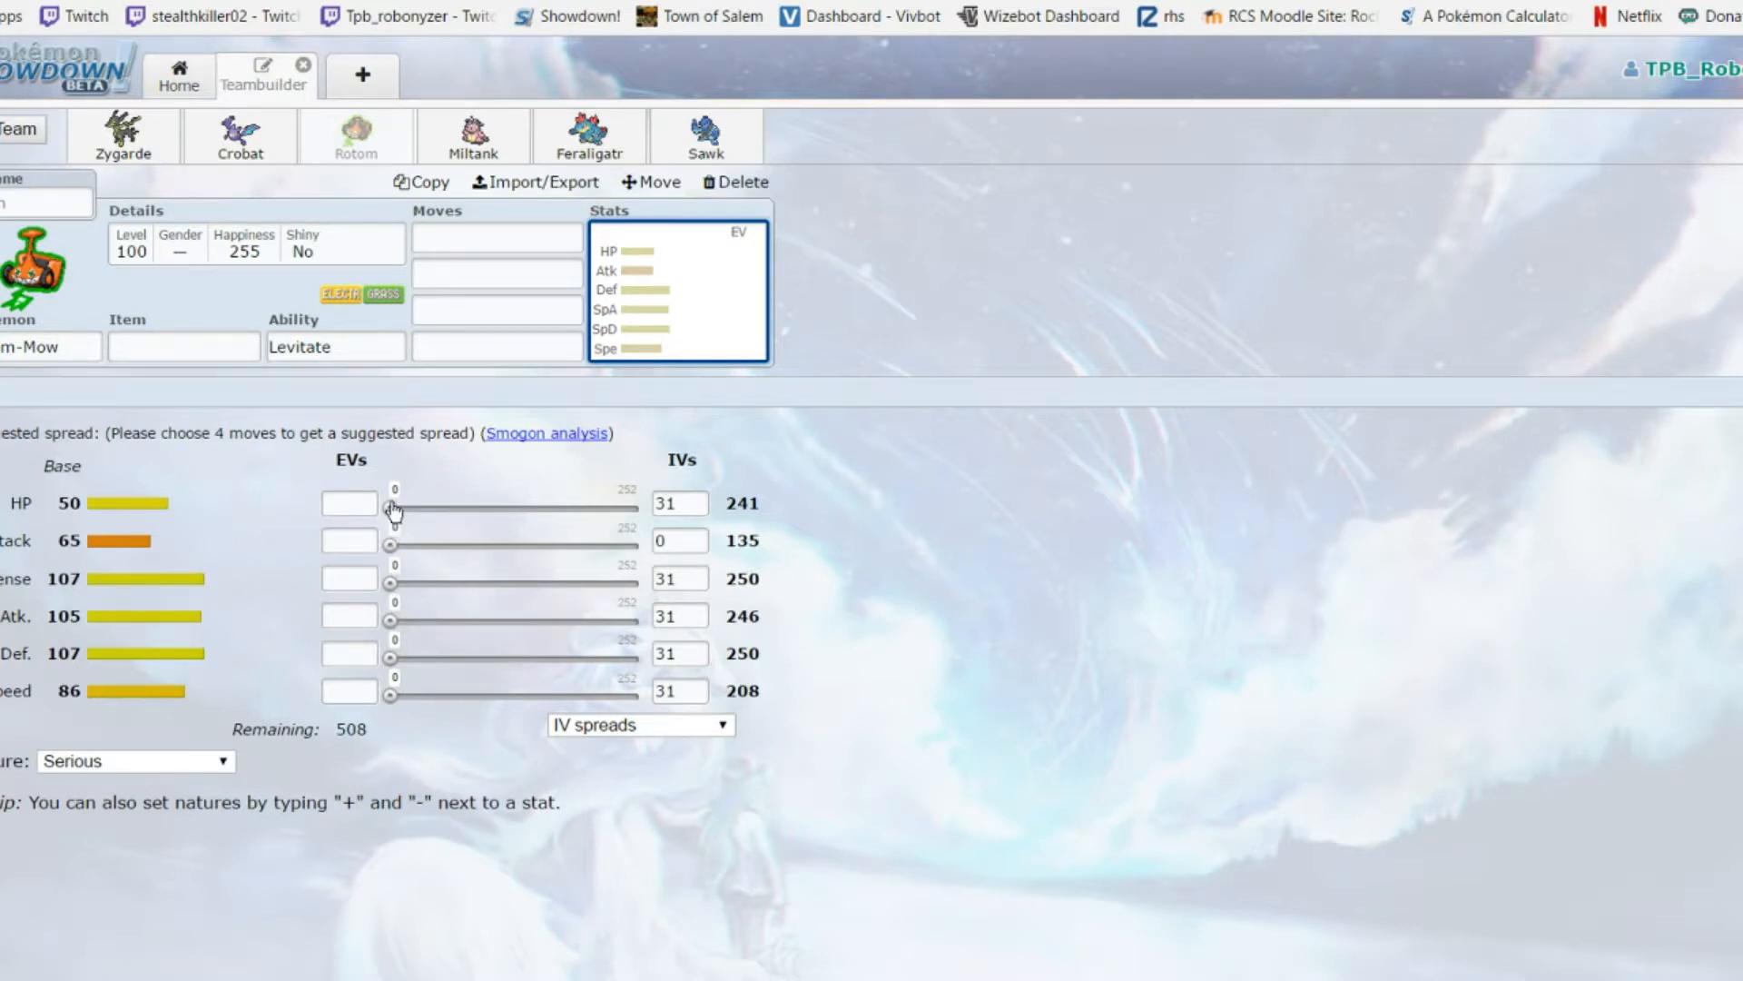
{"action": "mouse_move", "coordinate": [452, 761]}
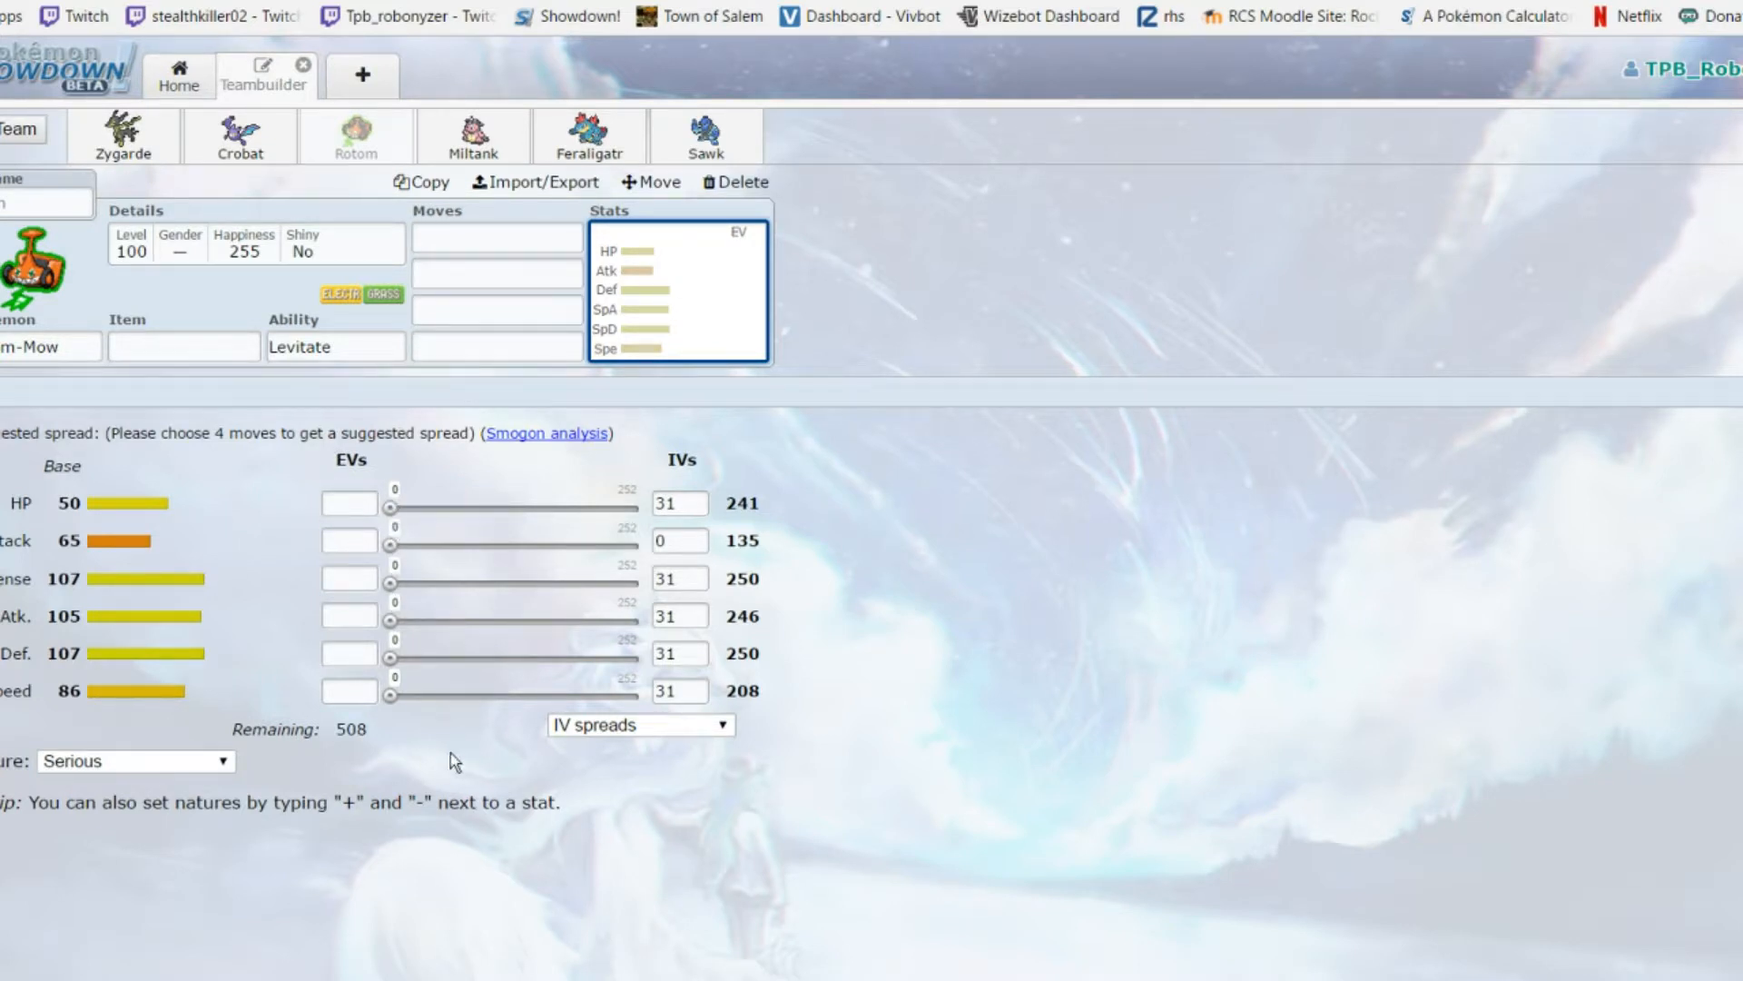
{"action": "mouse_move", "coordinate": [381, 207]}
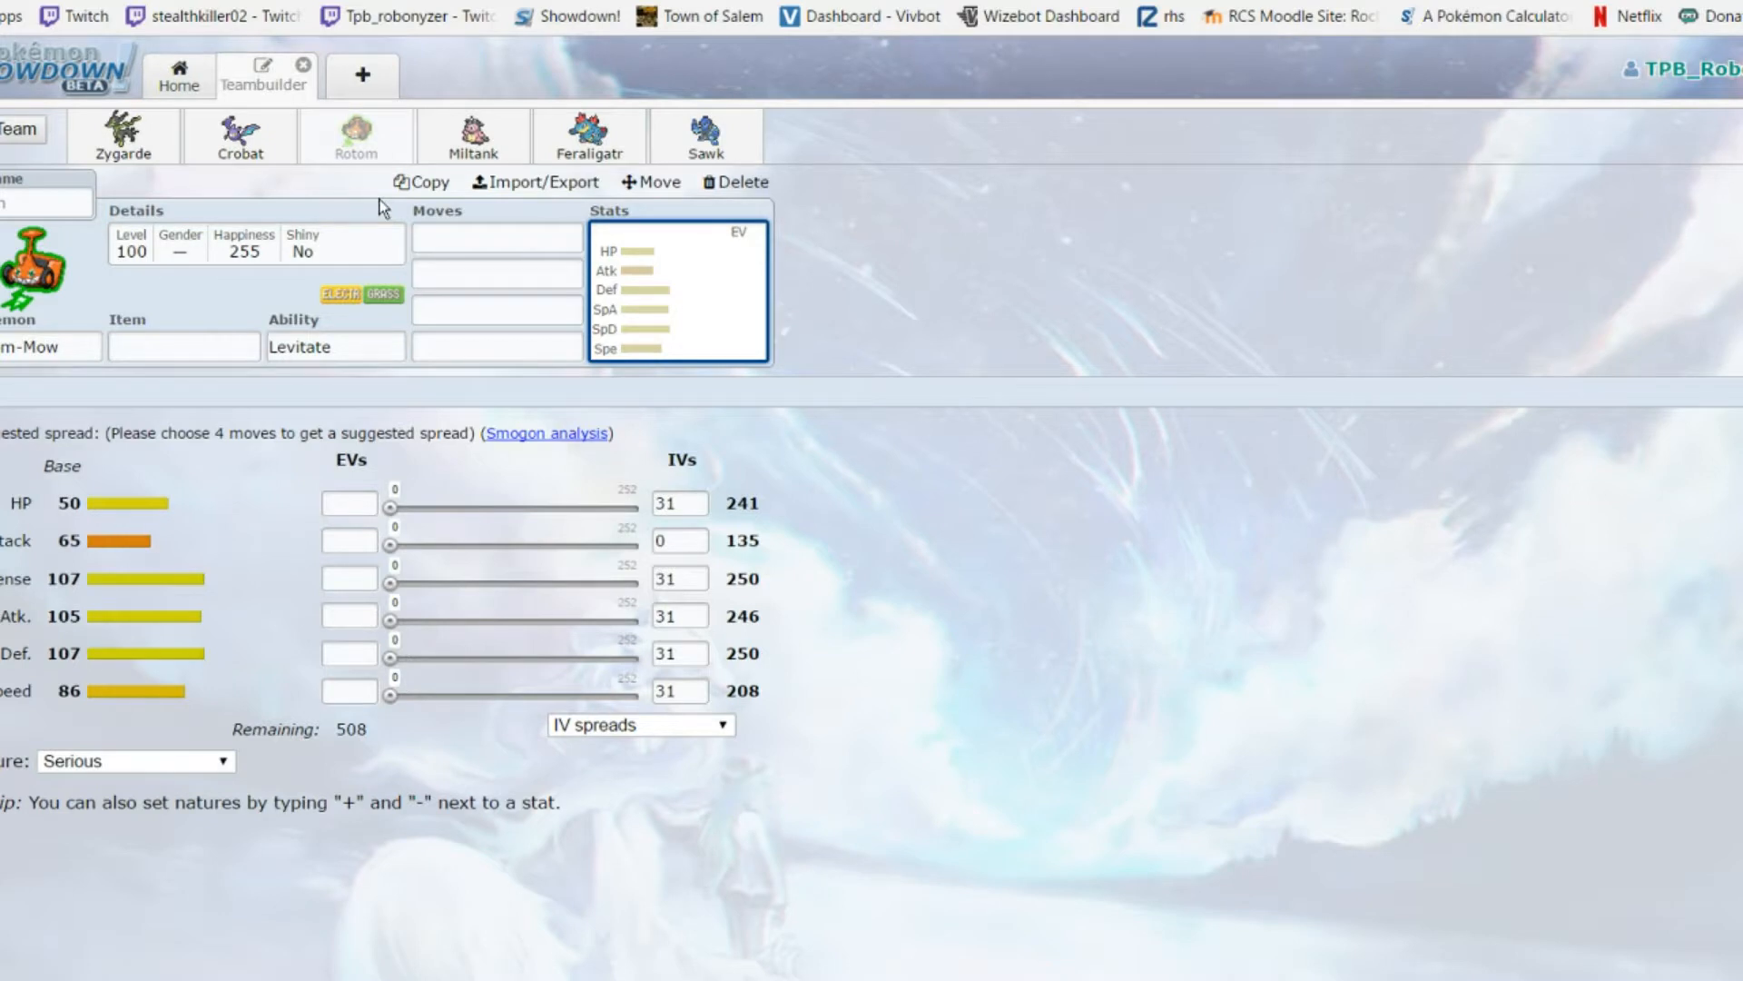
{"action": "mouse_move", "coordinate": [420, 165]}
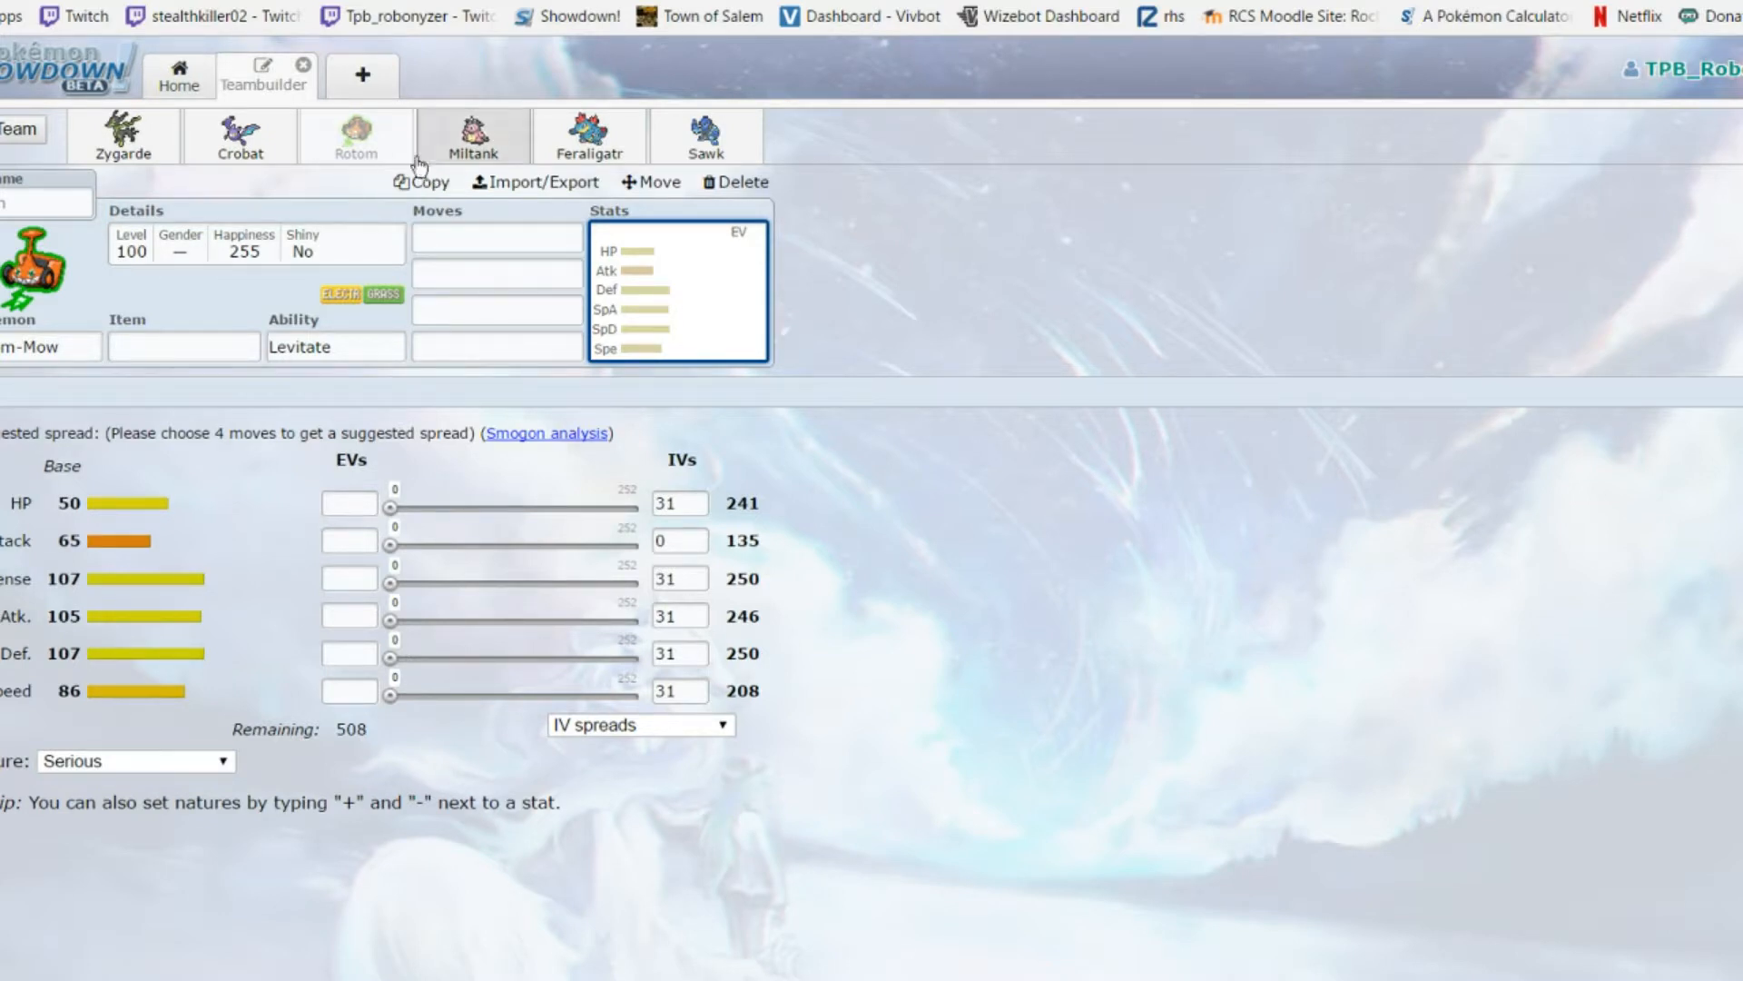
Switch to Miltank and review its abilities, EV/IV spread and held item options
{"action": "left_click", "coordinate": [238, 136]}
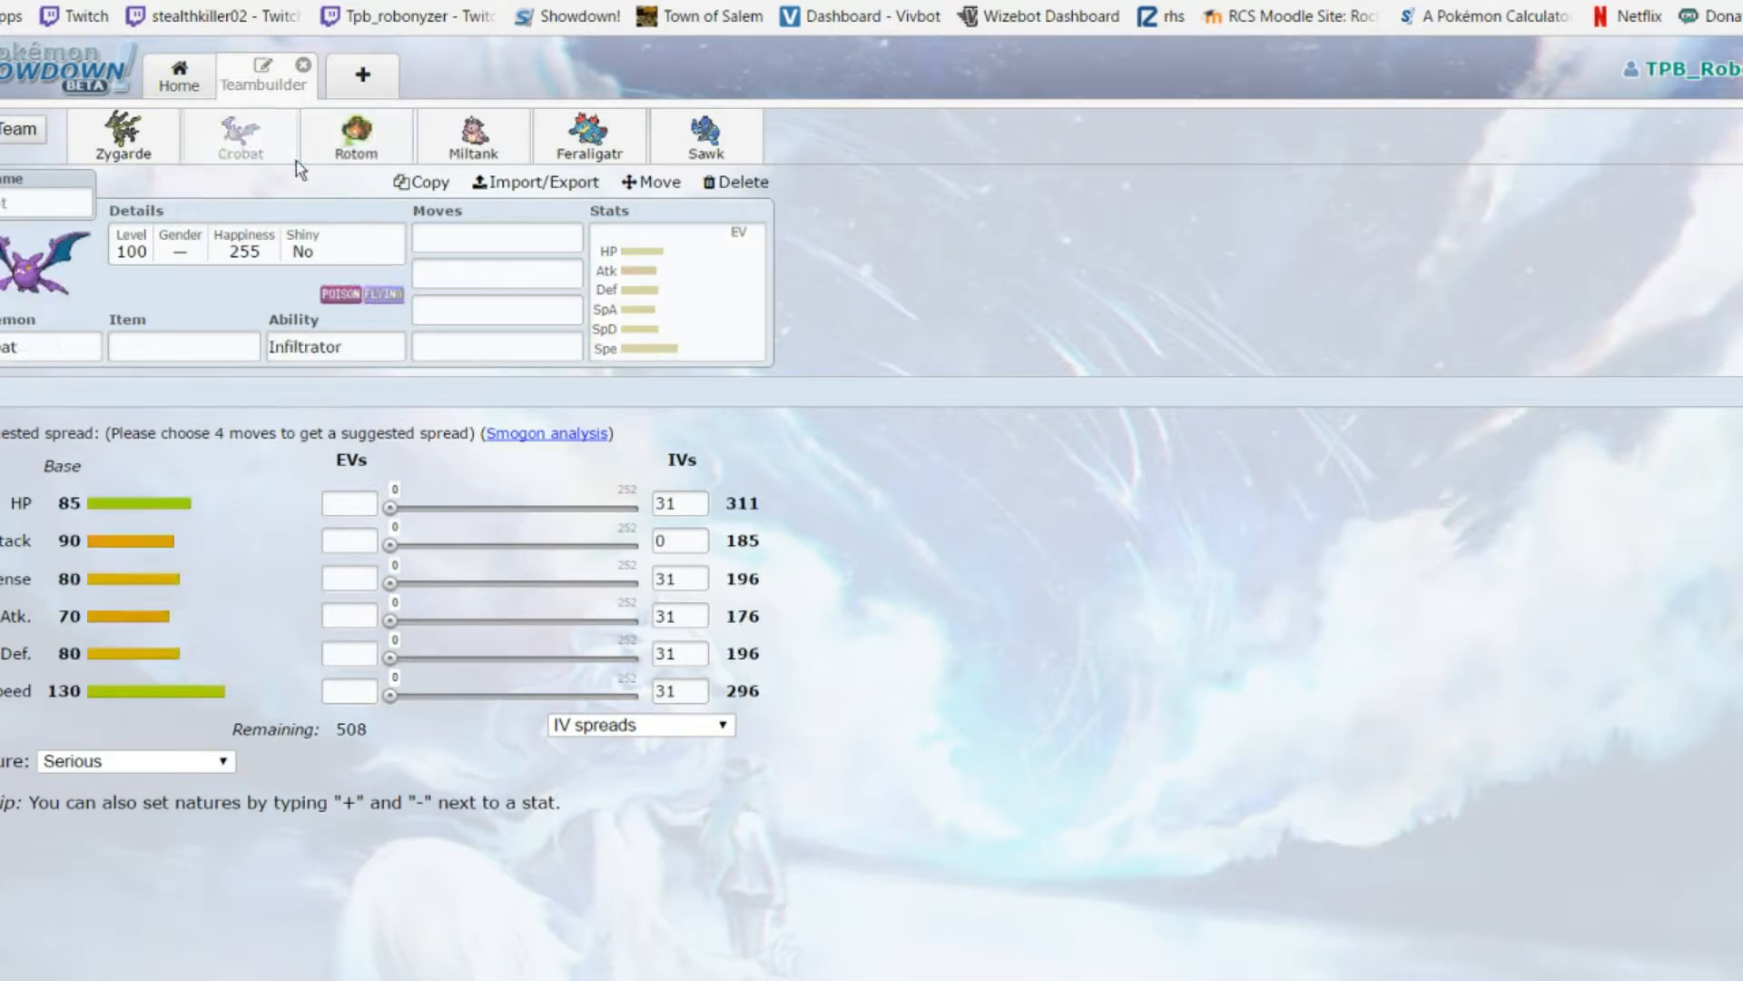
{"action": "left_click", "coordinate": [472, 136]}
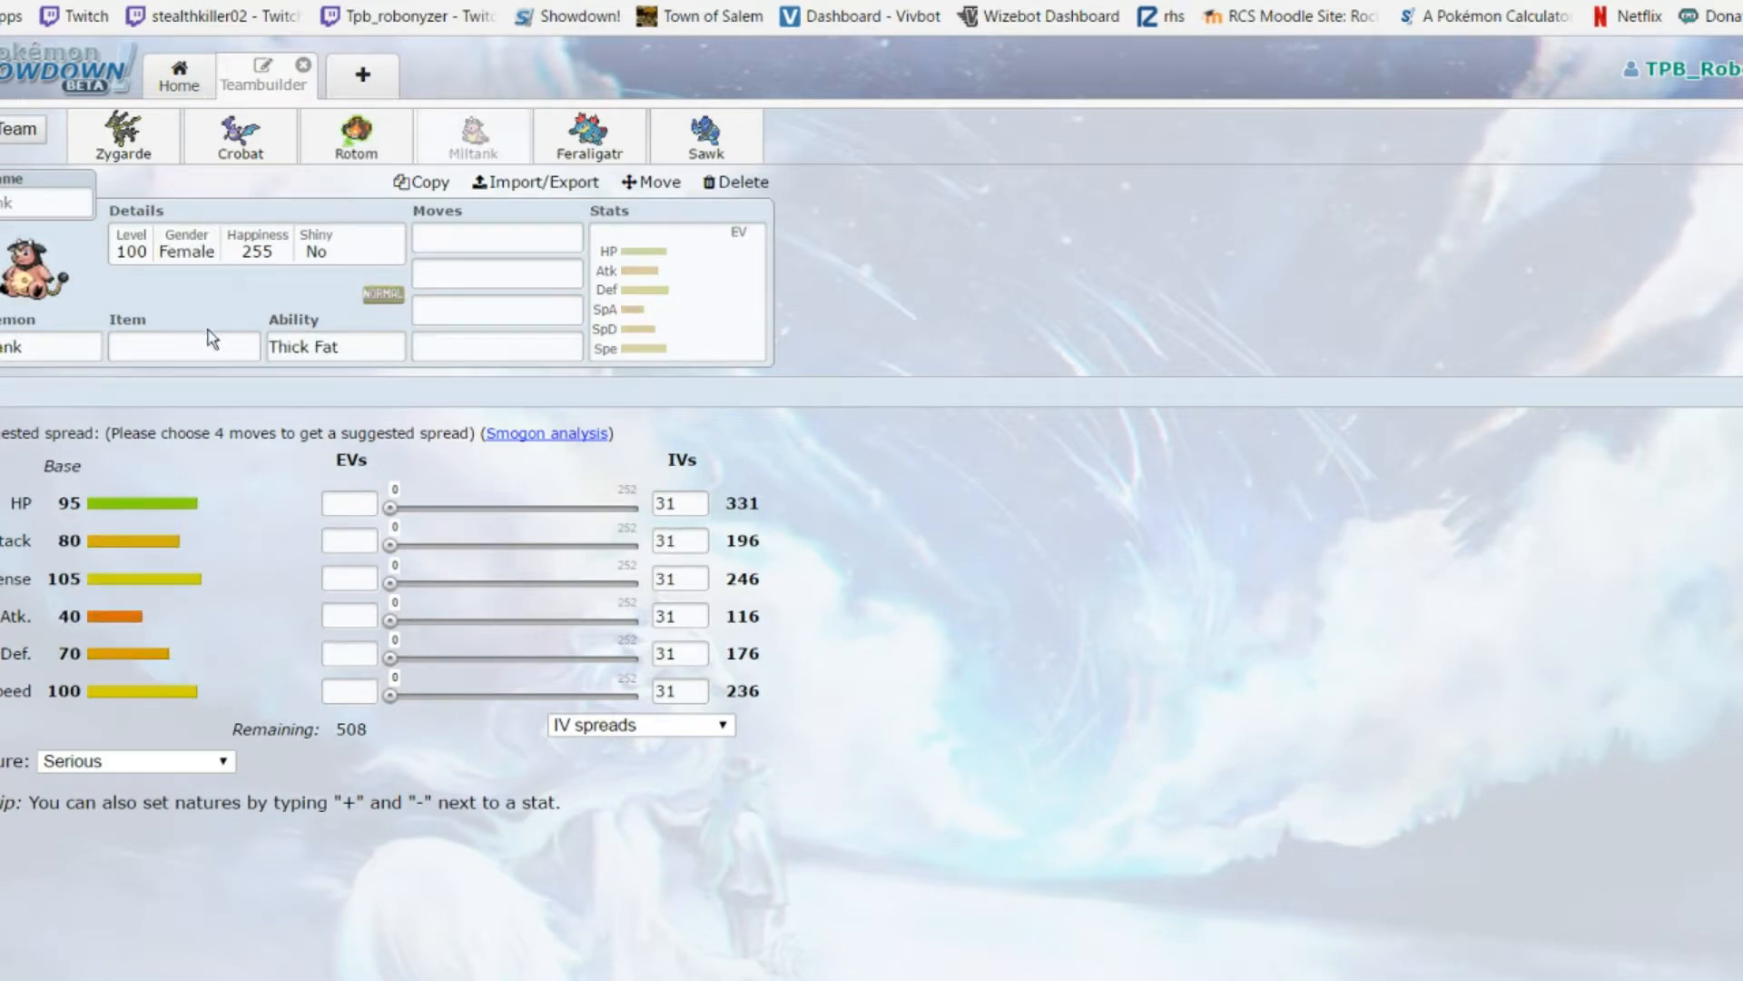
{"action": "left_click", "coordinate": [334, 345]}
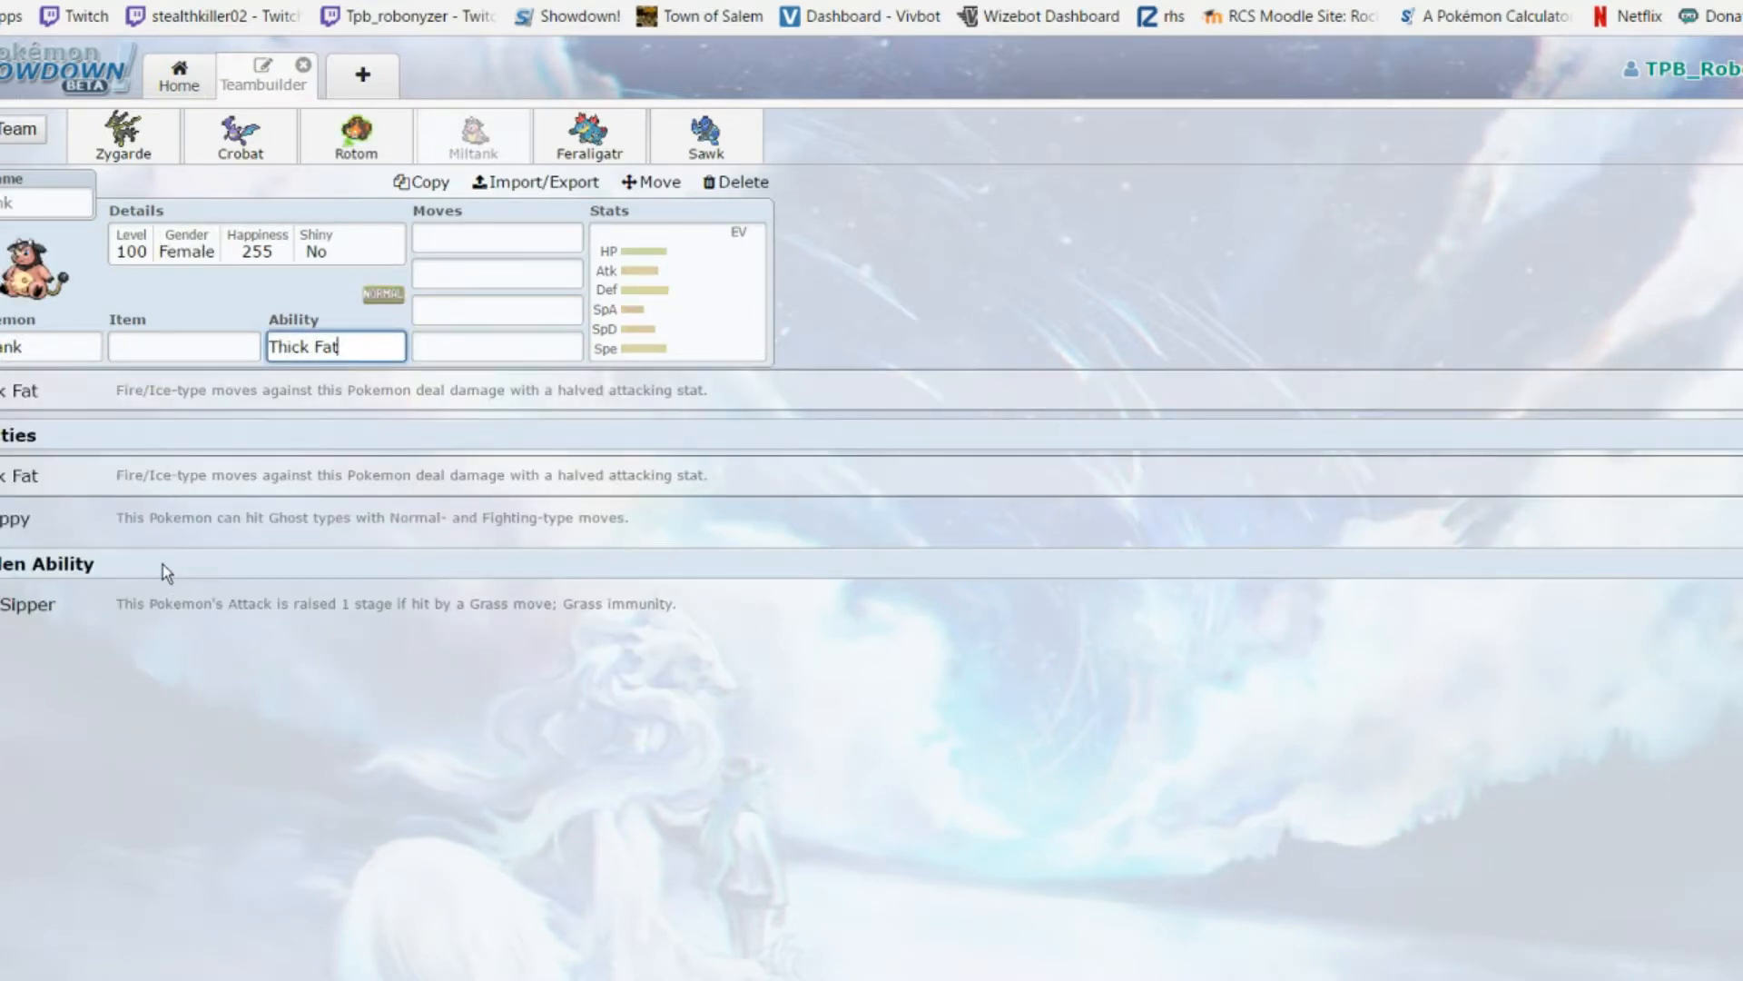
{"action": "mouse_move", "coordinate": [141, 538]}
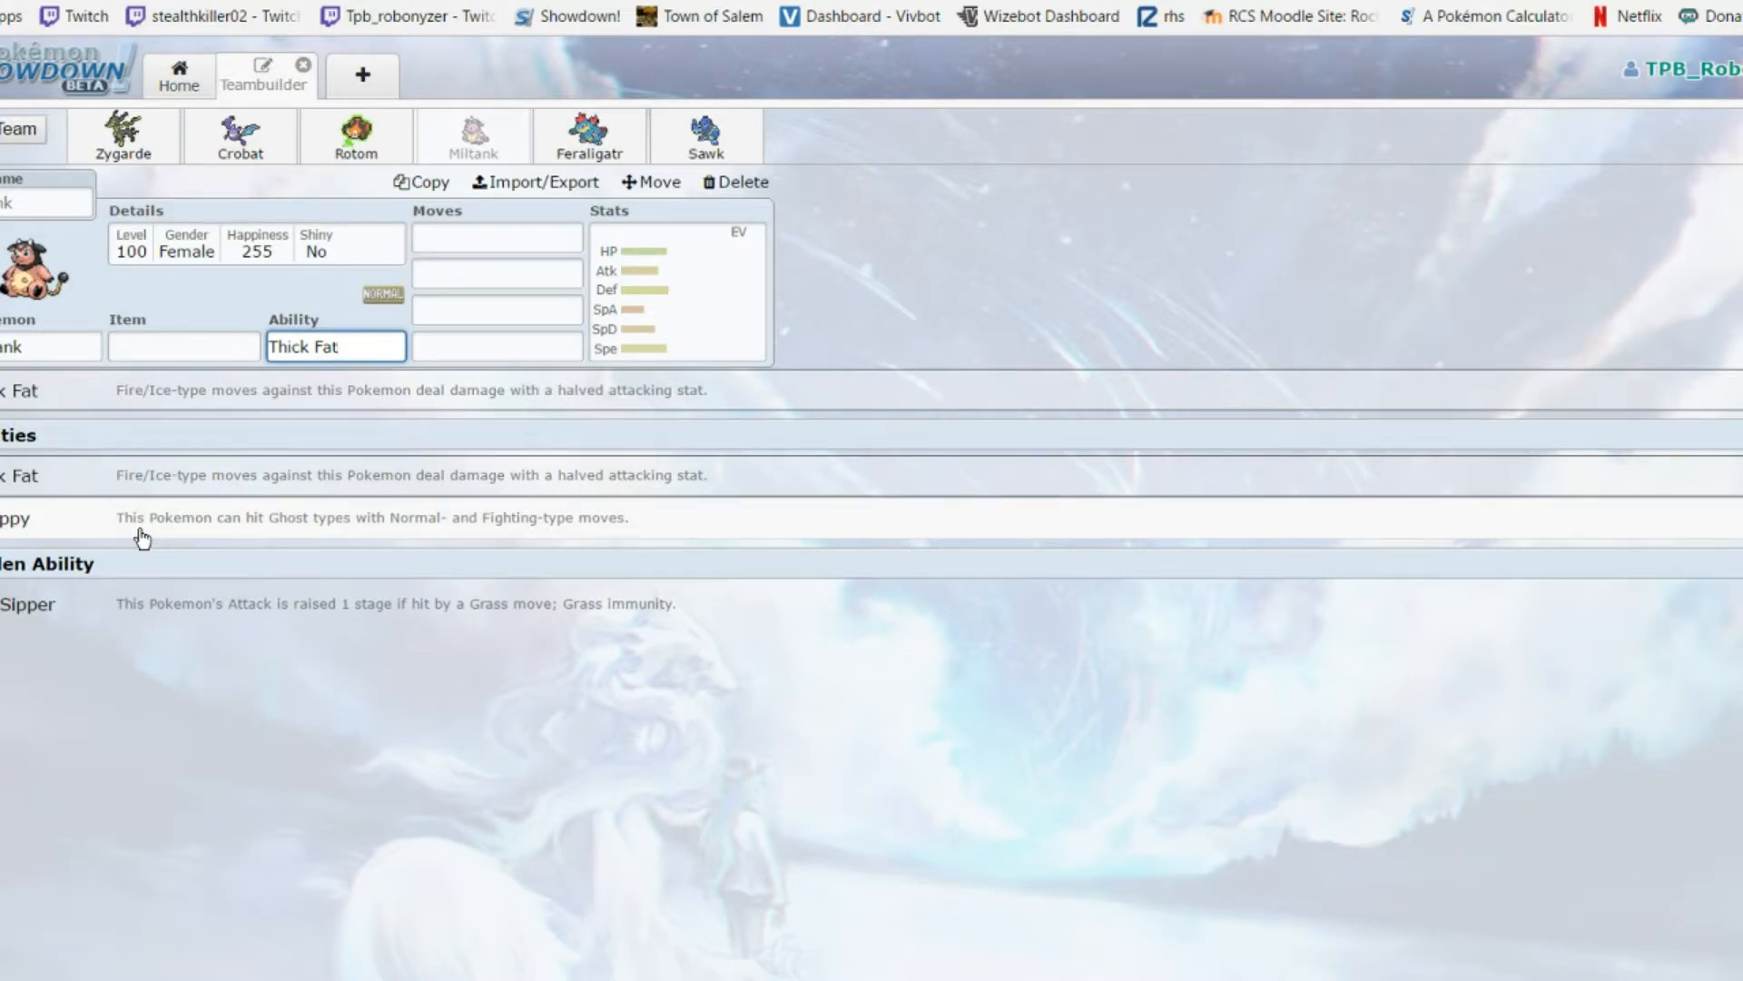
{"action": "left_click", "coordinate": [678, 289]}
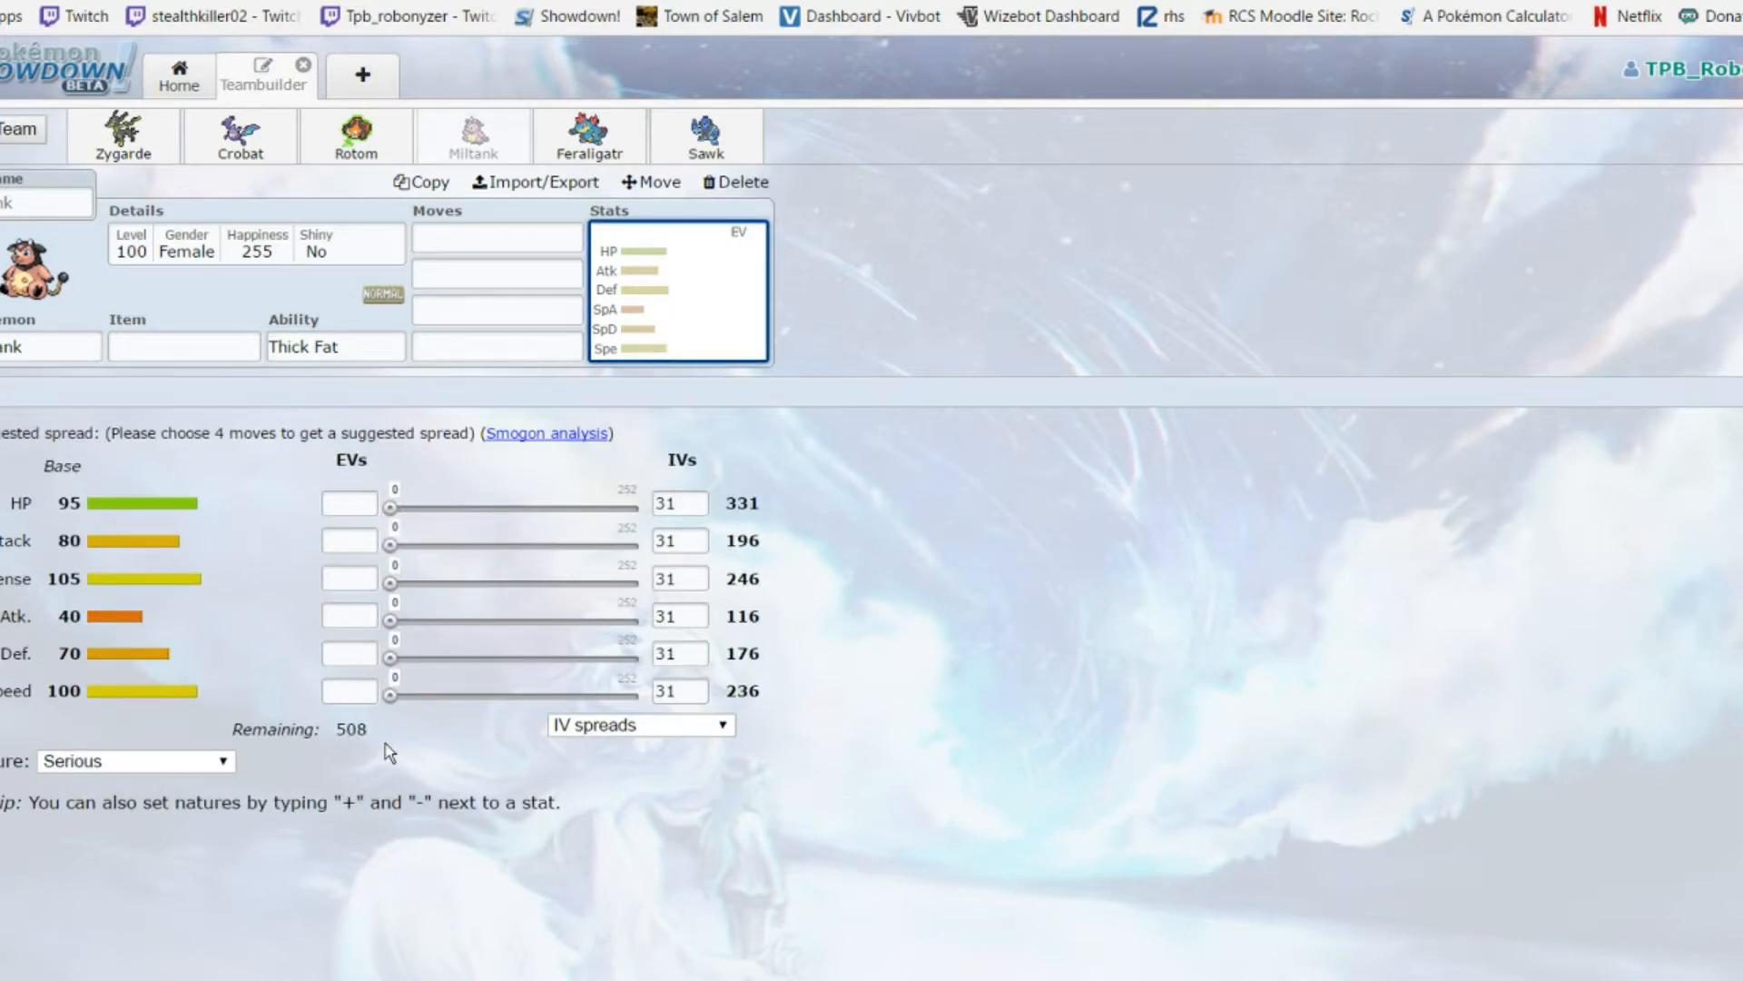
{"action": "mouse_move", "coordinate": [334, 641]}
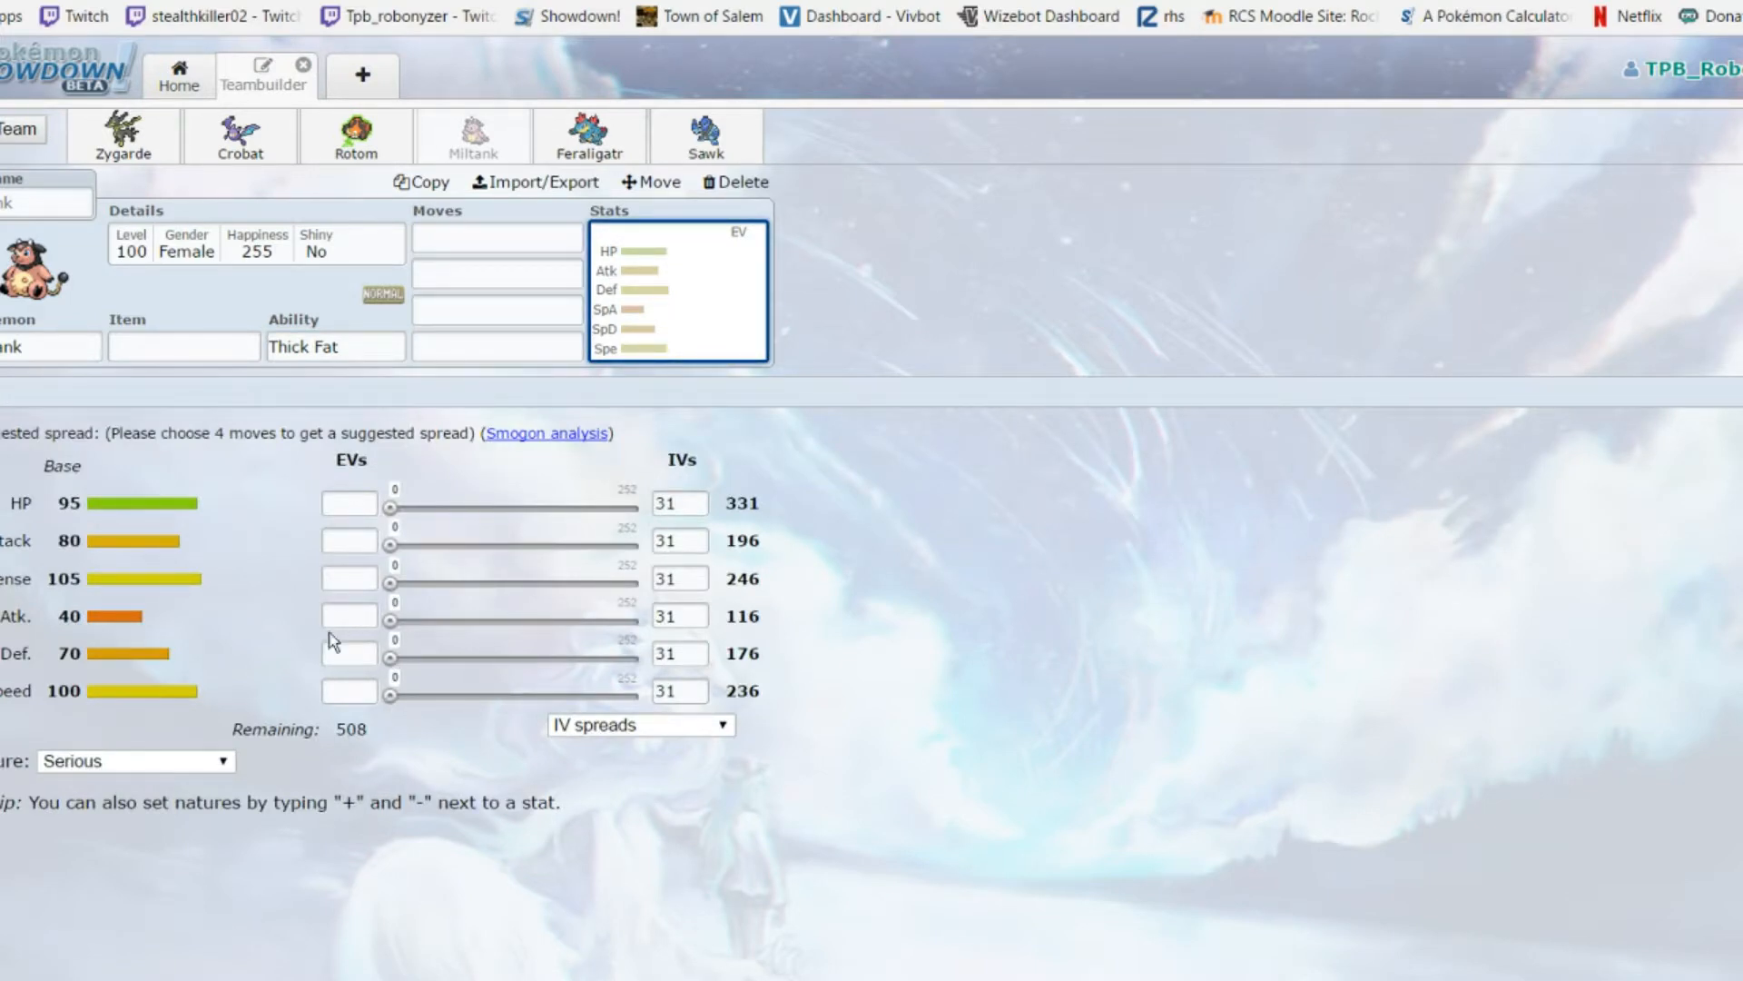
{"action": "mouse_move", "coordinate": [220, 474]}
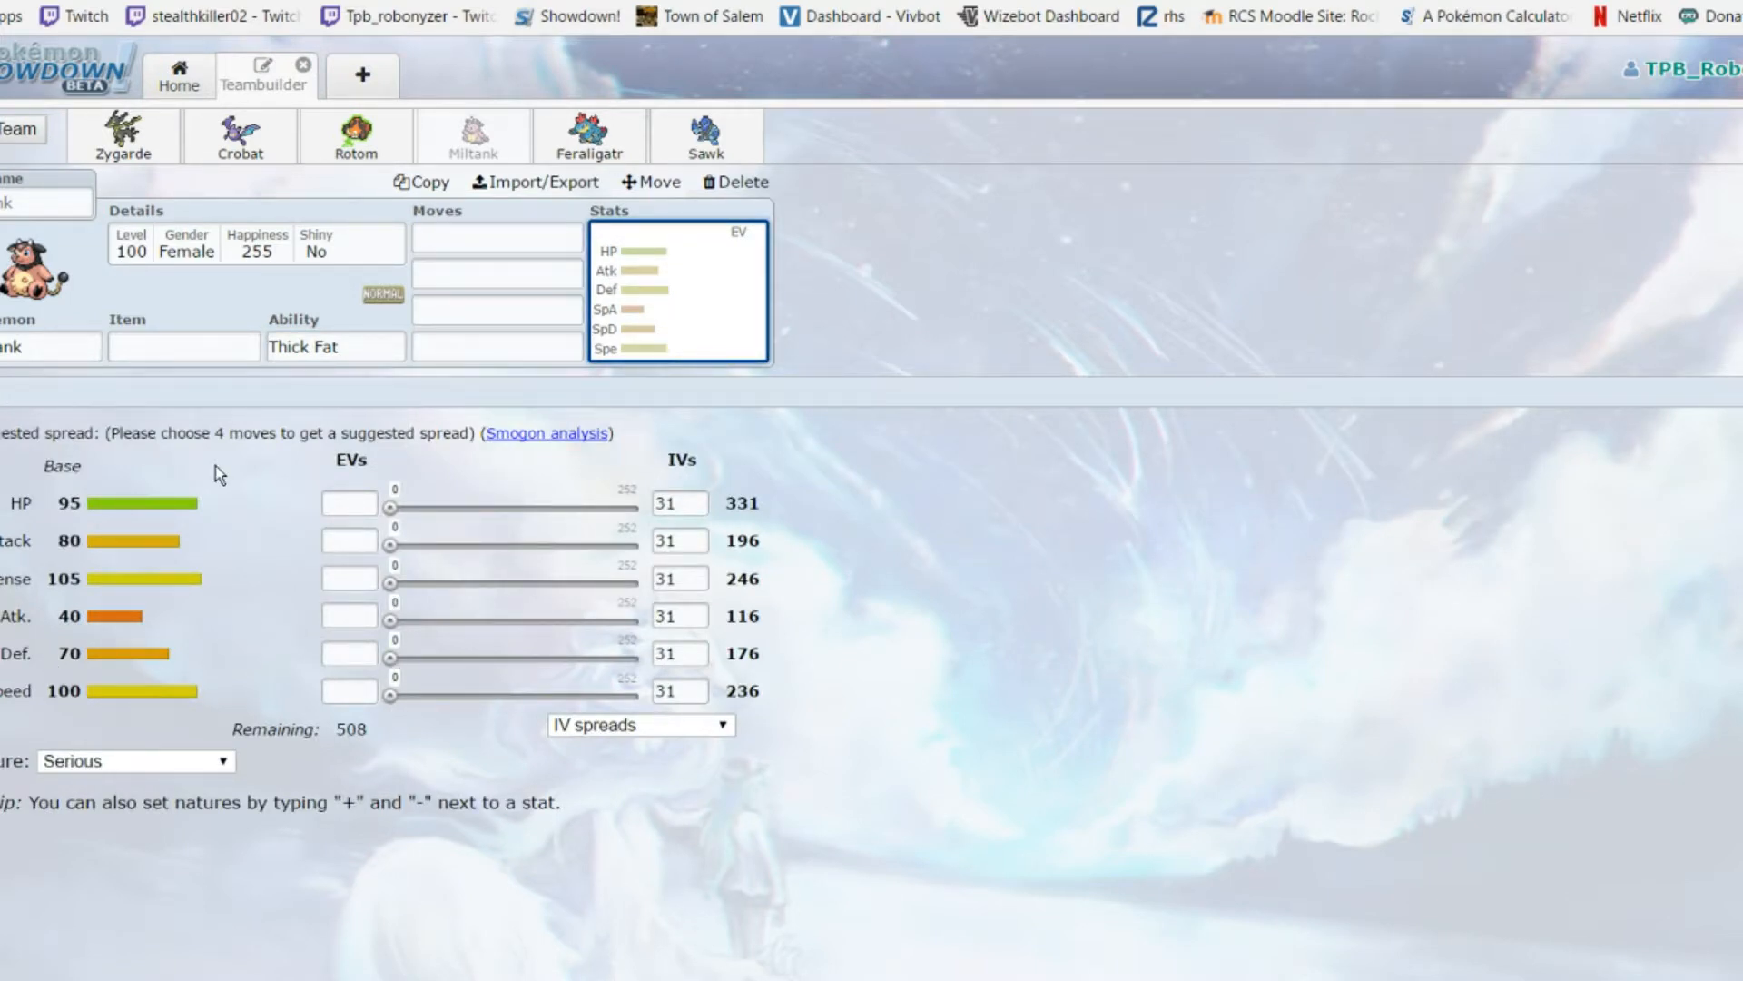
{"action": "mouse_move", "coordinate": [345, 329]}
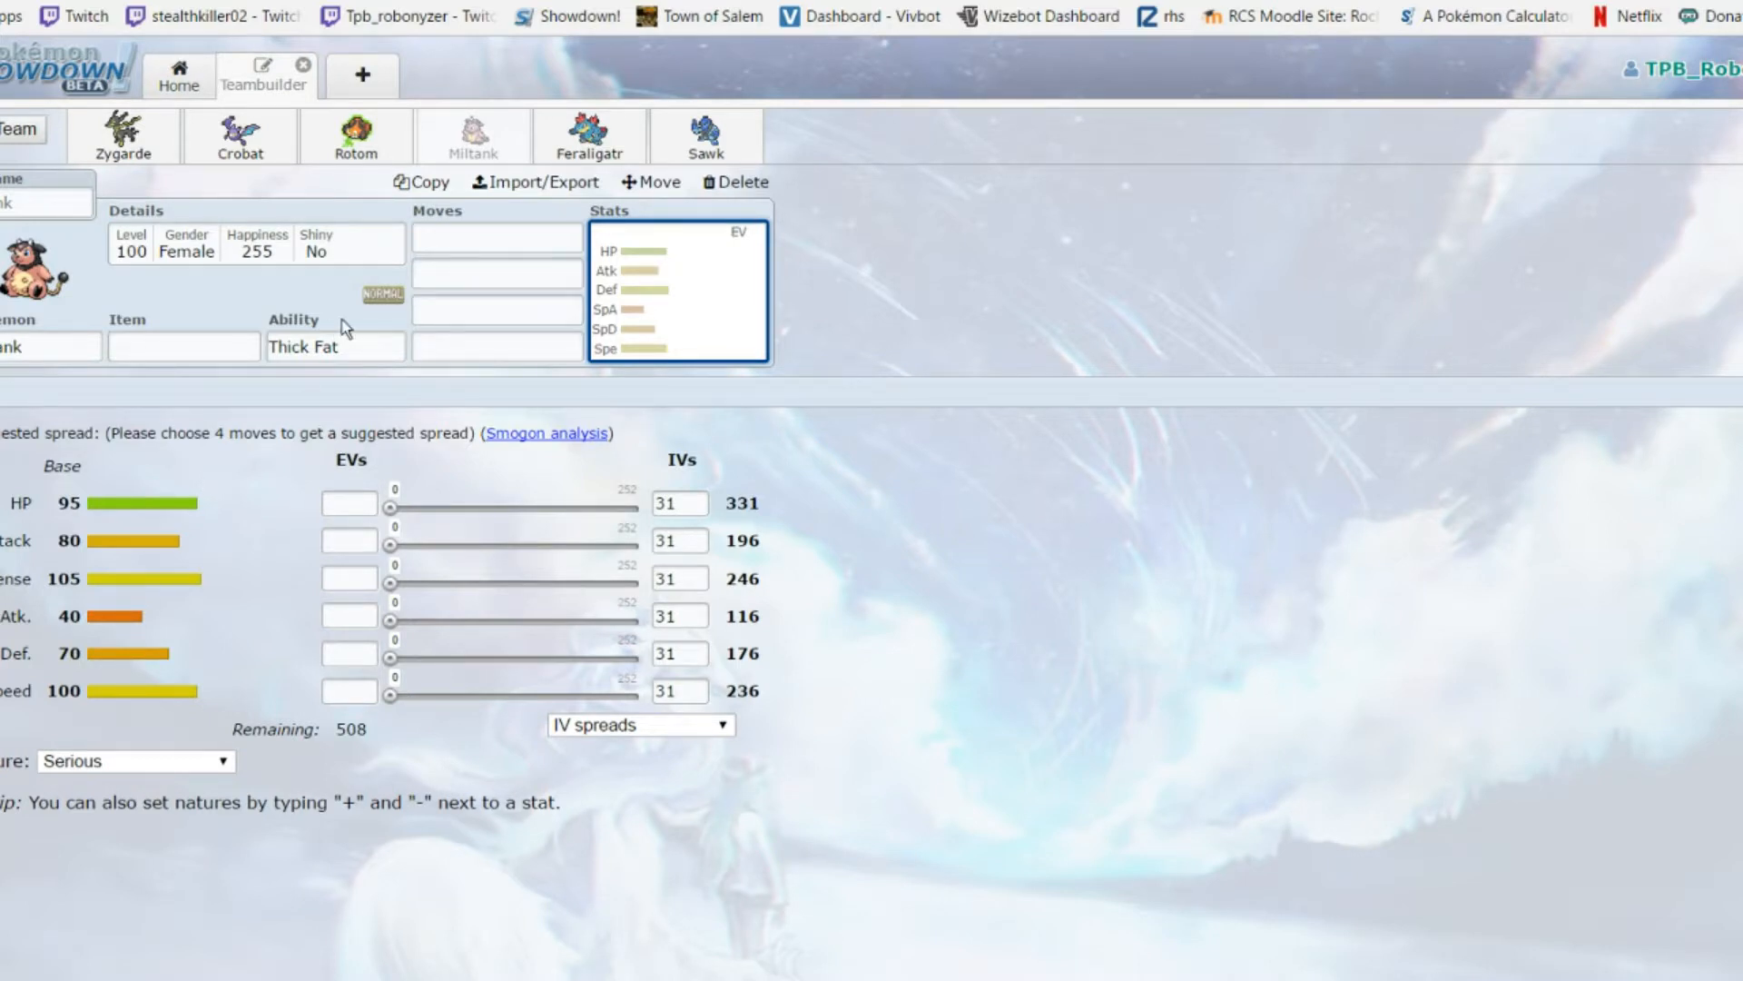
{"action": "left_click", "coordinate": [334, 345]}
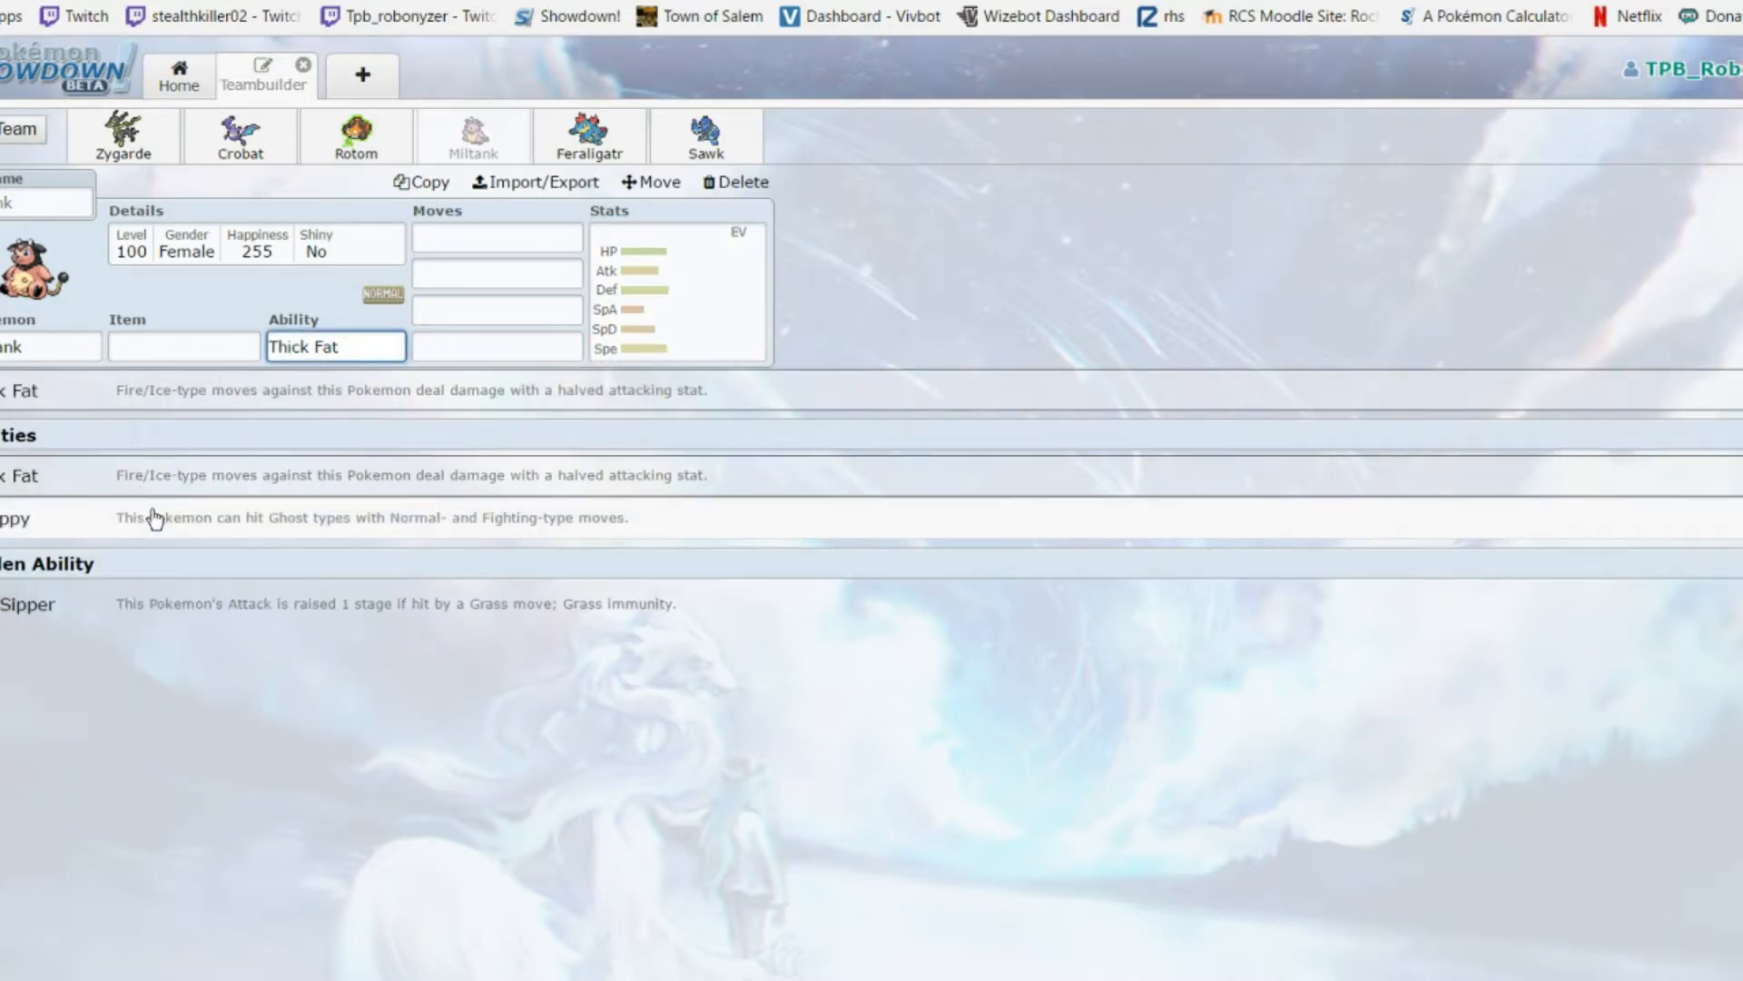
{"action": "left_click", "coordinate": [335, 345]}
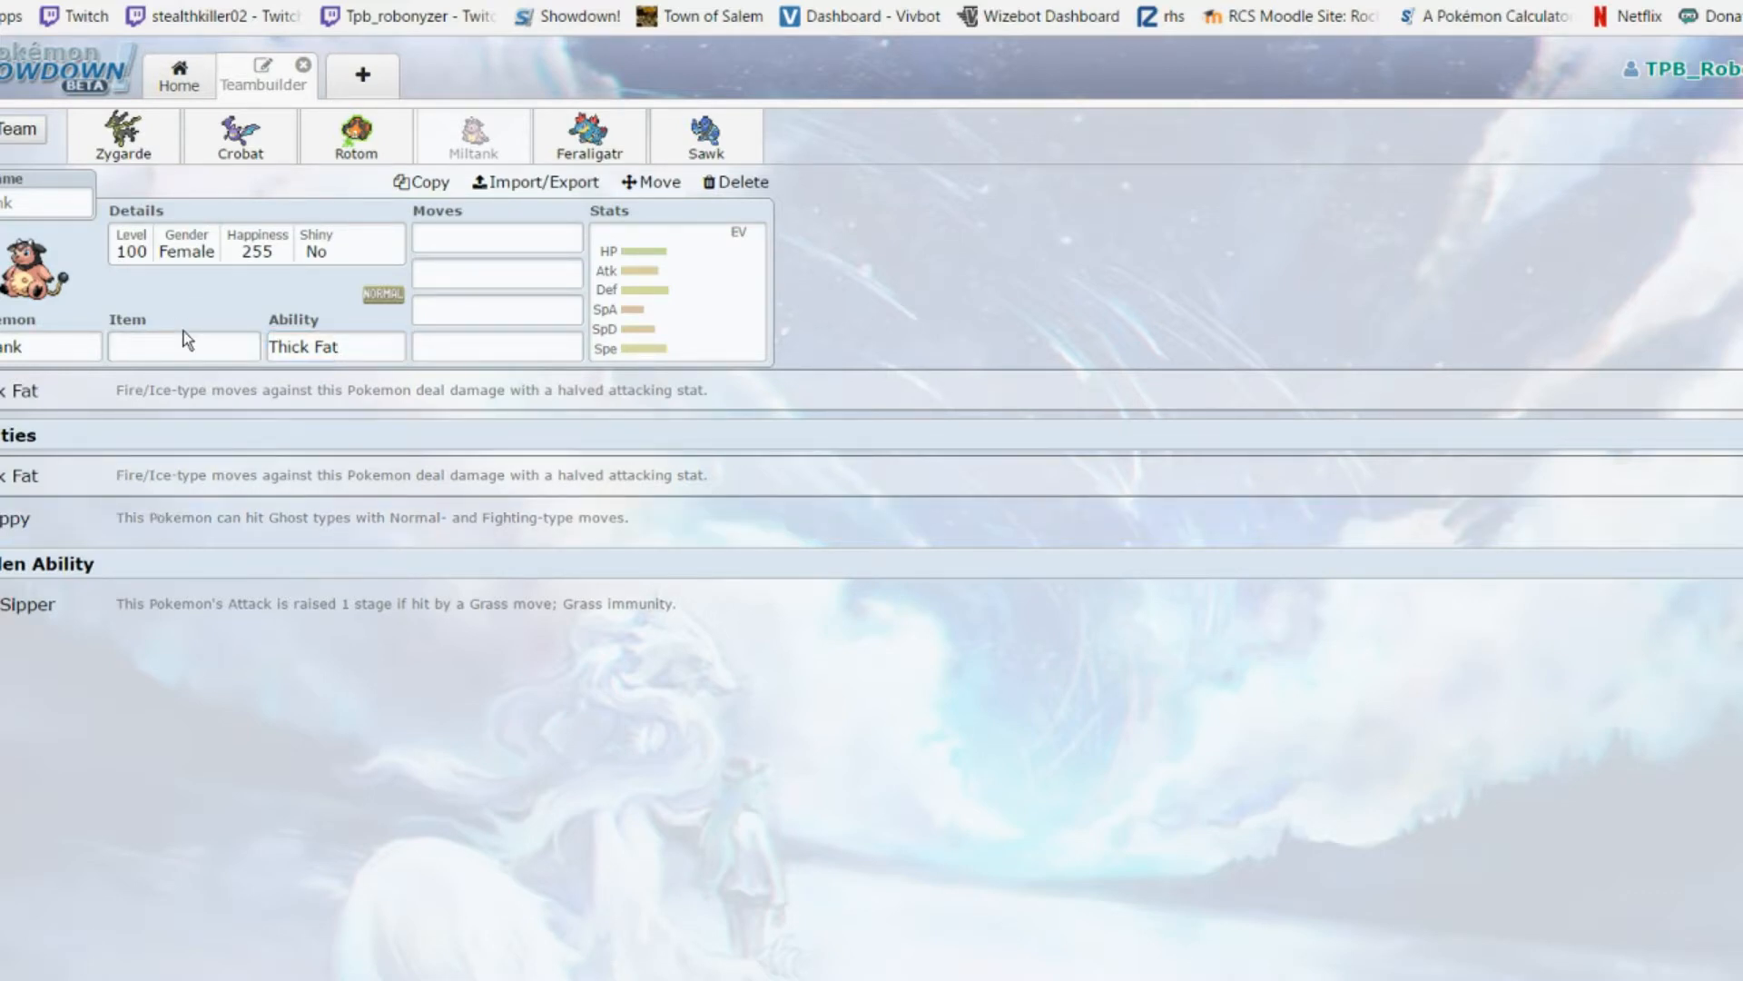
{"action": "left_click", "coordinate": [181, 345]}
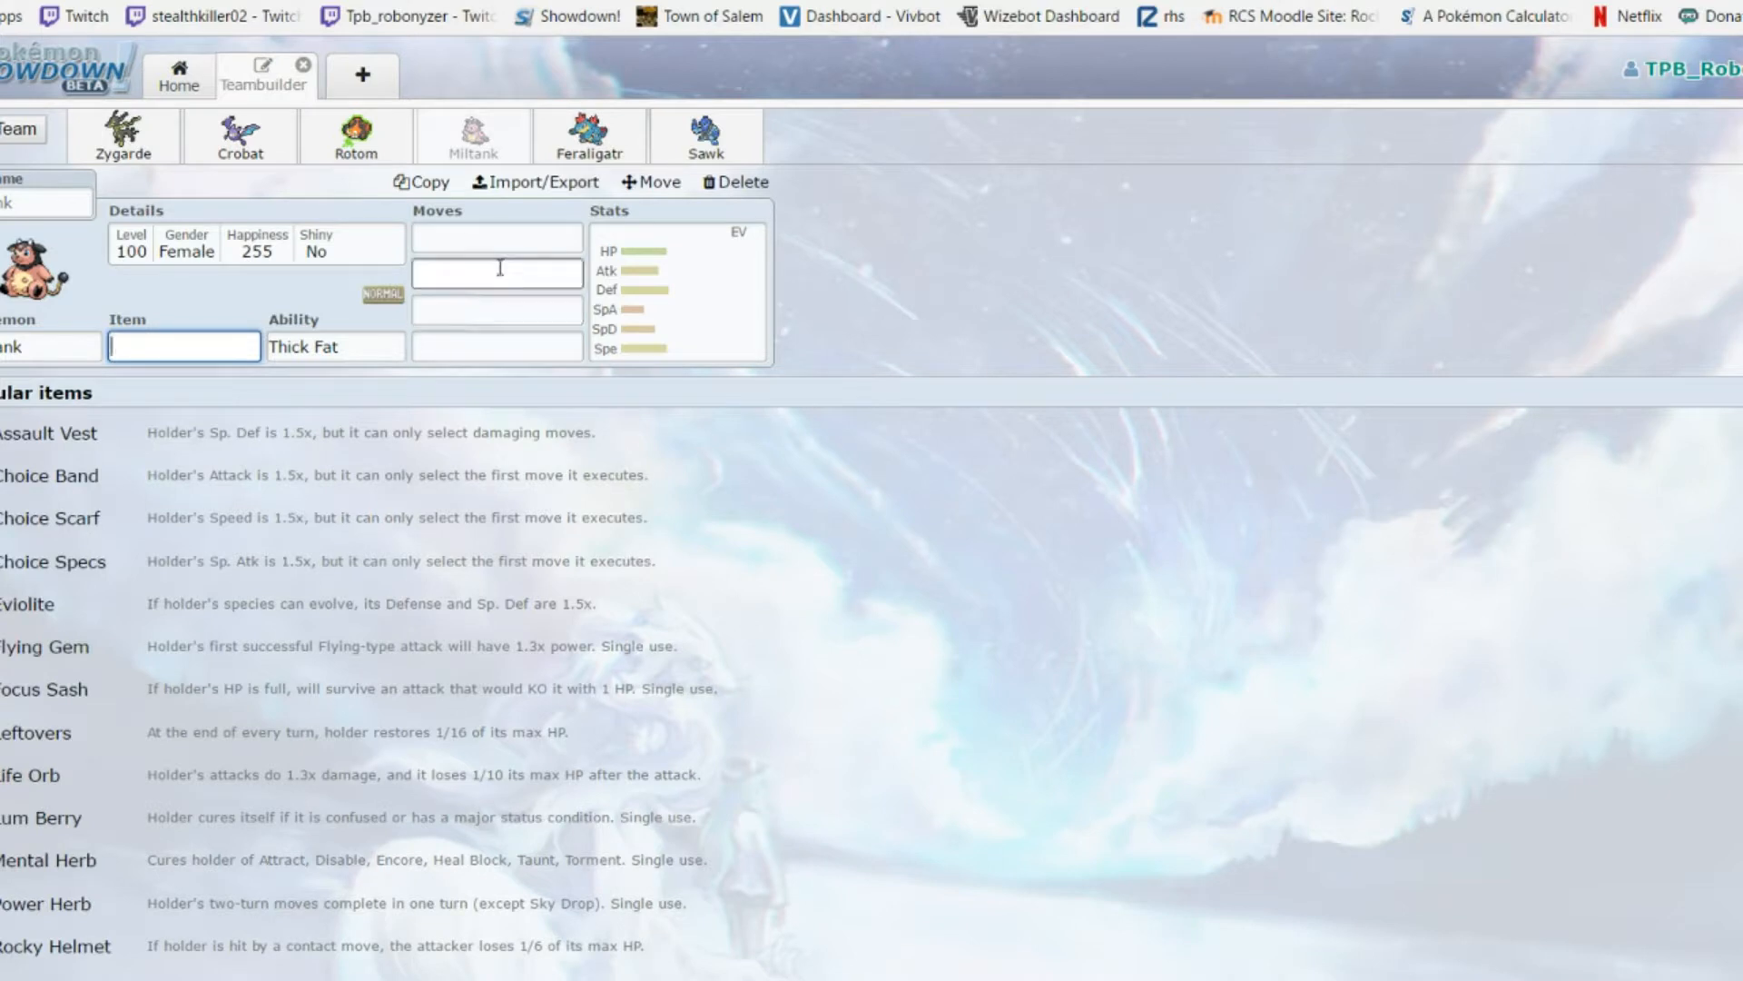
Browse Miltank's possible moves, check its base stats, and return to the move list
{"action": "left_click", "coordinate": [497, 236]}
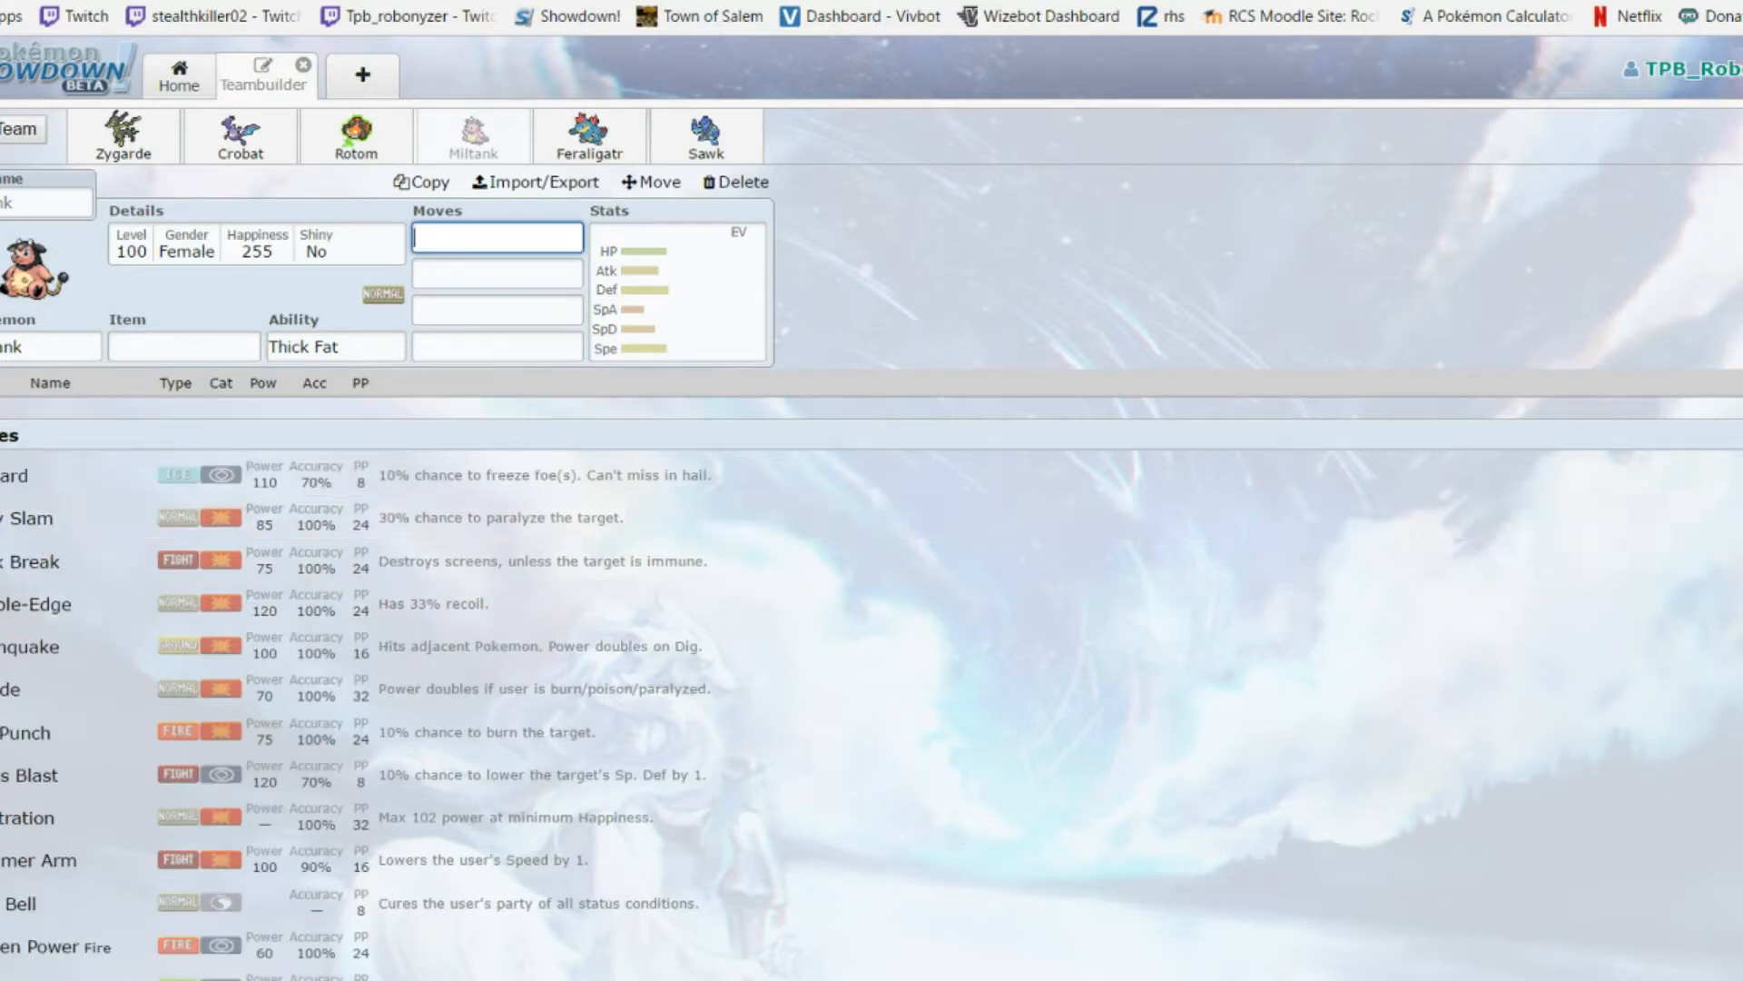
{"action": "scroll", "scroll_direction": "down", "scroll_amount": 3}
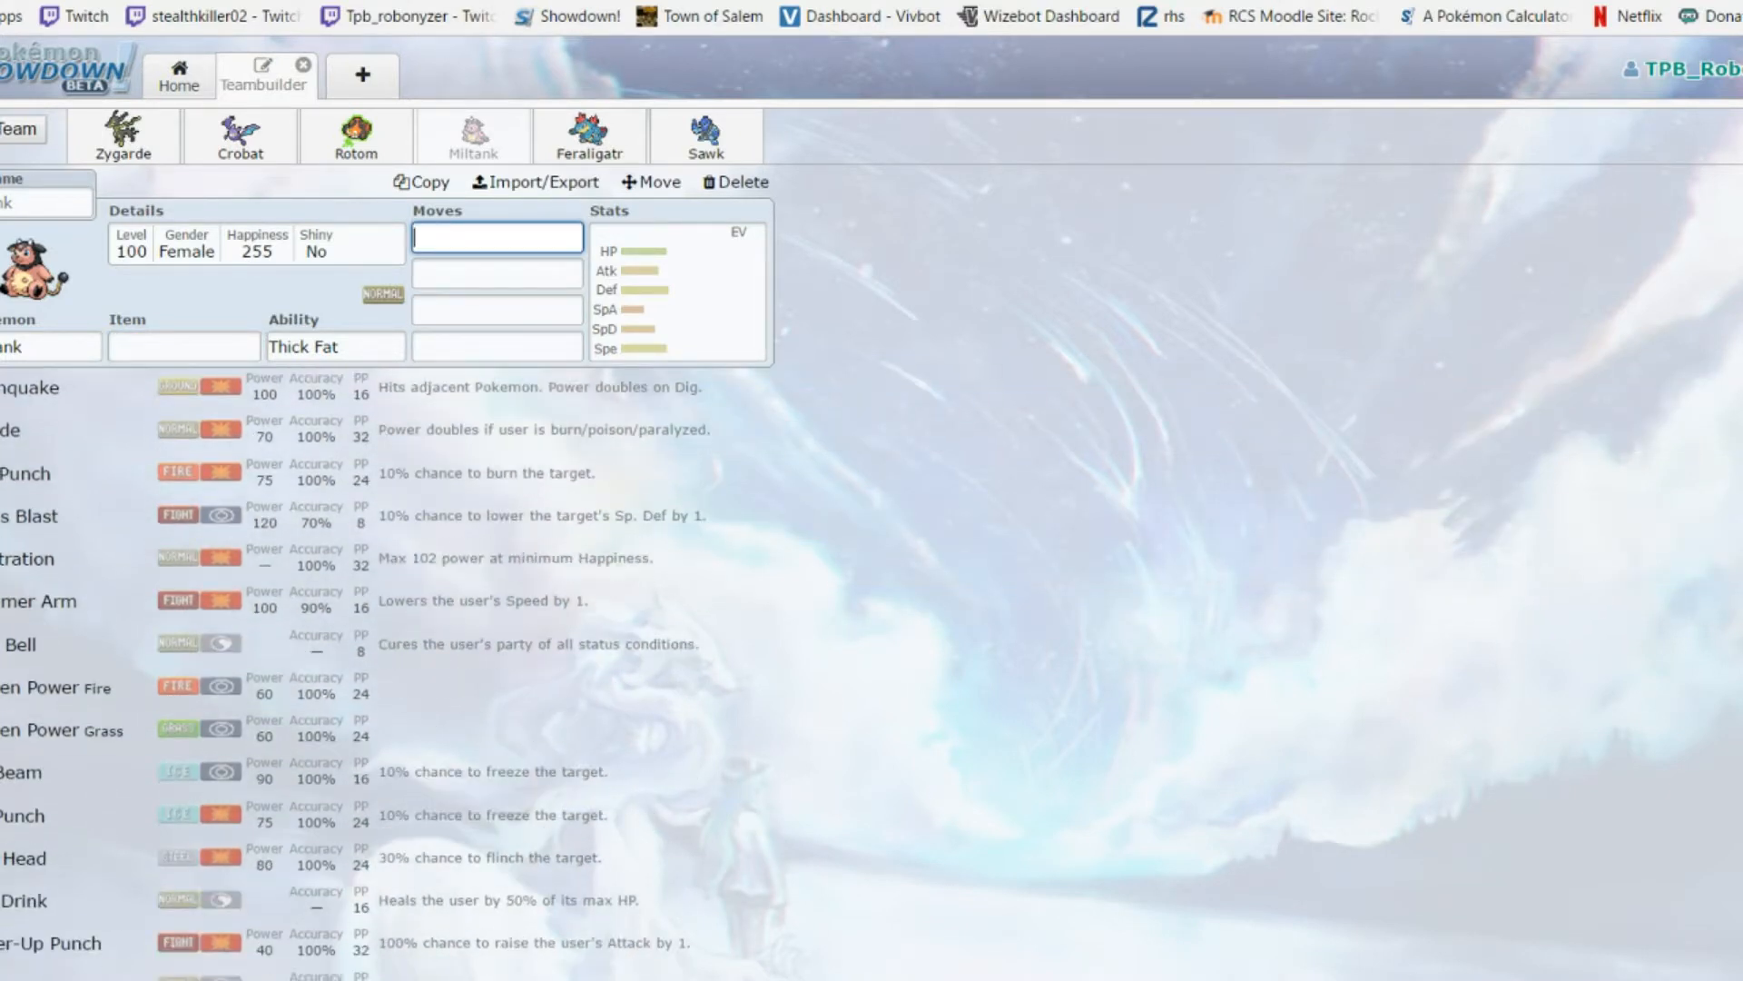
{"action": "scroll", "scroll_direction": "down", "scroll_amount": 3}
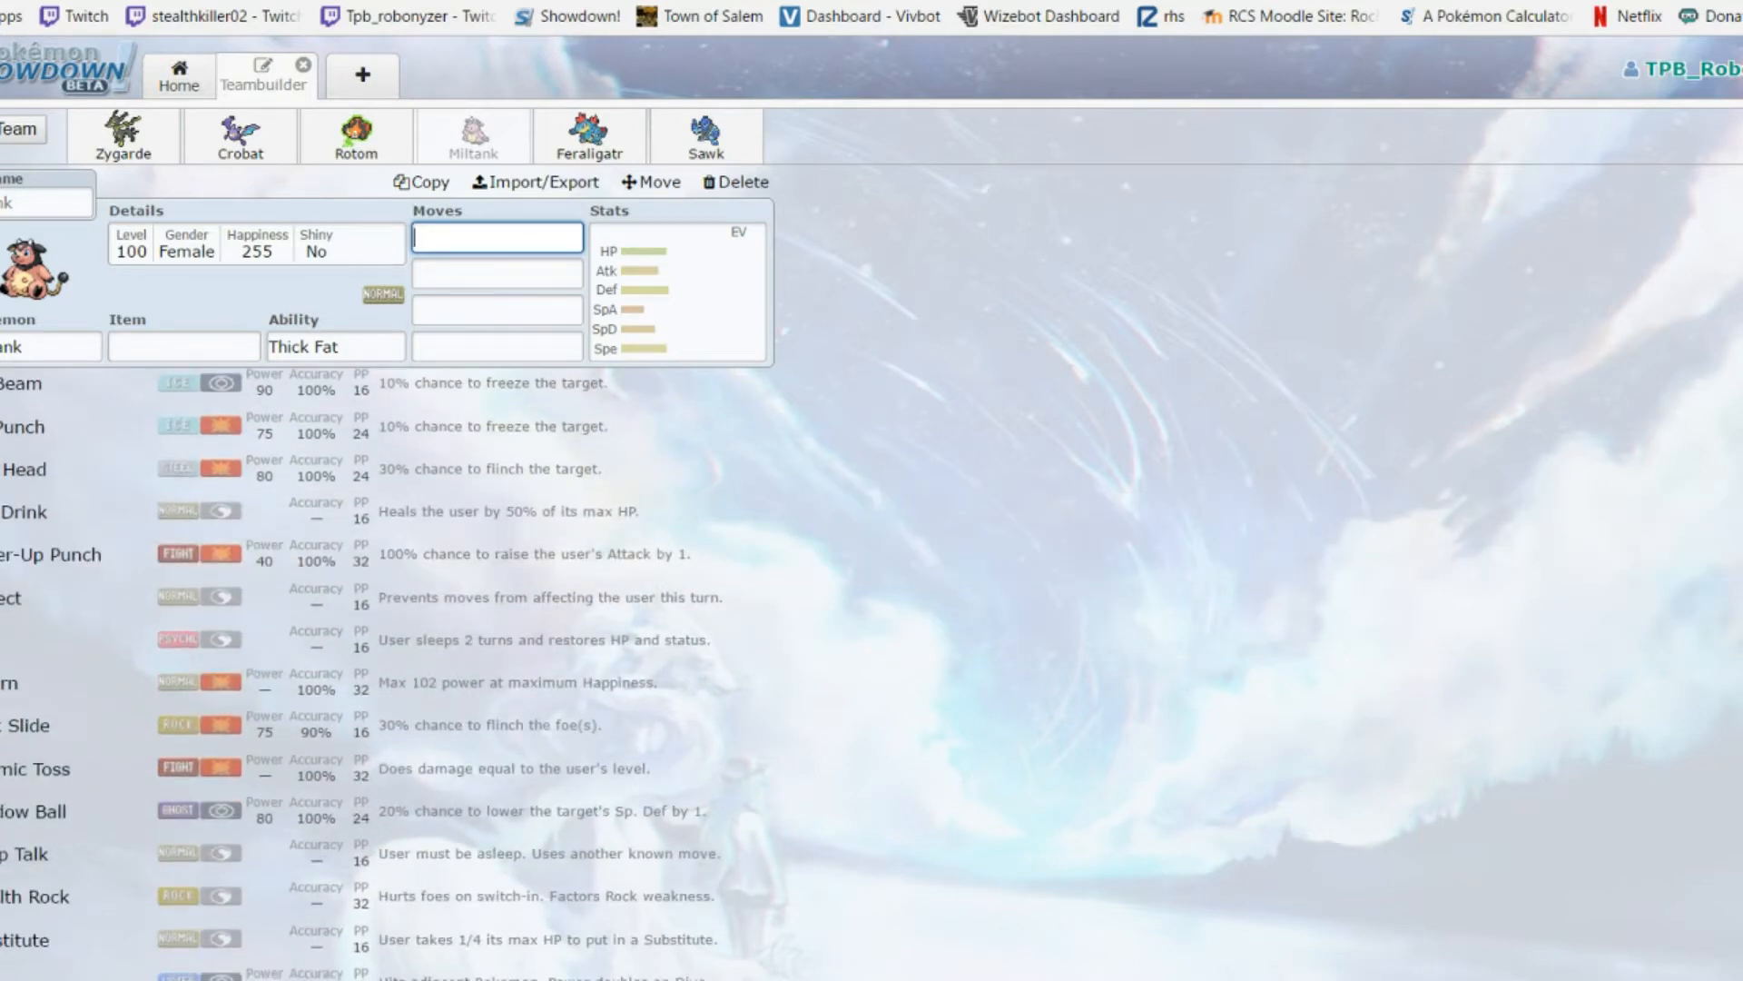
{"action": "scroll", "scroll_direction": "down", "scroll_amount": 3}
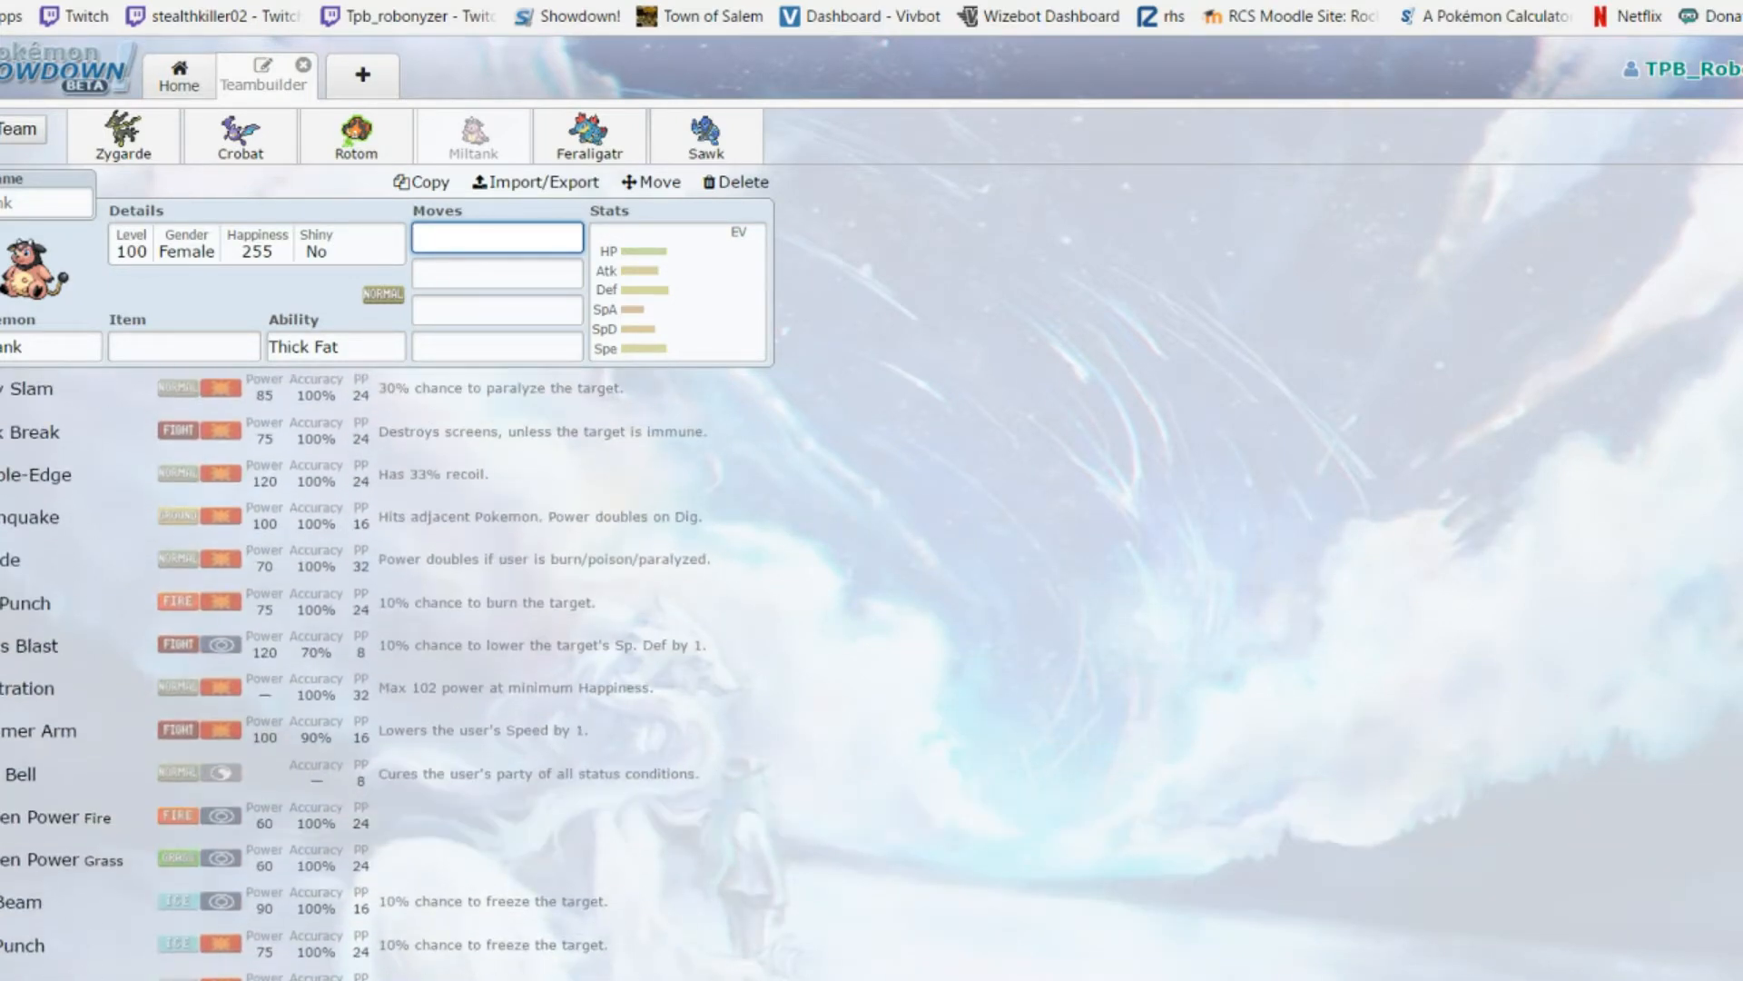
{"action": "scroll", "scroll_direction": "up", "scroll_amount": 3}
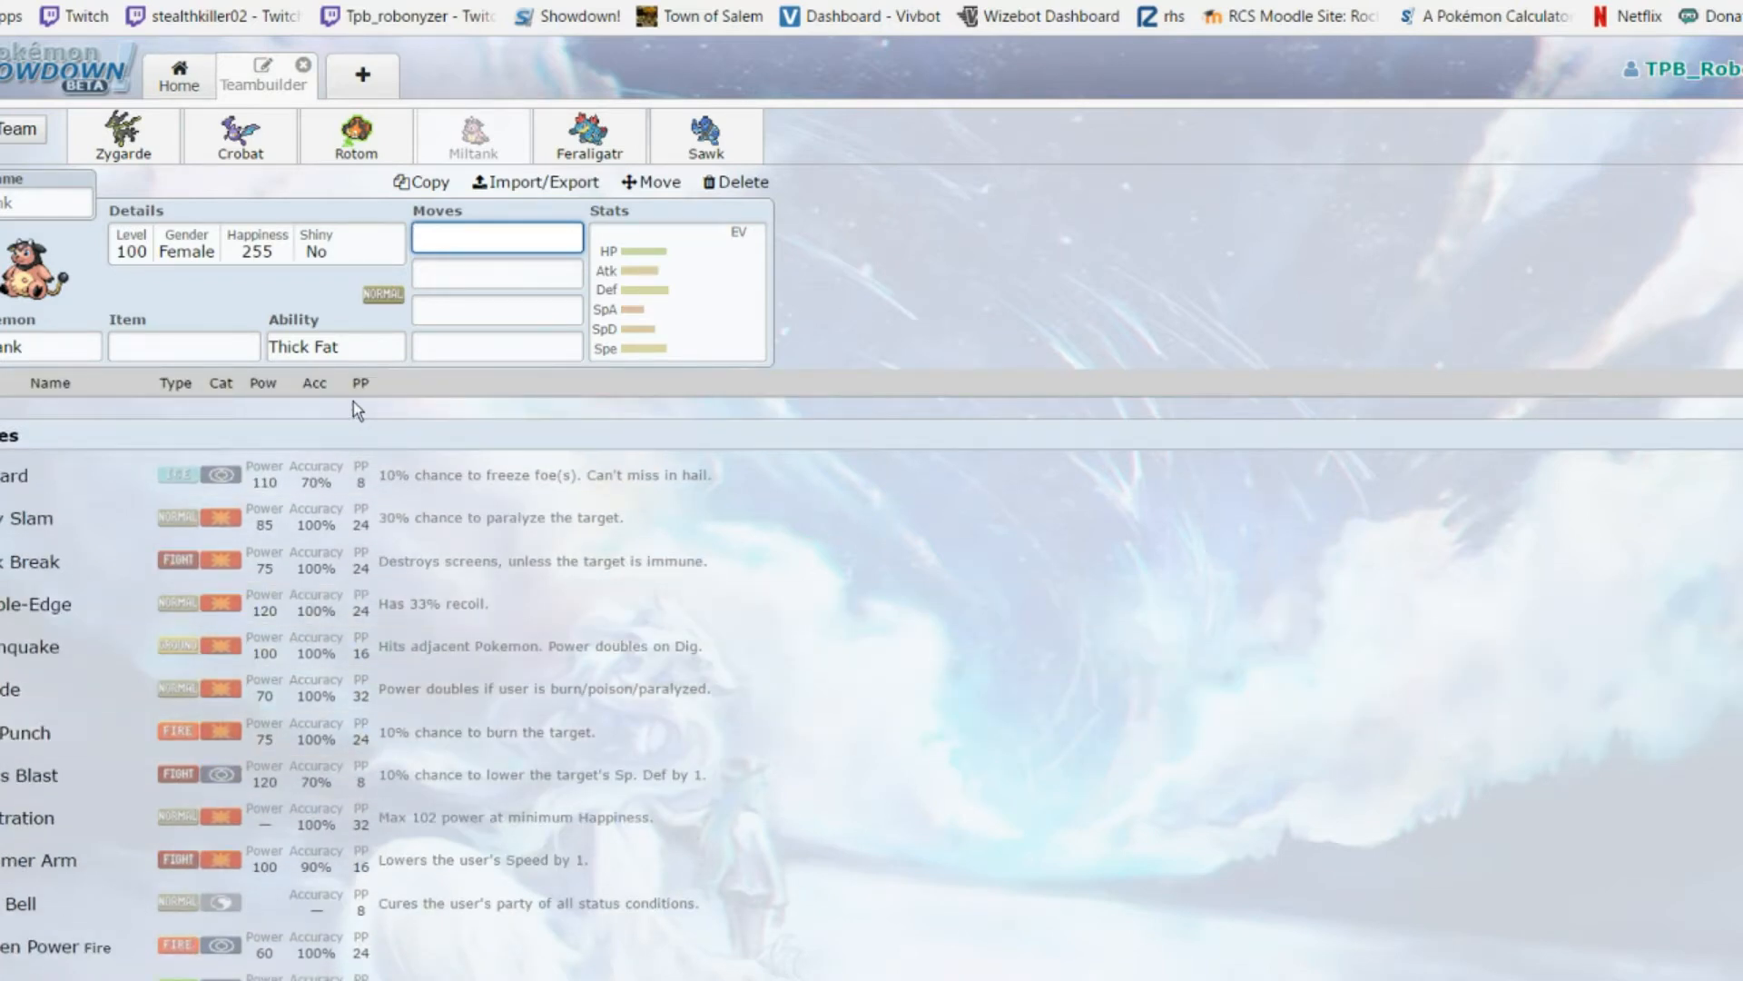
{"action": "left_click", "coordinate": [675, 289]}
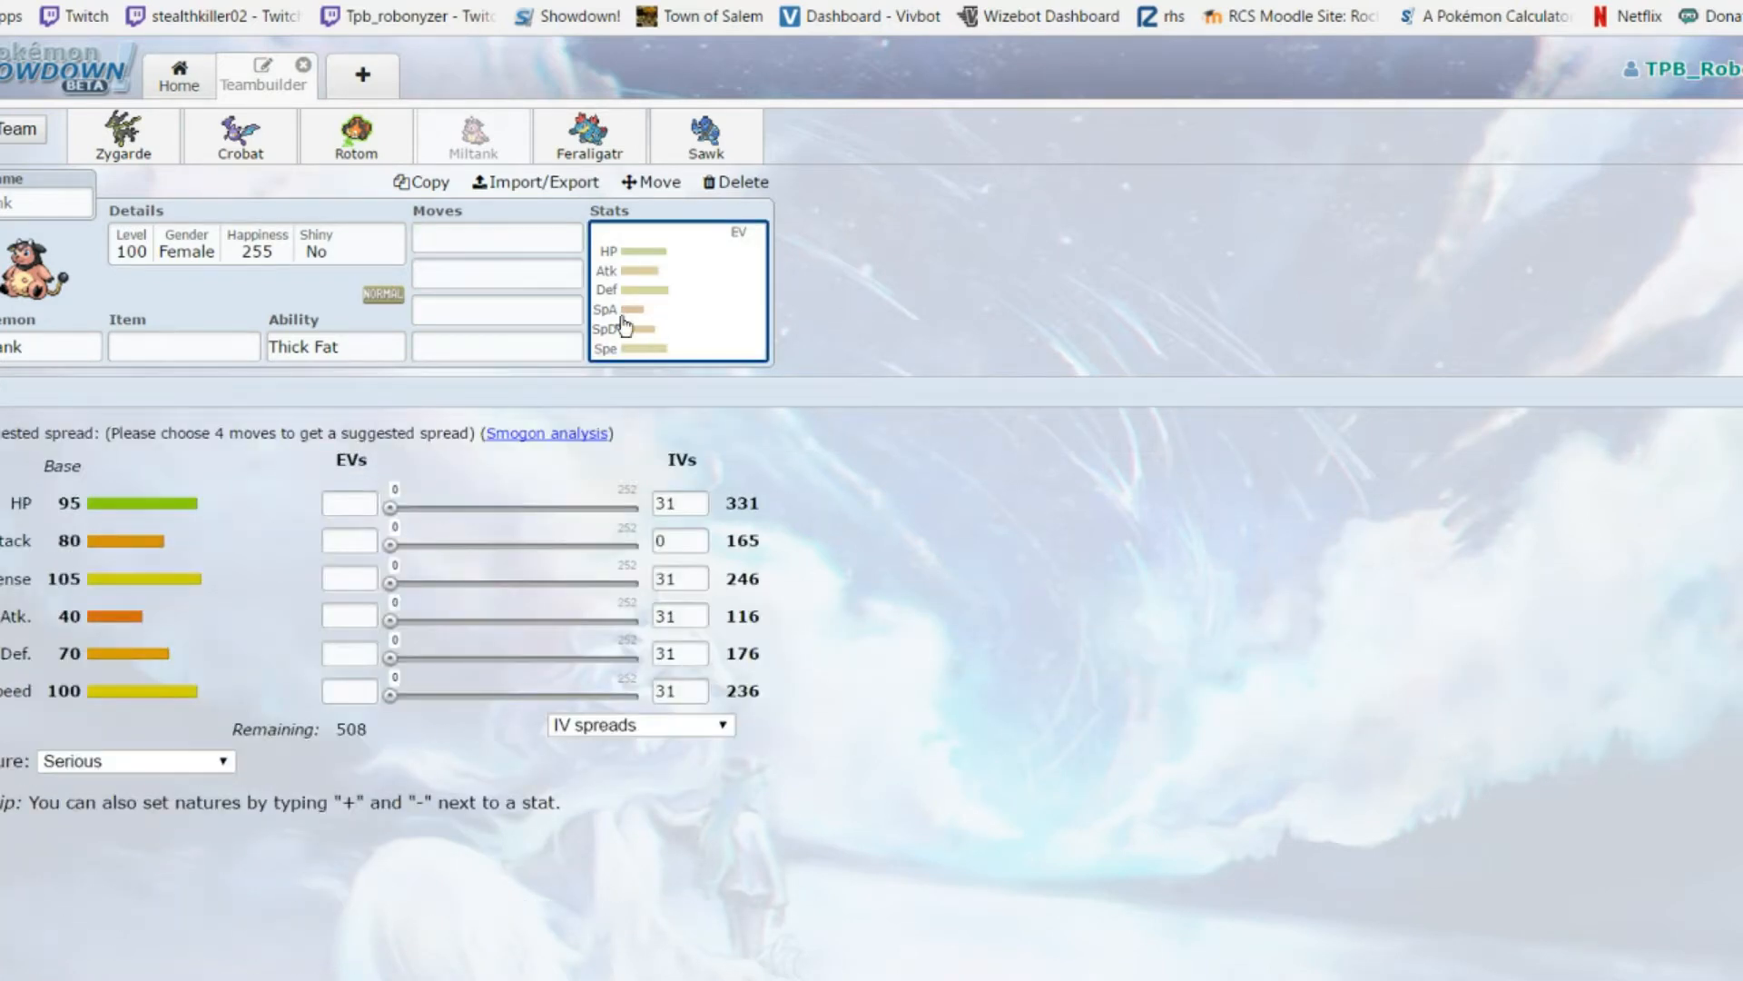
{"action": "left_click", "coordinate": [496, 236]}
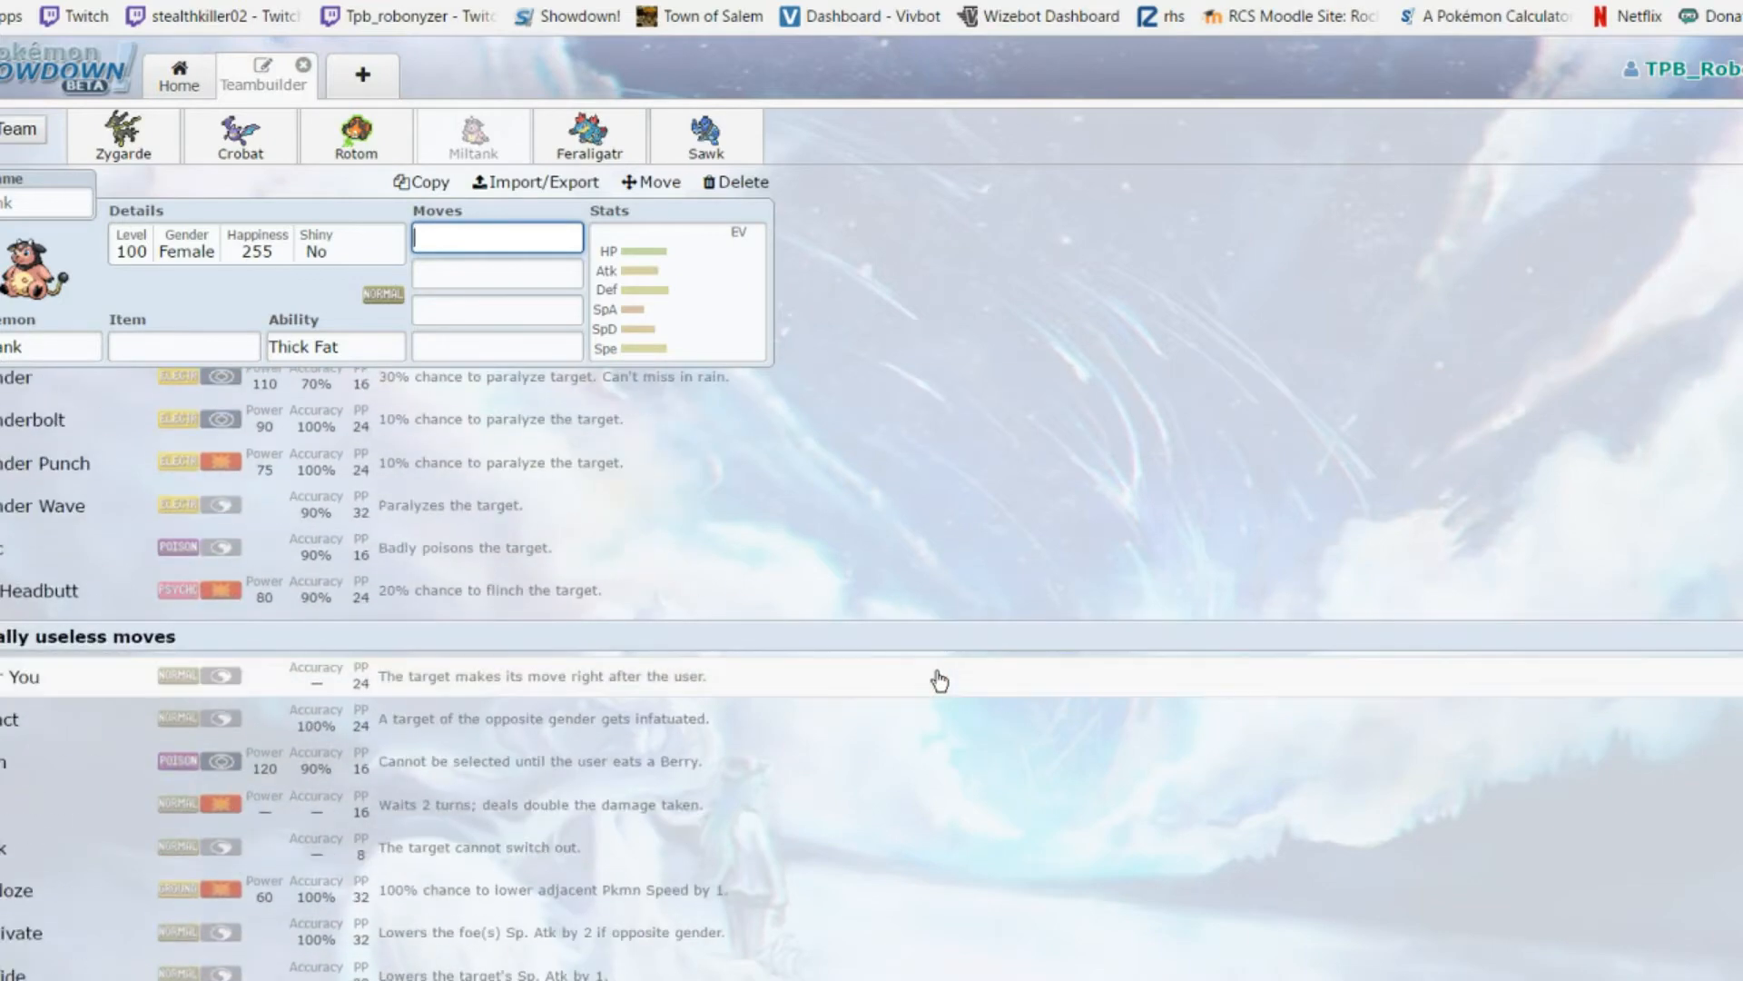
{"action": "scroll", "scroll_direction": "down", "scroll_amount": 3}
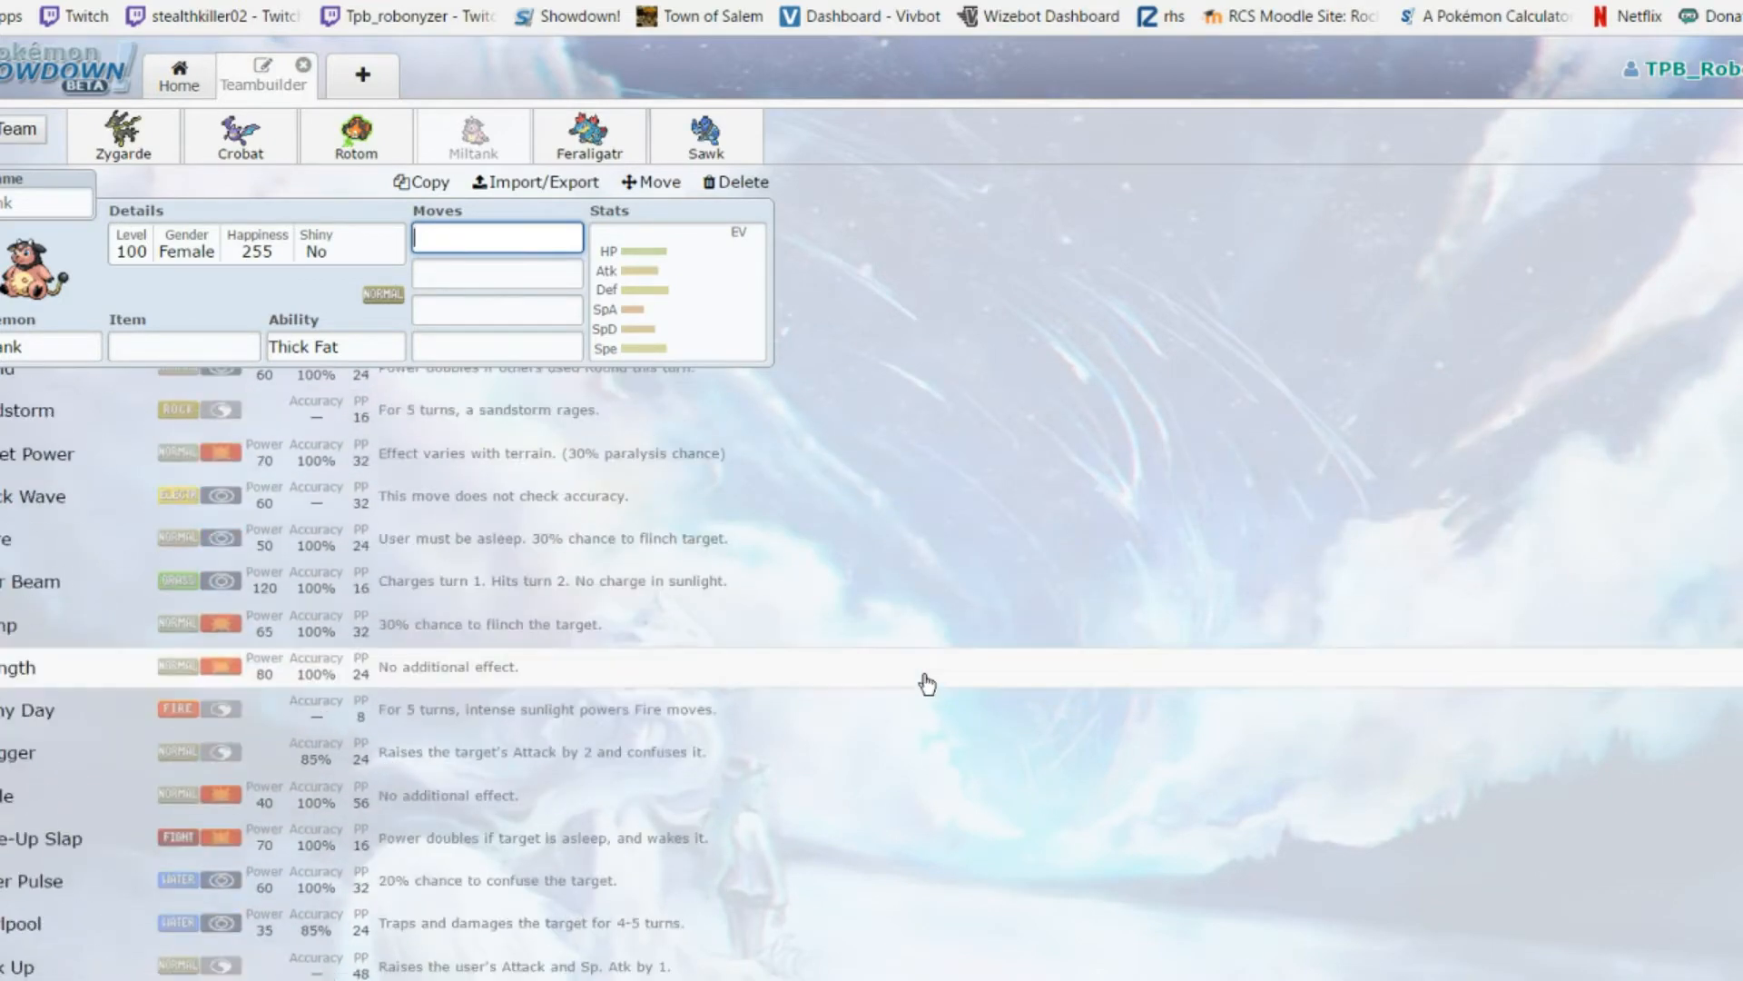
{"action": "scroll", "scroll_direction": "up", "scroll_amount": 3}
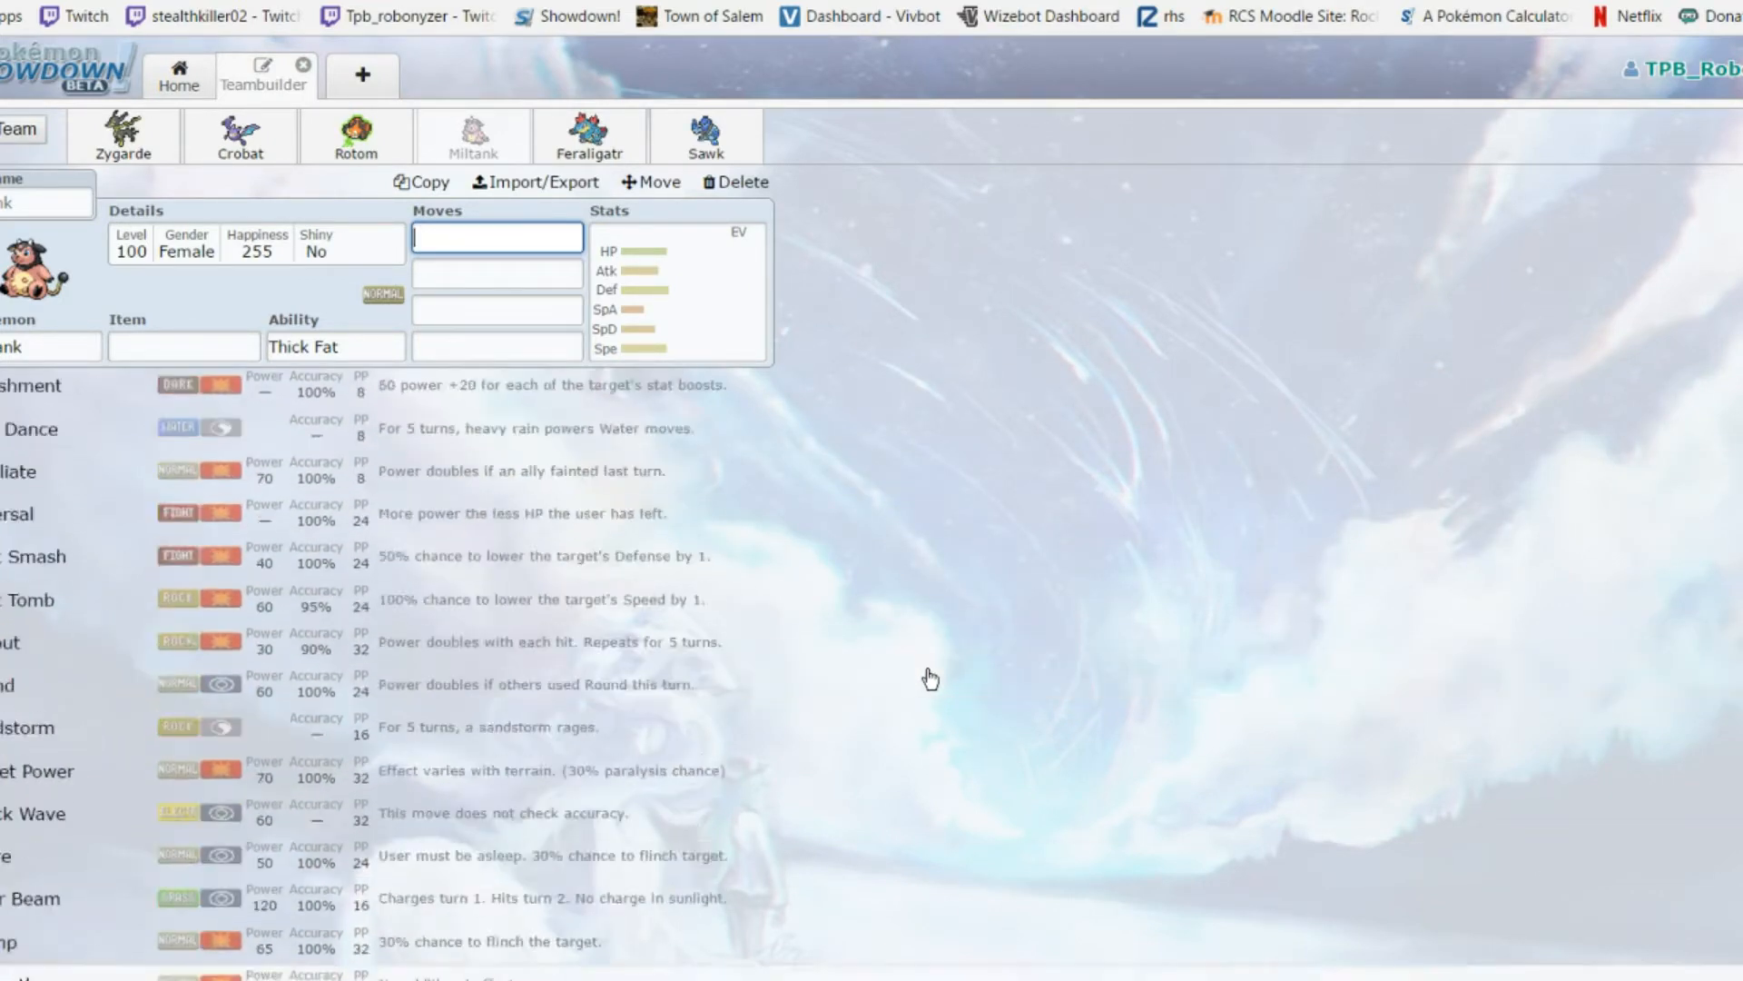
{"action": "scroll", "scroll_direction": "down", "scroll_amount": 3}
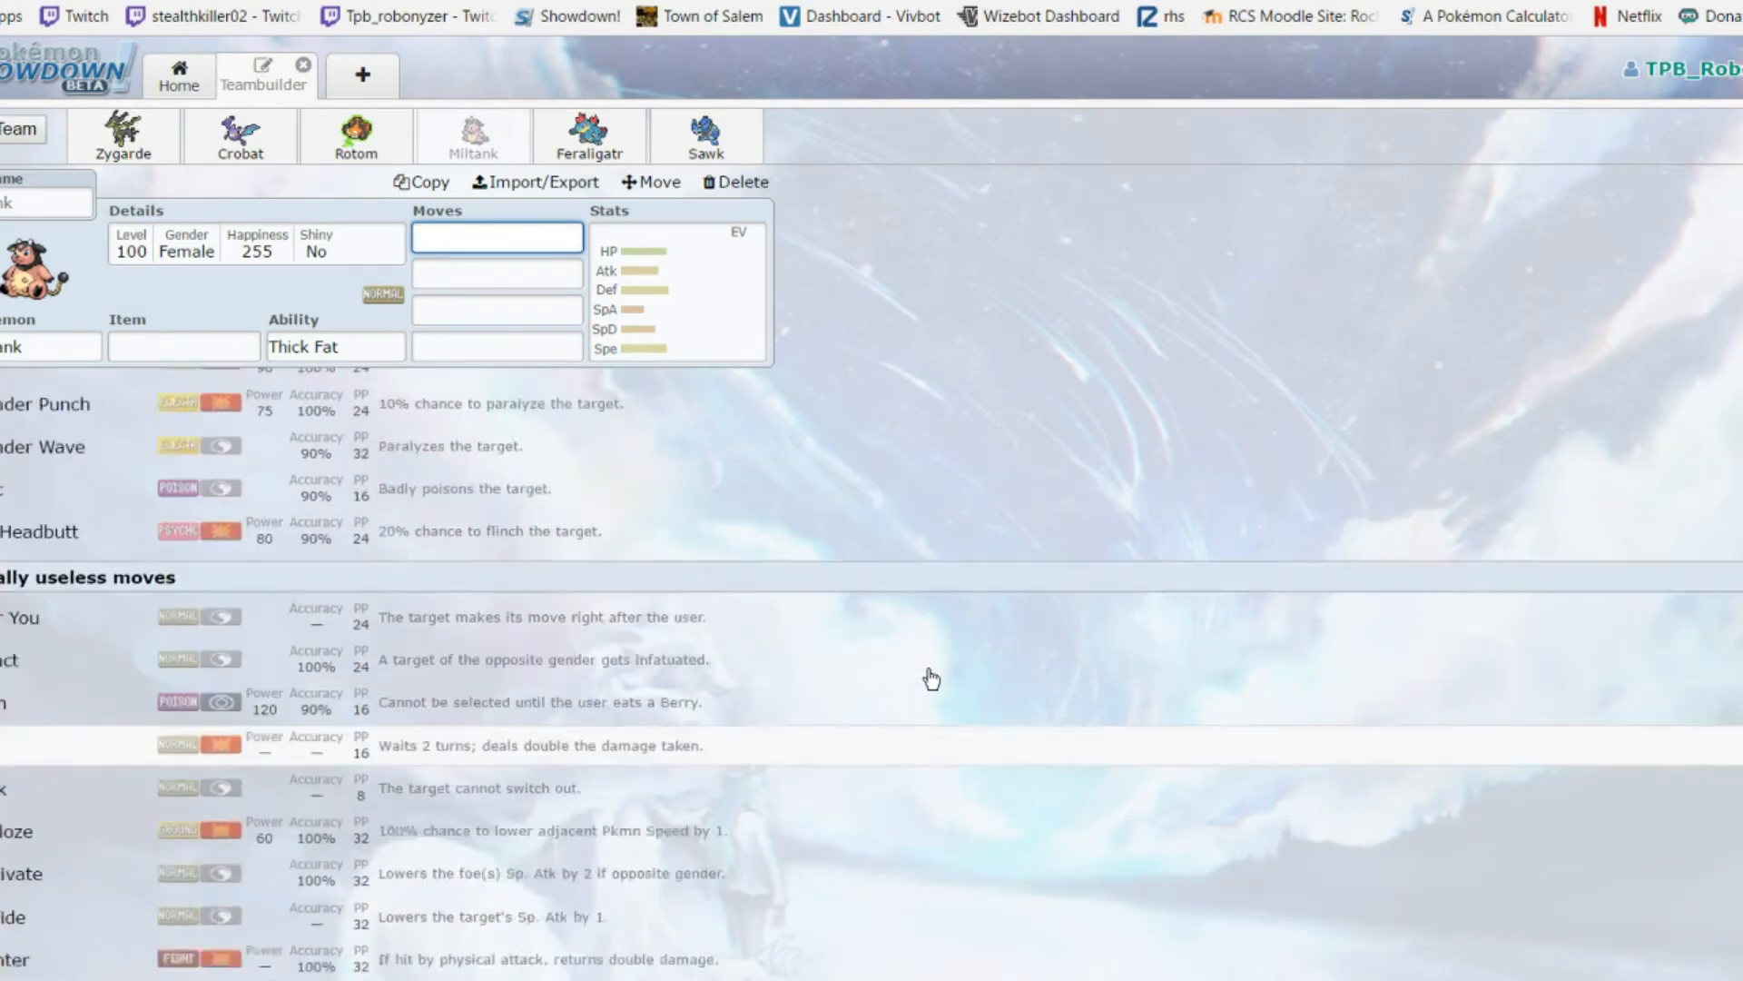
{"action": "left_click", "coordinate": [498, 237]}
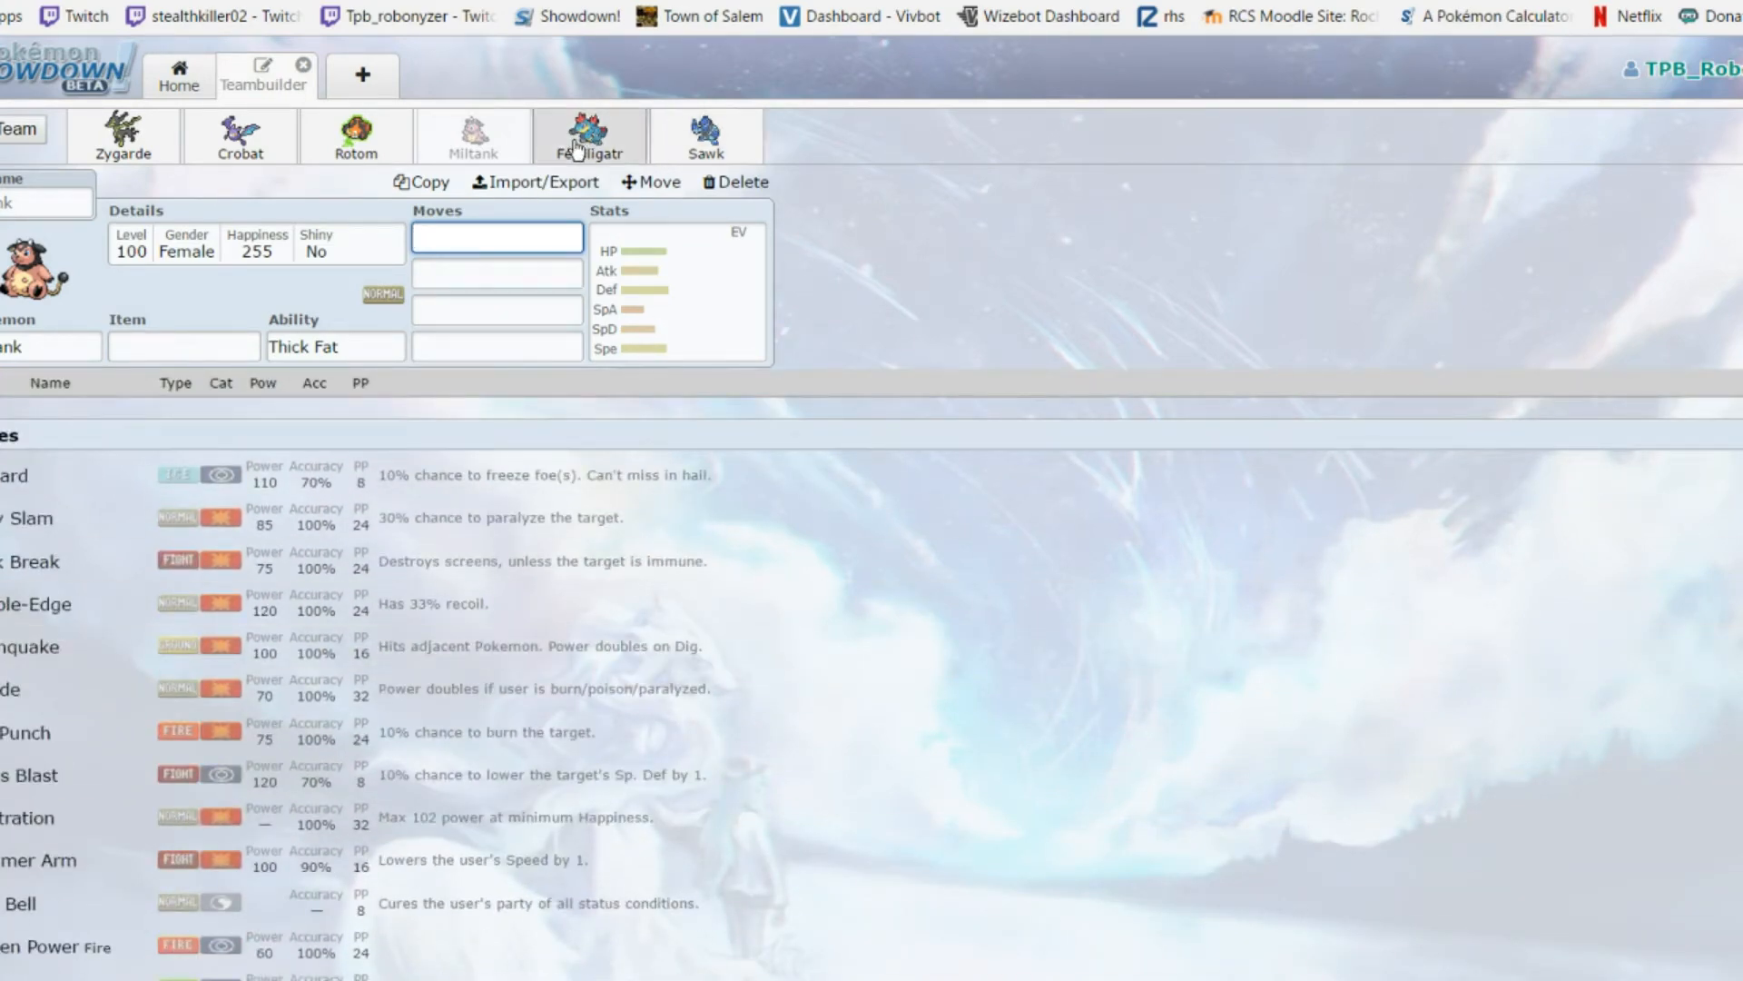
Switch to Feraligatr and change its ability from Torrent to Sheer Force, checking its stats and moves
{"action": "left_click", "coordinate": [589, 136]}
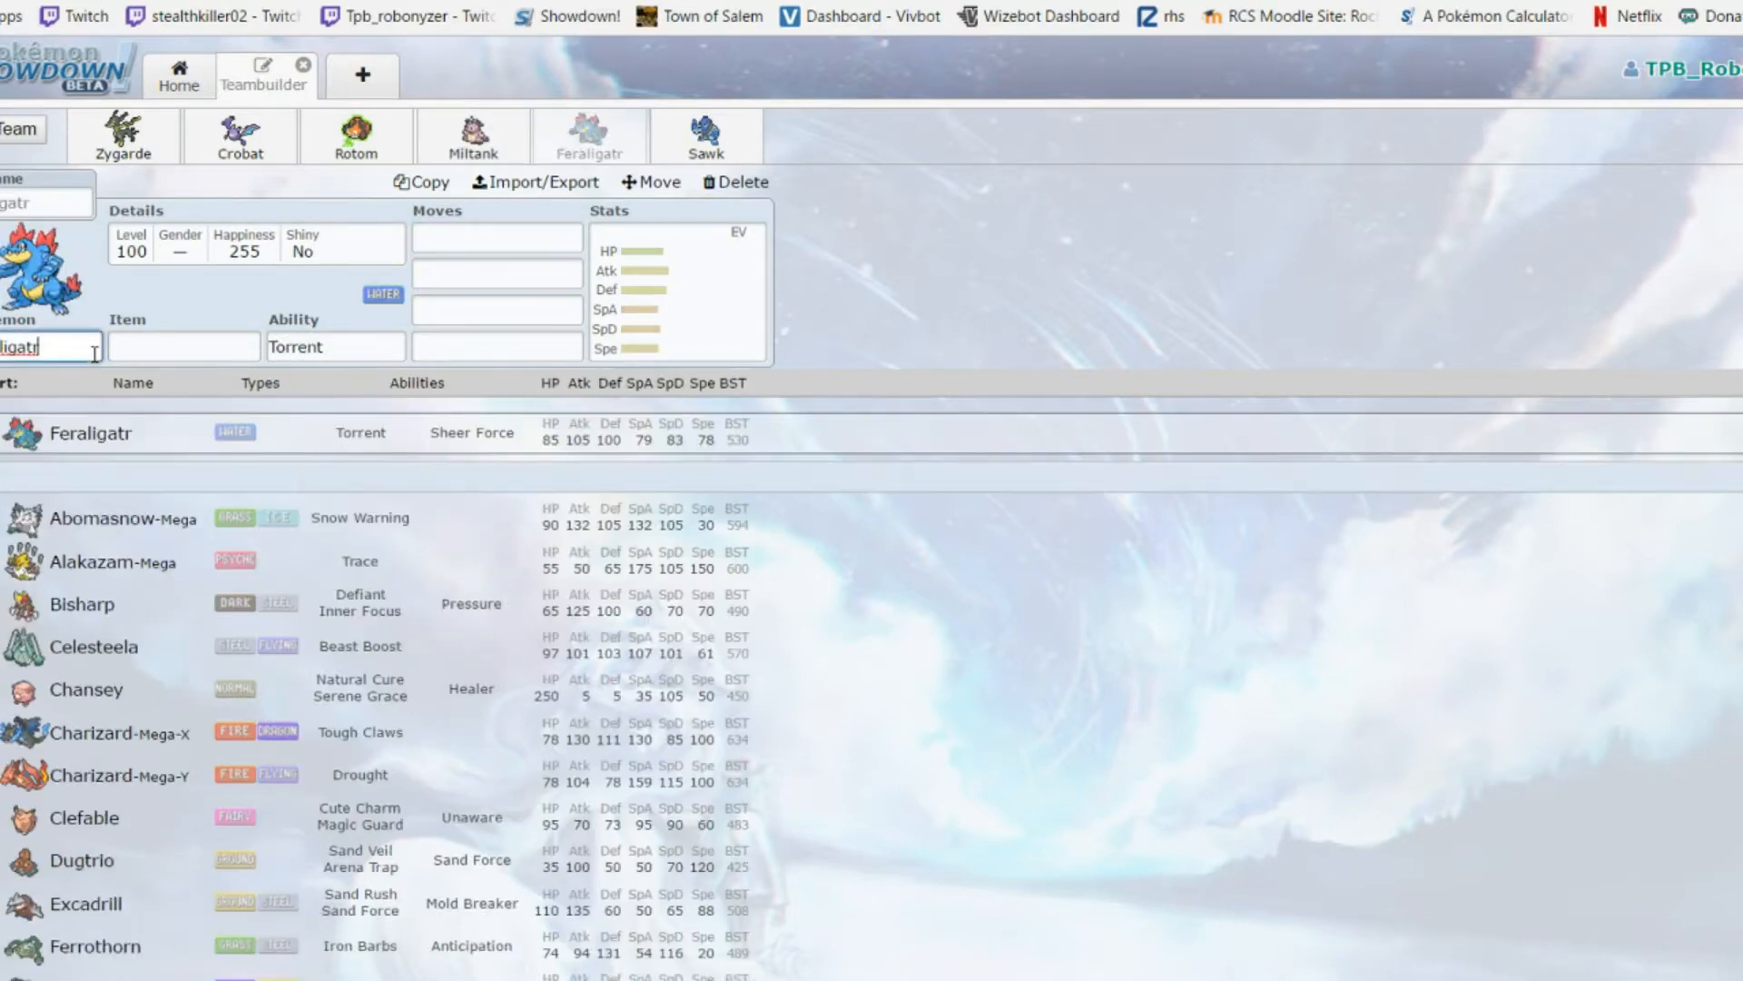
{"action": "left_click", "coordinate": [496, 236]}
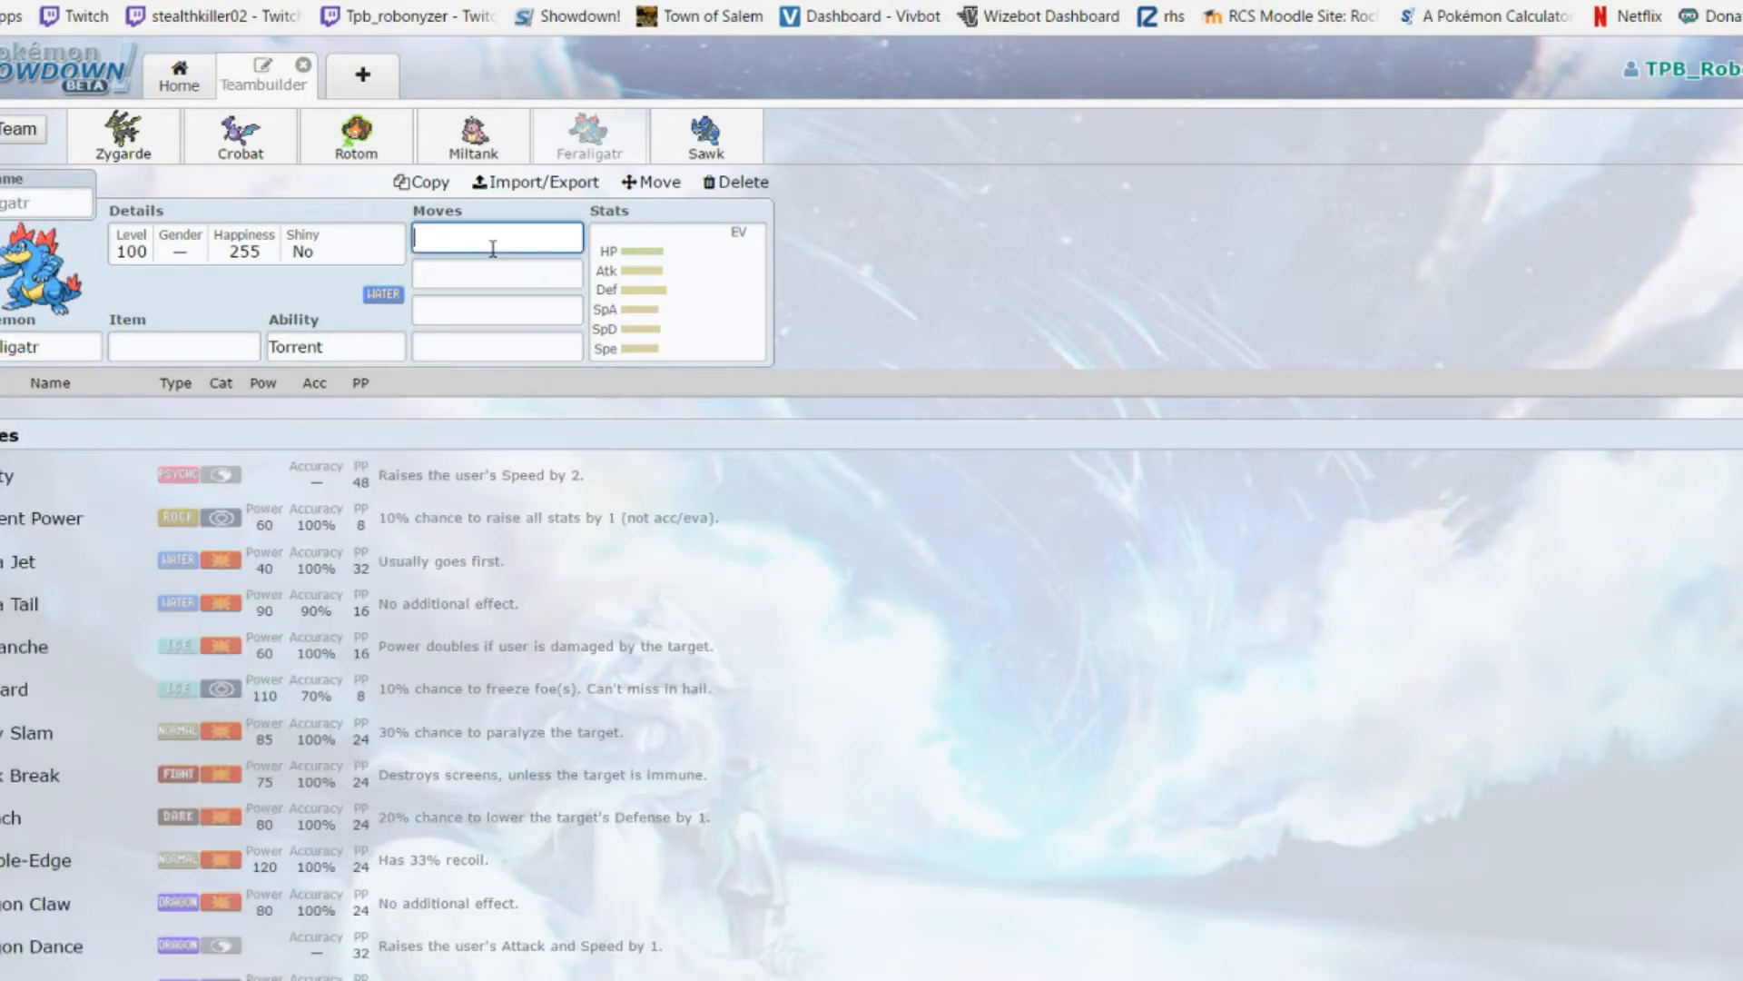
{"action": "mouse_move", "coordinate": [187, 338]}
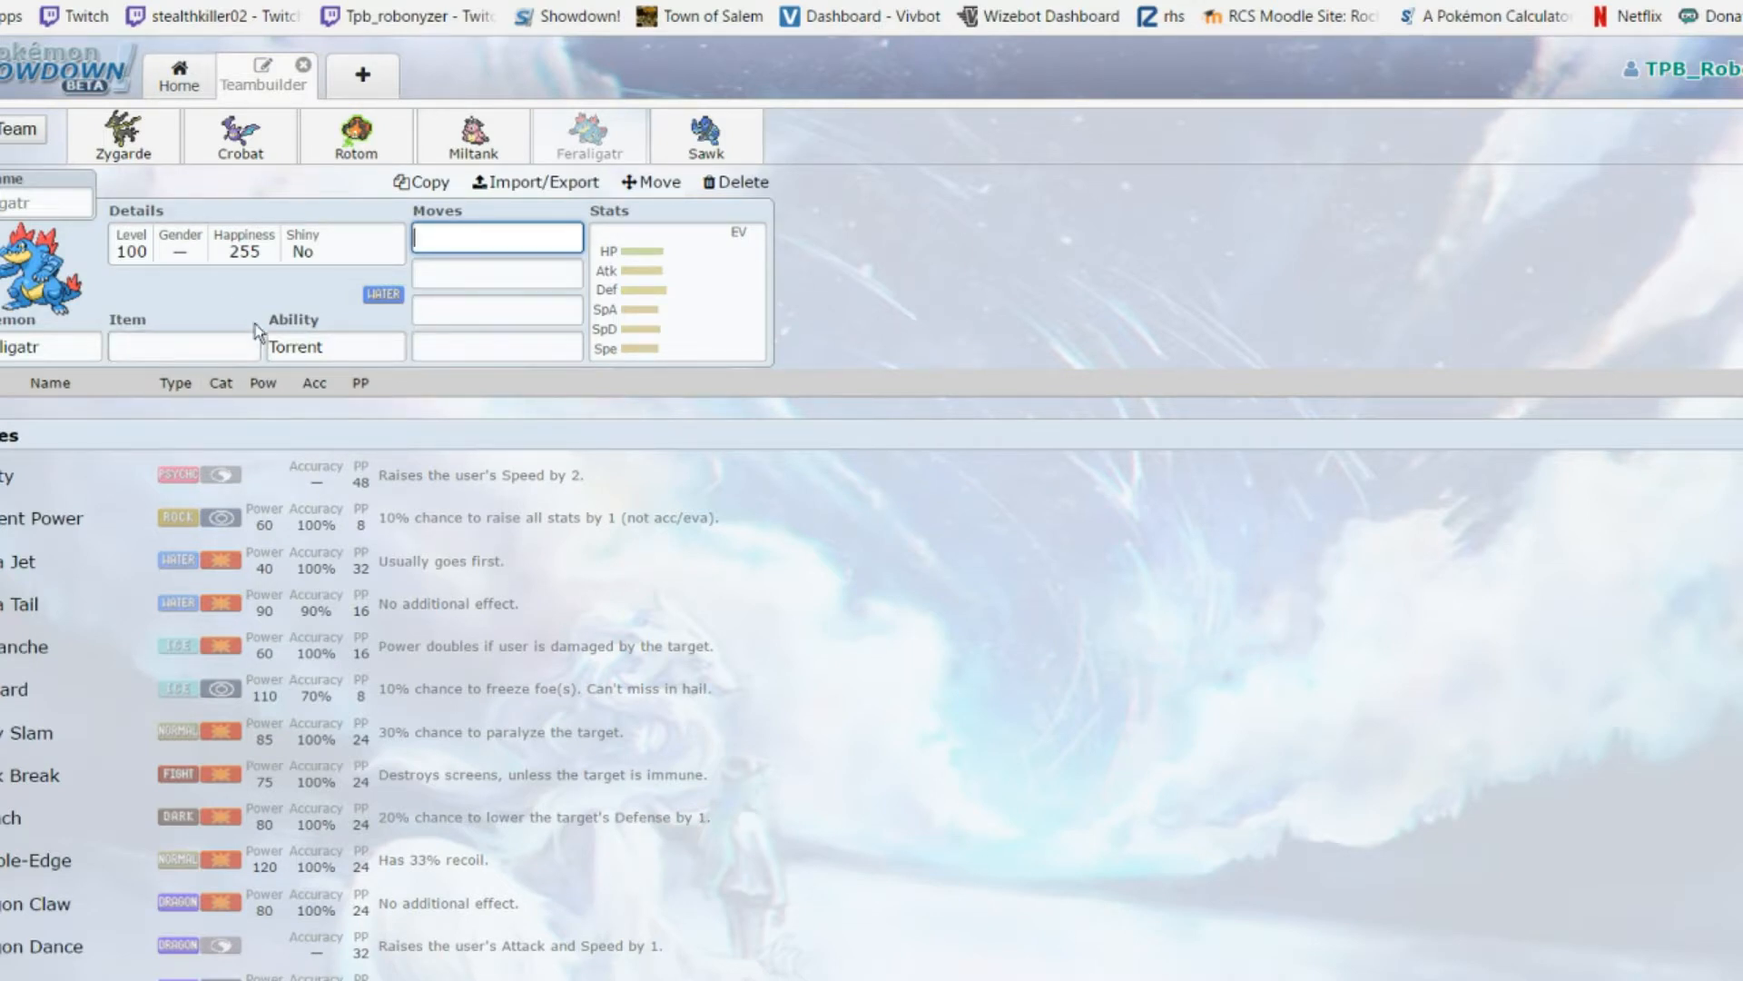
{"action": "left_click", "coordinate": [334, 345]}
{"action": "type", "text": "Sheer Force"}
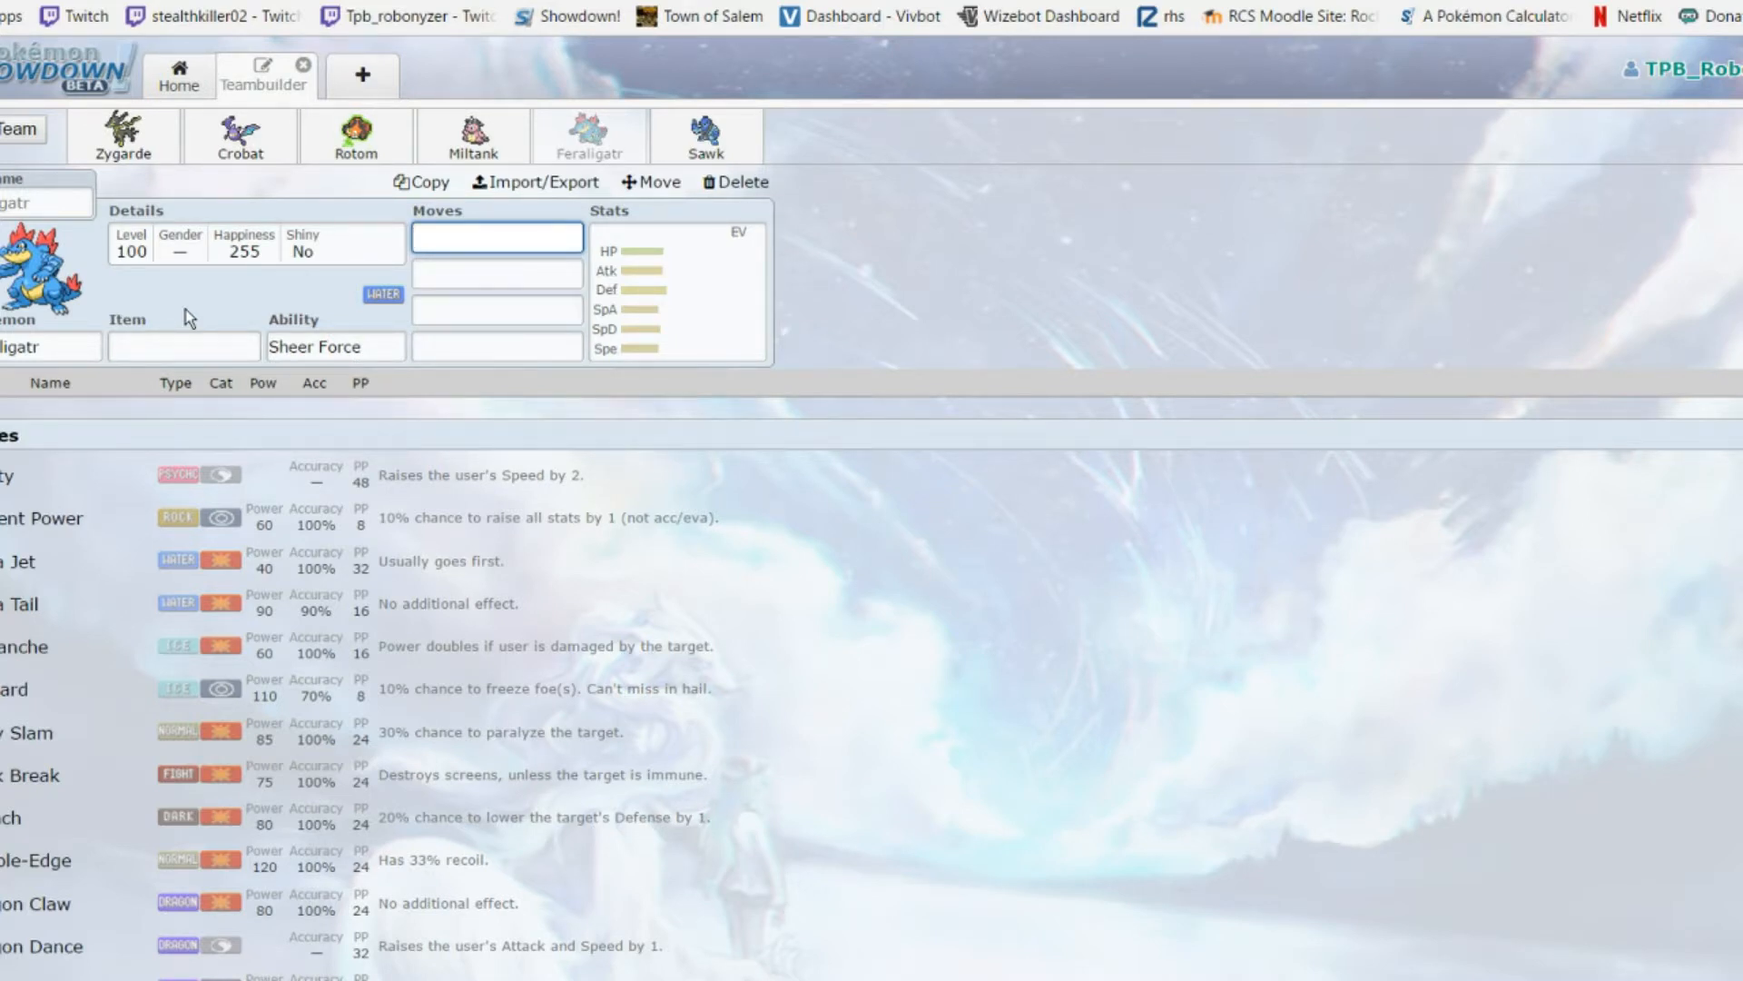
{"action": "left_click", "coordinate": [678, 288]}
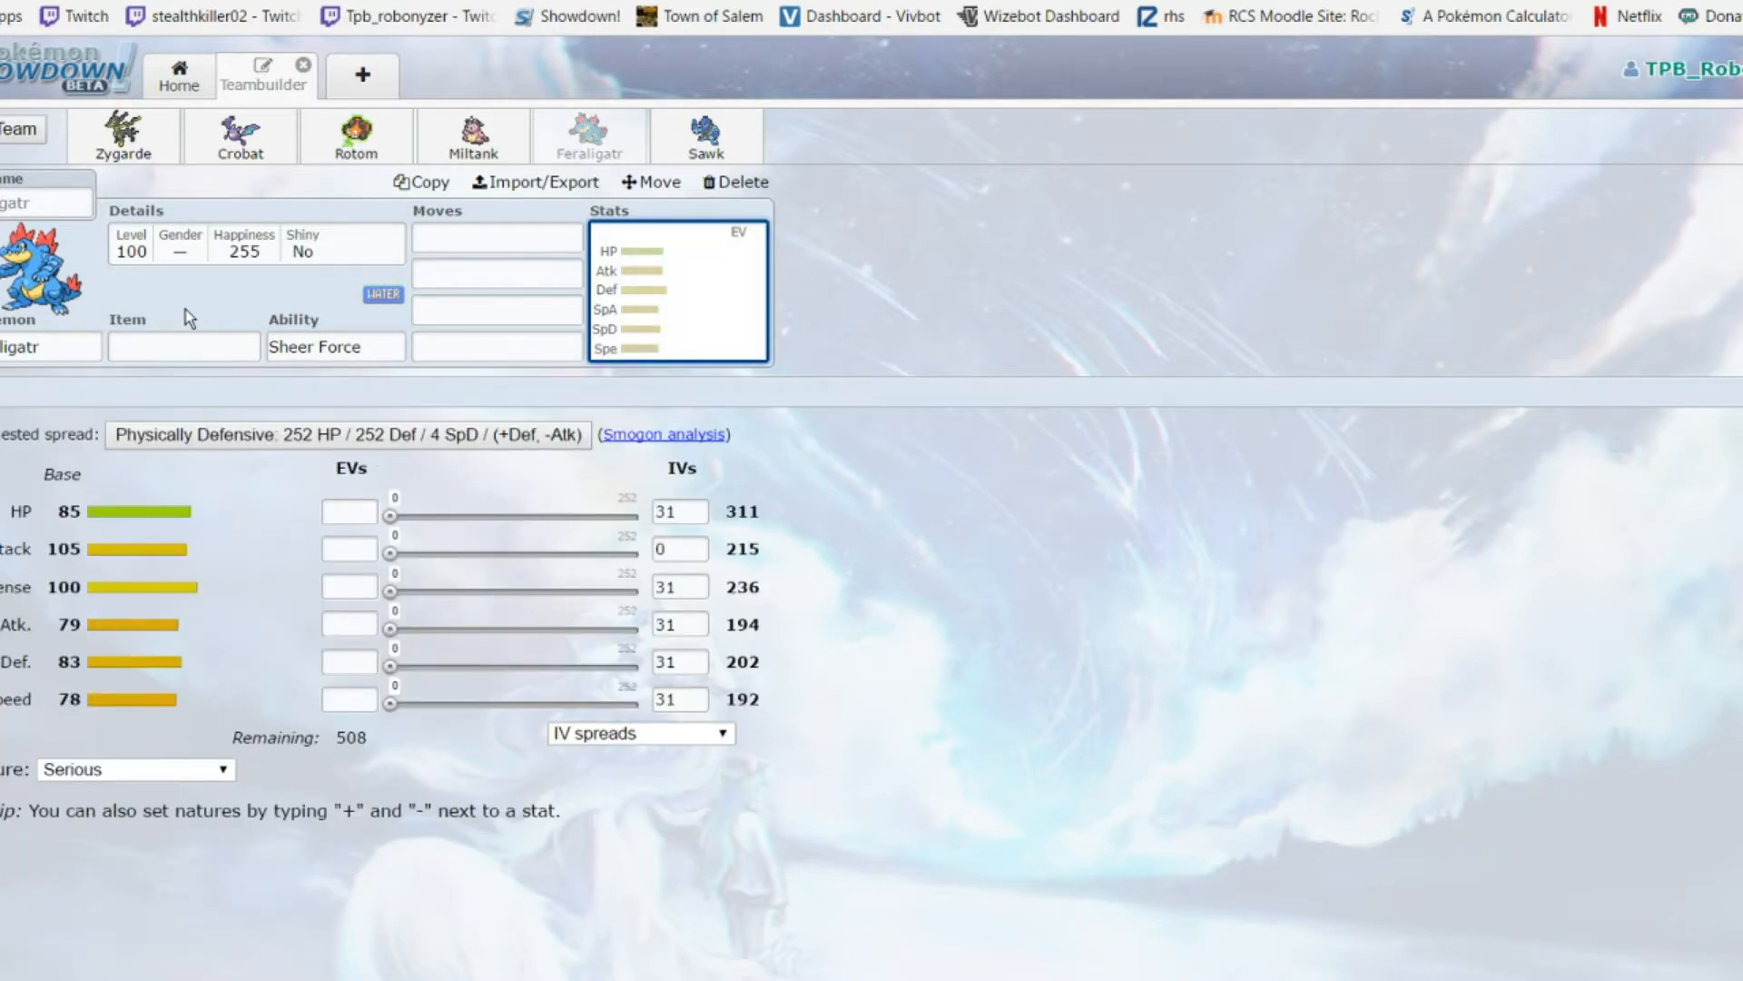
{"action": "left_click", "coordinate": [496, 236]}
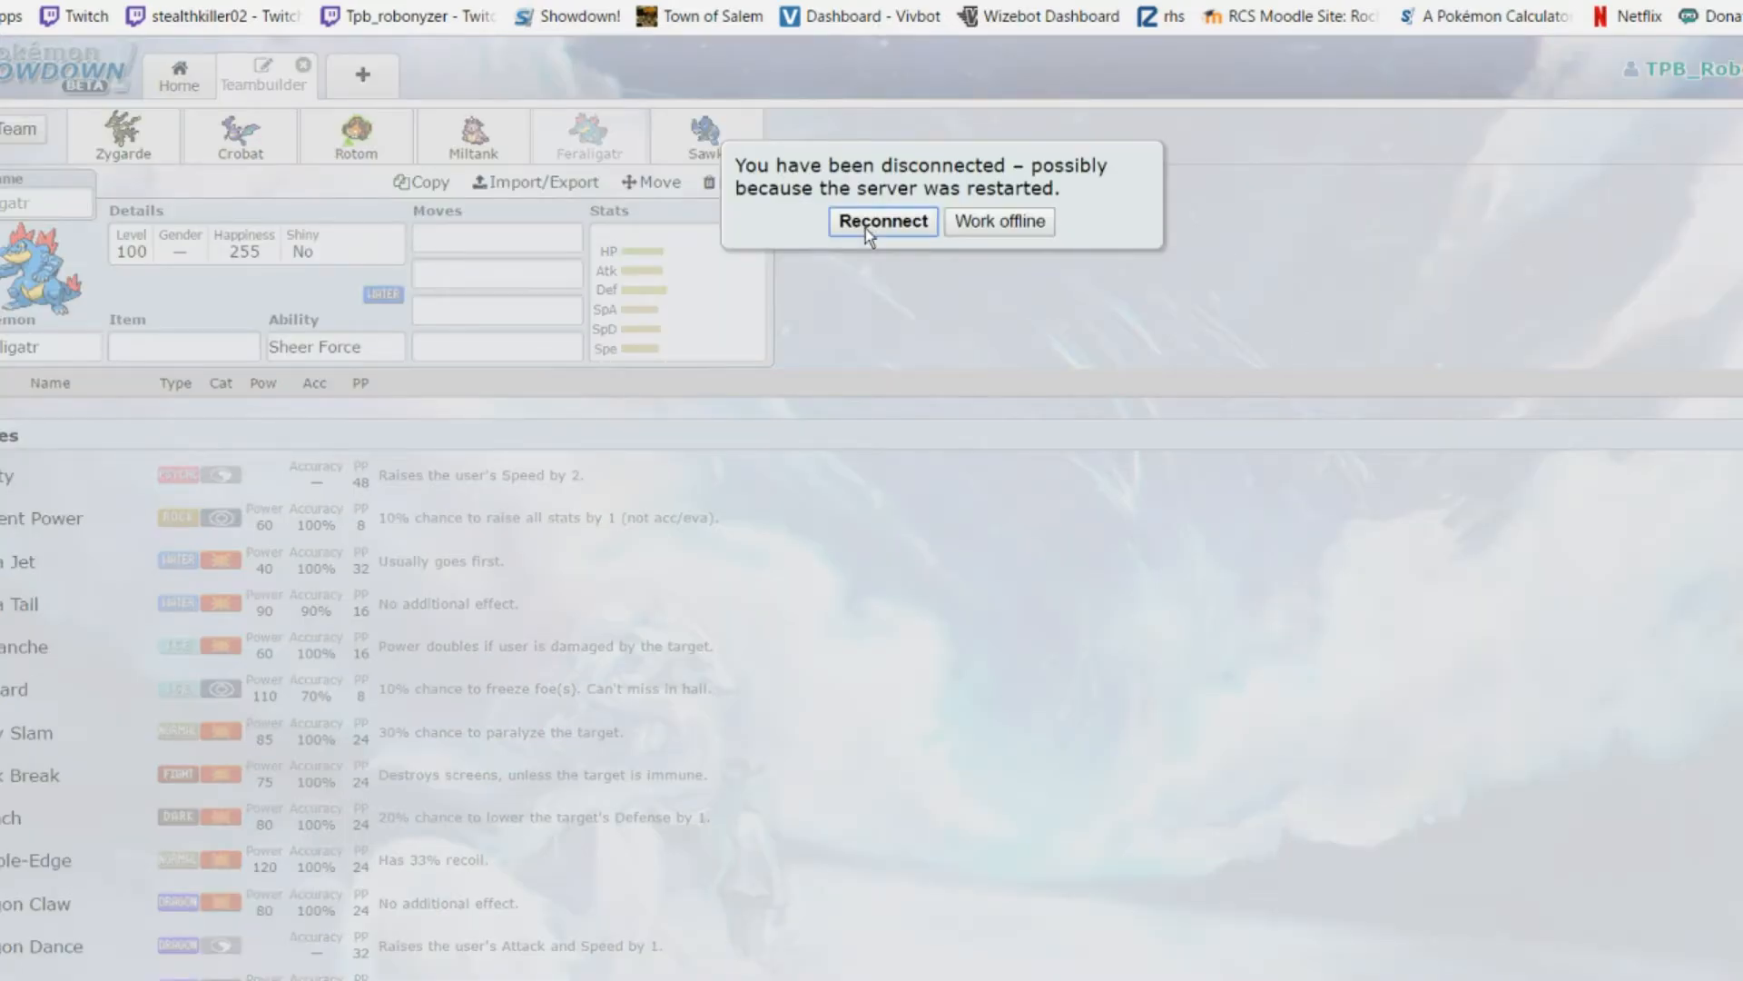
Reconnect to the server, then browse down Feraligatr's learnable move list
{"action": "left_click", "coordinate": [883, 220]}
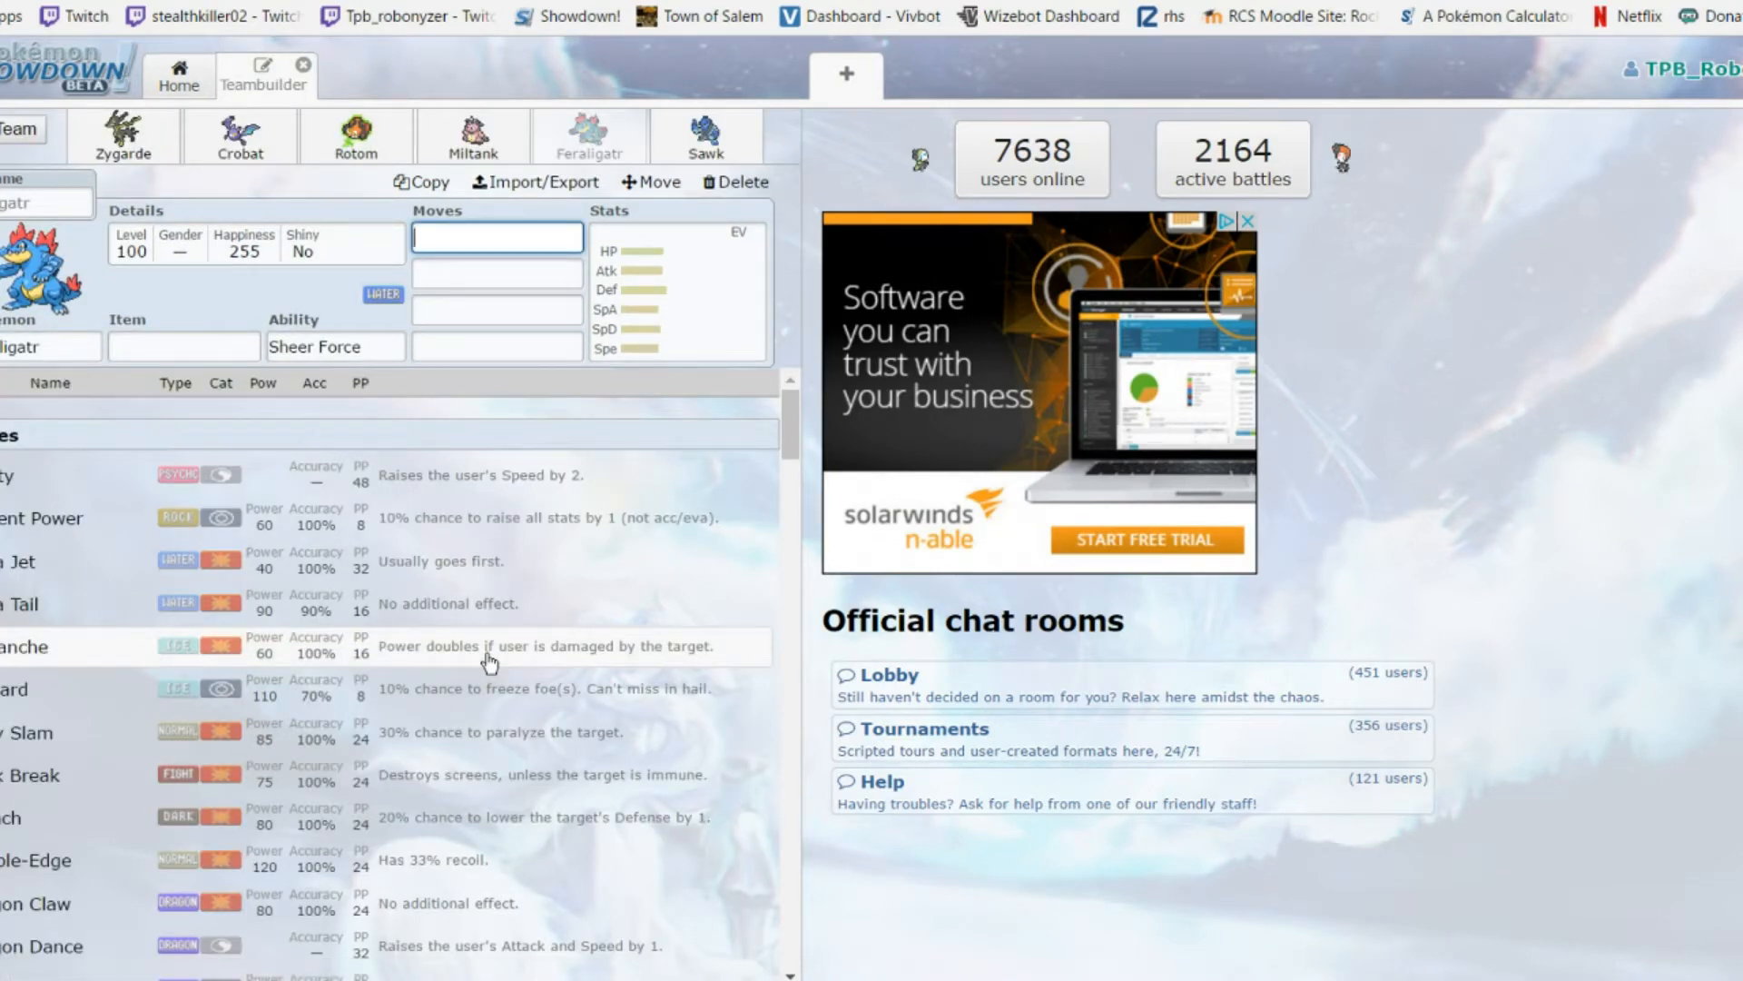
{"action": "scroll", "scroll_direction": "down", "scroll_amount": 3}
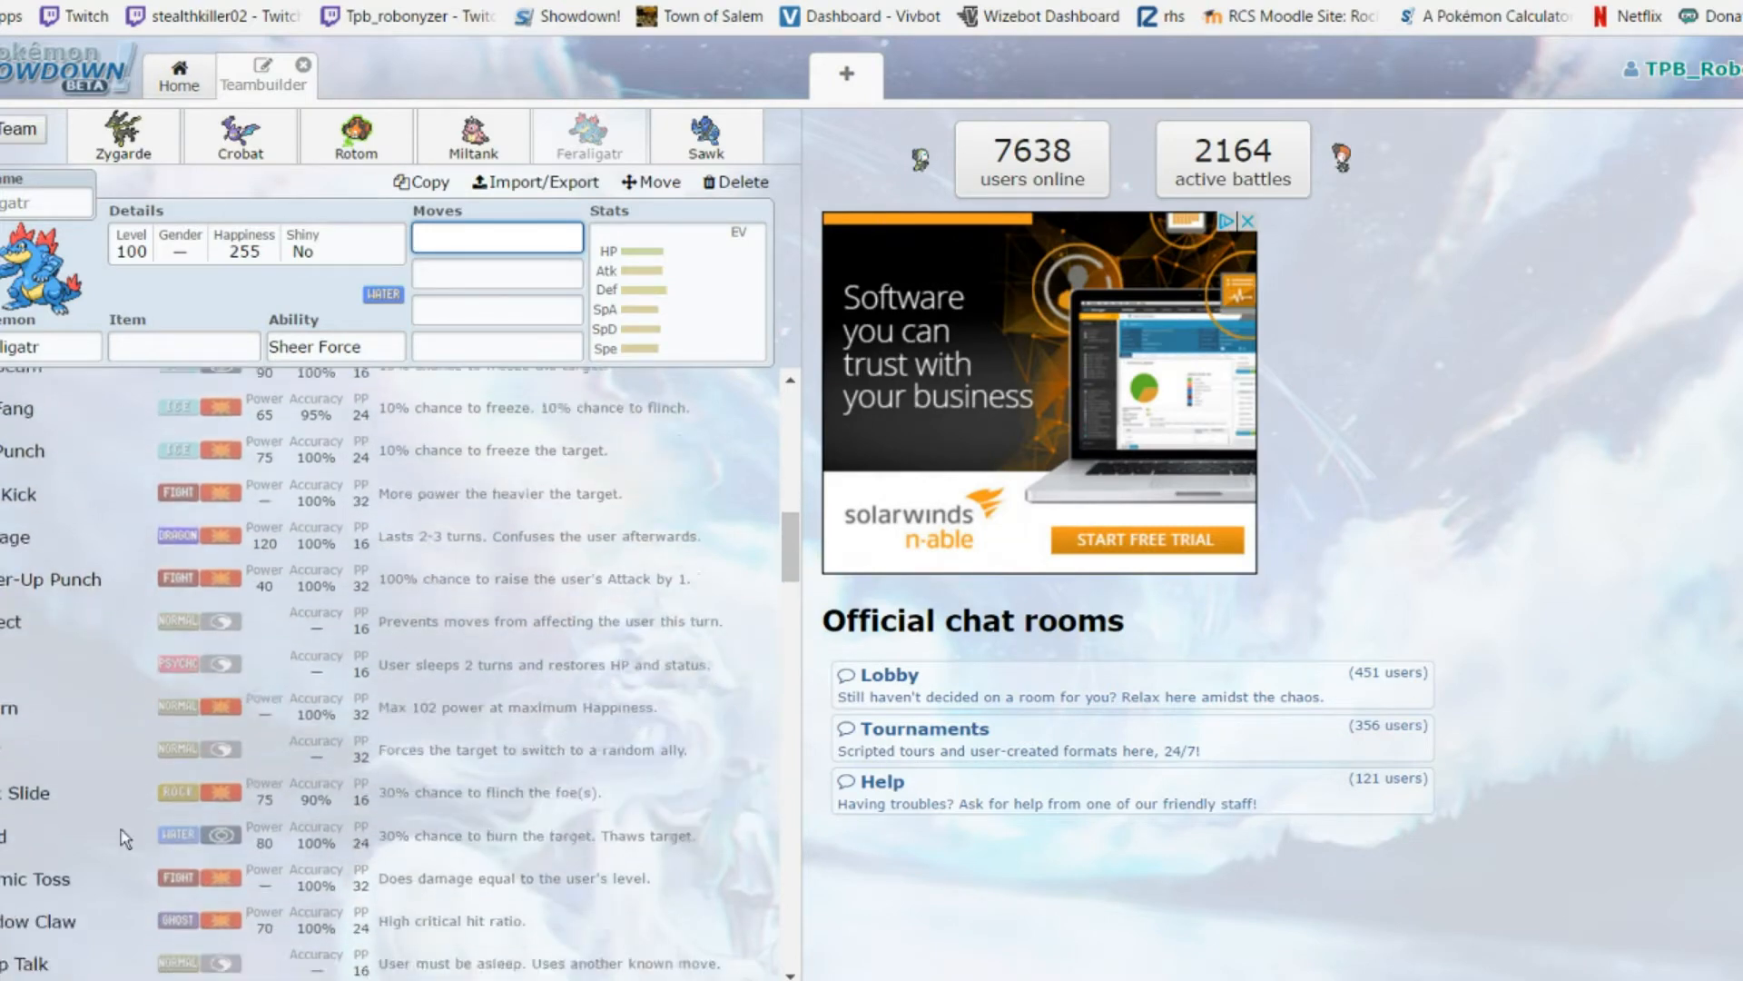
{"action": "scroll", "scroll_direction": "down", "scroll_amount": 3}
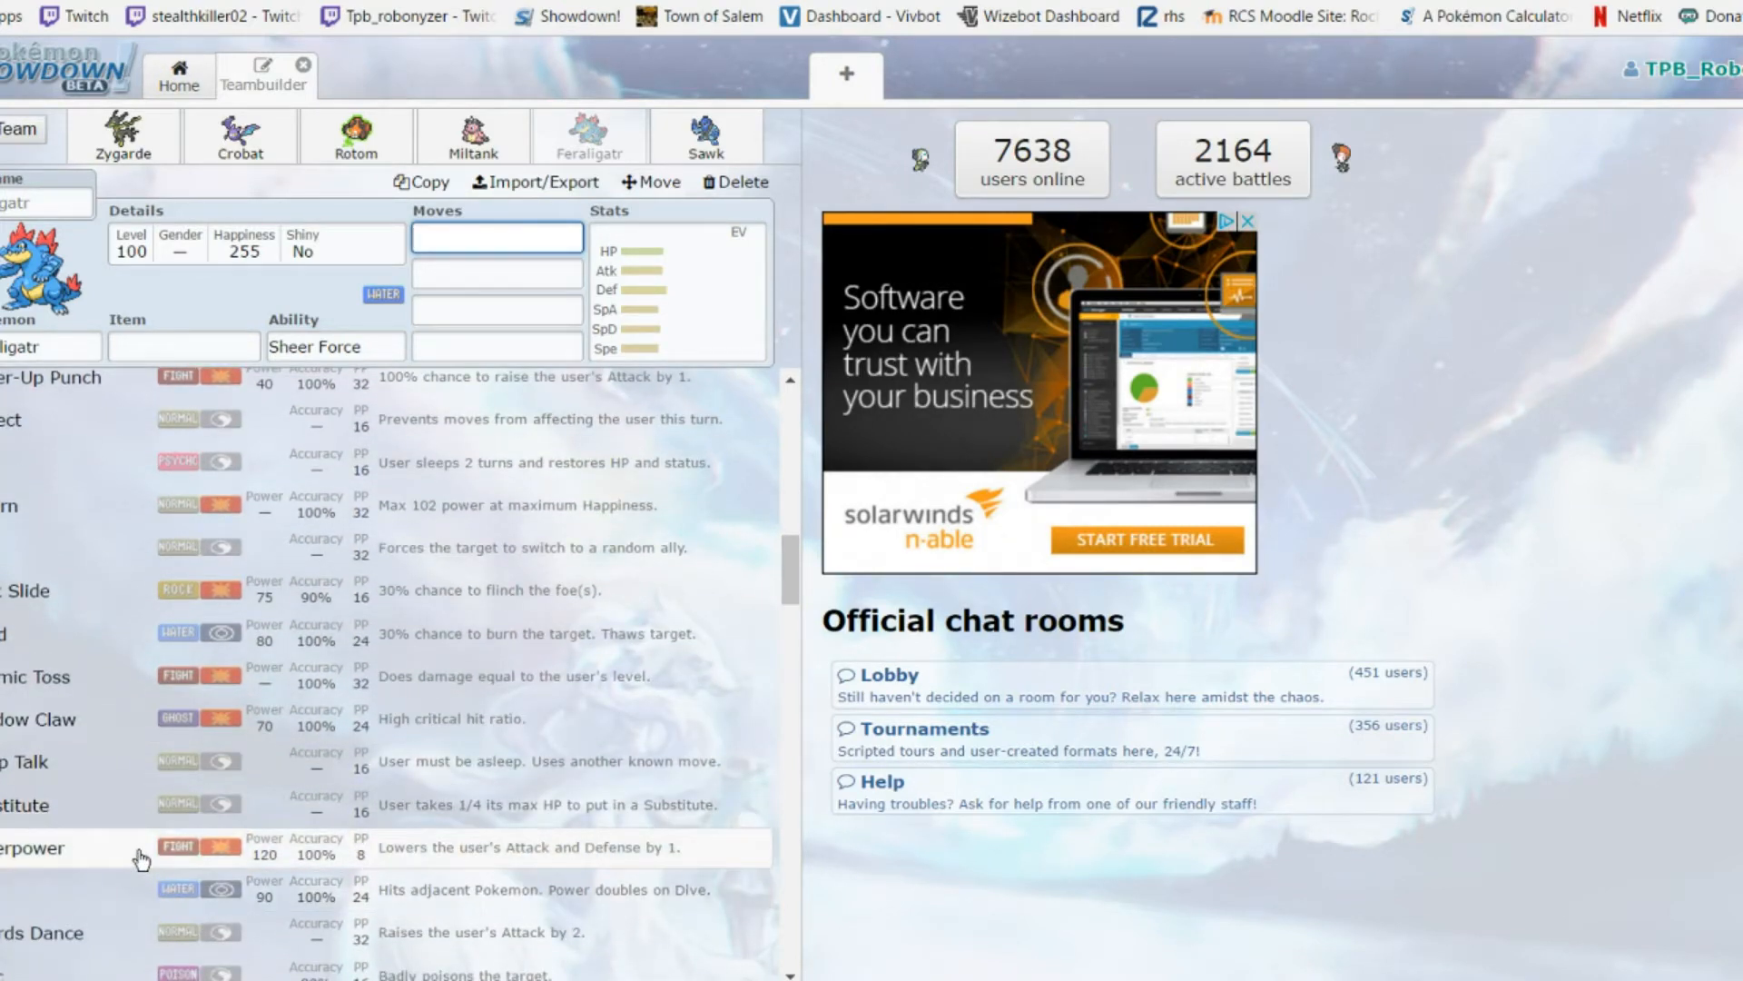
{"action": "scroll", "scroll_direction": "down", "scroll_amount": 3}
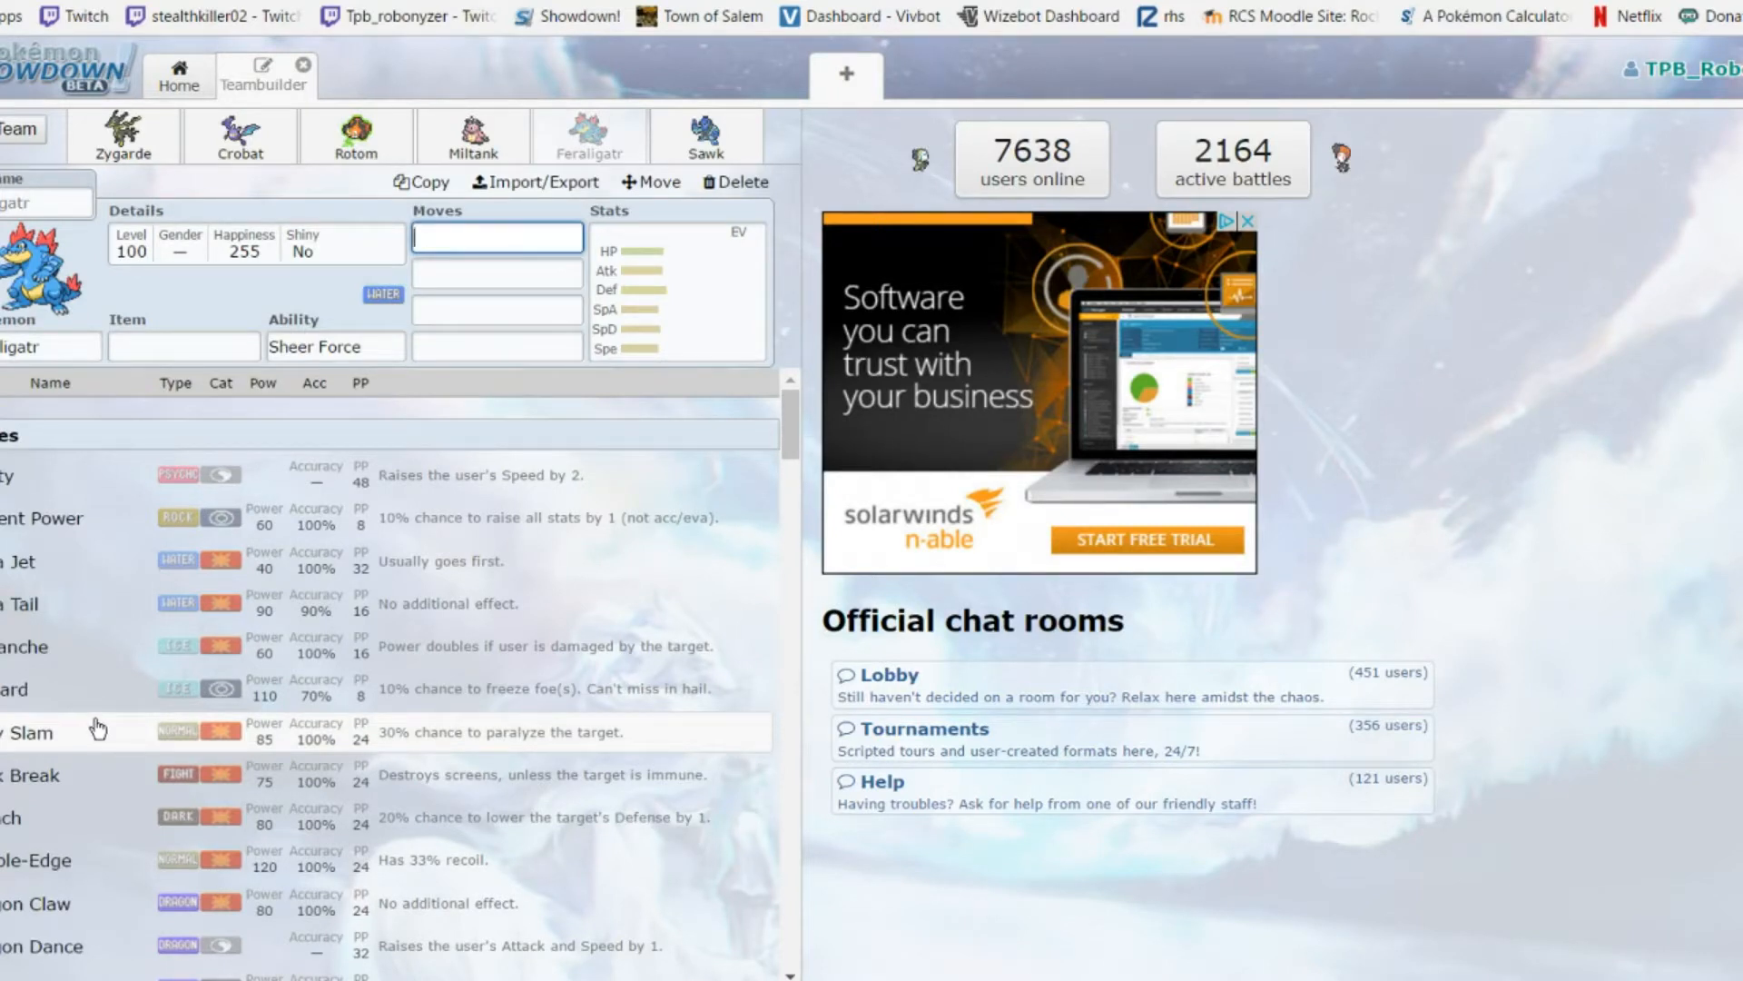
{"action": "mouse_move", "coordinate": [140, 601]}
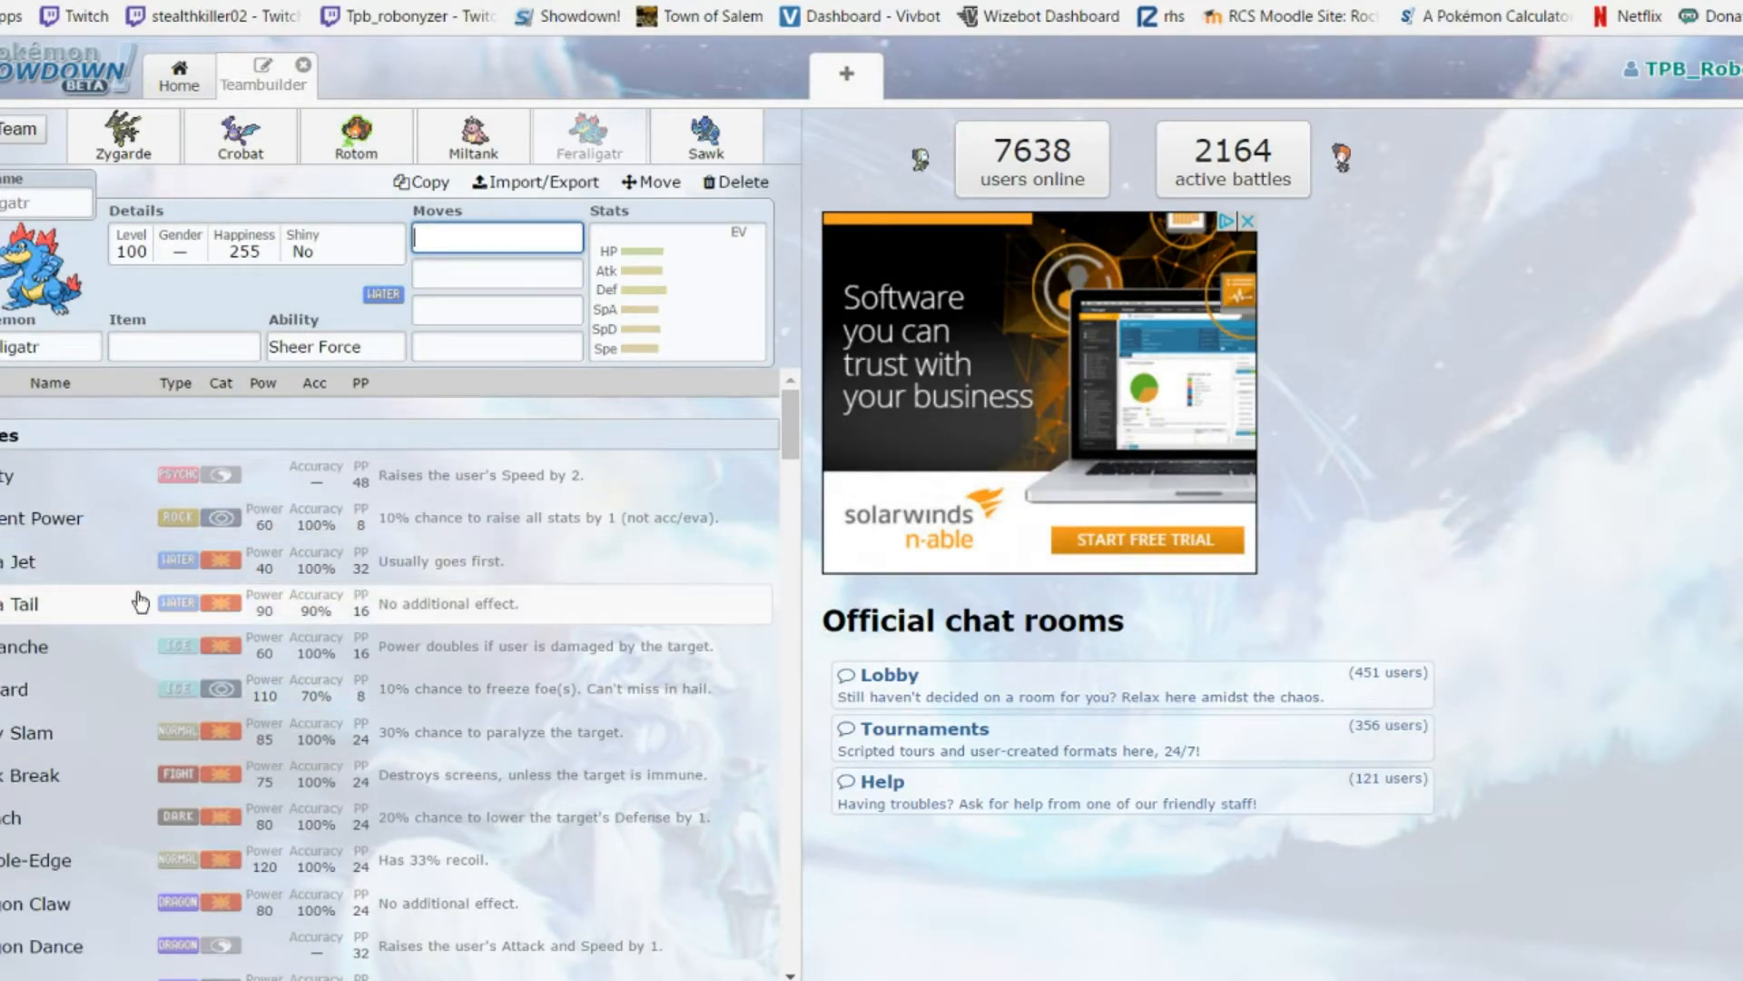
{"action": "mouse_move", "coordinate": [116, 656]}
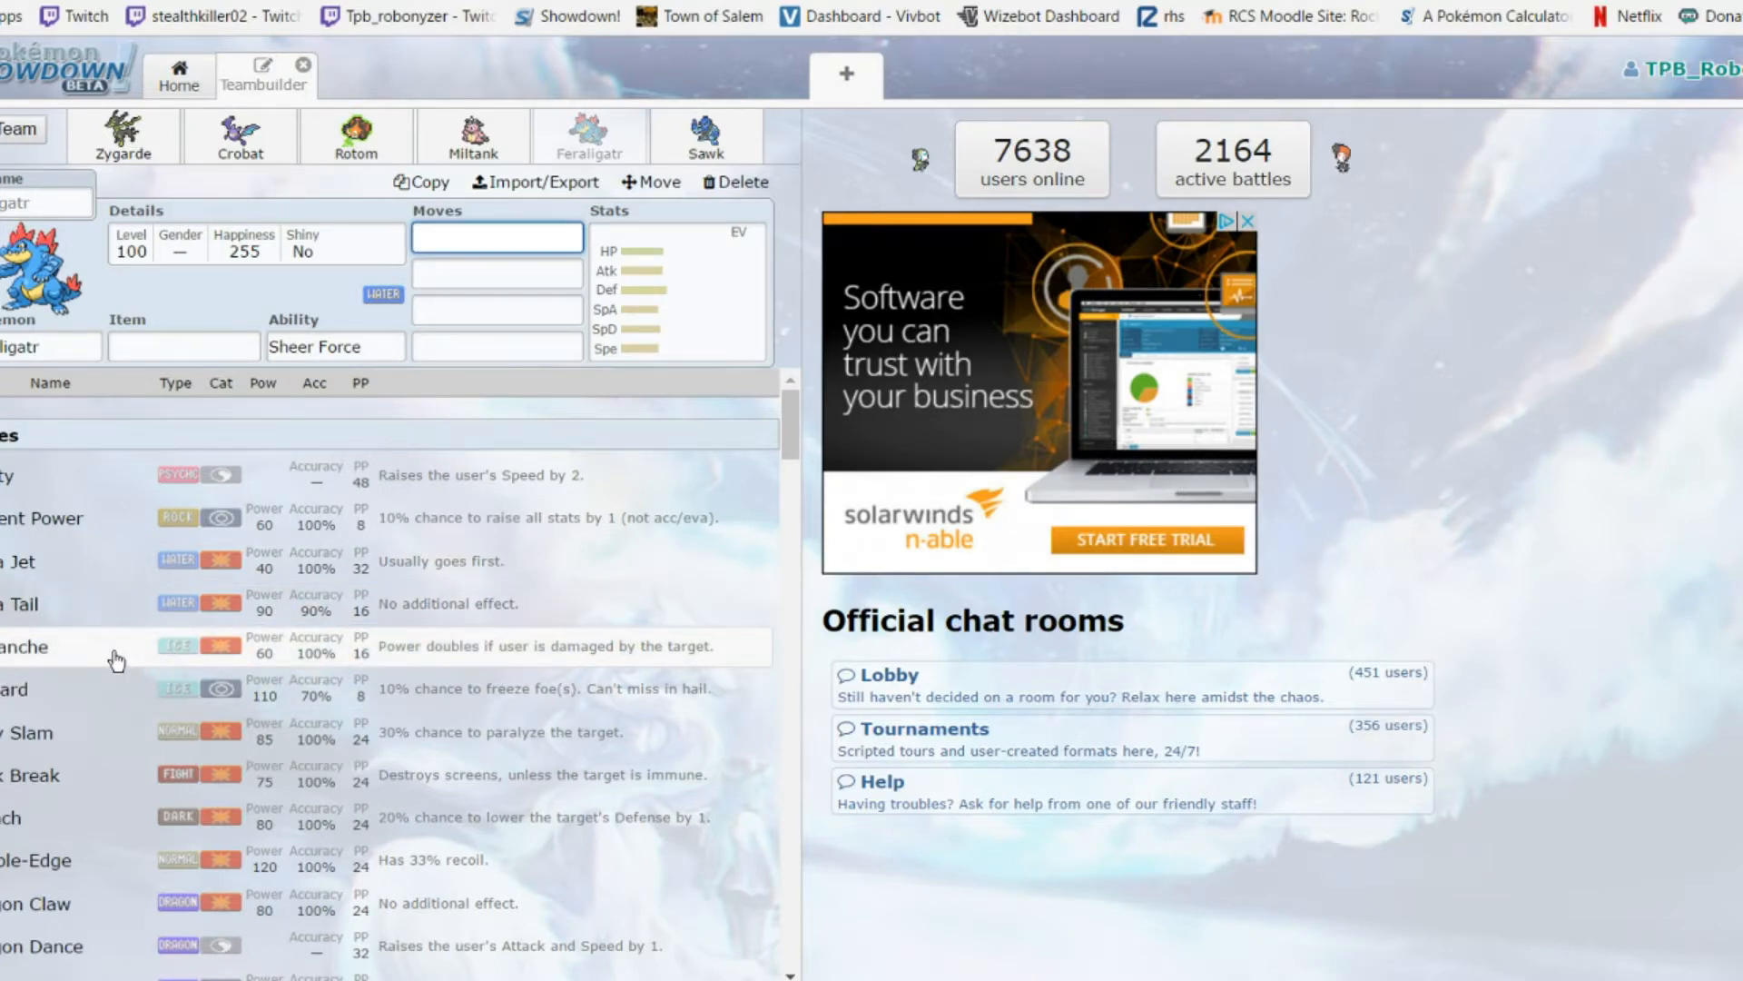
{"action": "scroll", "scroll_direction": "down", "scroll_amount": 3}
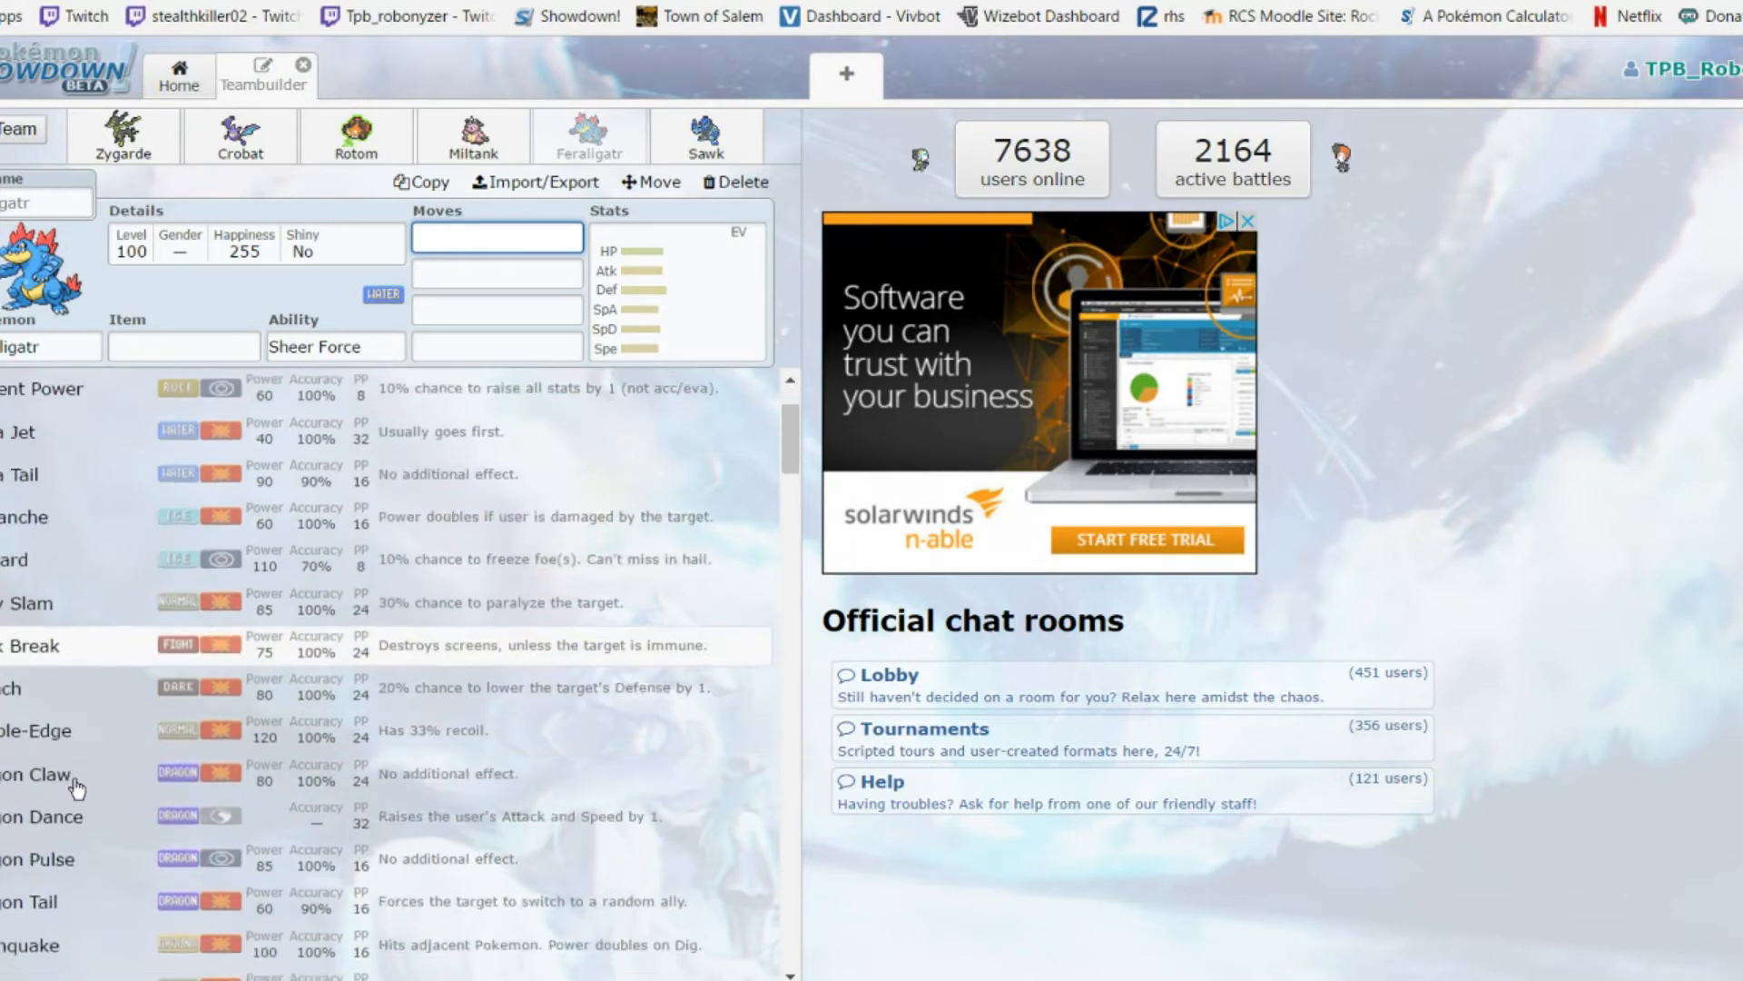
Continue scrolling through the rest of Feraligatr's learnable move list
{"action": "scroll", "scroll_direction": "down", "scroll_amount": 3}
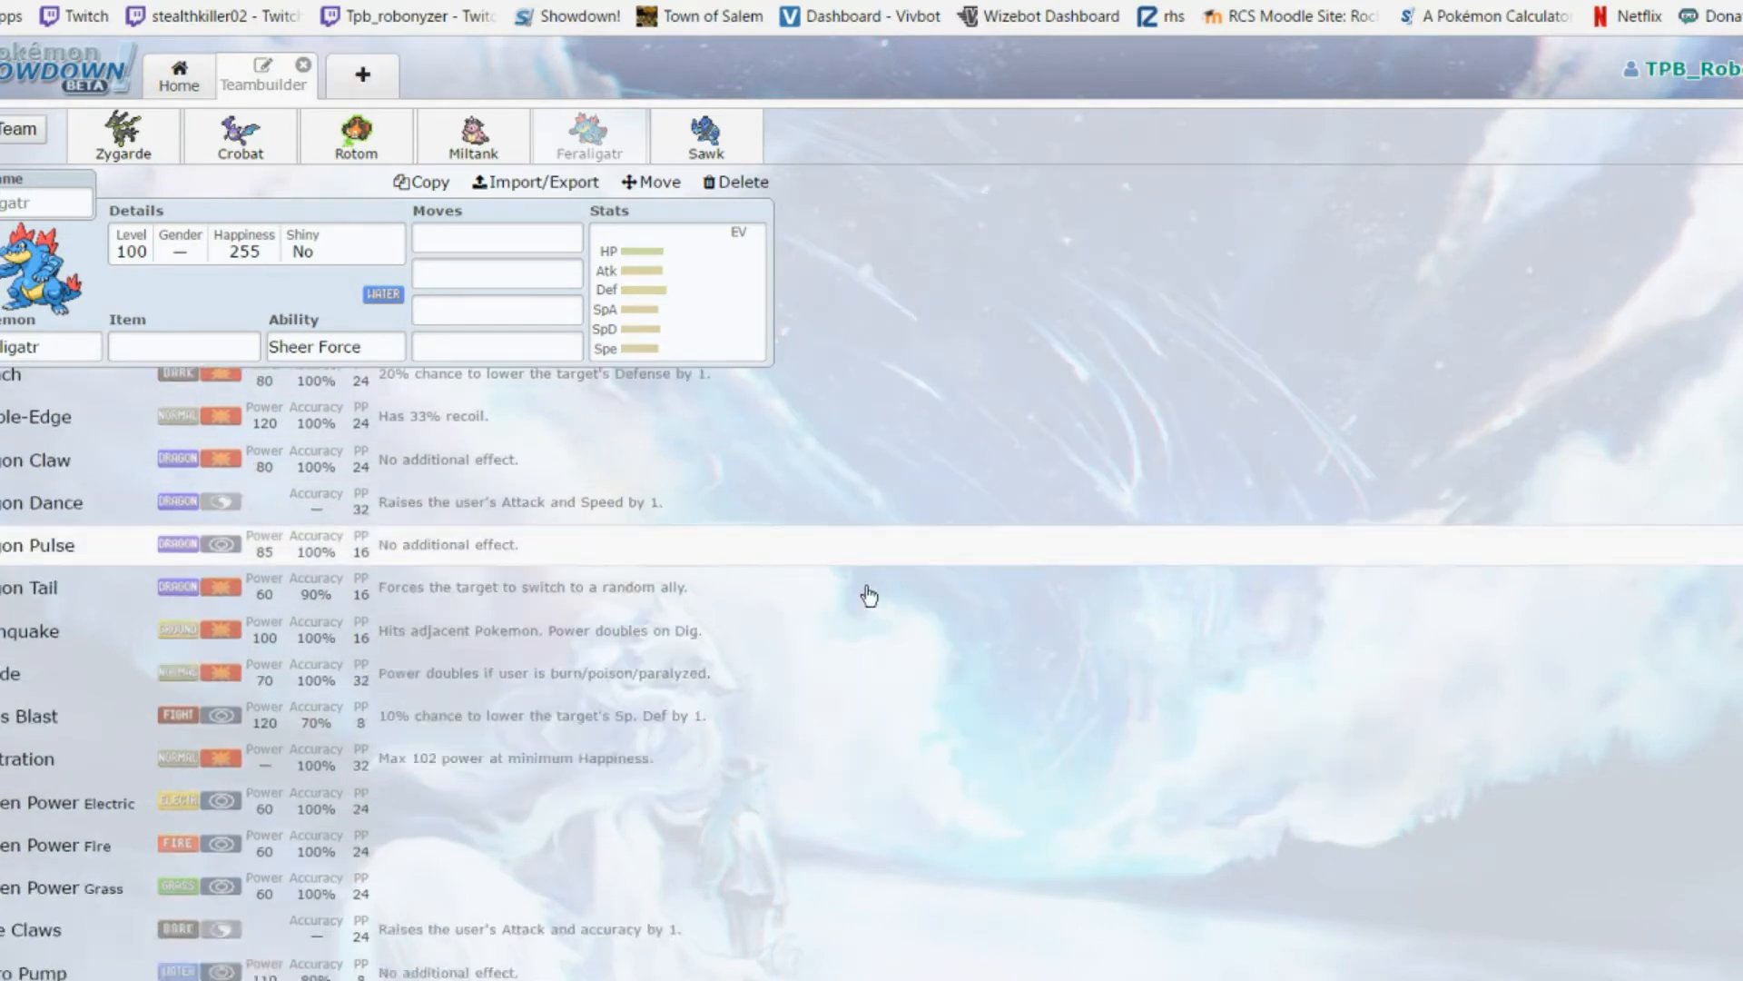
{"action": "scroll", "scroll_direction": "down", "scroll_amount": 3}
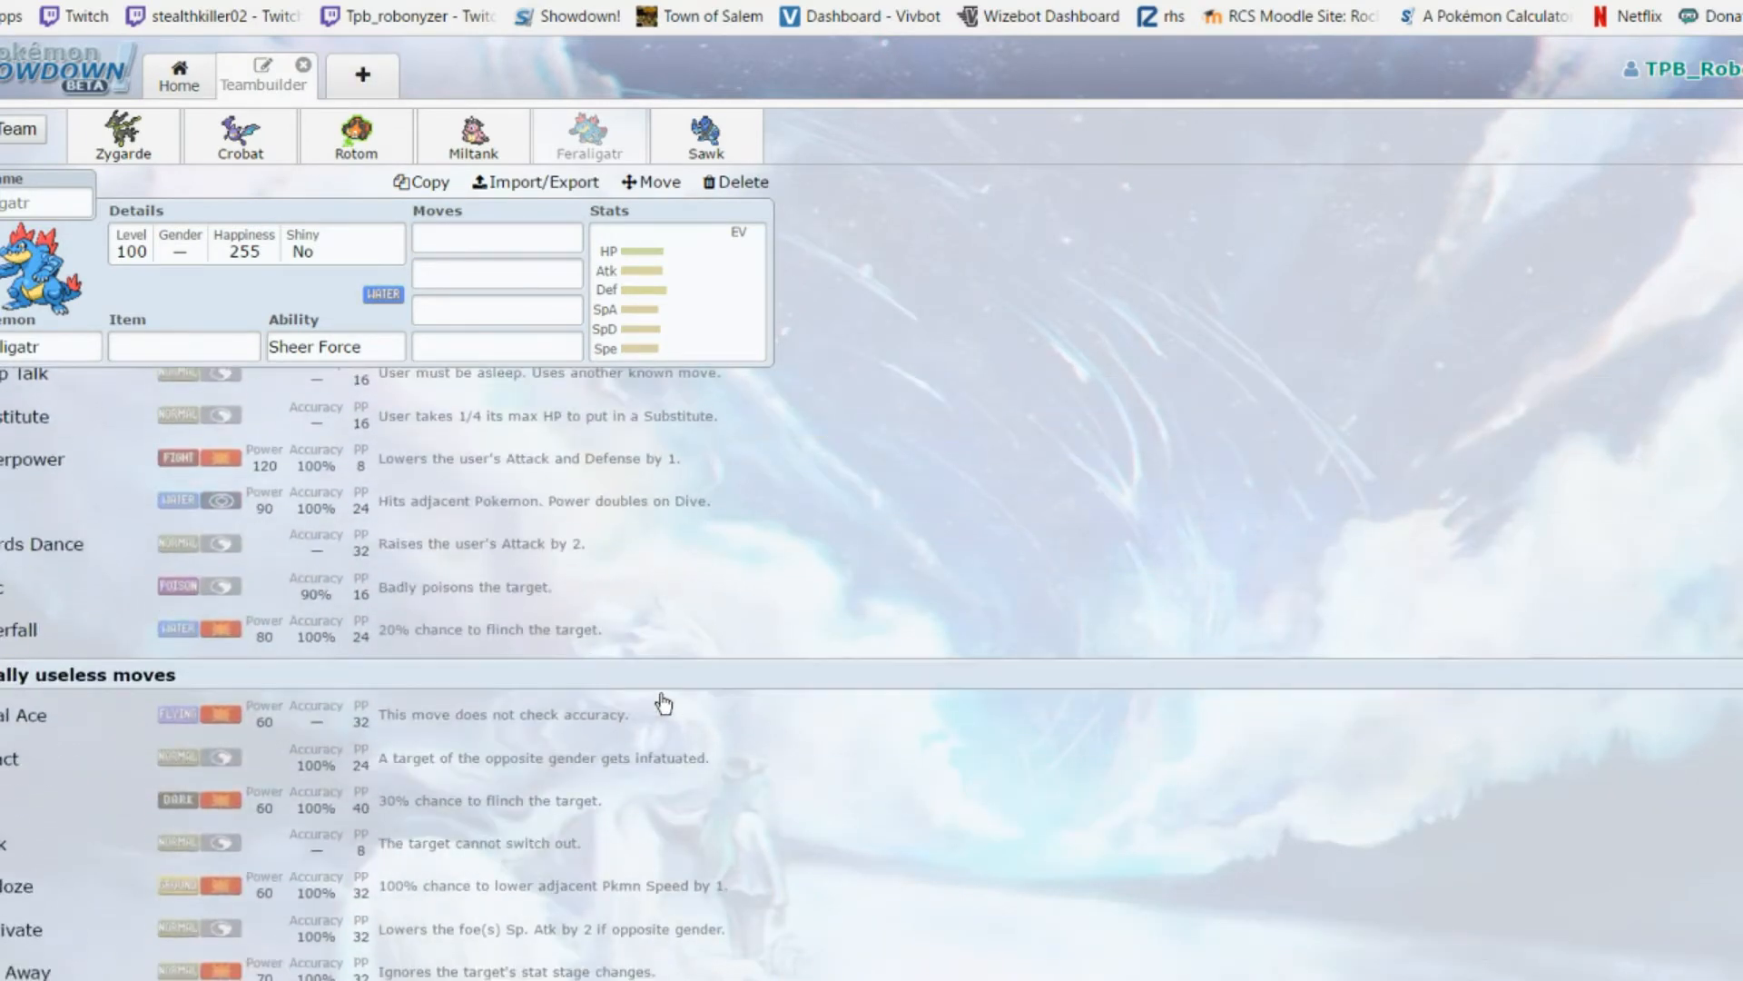
{"action": "scroll", "scroll_direction": "down", "scroll_amount": 3}
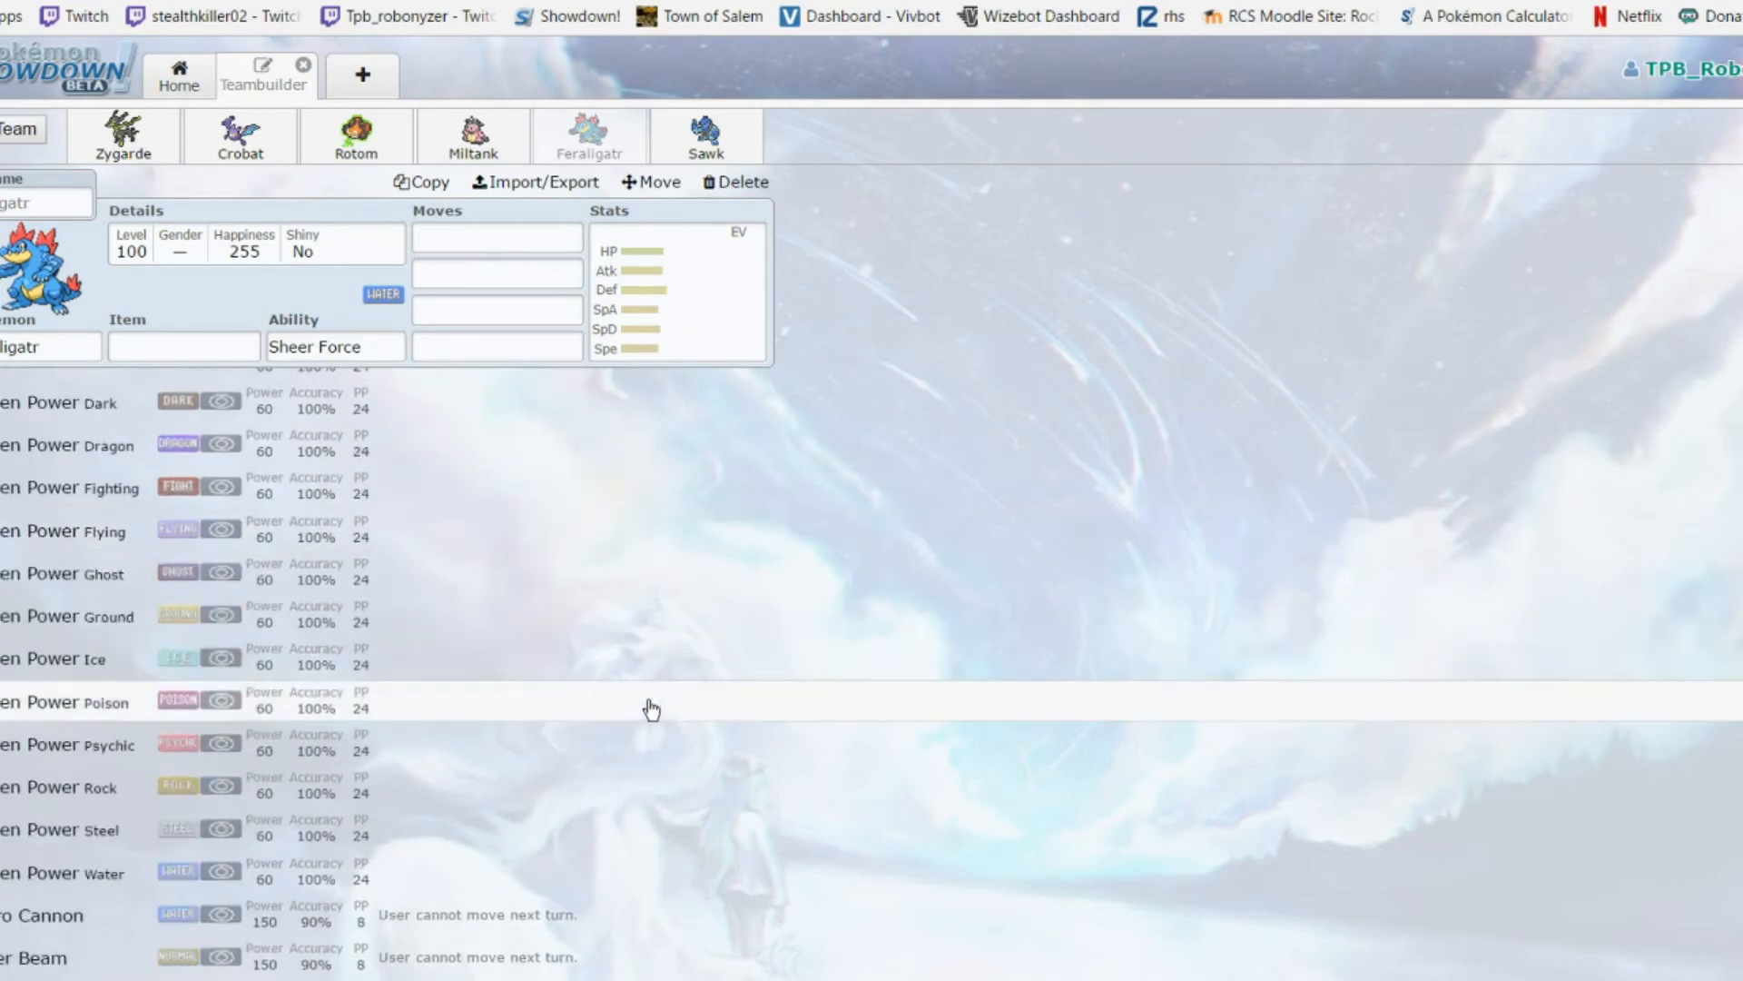
{"action": "scroll", "scroll_direction": "down", "scroll_amount": 3}
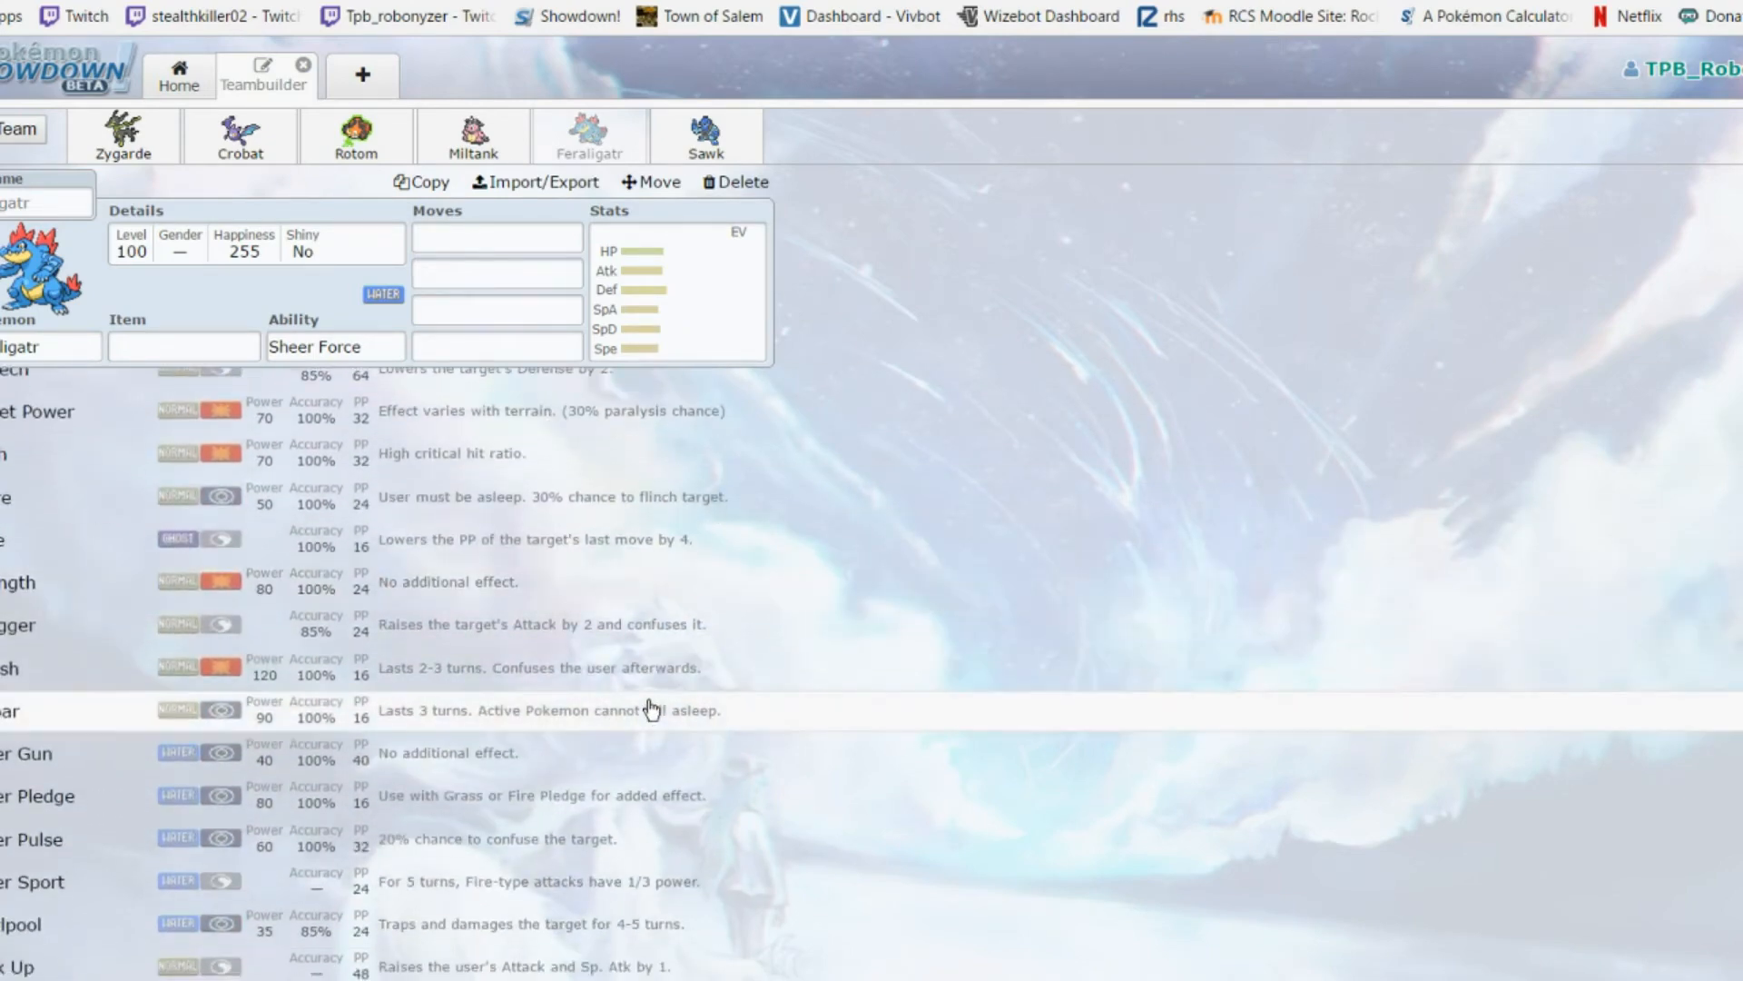
{"action": "mouse_move", "coordinate": [752, 588]}
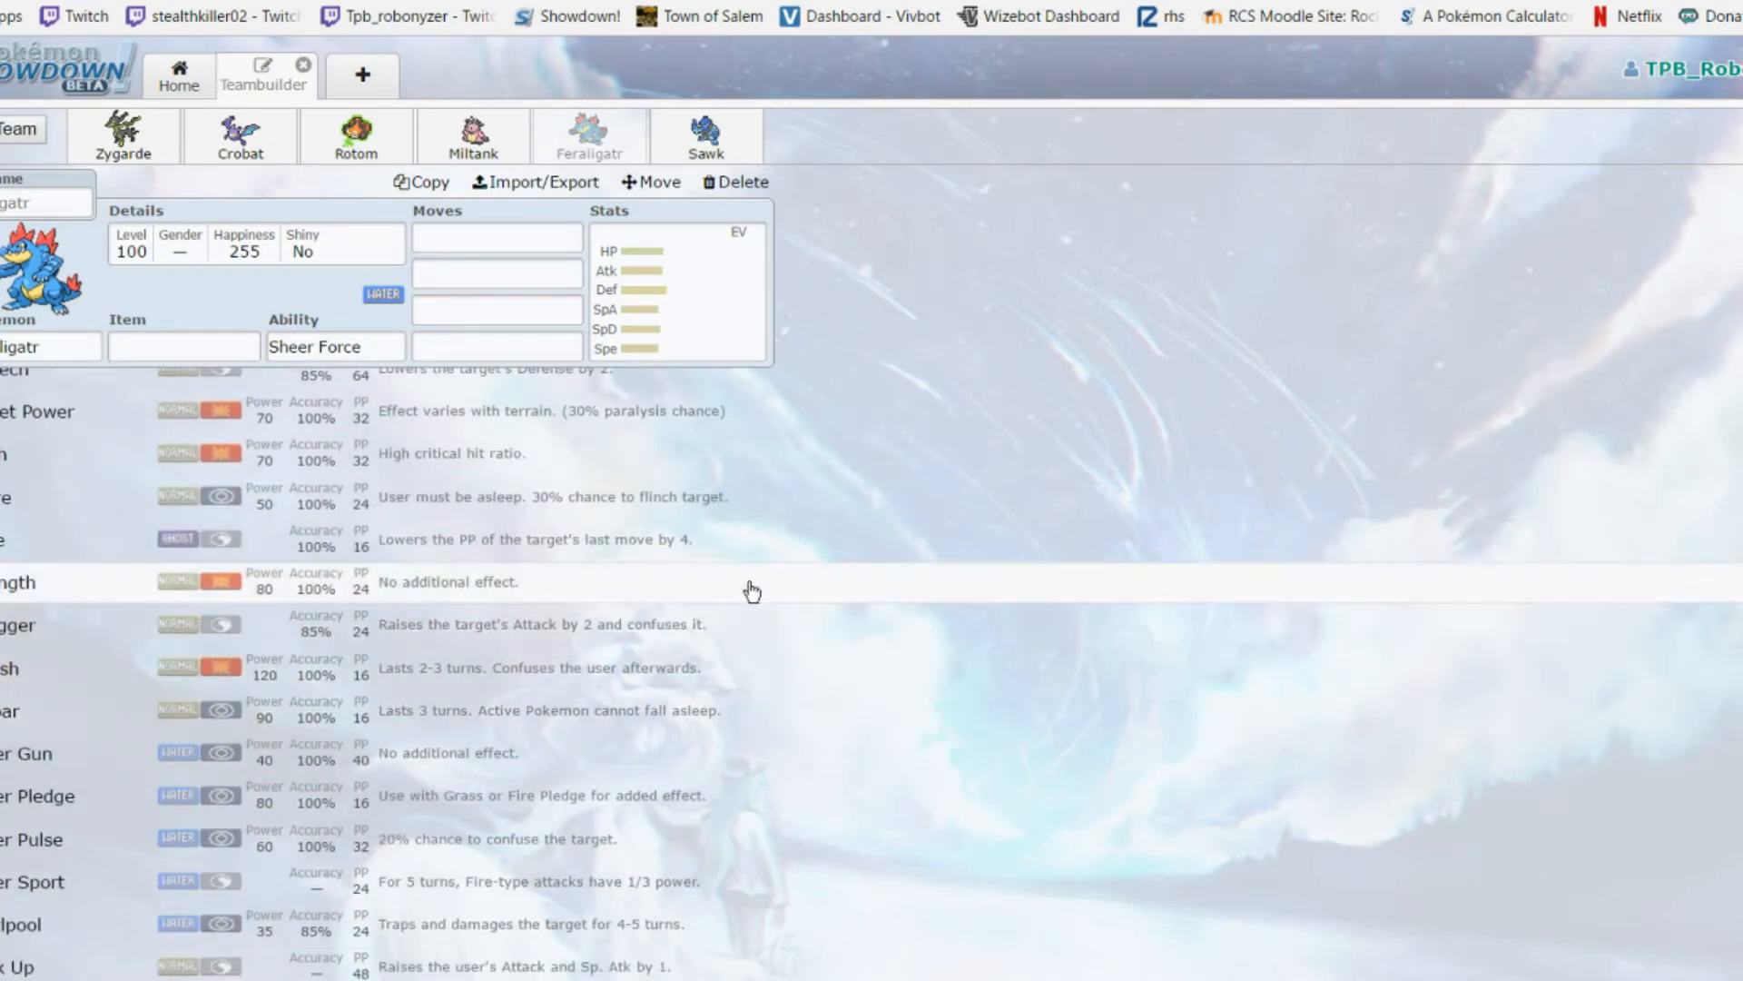
{"action": "scroll", "scroll_direction": "down", "scroll_amount": 3}
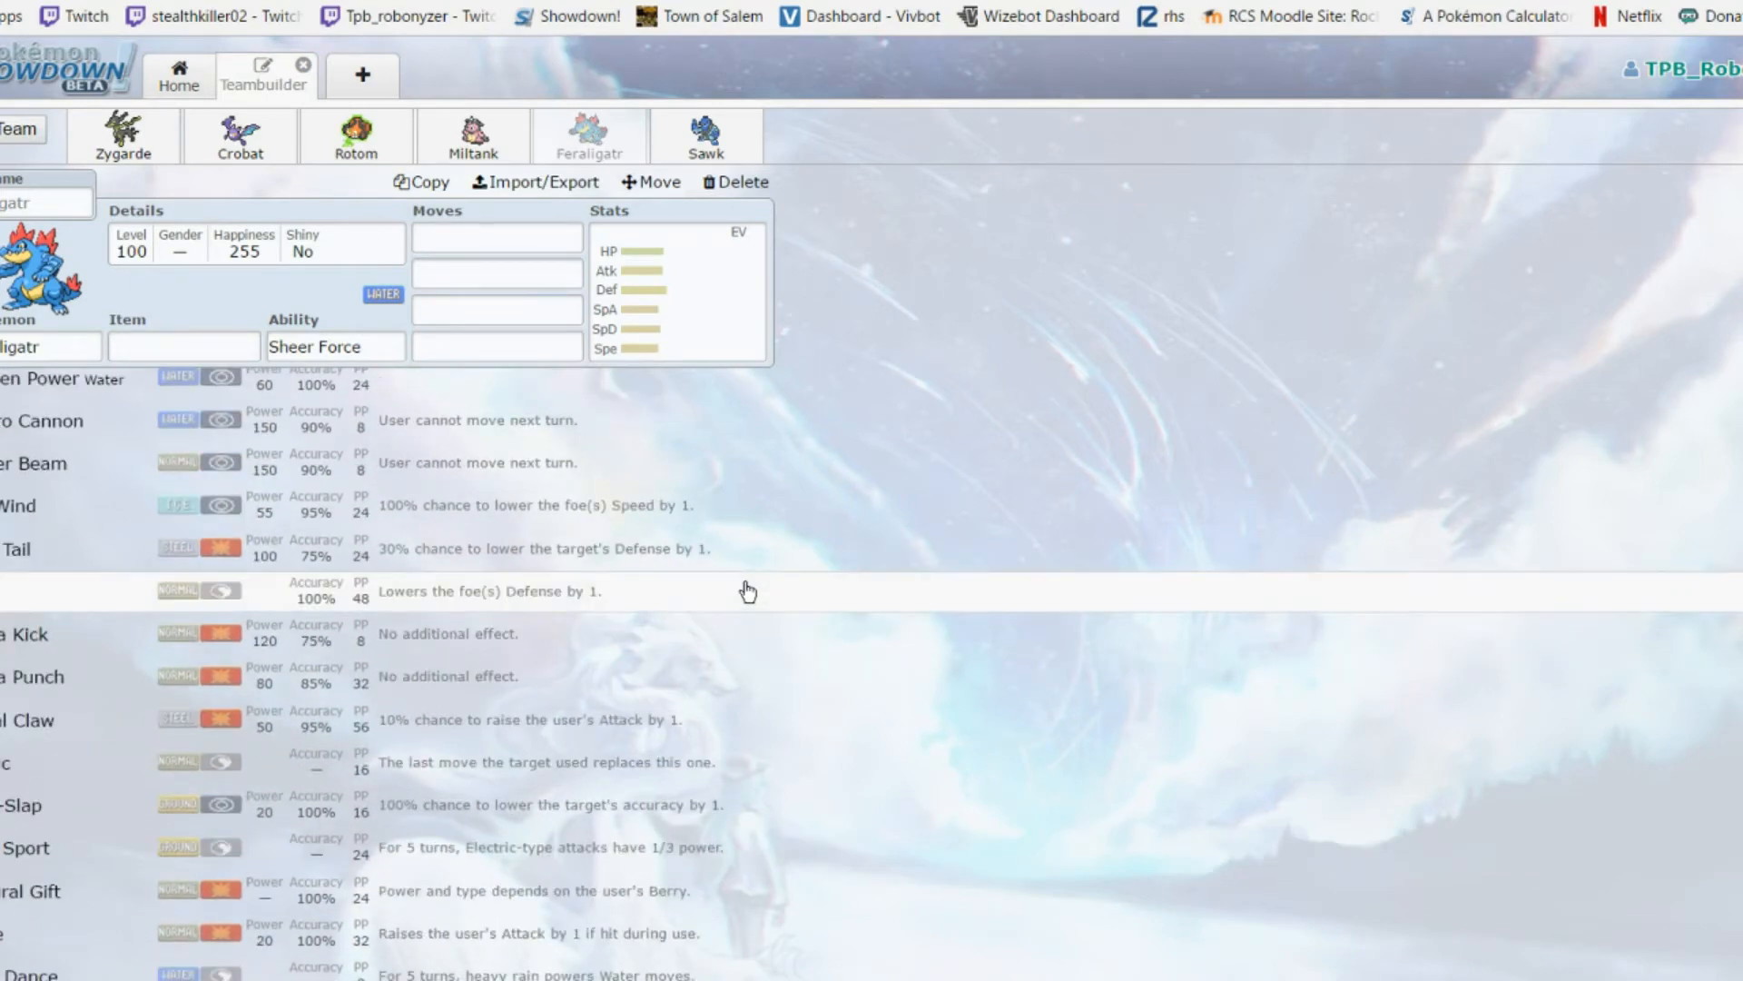
{"action": "scroll", "scroll_direction": "down", "scroll_amount": 3}
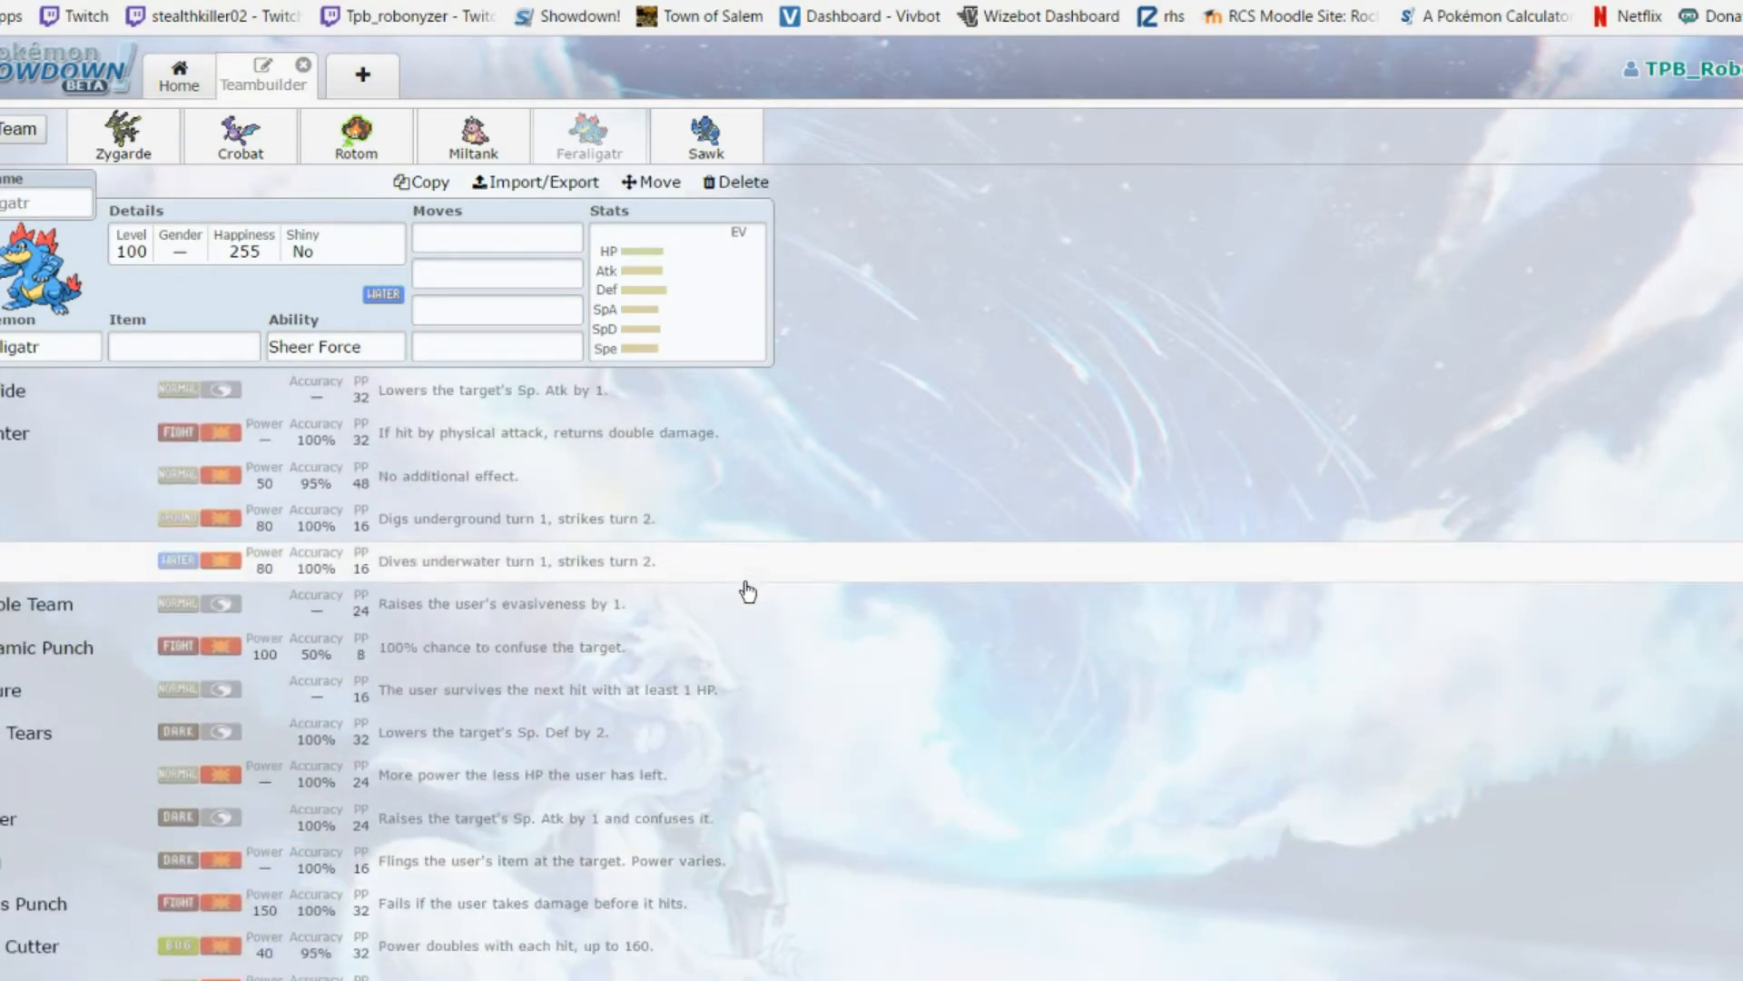
{"action": "scroll", "scroll_direction": "down", "scroll_amount": 3}
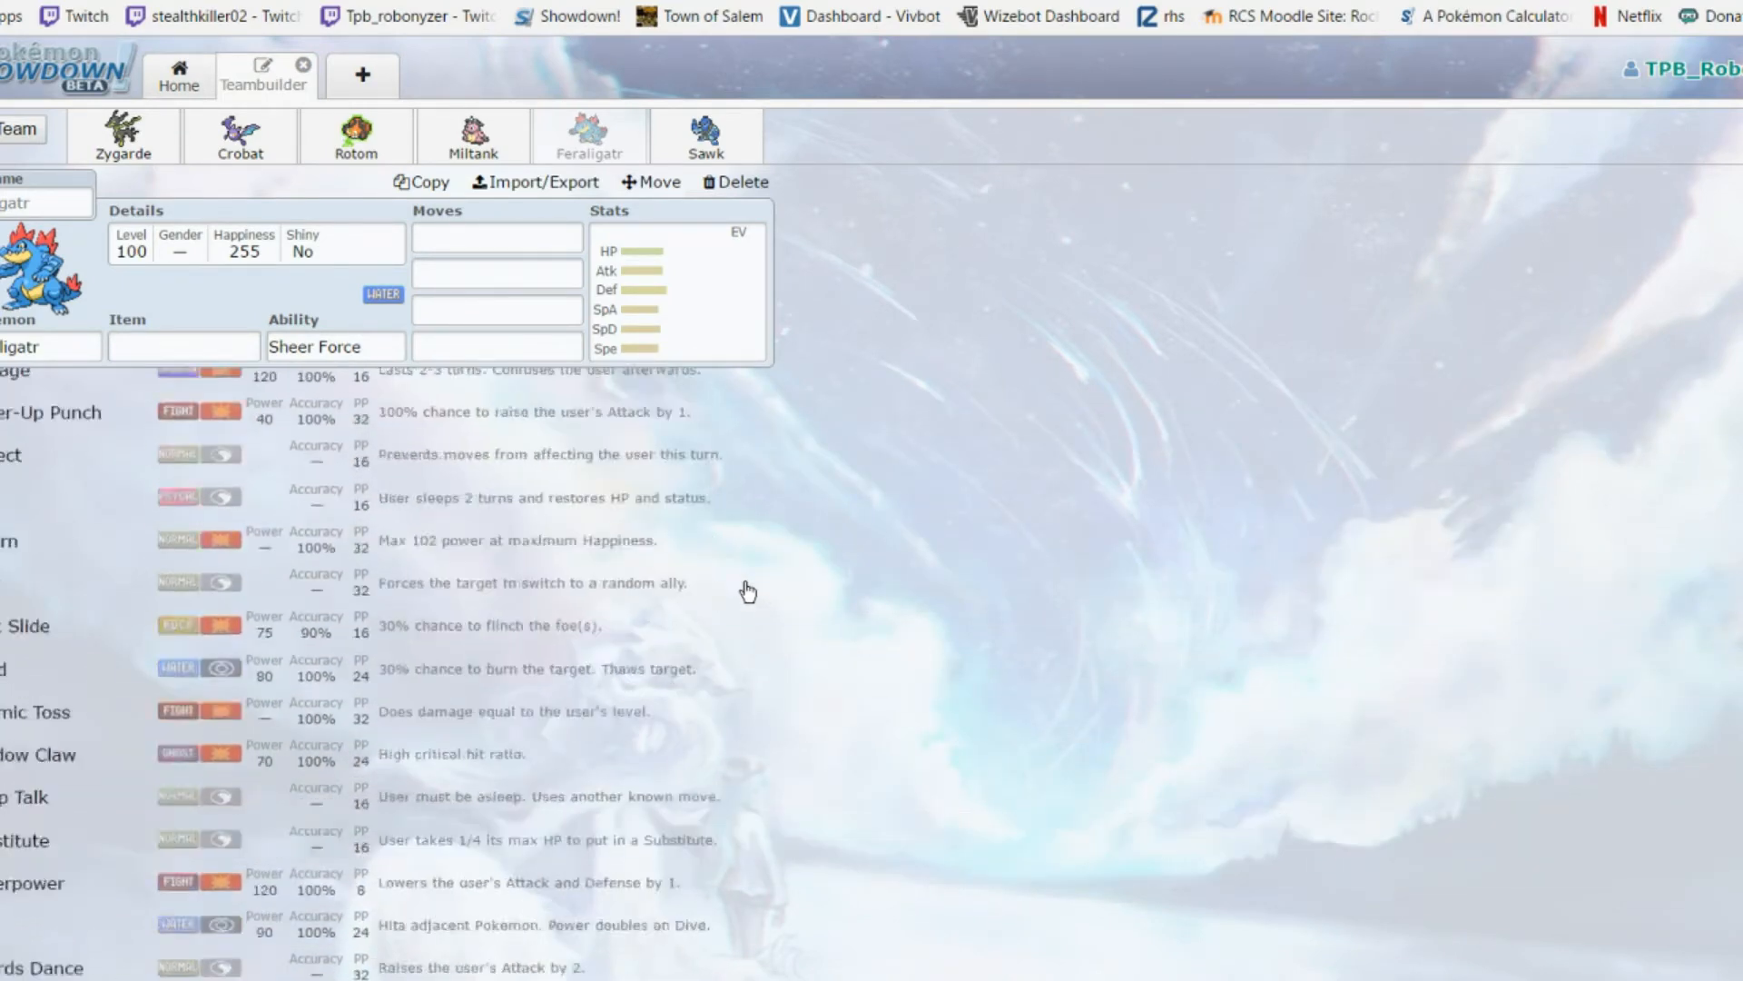
Review Feraligatr's EV/IV spread, glance at its ability options, and return to its stats
{"action": "left_click", "coordinate": [678, 289]}
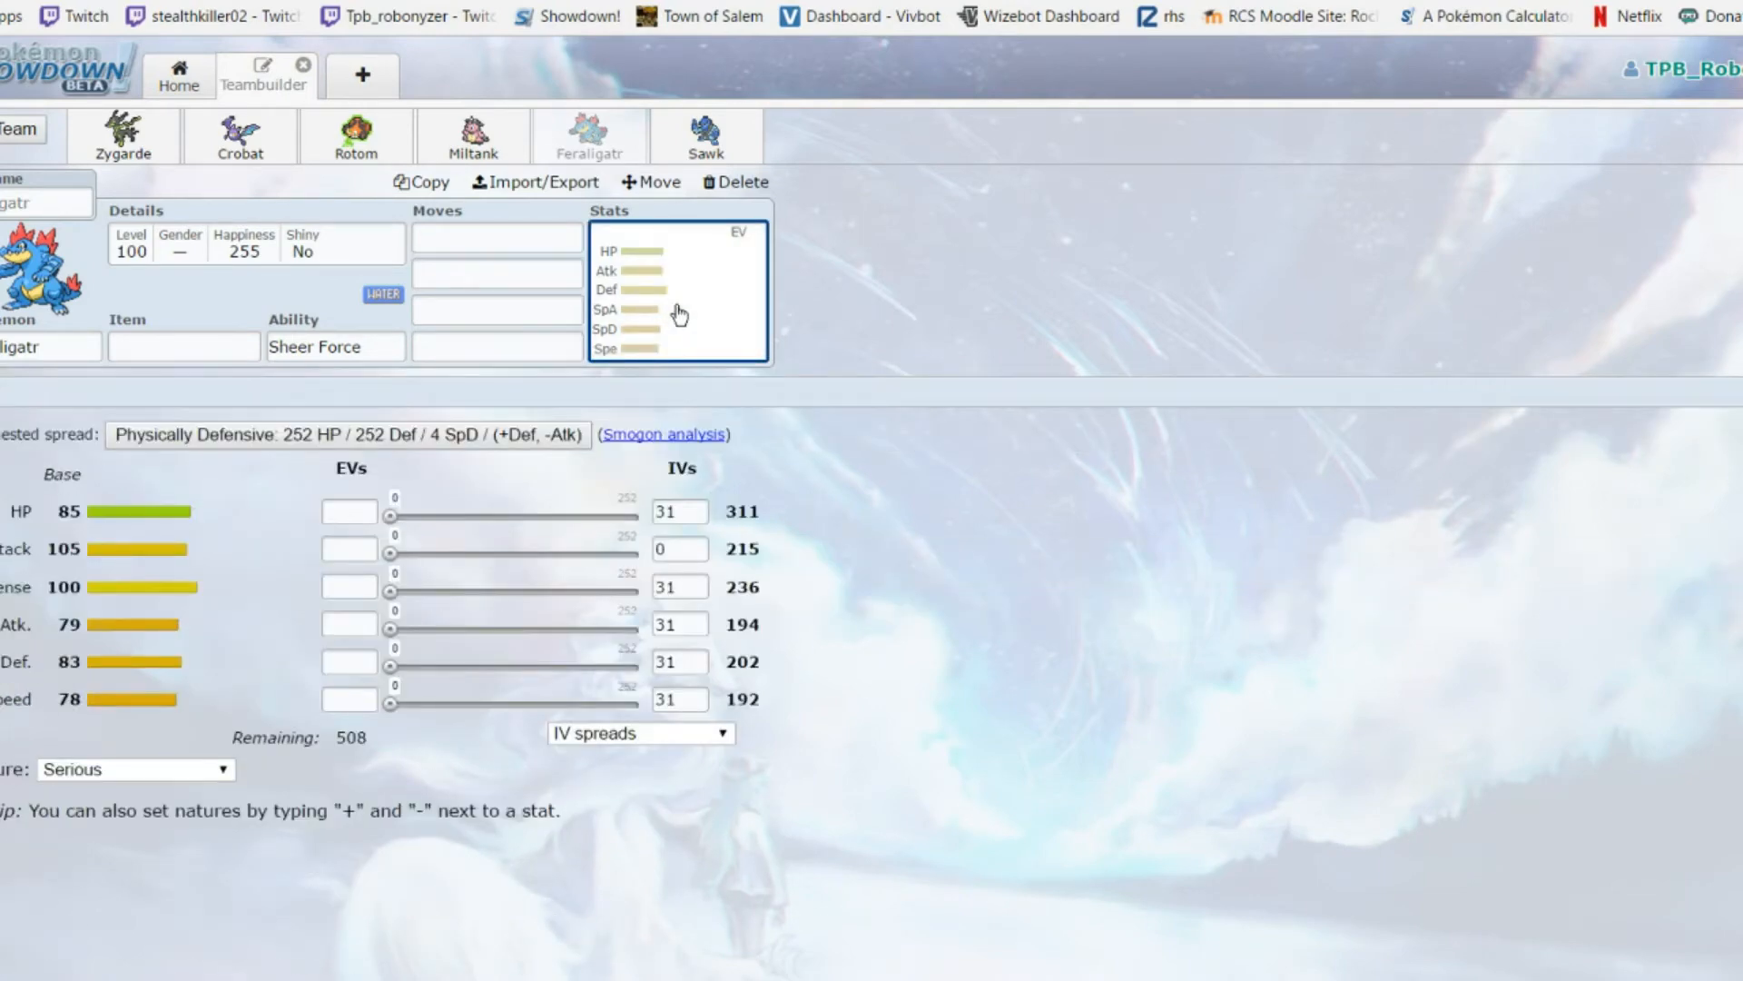
{"action": "mouse_move", "coordinate": [399, 665]}
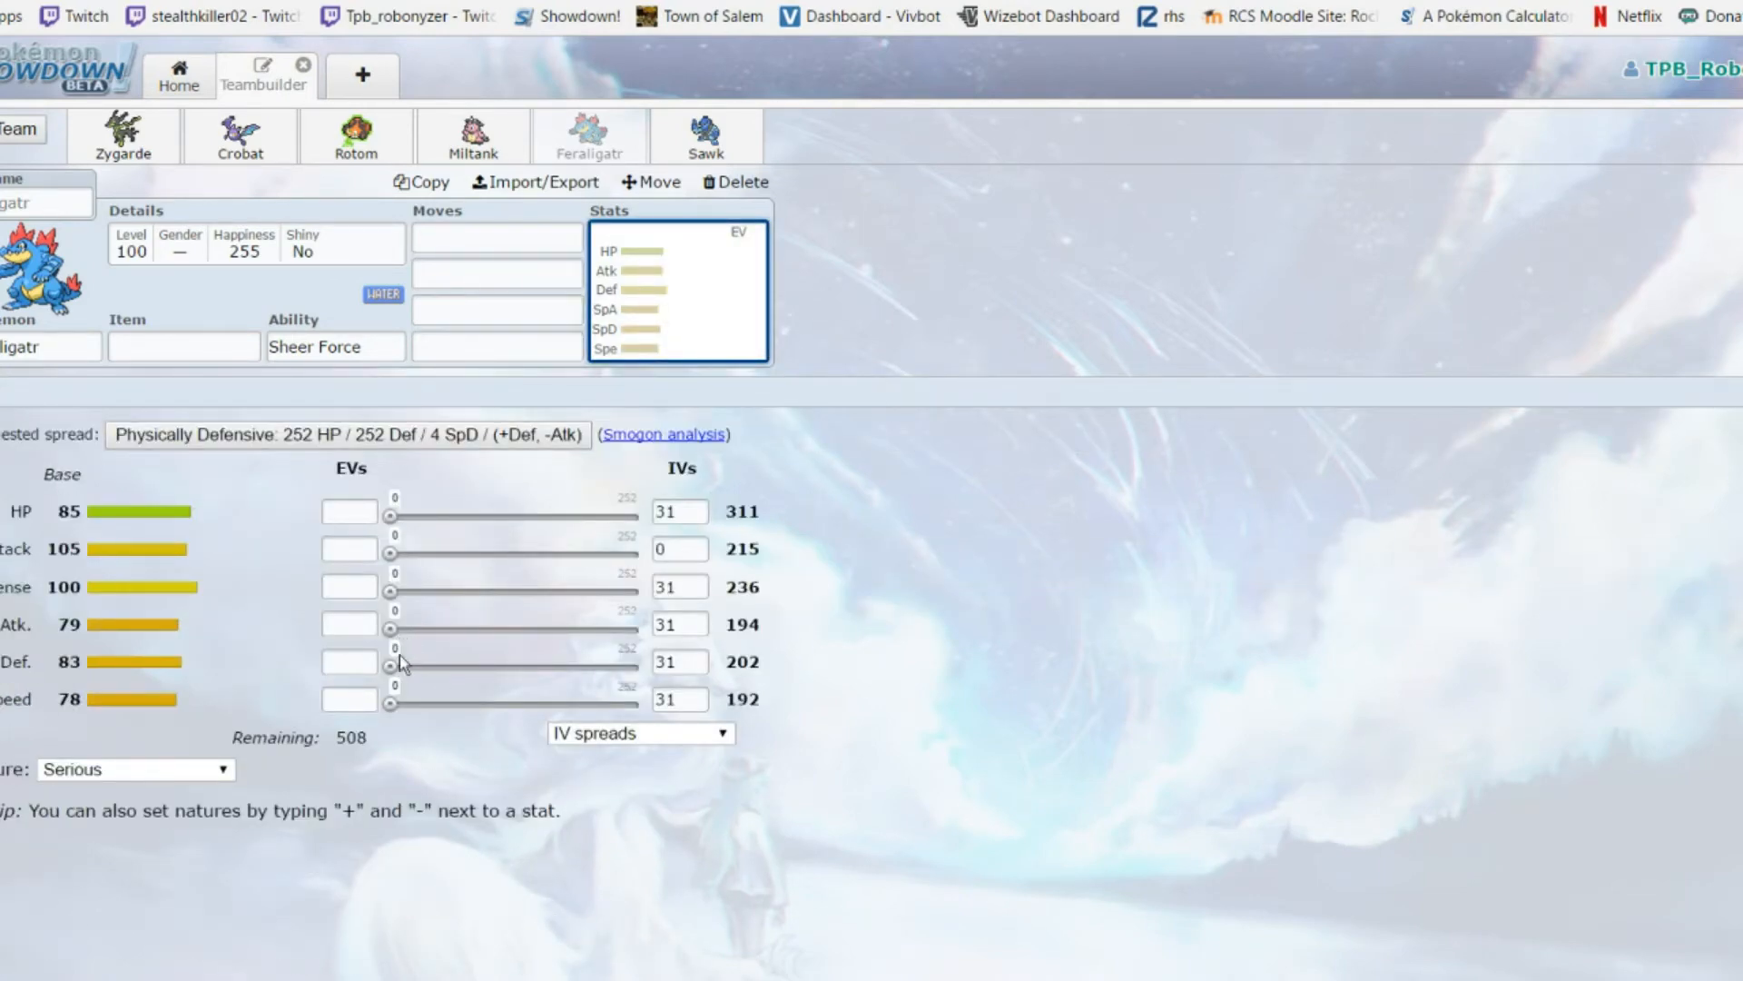
{"action": "mouse_move", "coordinate": [388, 561]}
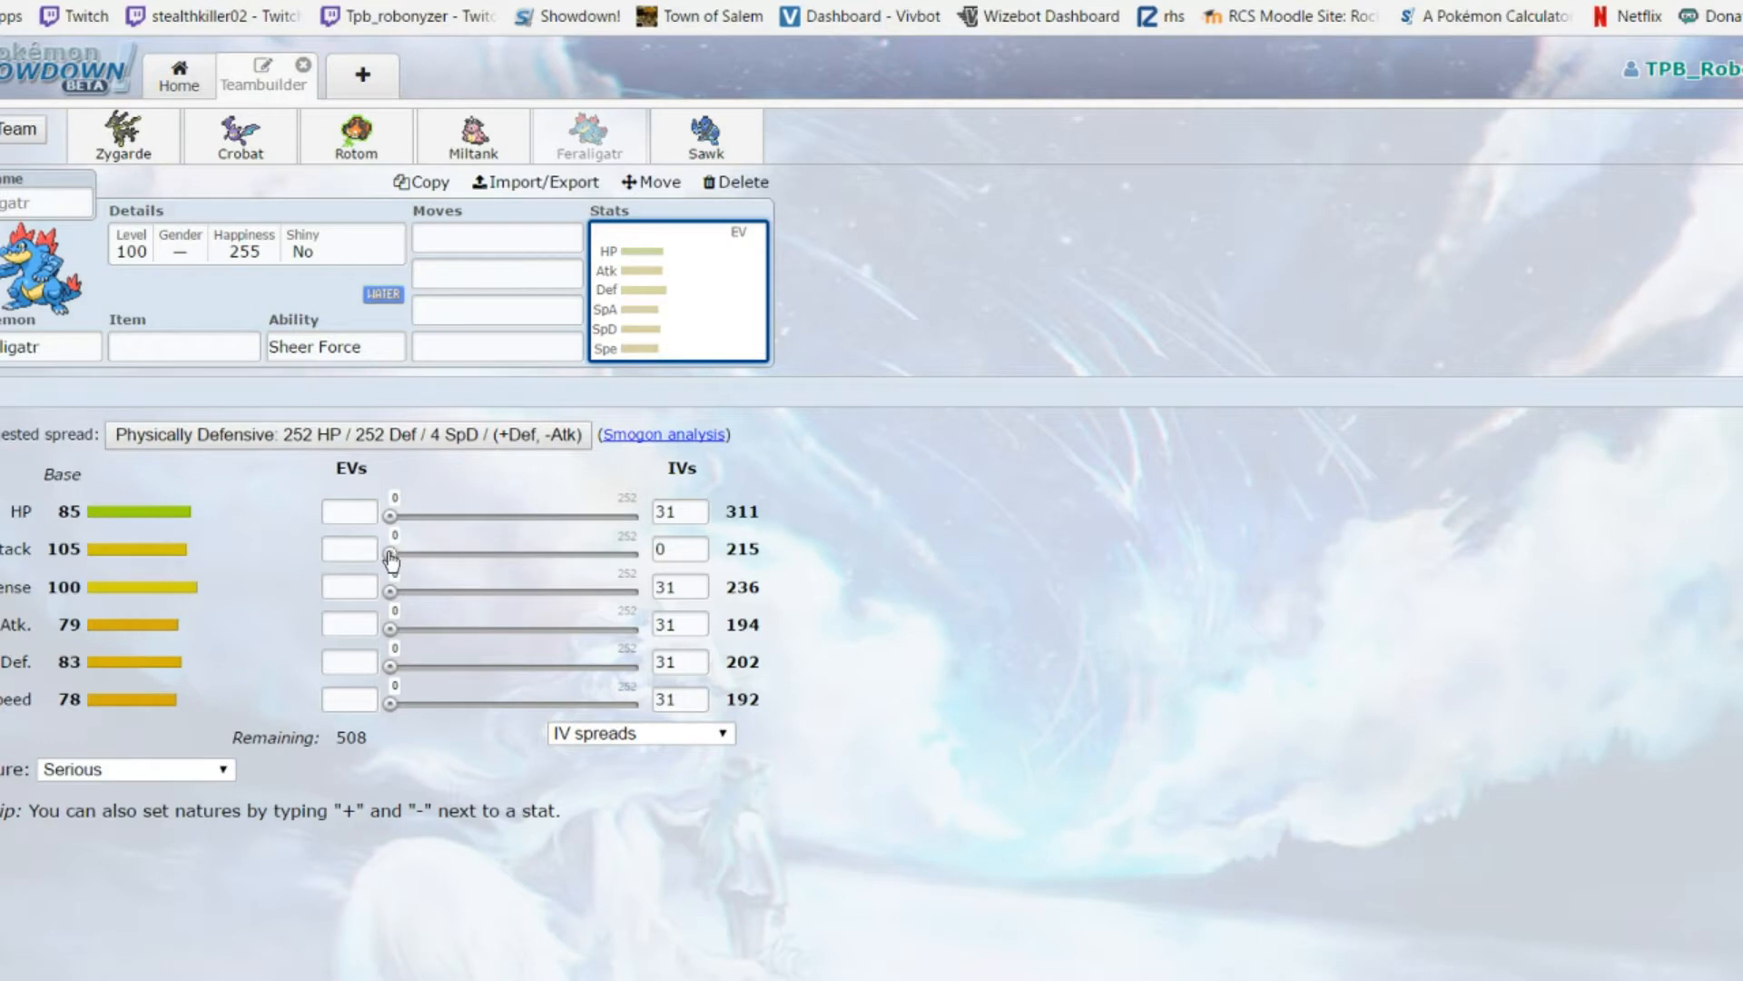
{"action": "left_click", "coordinate": [334, 345]}
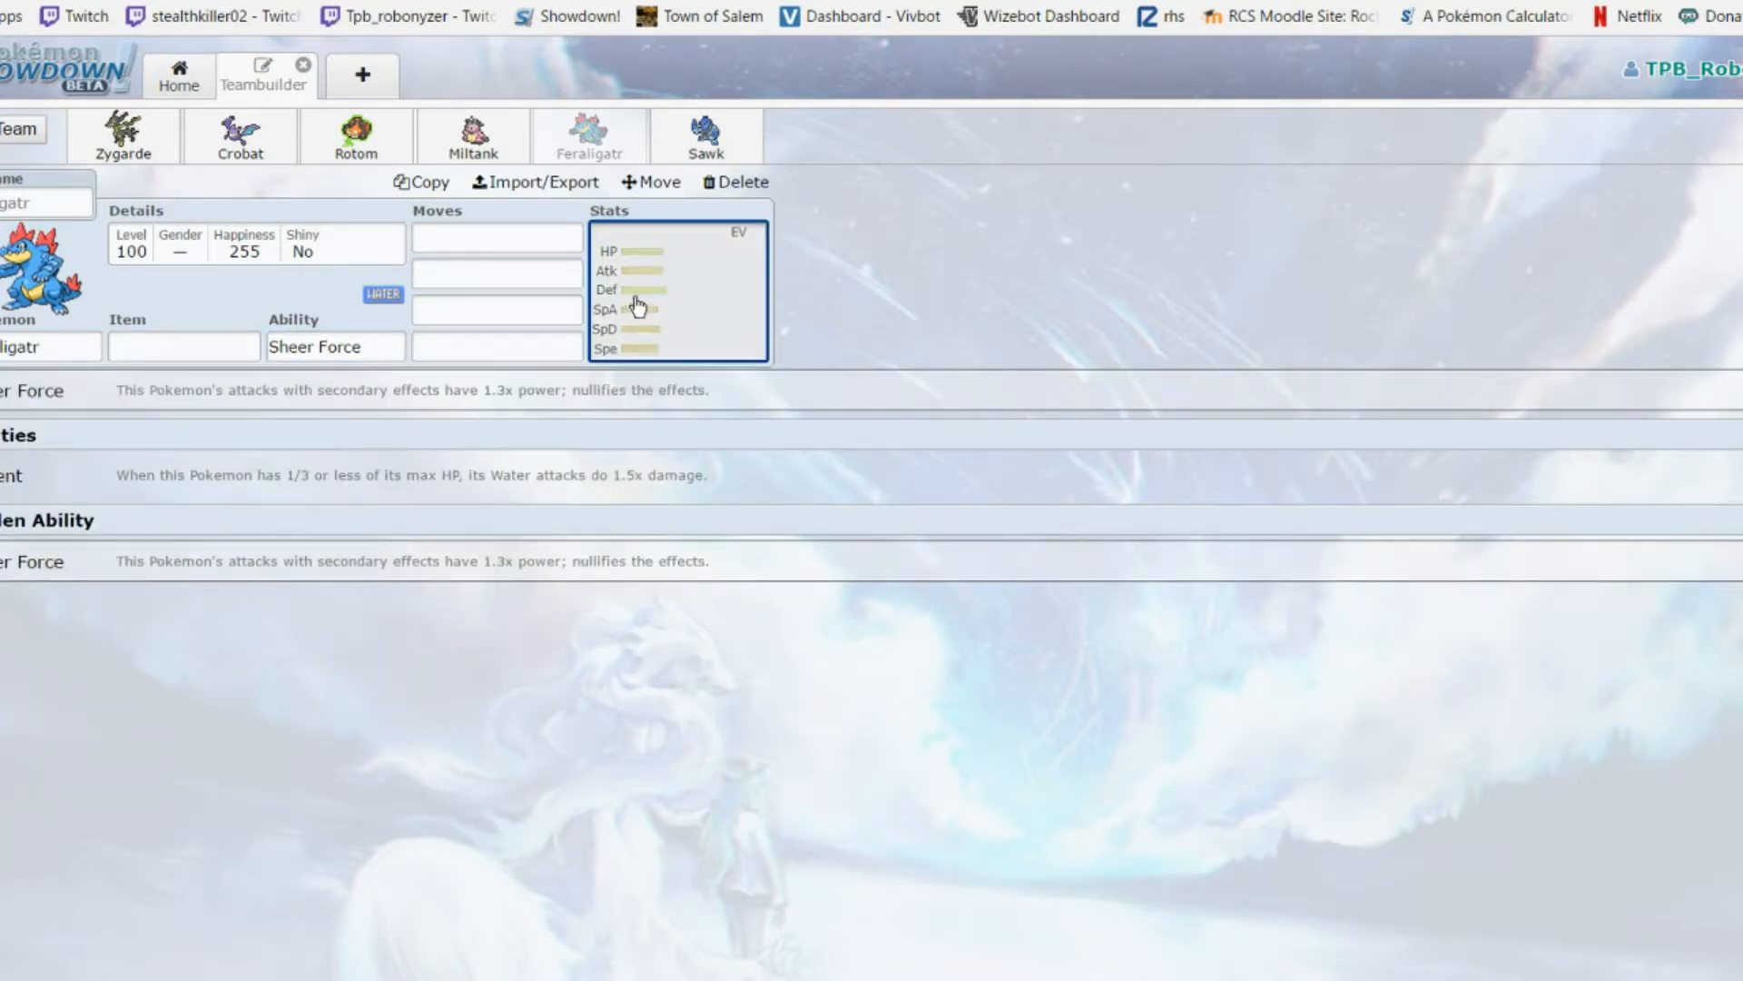
{"action": "left_click", "coordinate": [678, 289]}
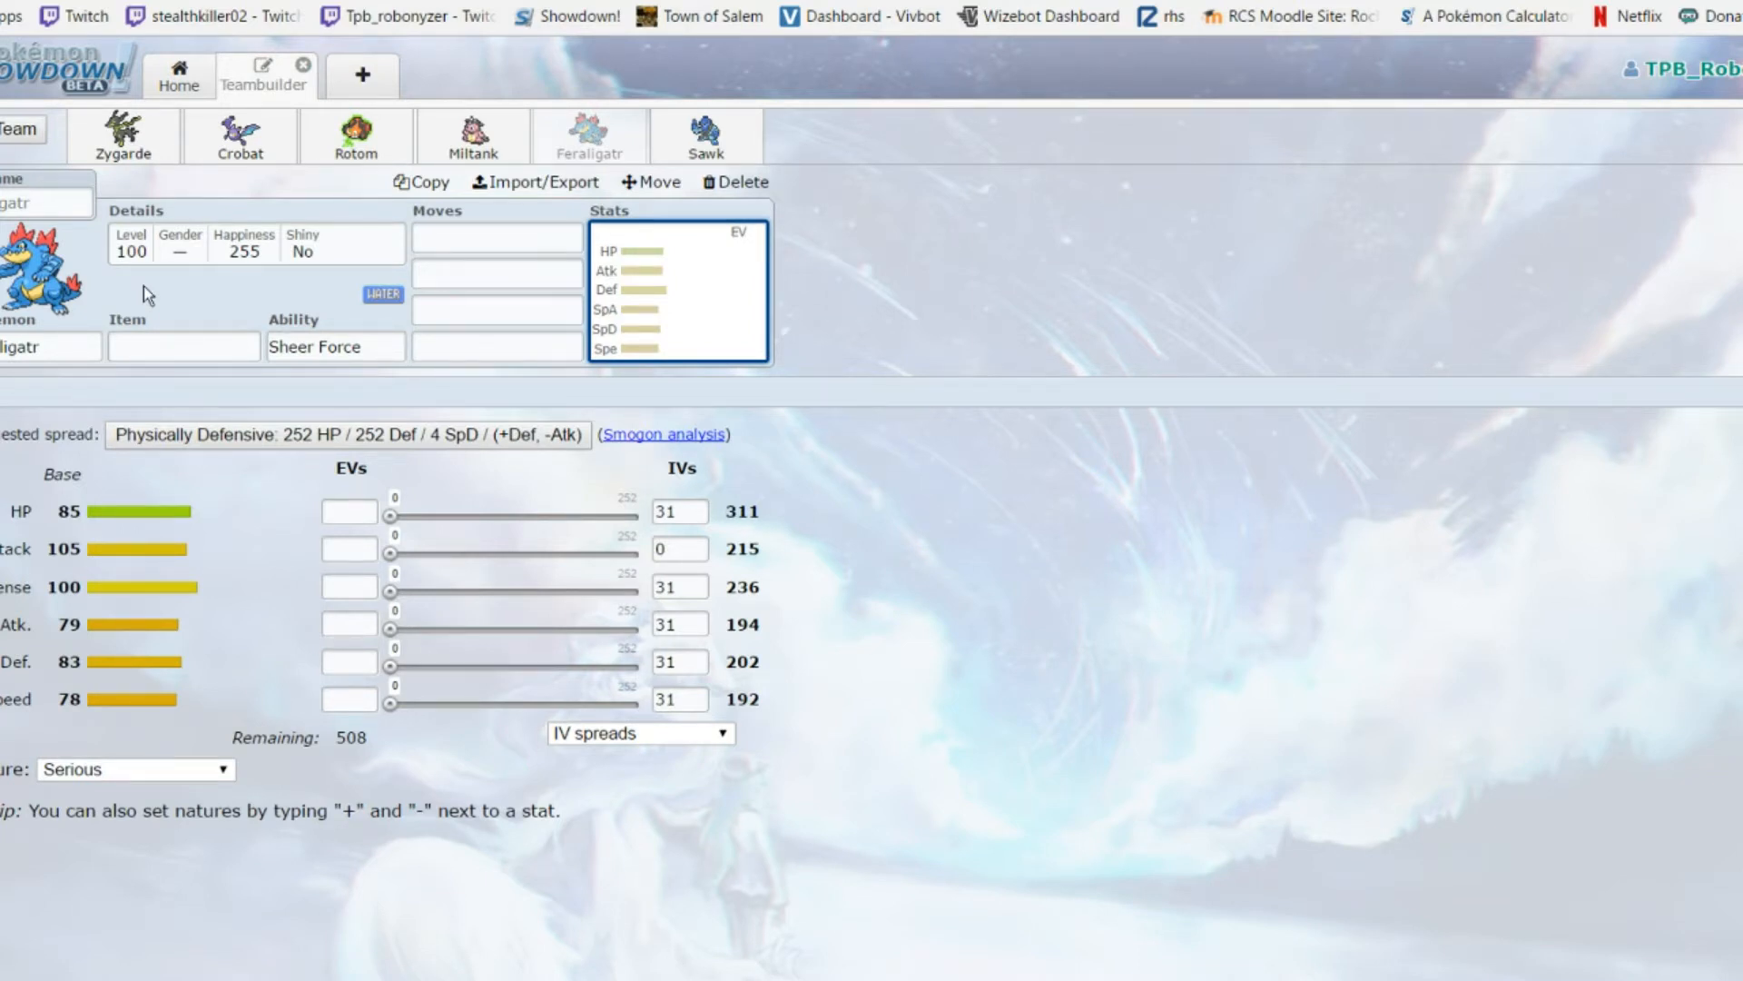
{"action": "mouse_move", "coordinate": [718, 130]}
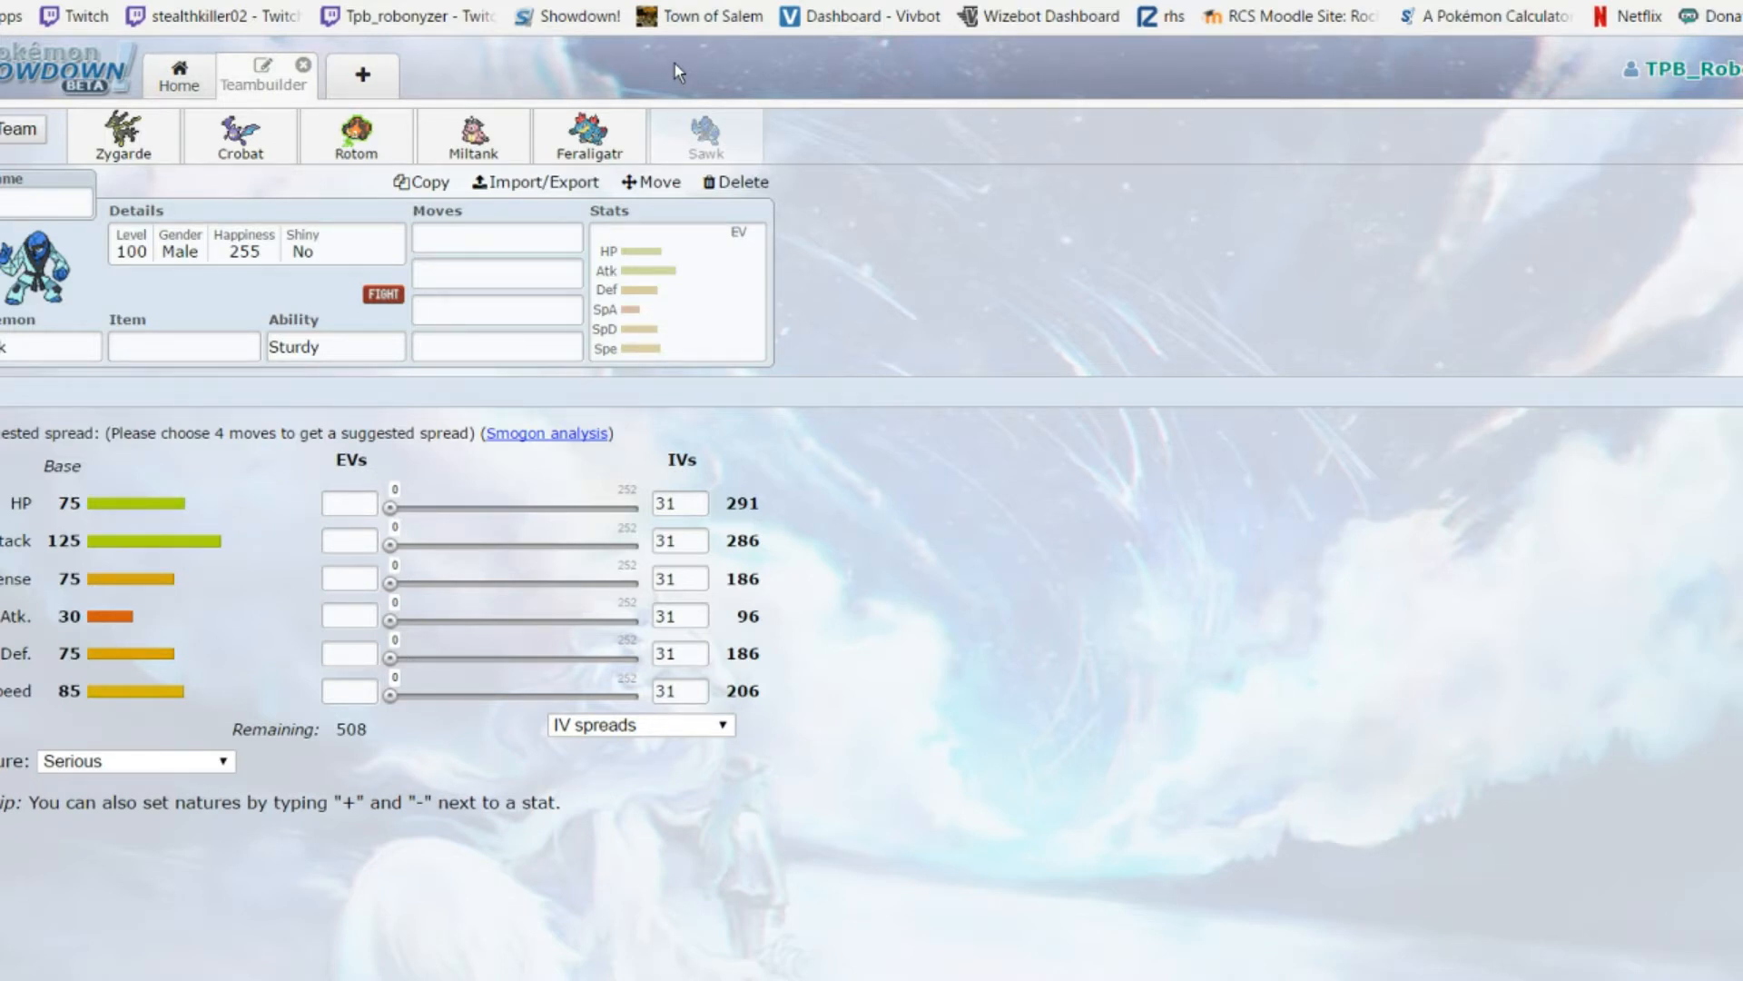
Review Sawk's abilities, held items and species slot, ending on its stats with Atk IV 0 (Attack 255)
{"action": "left_click", "coordinate": [334, 345]}
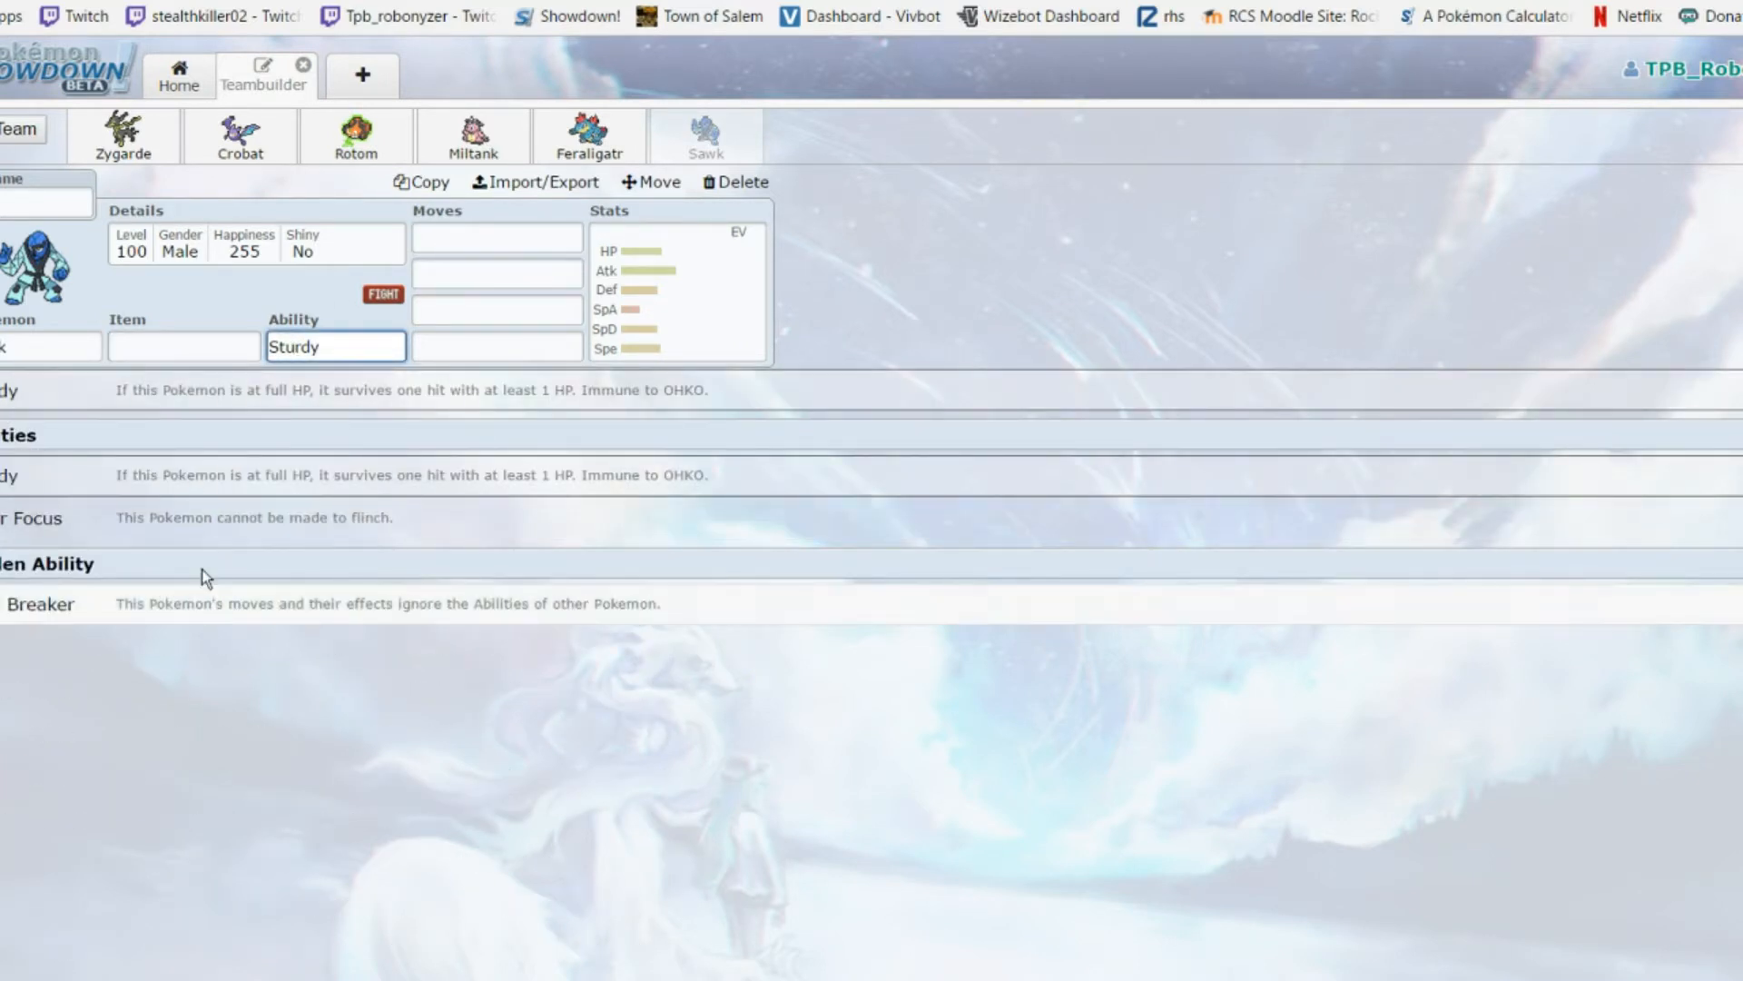
{"action": "left_click", "coordinate": [182, 345]}
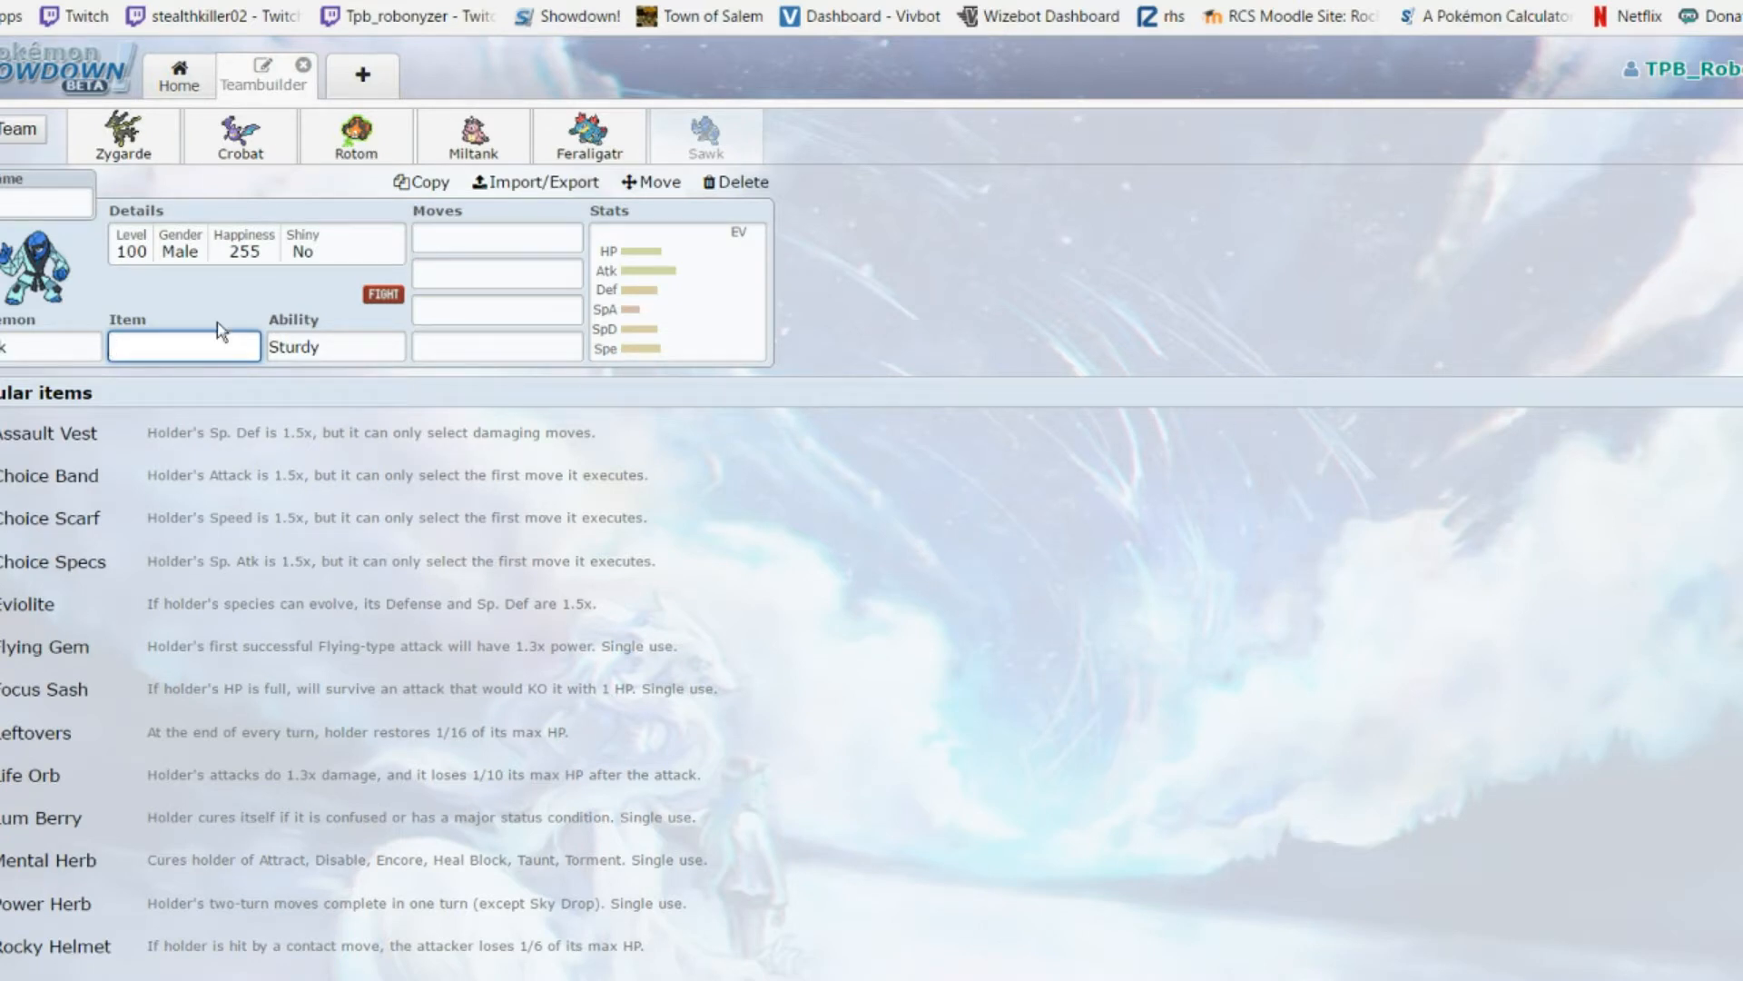
{"action": "left_click", "coordinate": [494, 237]}
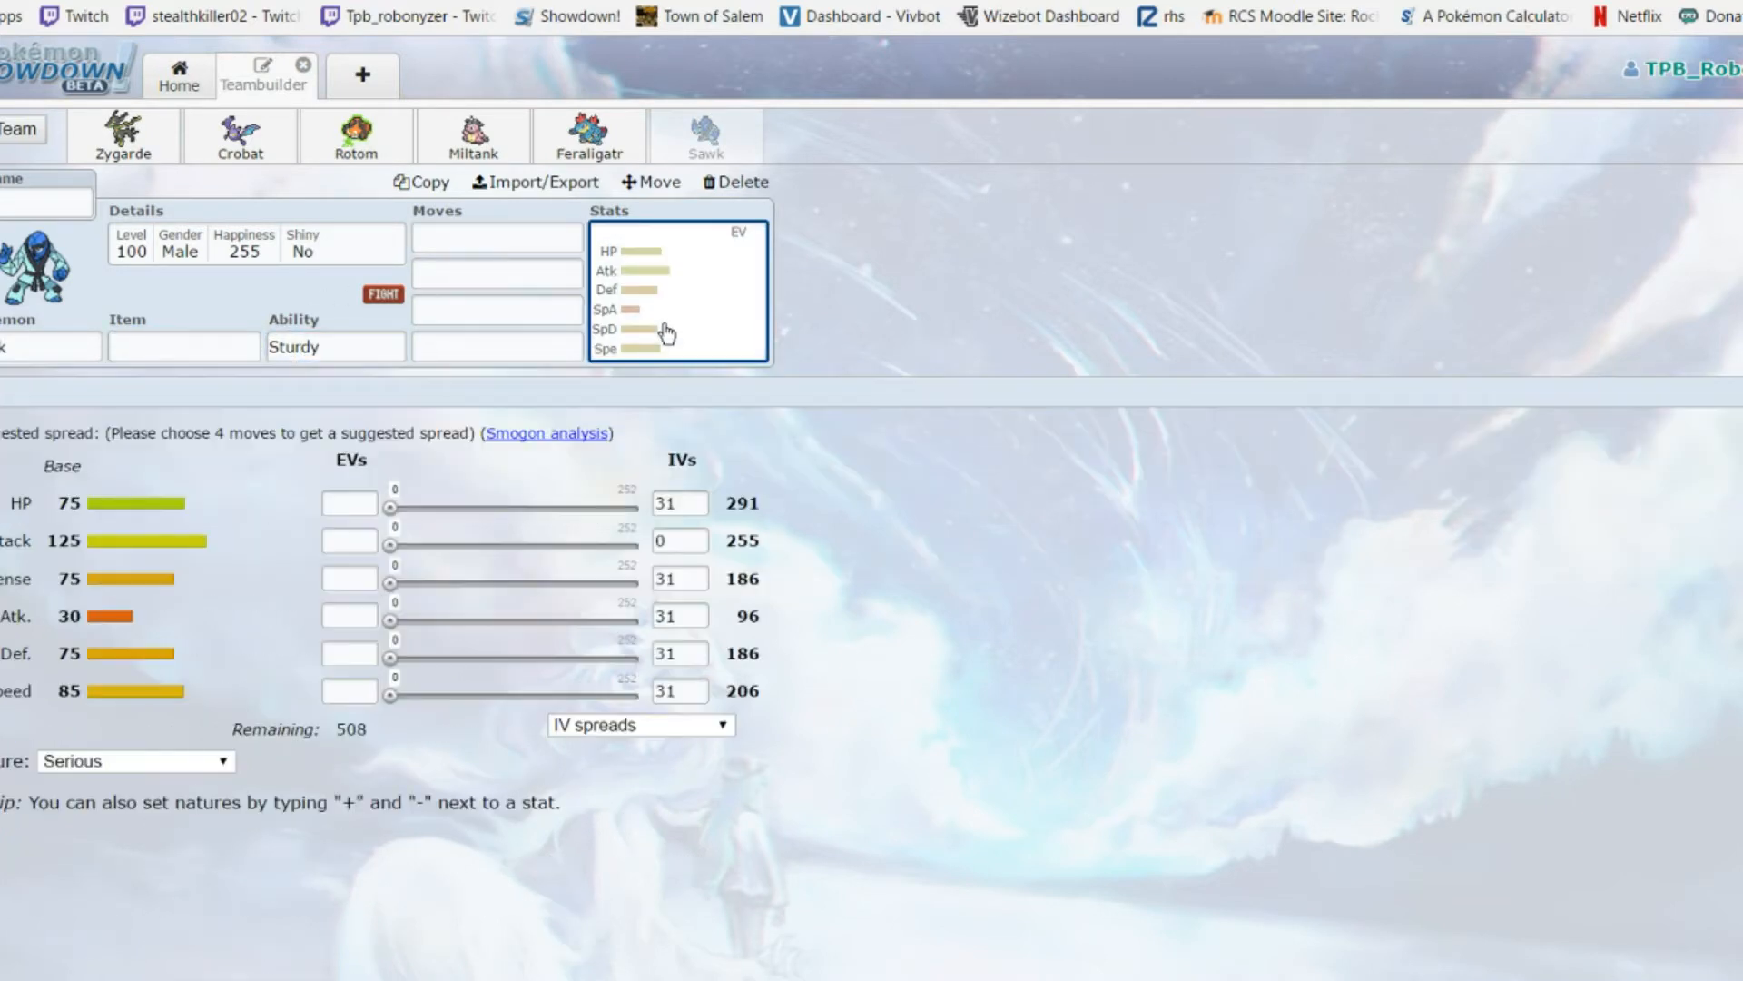
{"action": "mouse_move", "coordinate": [350, 340]}
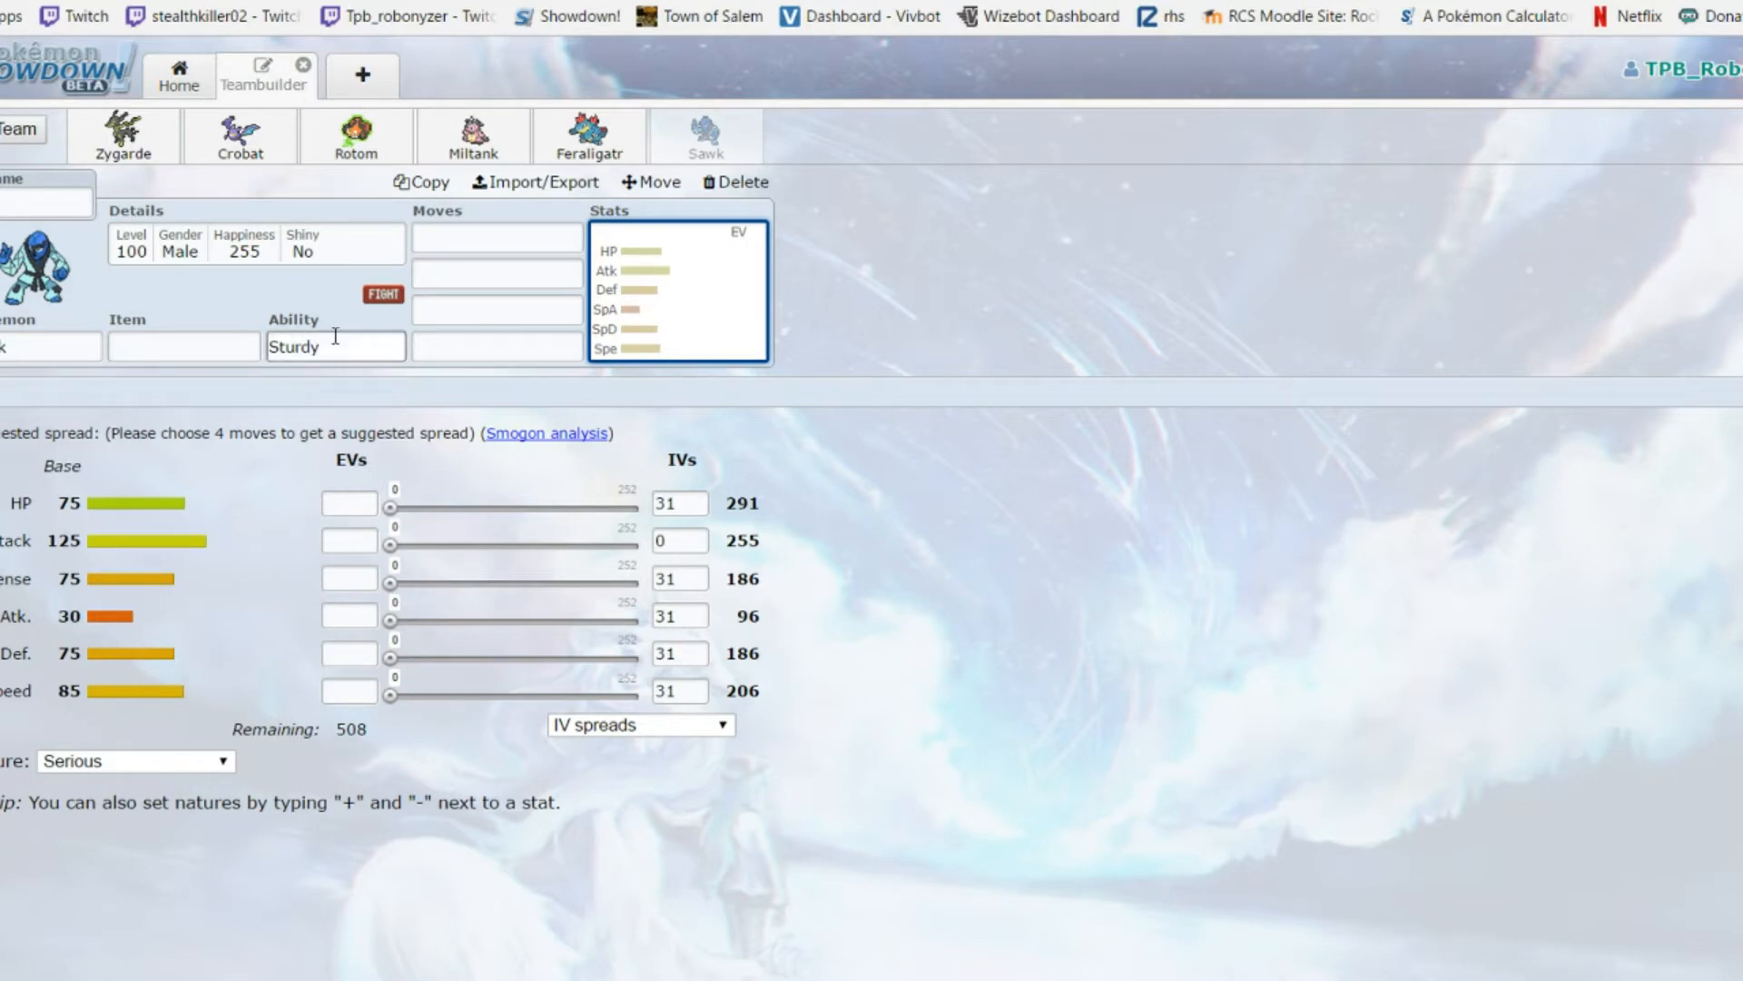
{"action": "left_click", "coordinate": [50, 345]}
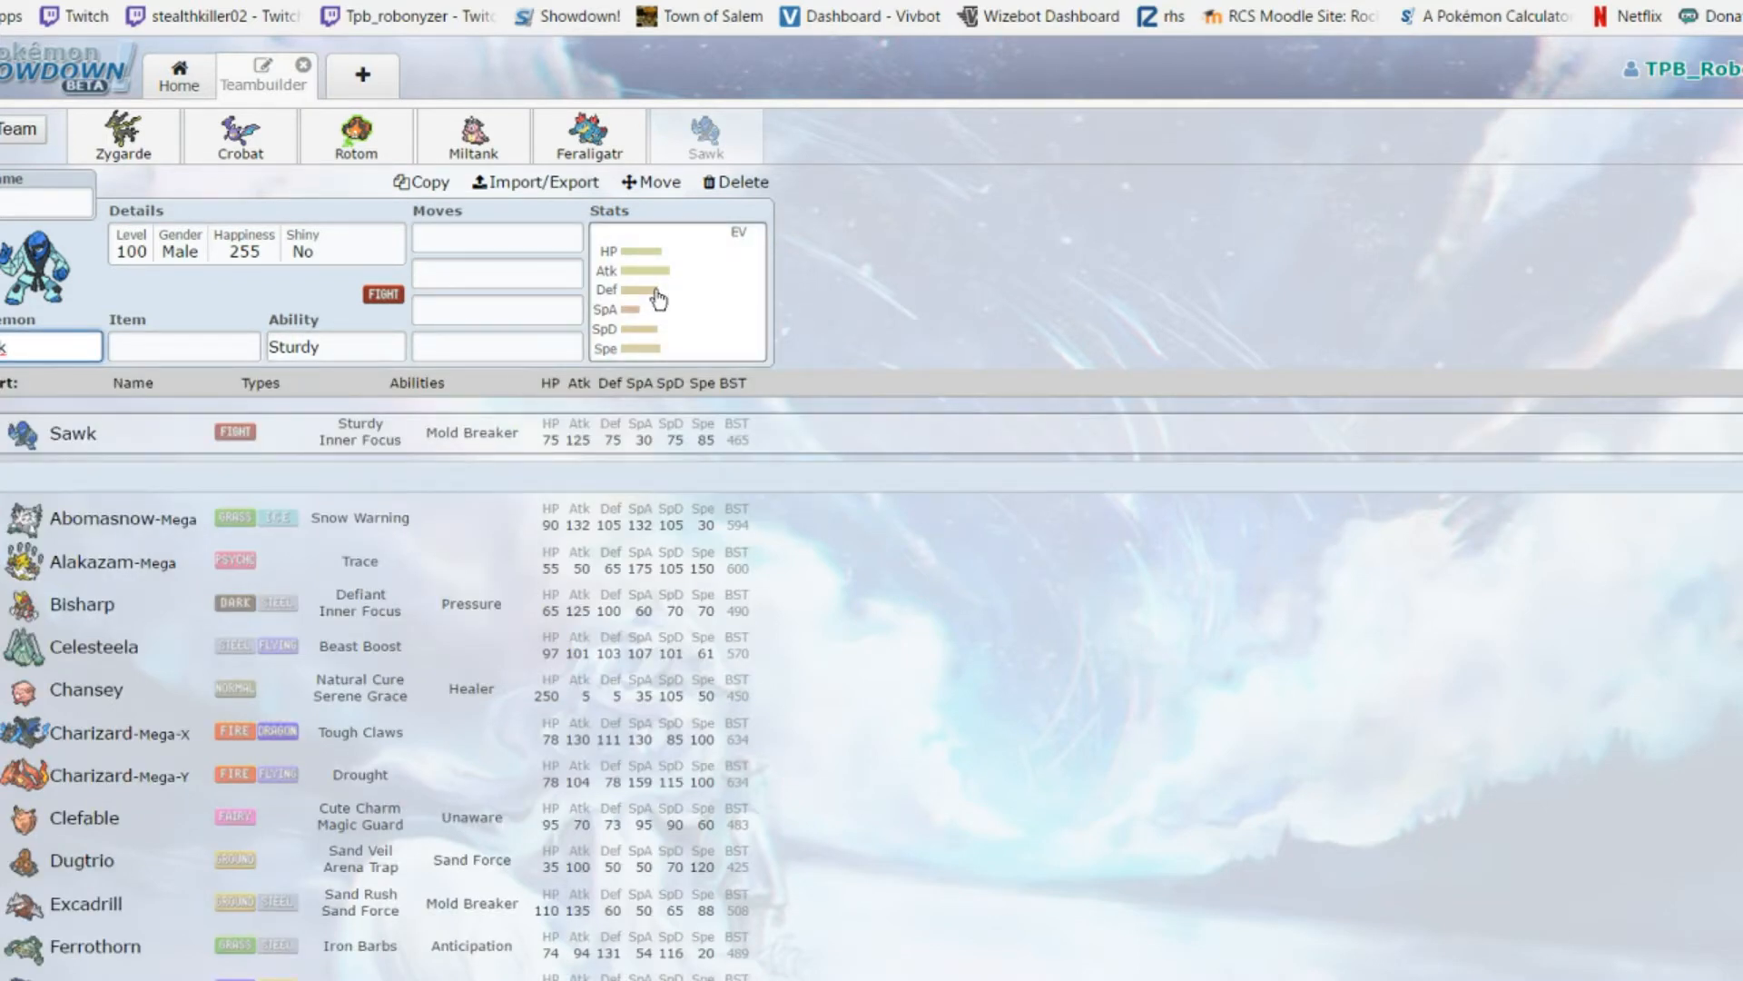
{"action": "left_click", "coordinate": [677, 288]}
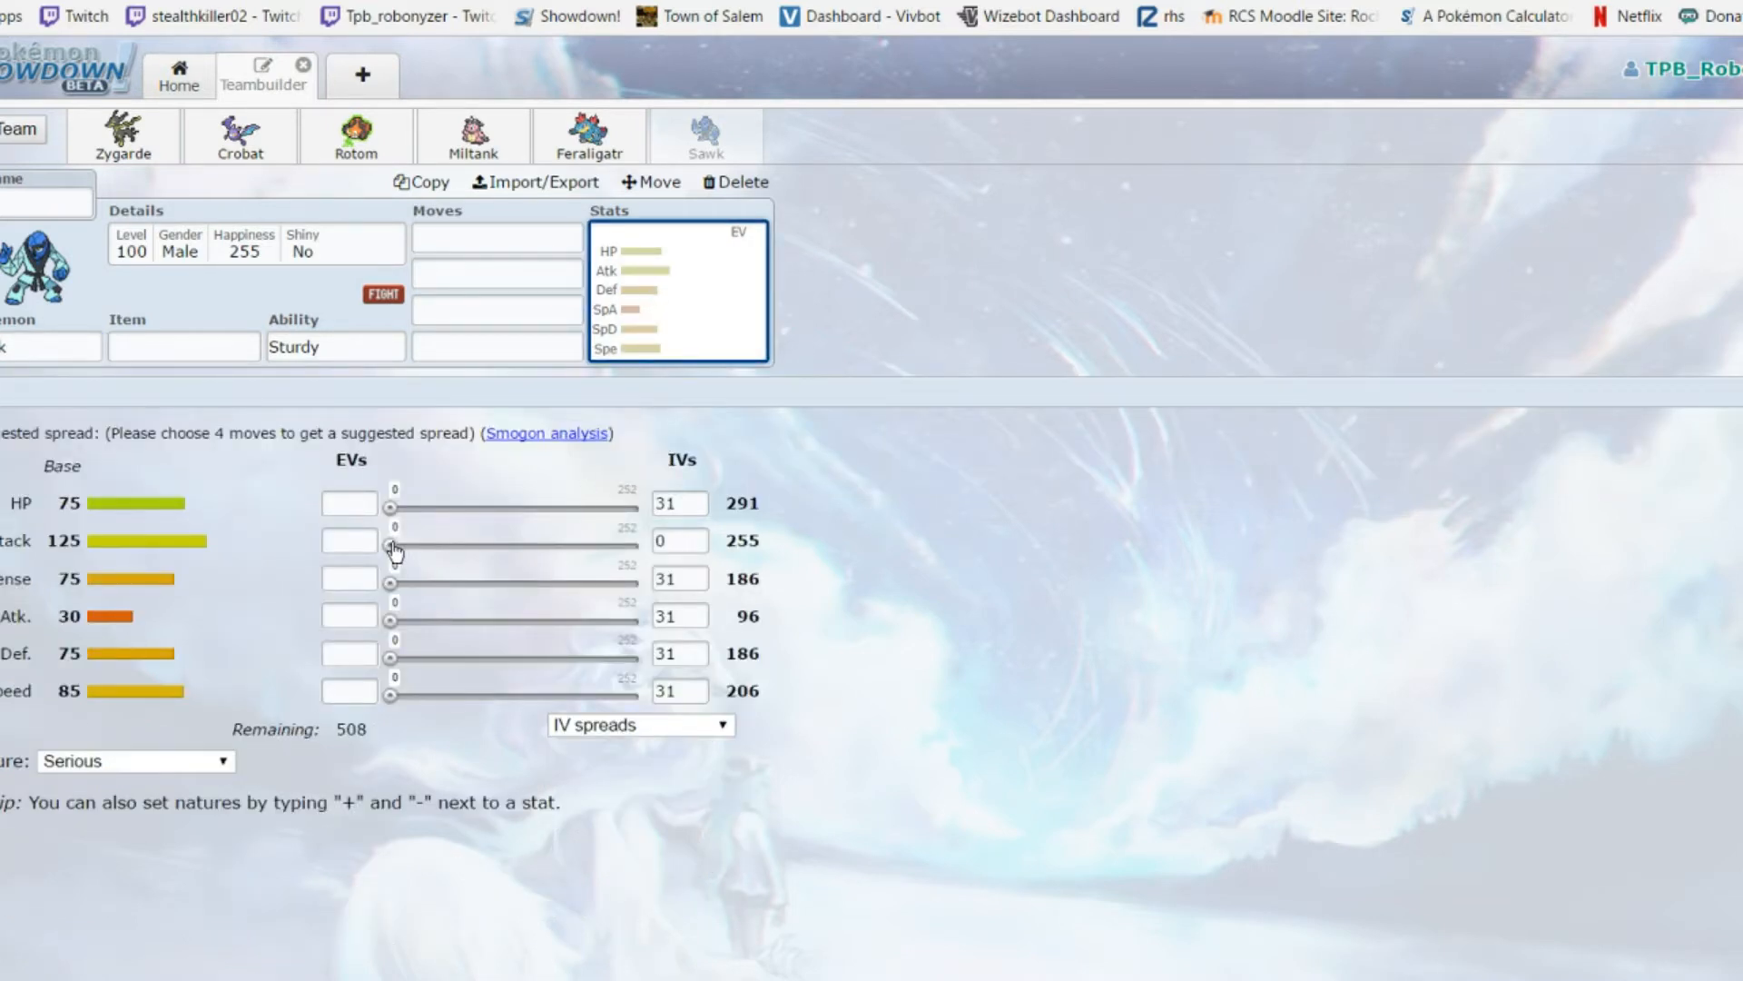
{"action": "mouse_move", "coordinate": [236, 563]}
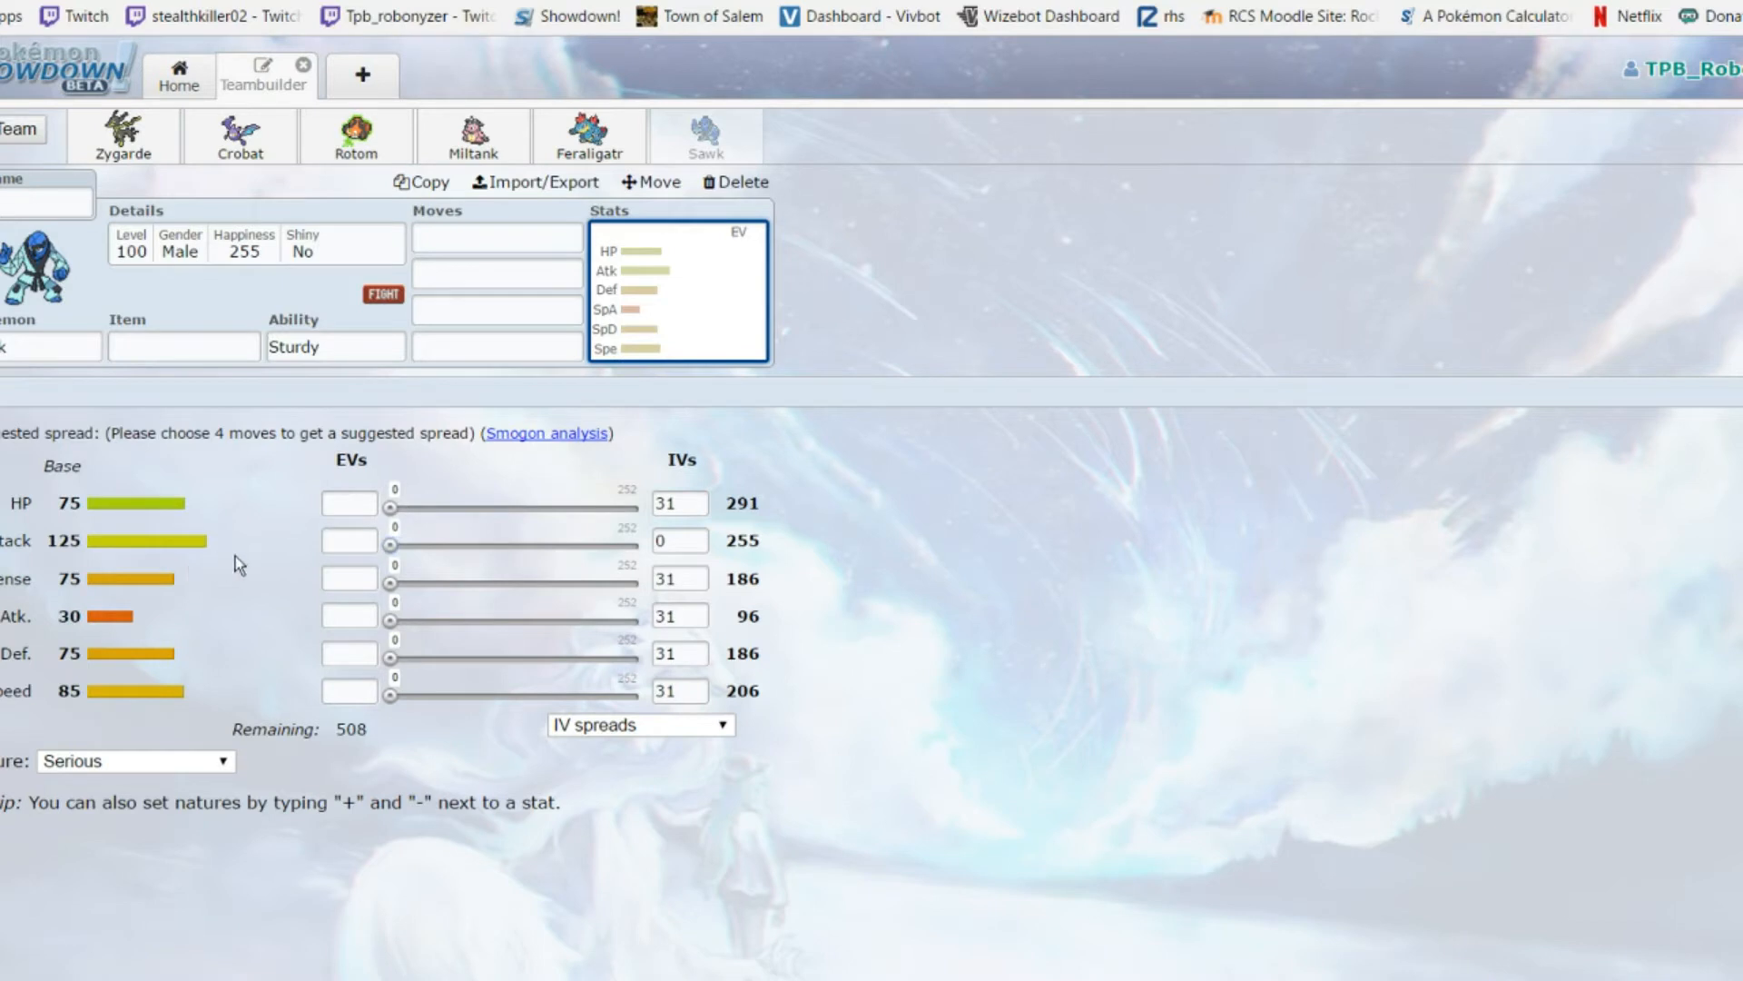
{"action": "mouse_move", "coordinate": [215, 561]}
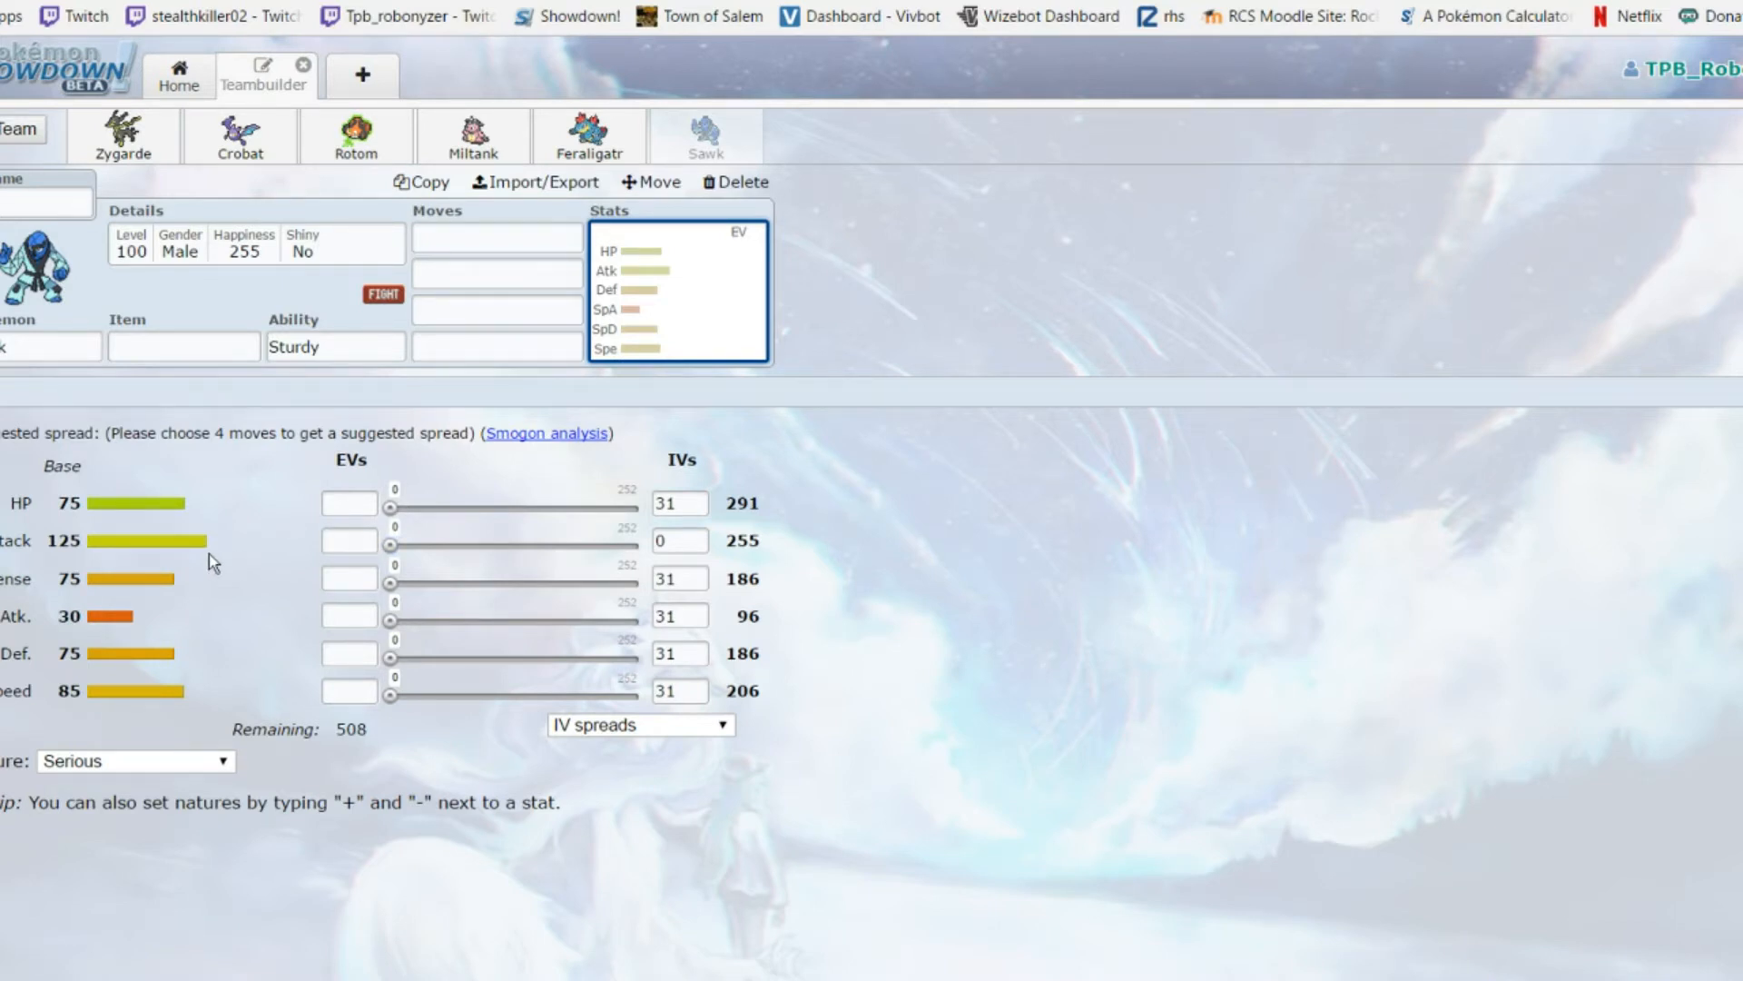
Check Sawk's abilities, then browse its learnable moves for the first slot and scroll back up
{"action": "left_click", "coordinate": [336, 345]}
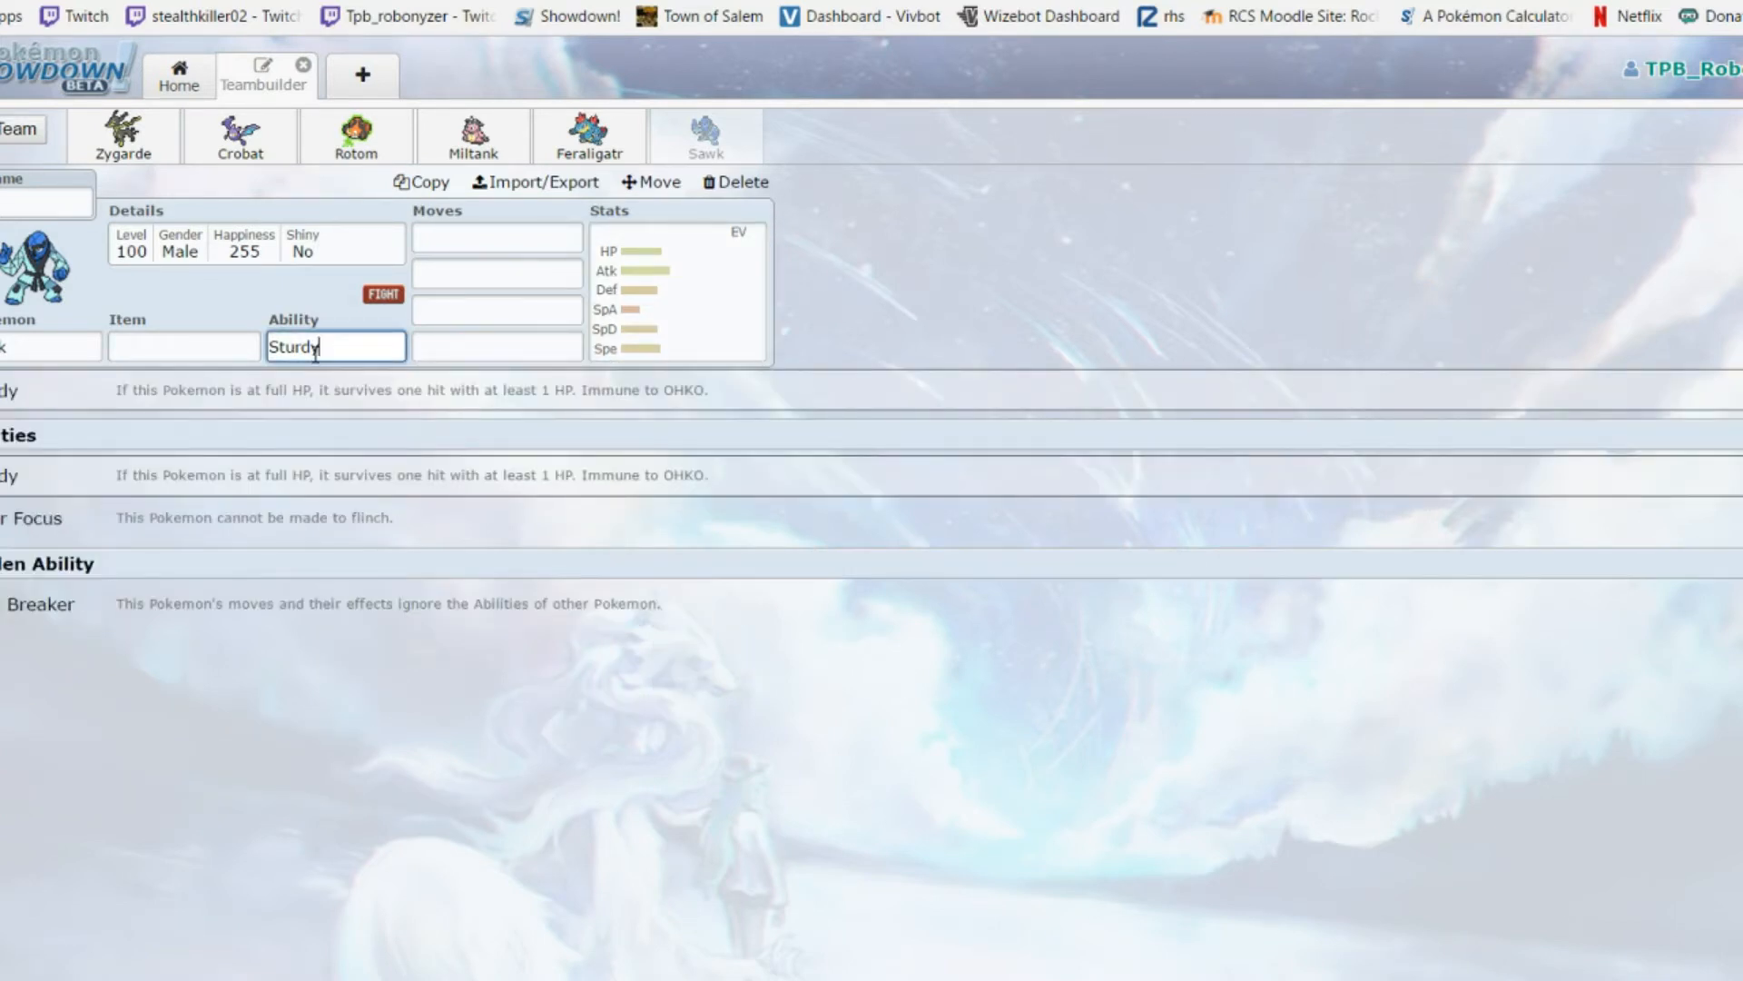
{"action": "mouse_move", "coordinate": [89, 618]}
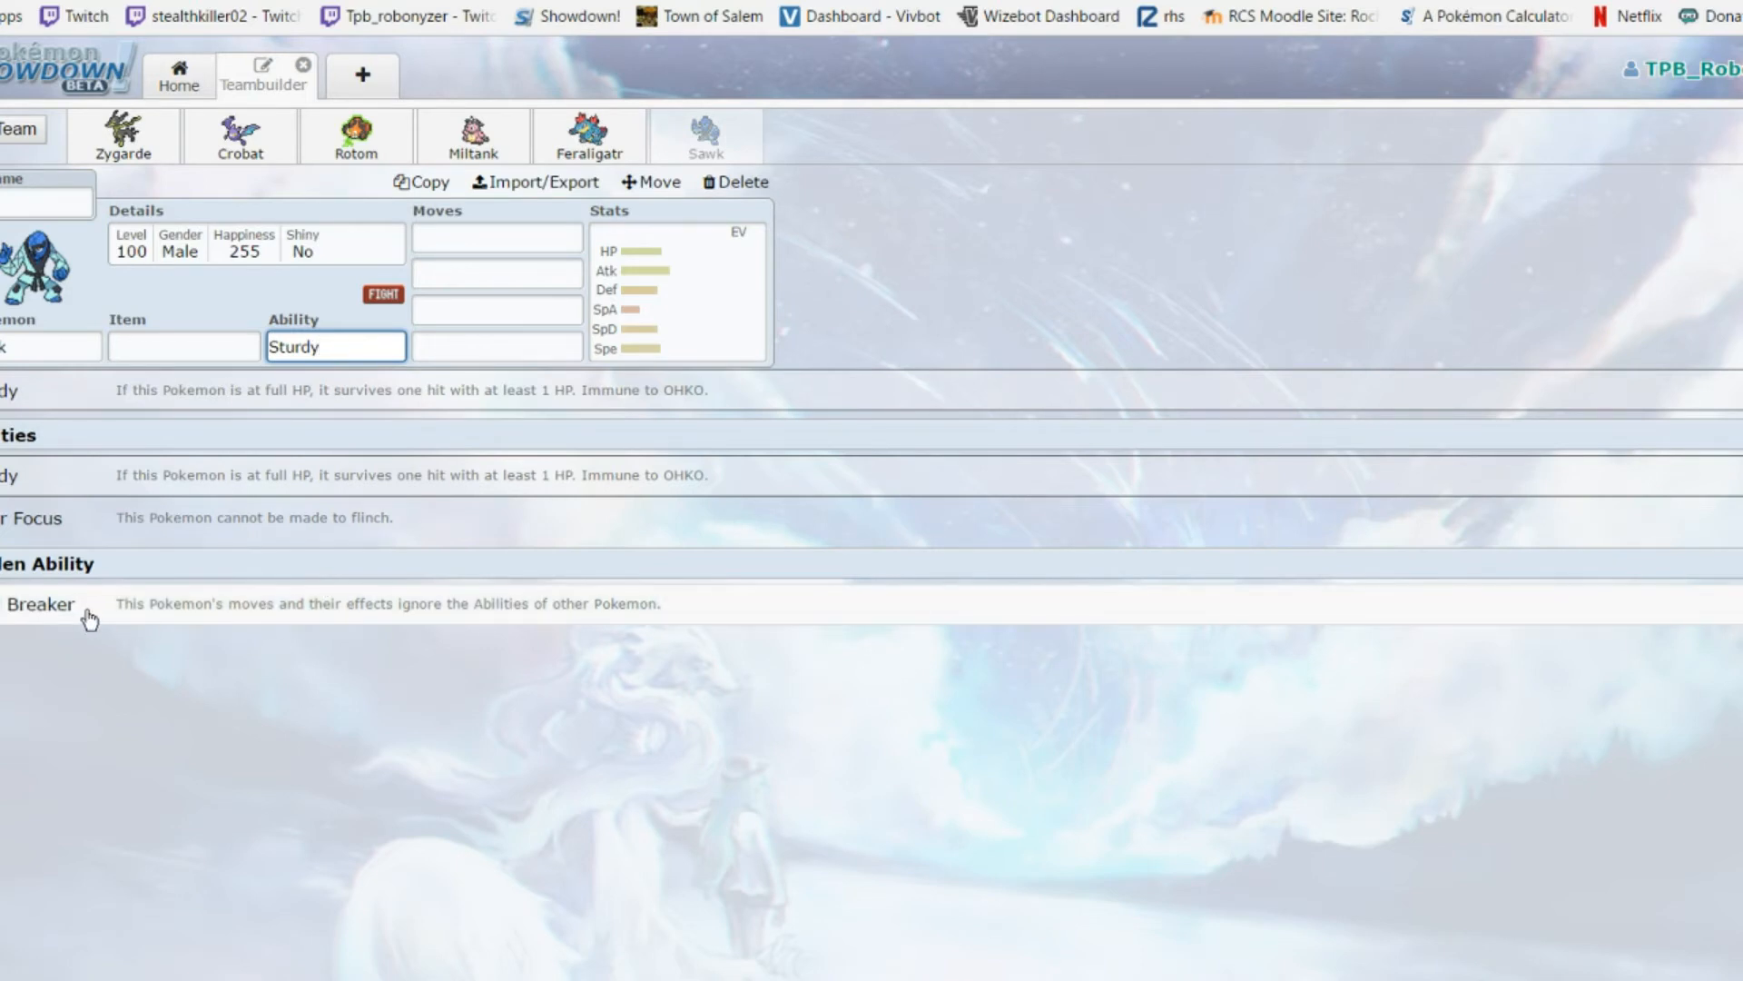
{"action": "left_click", "coordinate": [496, 236]}
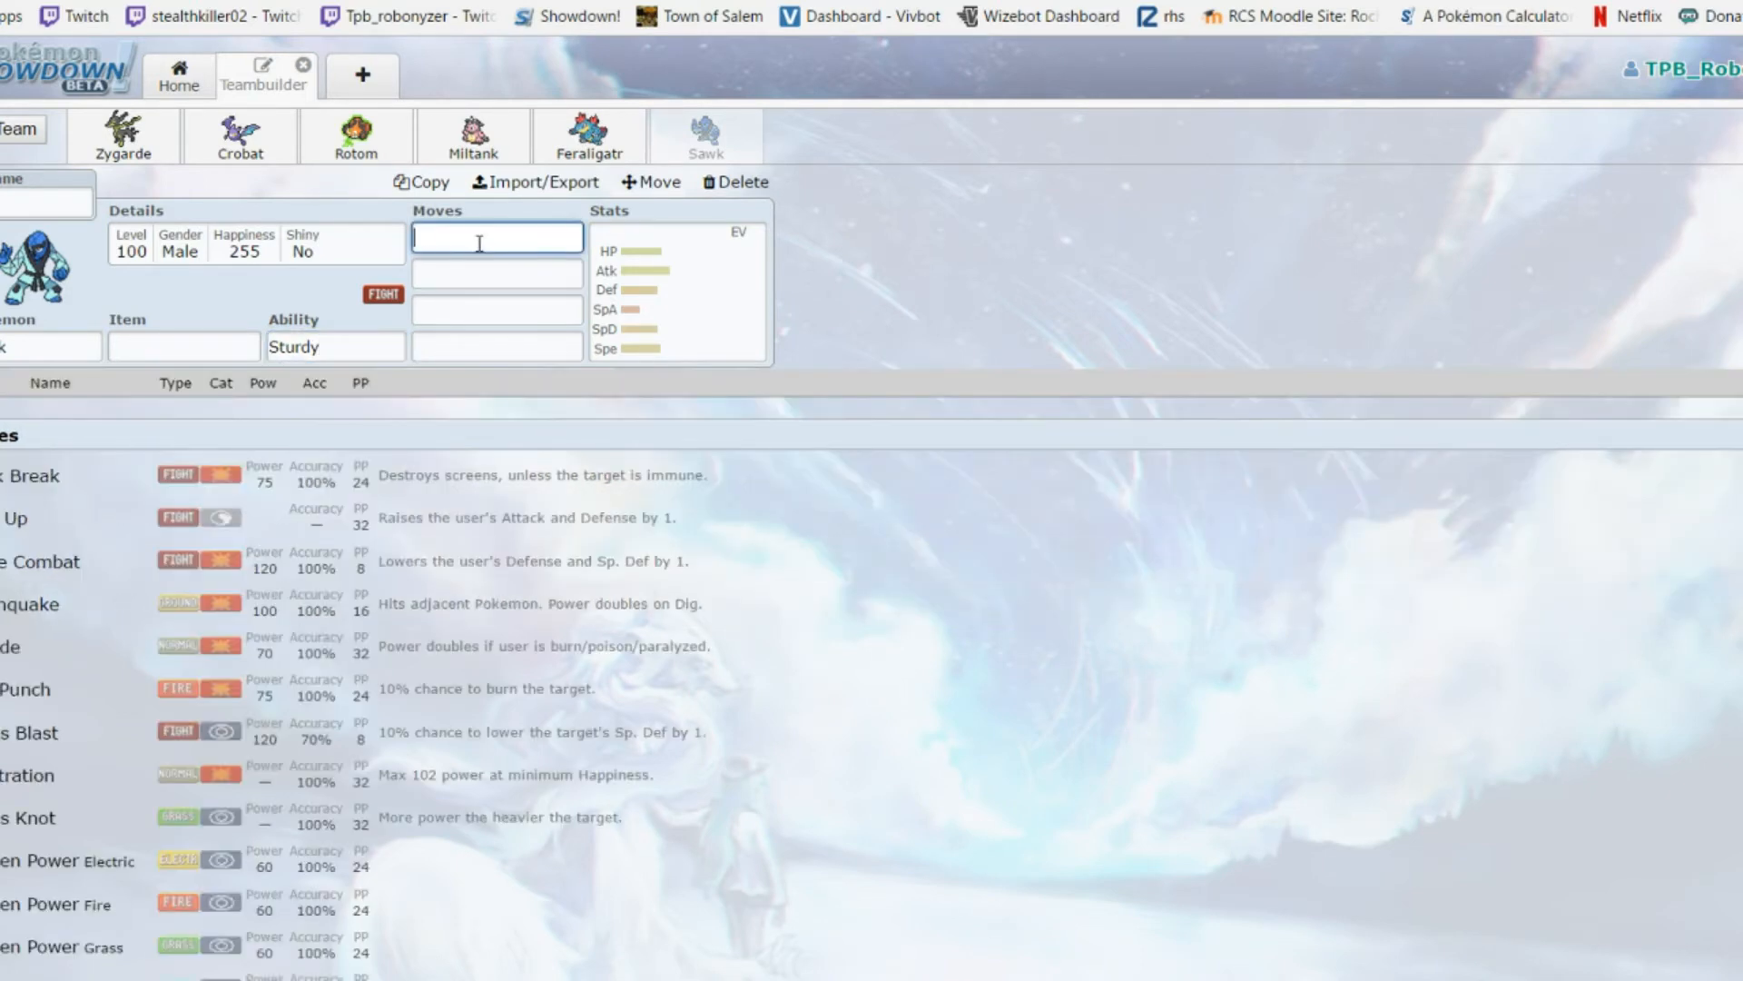
{"action": "mouse_move", "coordinate": [1012, 256]}
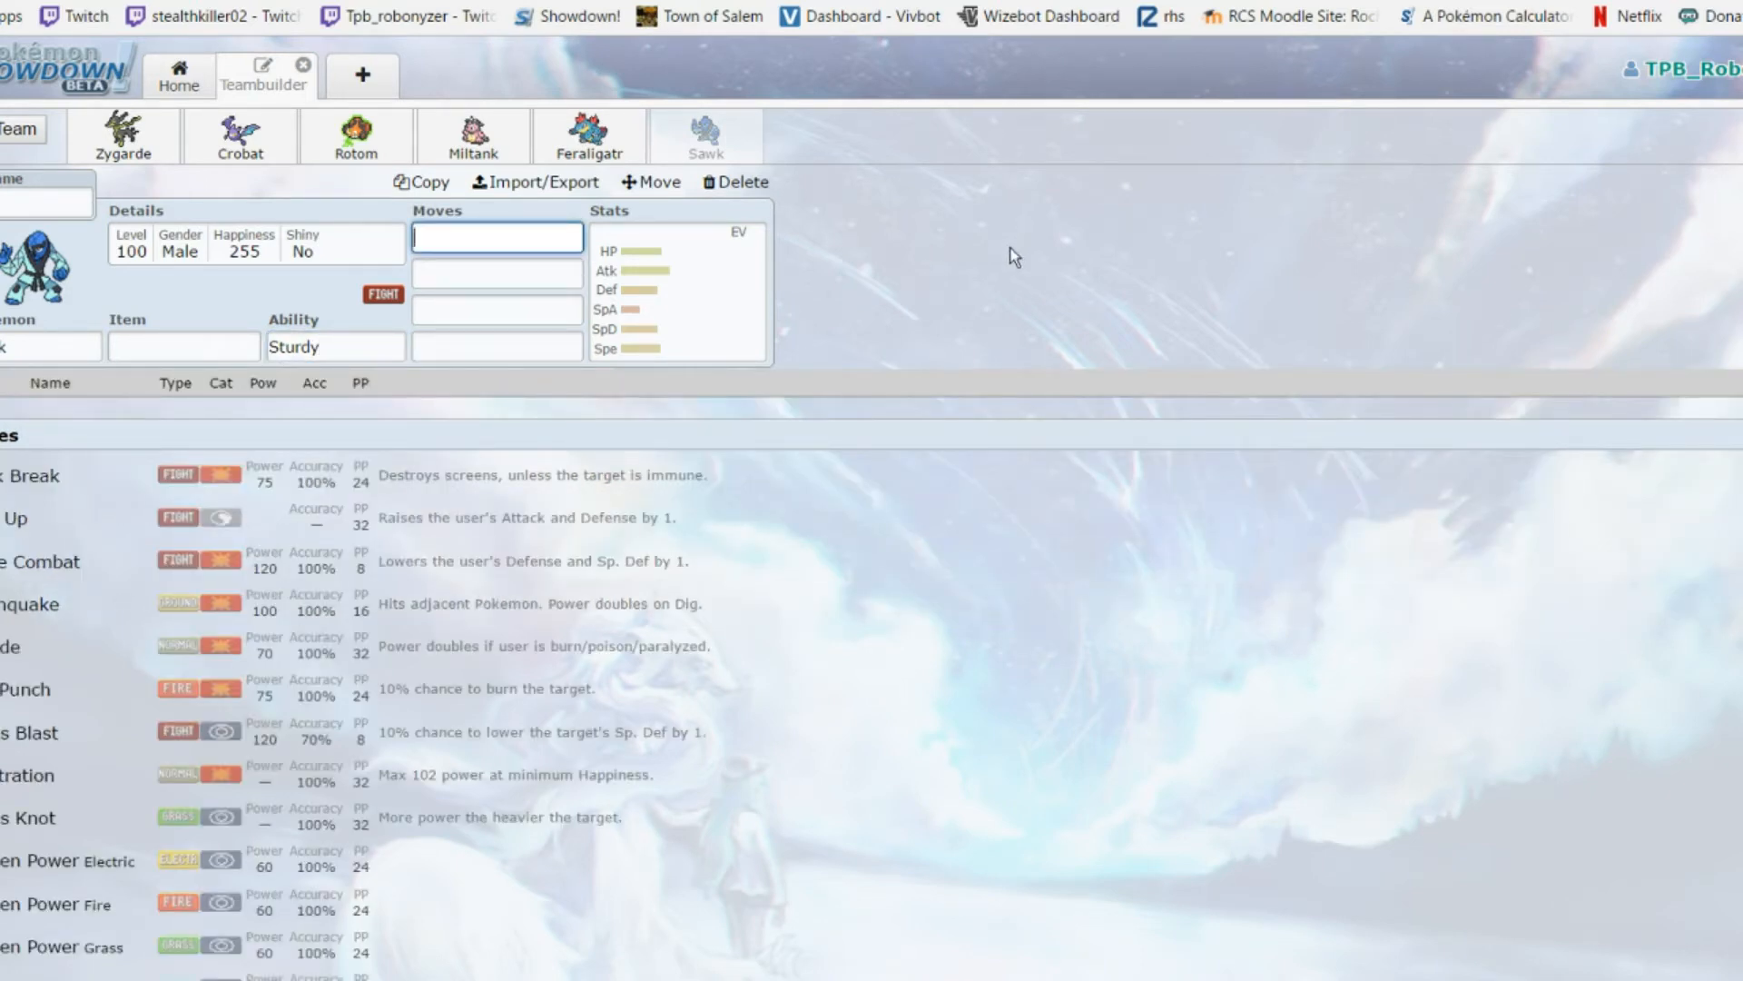
{"action": "mouse_move", "coordinate": [708, 603]}
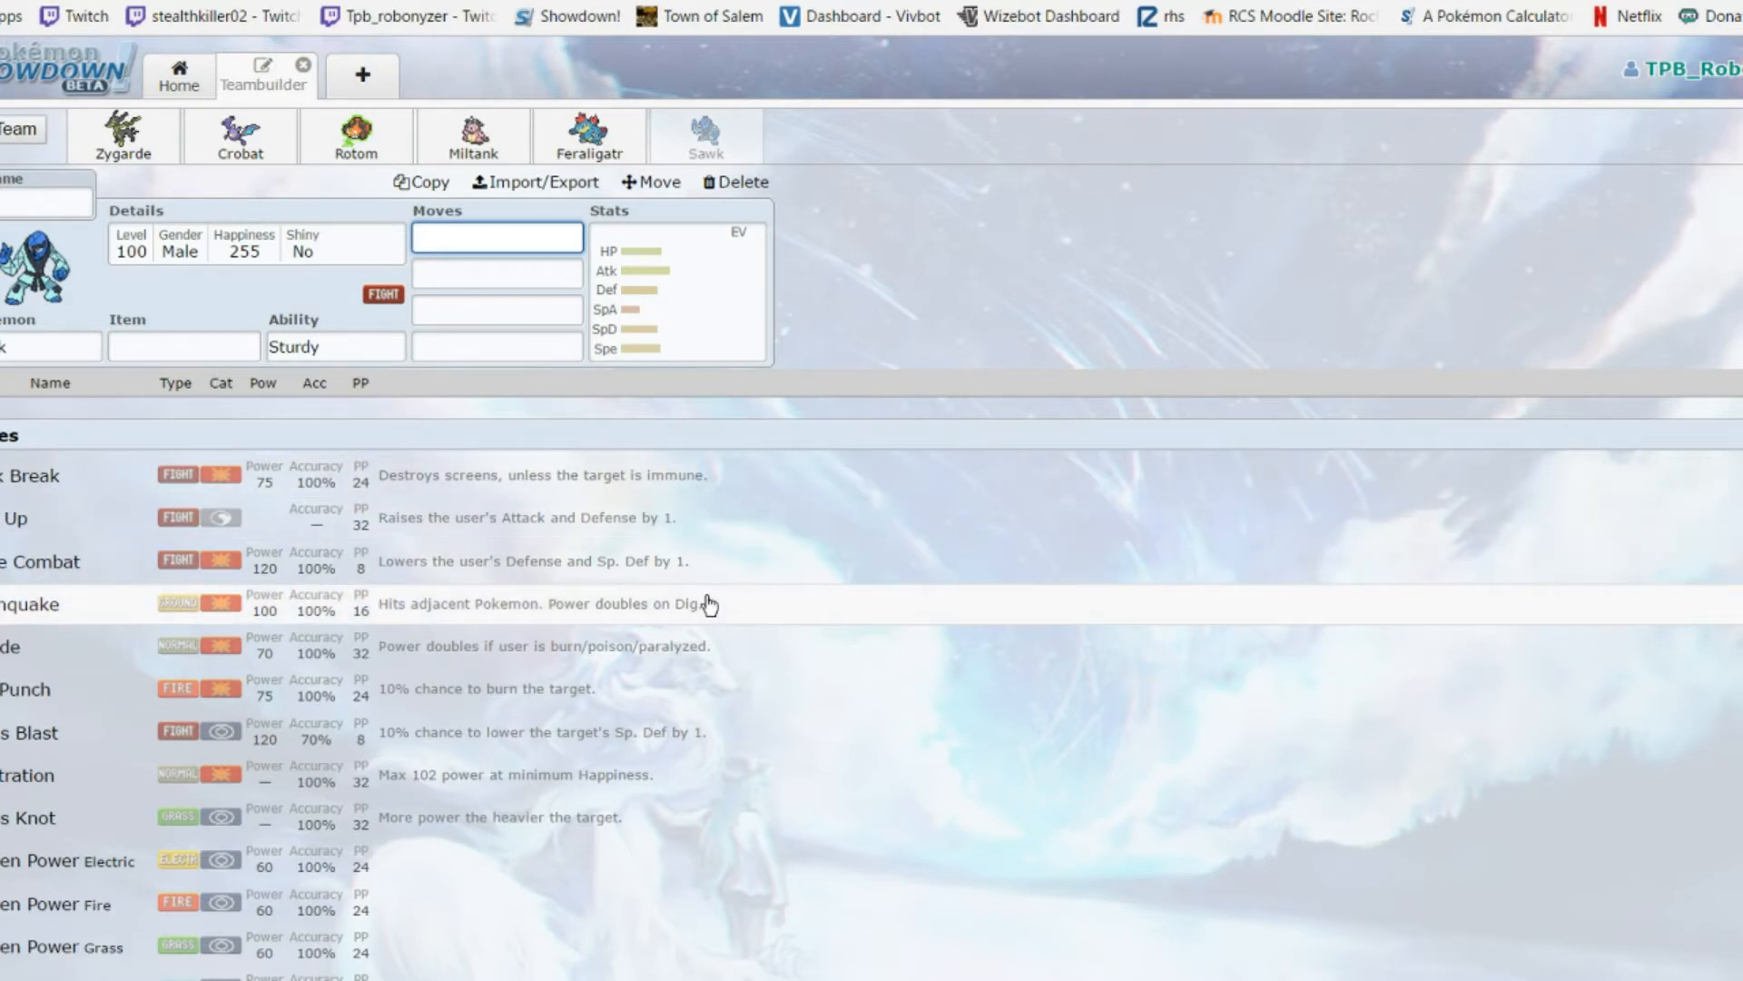
{"action": "mouse_move", "coordinate": [659, 572]}
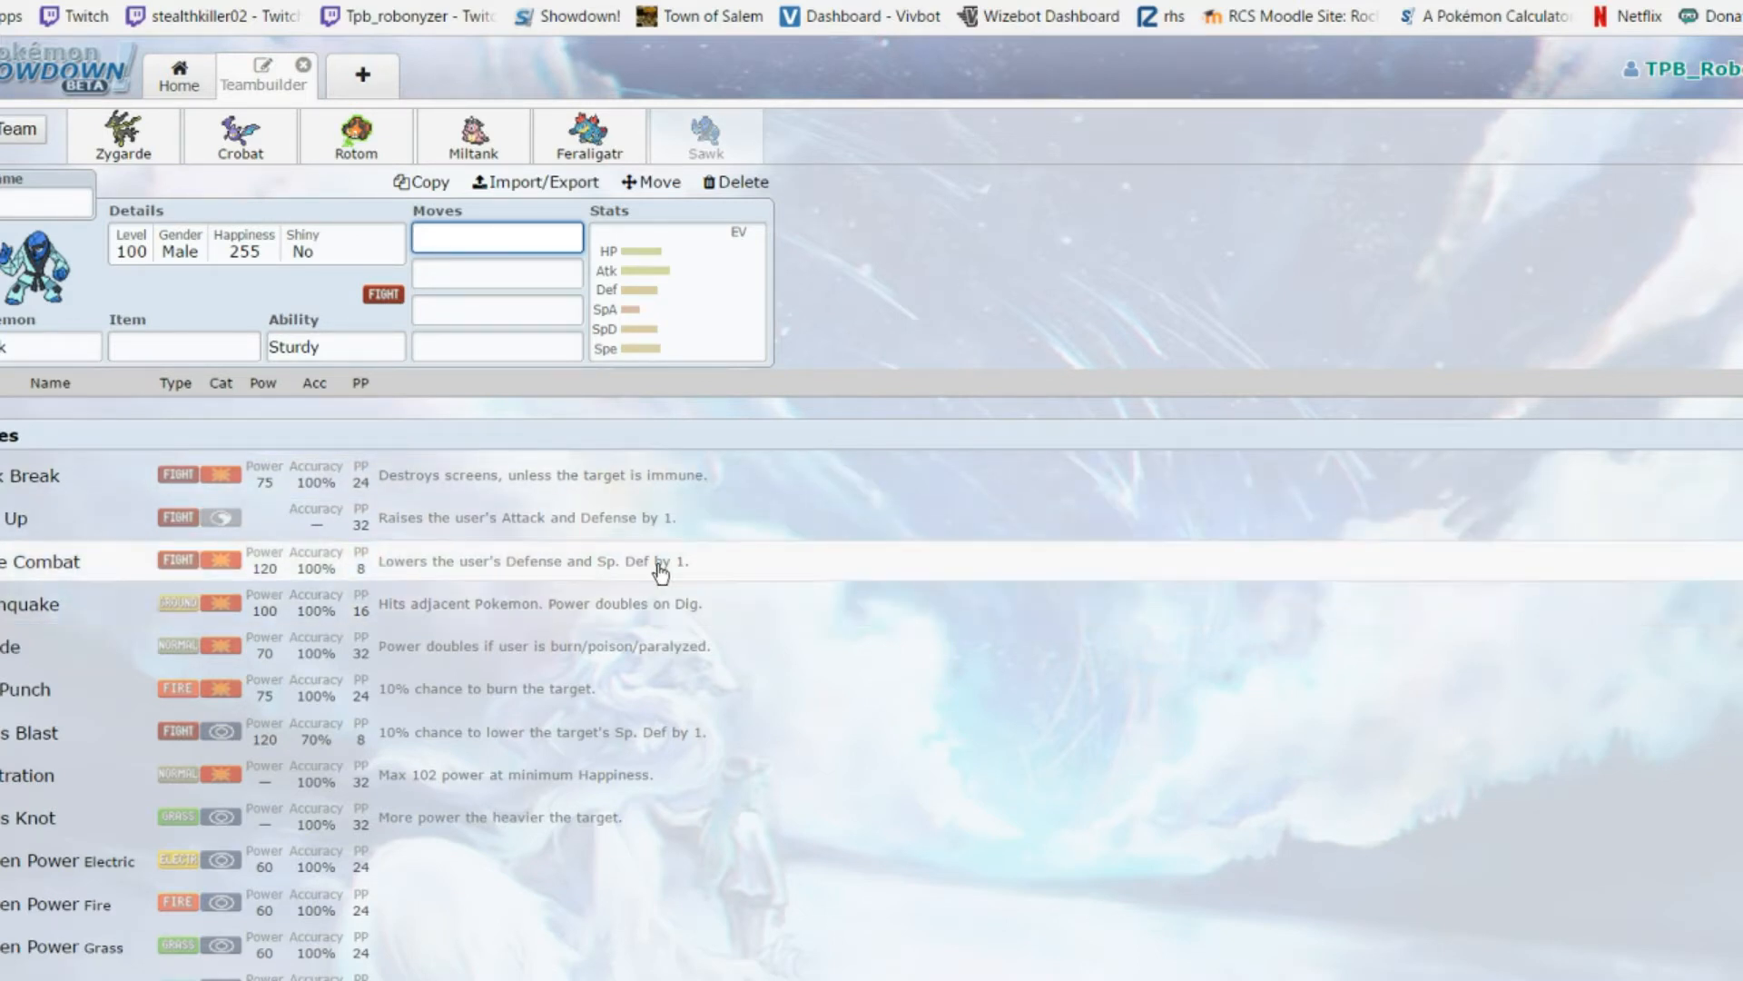
{"action": "scroll", "scroll_direction": "down", "scroll_amount": 3}
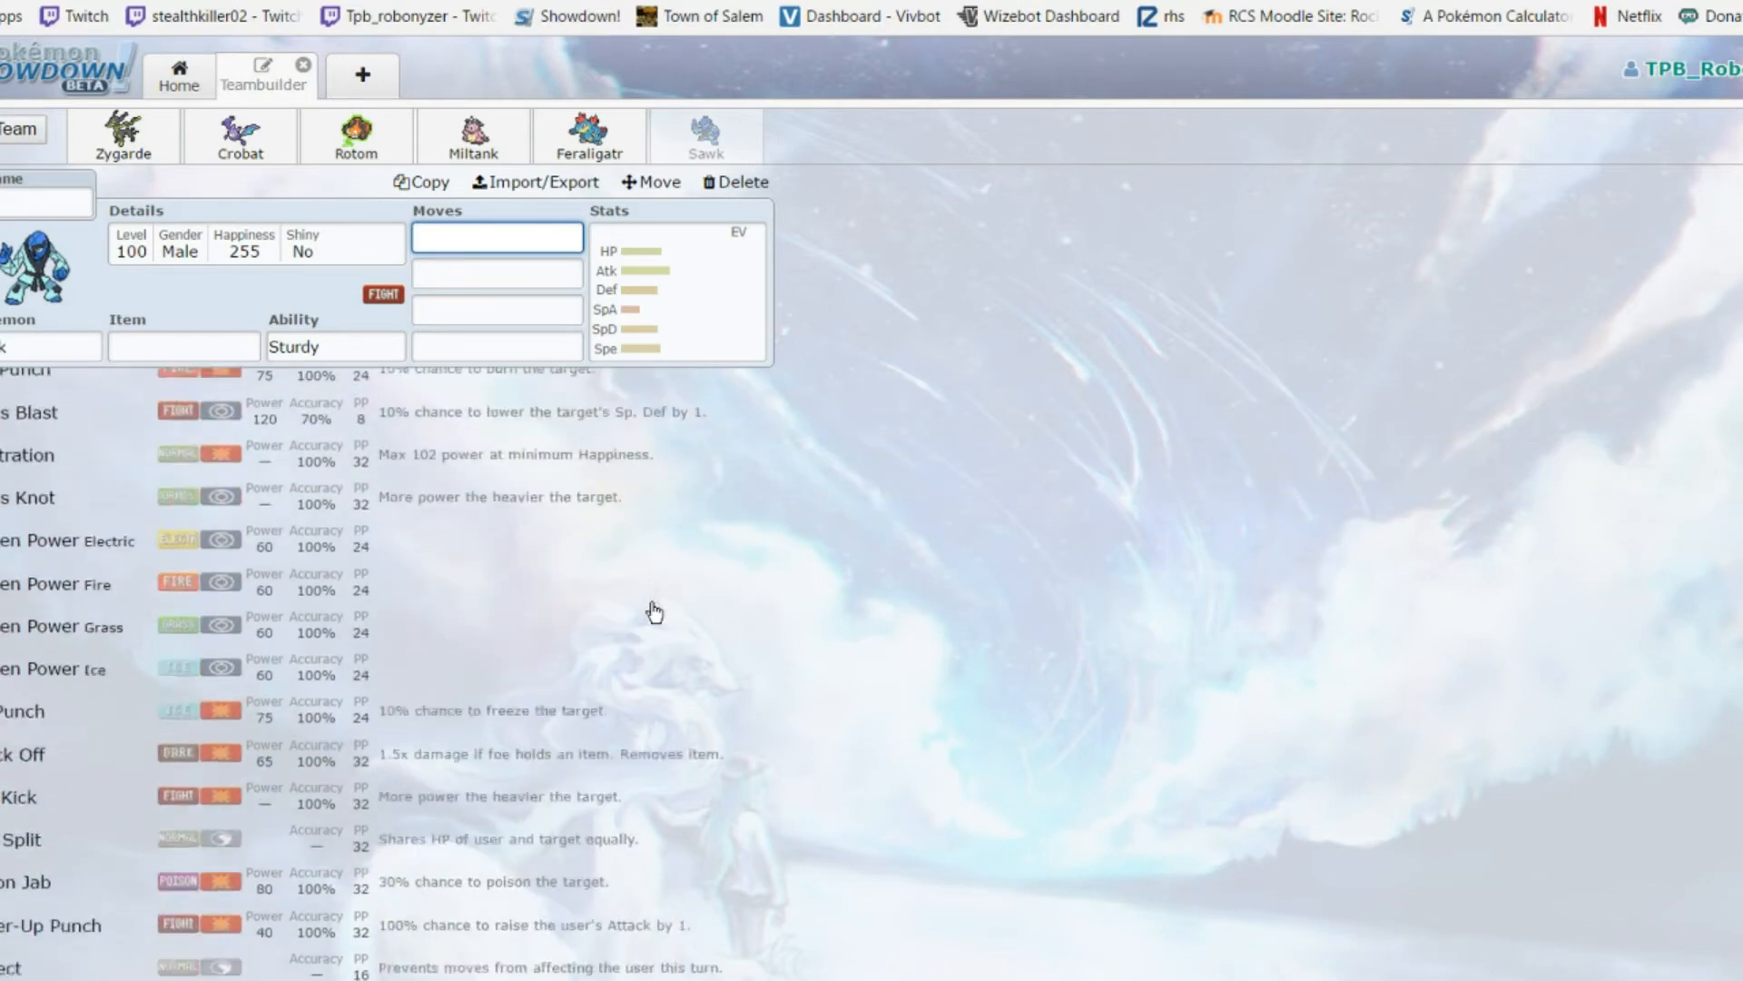
{"action": "scroll", "scroll_direction": "down", "scroll_amount": 3}
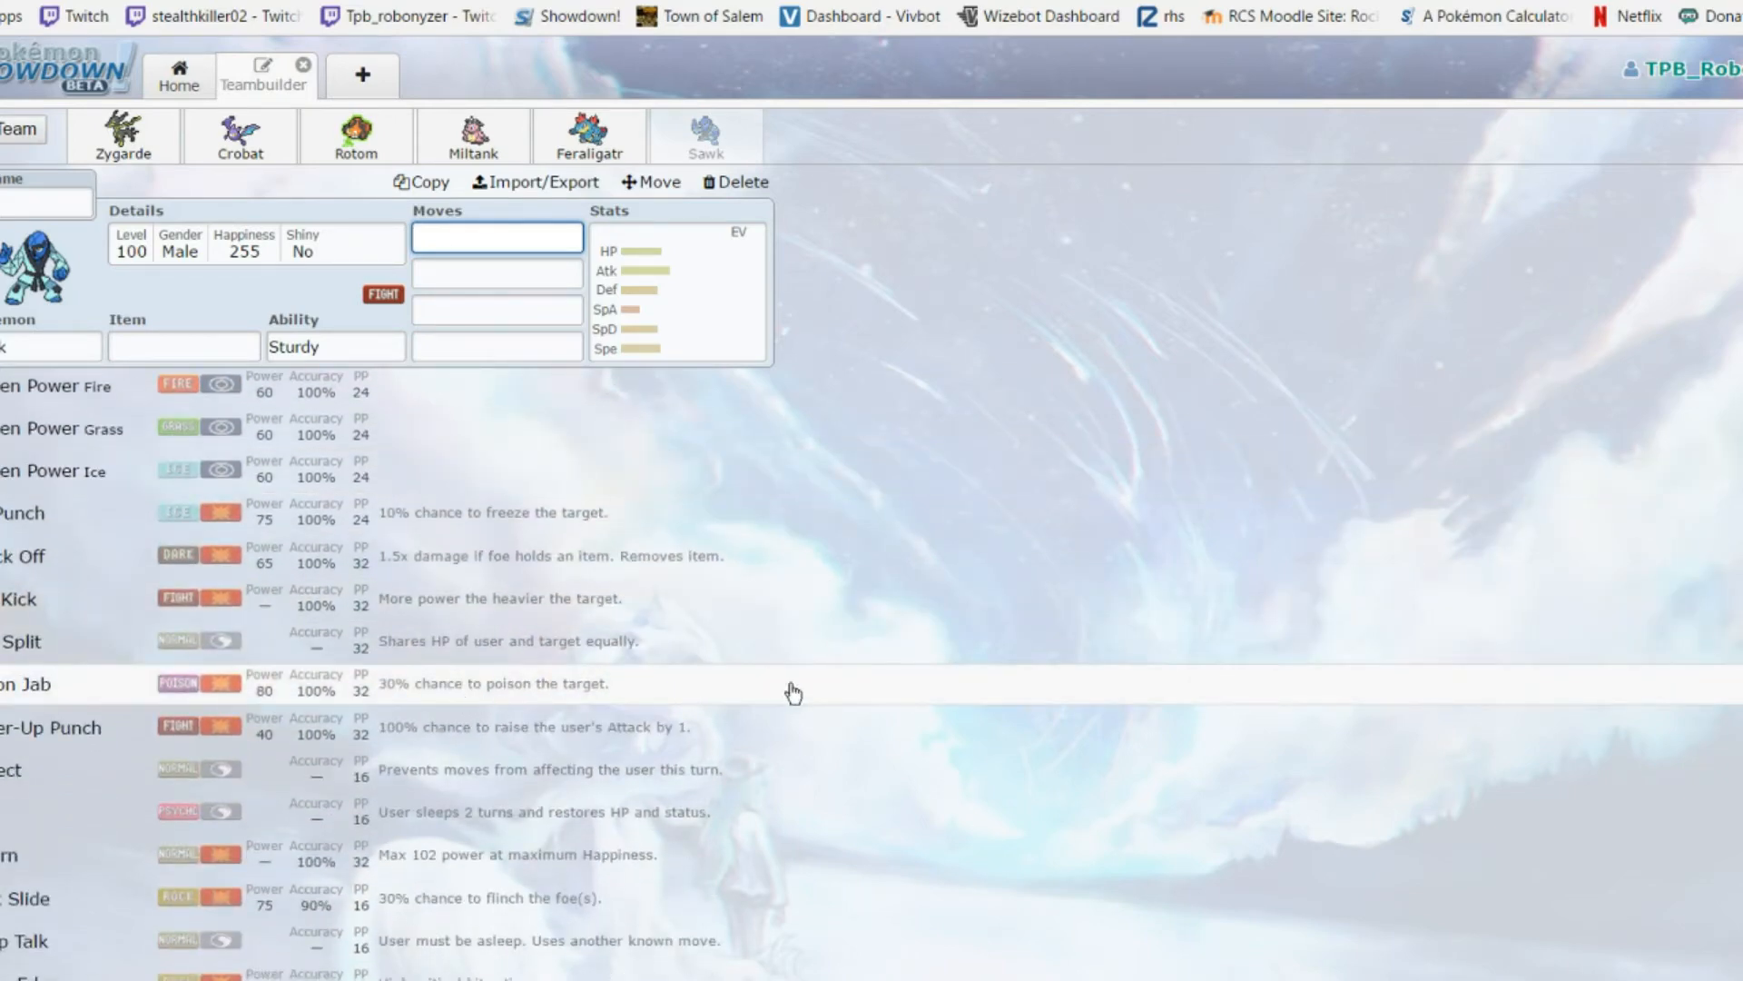
{"action": "scroll", "scroll_direction": "down", "scroll_amount": 3}
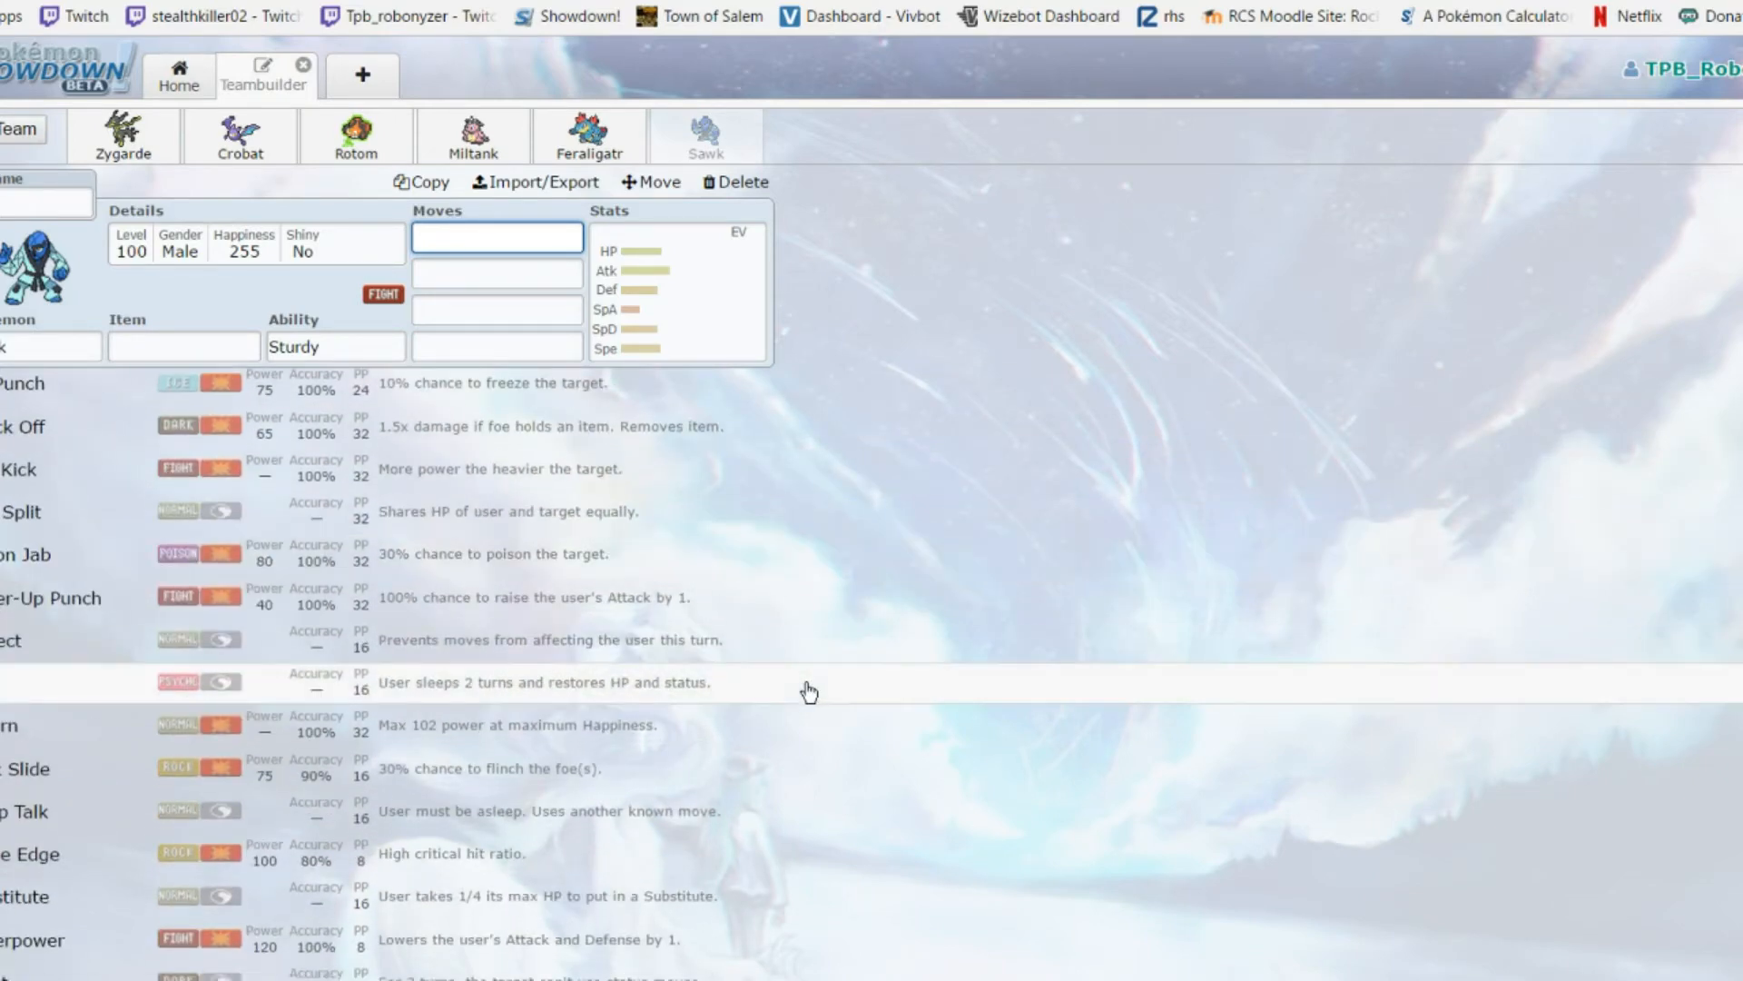
{"action": "scroll", "scroll_direction": "down", "scroll_amount": 3}
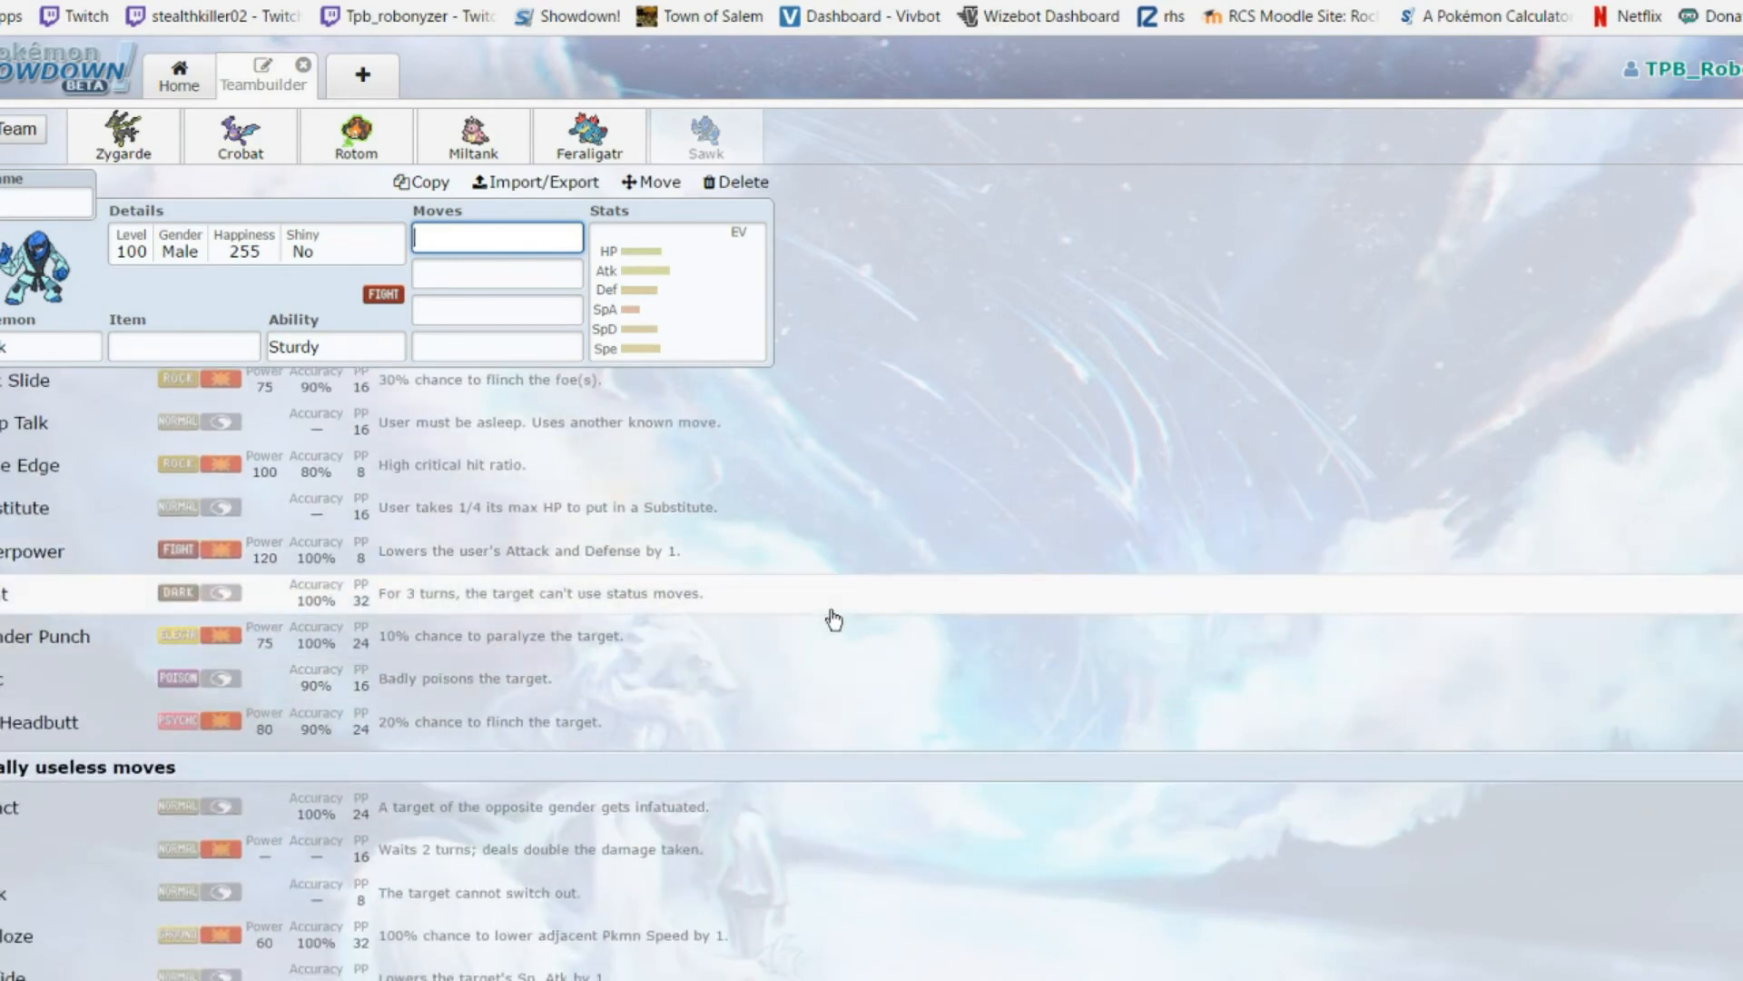
{"action": "scroll", "scroll_direction": "up", "scroll_amount": 3}
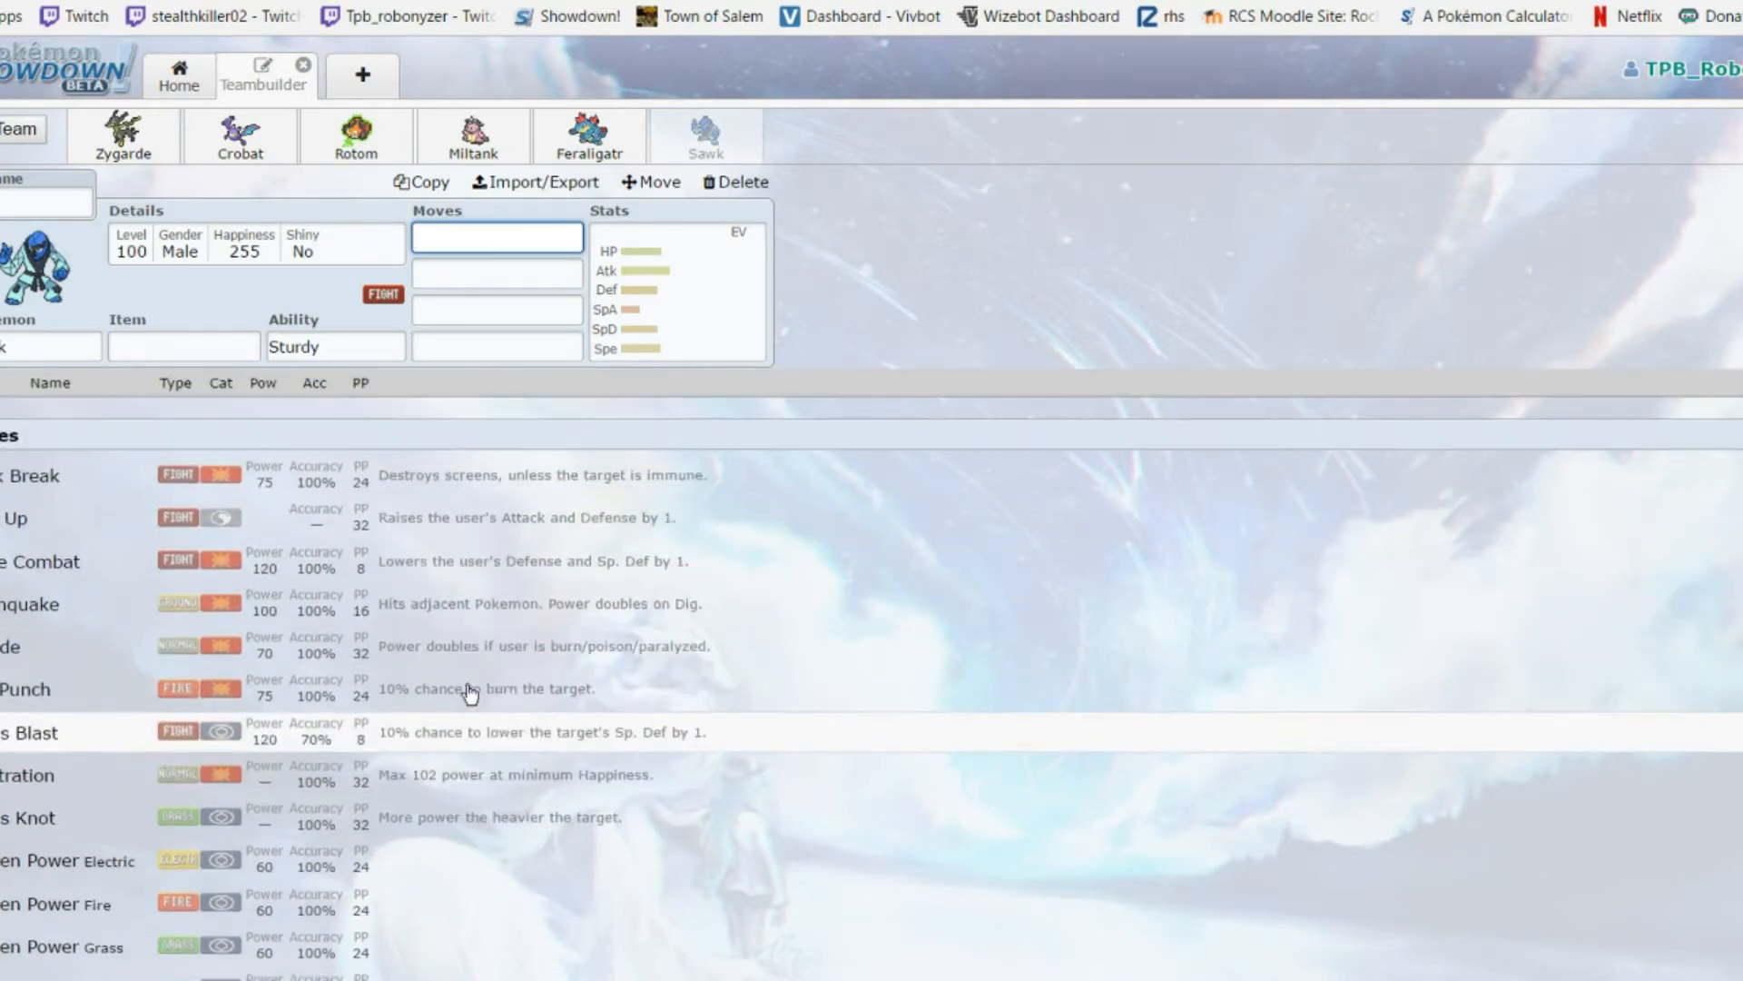
{"action": "left_click", "coordinate": [181, 345]}
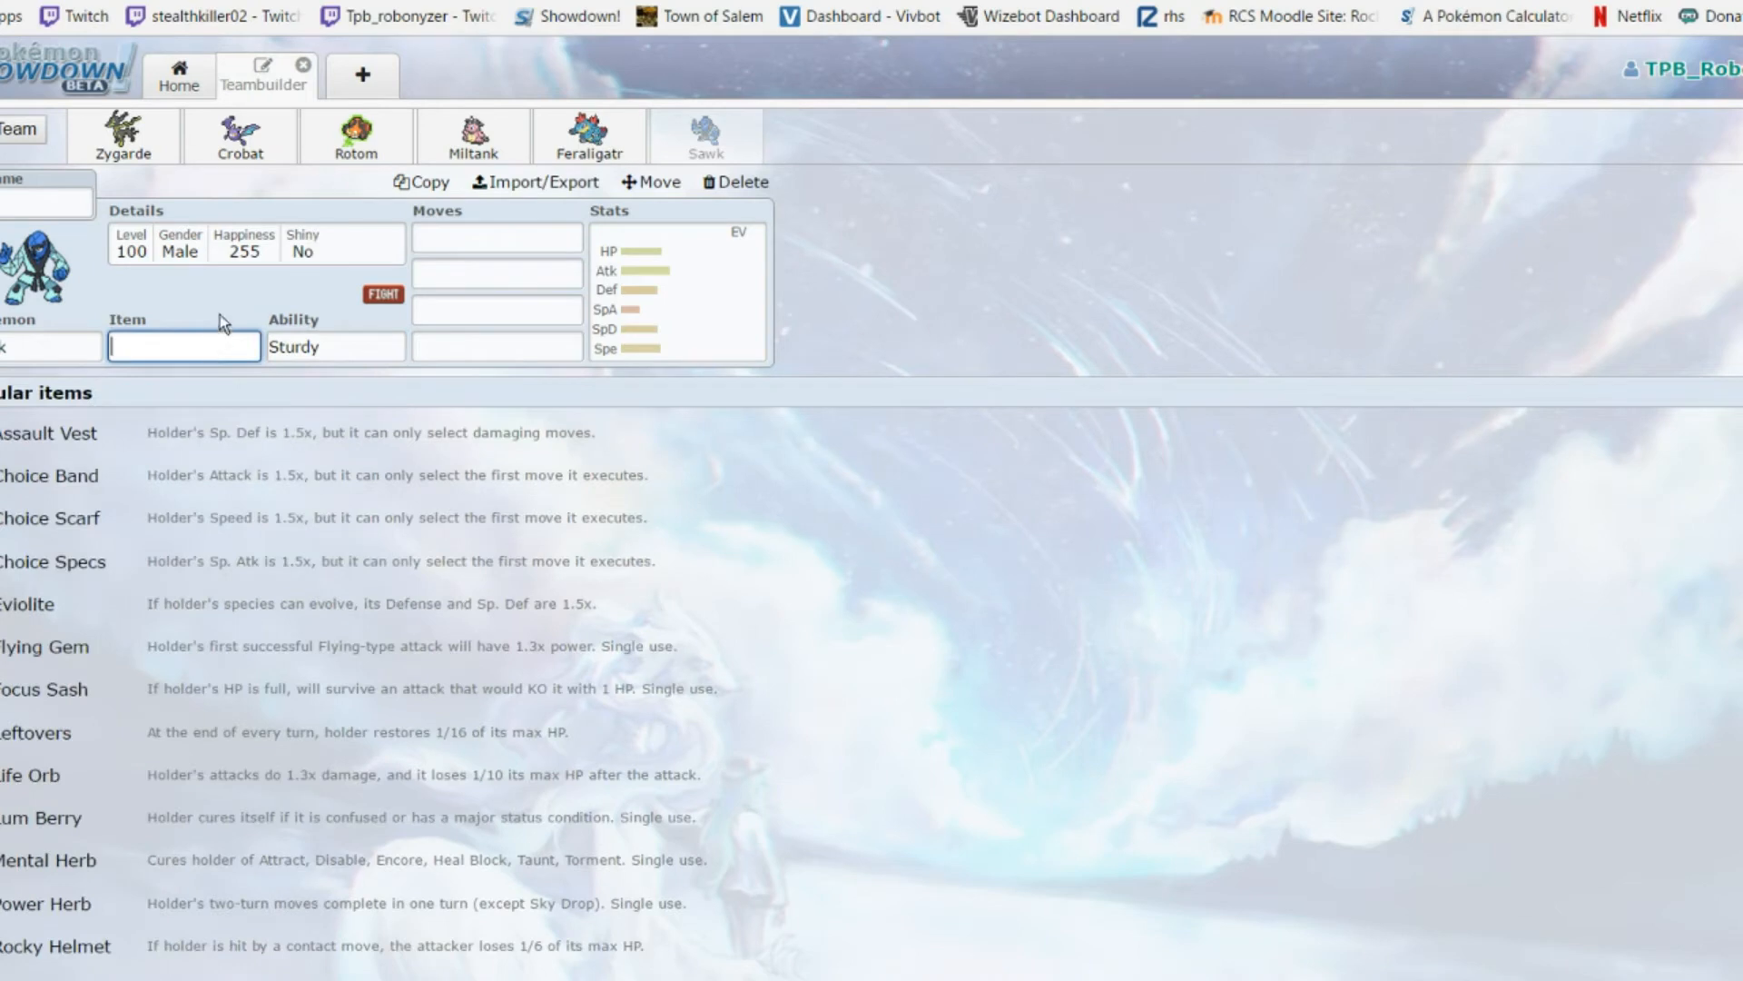
{"action": "mouse_move", "coordinate": [374, 374]}
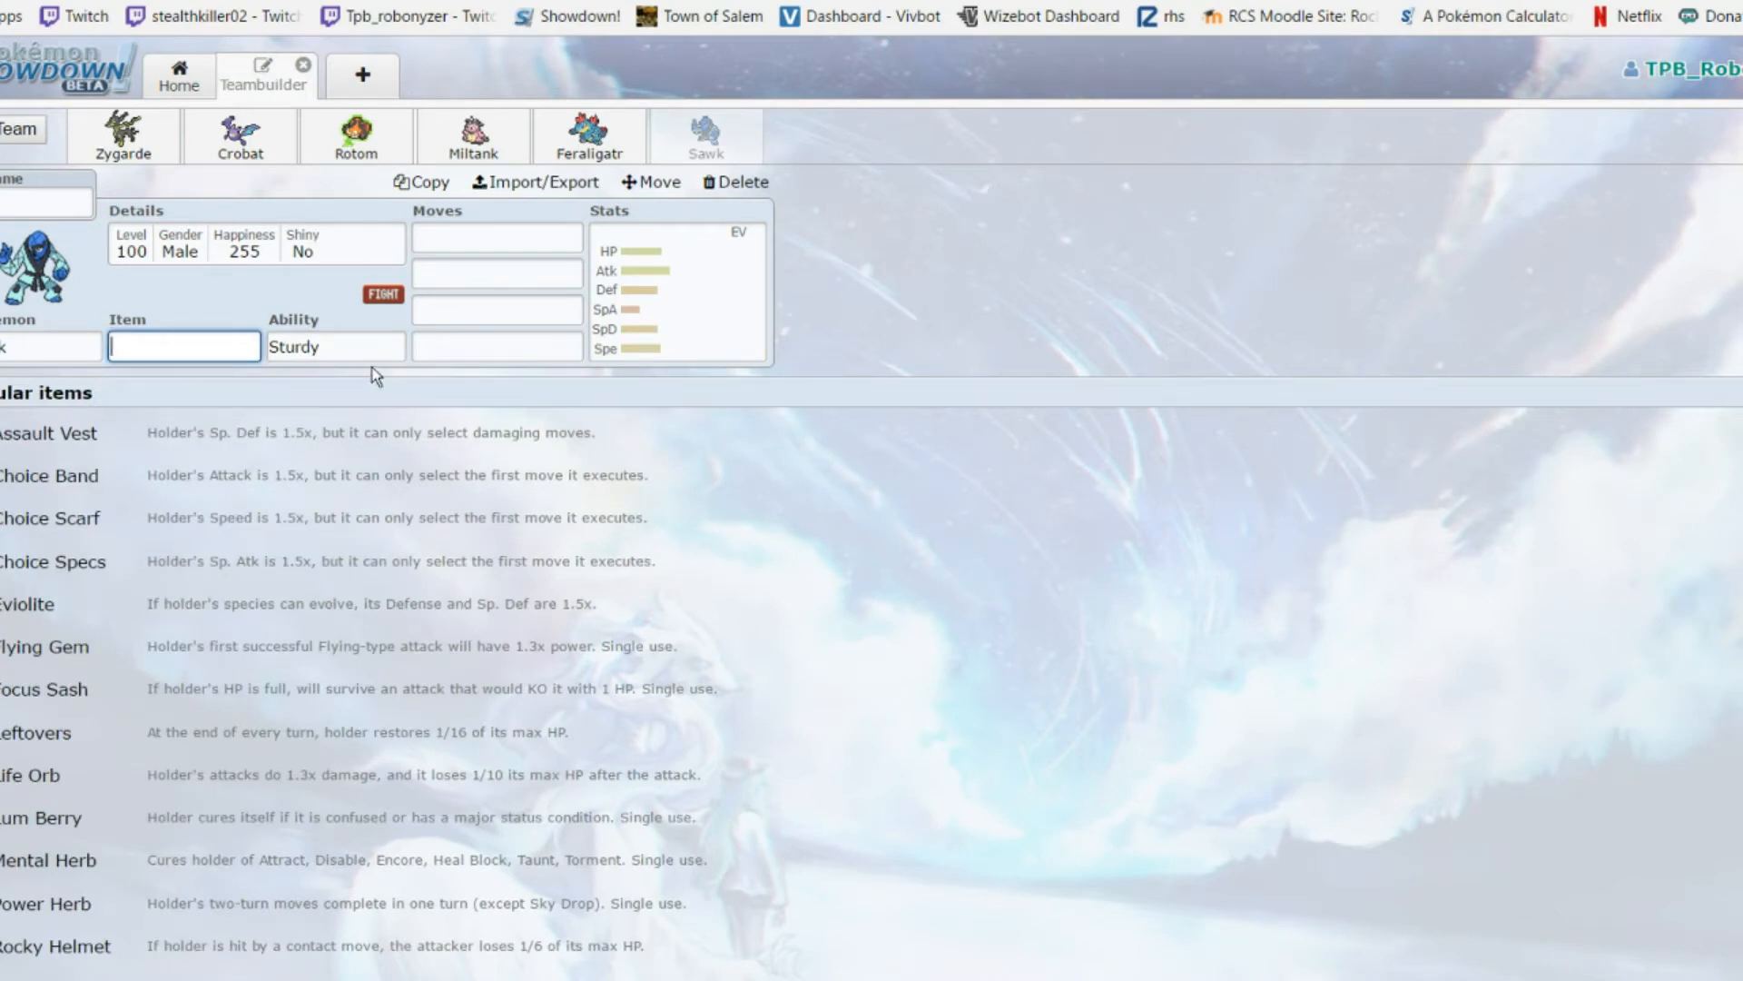
{"action": "left_click", "coordinate": [496, 236]}
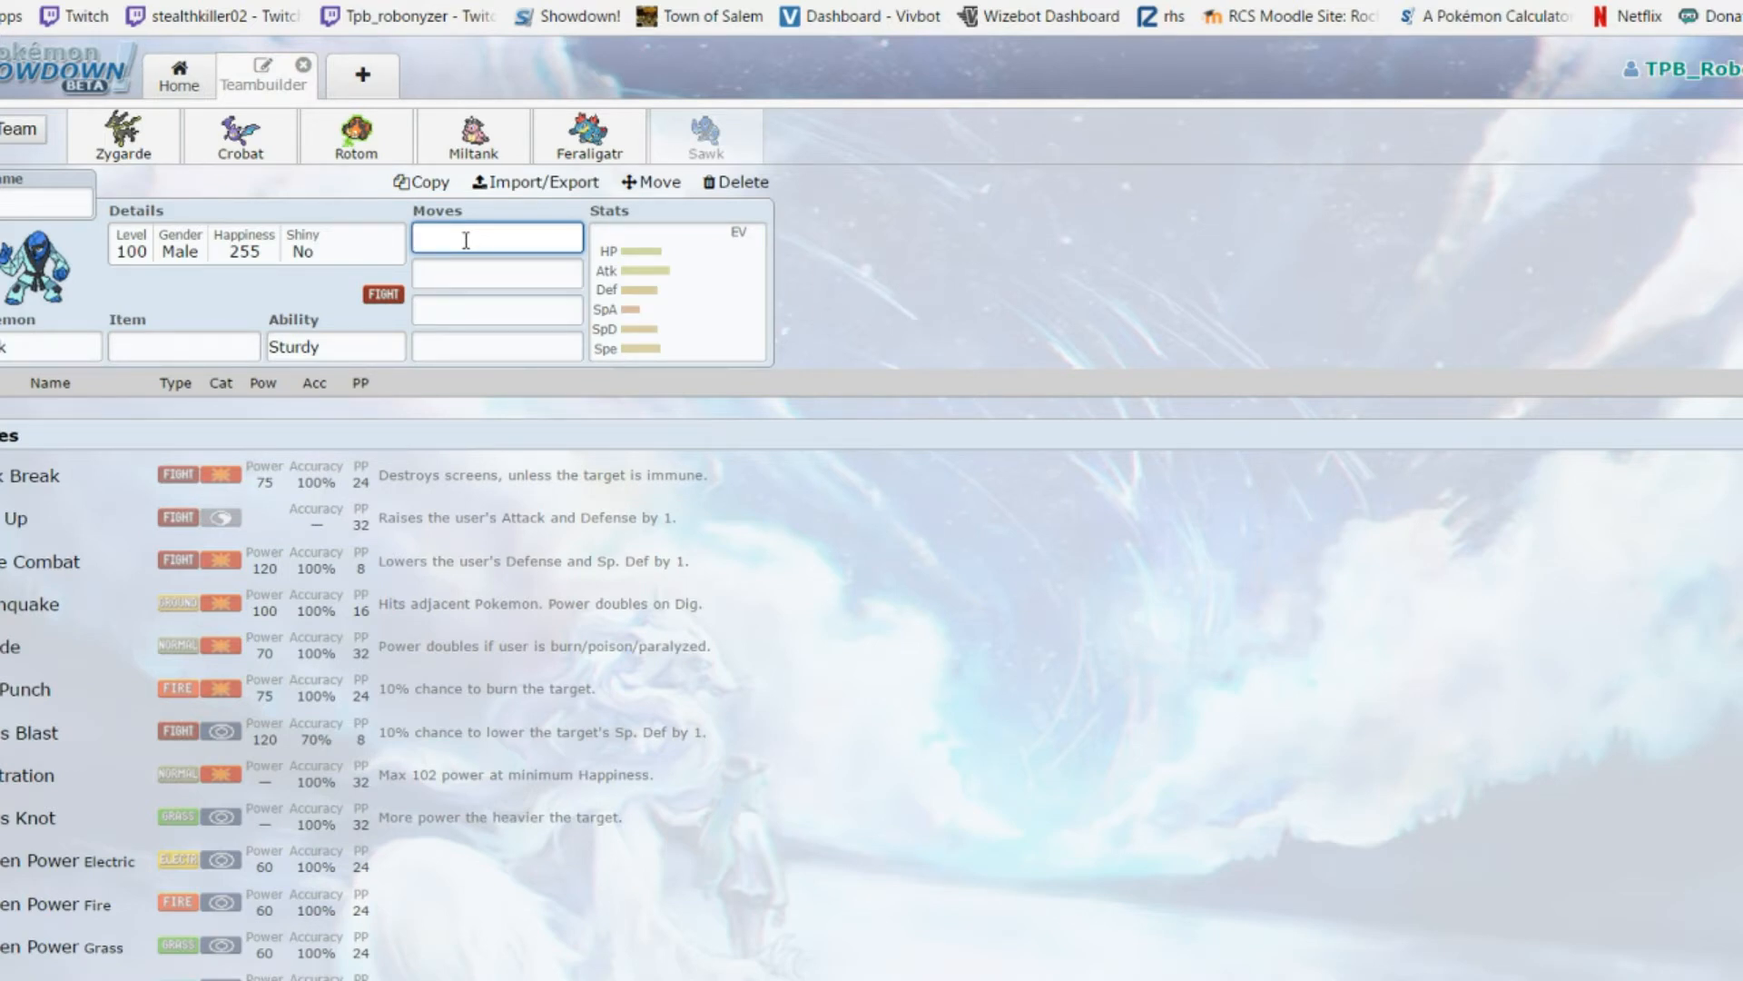
{"action": "left_click", "coordinate": [334, 345]}
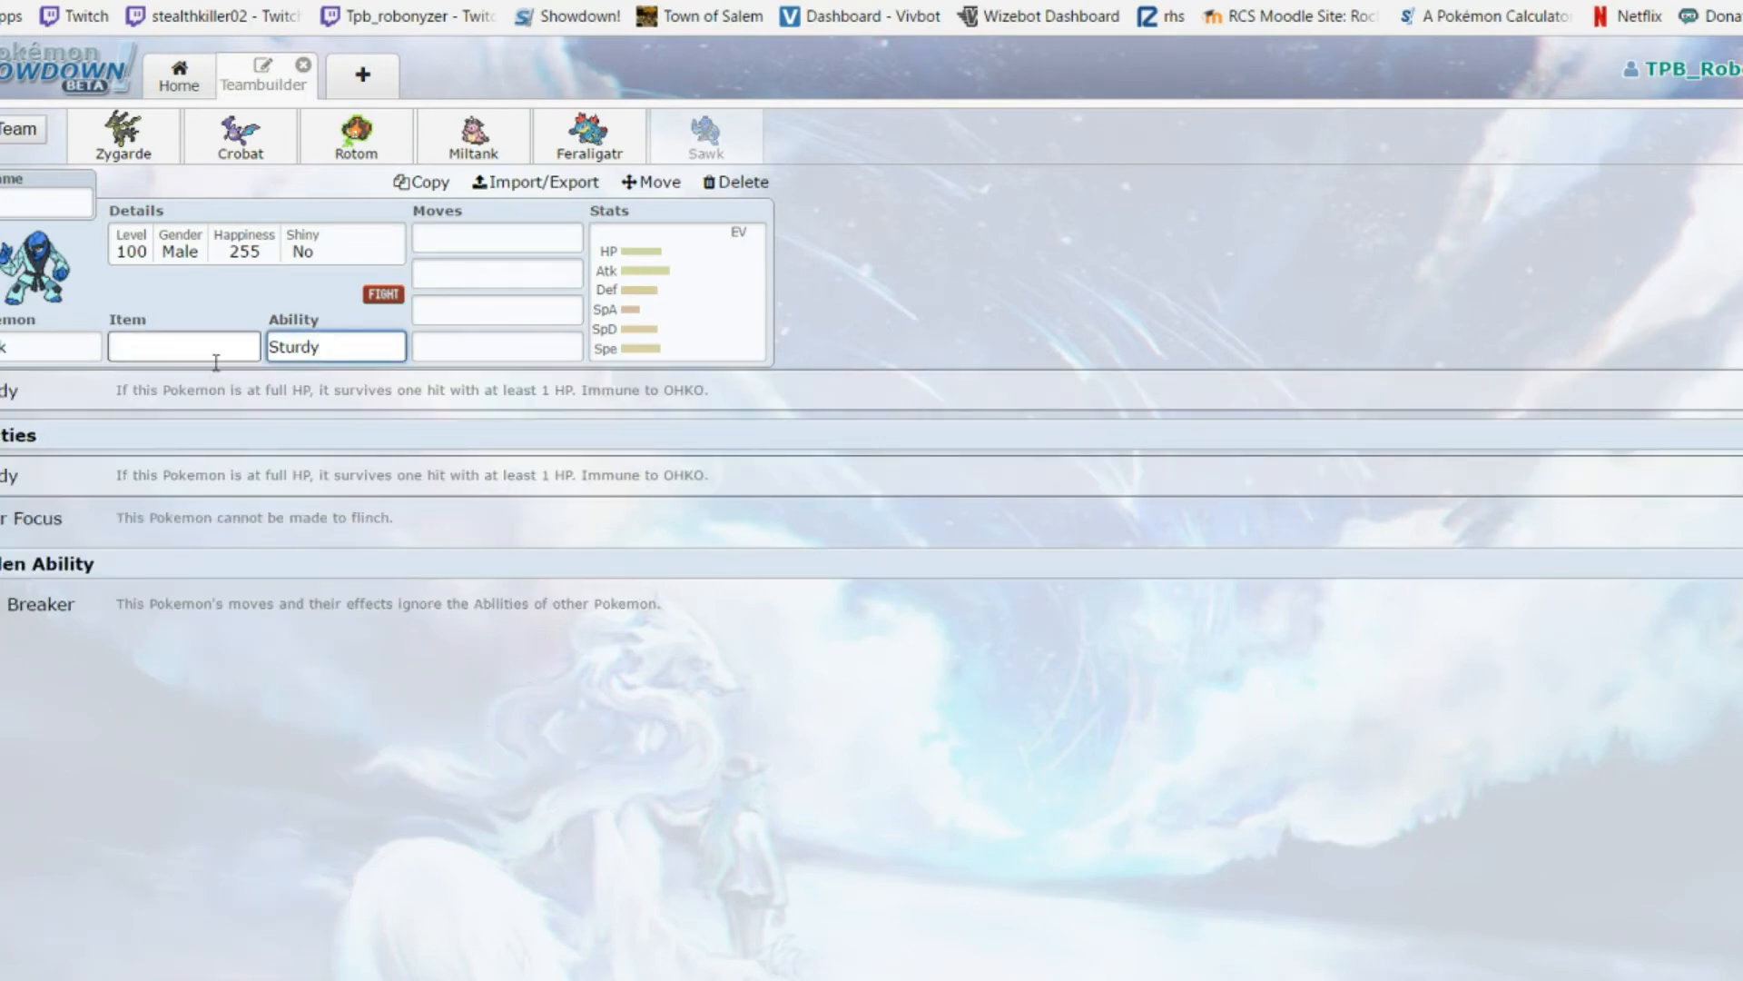
{"action": "left_click", "coordinate": [496, 236]}
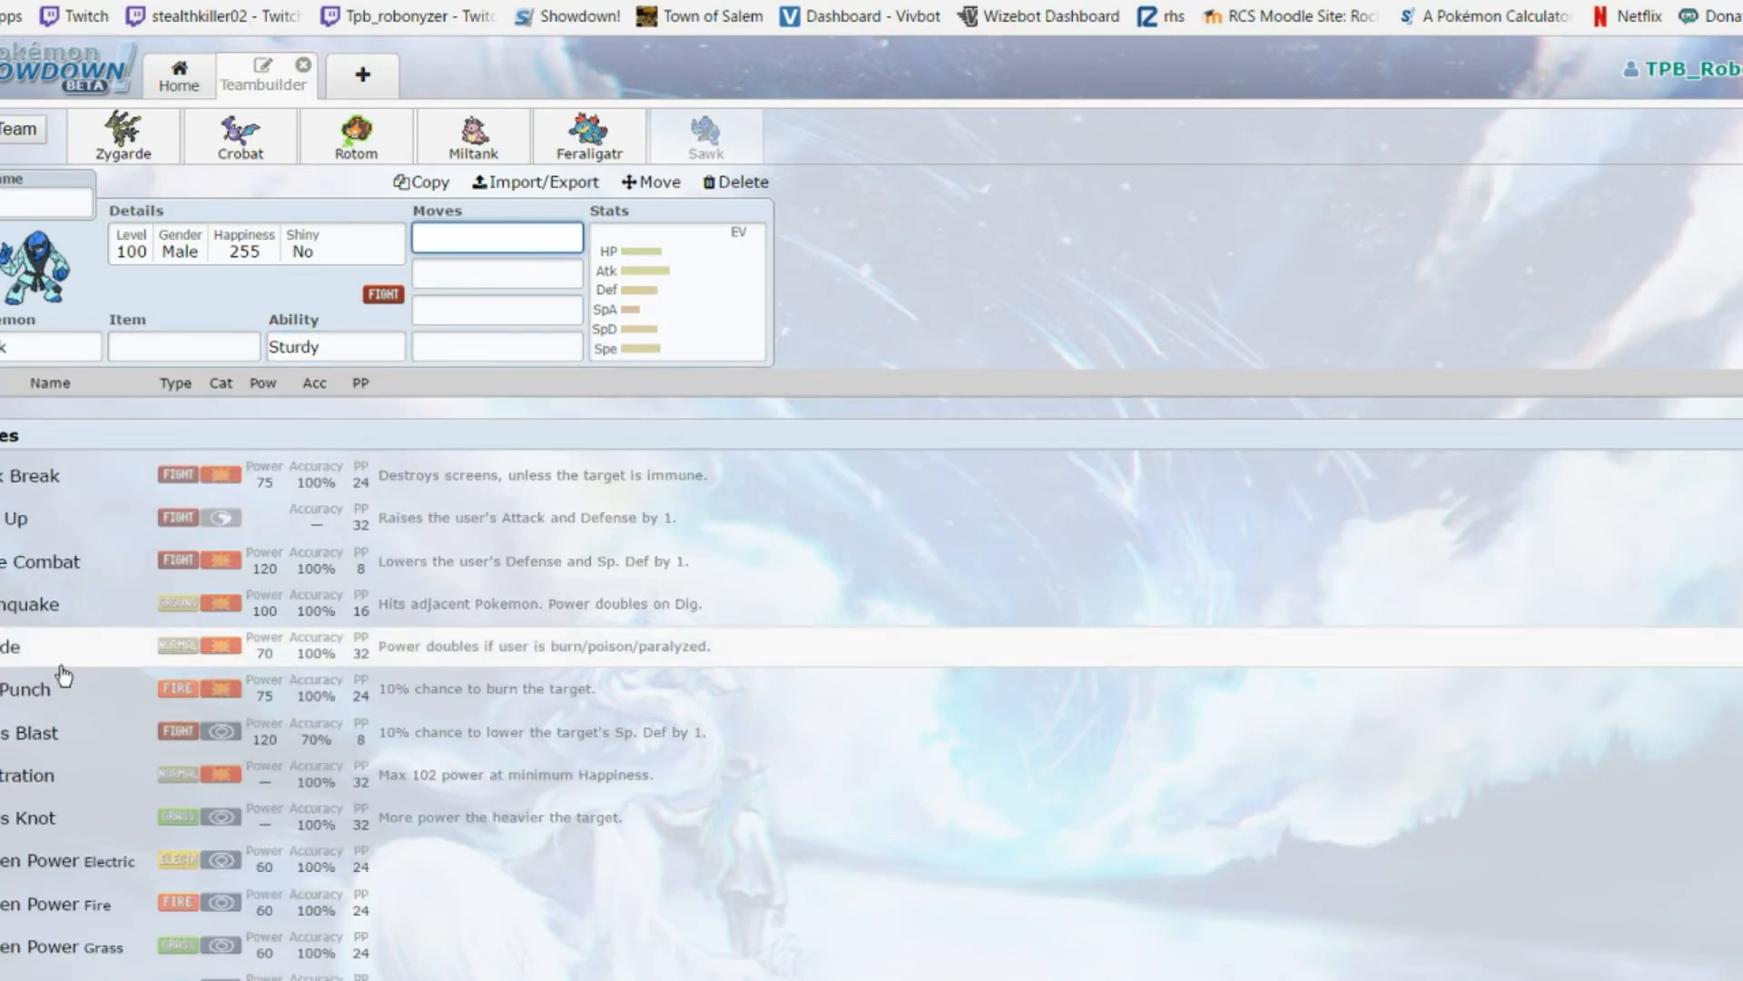
{"action": "scroll", "scroll_direction": "down", "scroll_amount": 3}
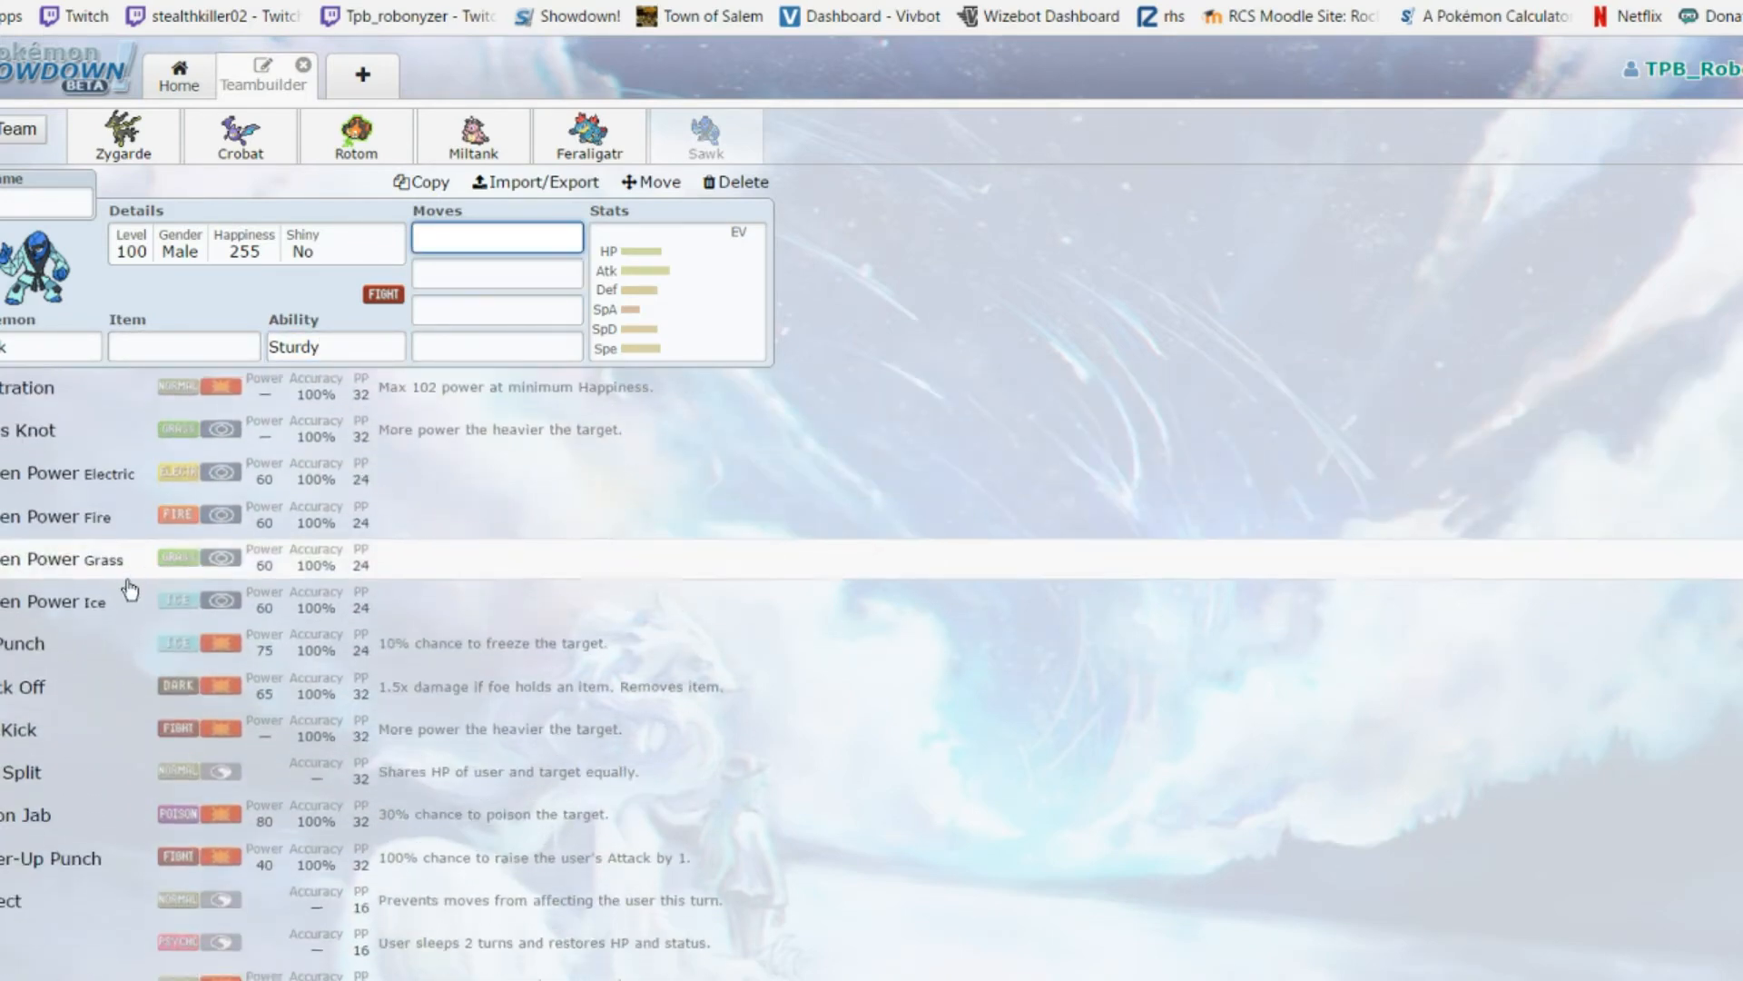
{"action": "mouse_move", "coordinate": [1173, 701]}
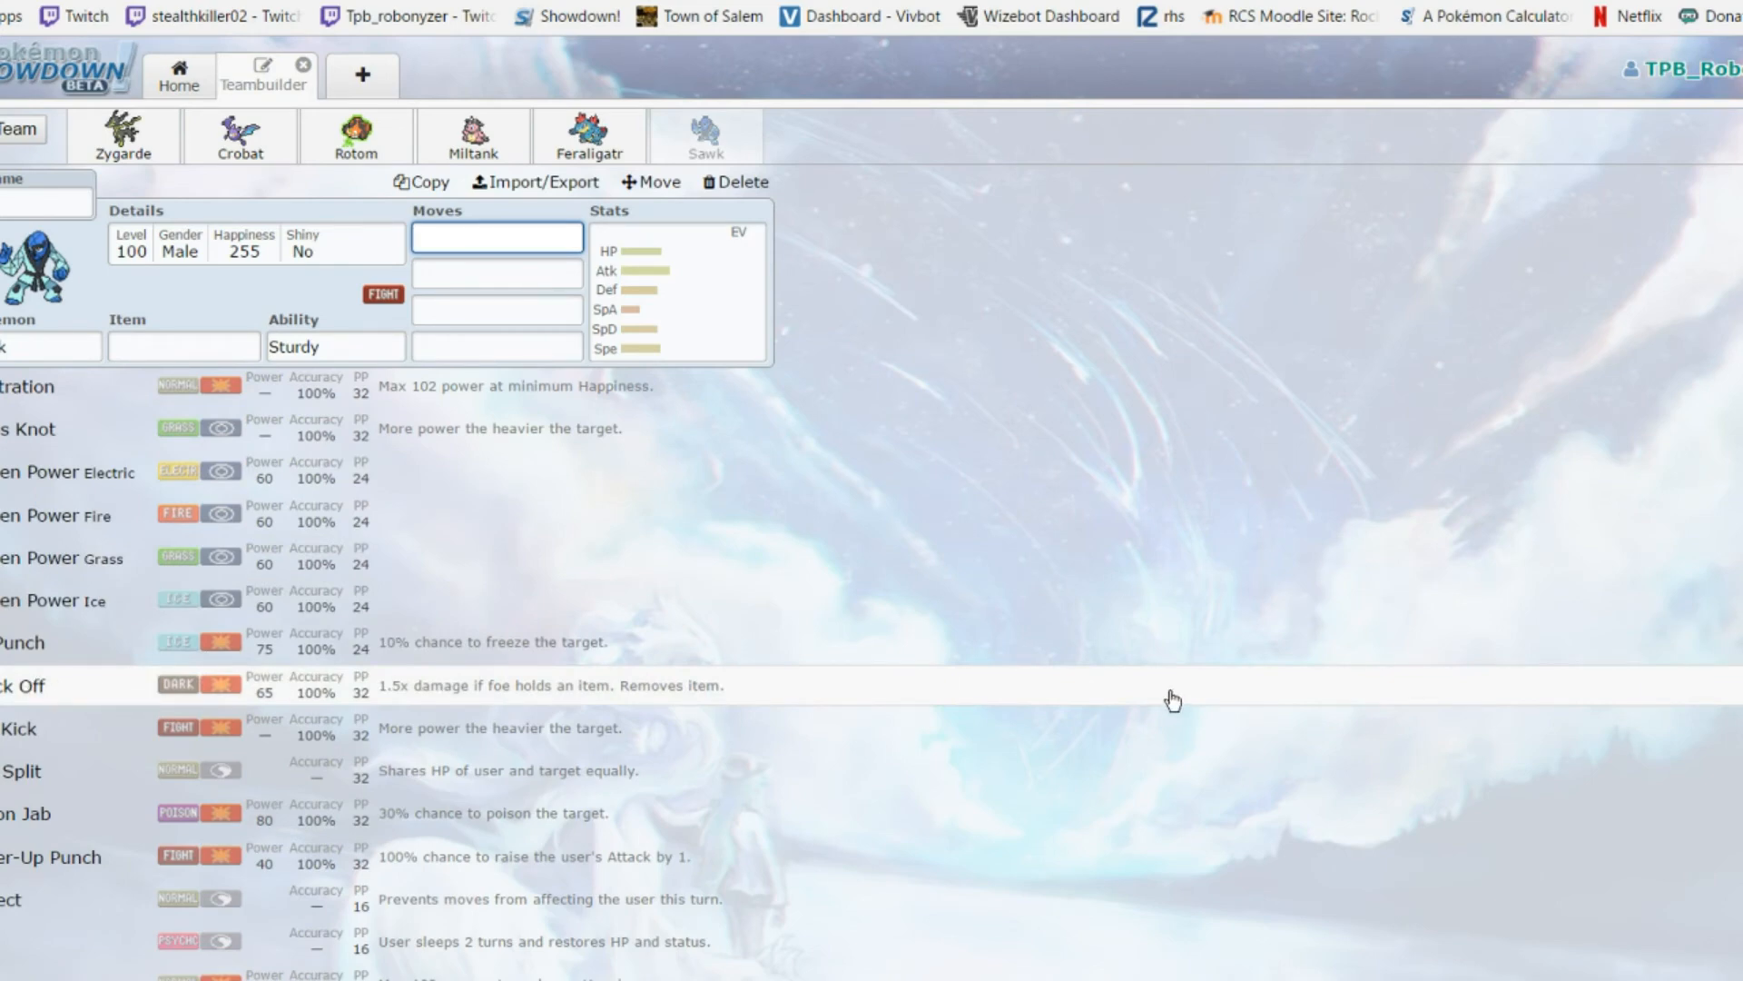
{"action": "scroll", "scroll_direction": "down", "scroll_amount": 3}
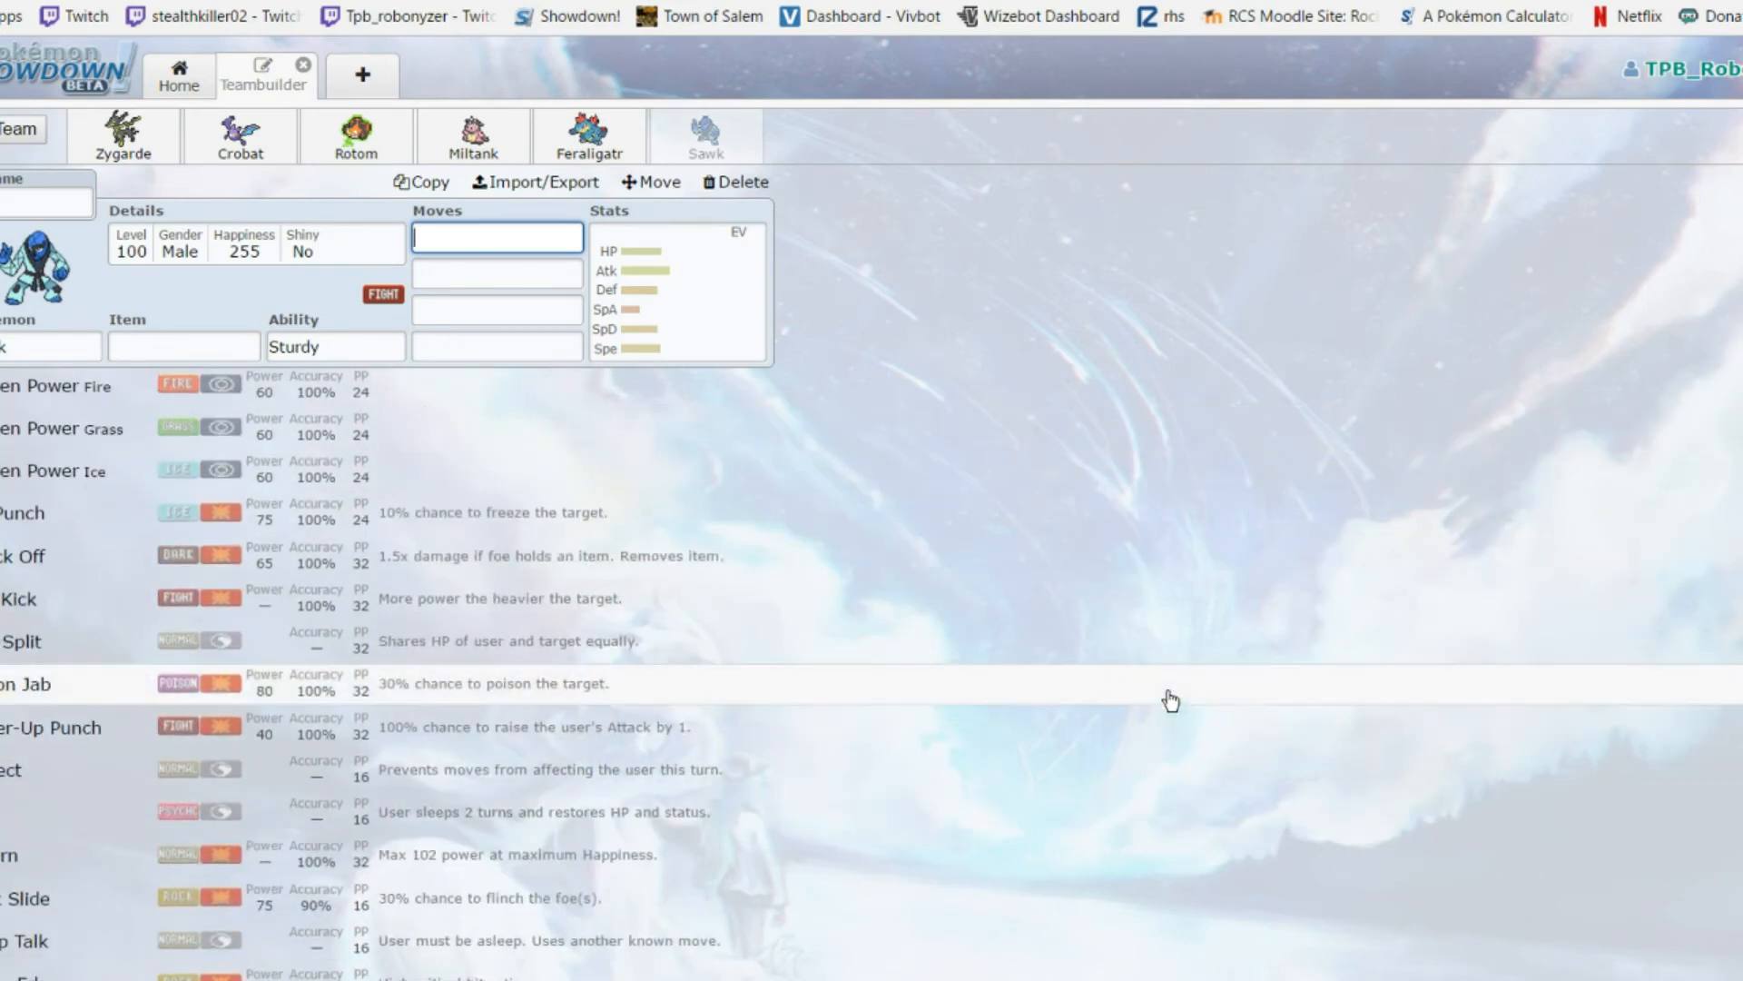
{"action": "scroll", "scroll_direction": "down", "scroll_amount": 3}
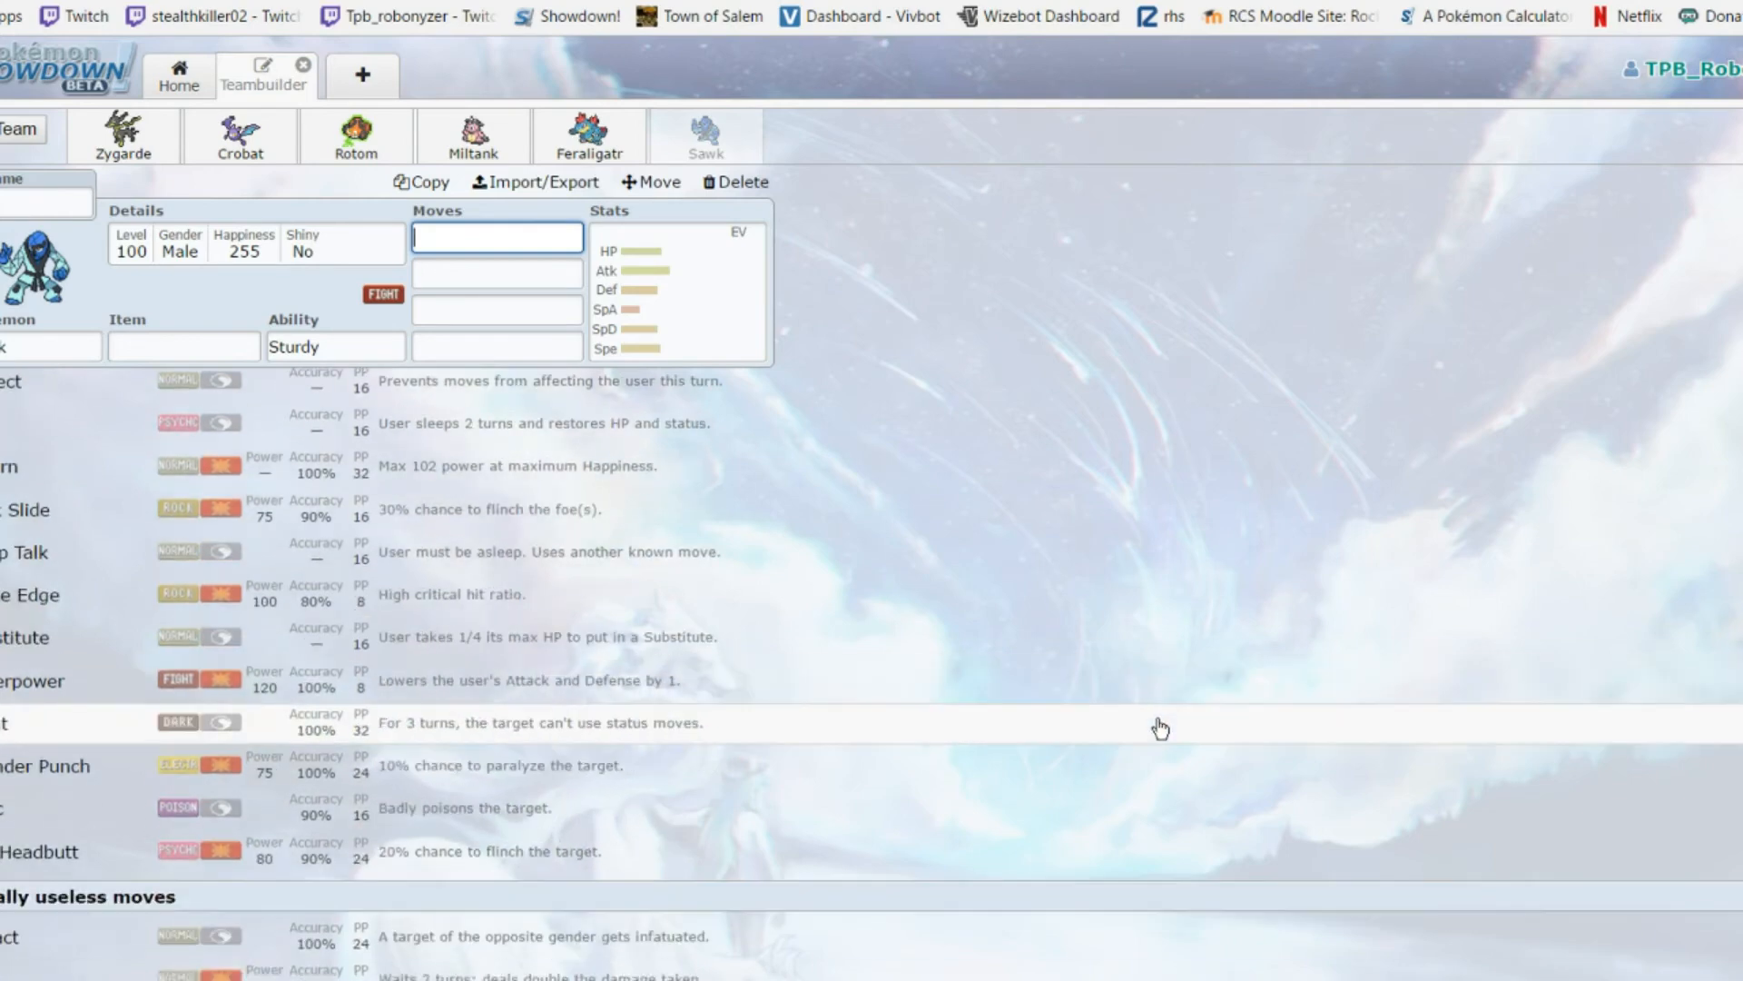
{"action": "scroll", "scroll_direction": "down", "scroll_amount": 3}
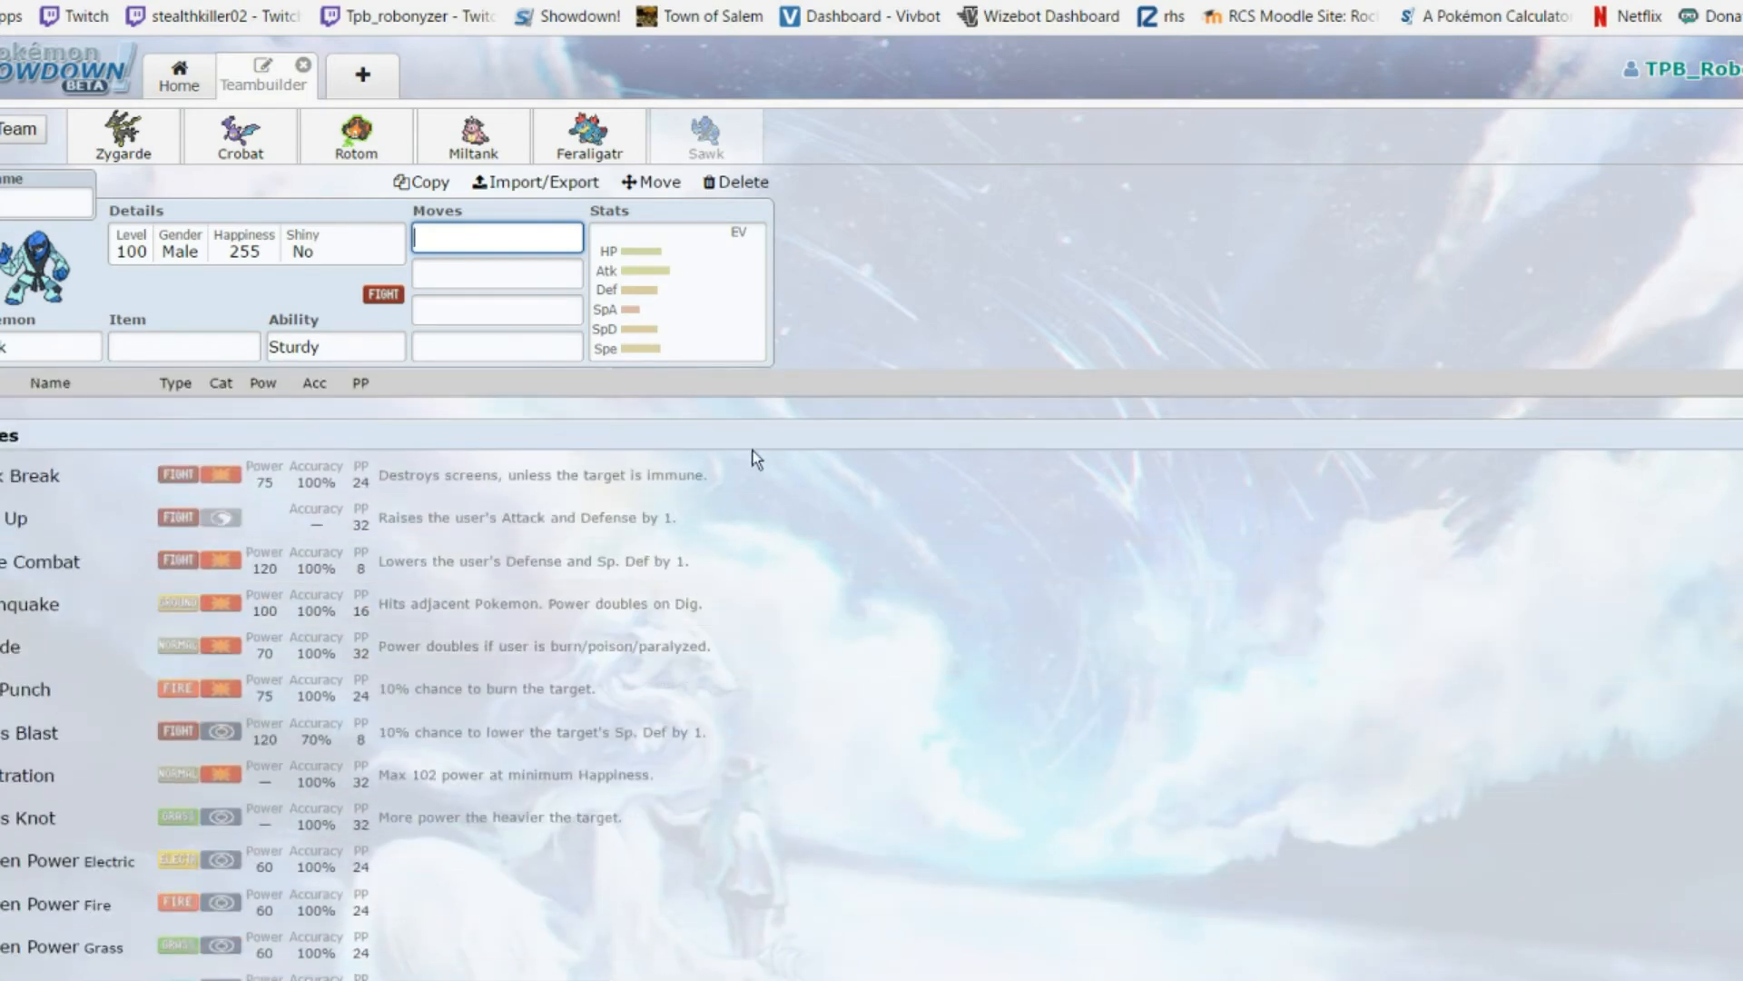
{"action": "mouse_move", "coordinate": [1102, 240]}
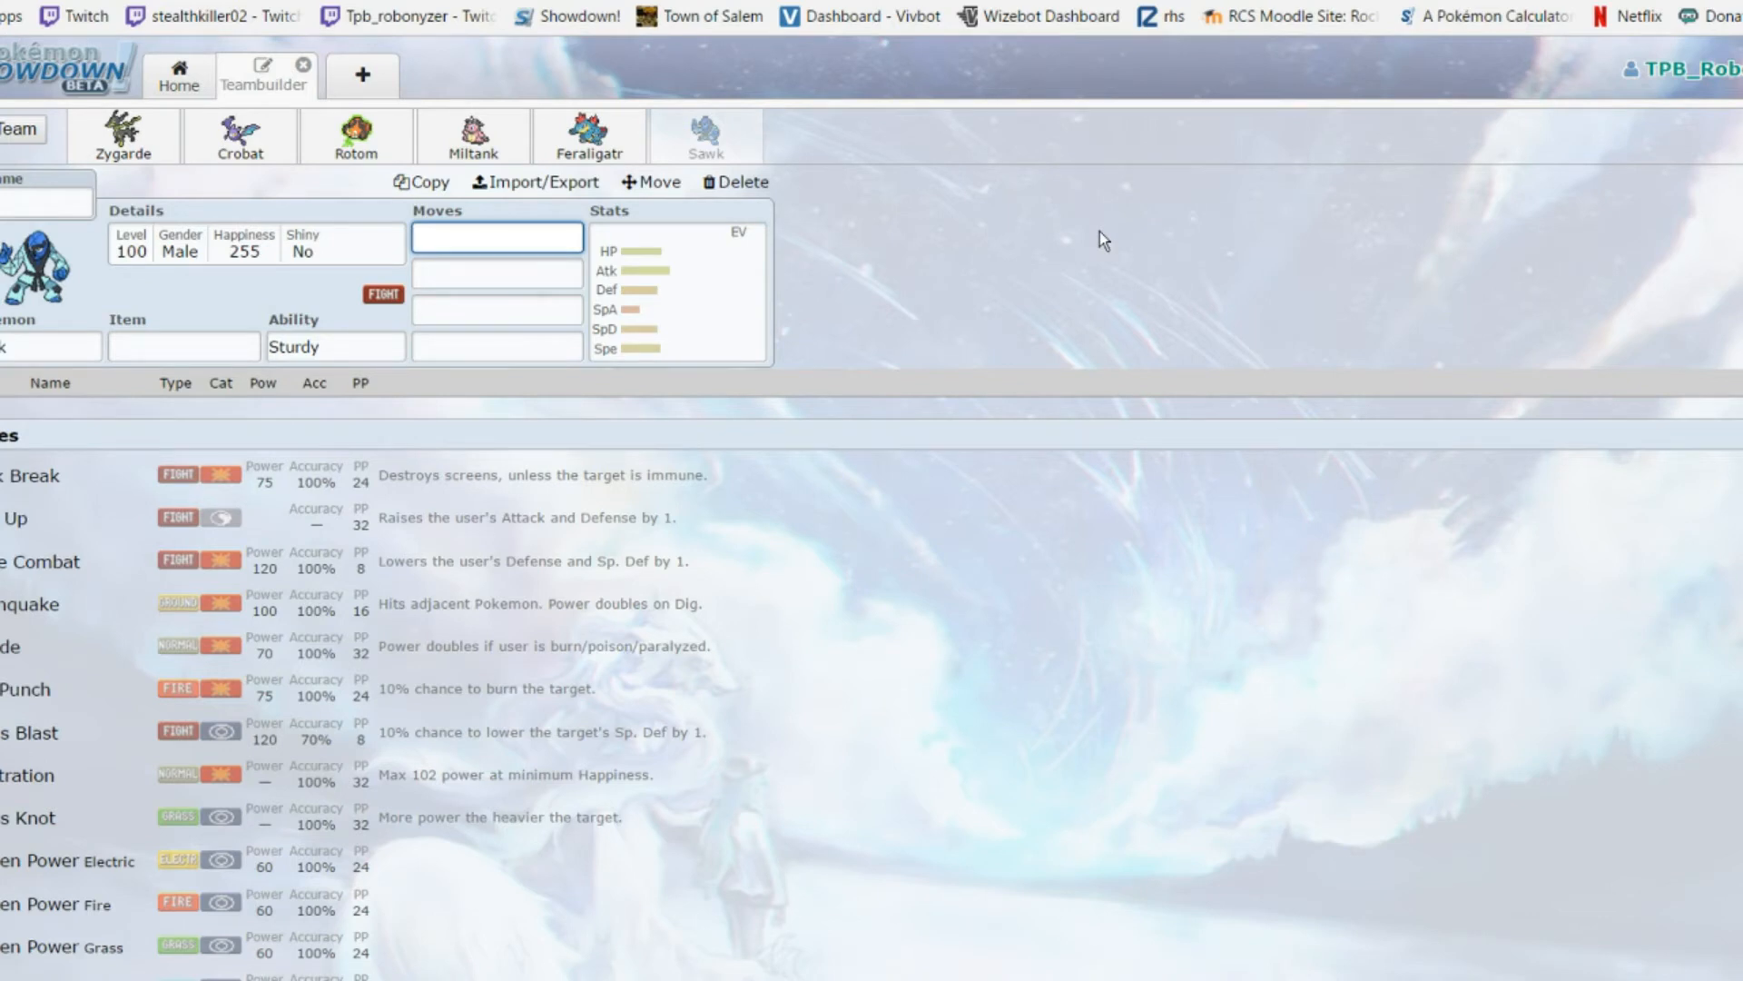
{"action": "mouse_move", "coordinate": [1113, 234]}
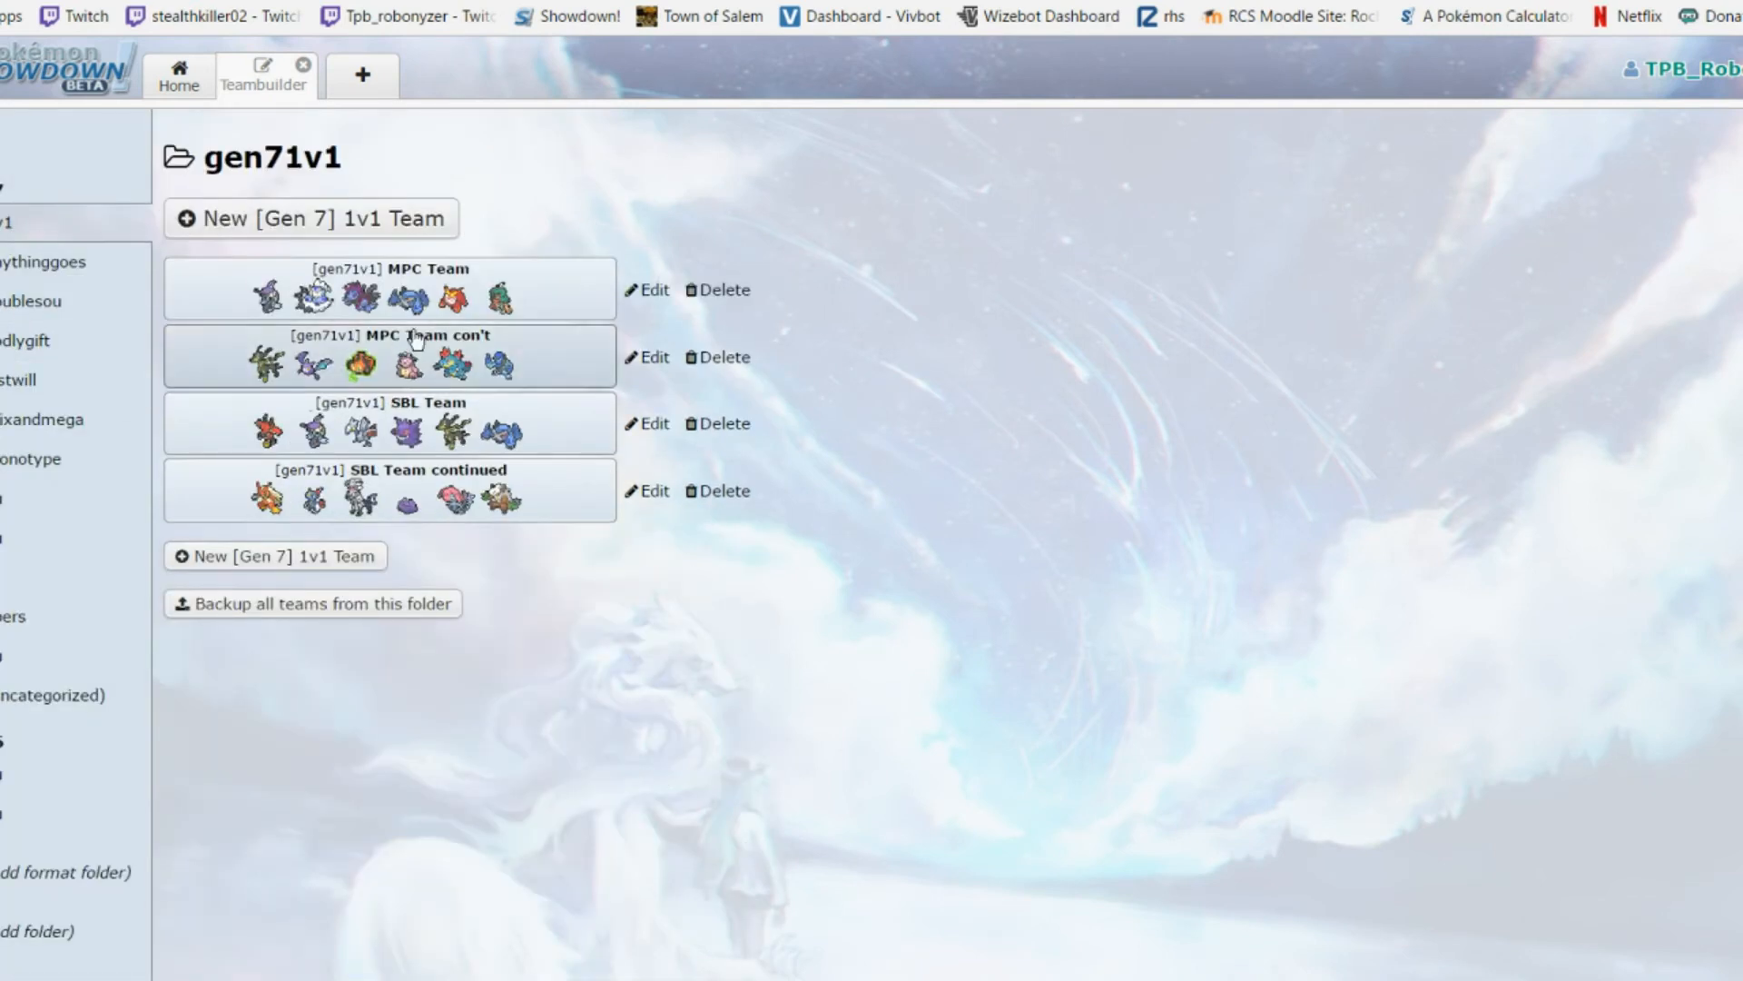
{"action": "mouse_move", "coordinate": [501, 329]}
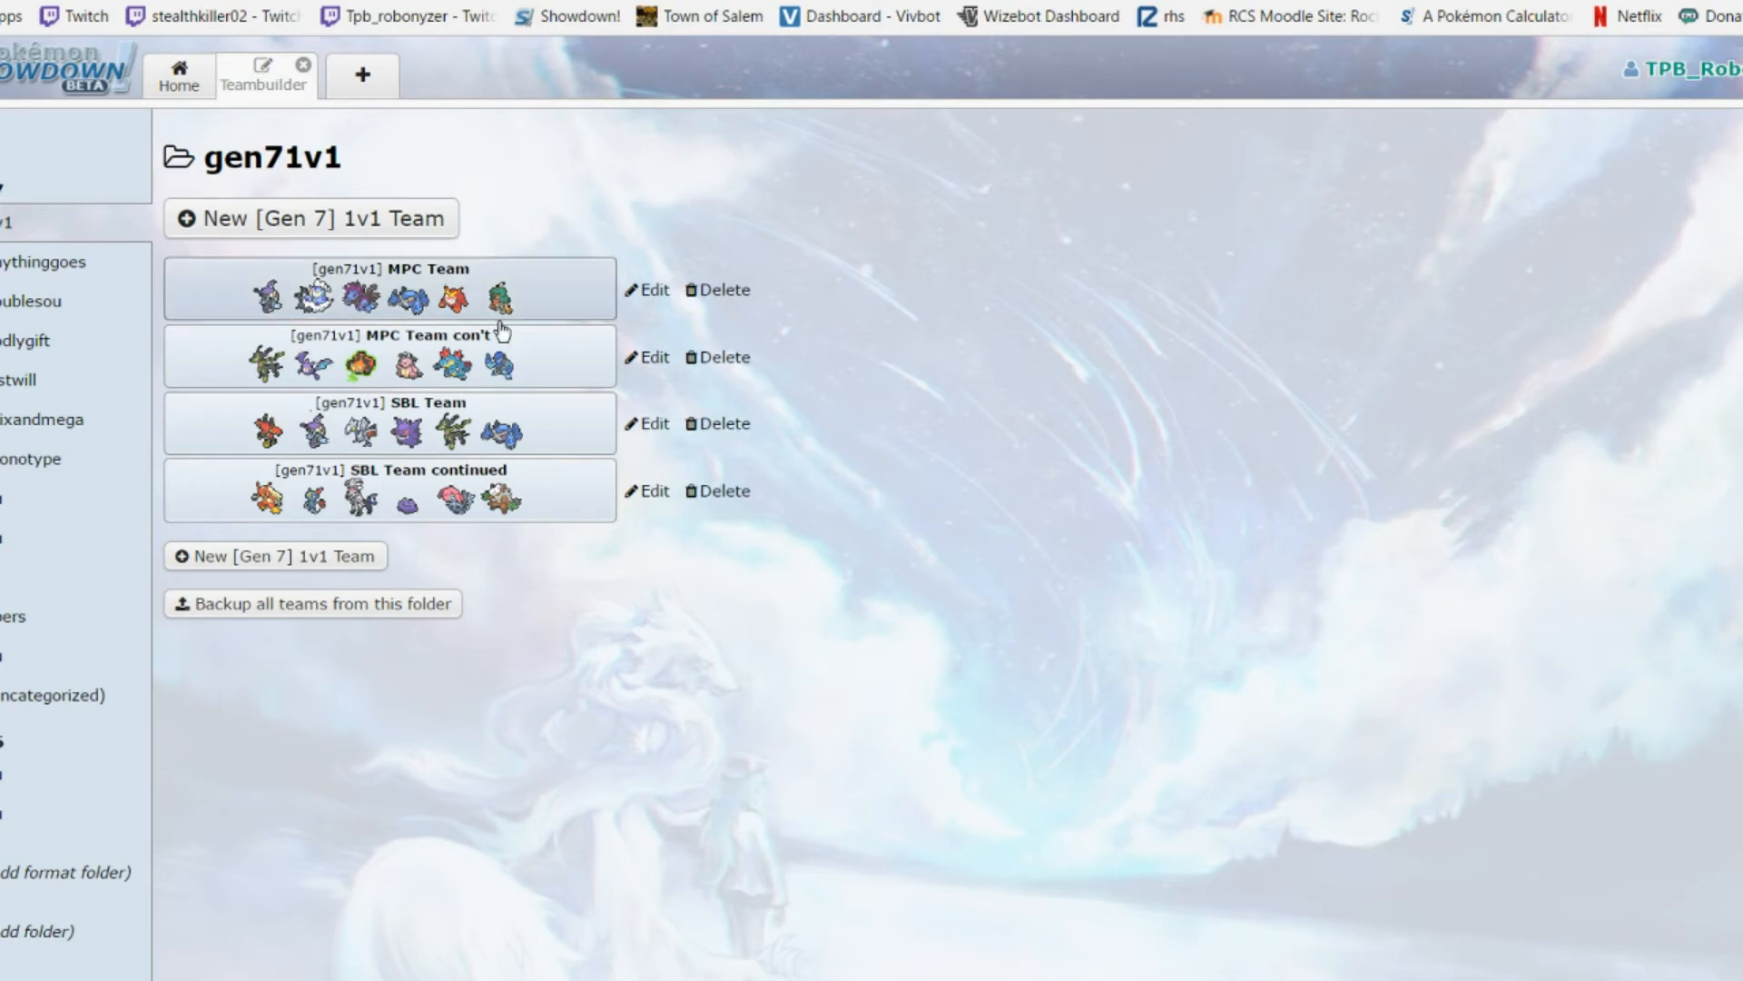
{"action": "mouse_move", "coordinate": [546, 316]}
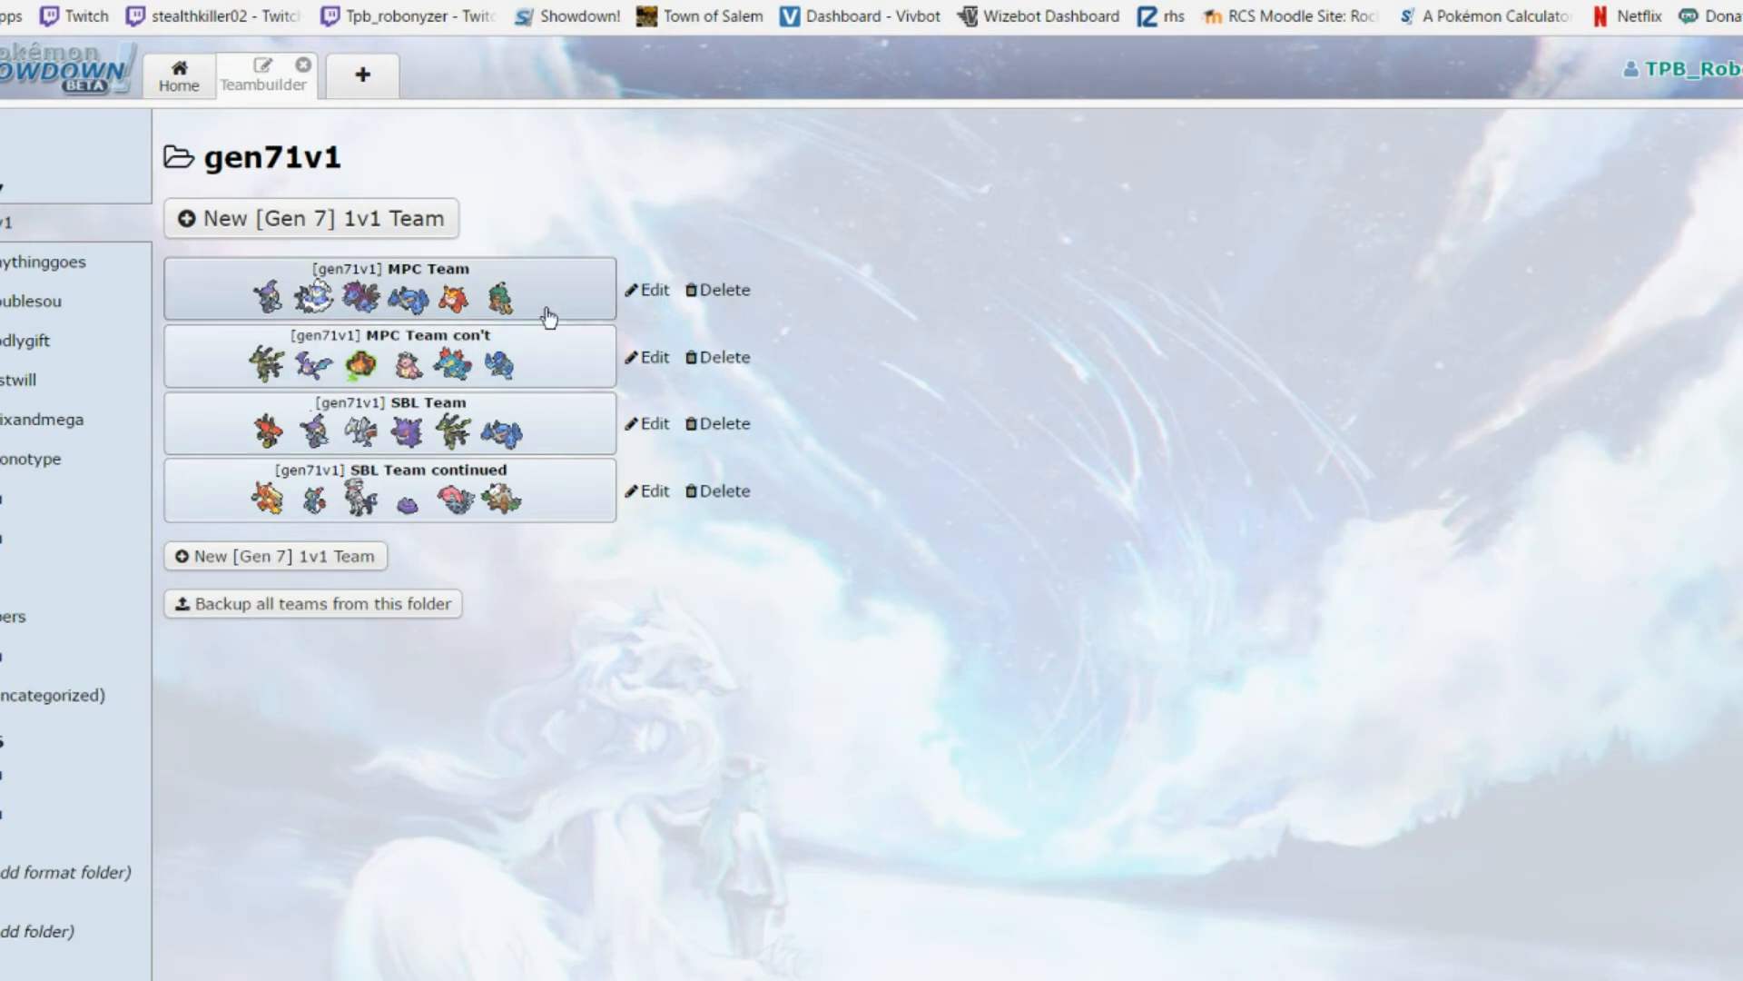
{"action": "mouse_move", "coordinate": [543, 310]}
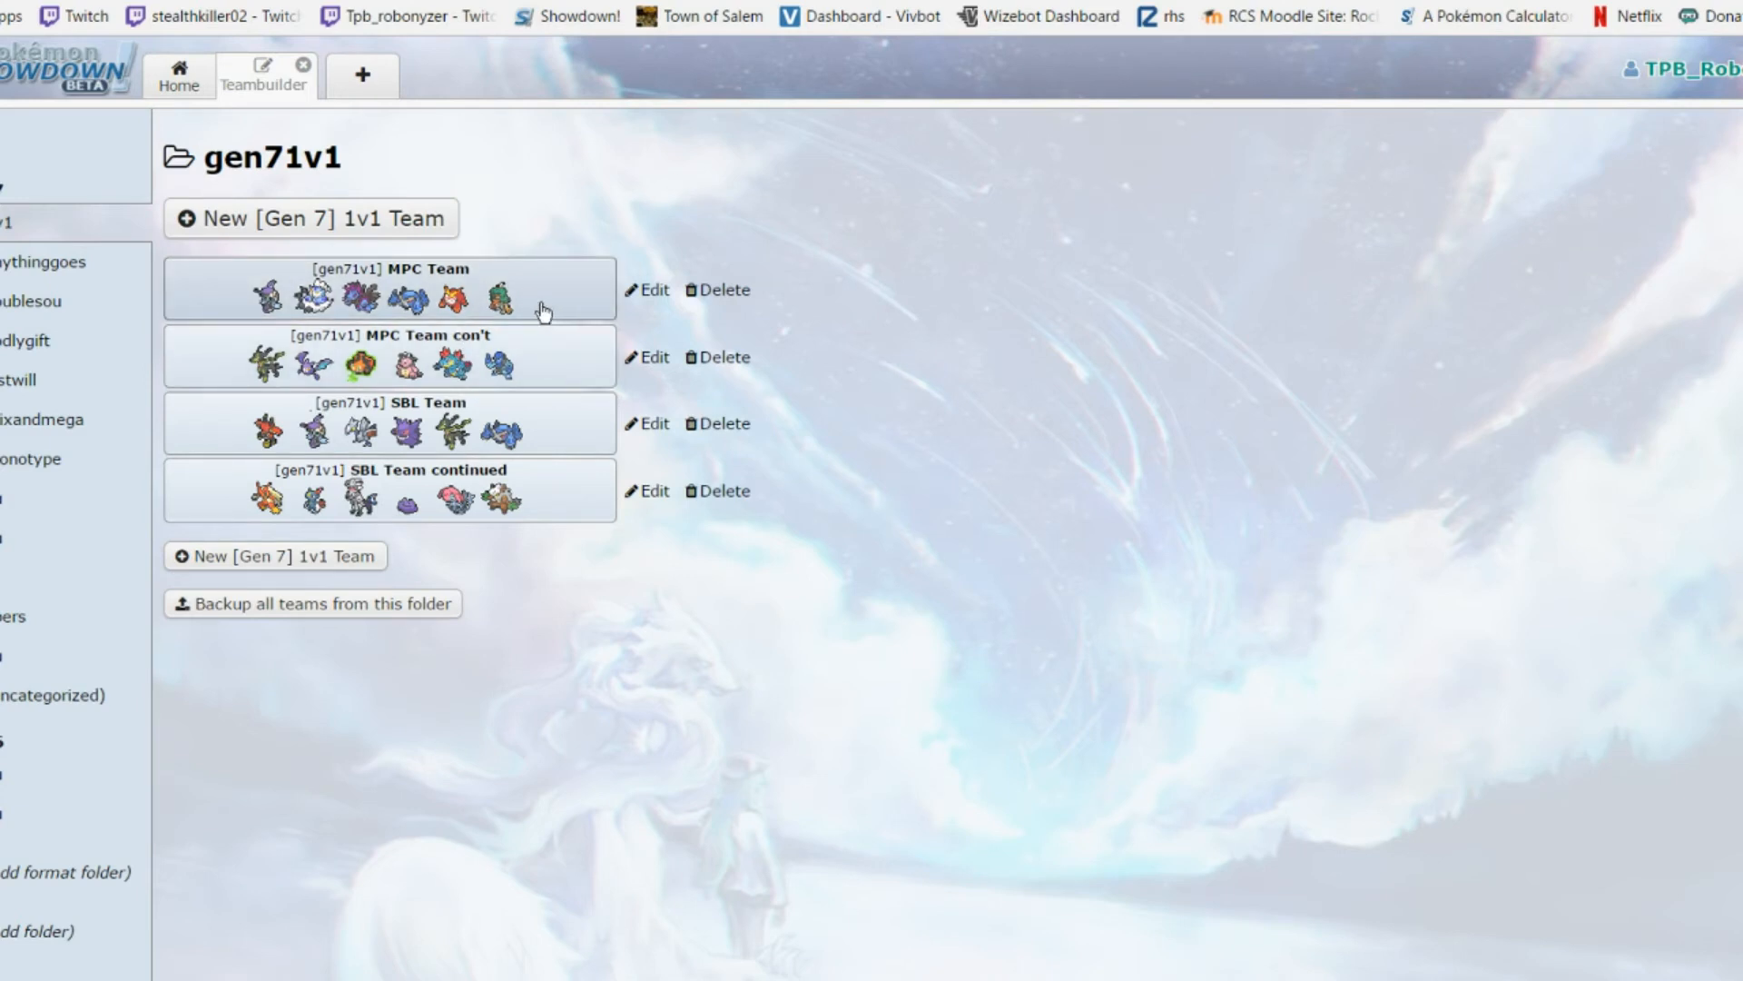
{"action": "mouse_move", "coordinate": [566, 214]}
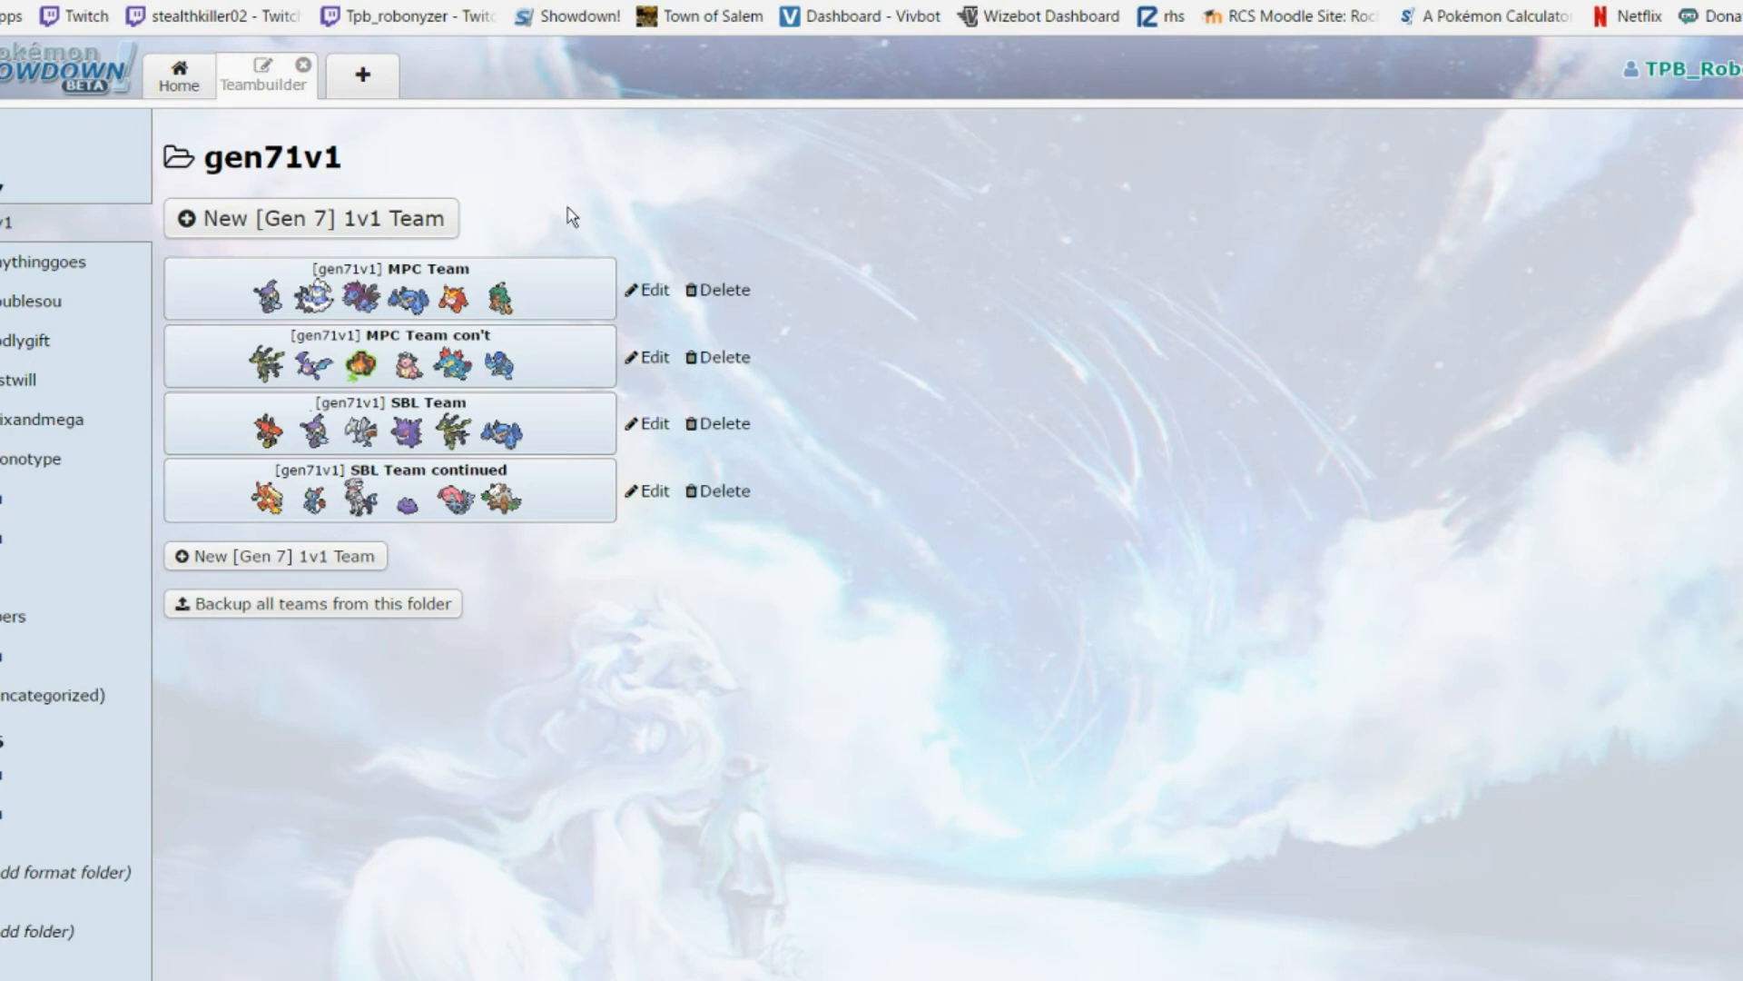
{"action": "mouse_move", "coordinate": [229, 389]}
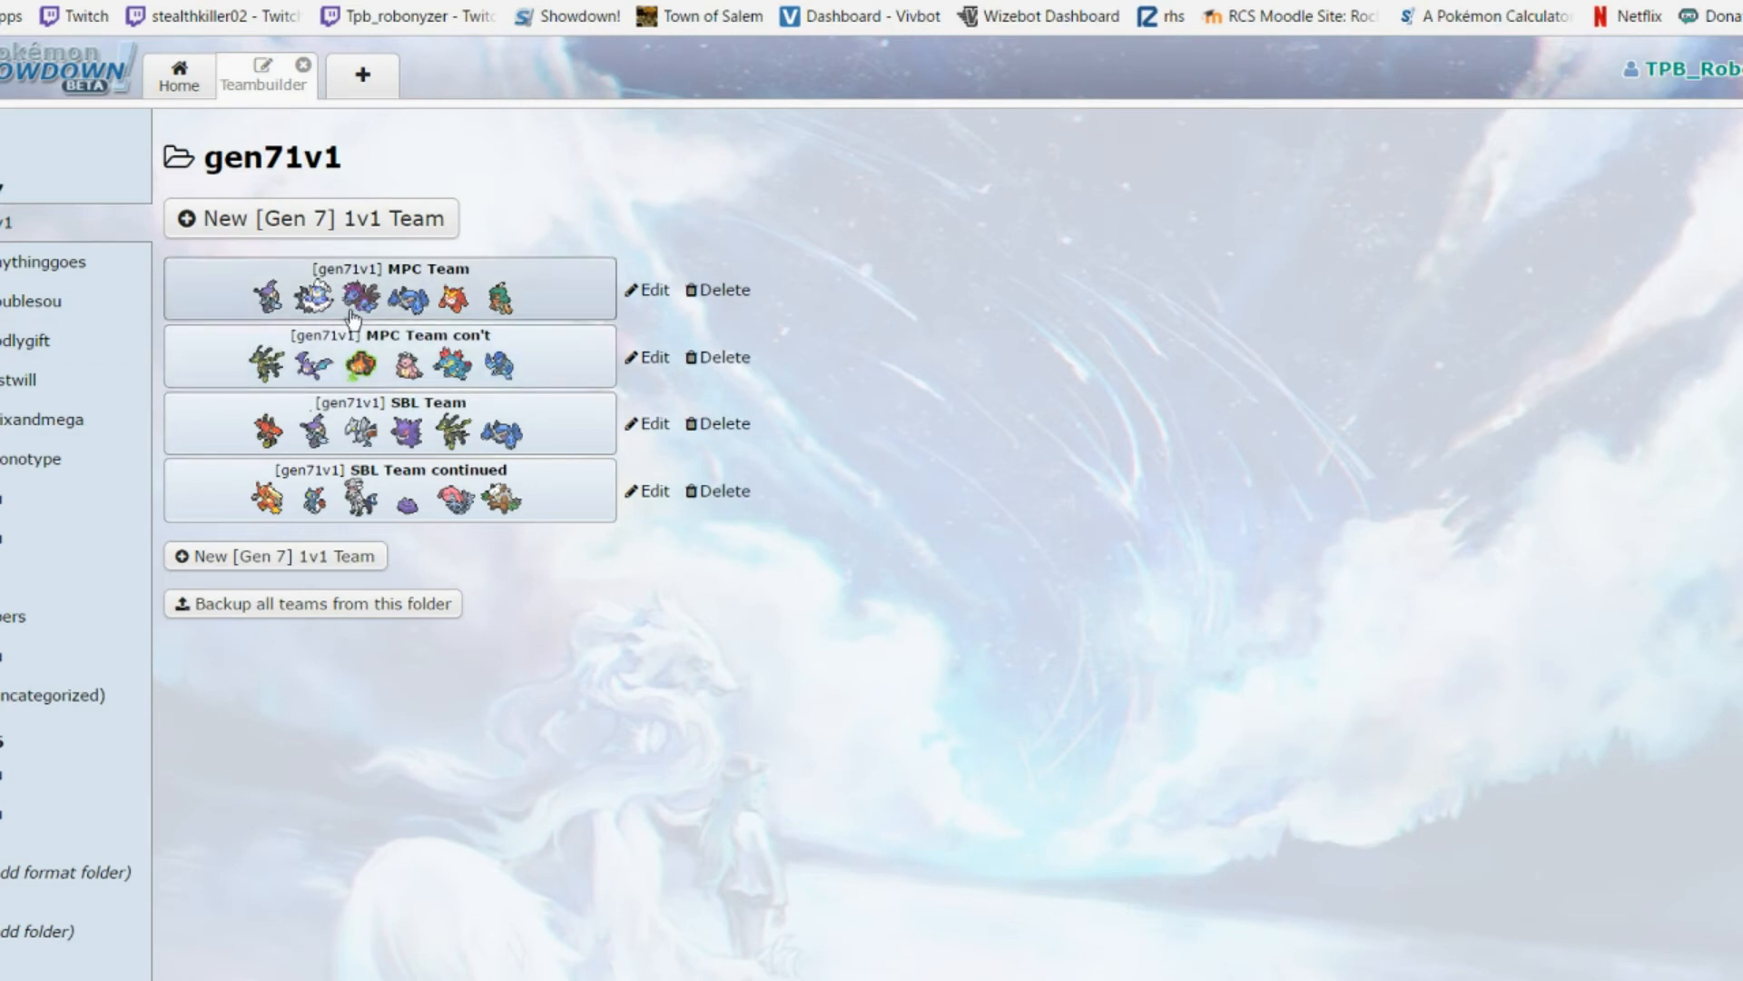
{"action": "mouse_move", "coordinate": [349, 320]}
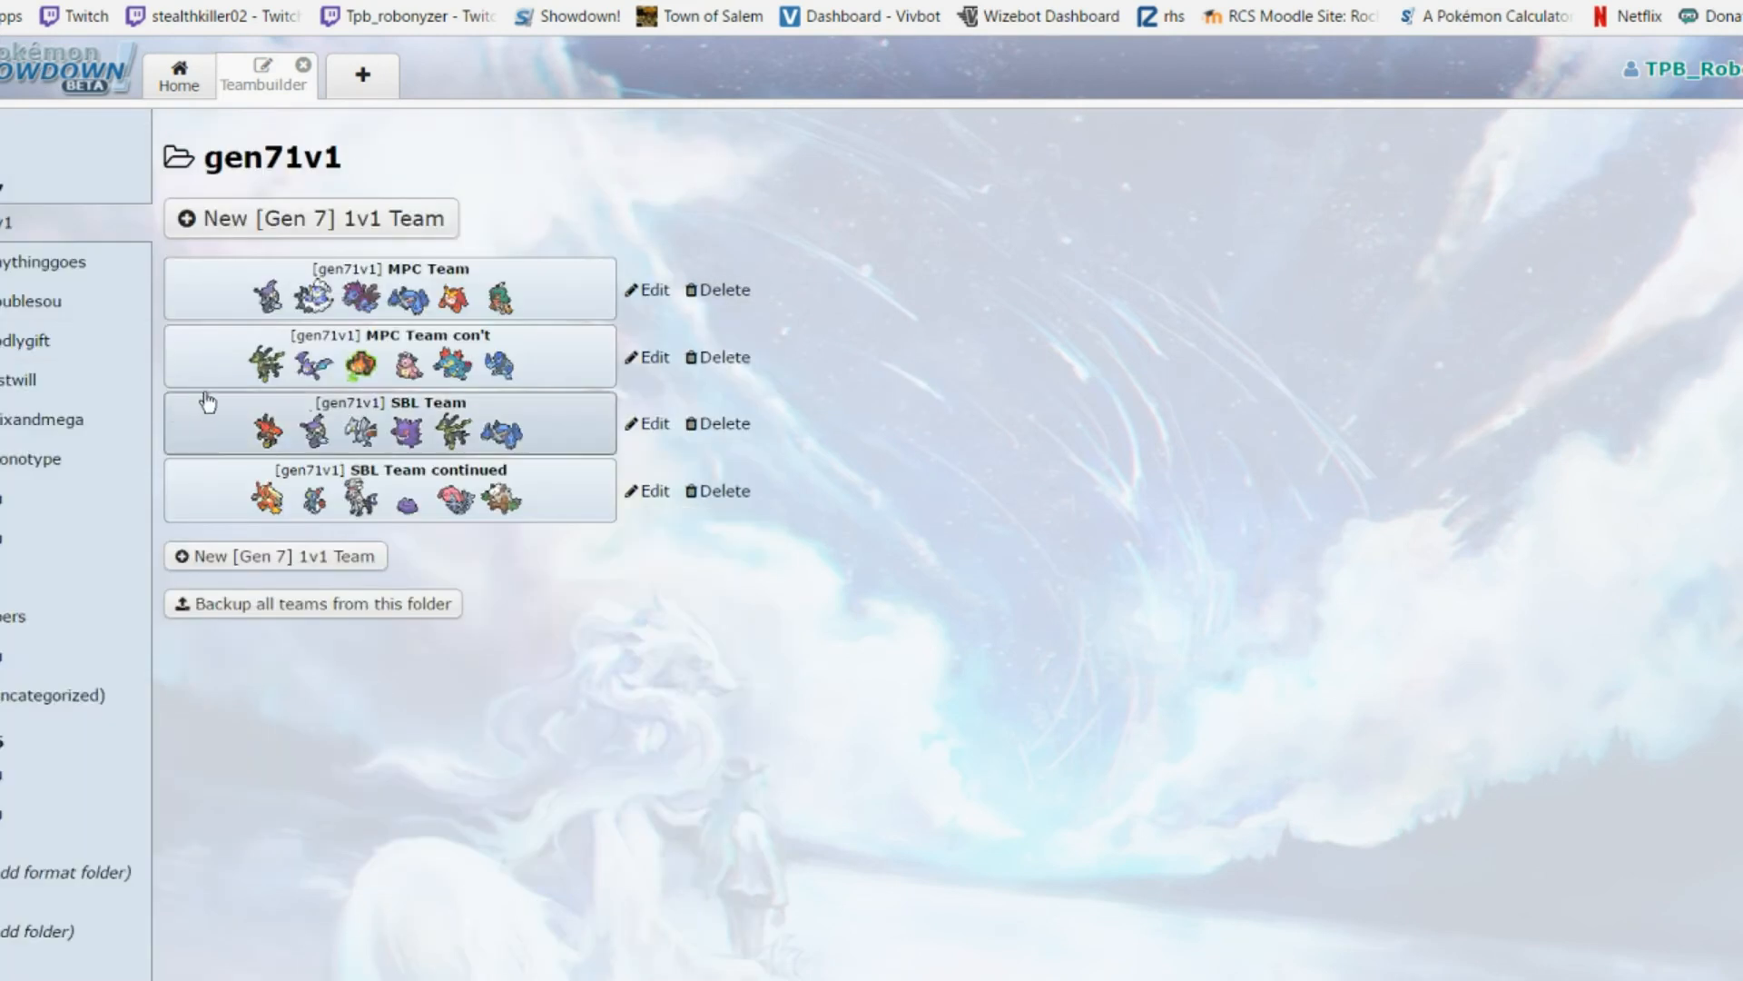
Open the MPC Team con't team, glance through it, and return to the gen71v1 folder
{"action": "left_click", "coordinate": [650, 358]}
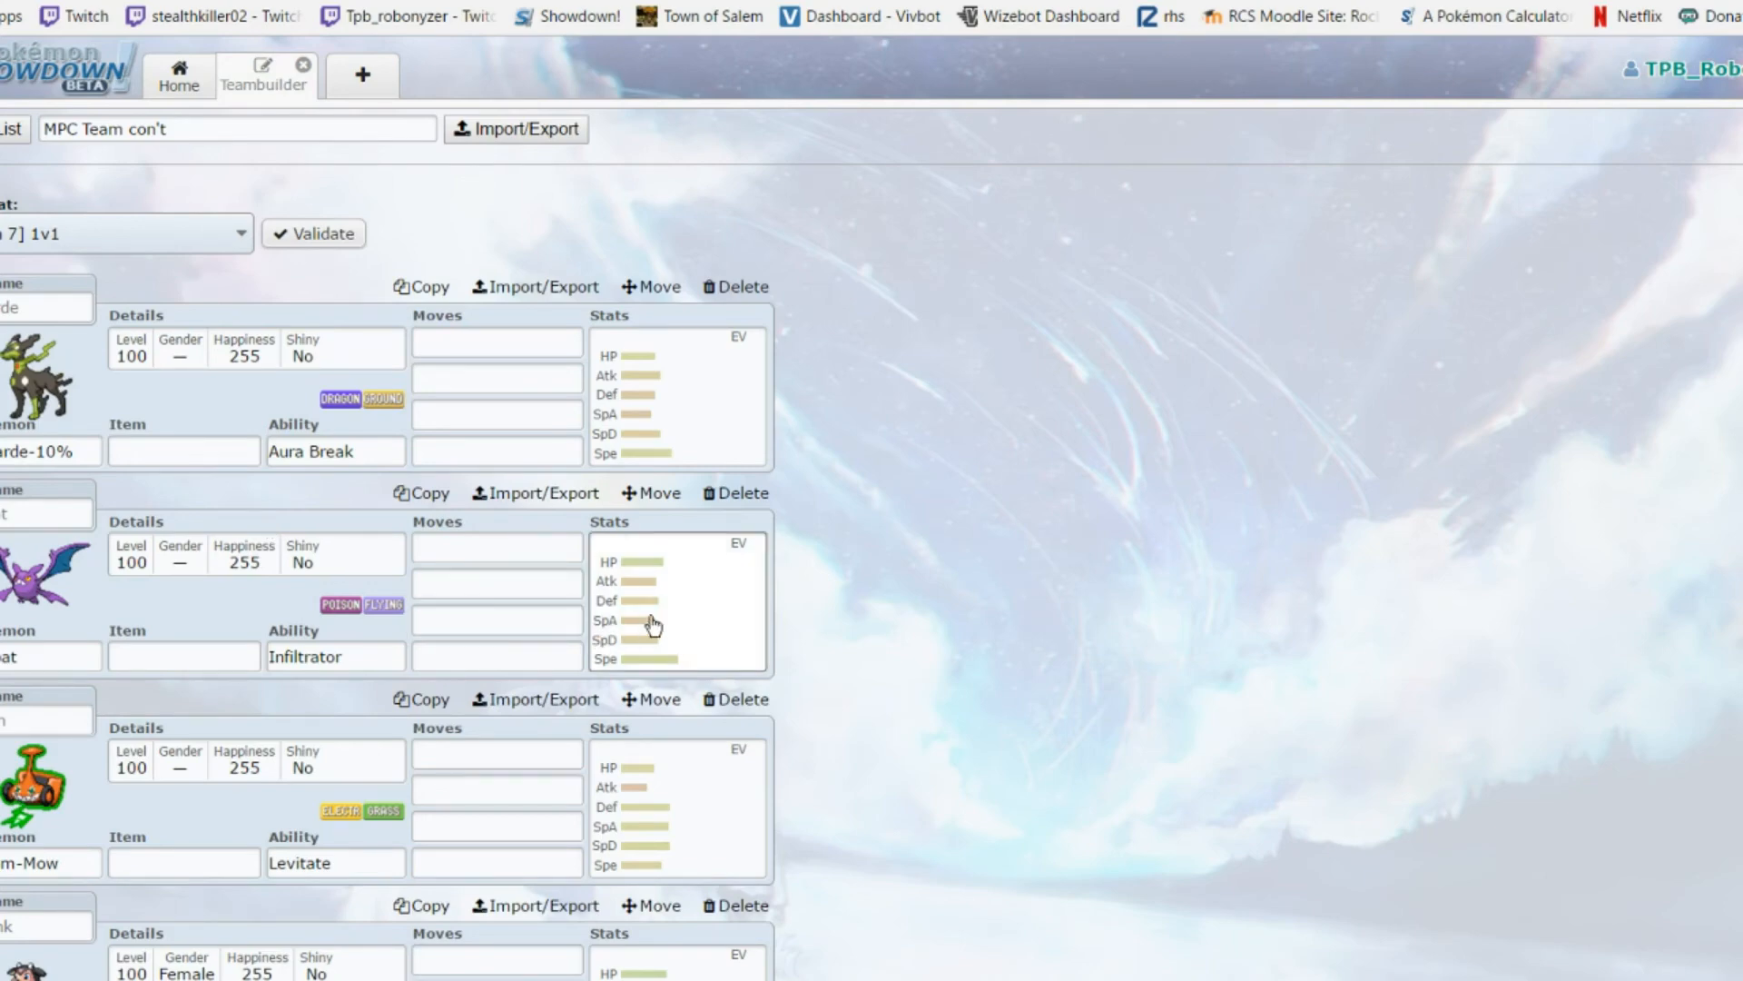
{"action": "scroll", "scroll_direction": "down", "scroll_amount": 3}
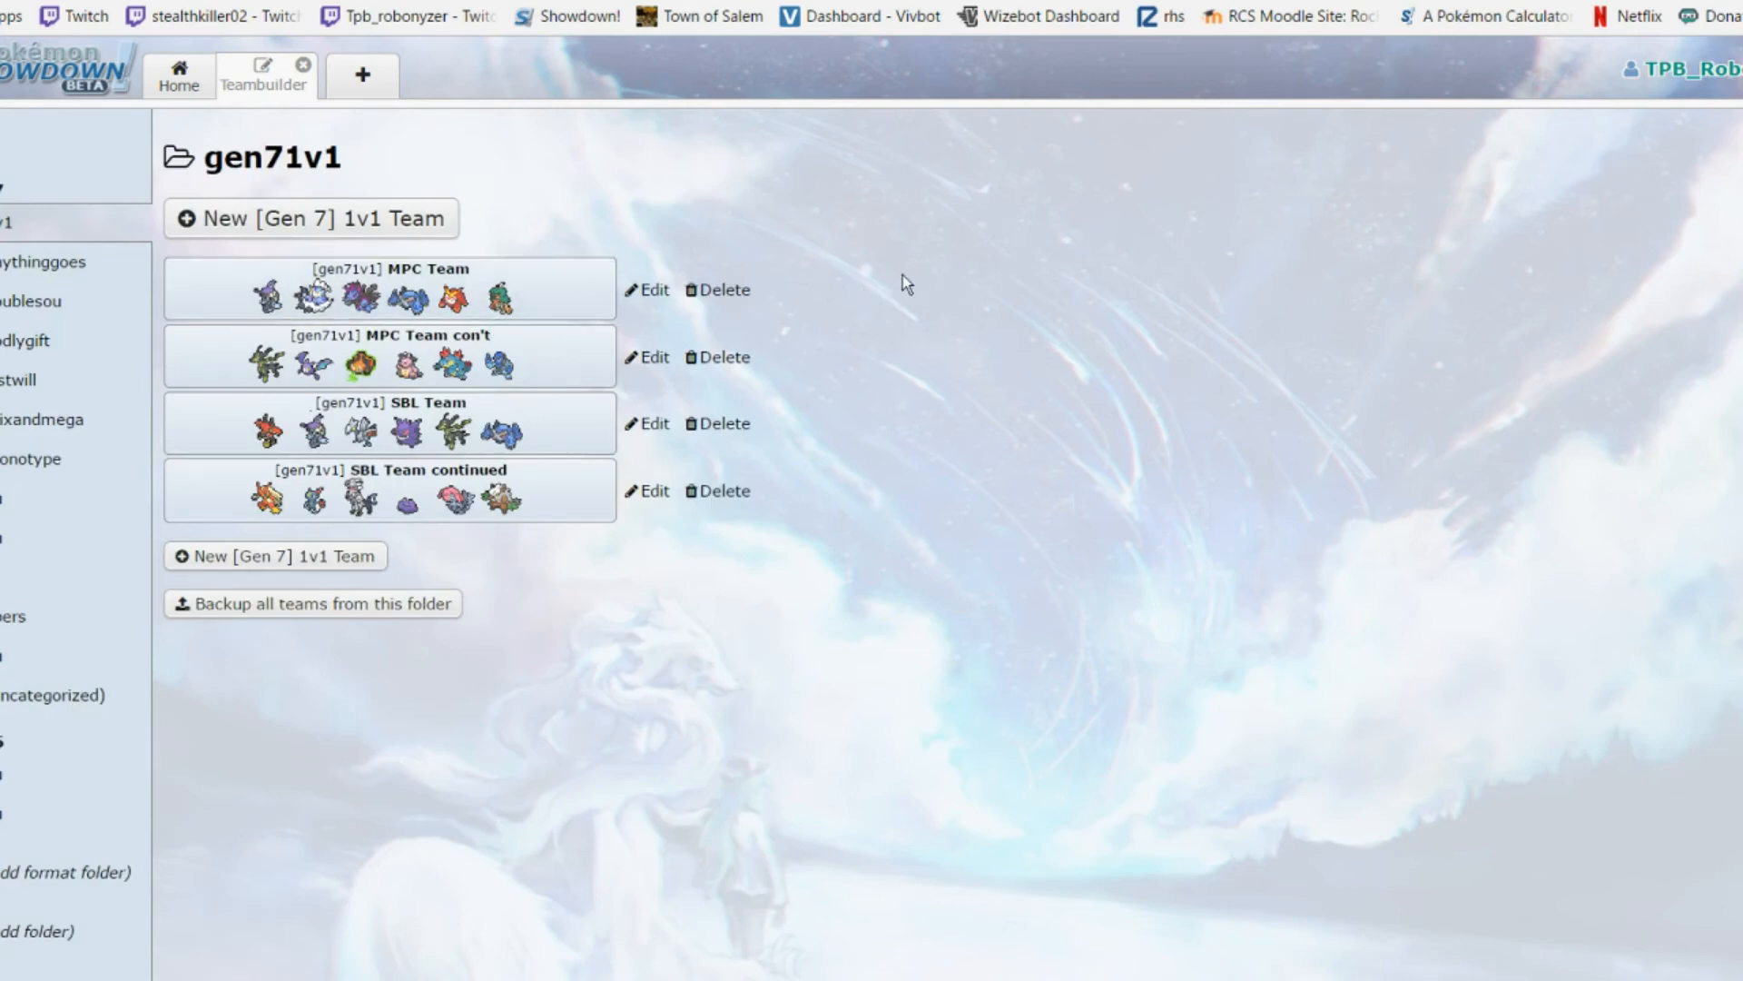
{"action": "left_click", "coordinate": [649, 289]}
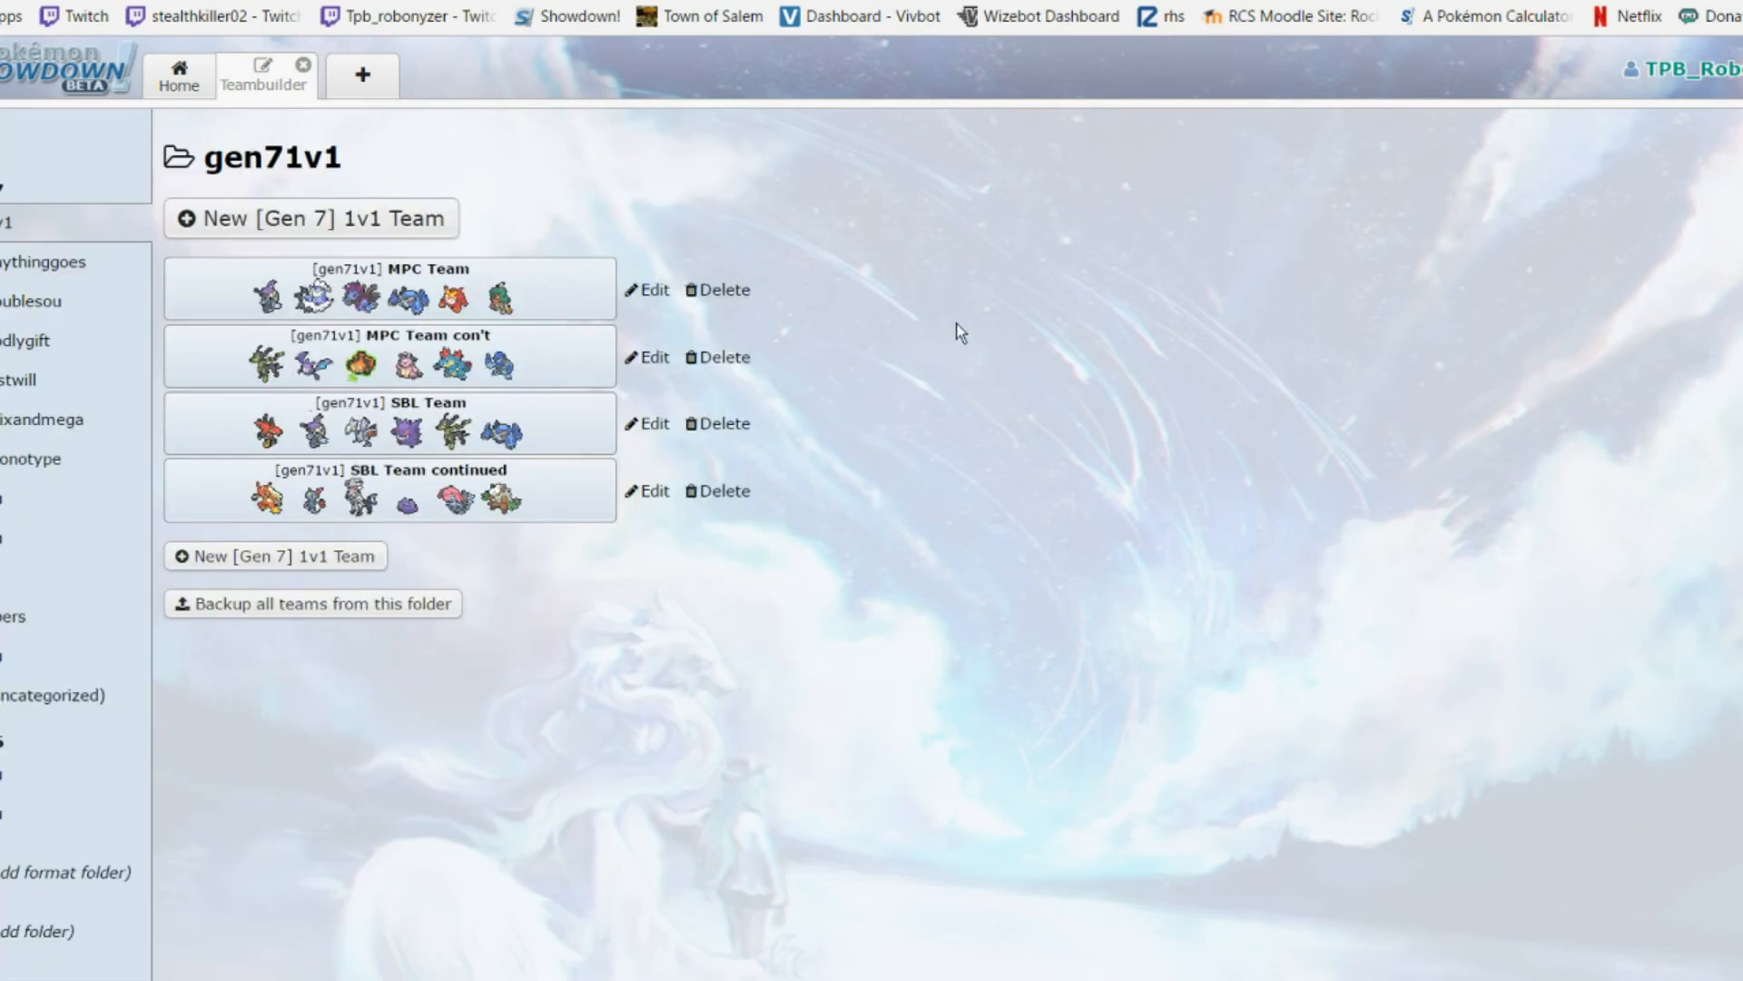
{"action": "mouse_move", "coordinate": [985, 258]}
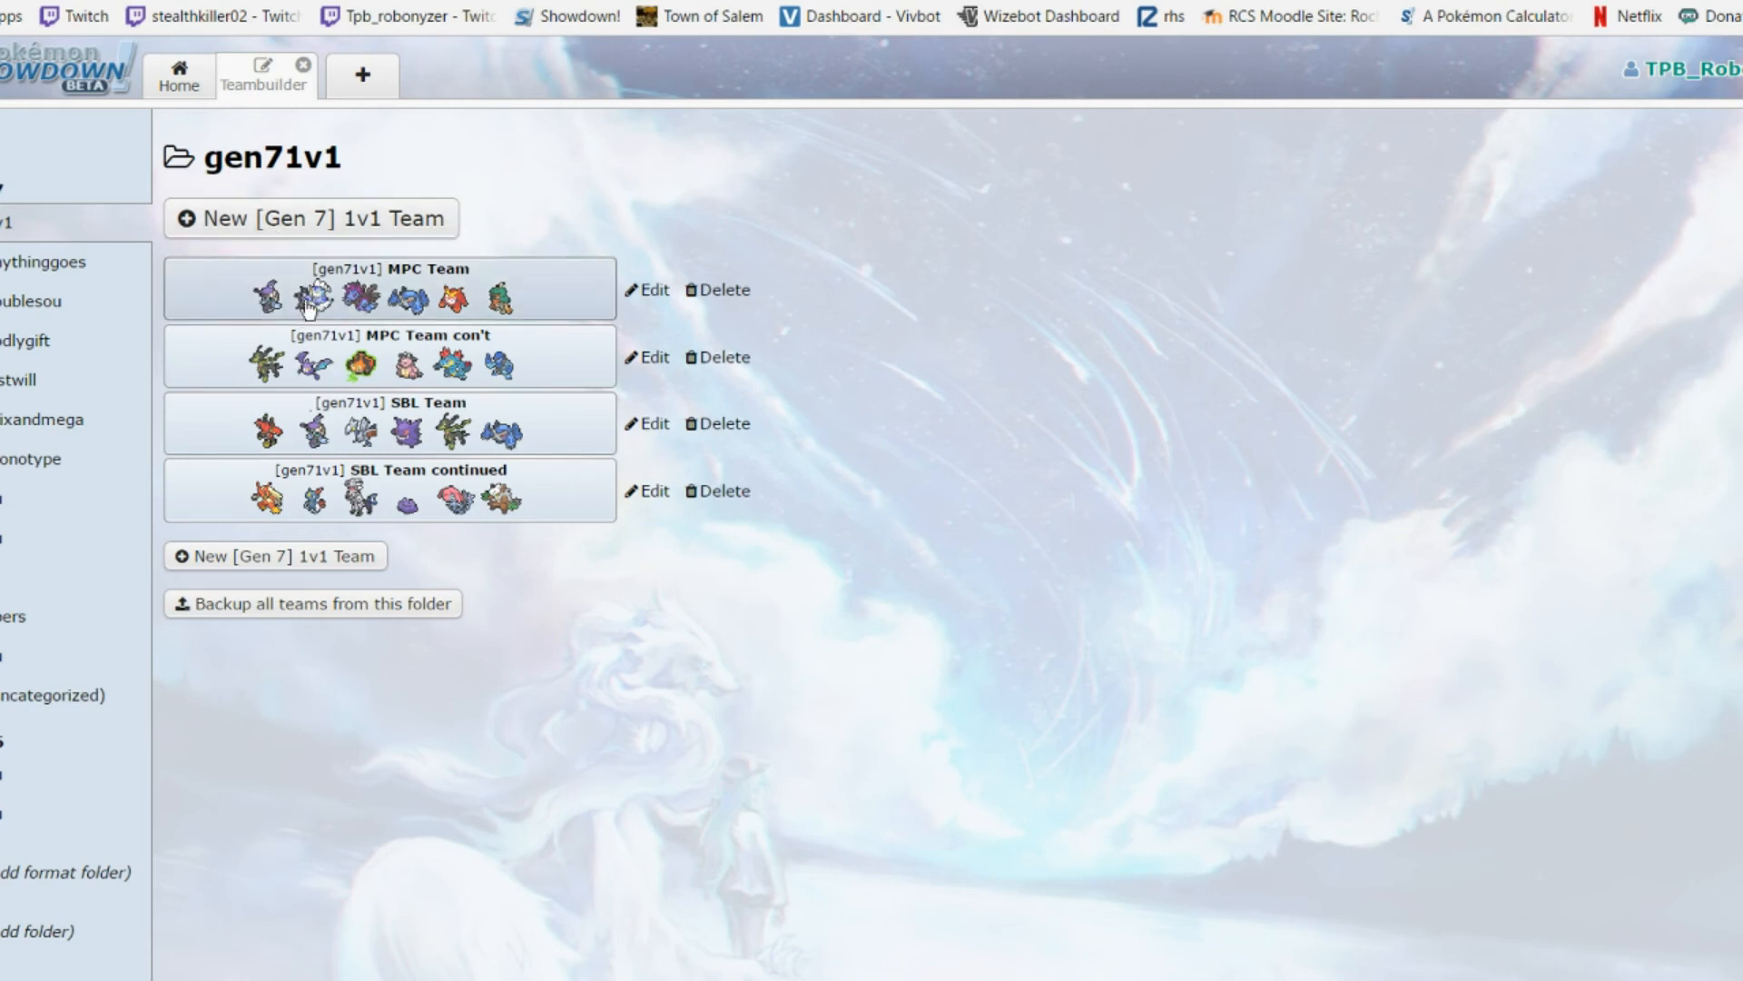
{"action": "mouse_move", "coordinate": [1373, 370]}
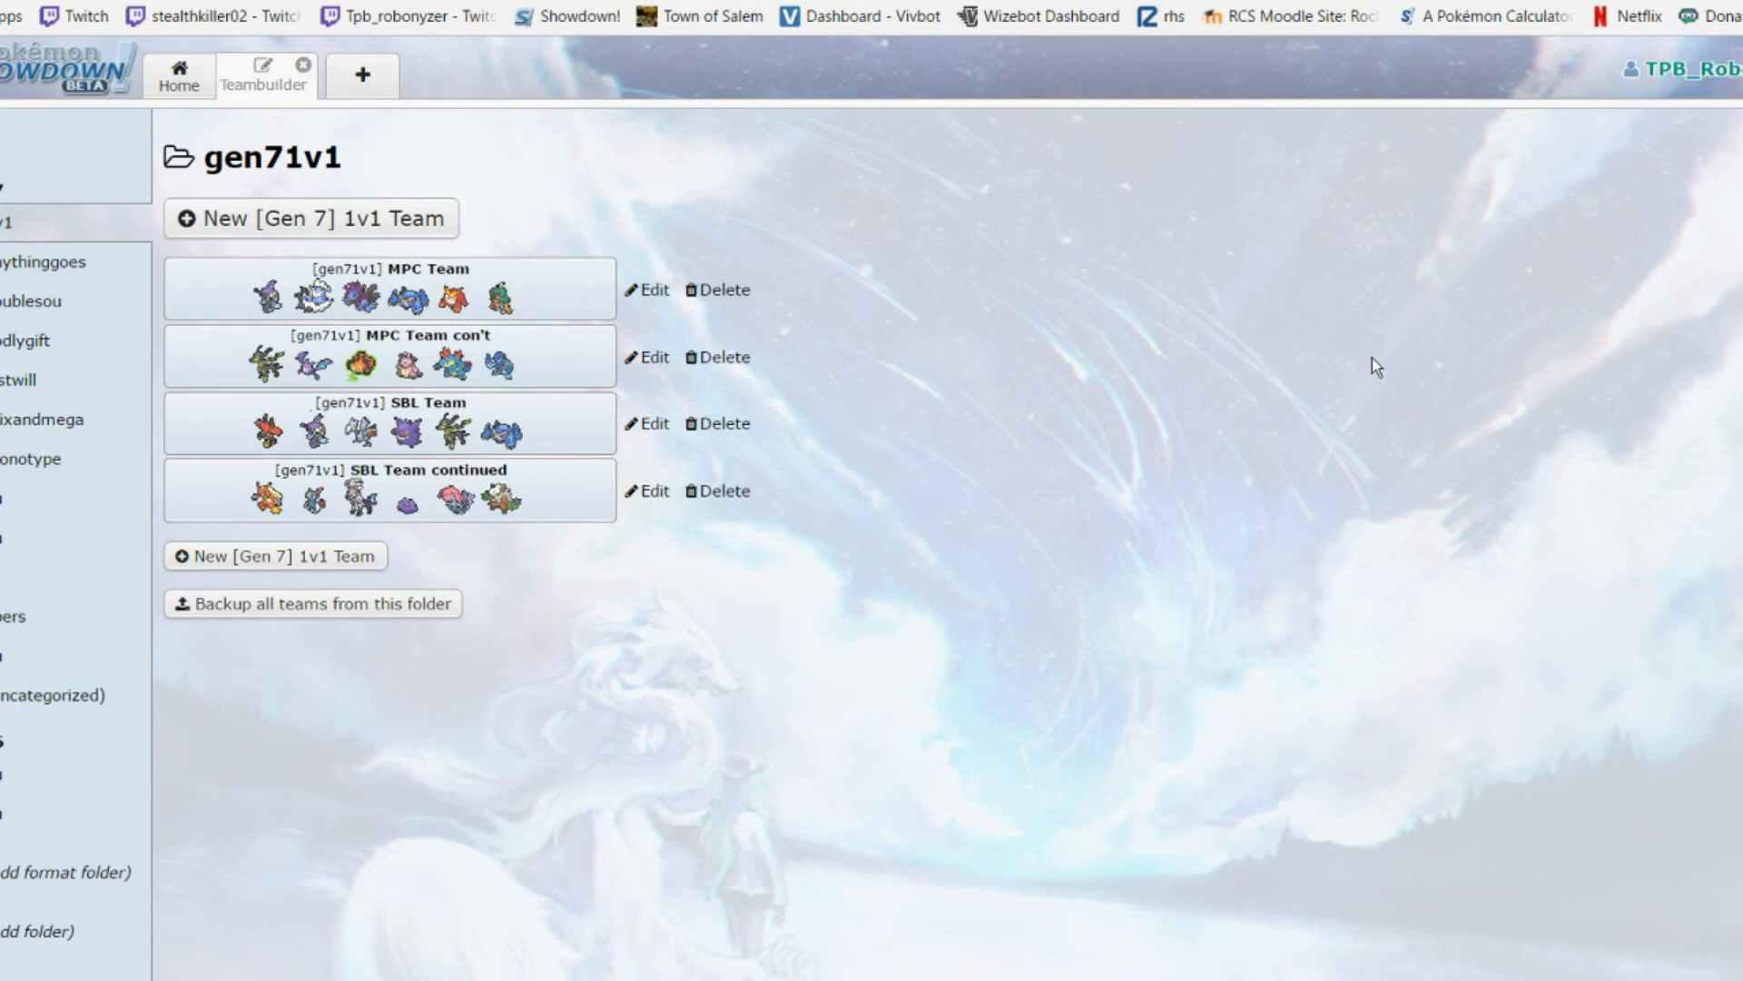
{"action": "mouse_move", "coordinate": [427, 293]}
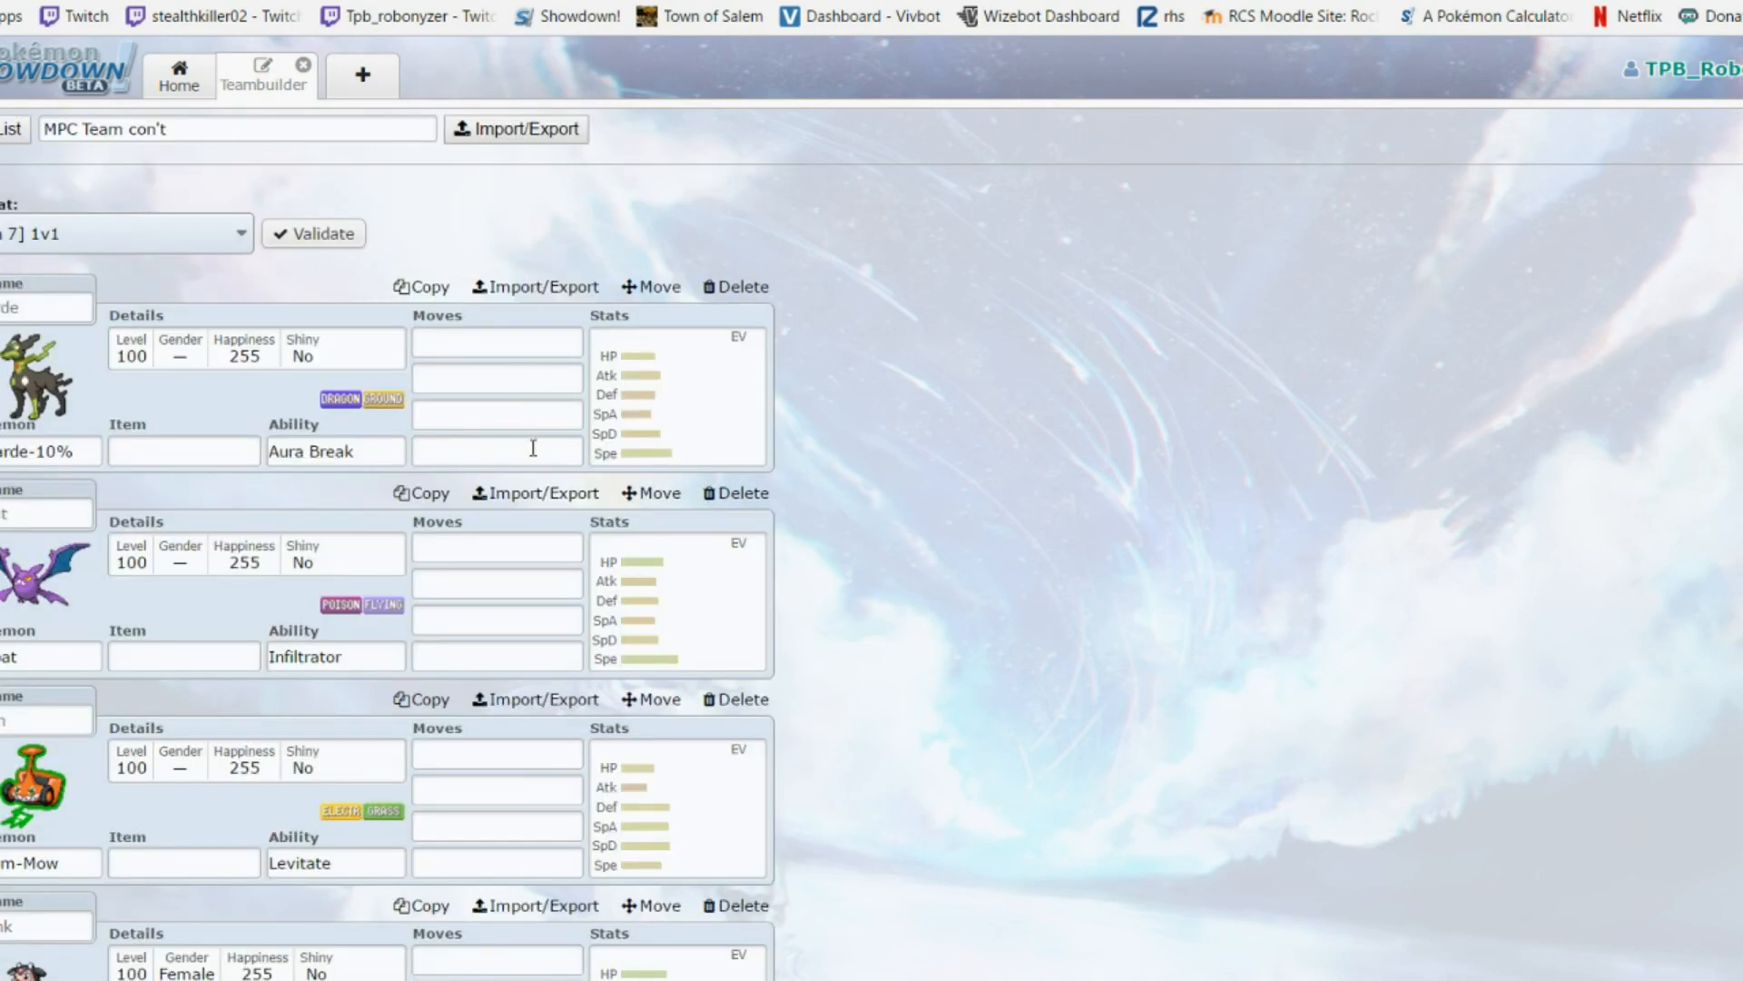
Scroll through the gen71v1 folder's four-team listing and back to the top
{"action": "scroll", "scroll_direction": "down", "scroll_amount": 3}
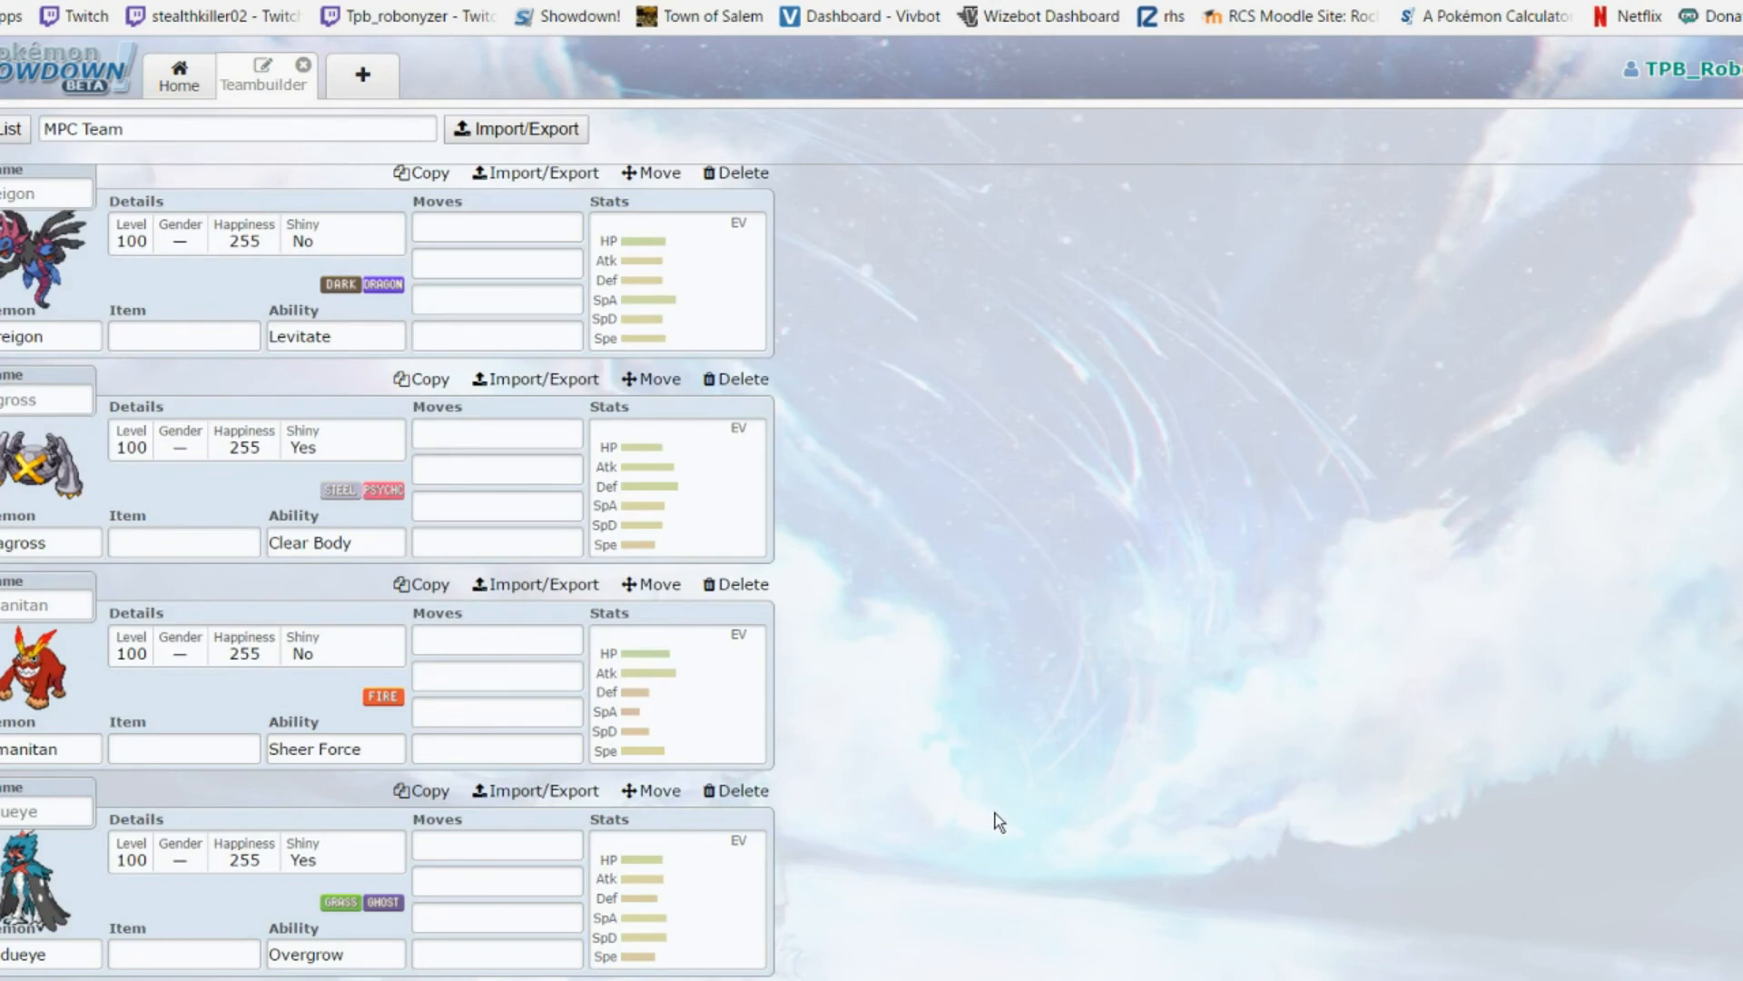
{"action": "mouse_move", "coordinate": [854, 819]}
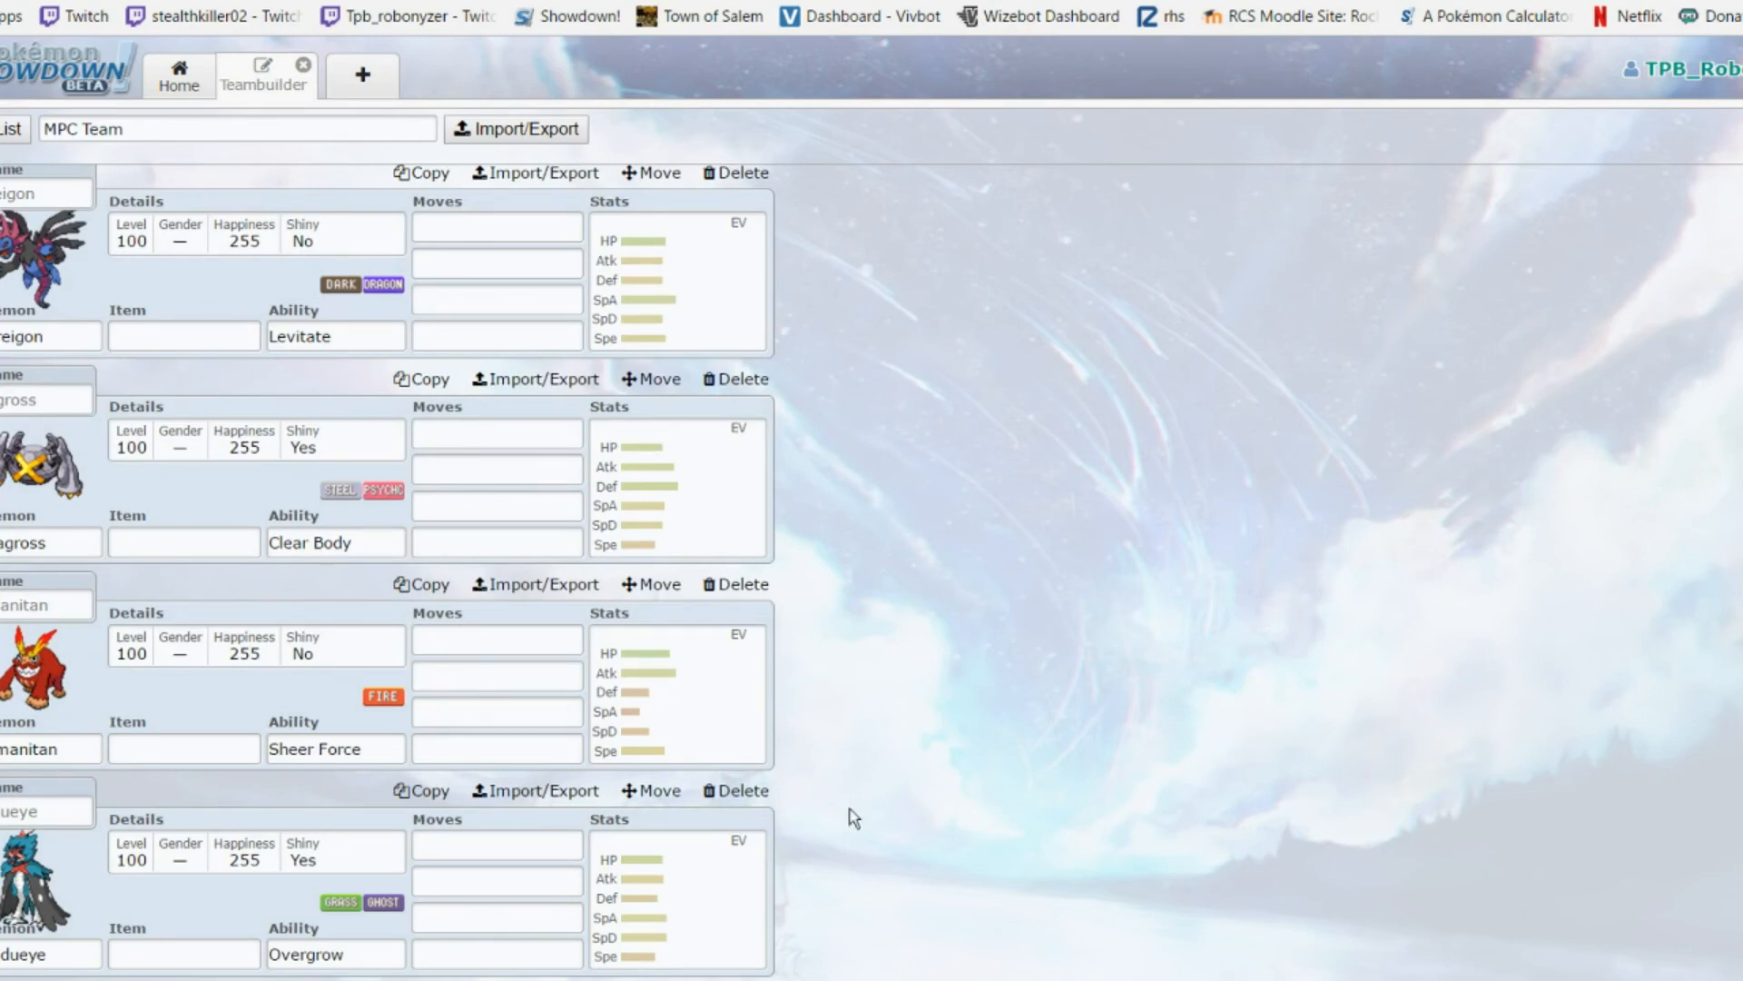
{"action": "scroll", "scroll_direction": "up", "scroll_amount": 3}
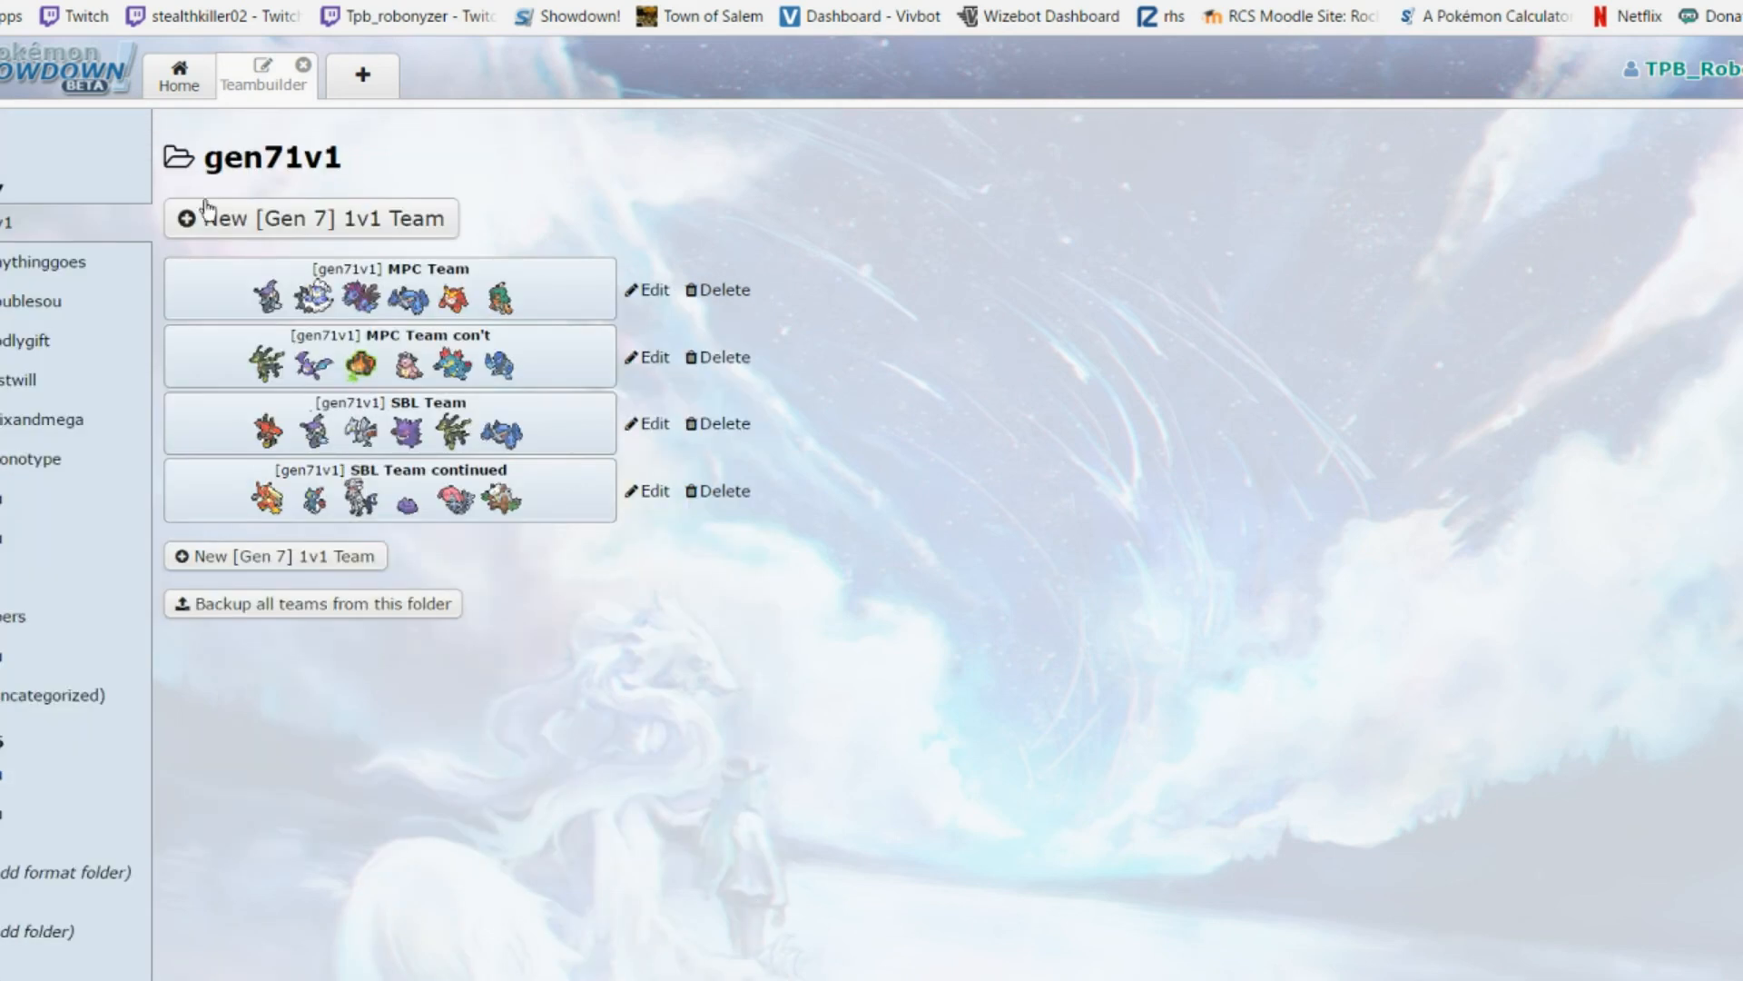
{"action": "mouse_move", "coordinate": [589, 236]}
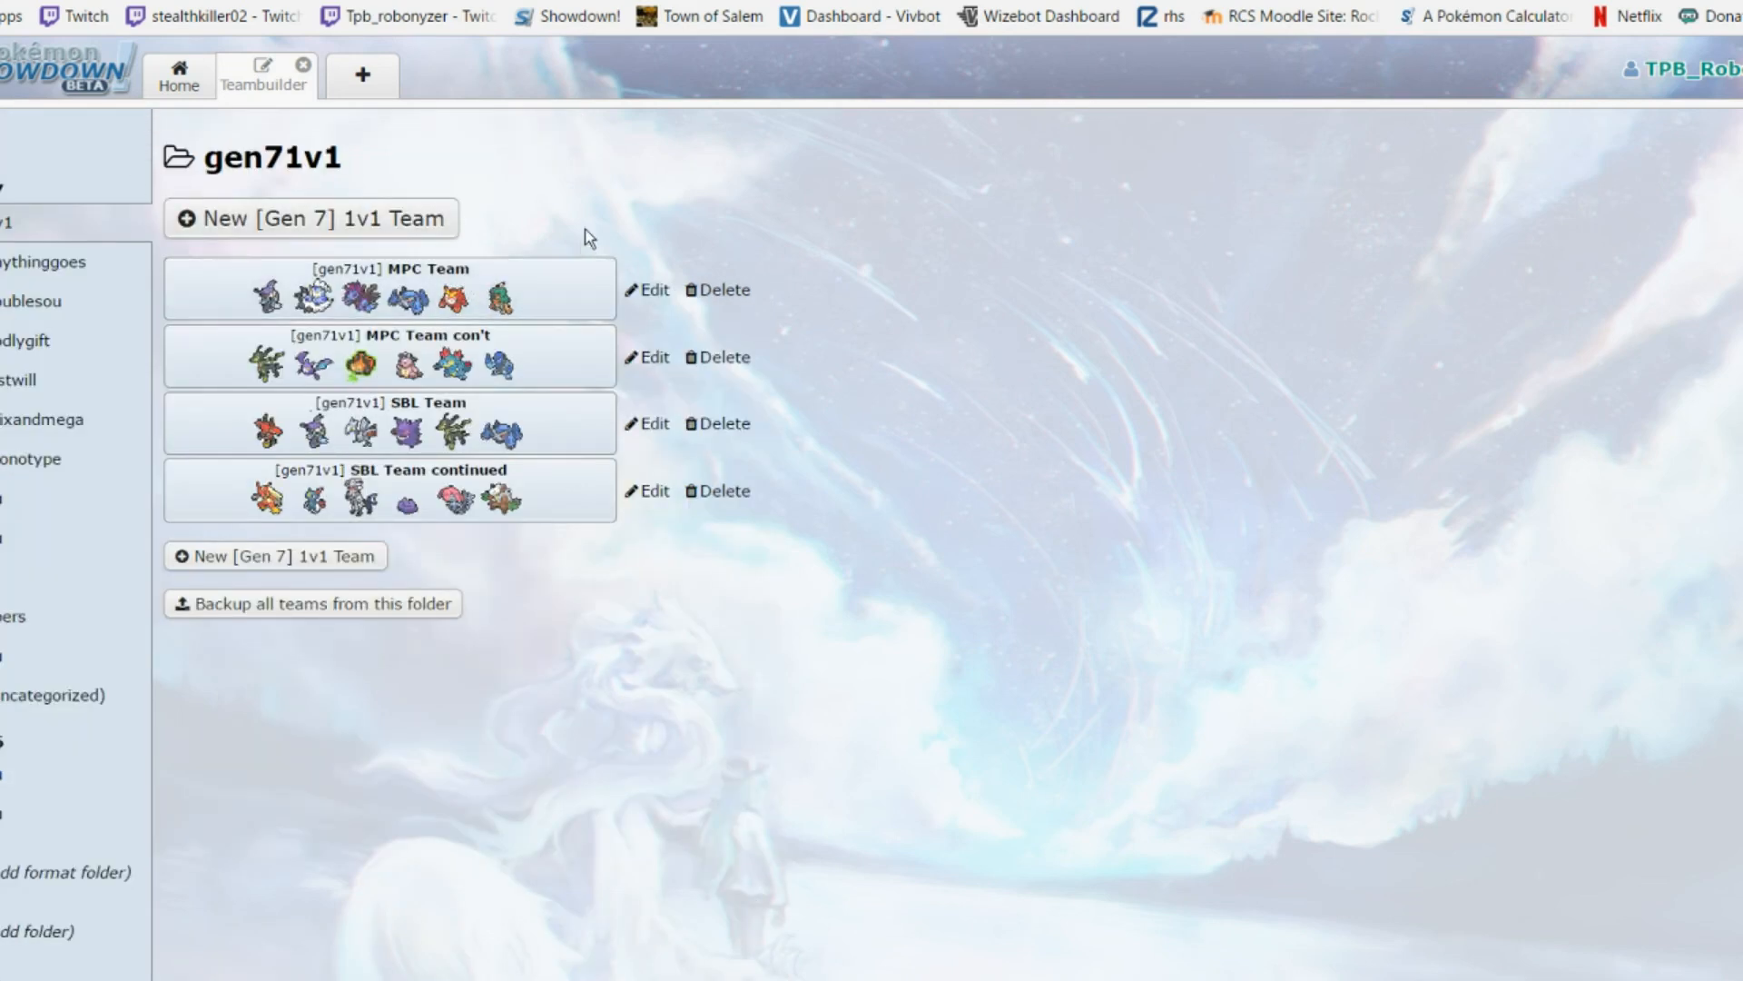
{"action": "mouse_move", "coordinate": [1019, 923]}
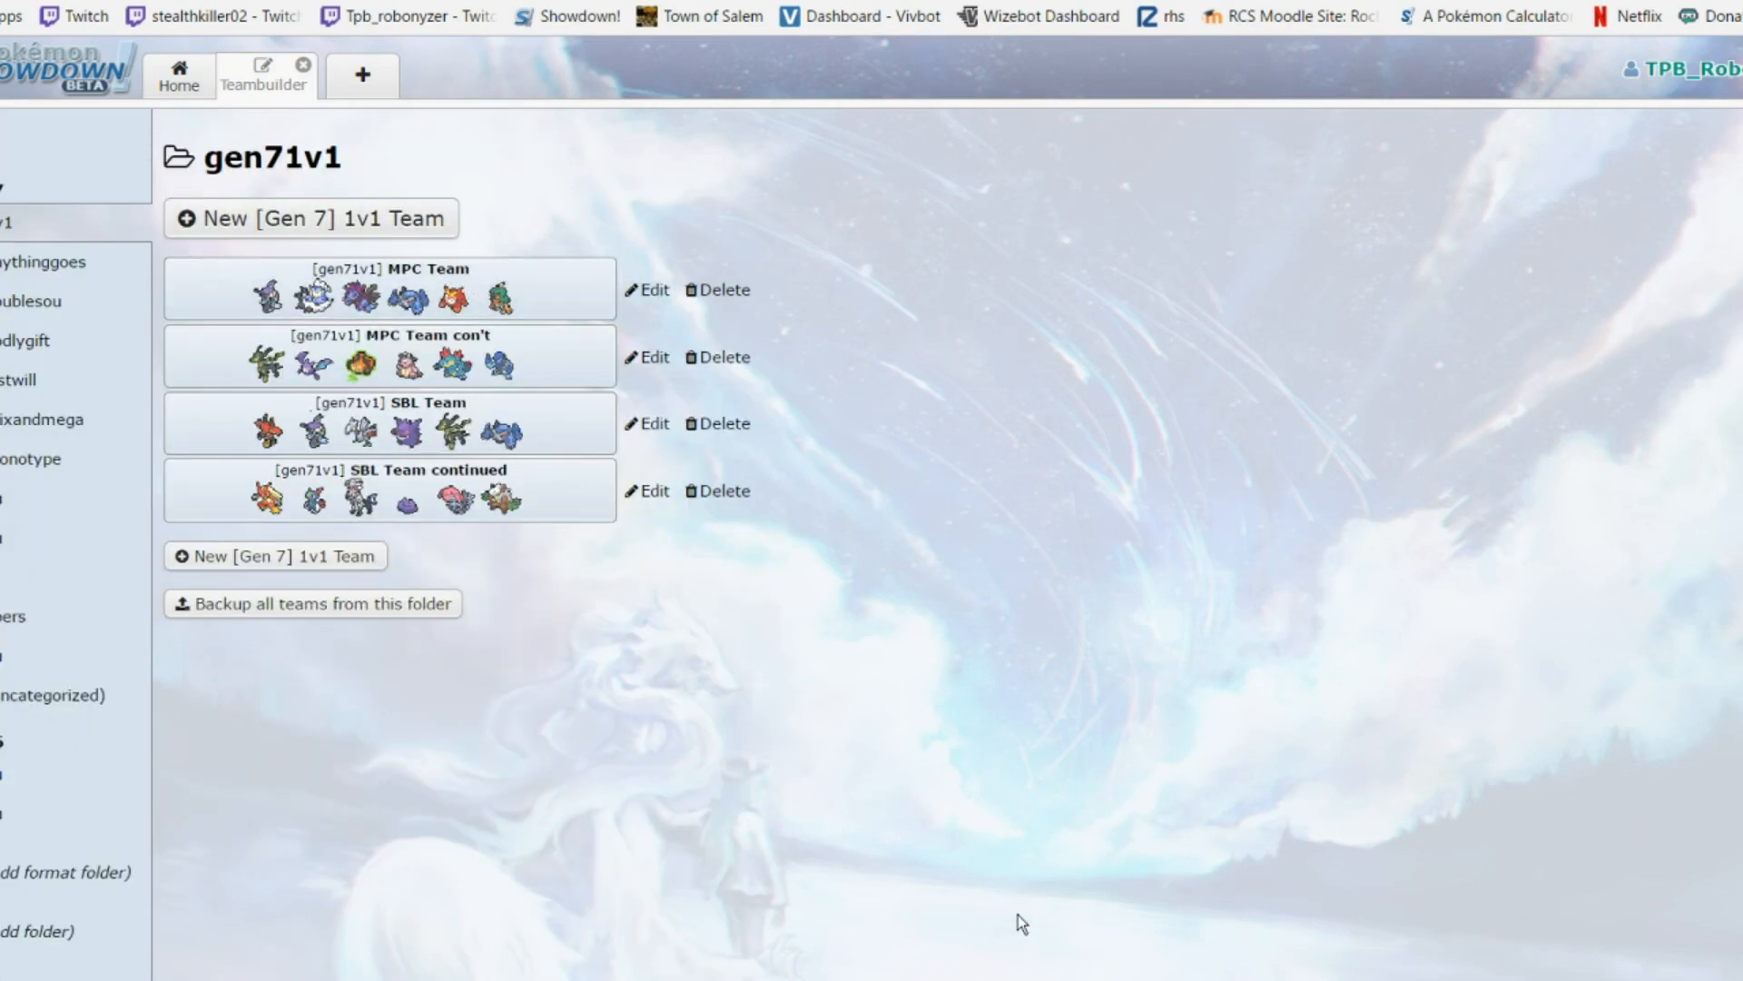